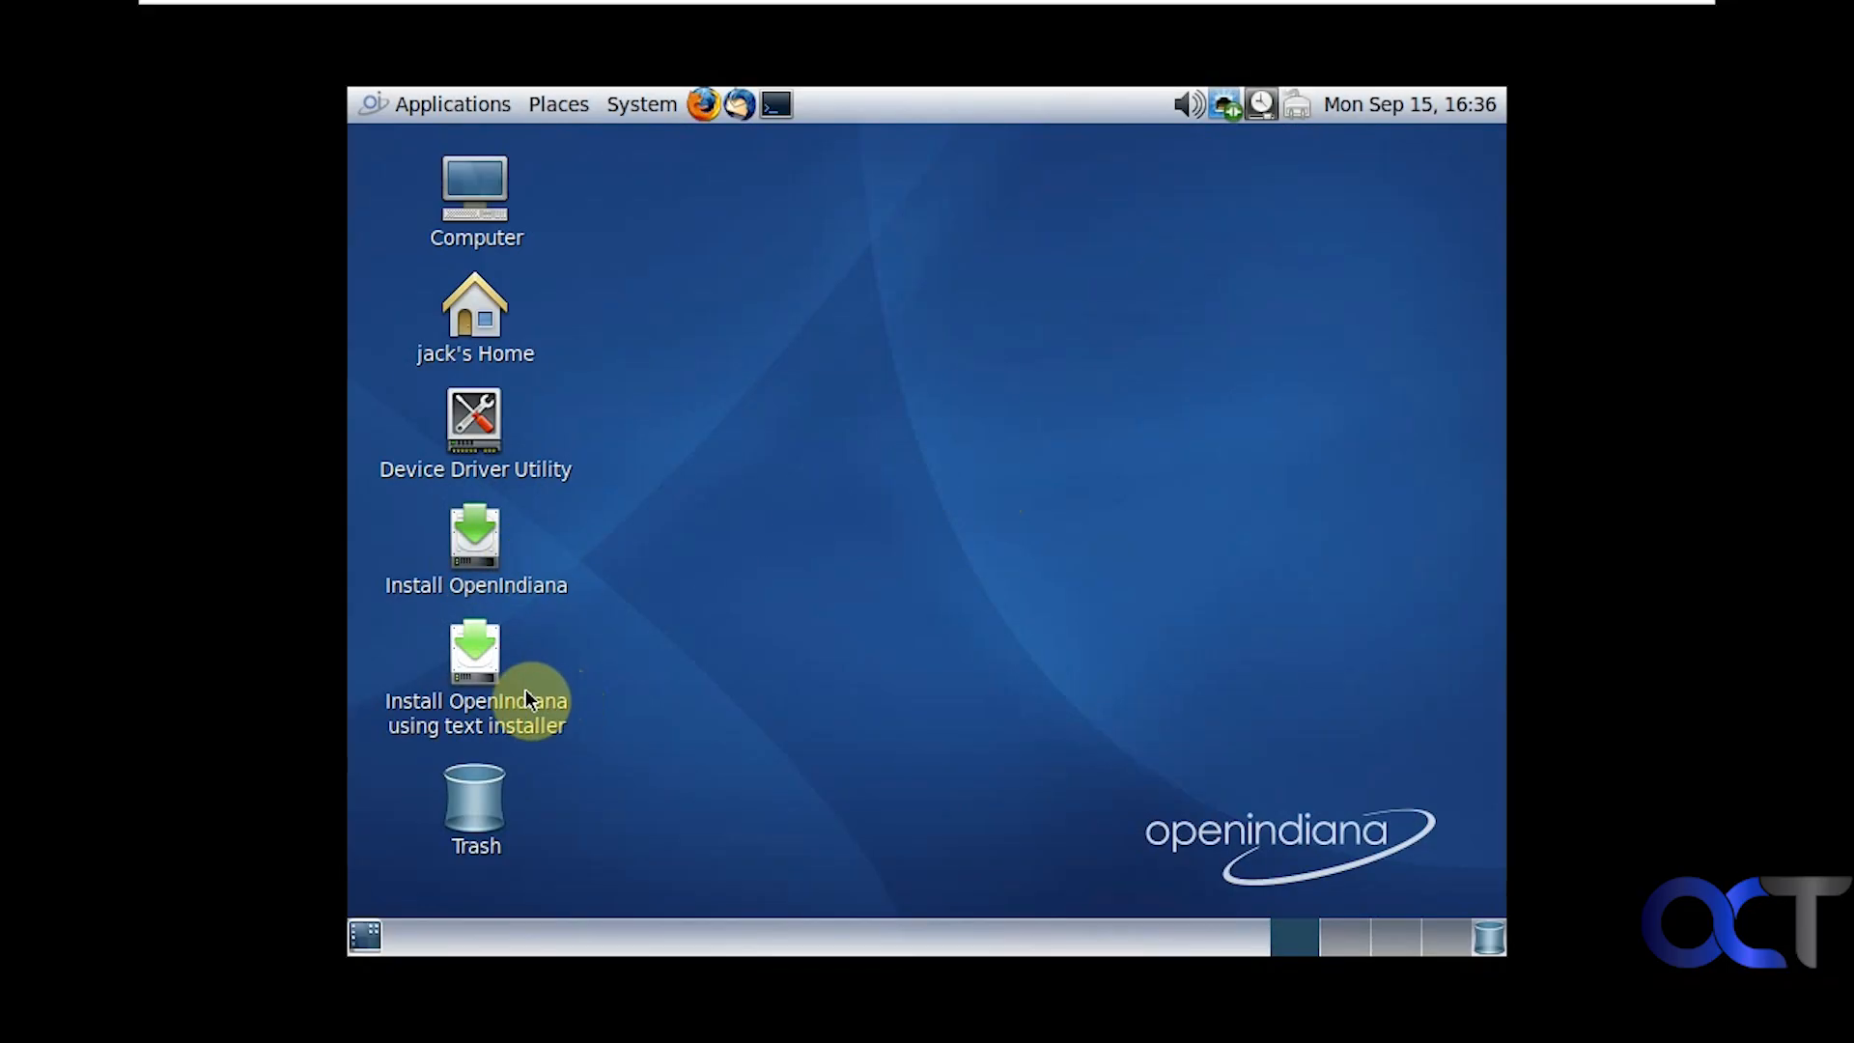
{"action": "mouse_move", "coordinate": [703, 636]}
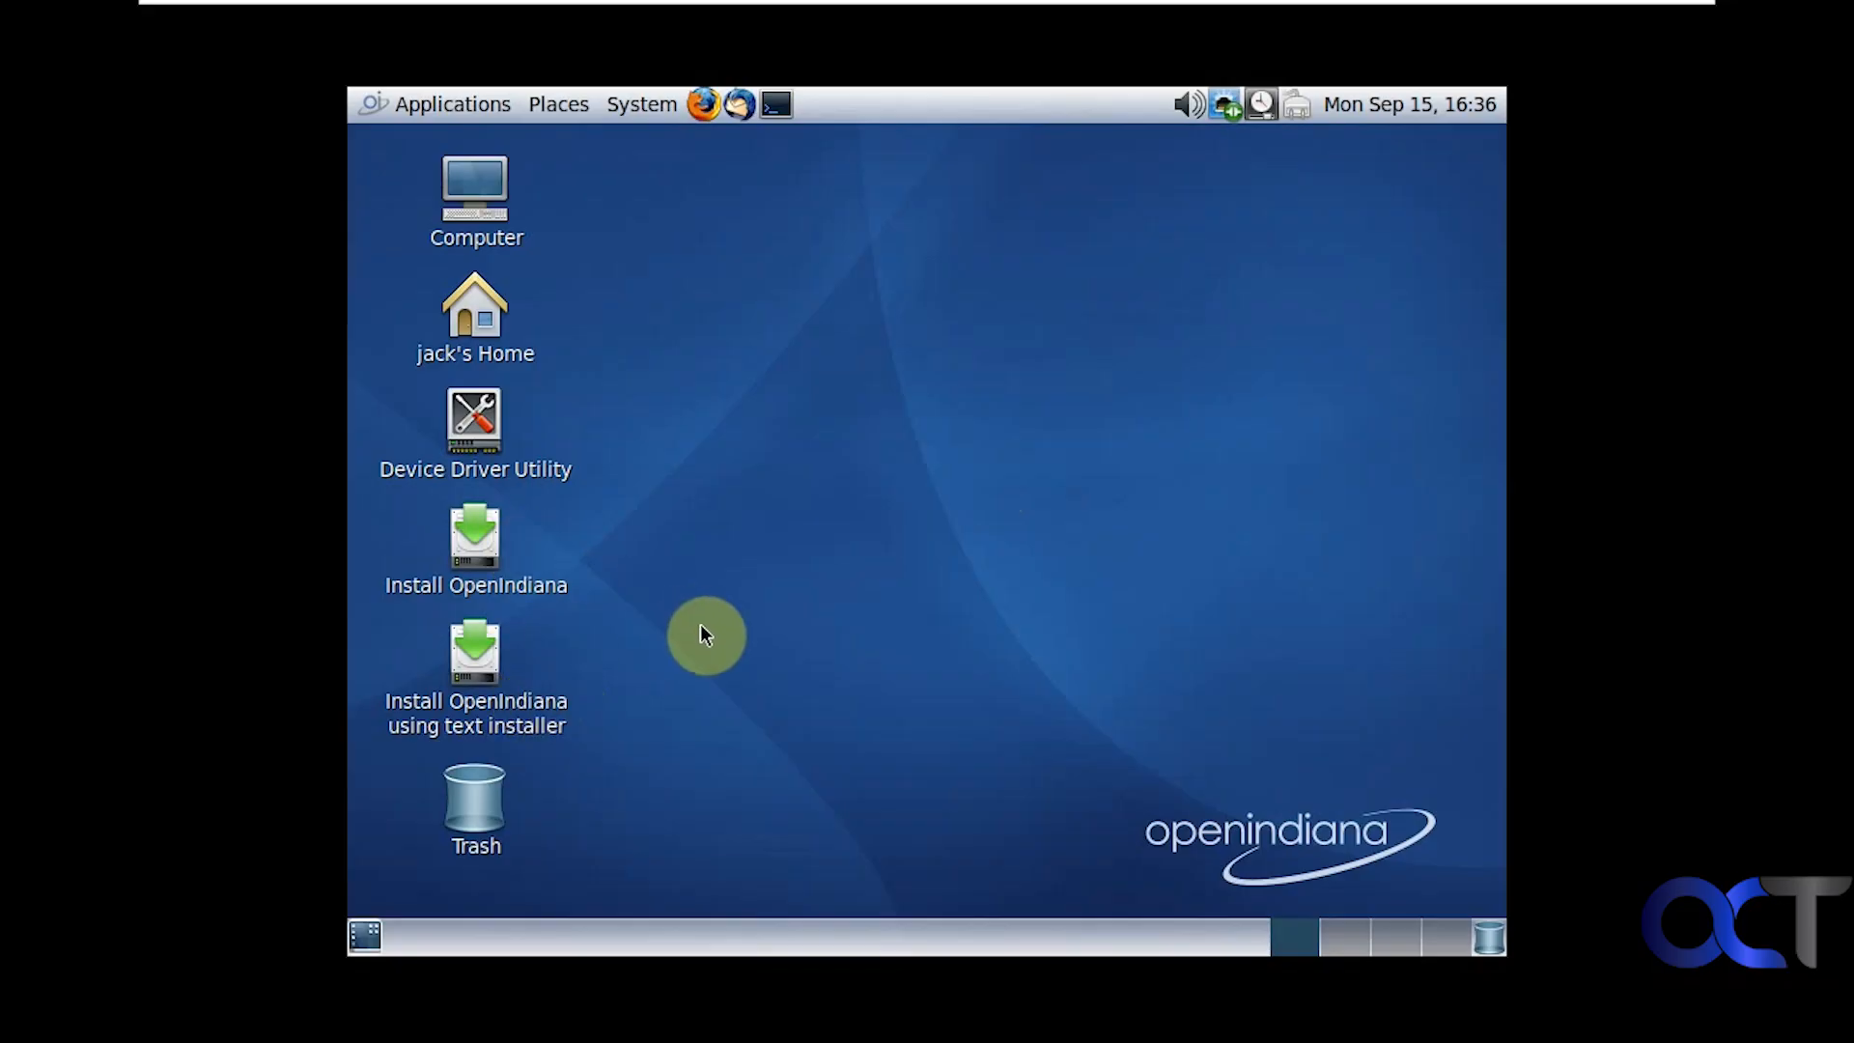
{"action": "mouse_move", "coordinate": [1105, 657]}
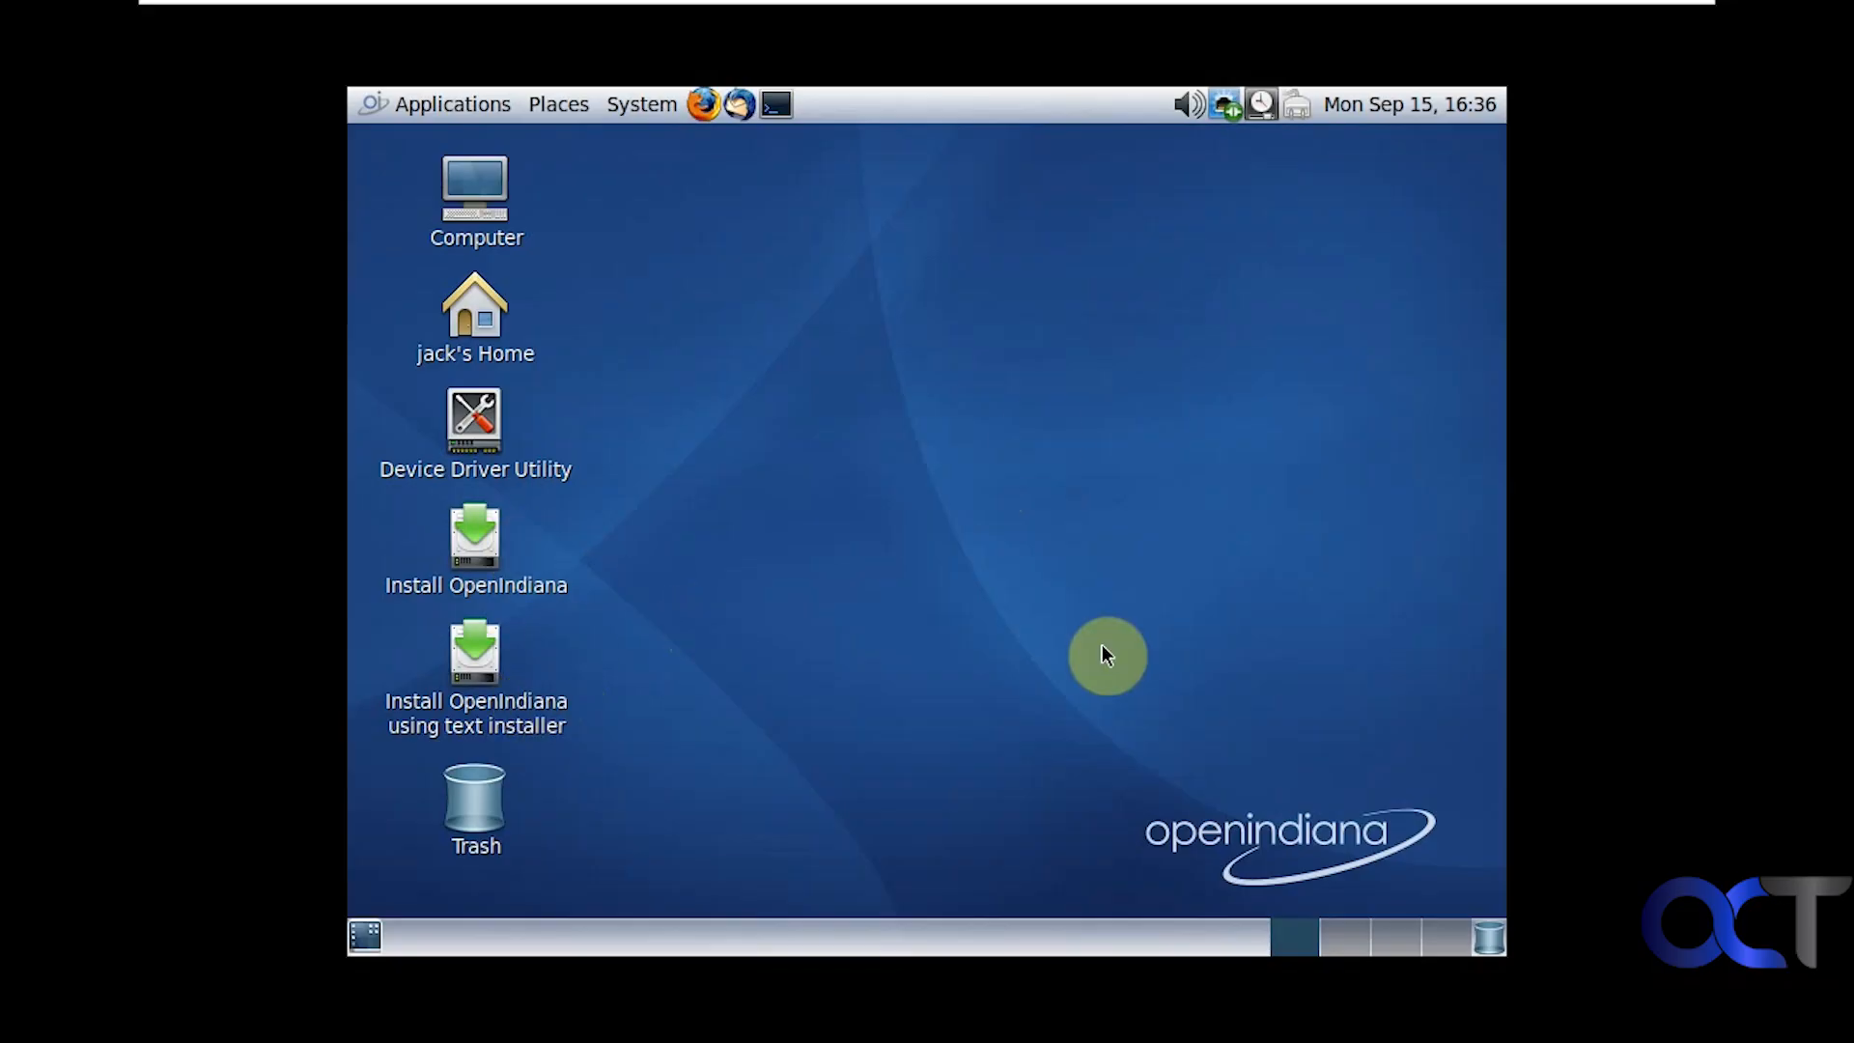
{"action": "mouse_move", "coordinate": [856, 477]}
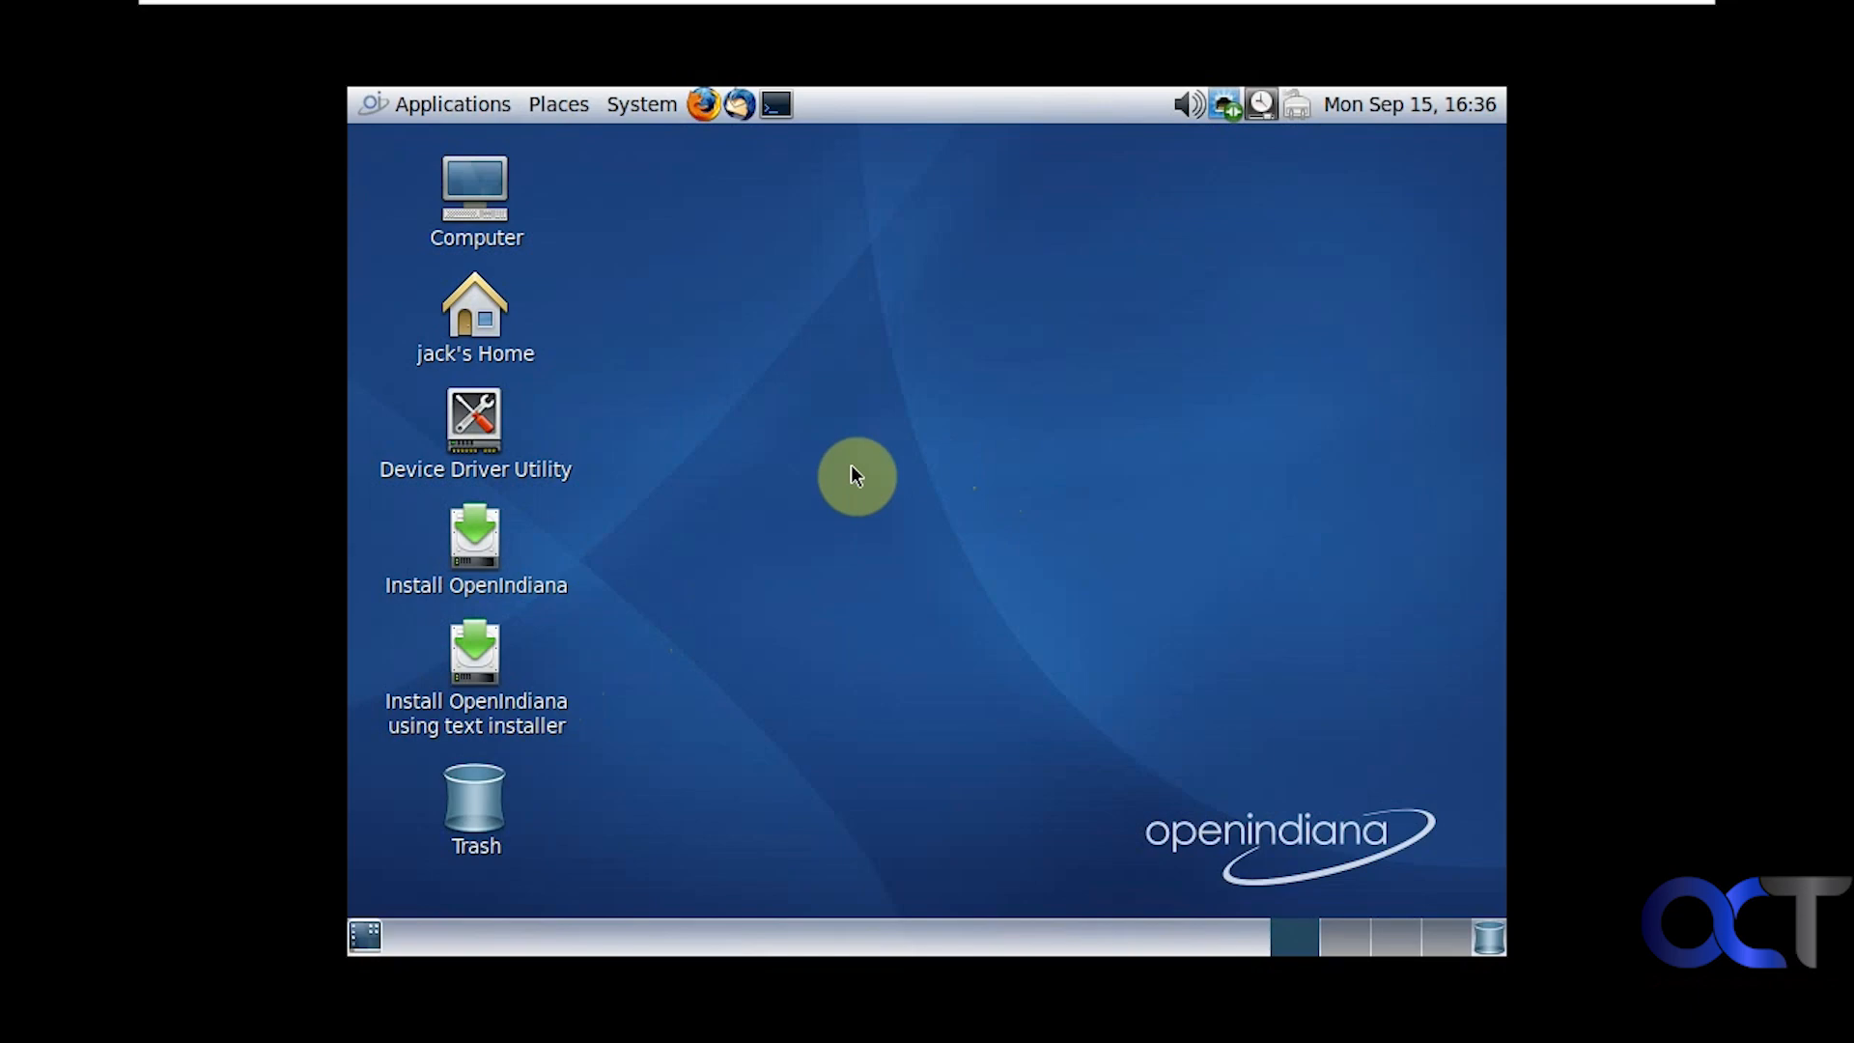
{"action": "mouse_move", "coordinate": [808, 552]}
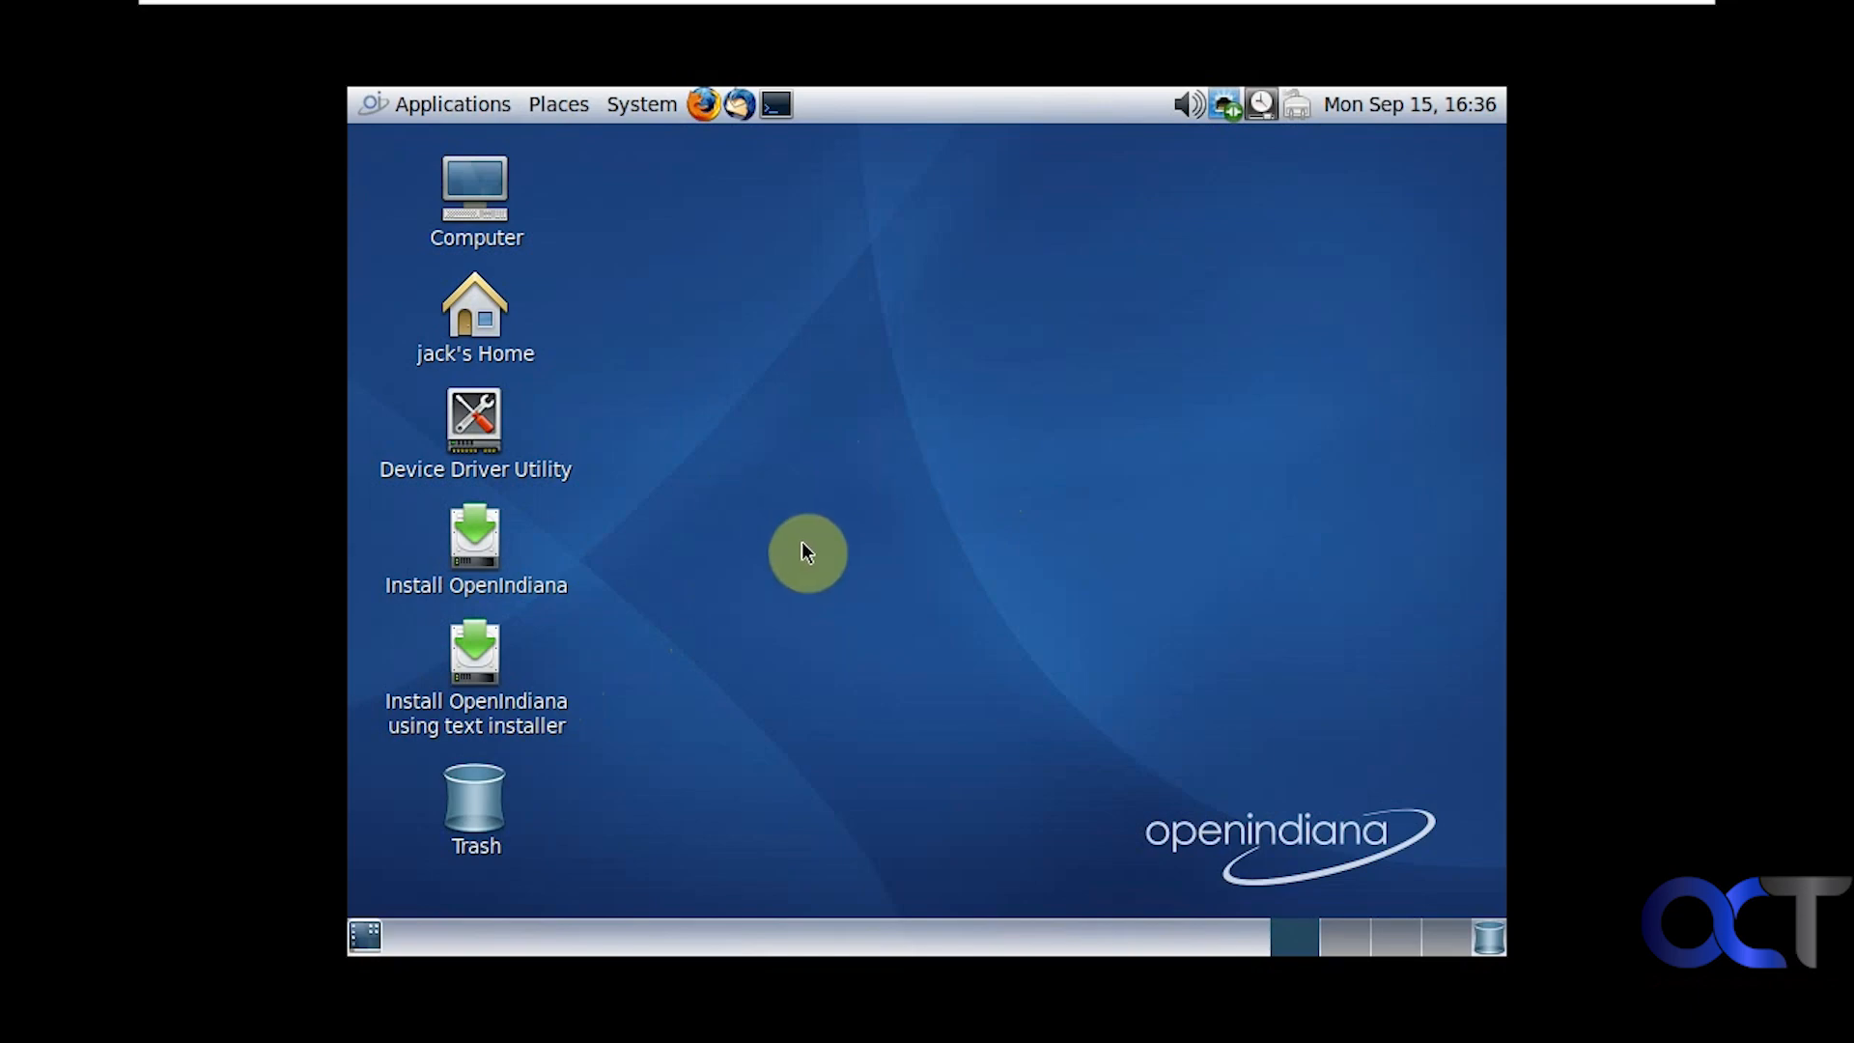
{"action": "mouse_move", "coordinate": [736, 483]}
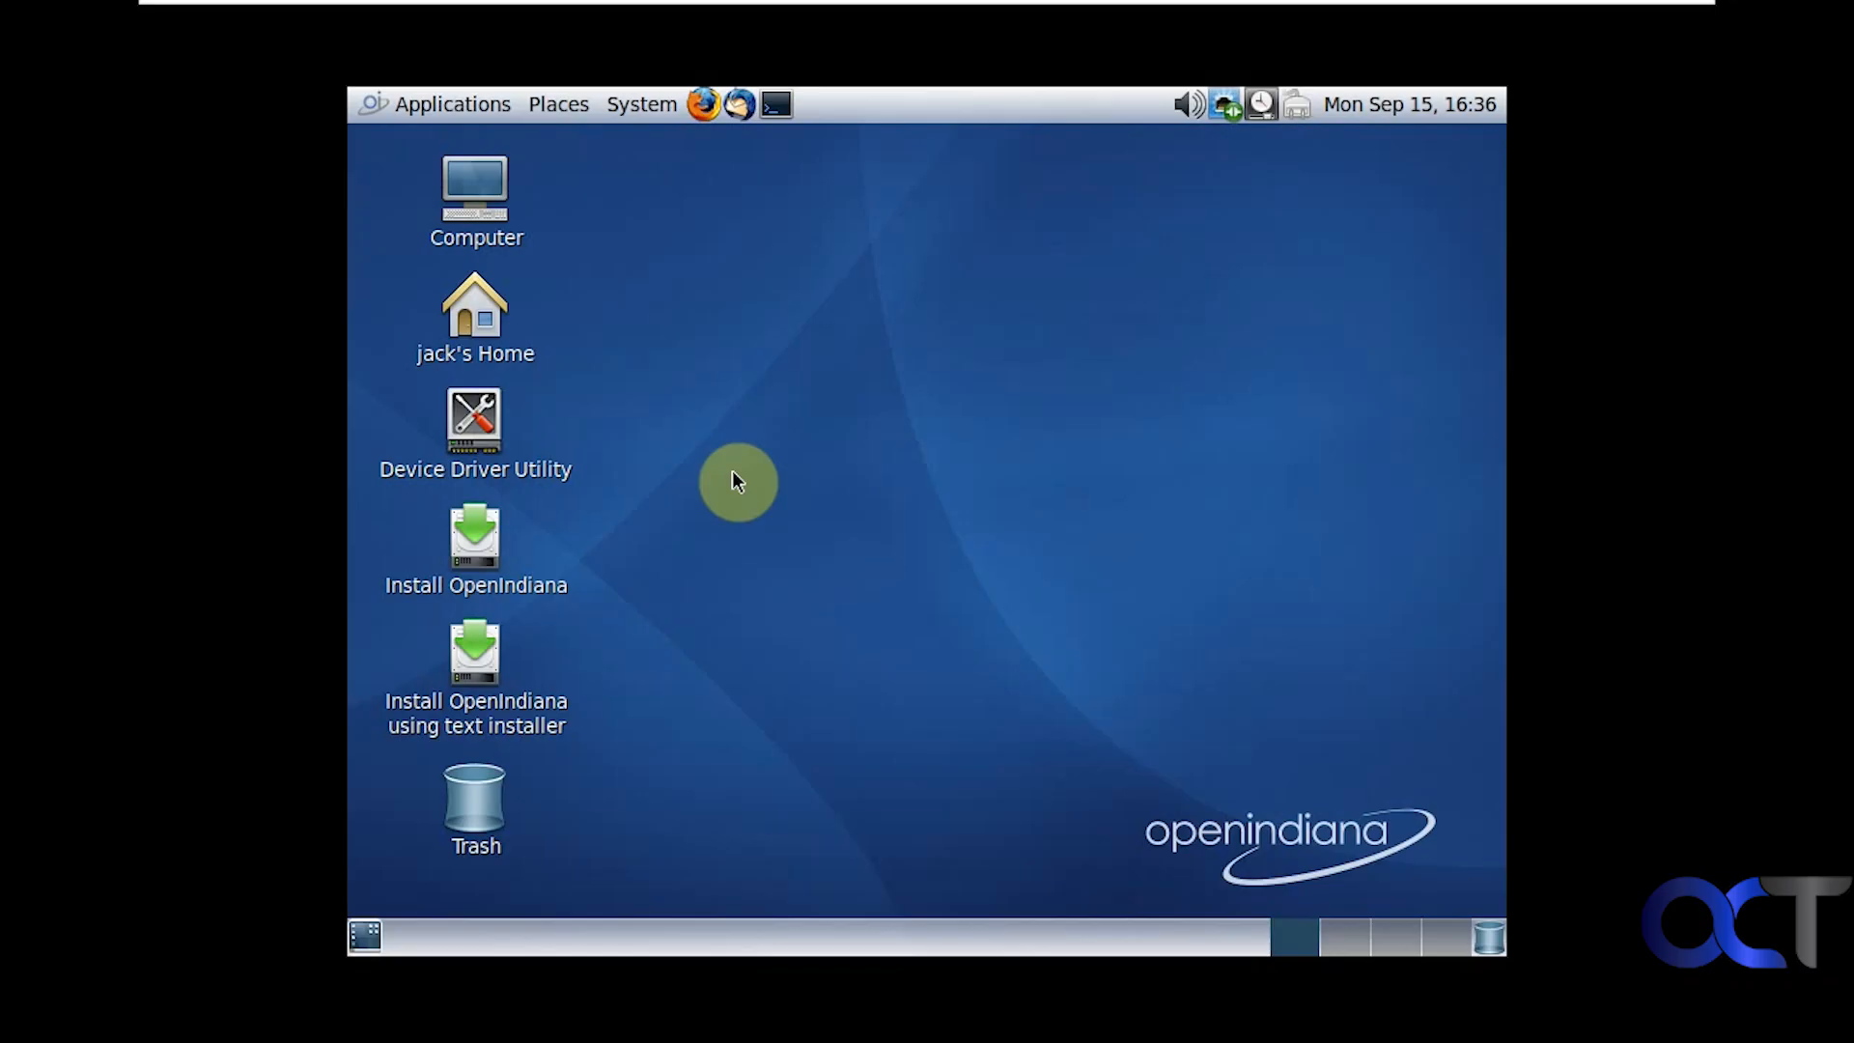
Browse the Applications, Places and System menus, then launch the Install OpenIndiana installer from the desktop
{"action": "left_click", "coordinate": [451, 104]}
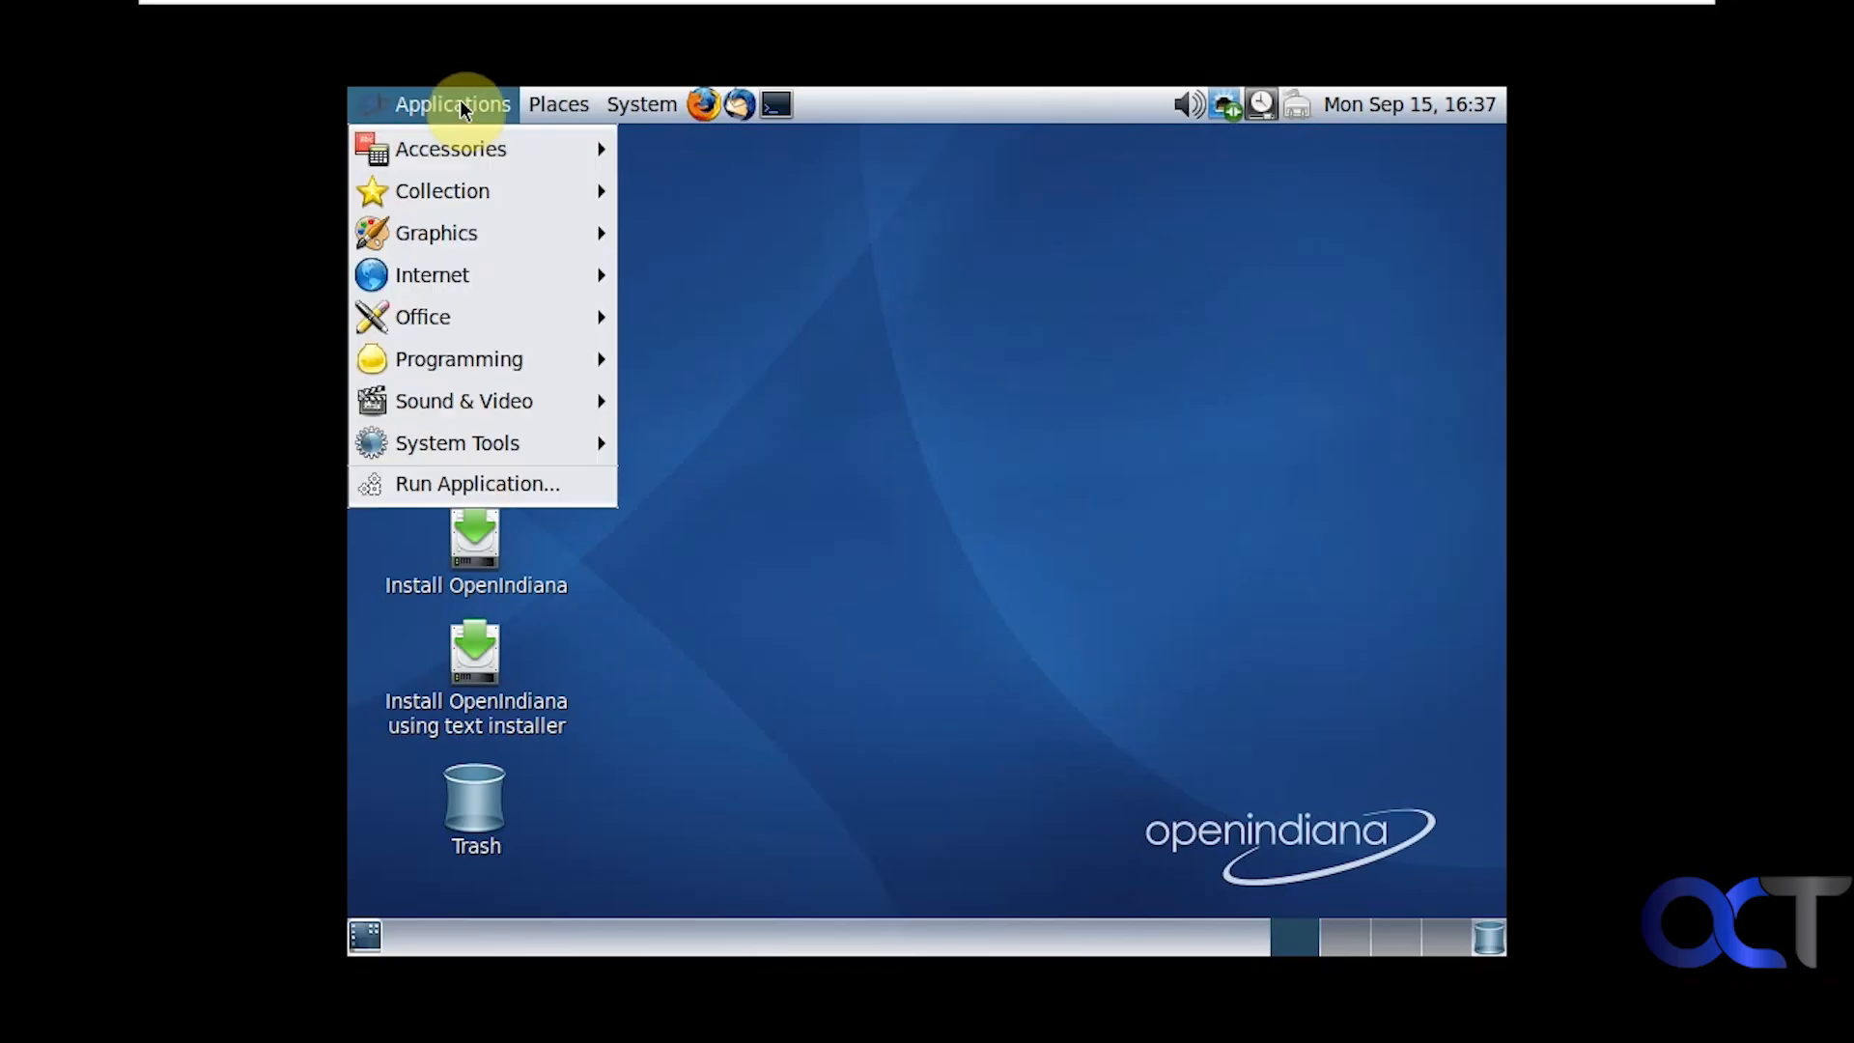
{"action": "left_click", "coordinate": [641, 104]}
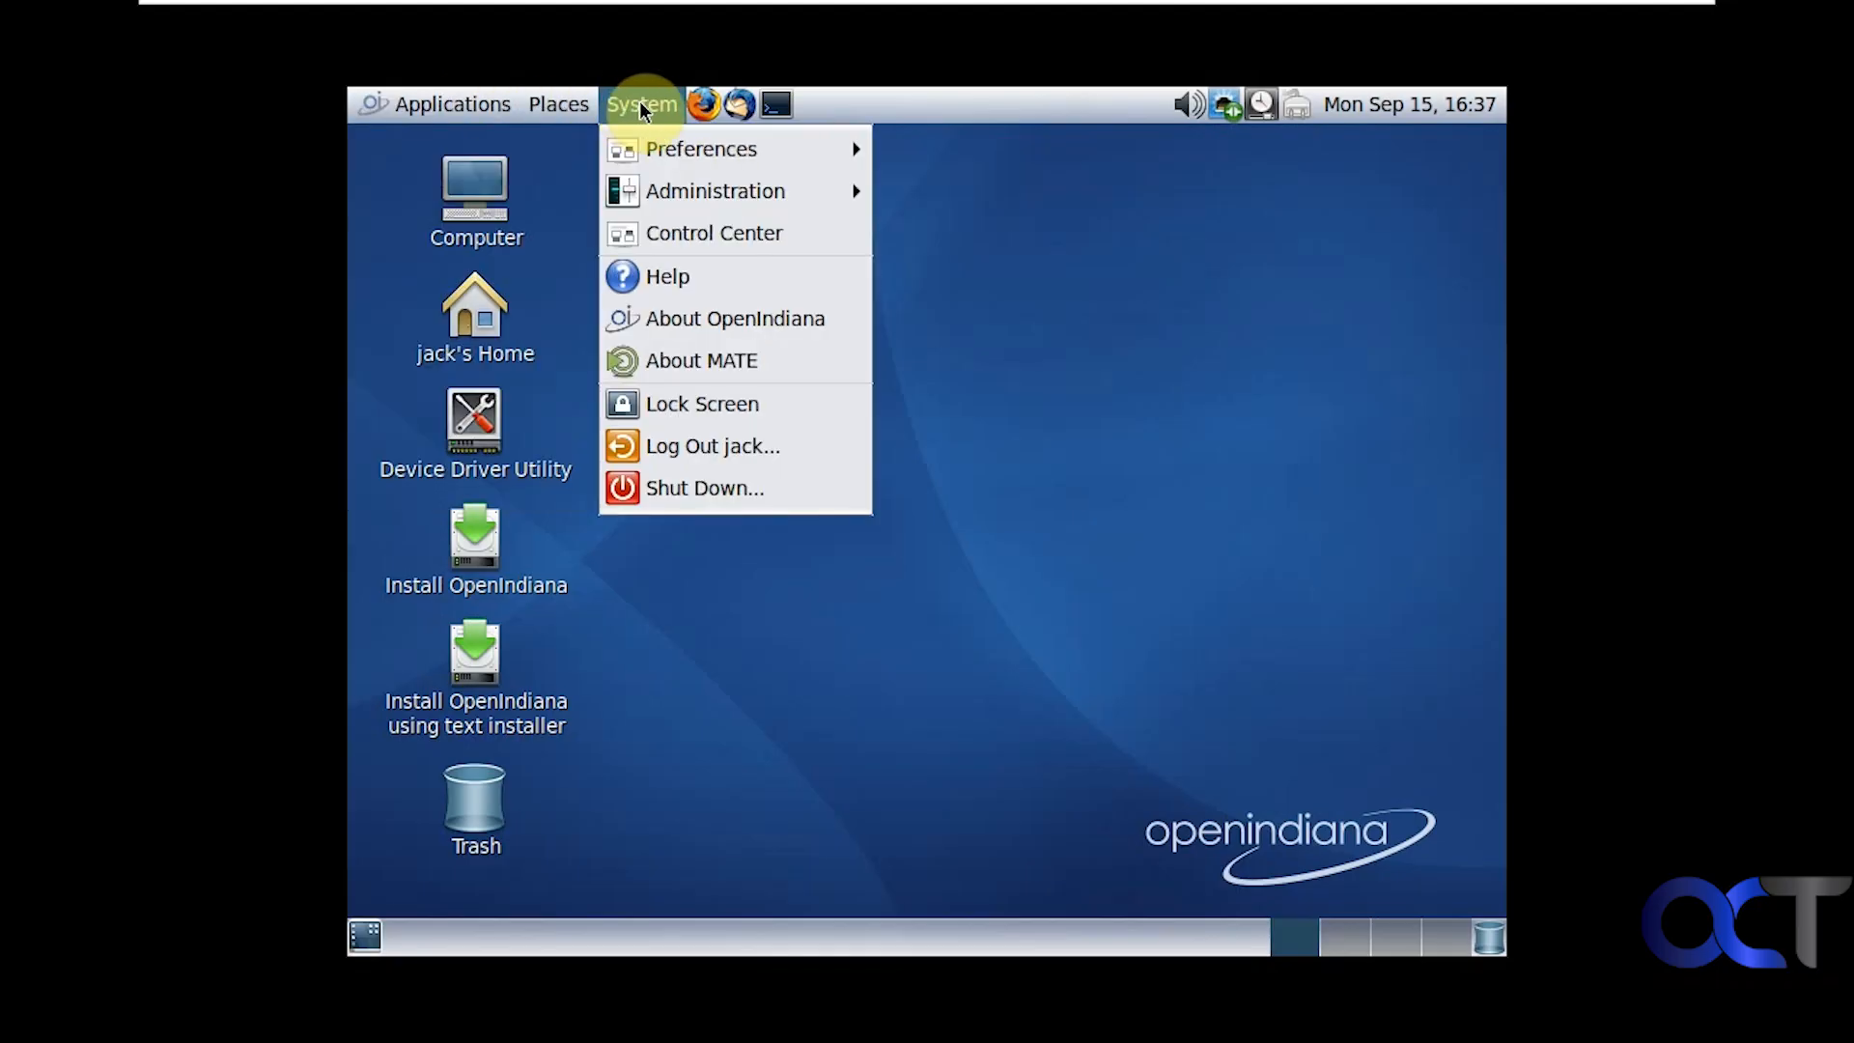
{"action": "left_click", "coordinate": [1035, 124]}
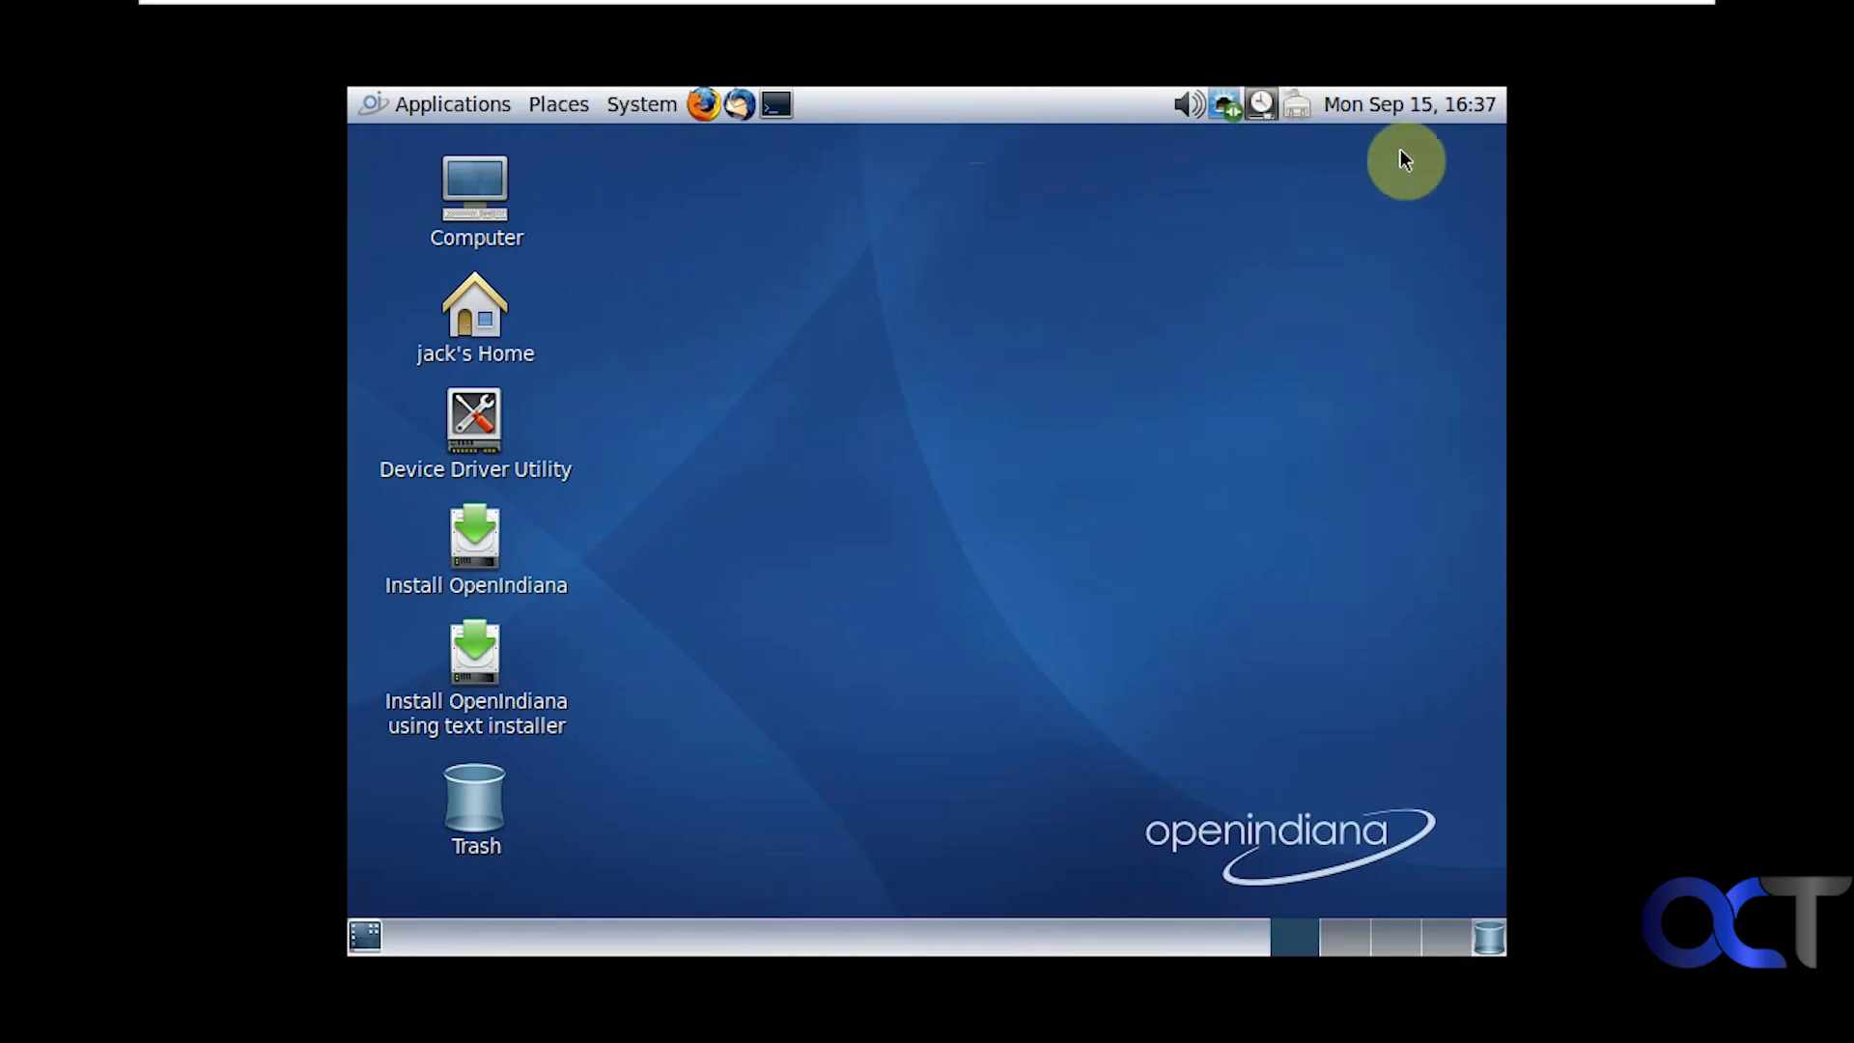
{"action": "mouse_move", "coordinate": [1309, 947]}
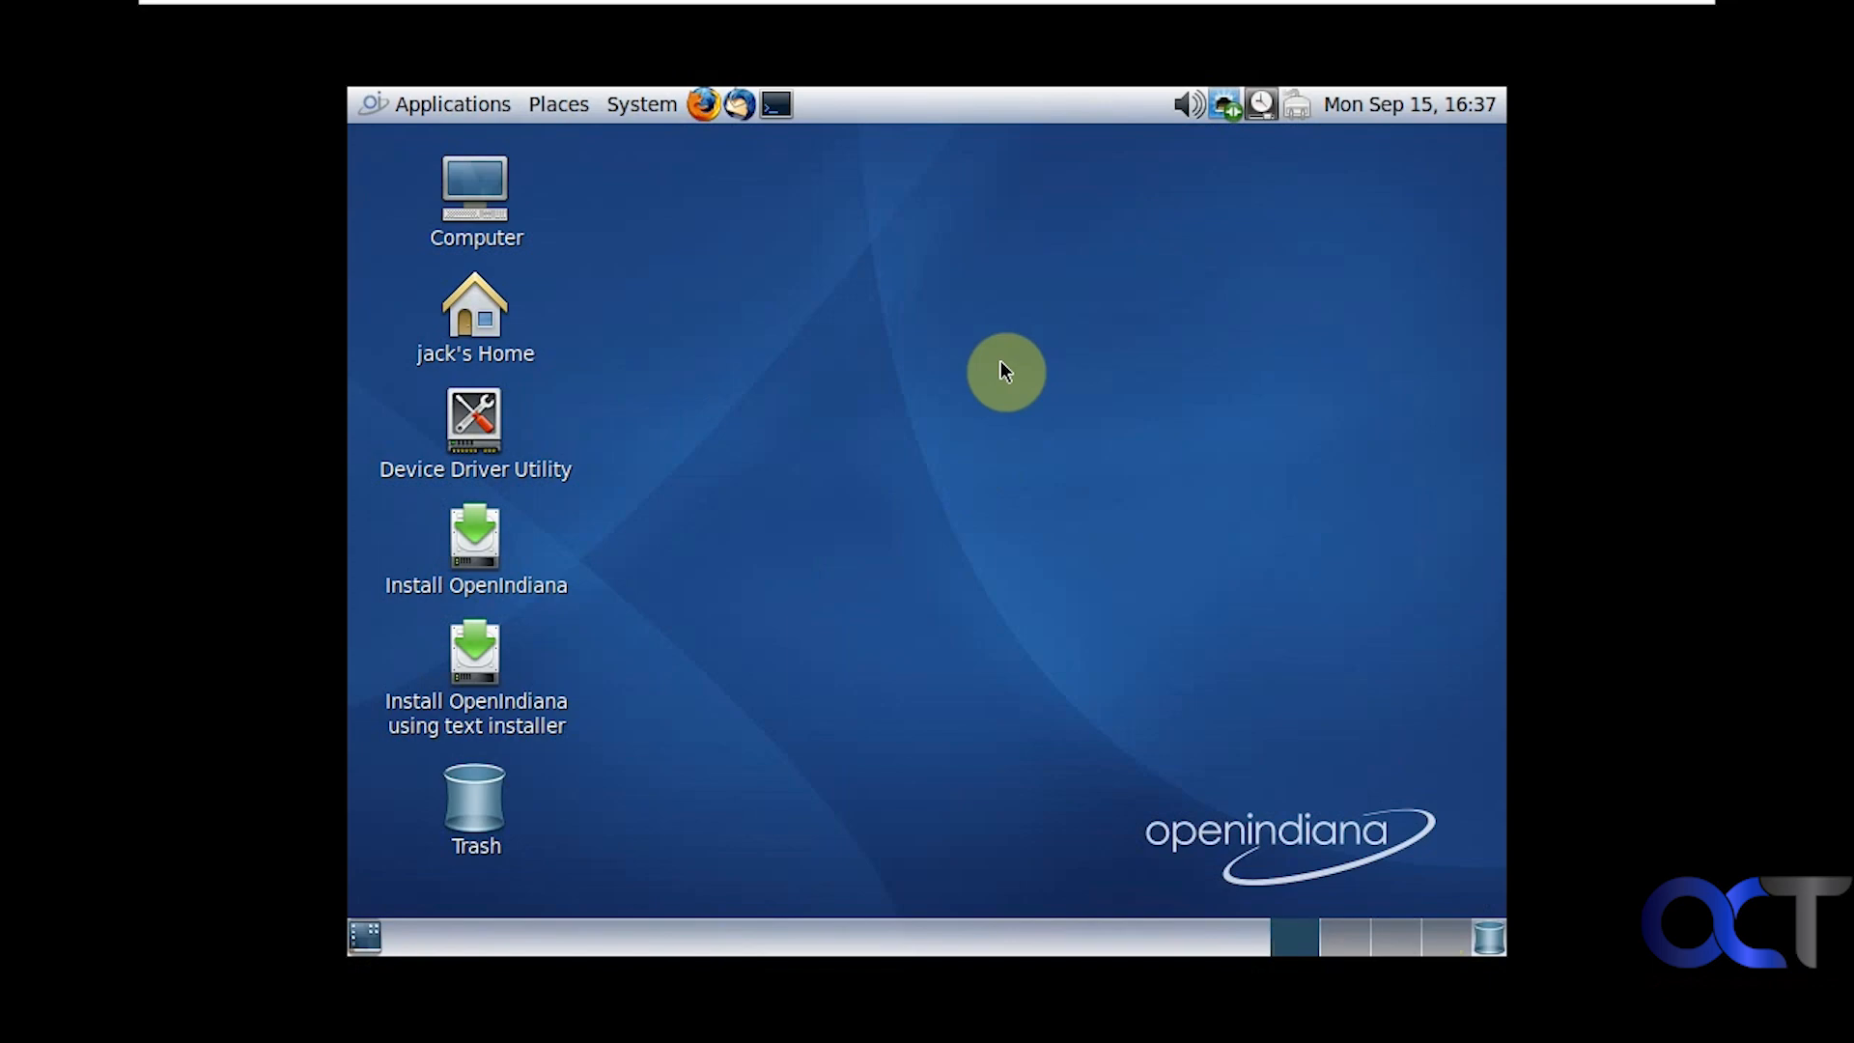
{"action": "mouse_move", "coordinate": [894, 510]}
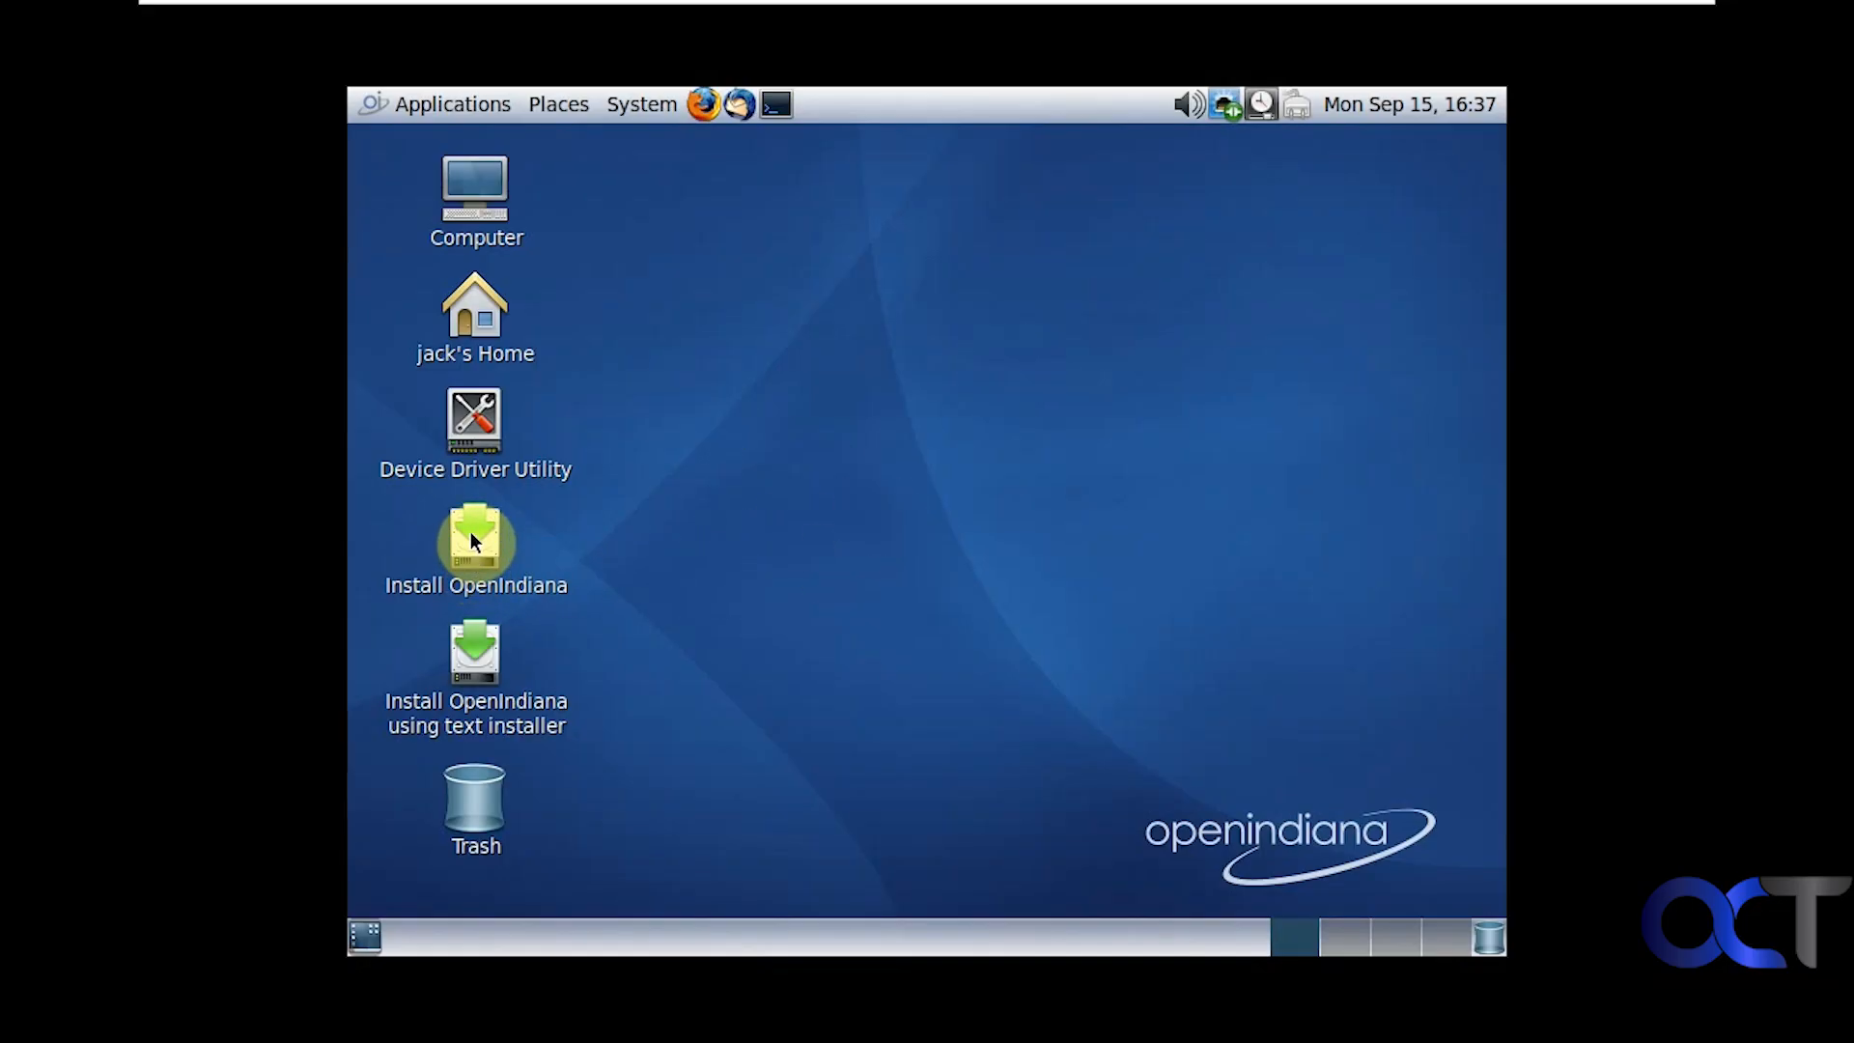
{"action": "double_click", "coordinate": [476, 539]}
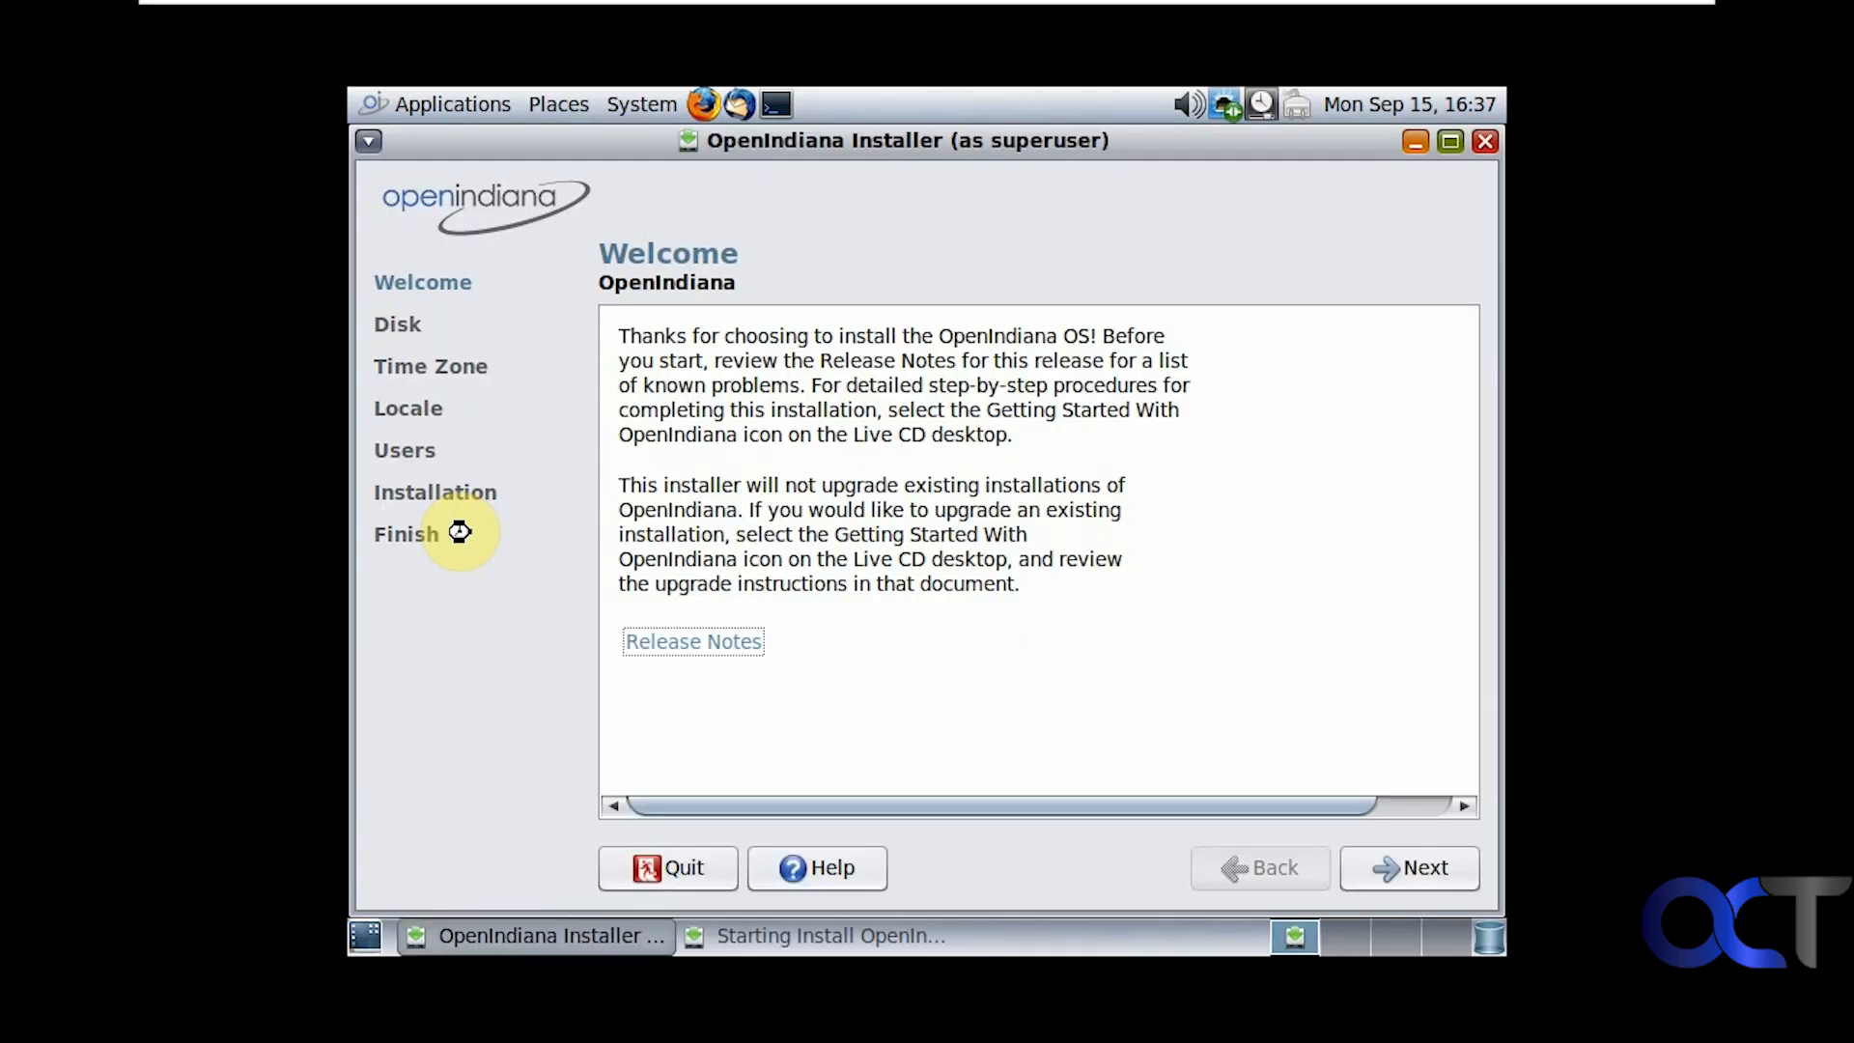
{"action": "mouse_move", "coordinate": [840, 490]}
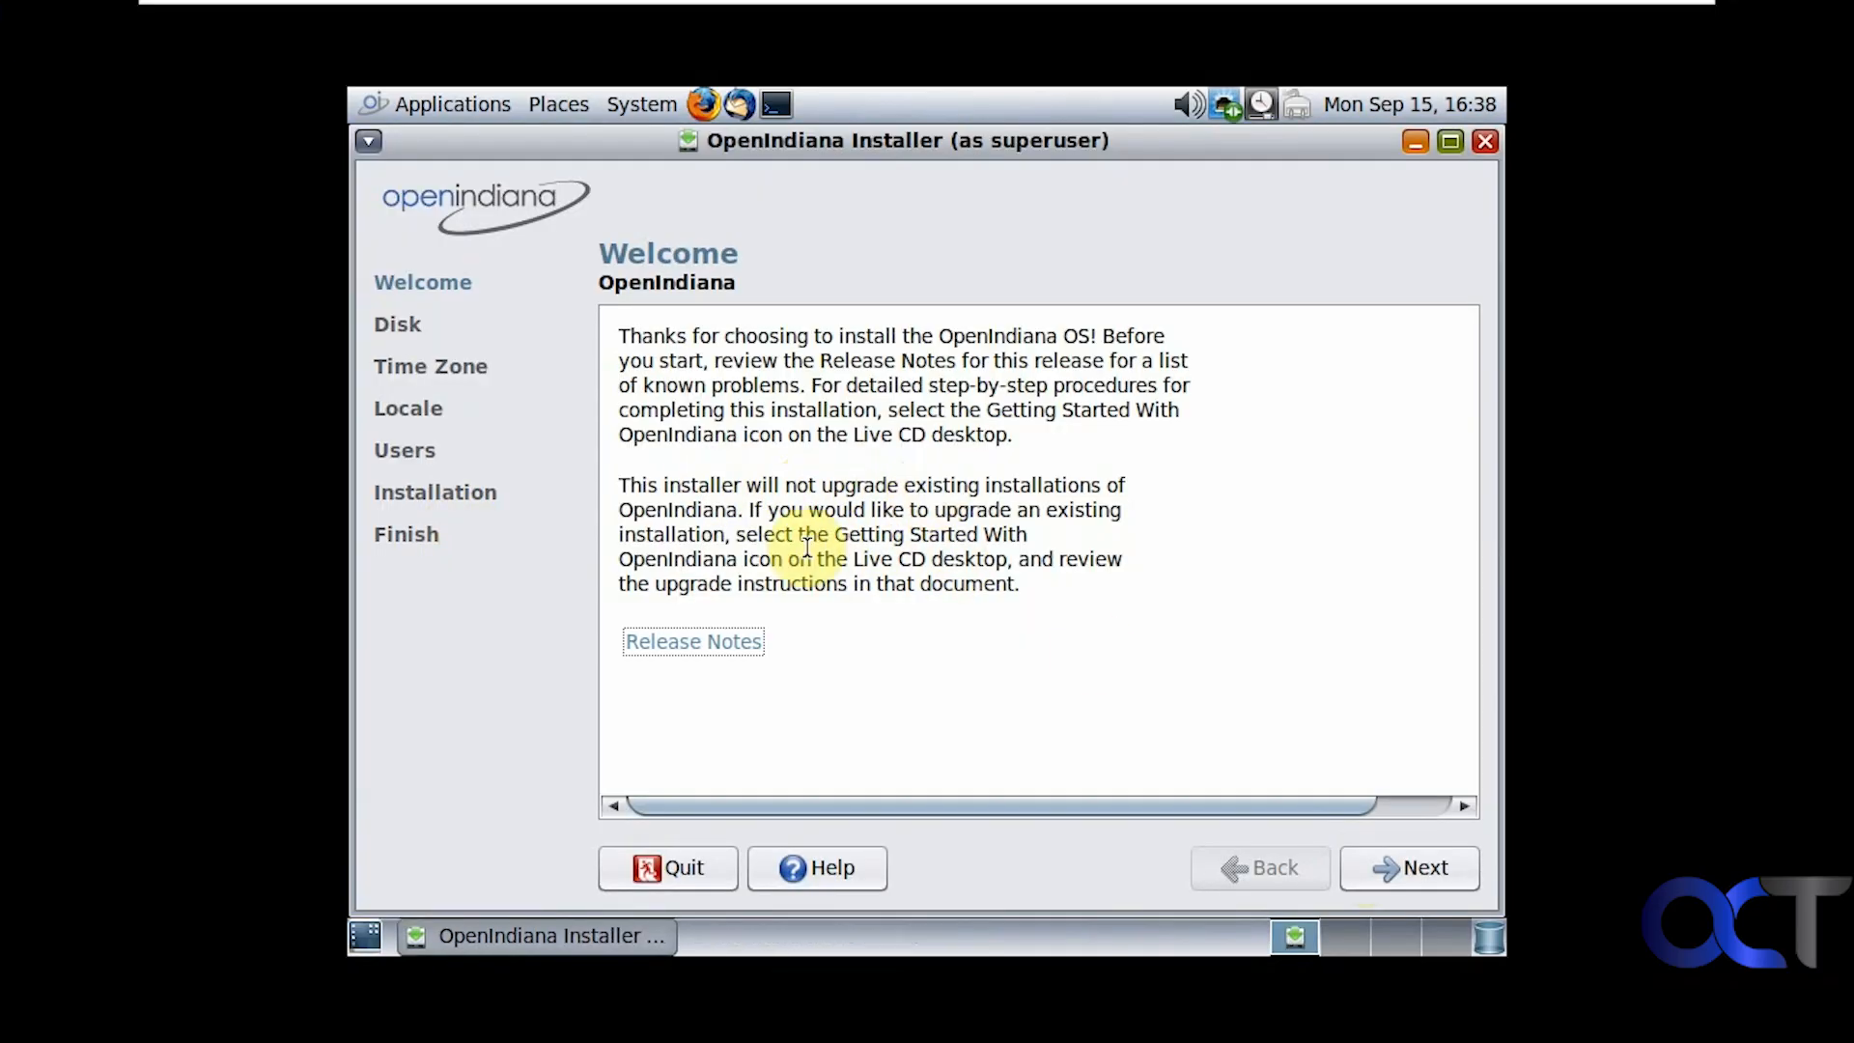
{"action": "mouse_move", "coordinate": [993, 579]}
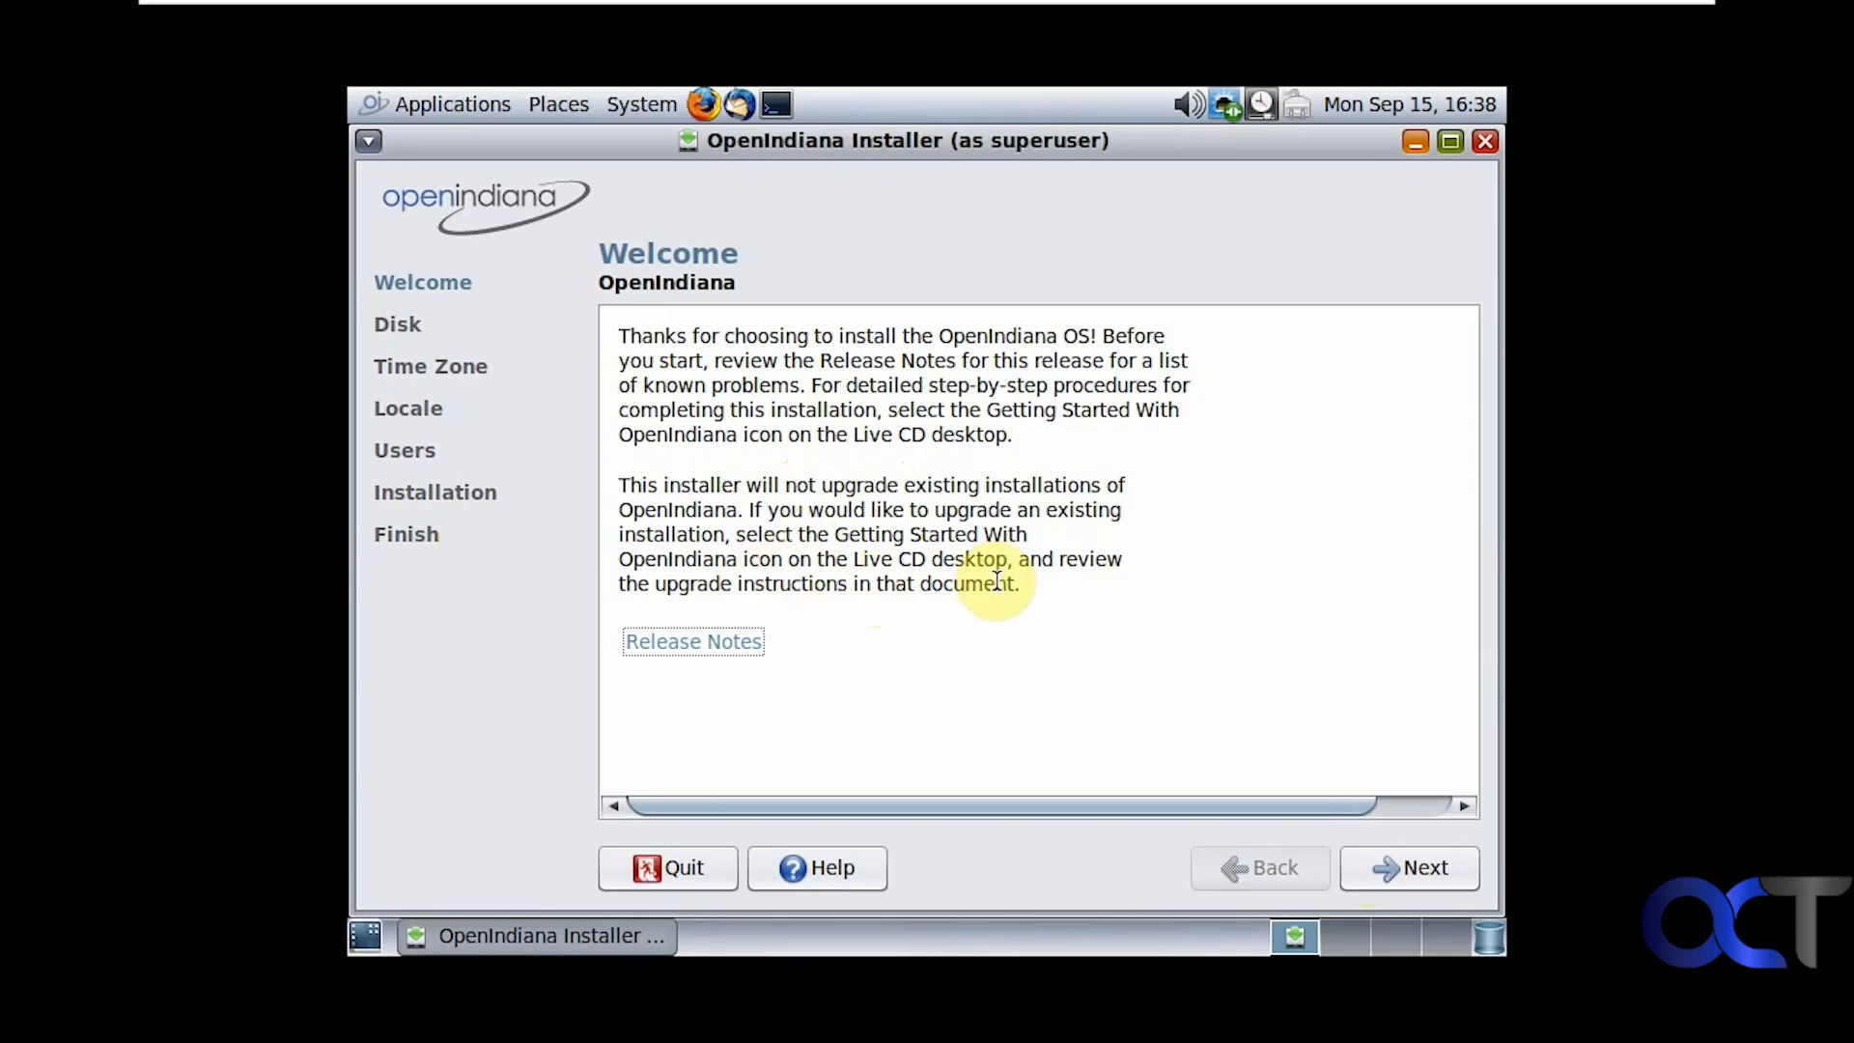
Choose 'Use the whole disk' for the 60.0GB install target and continue to Time Zone, Date and Time
{"action": "left_click", "coordinate": [1408, 867]}
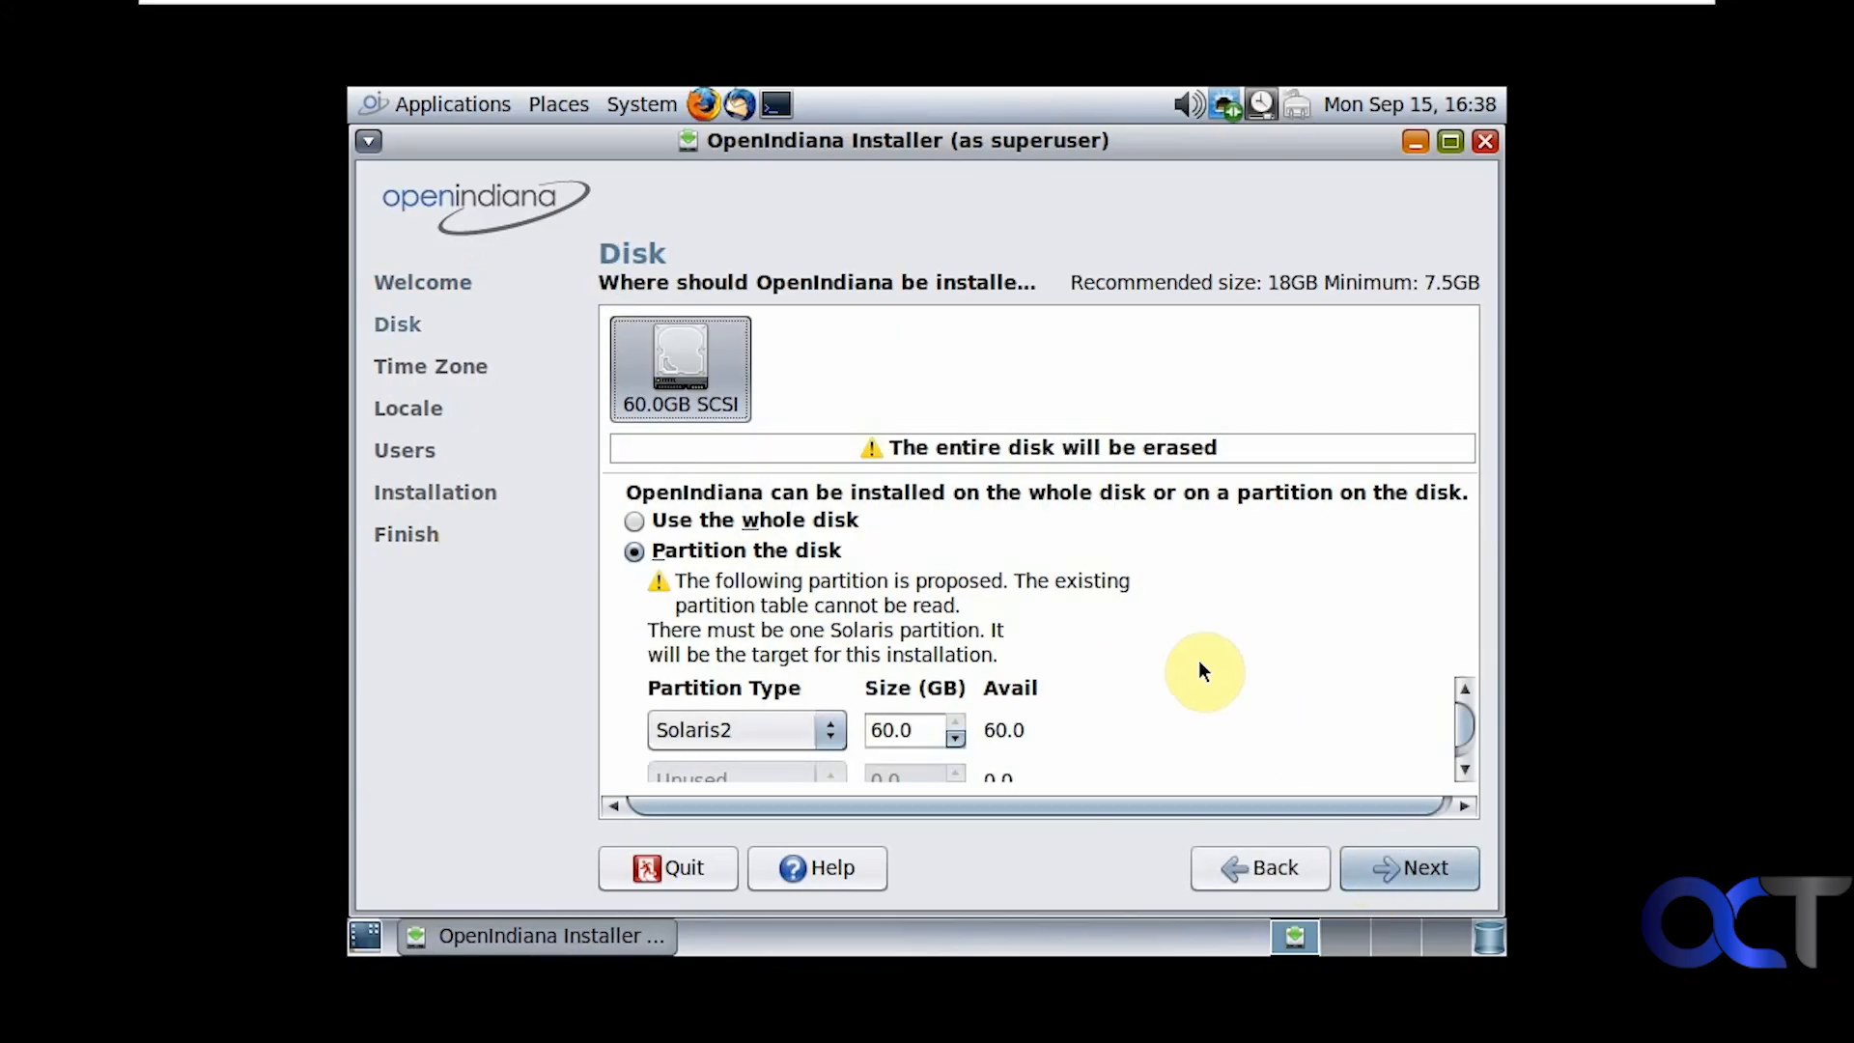
{"action": "mouse_move", "coordinate": [1166, 660]}
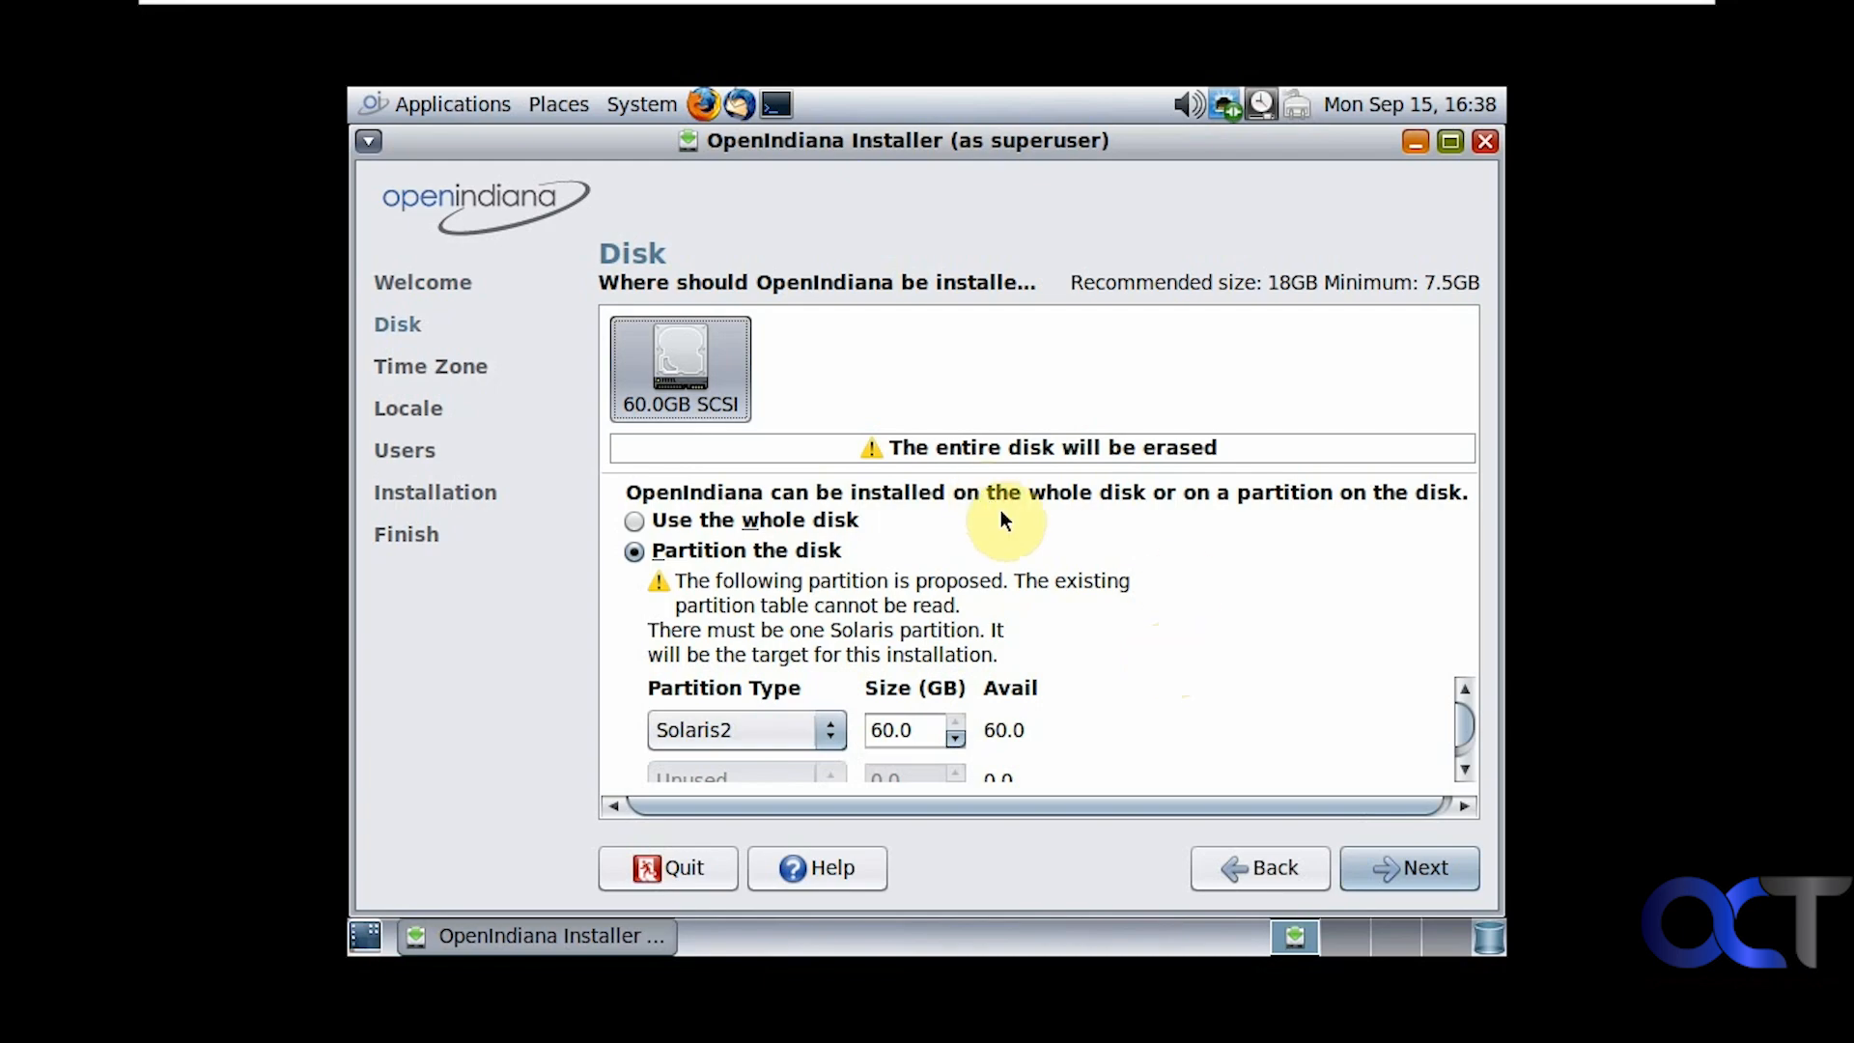
{"action": "mouse_move", "coordinate": [991, 519]}
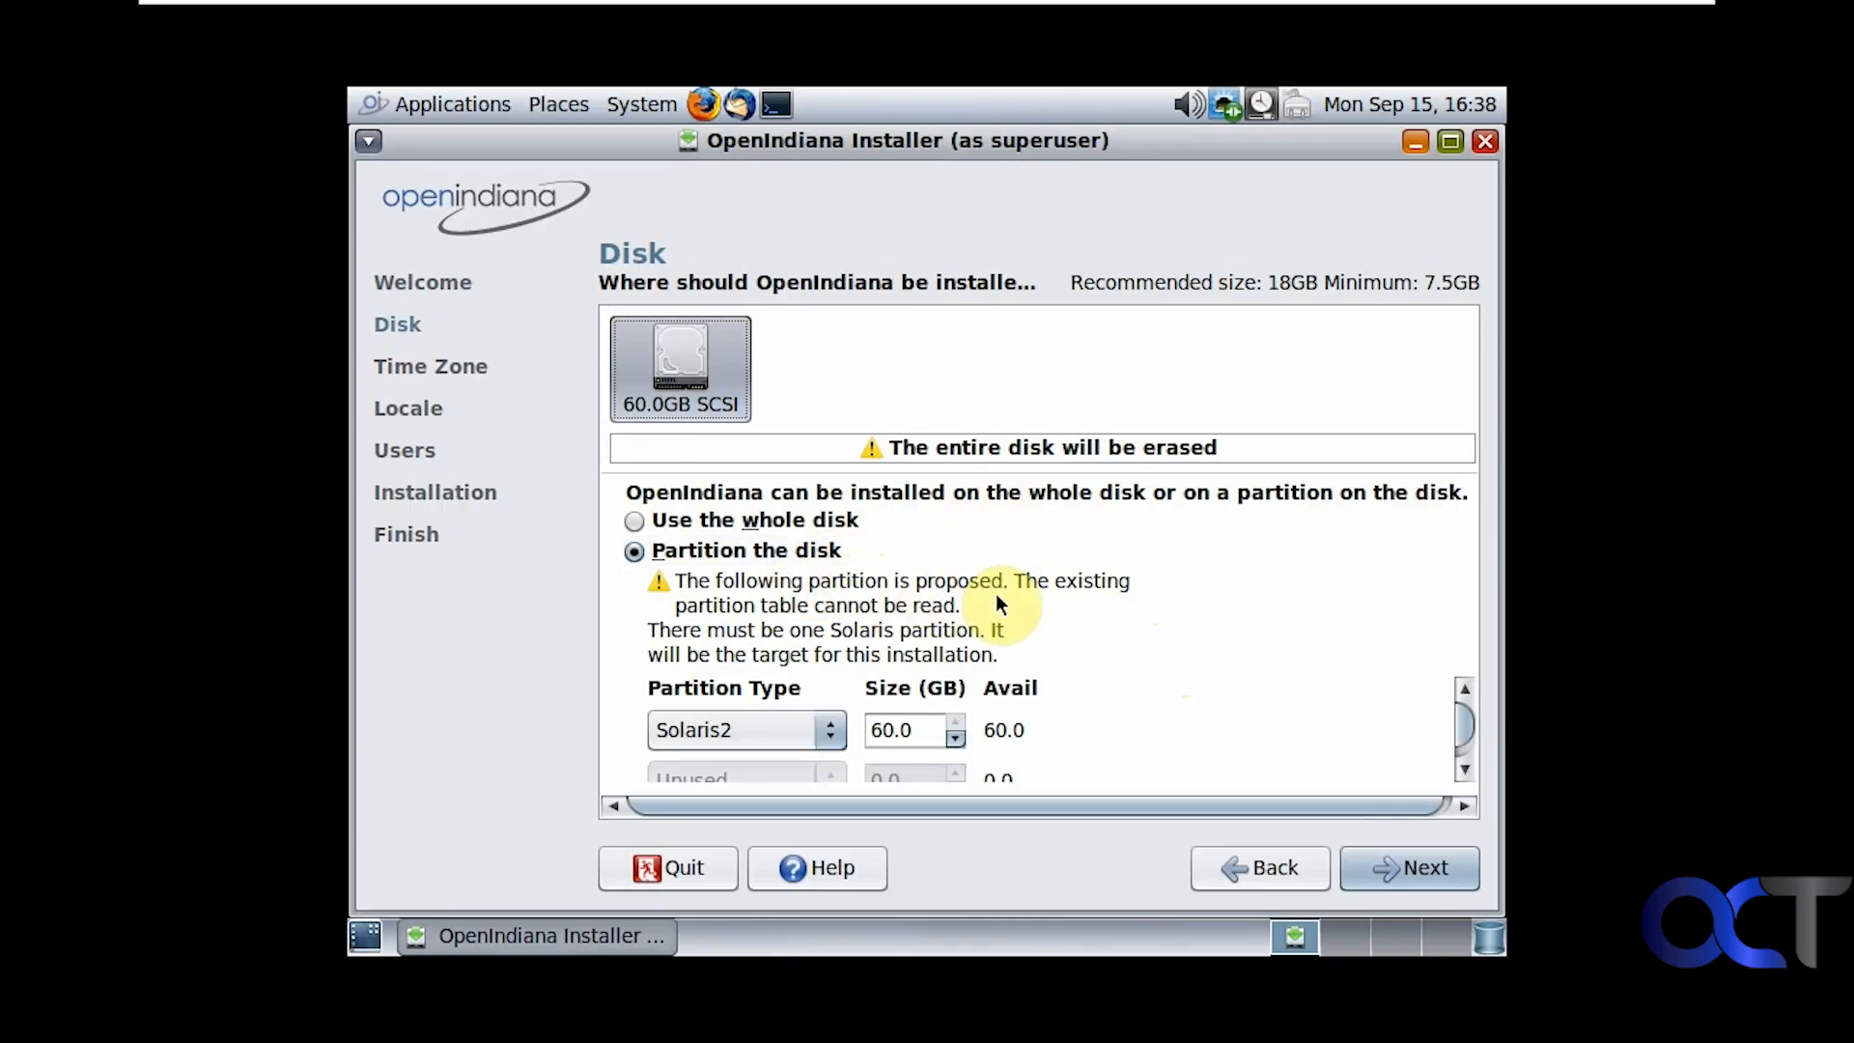
{"action": "mouse_move", "coordinate": [1134, 639]}
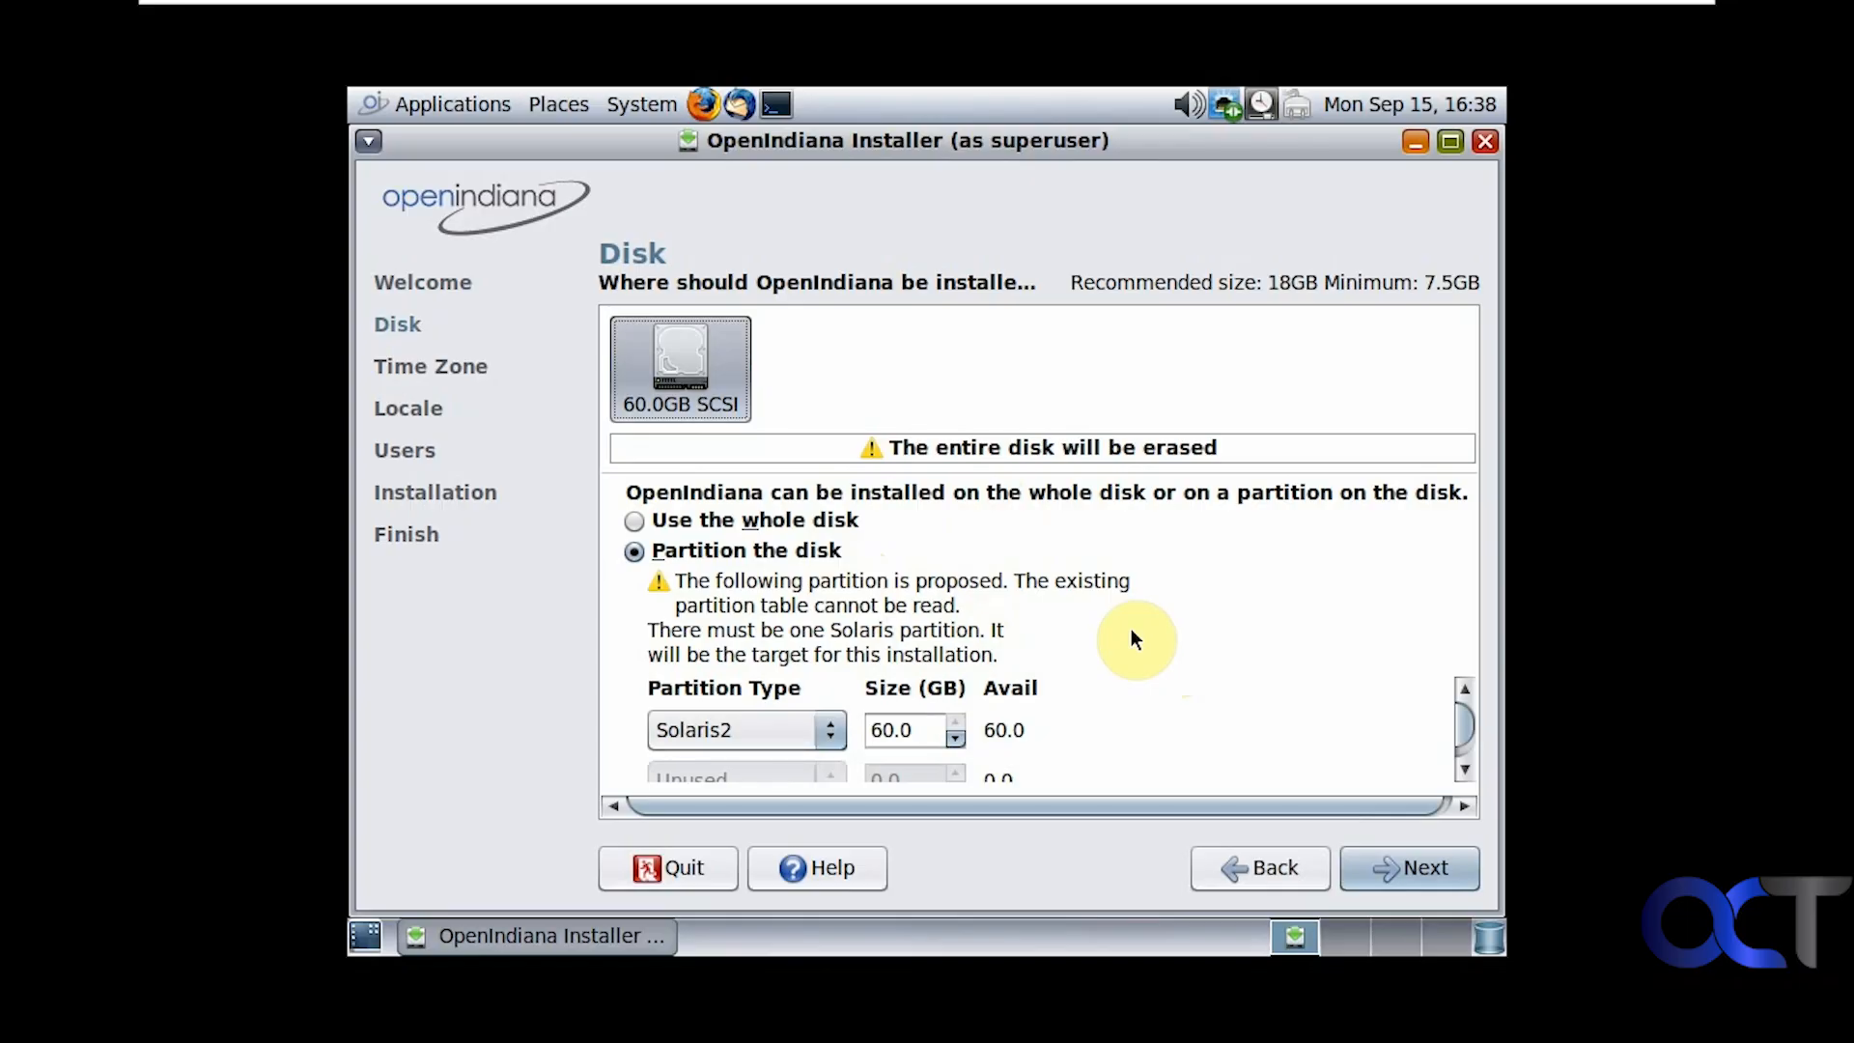
{"action": "left_click", "coordinate": [635, 519]}
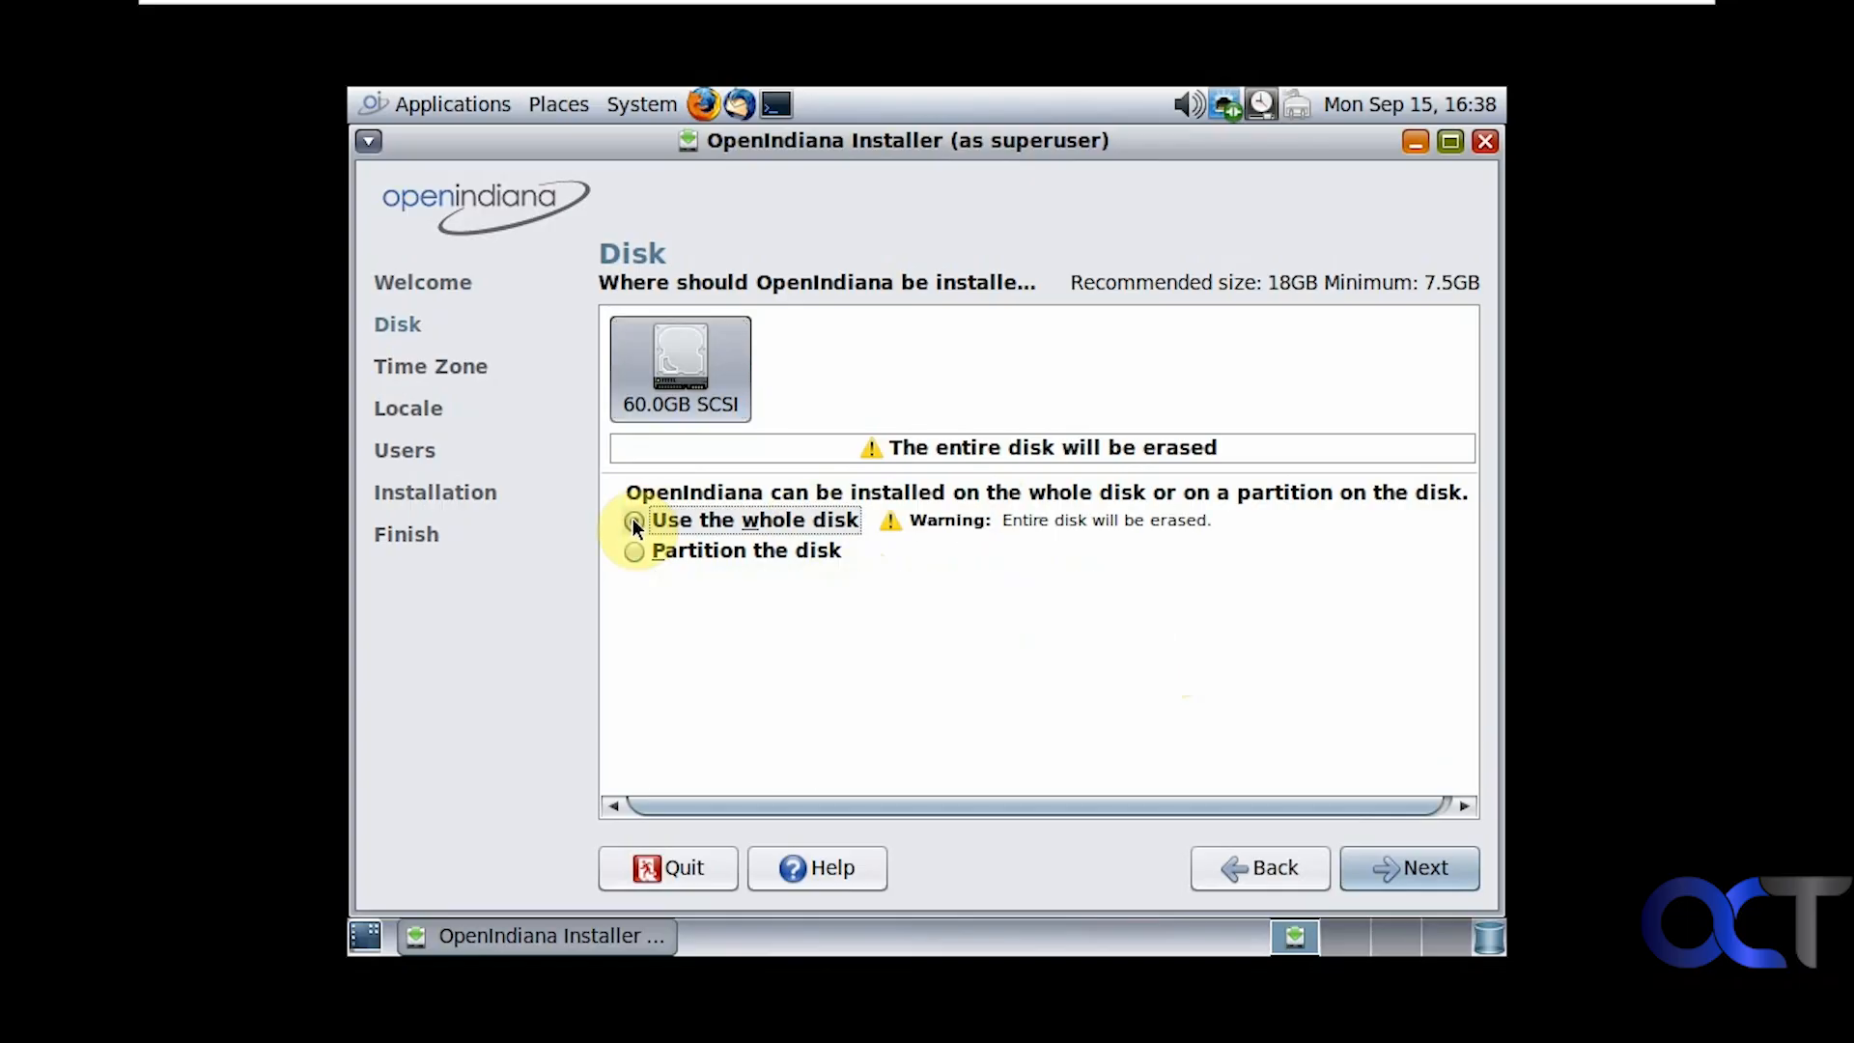
{"action": "left_click", "coordinate": [633, 519]}
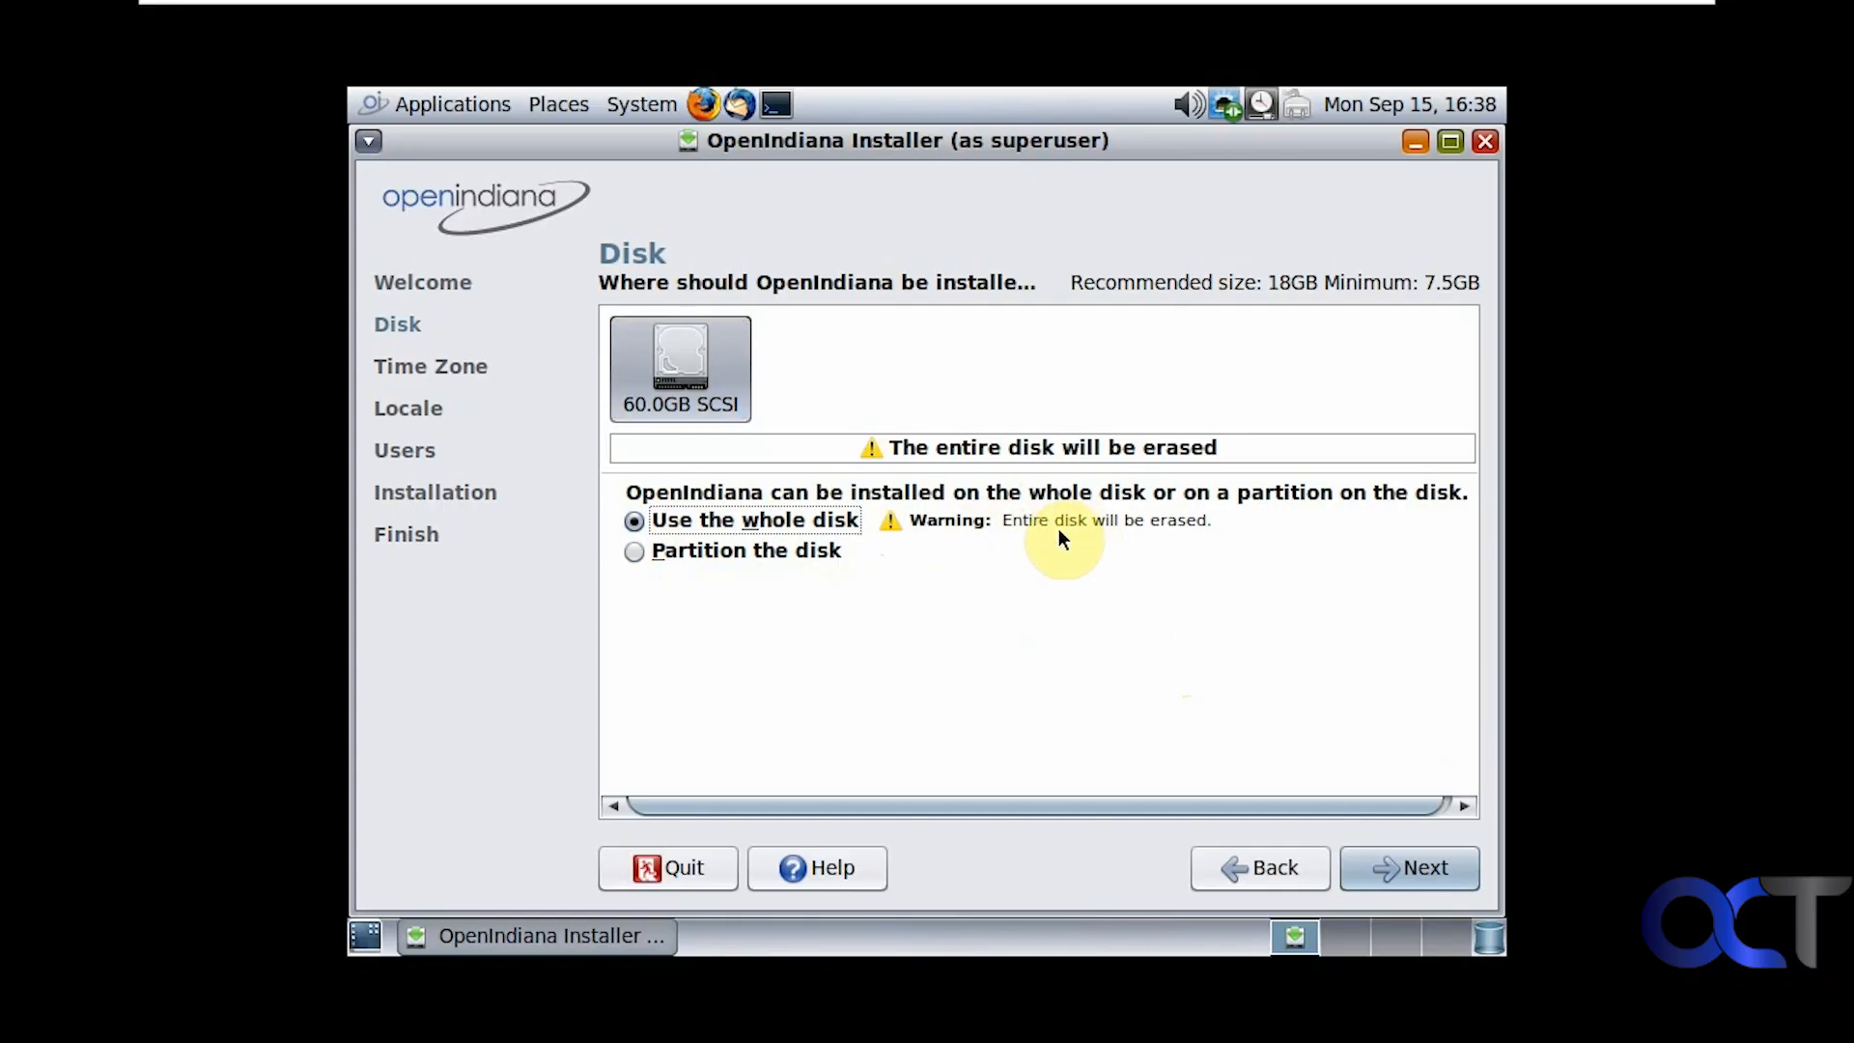
{"action": "mouse_move", "coordinate": [1410, 823]}
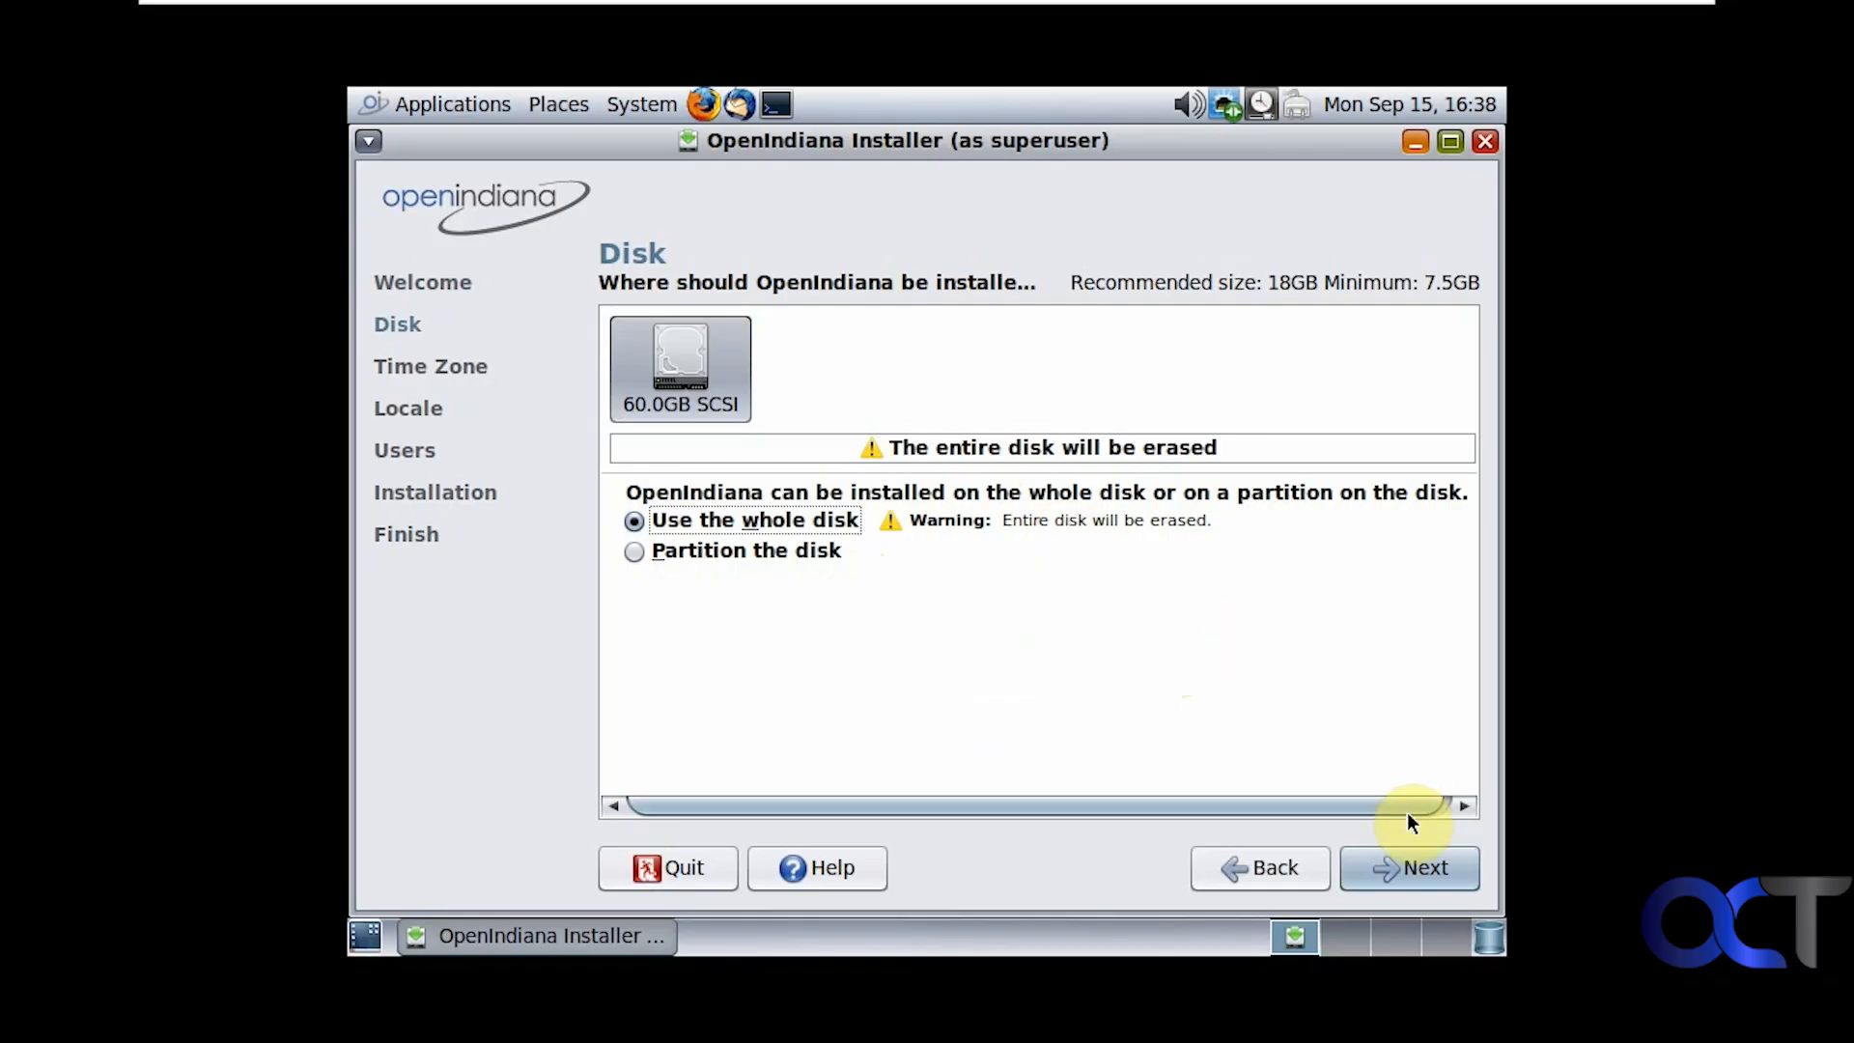
{"action": "left_click", "coordinate": [1408, 867]}
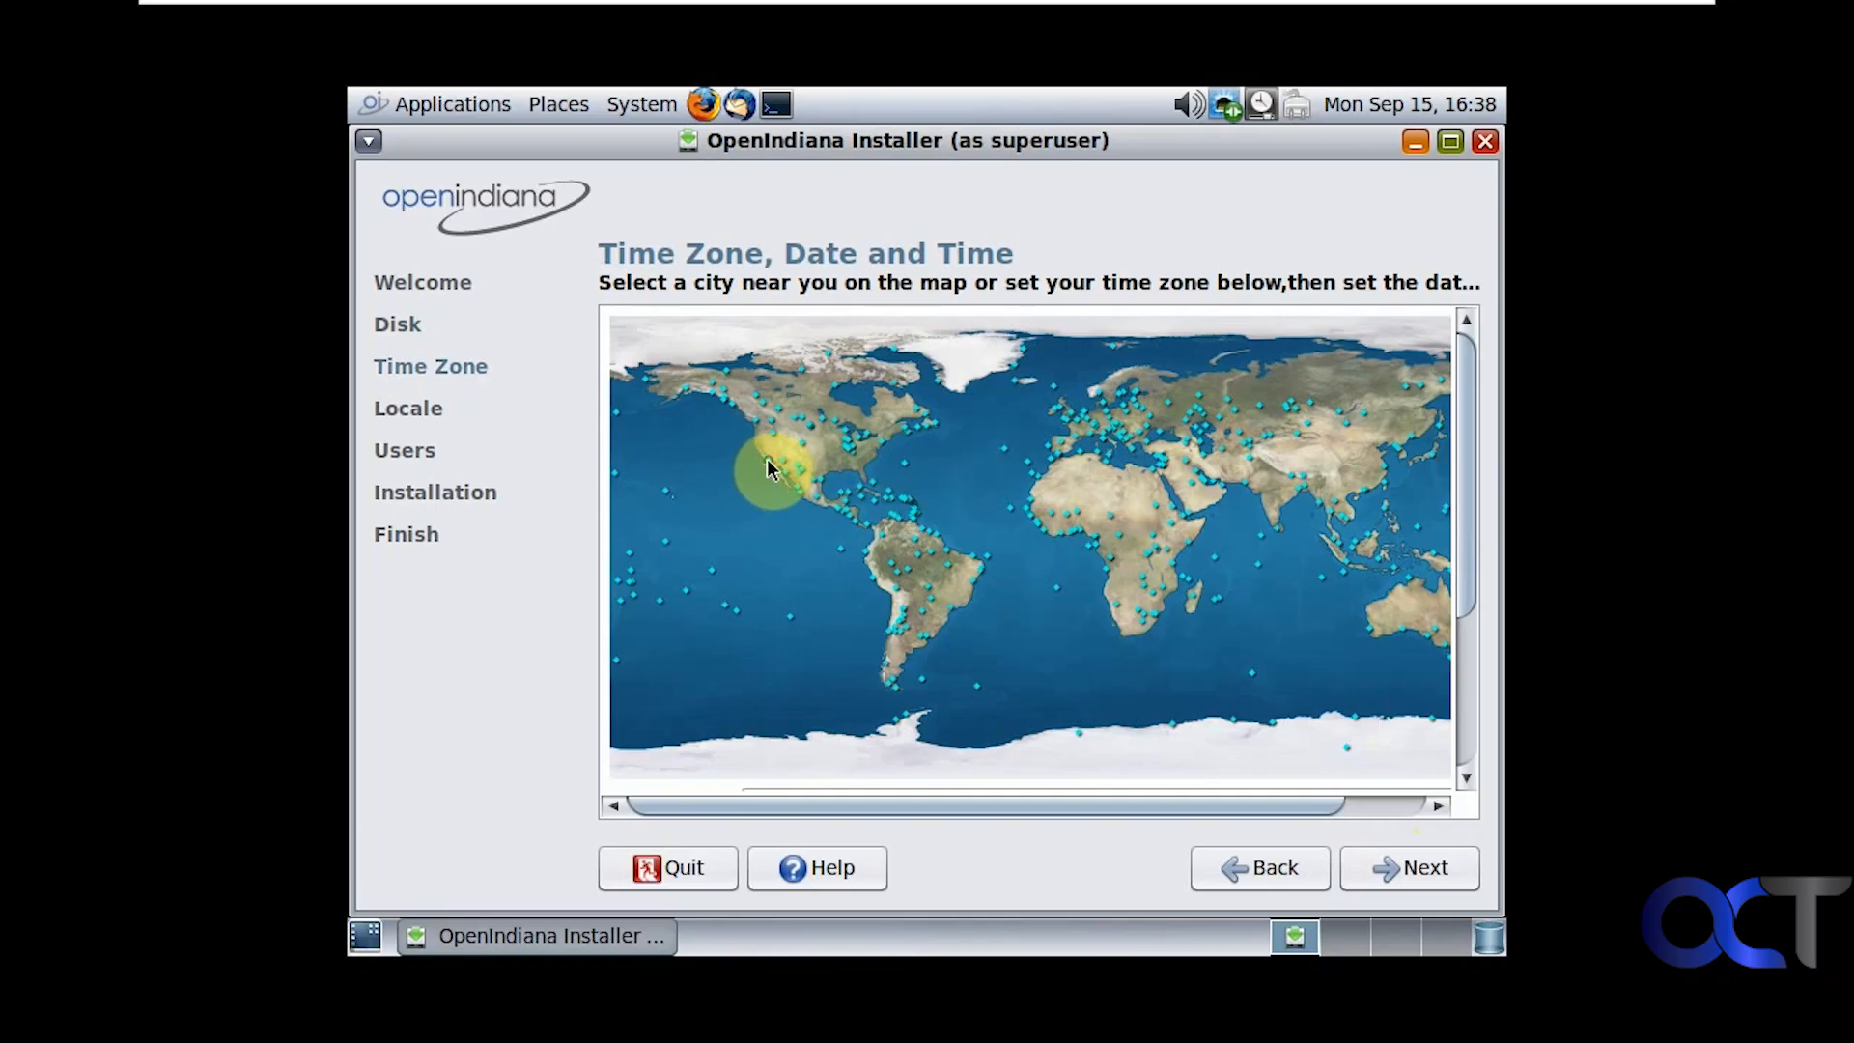
Keep the Americas / United States / Pacific time zone and default locale, reaching the Users page
{"action": "scroll", "scroll_direction": "down", "scroll_amount": 3}
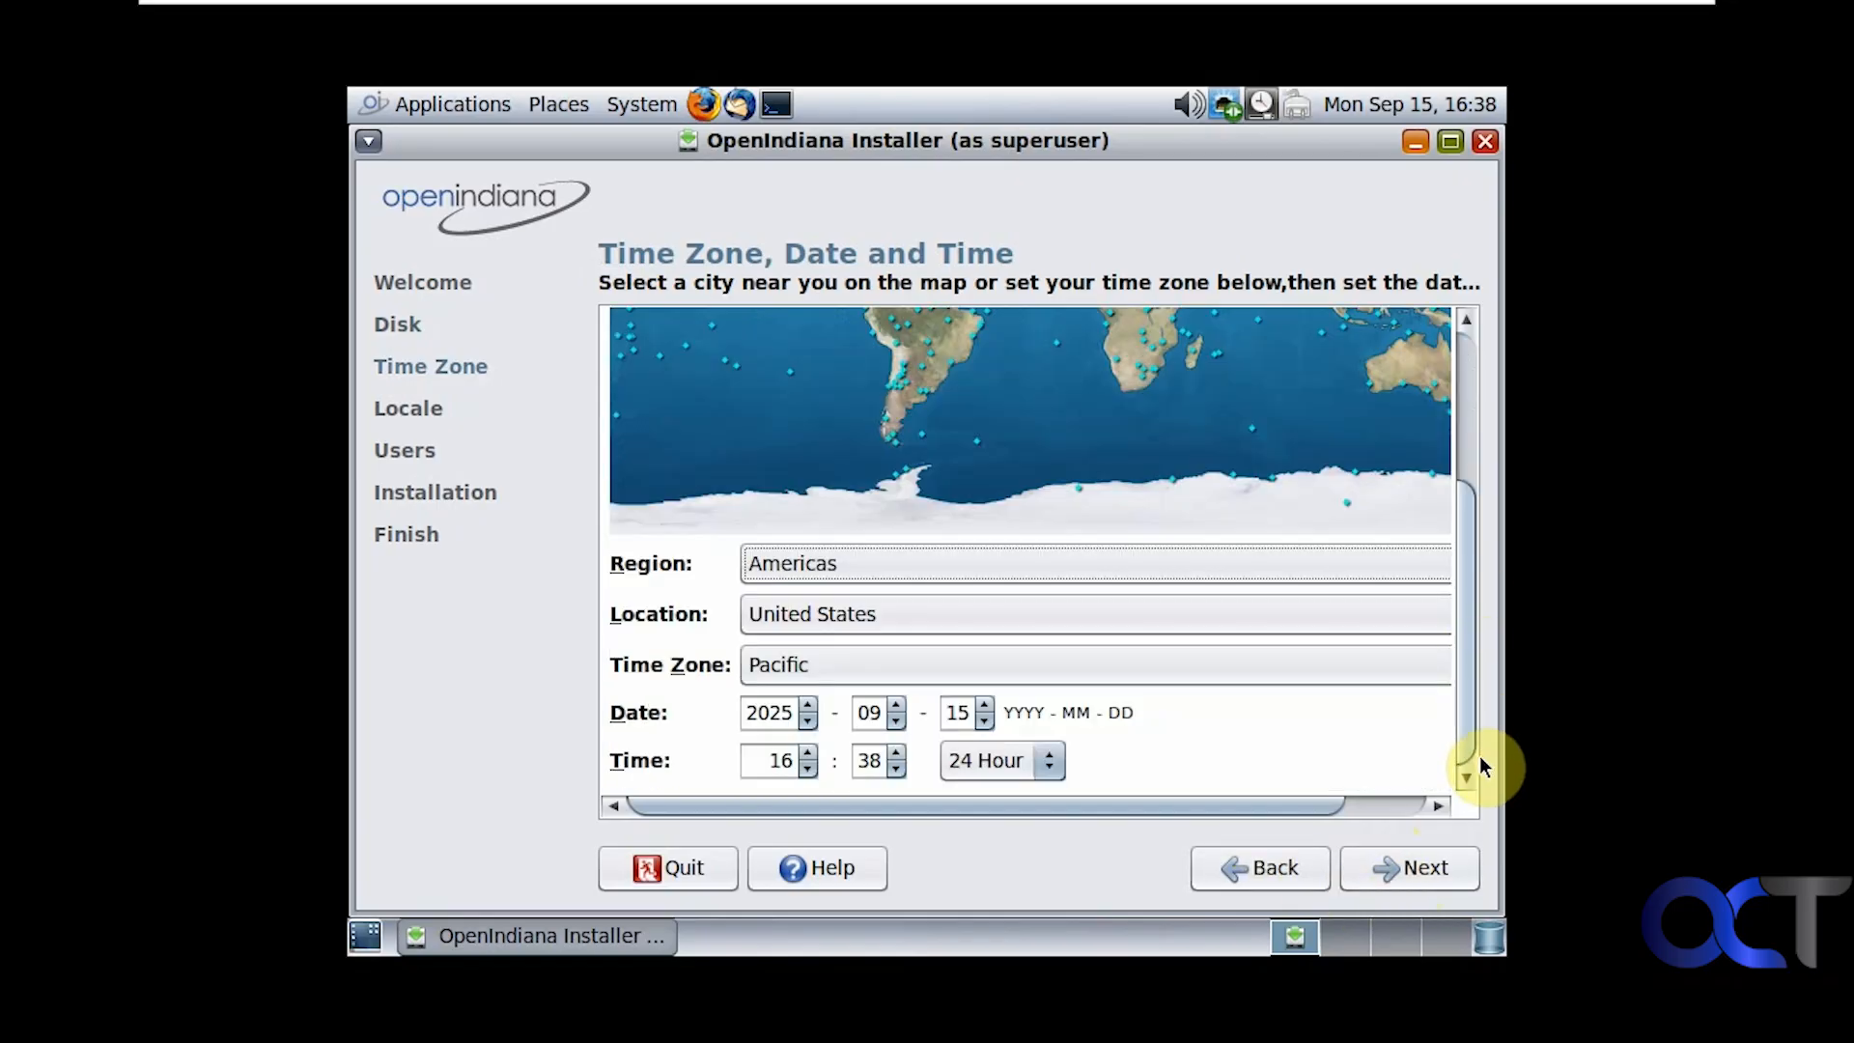
{"action": "mouse_move", "coordinate": [1194, 546]}
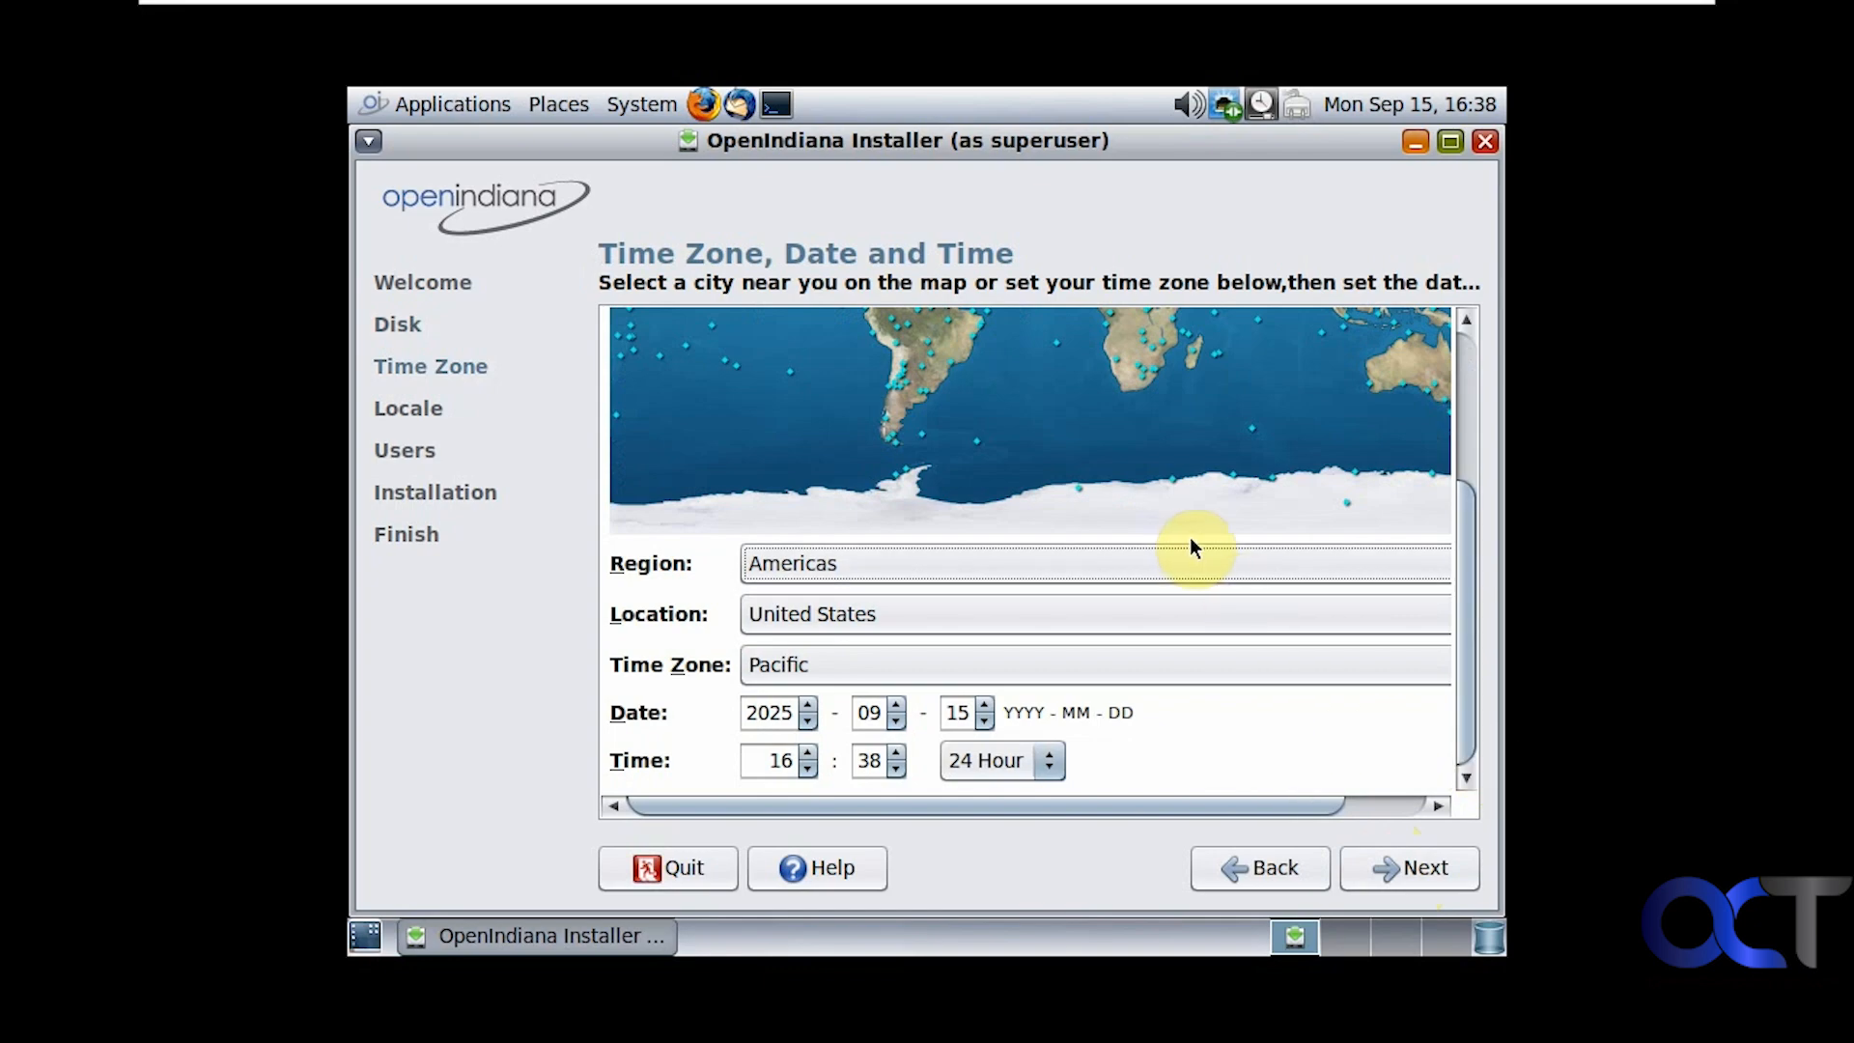
{"action": "mouse_move", "coordinate": [1408, 867]}
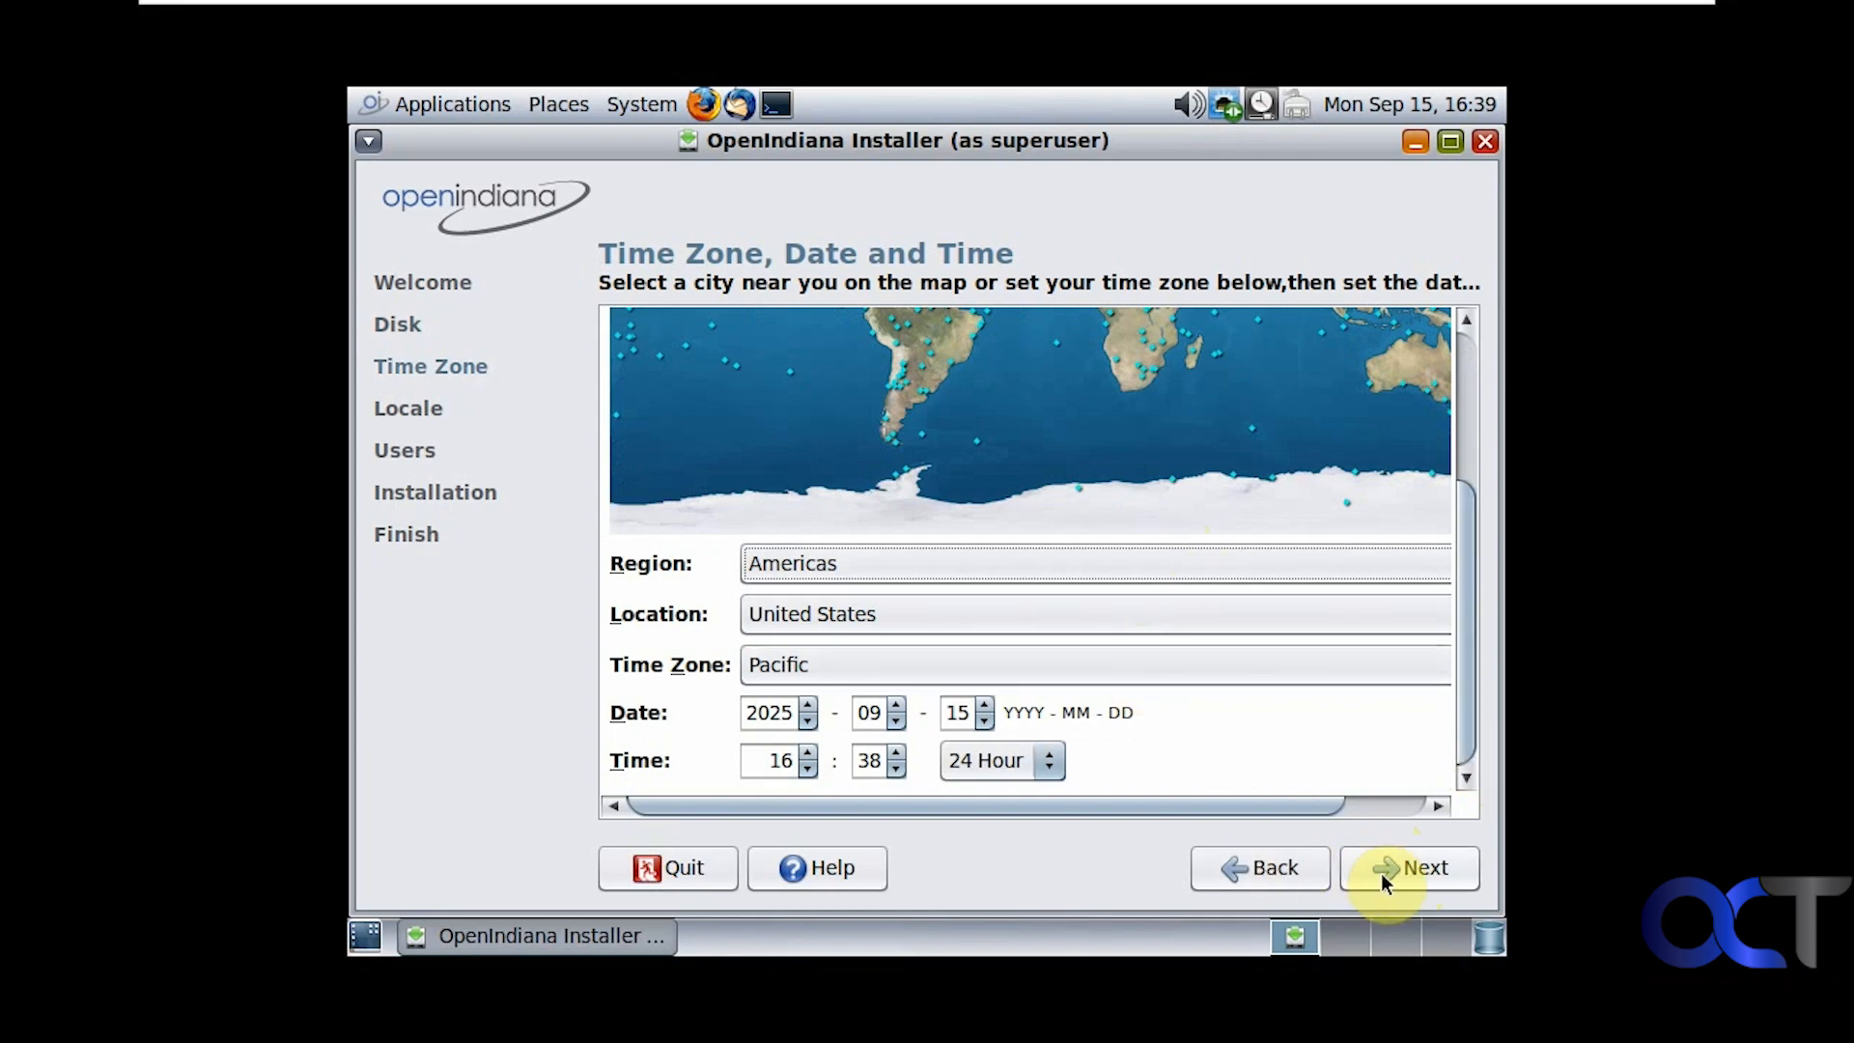
{"action": "left_click", "coordinate": [1408, 867]}
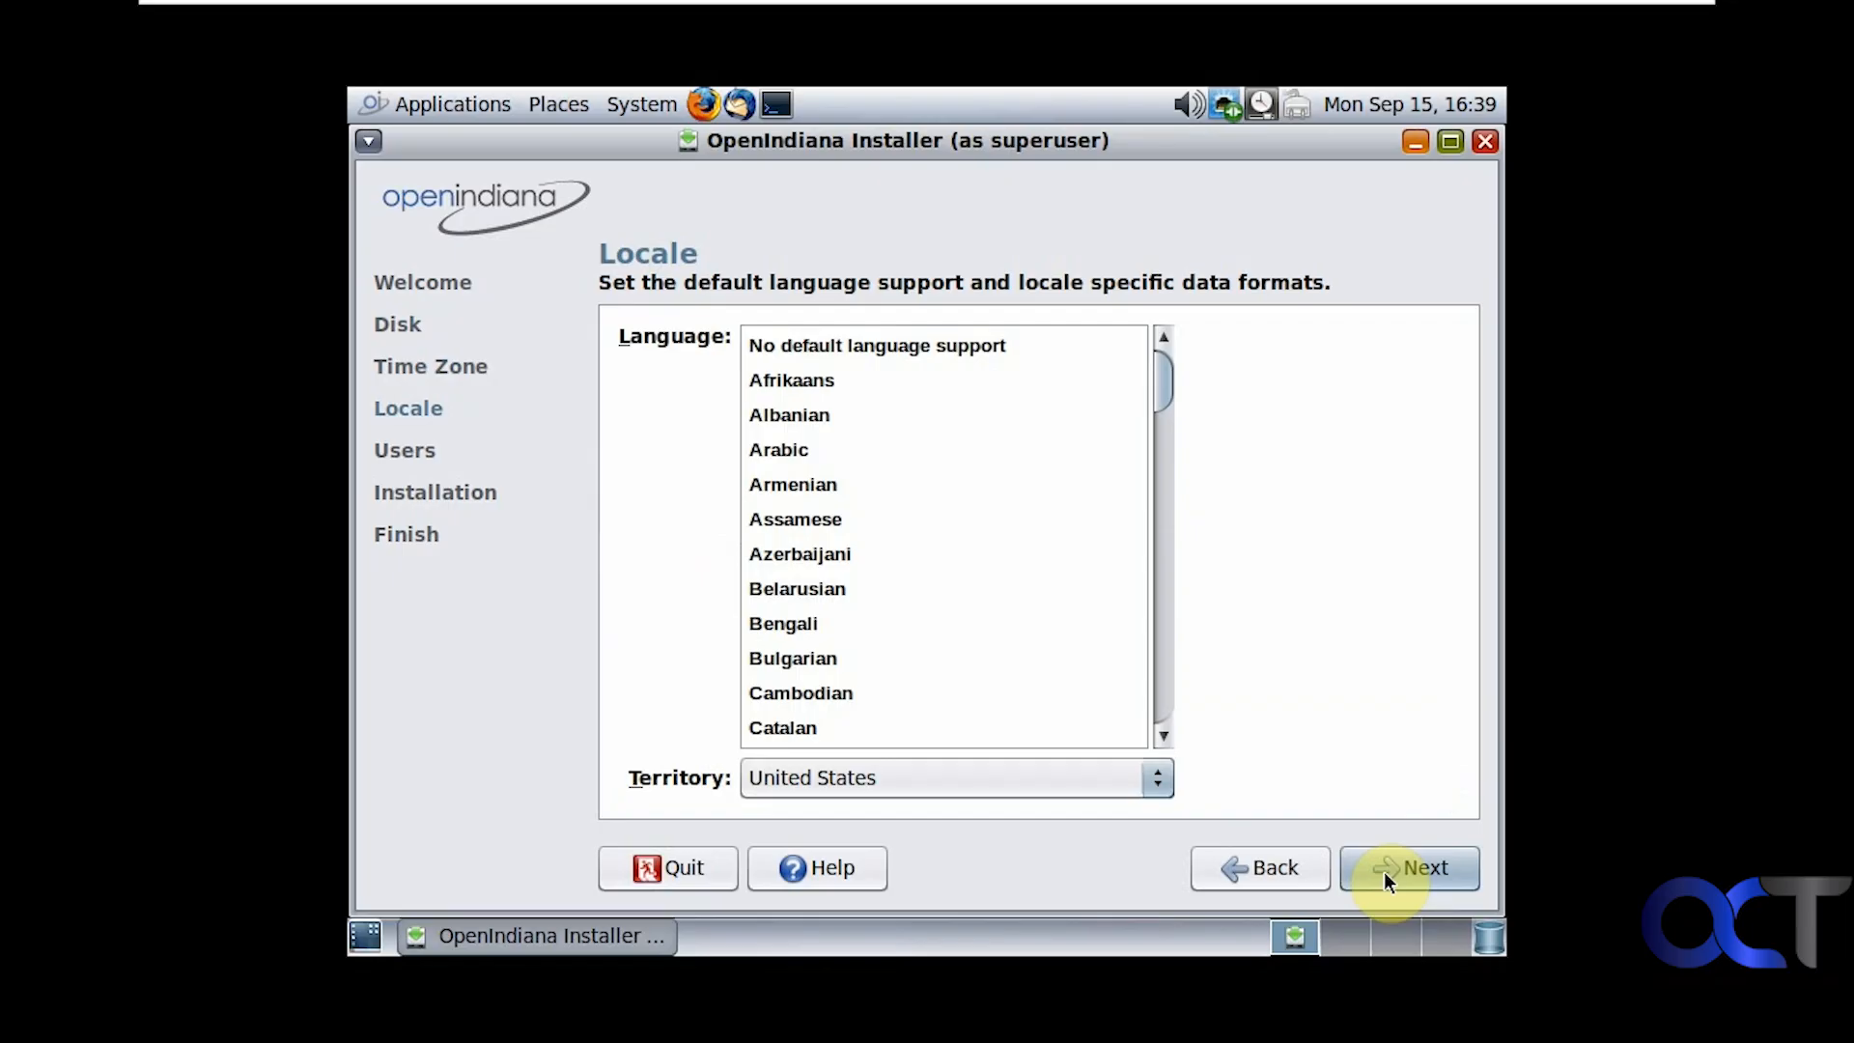
{"action": "left_click", "coordinate": [1410, 867]}
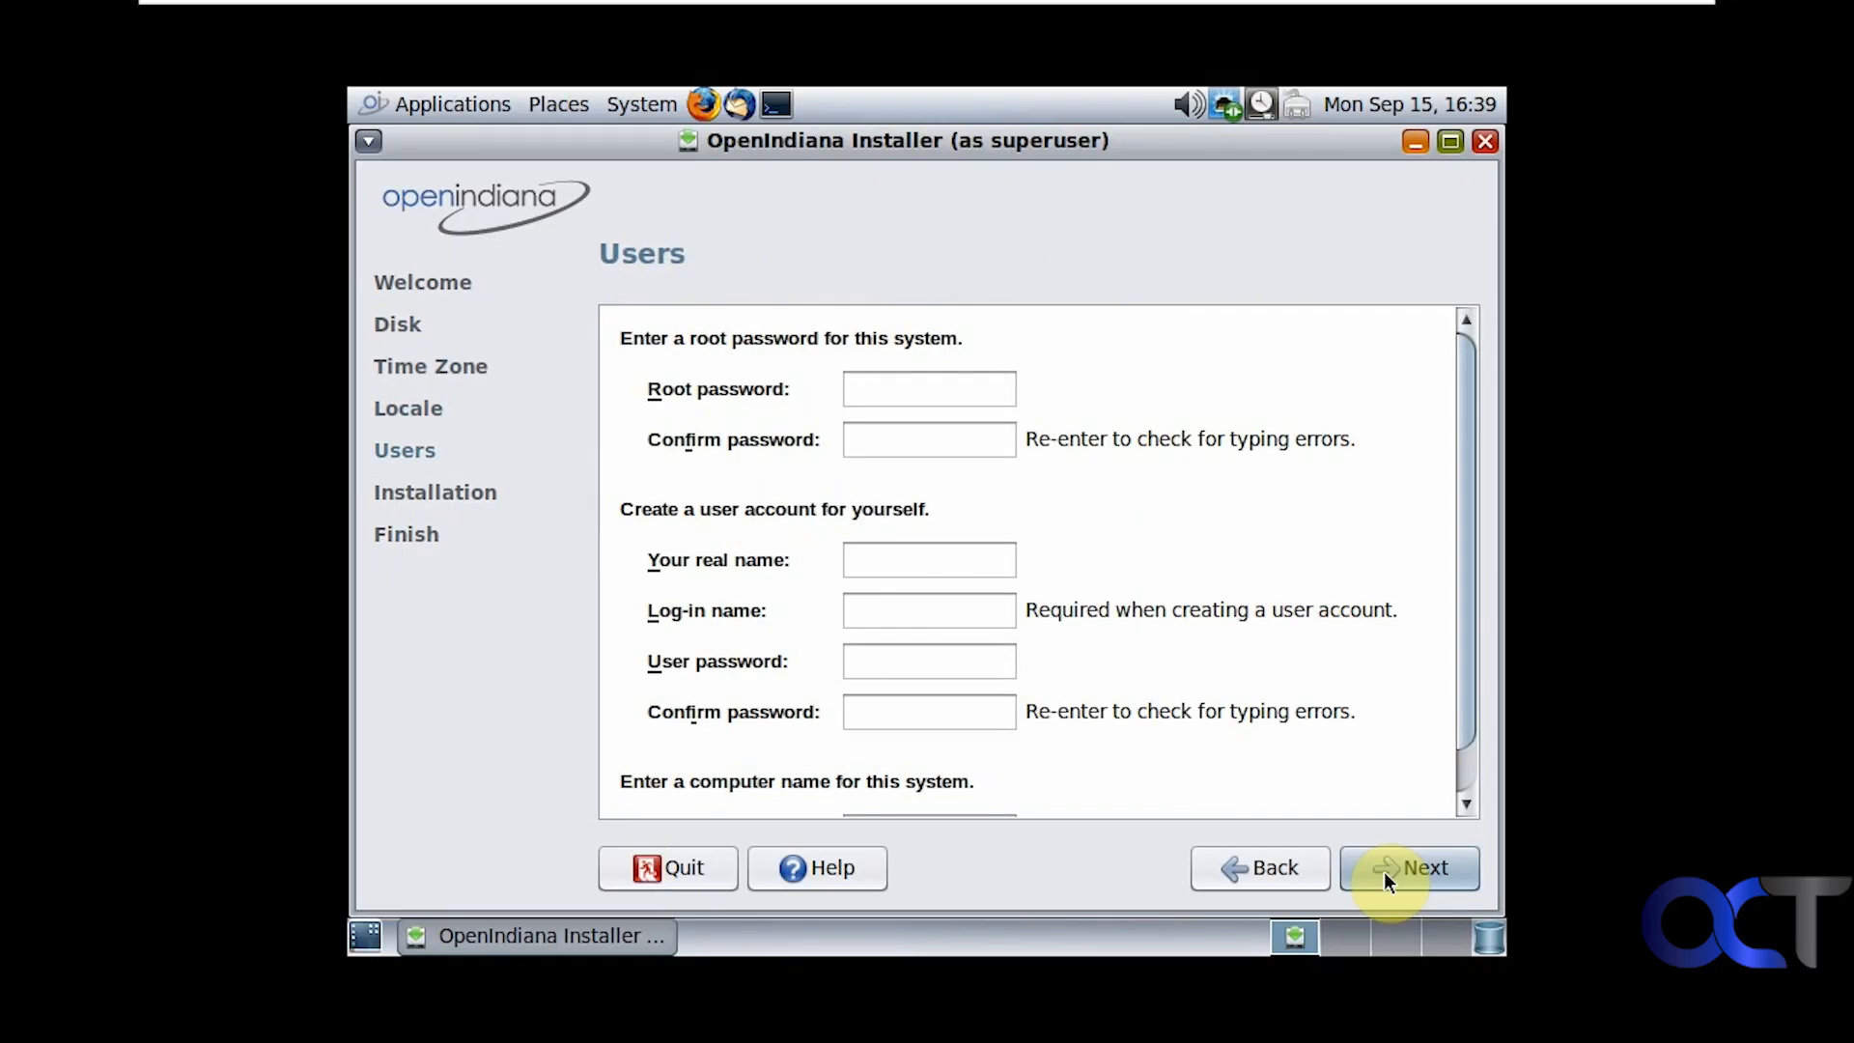
Enter the root password, real name and log-in name bob with its password, and continue to the Installation summary
{"action": "left_click", "coordinate": [929, 389]}
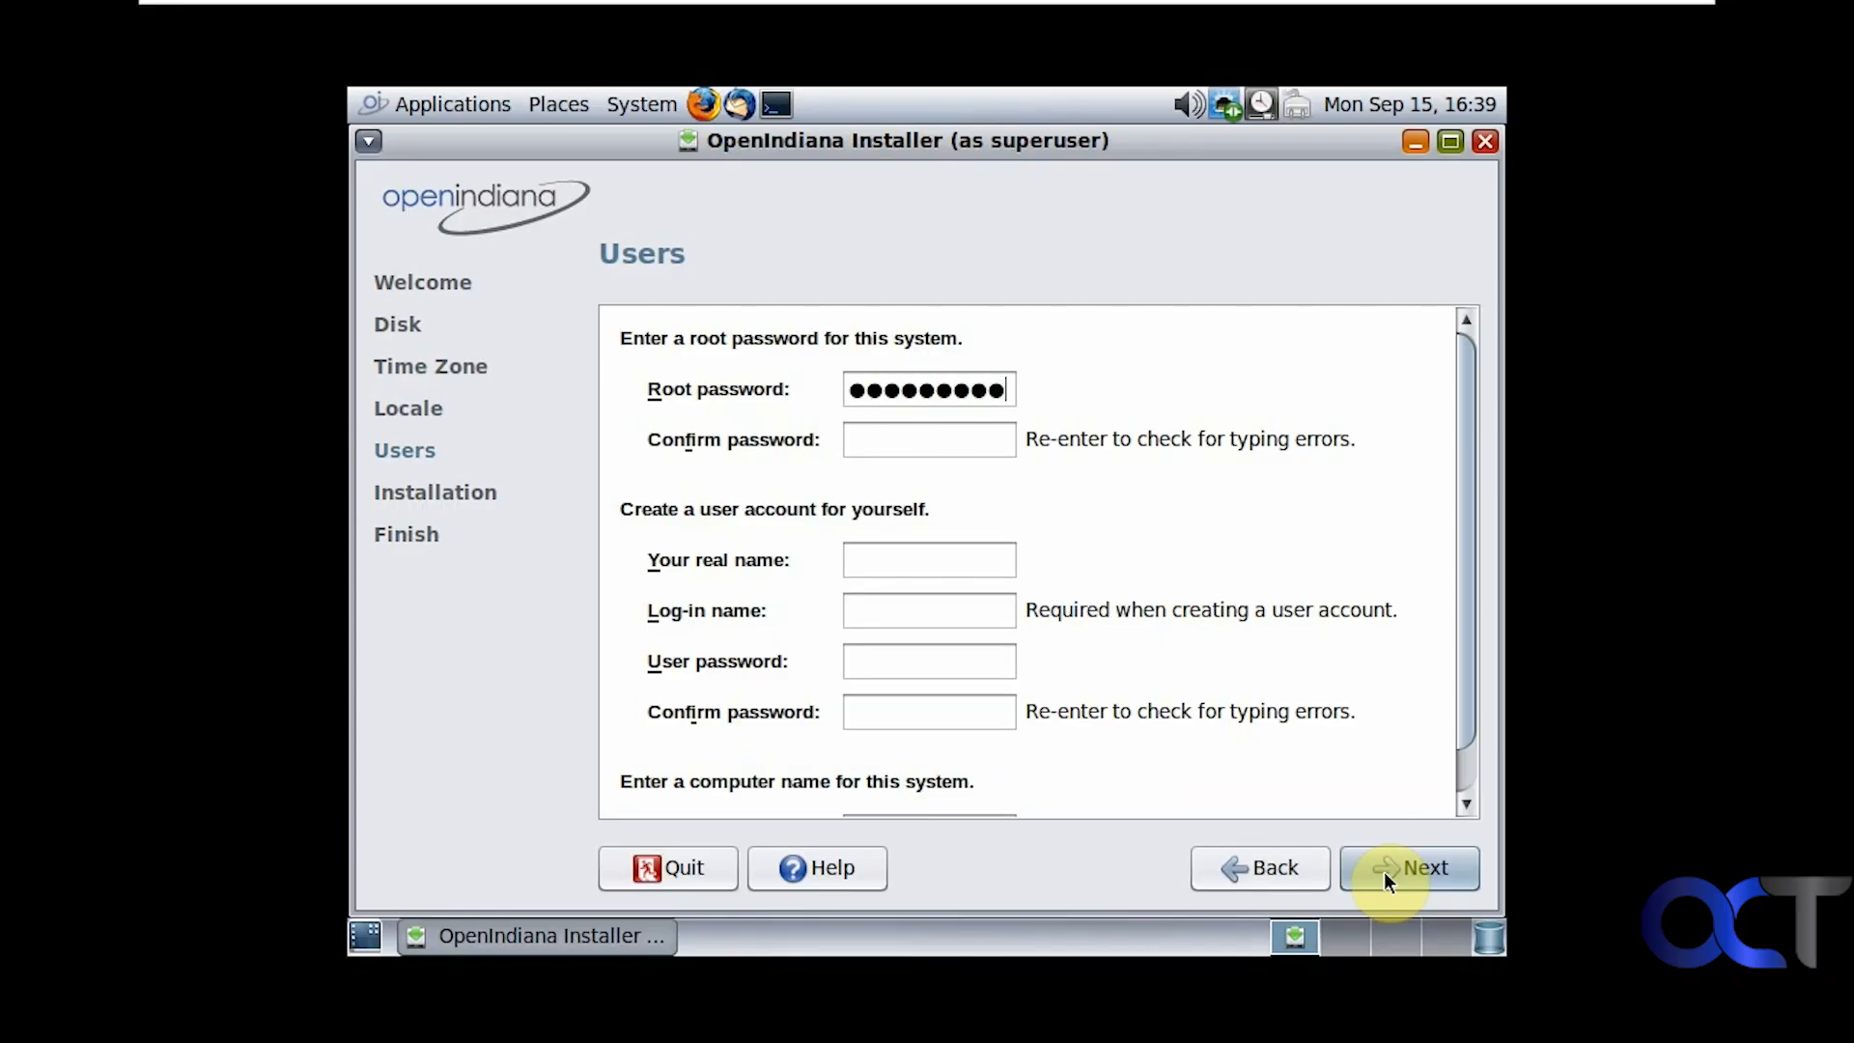
{"action": "type", "text": "•"}
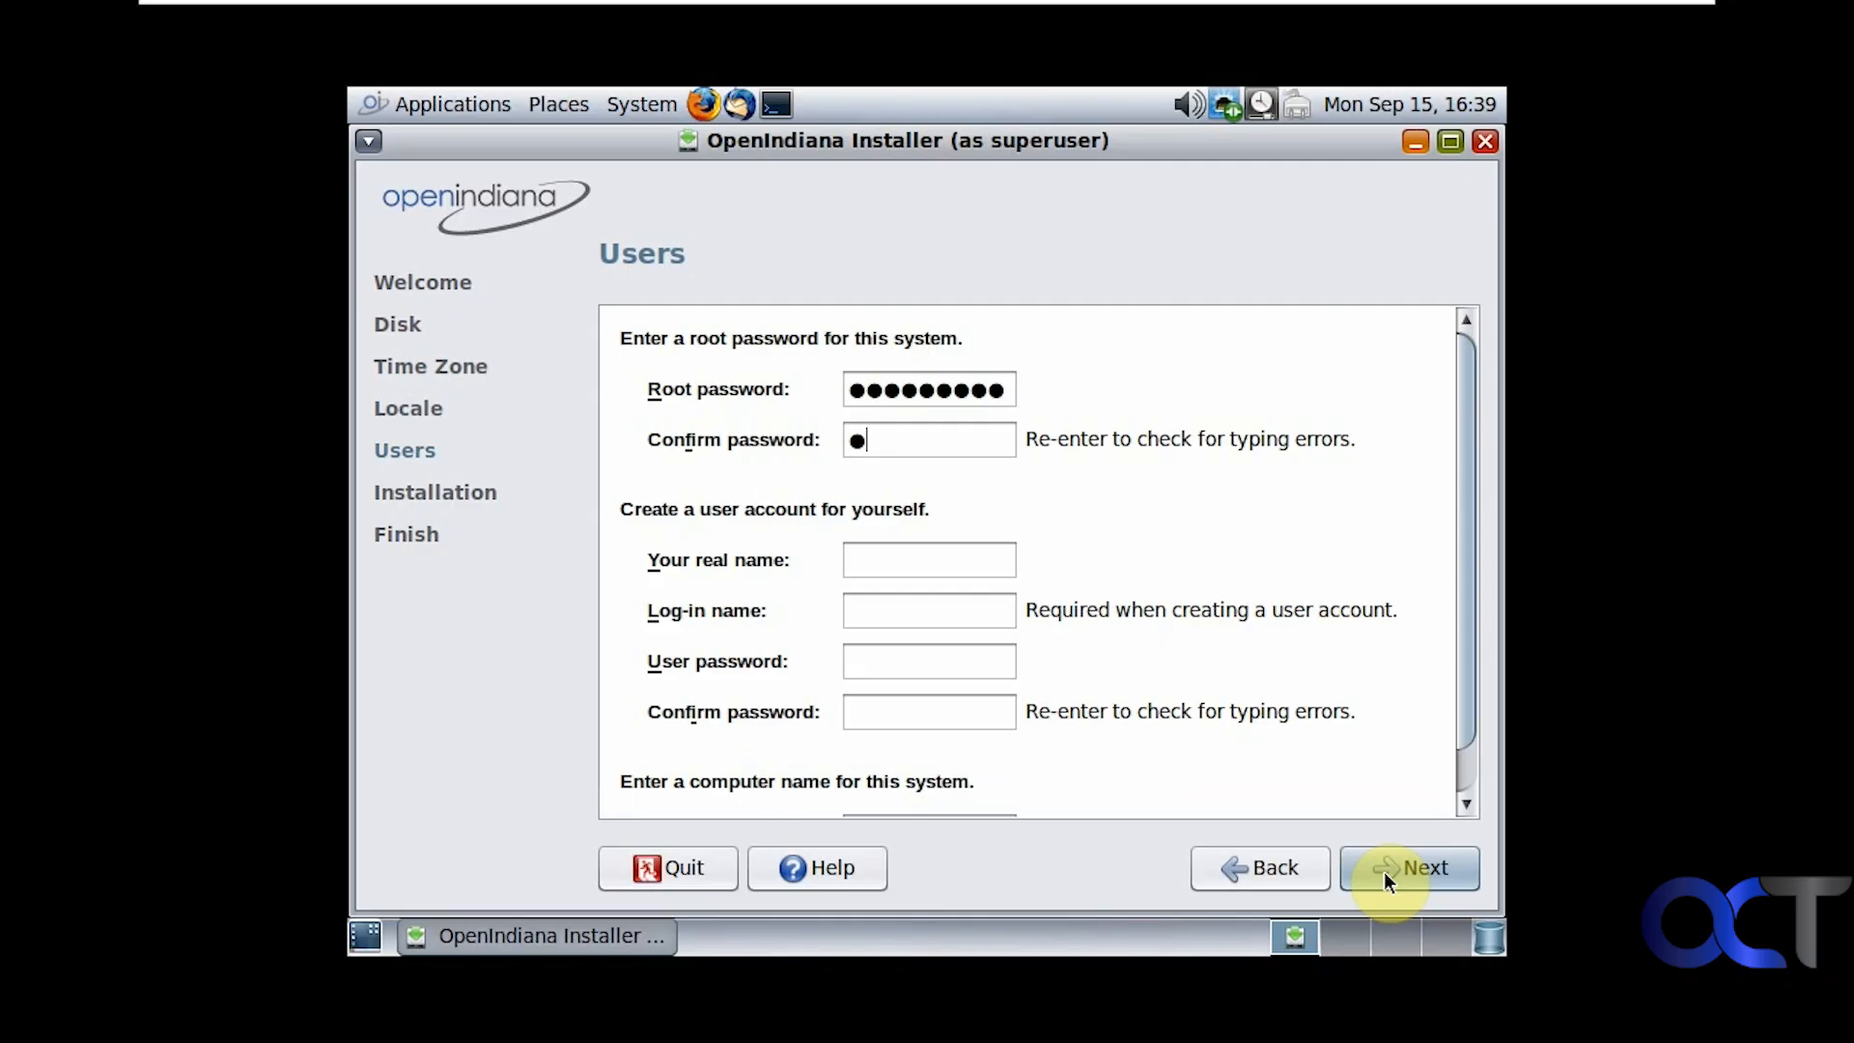
{"action": "type", "text": "password"}
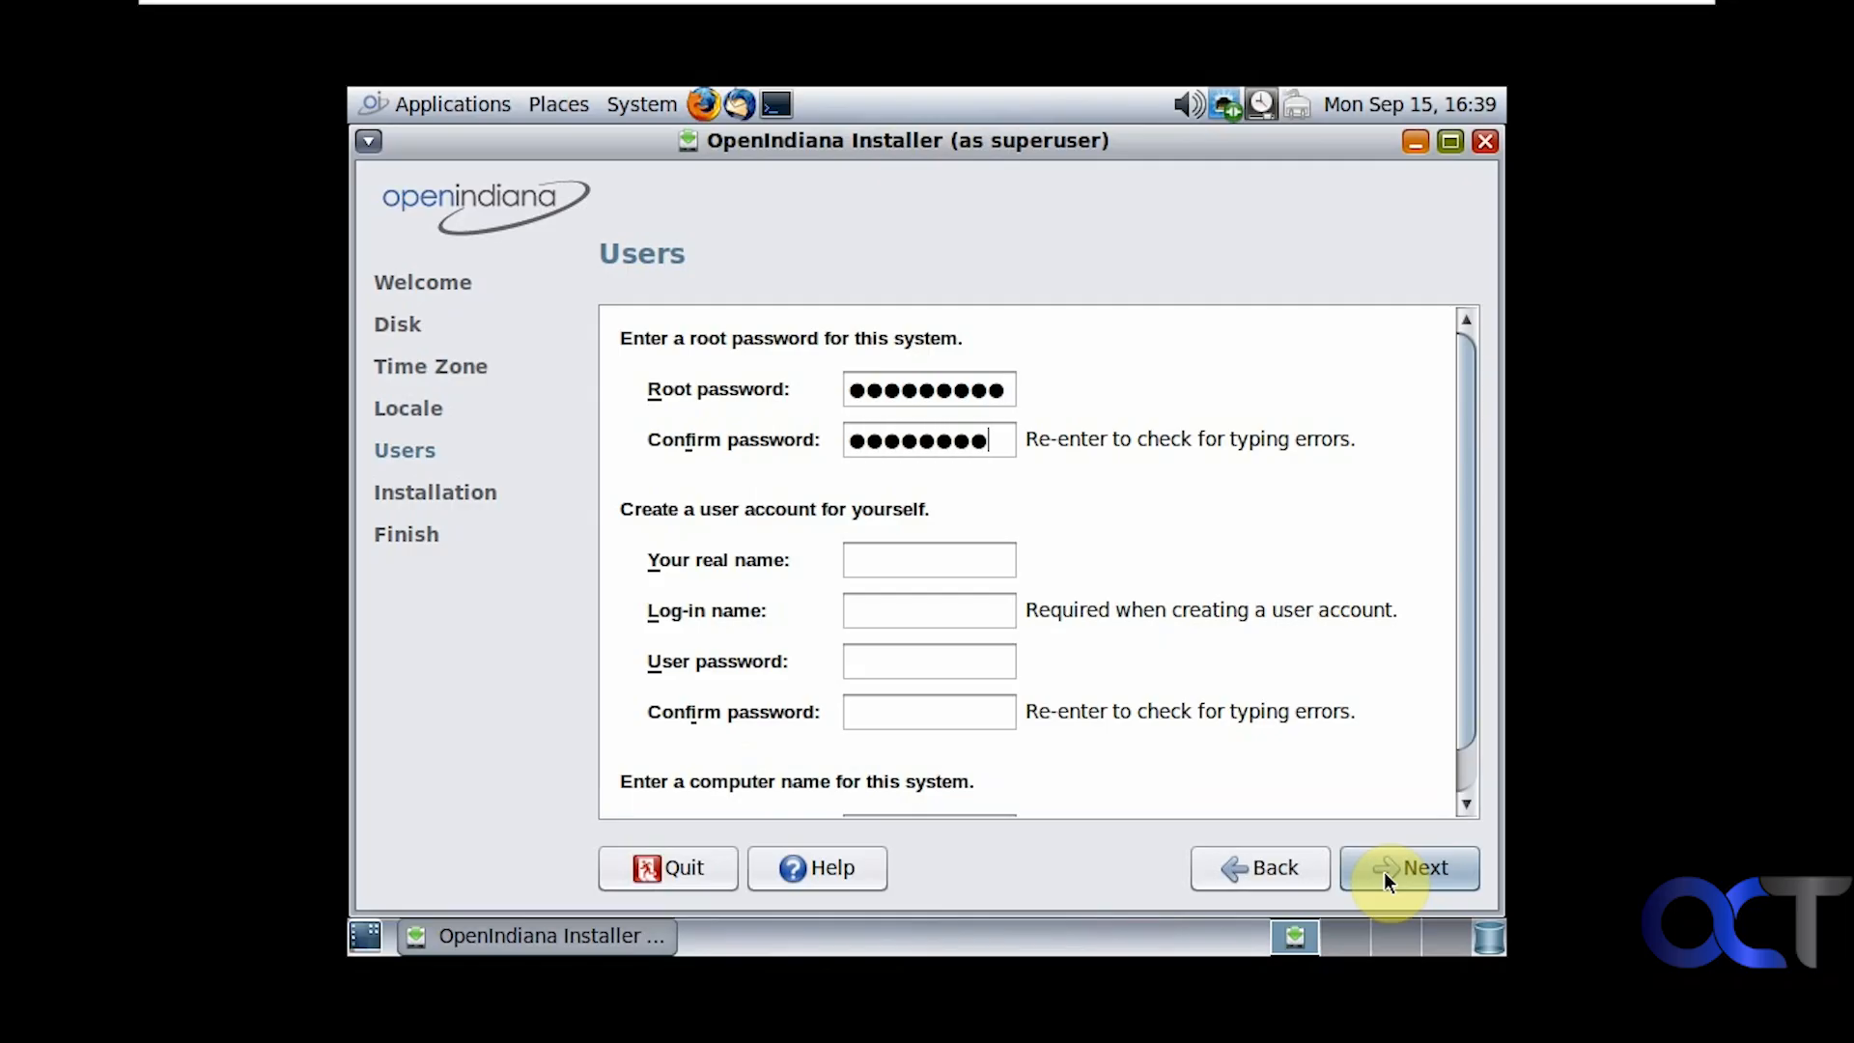
{"action": "left_click", "coordinate": [929, 560]}
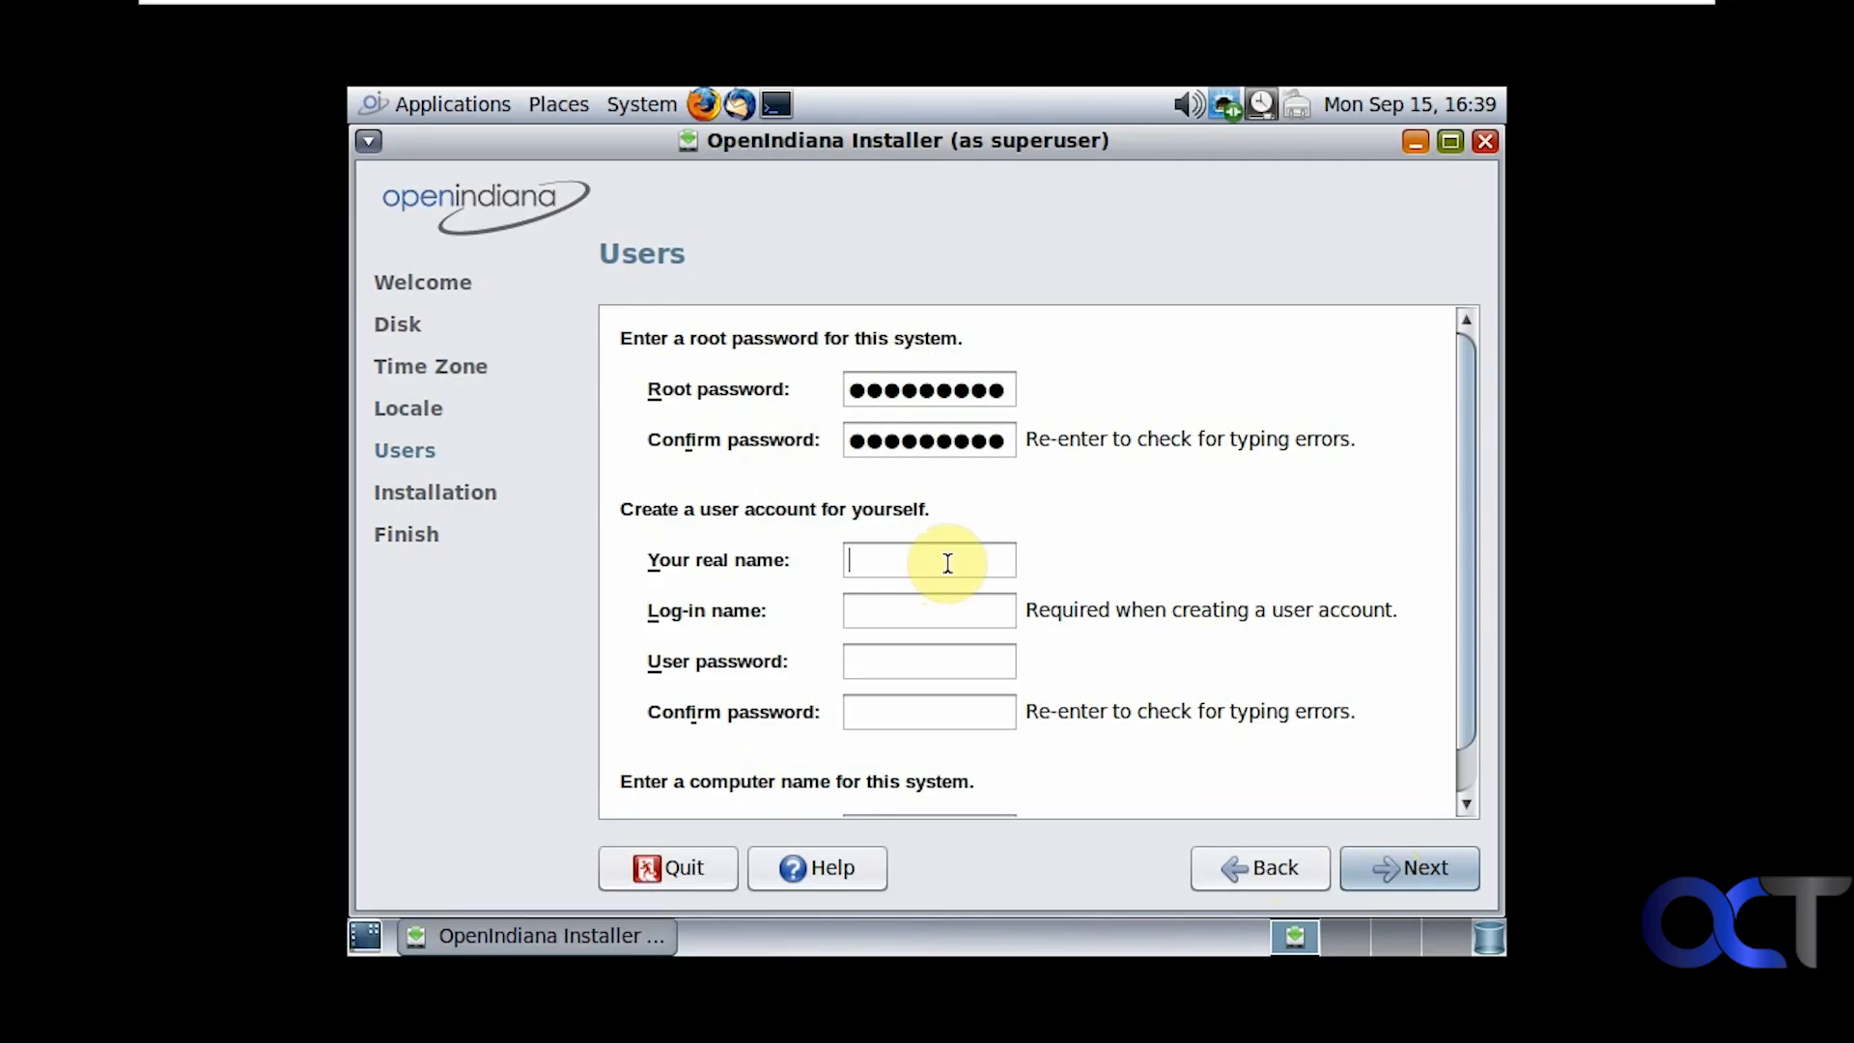
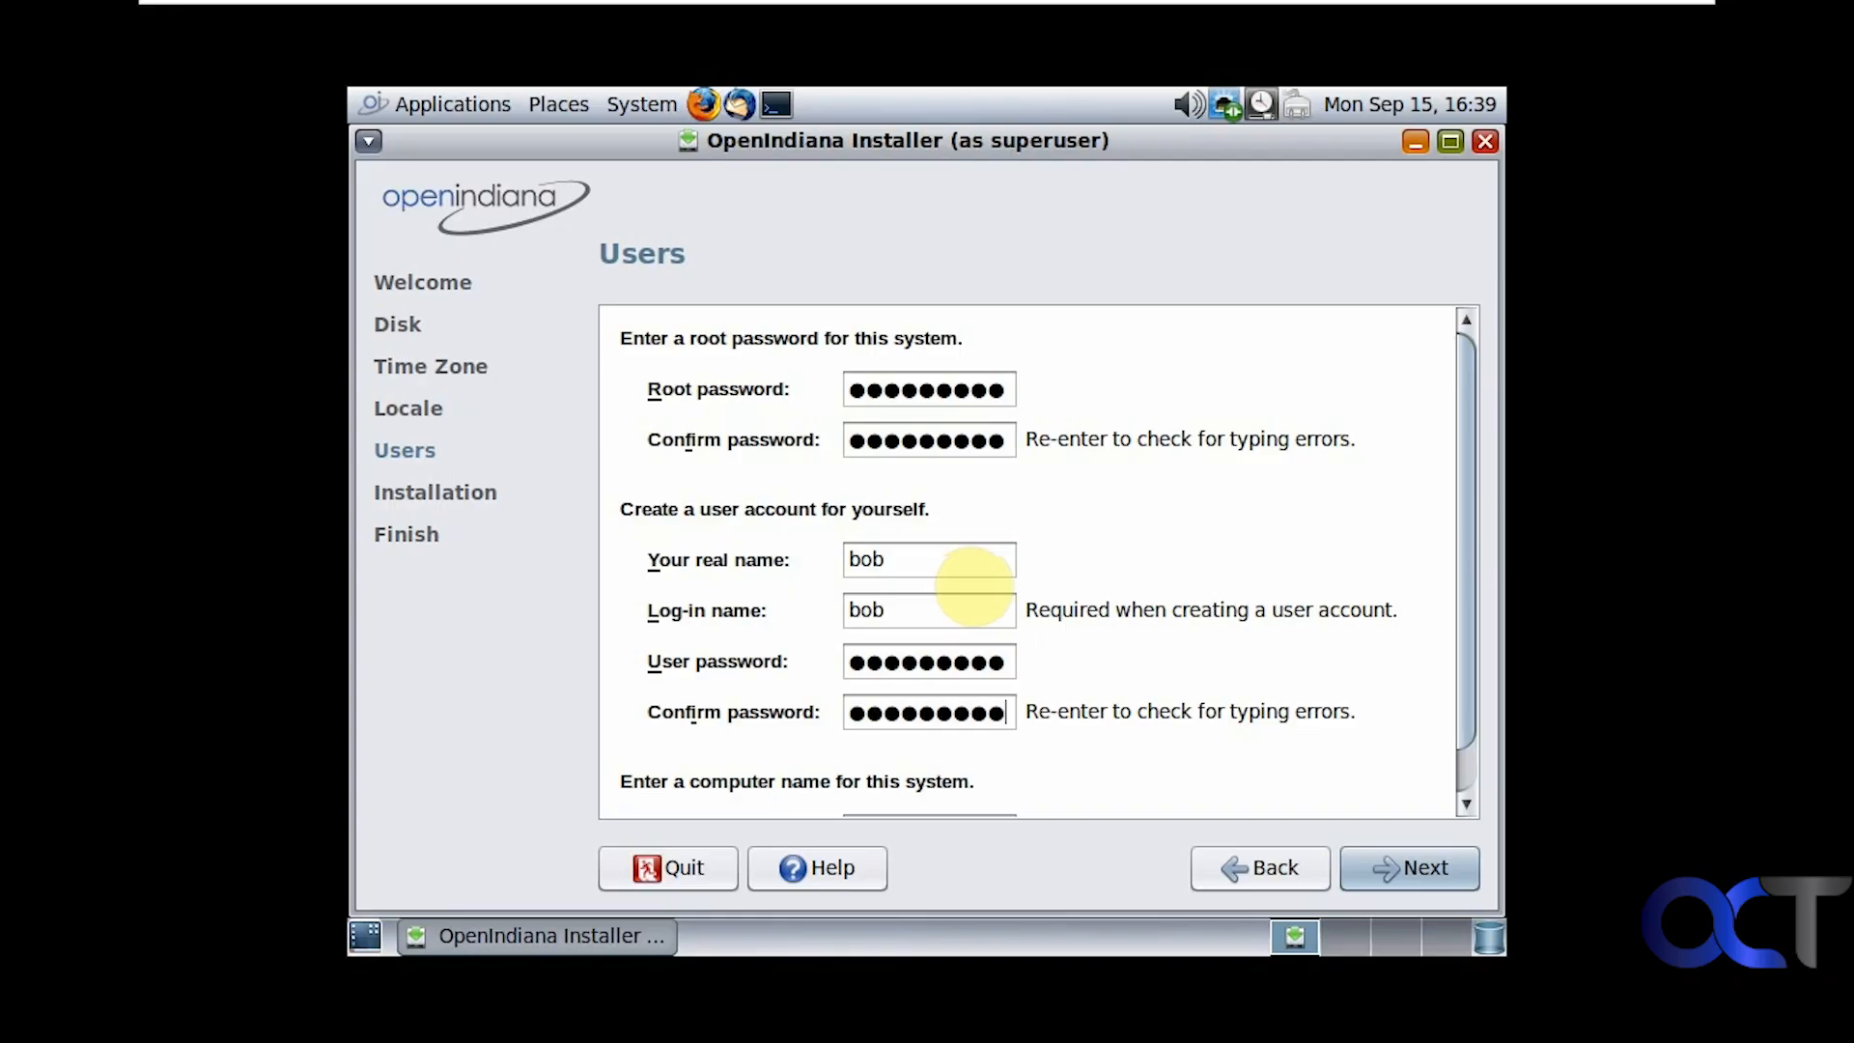
{"action": "scroll", "scroll_direction": "down", "scroll_amount": 3}
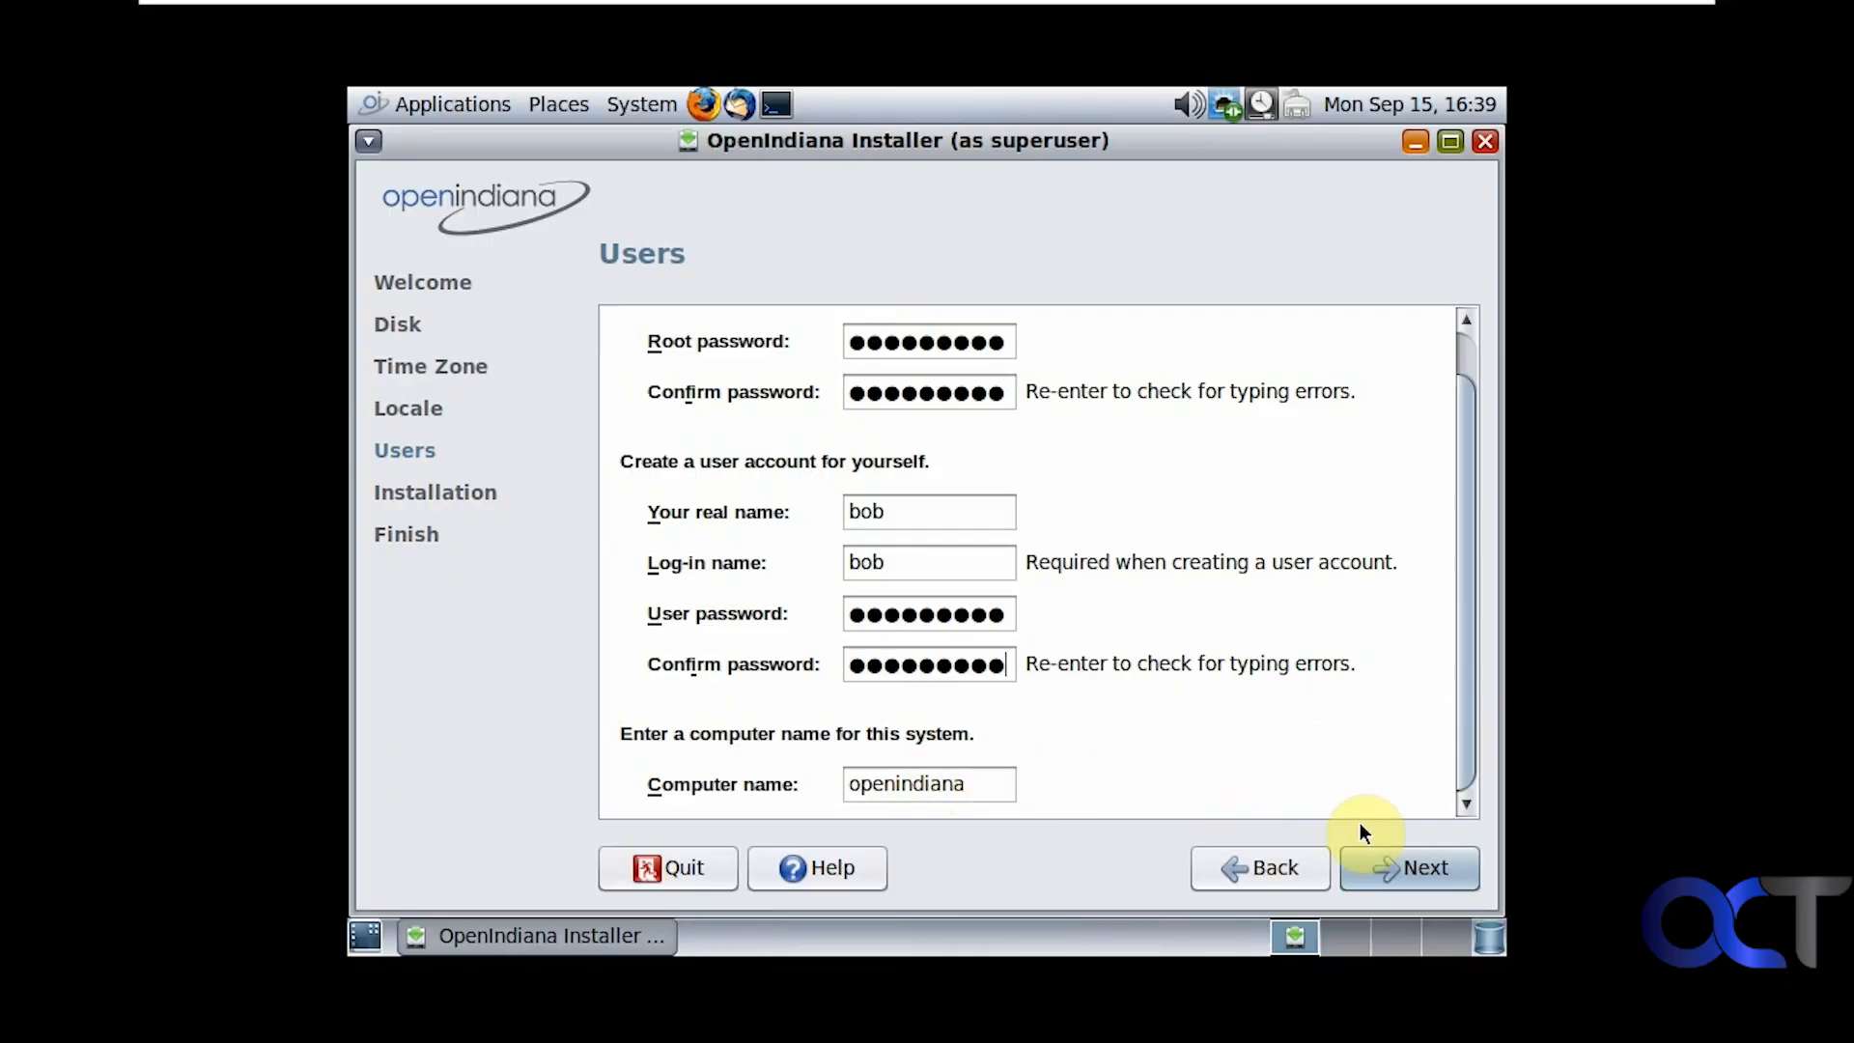
{"action": "left_click", "coordinate": [1410, 867]}
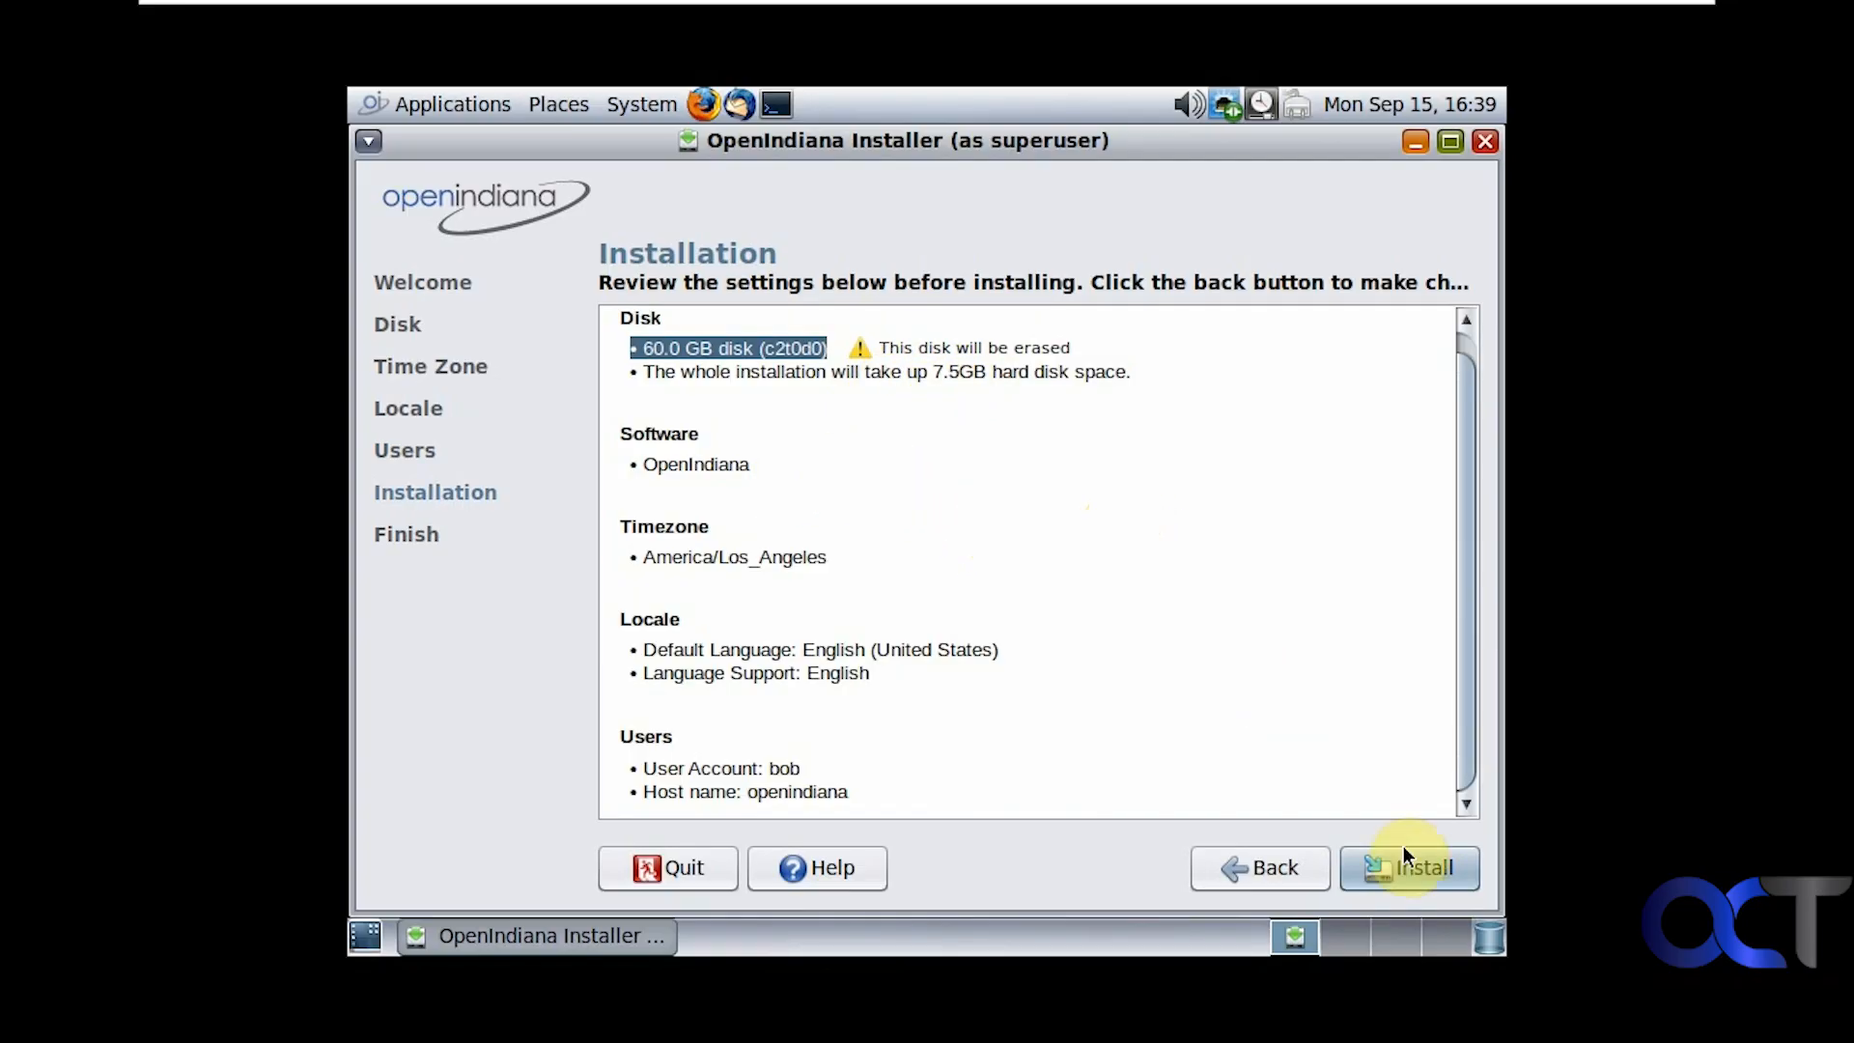
Start installing OpenIndiana onto the 60.0 GB disk with the reviewed settings
{"action": "left_click", "coordinate": [1408, 867]}
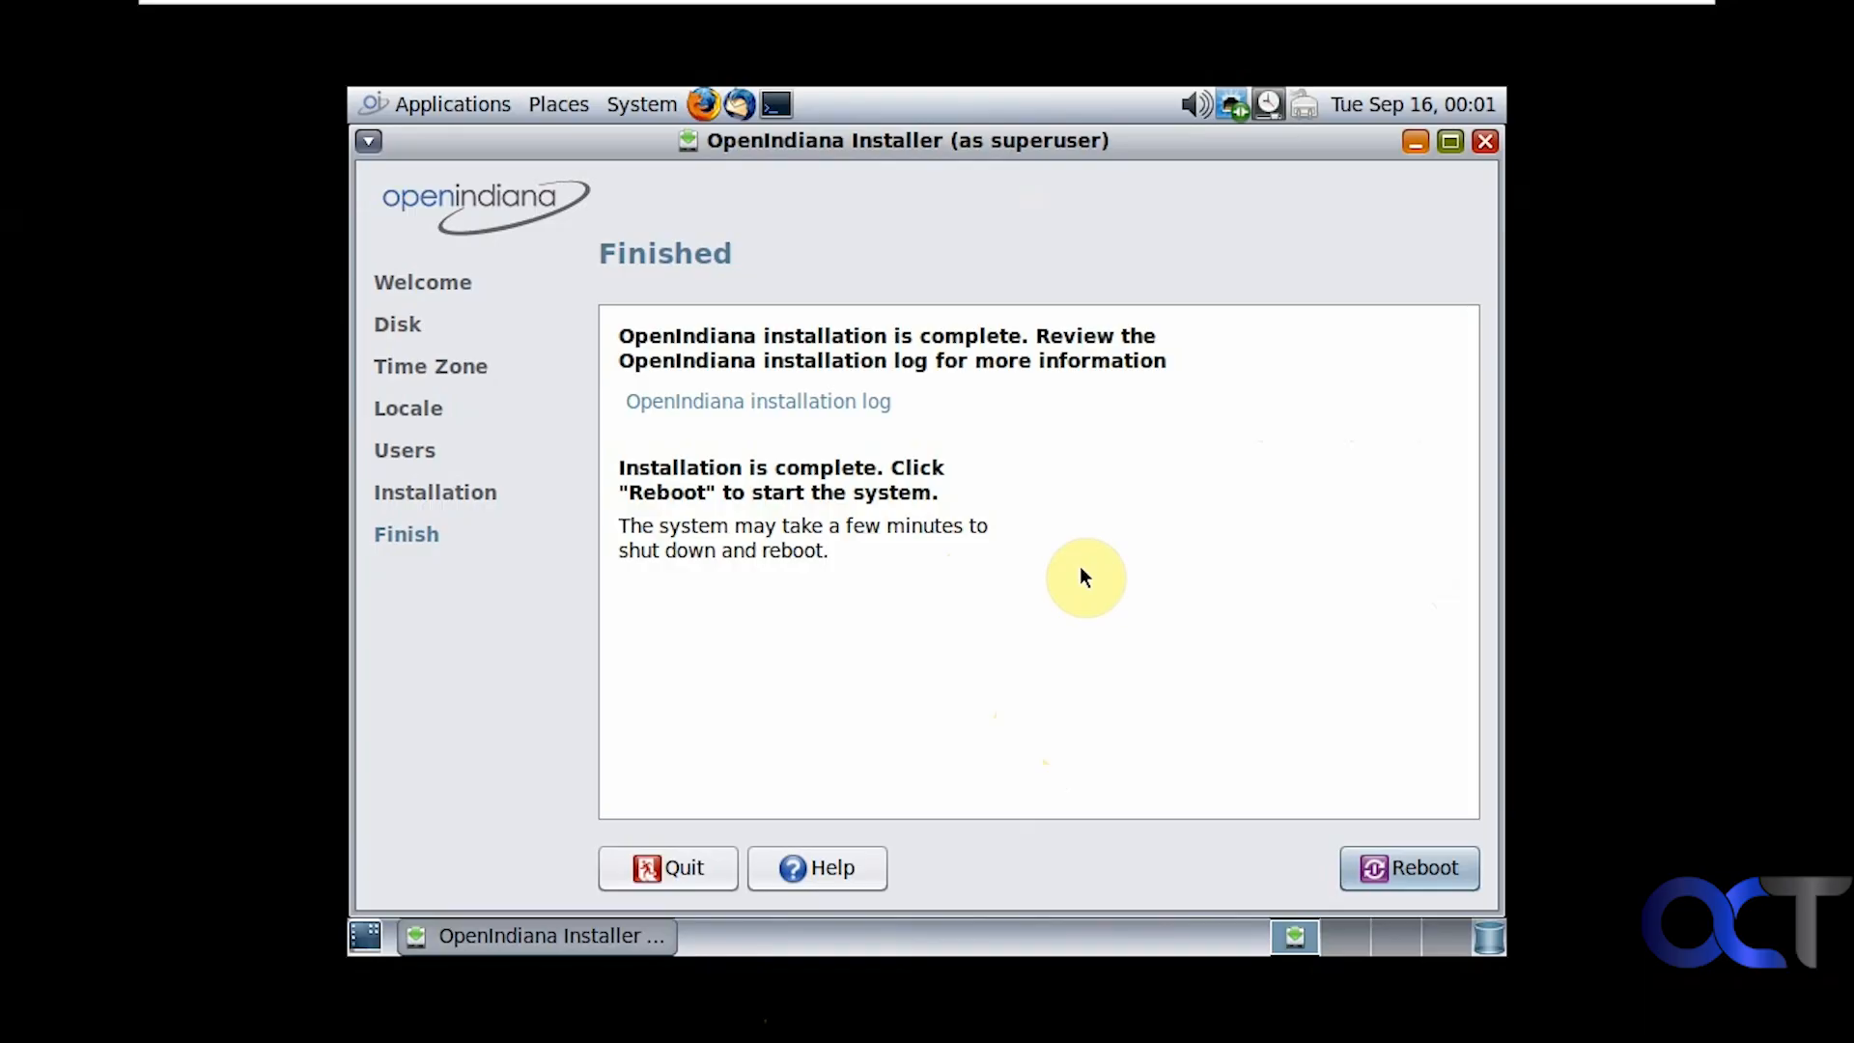
{"action": "mouse_move", "coordinate": [1041, 475]}
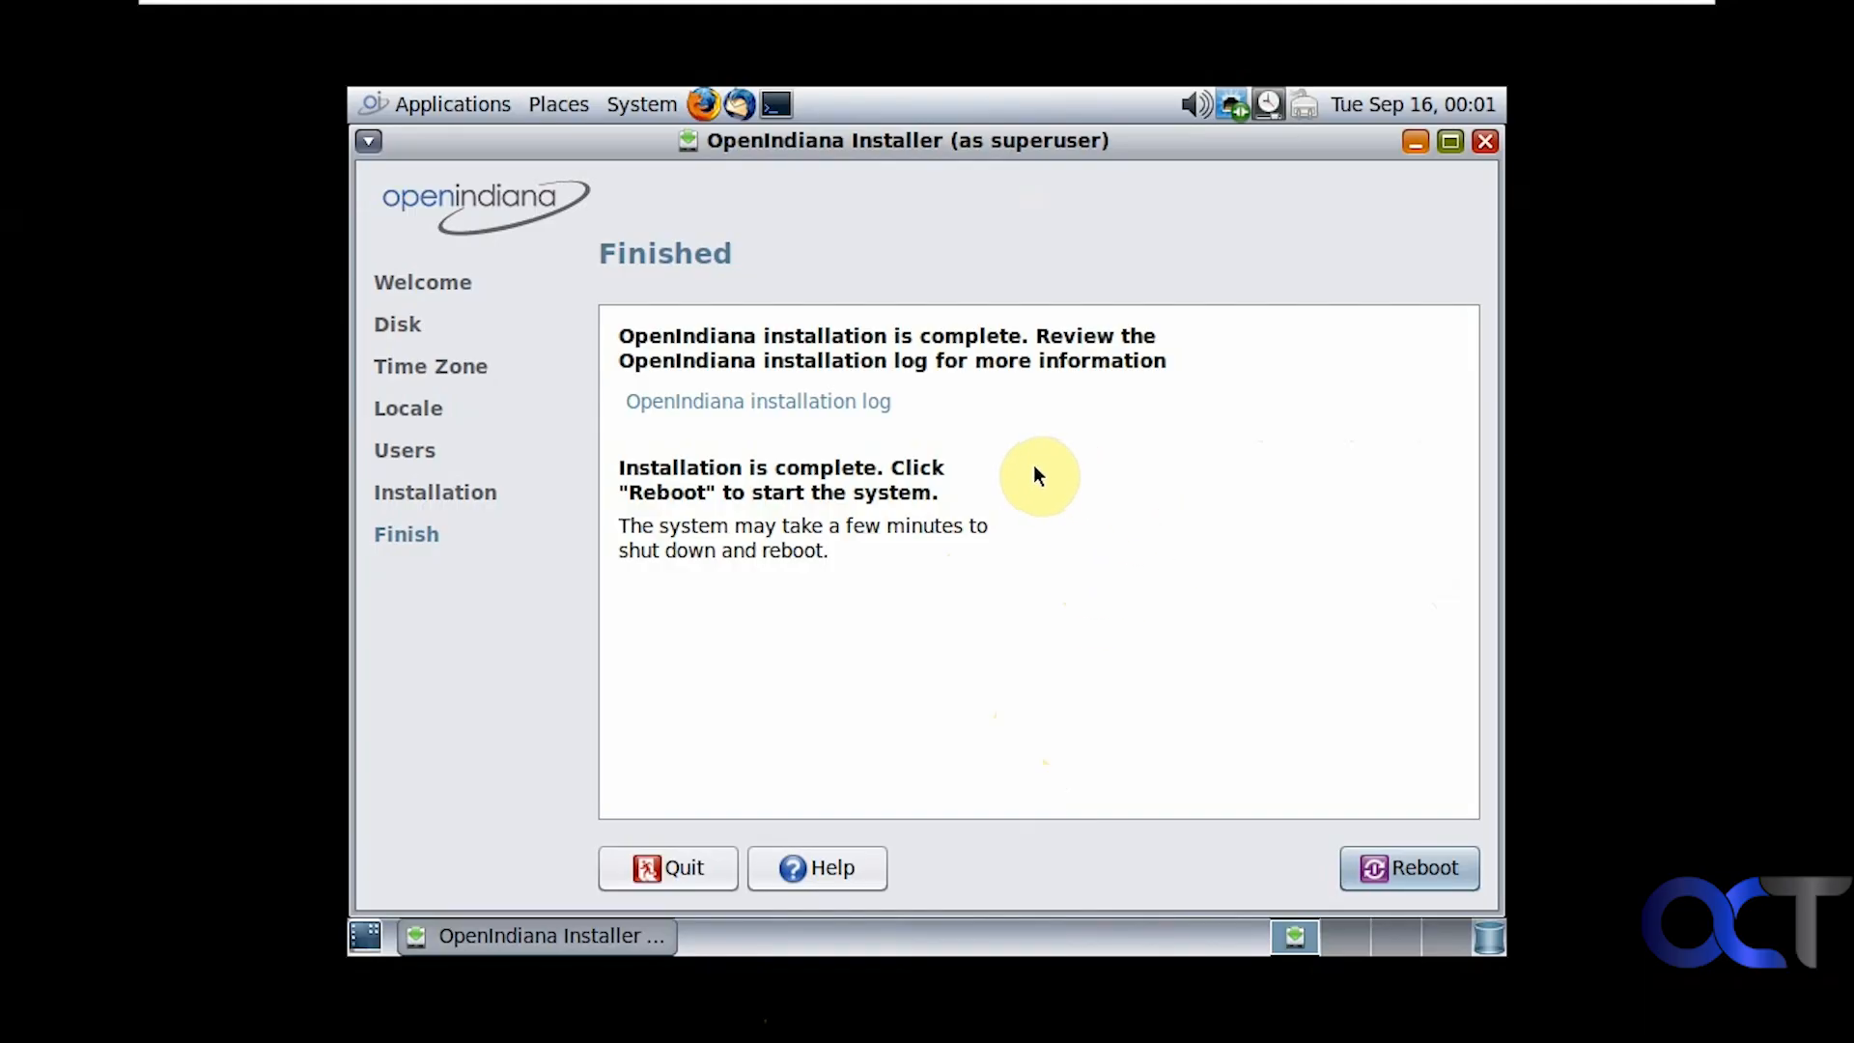
{"action": "mouse_move", "coordinate": [1103, 533]}
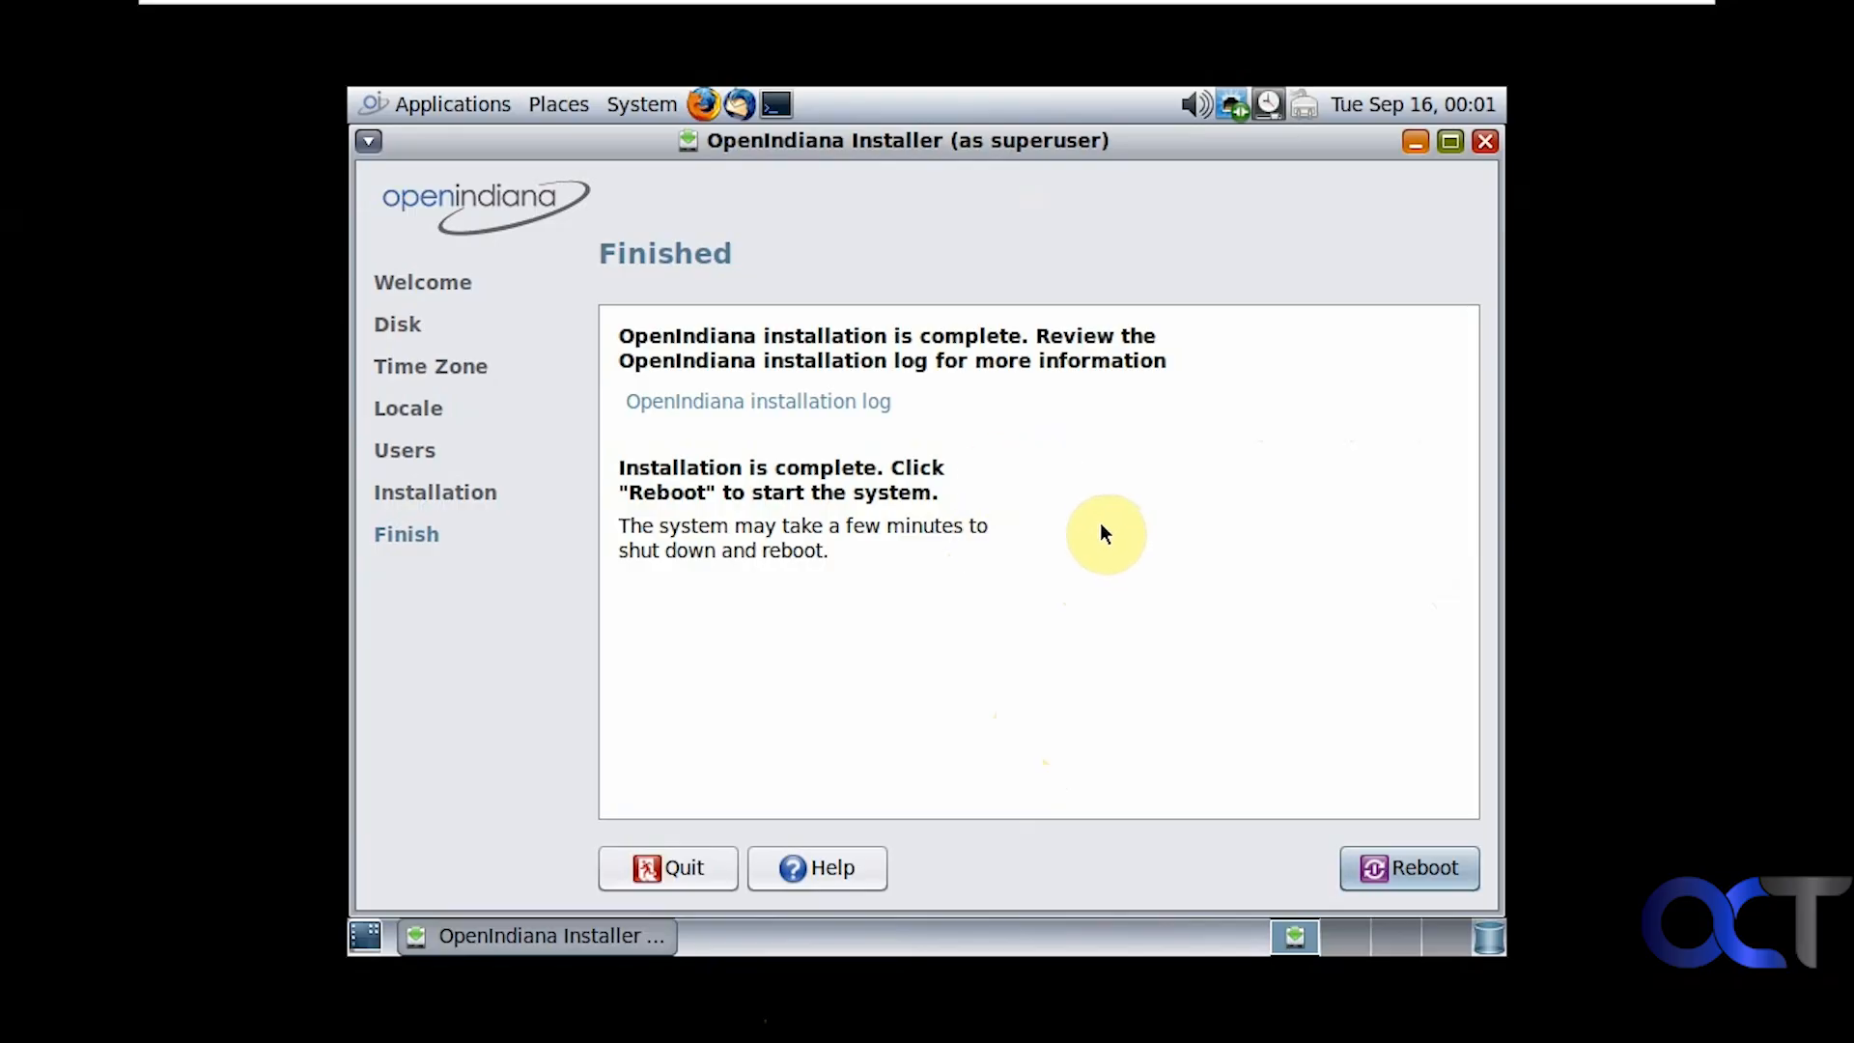
{"action": "mouse_move", "coordinate": [1093, 524]}
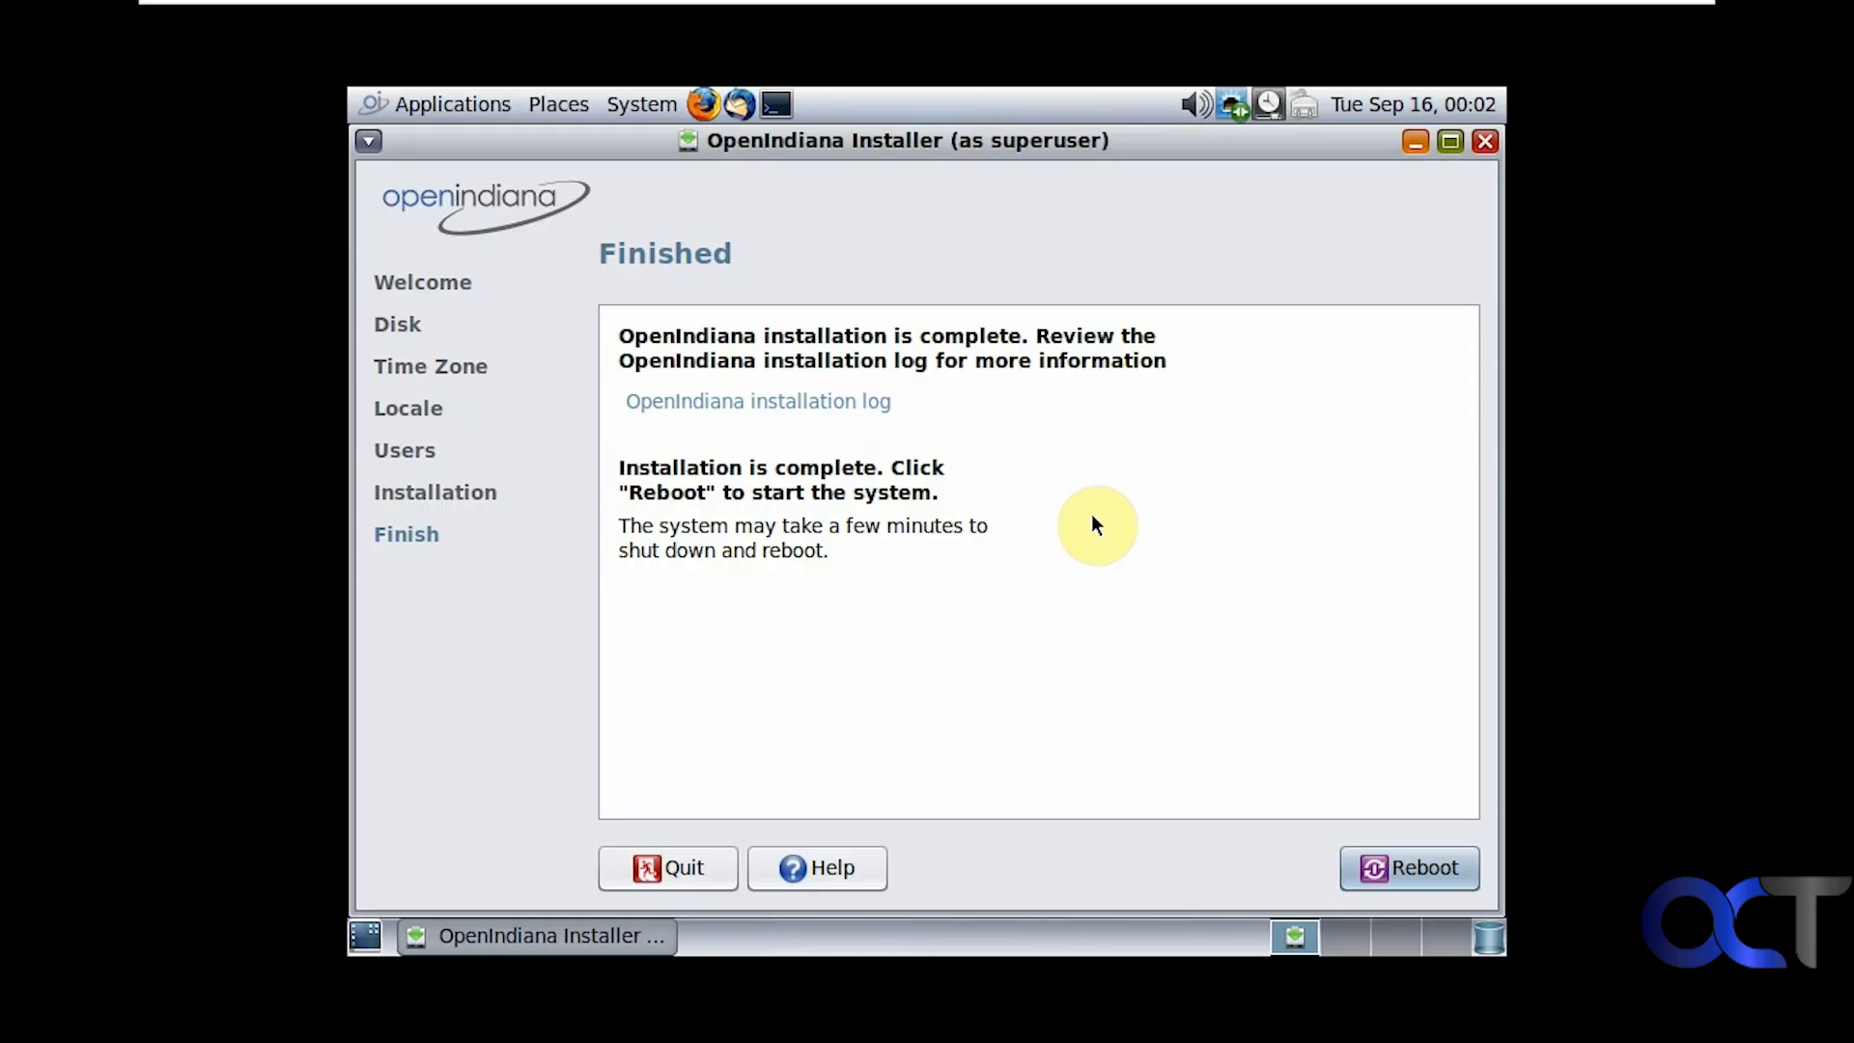
{"action": "mouse_move", "coordinate": [1126, 550]}
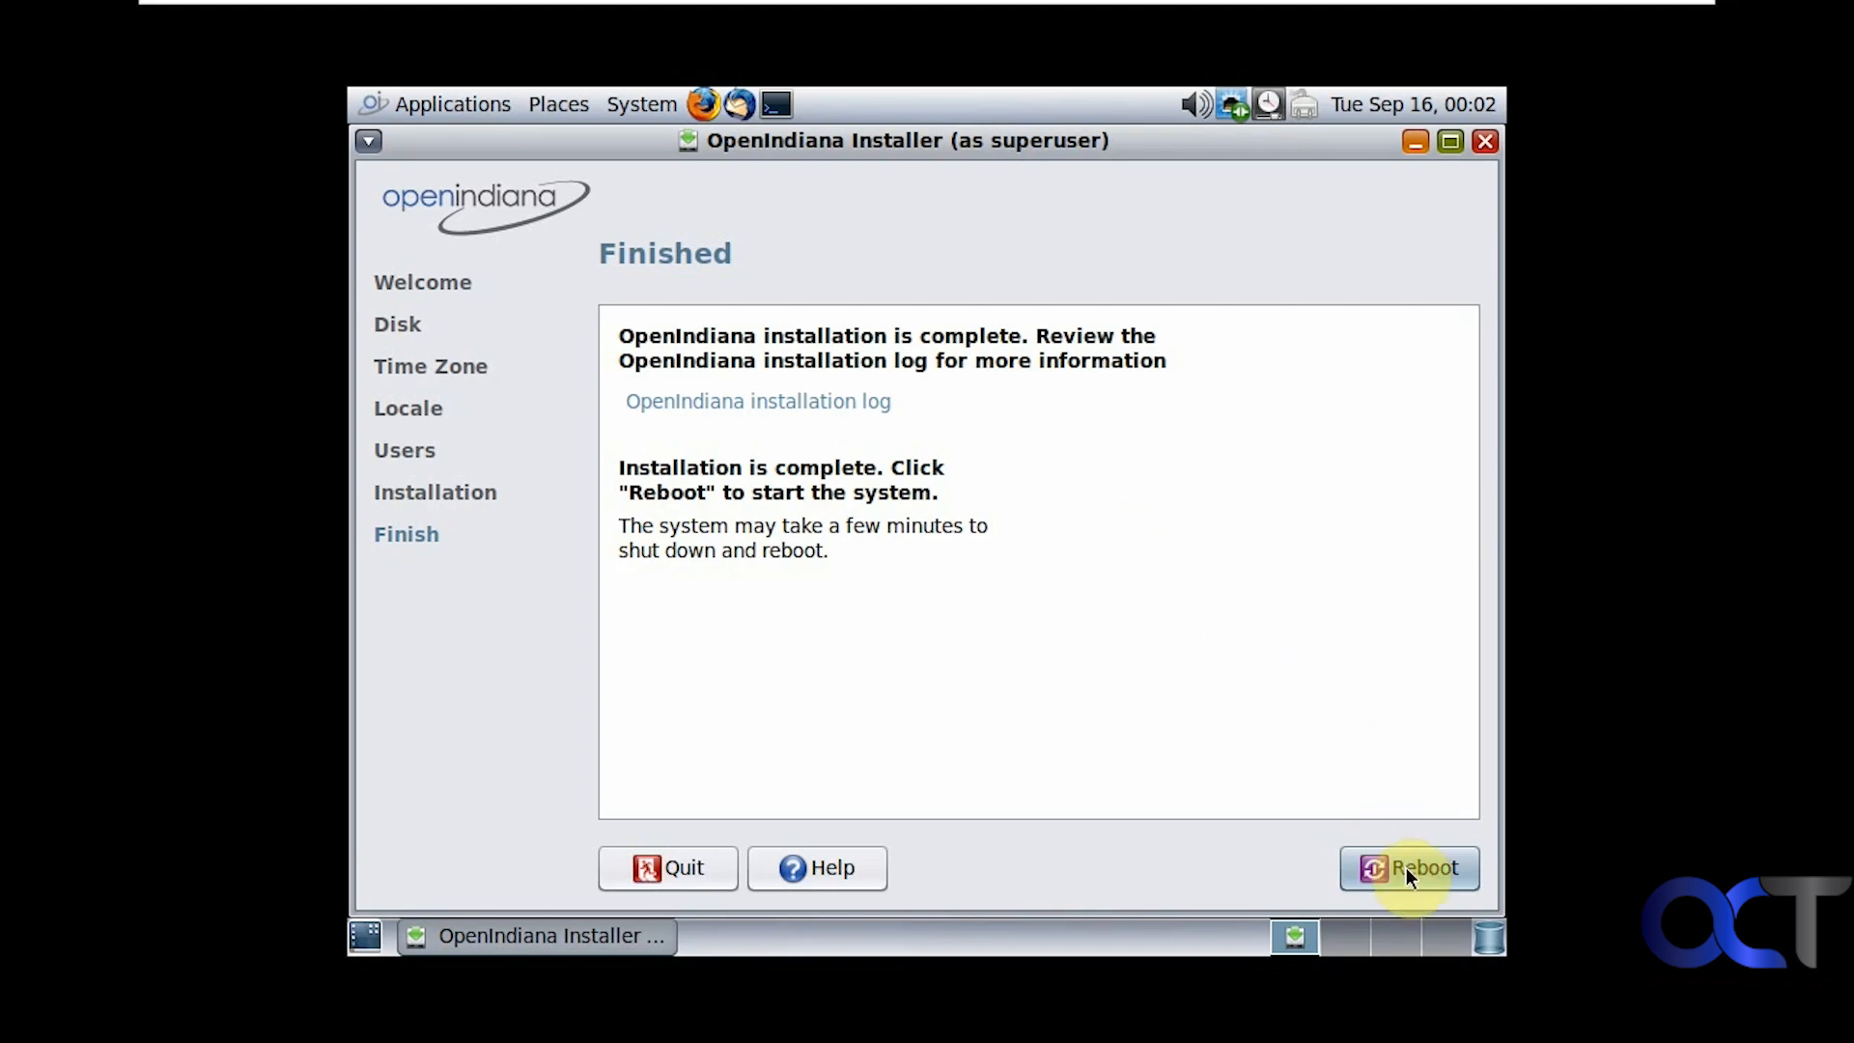
Reboot after installation and boot the new system in multi-user mode from the illumos loader
{"action": "left_click", "coordinate": [1408, 868]}
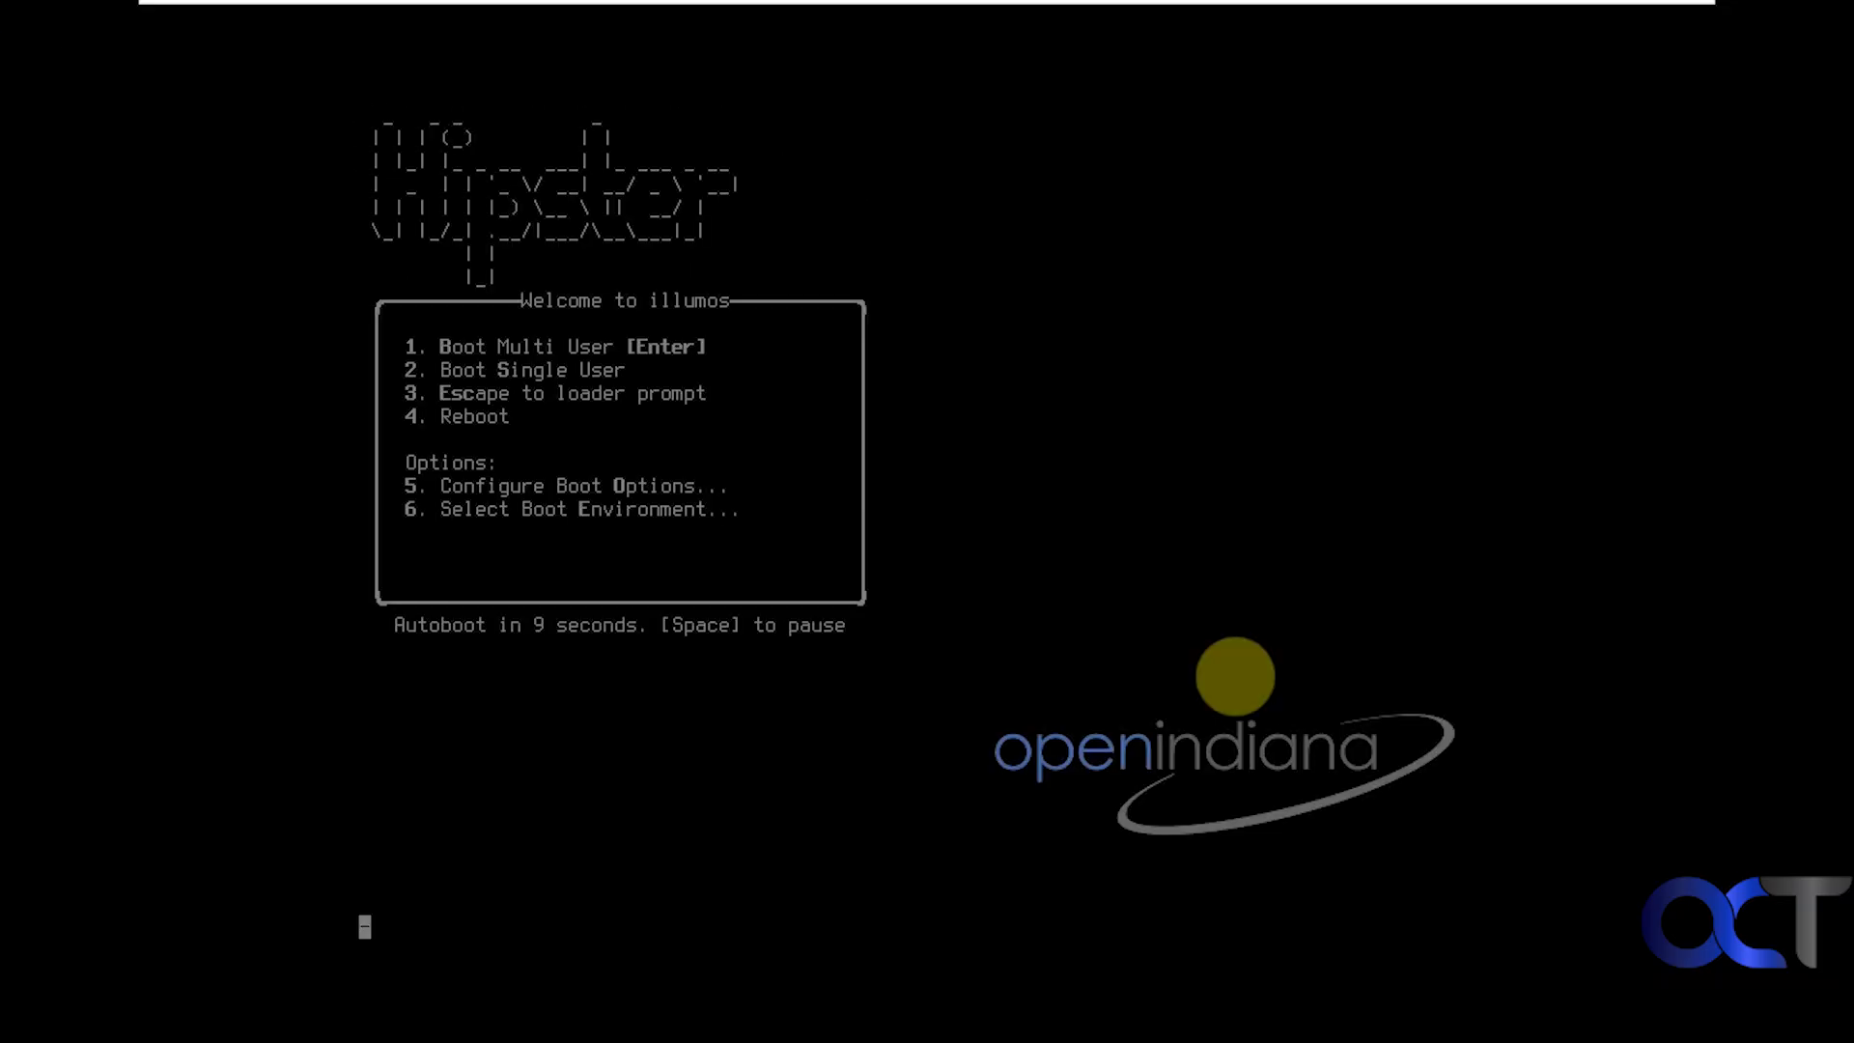
{"action": "key", "text": "space"}
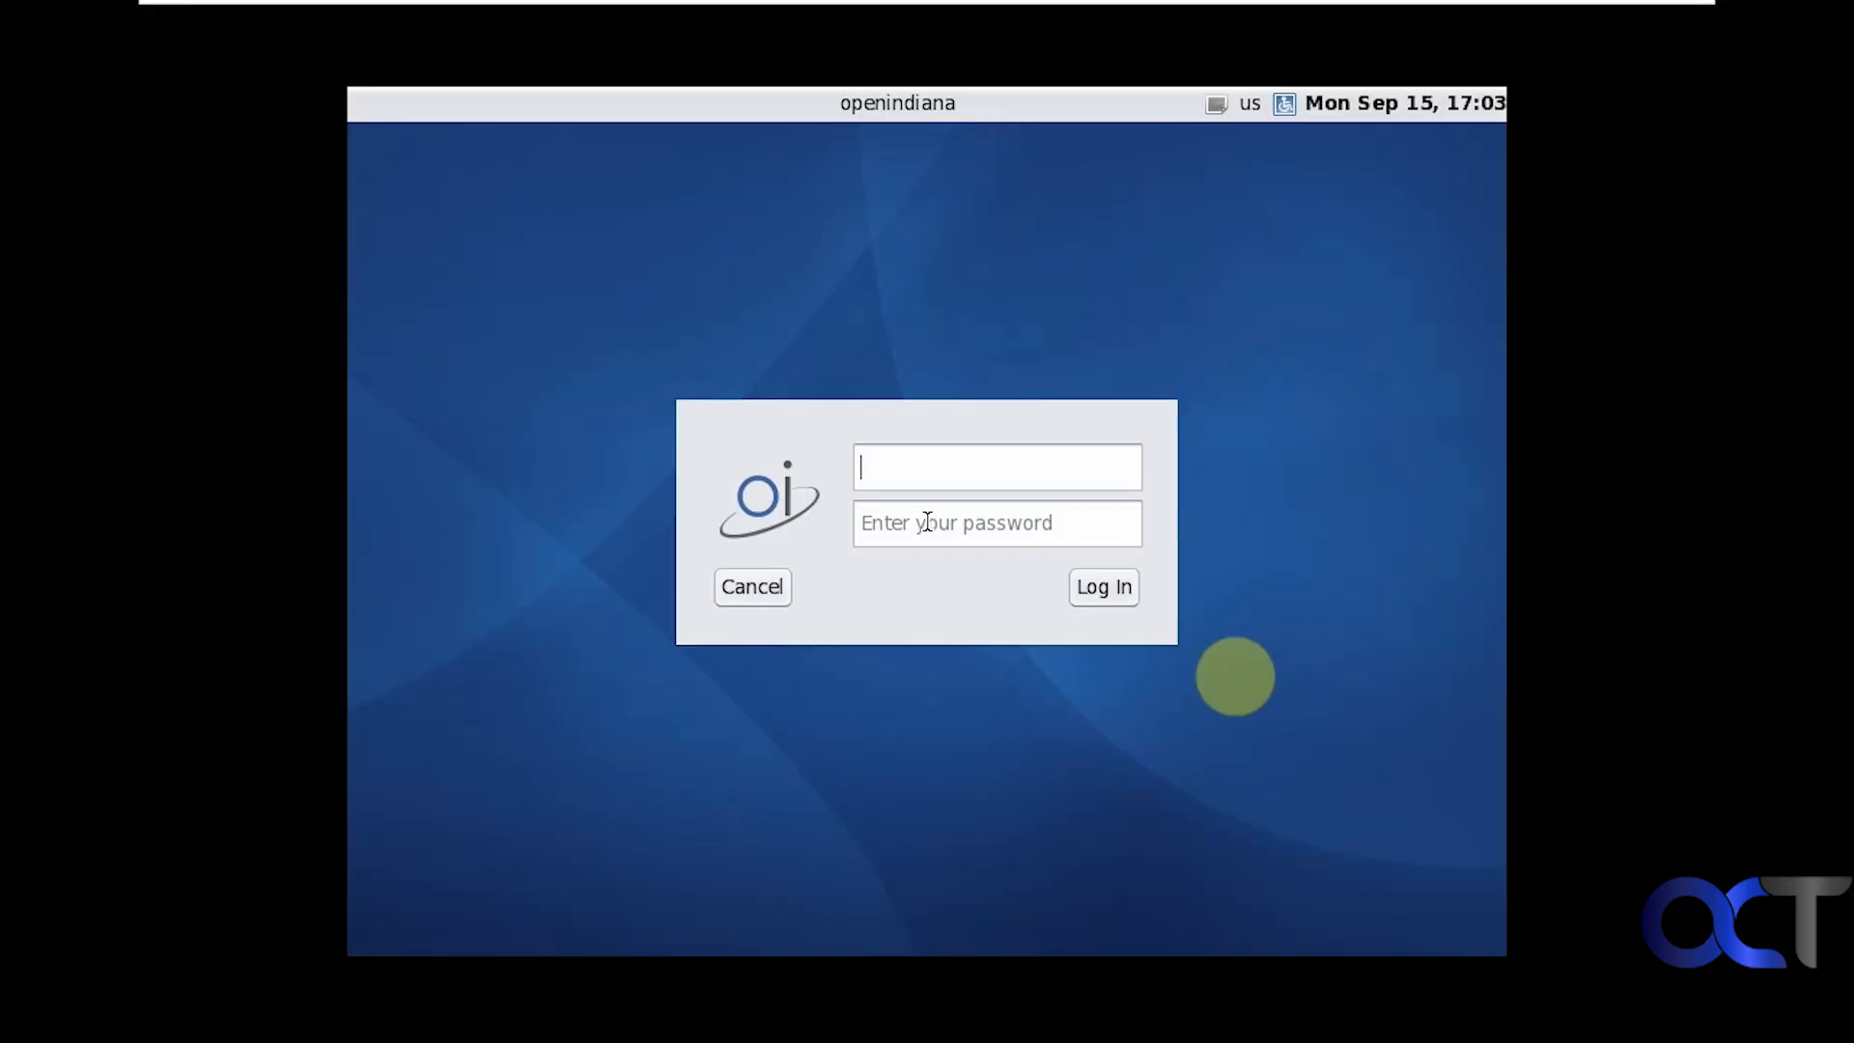
Sign in at the login screen as bob with its password
{"action": "type", "text": "bob"}
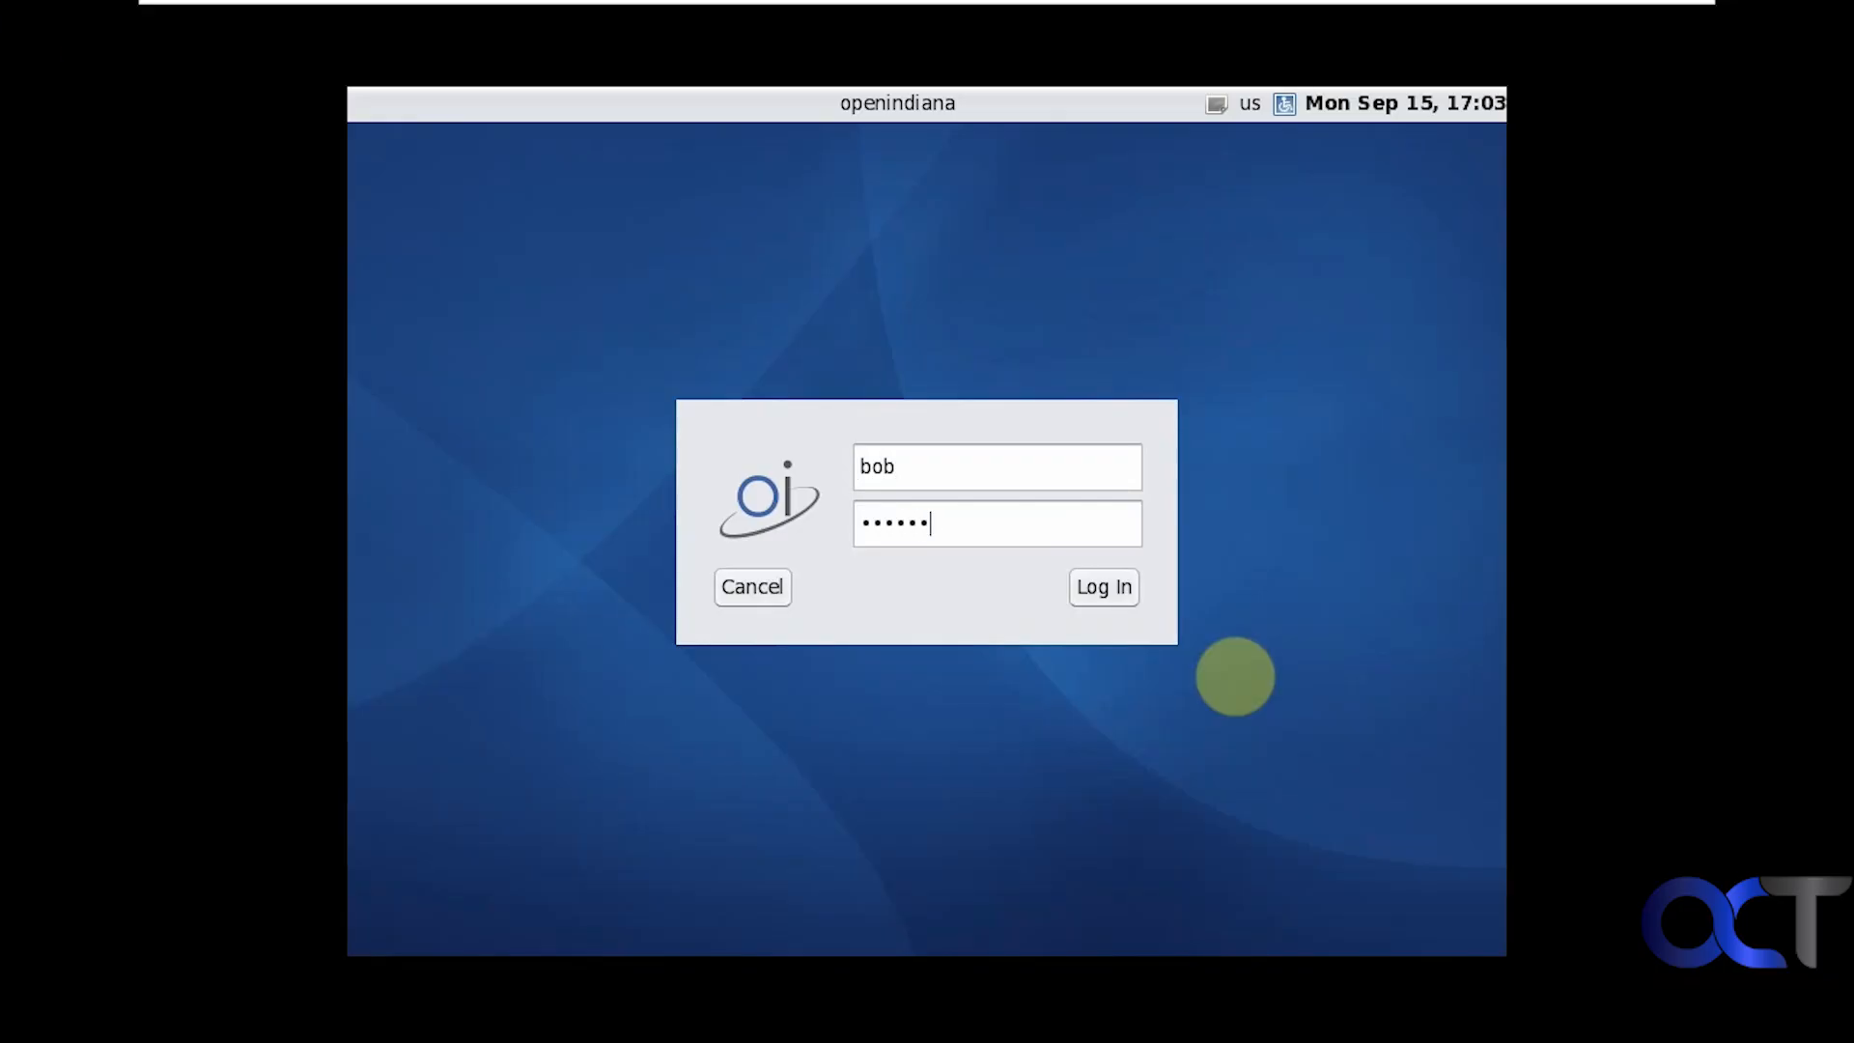
{"action": "left_click", "coordinate": [1101, 587]}
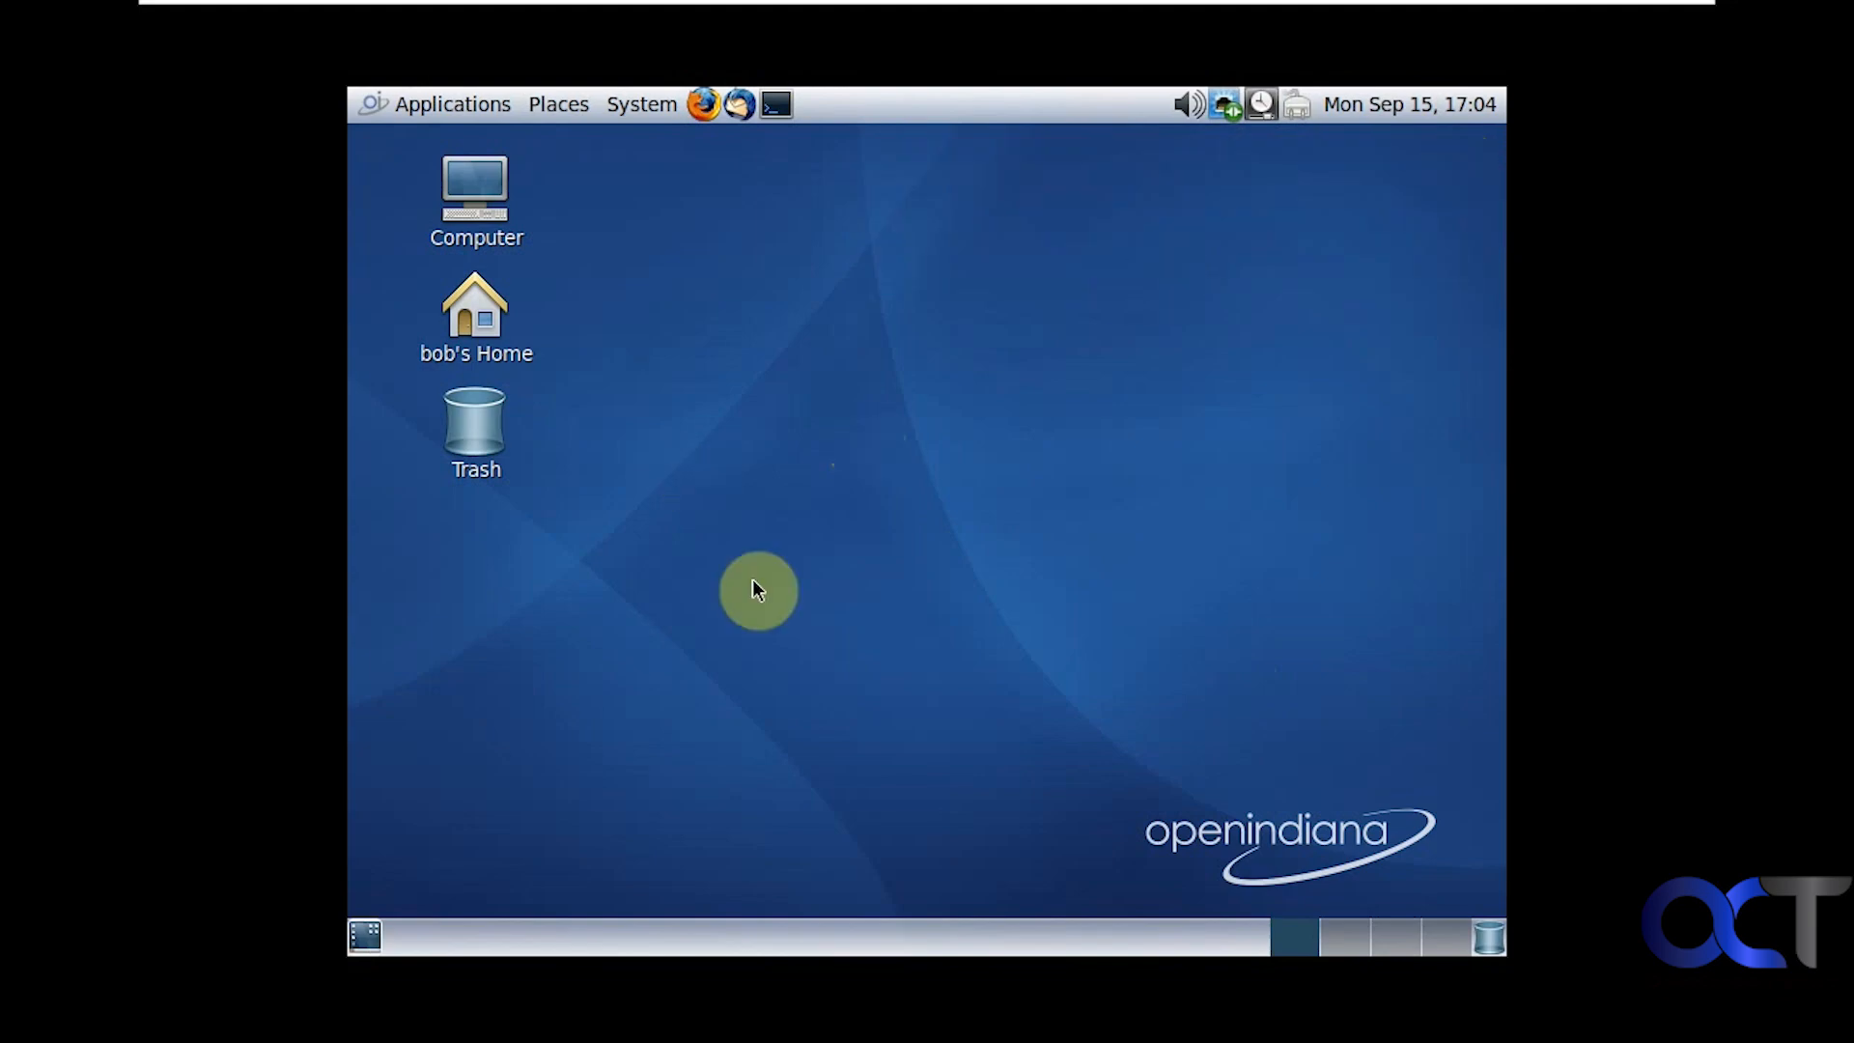
{"action": "mouse_move", "coordinate": [524, 661]}
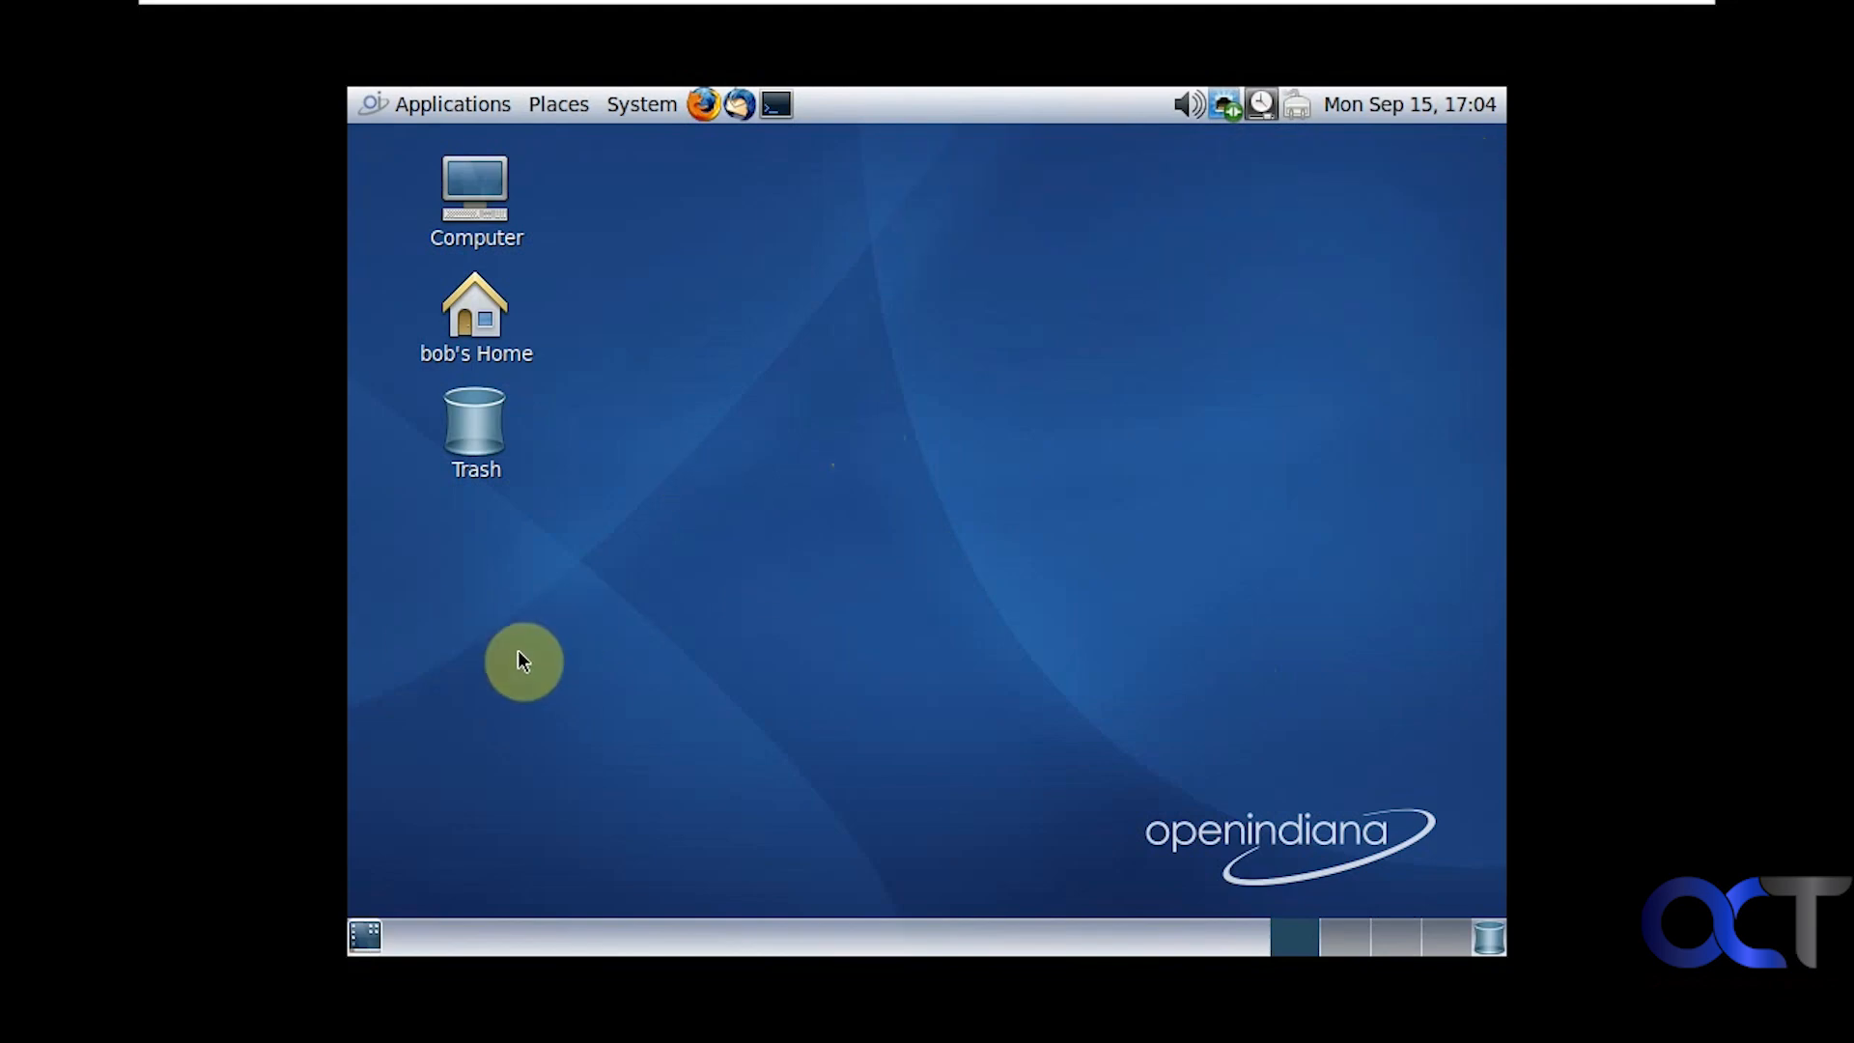
Open the Computer icon to show the root file system in the file manager
{"action": "double_click", "coordinate": [475, 189]}
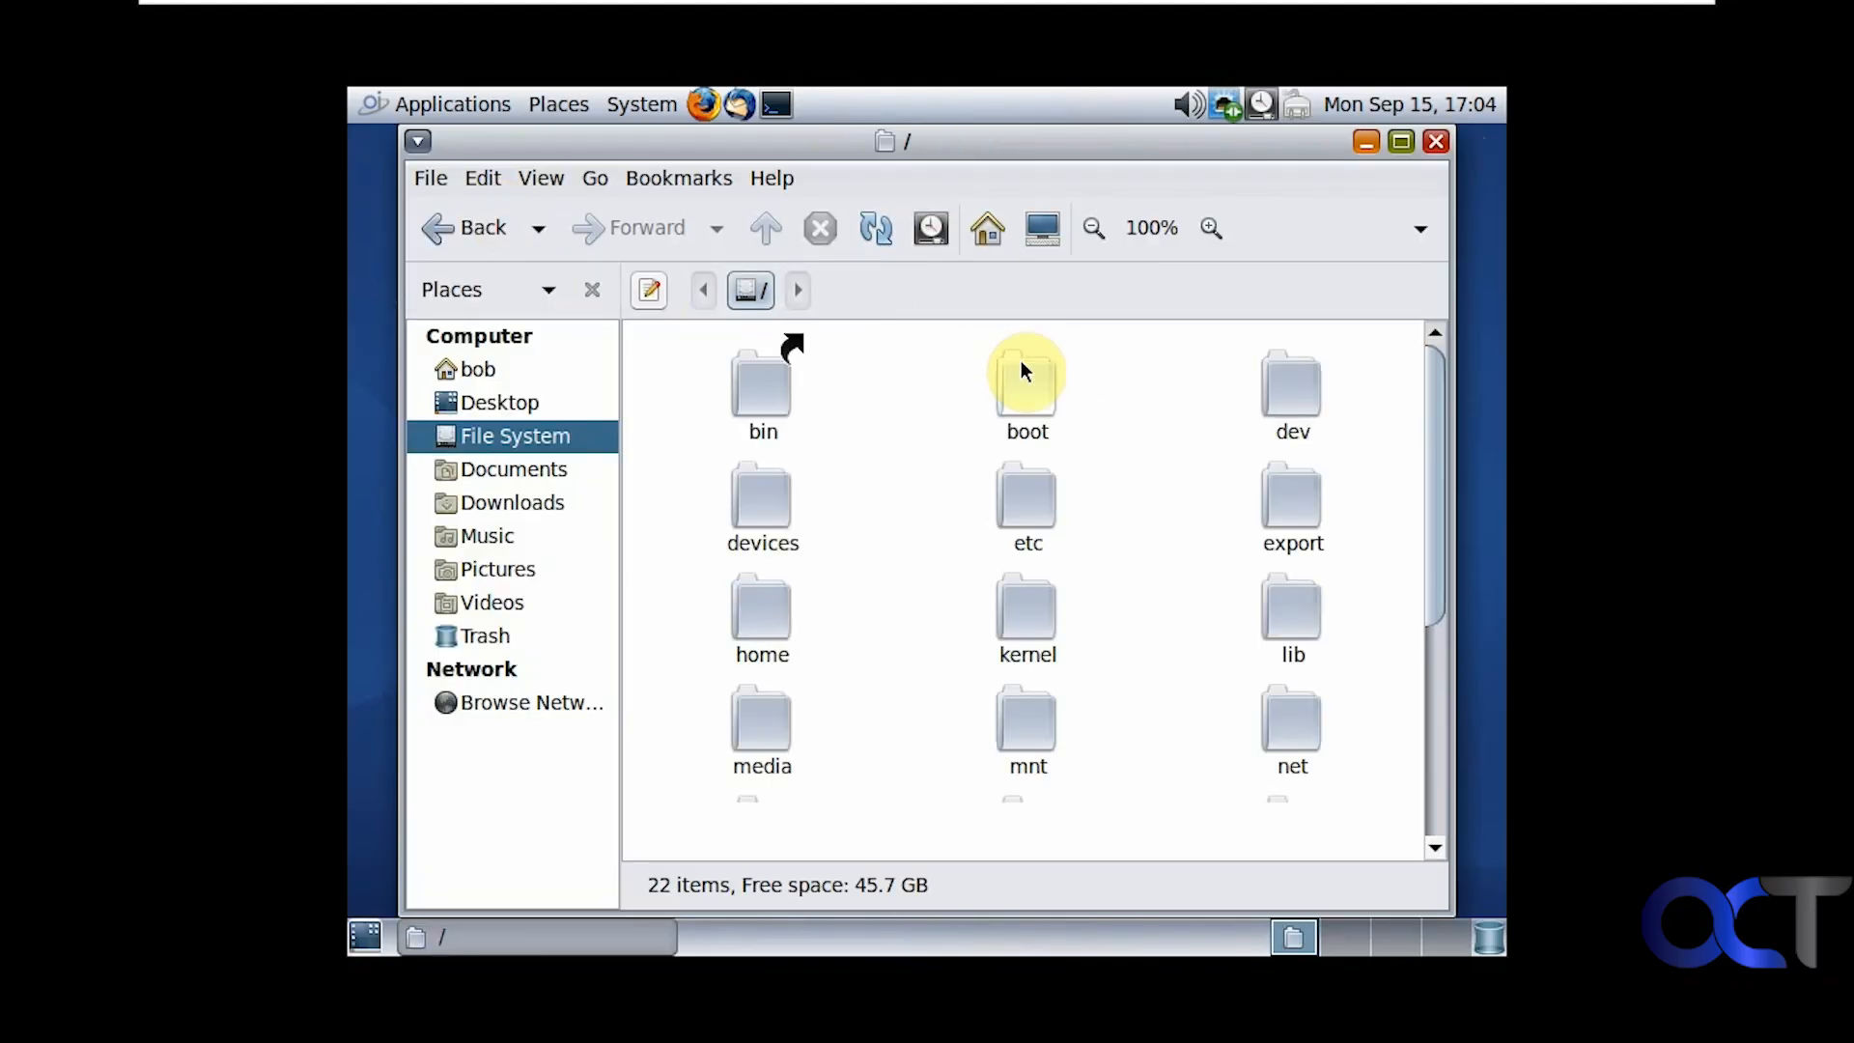
{"action": "mouse_move", "coordinate": [976, 668]}
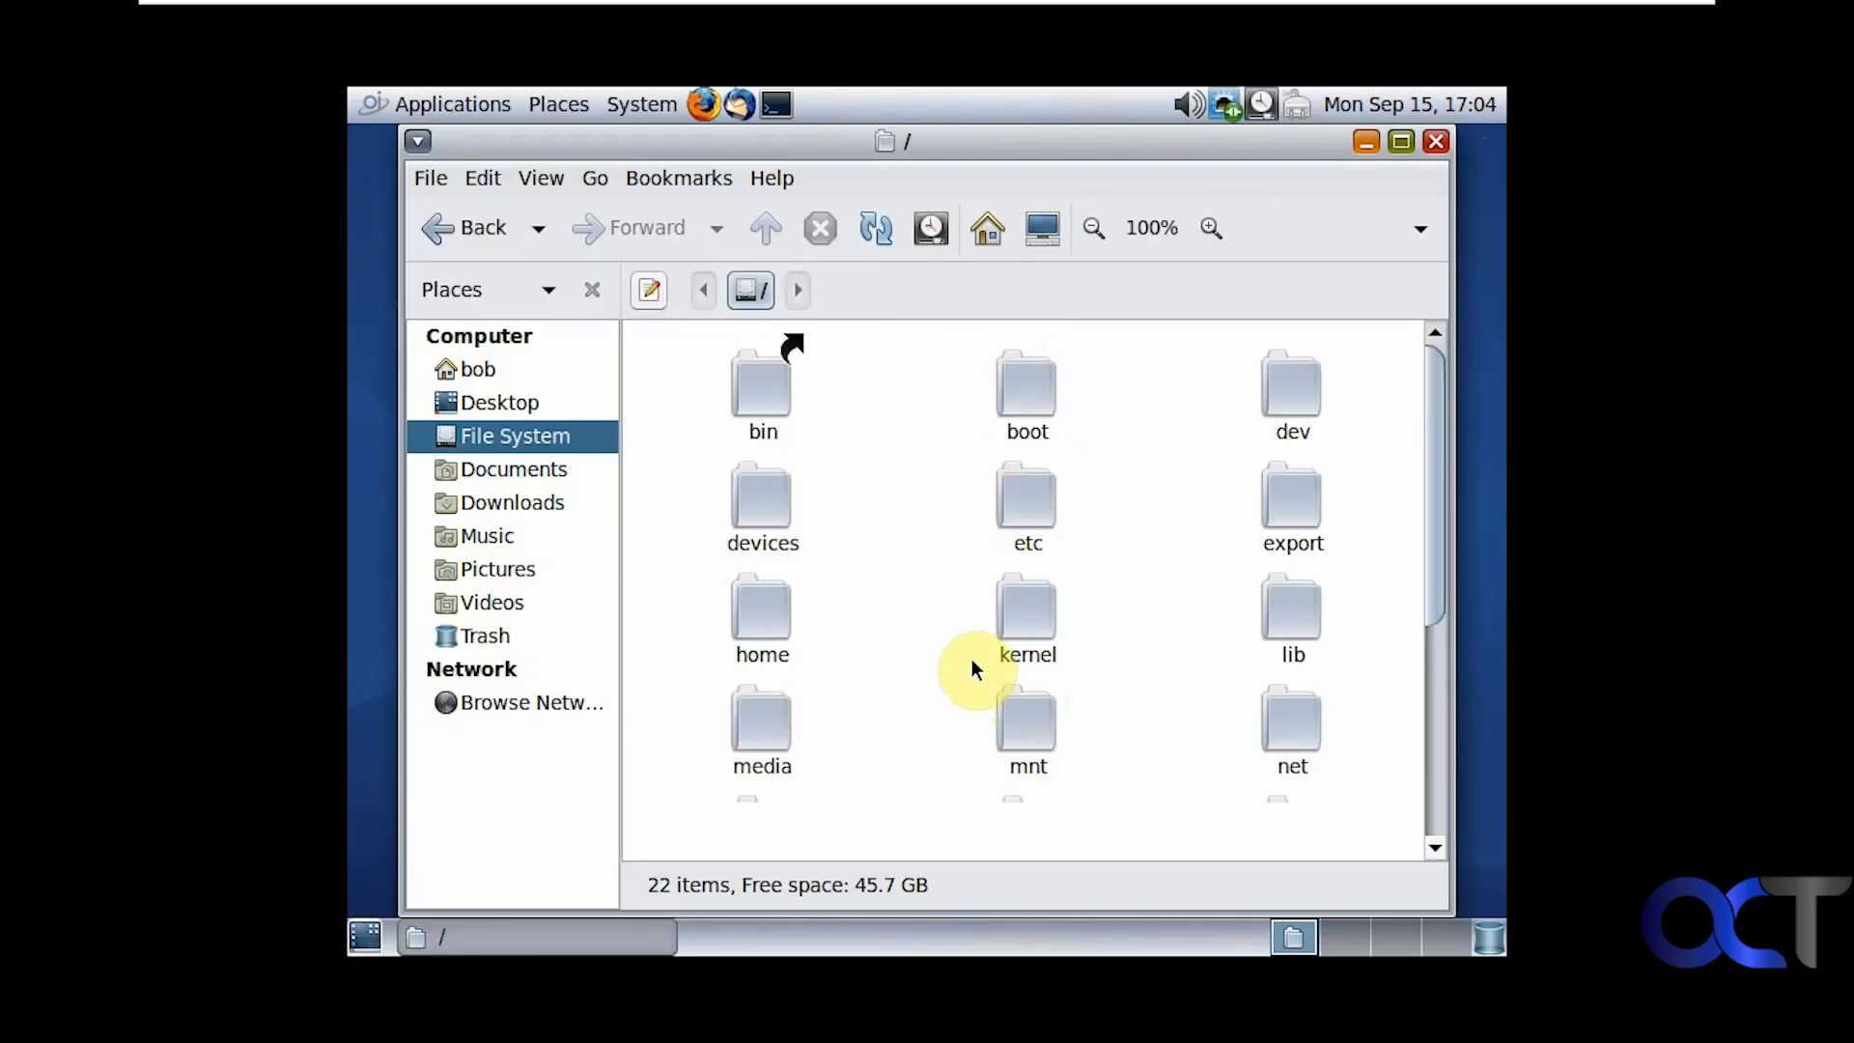
Step through Documents, Music, Pictures and Videos, ending on the Network location listing Windows Network
{"action": "scroll", "scroll_direction": "down", "scroll_amount": 3}
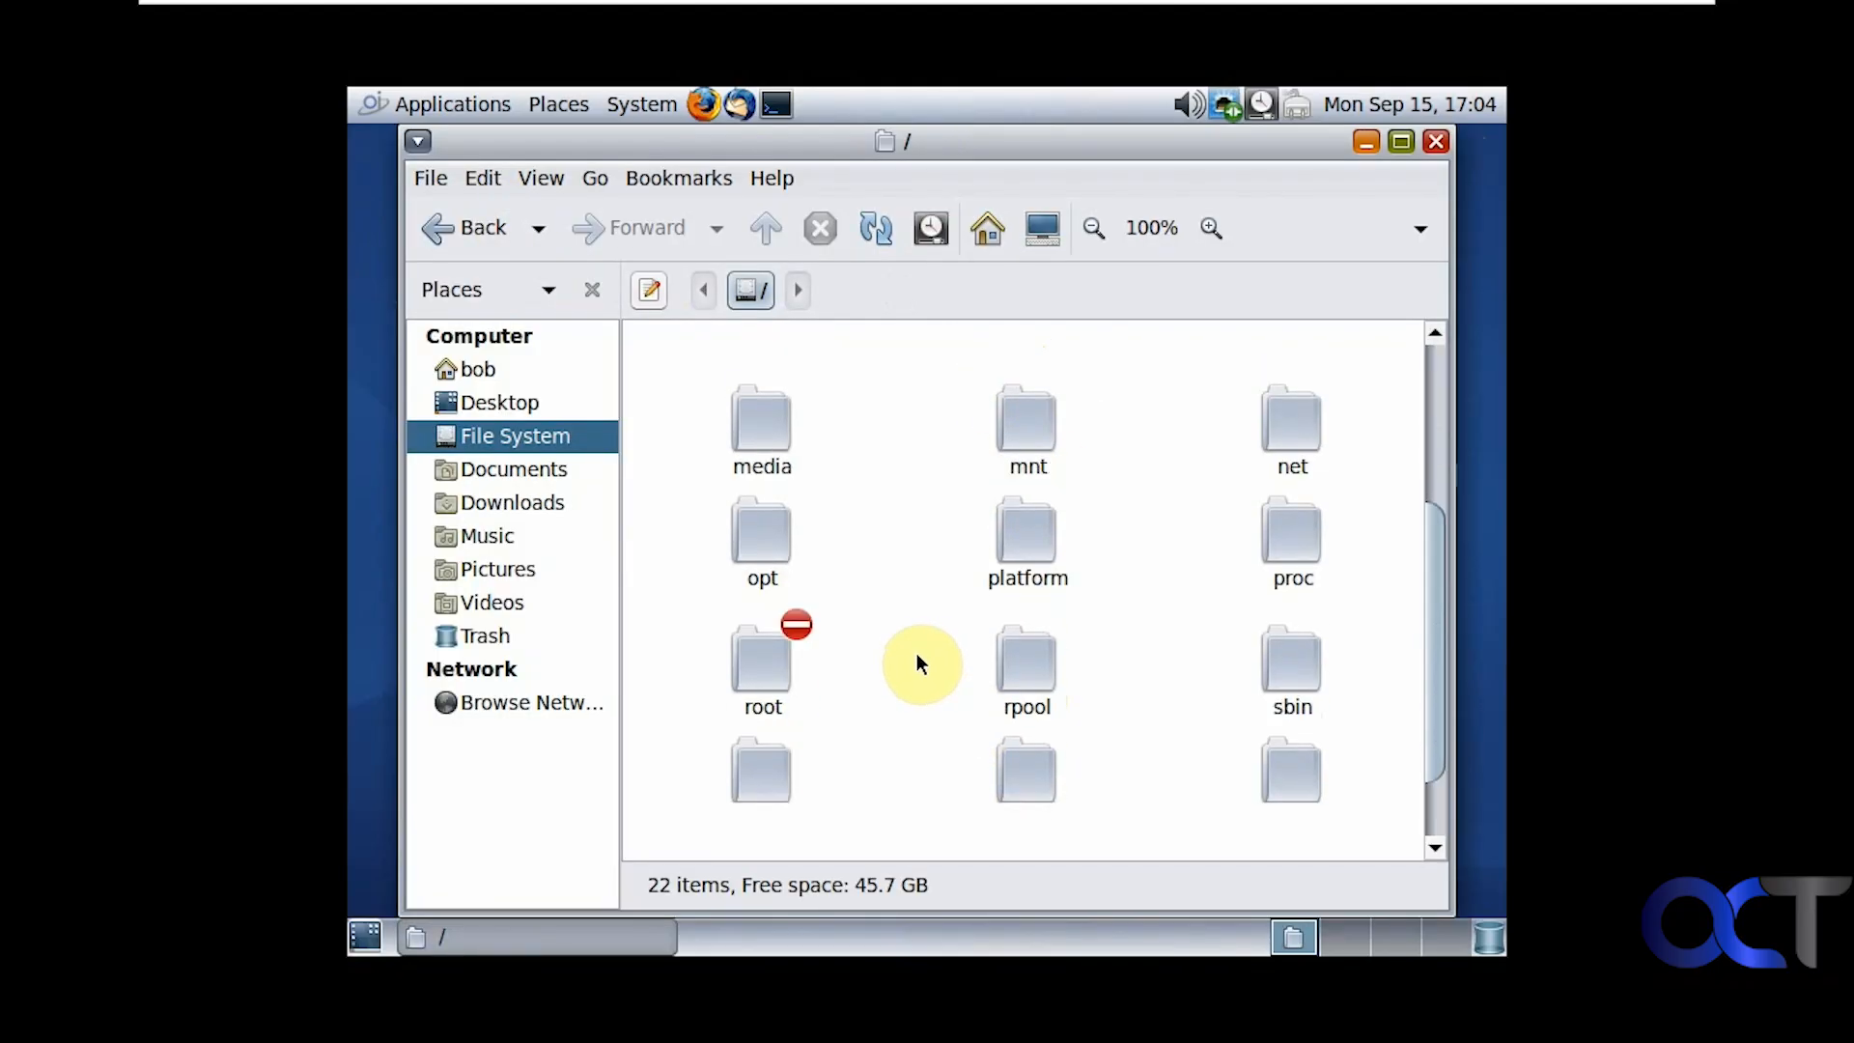
{"action": "scroll", "scroll_direction": "down", "scroll_amount": 3}
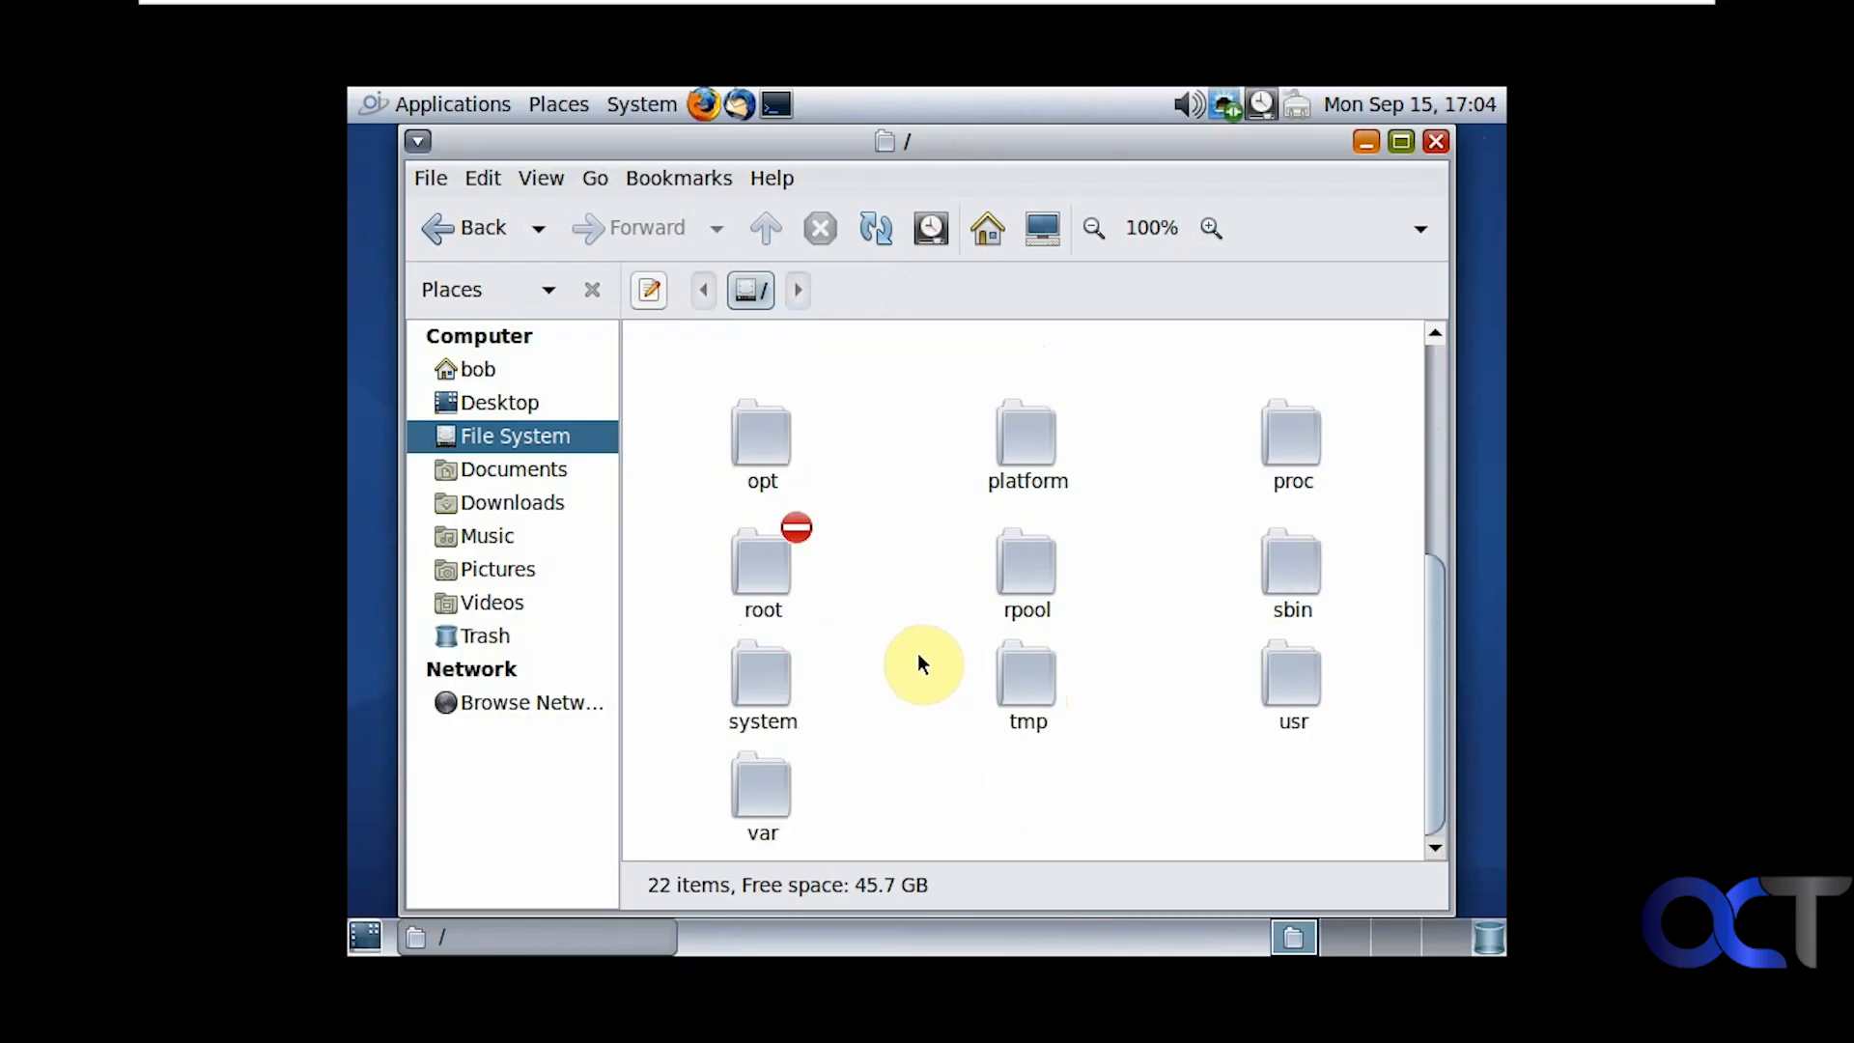
{"action": "left_click", "coordinate": [513, 467]}
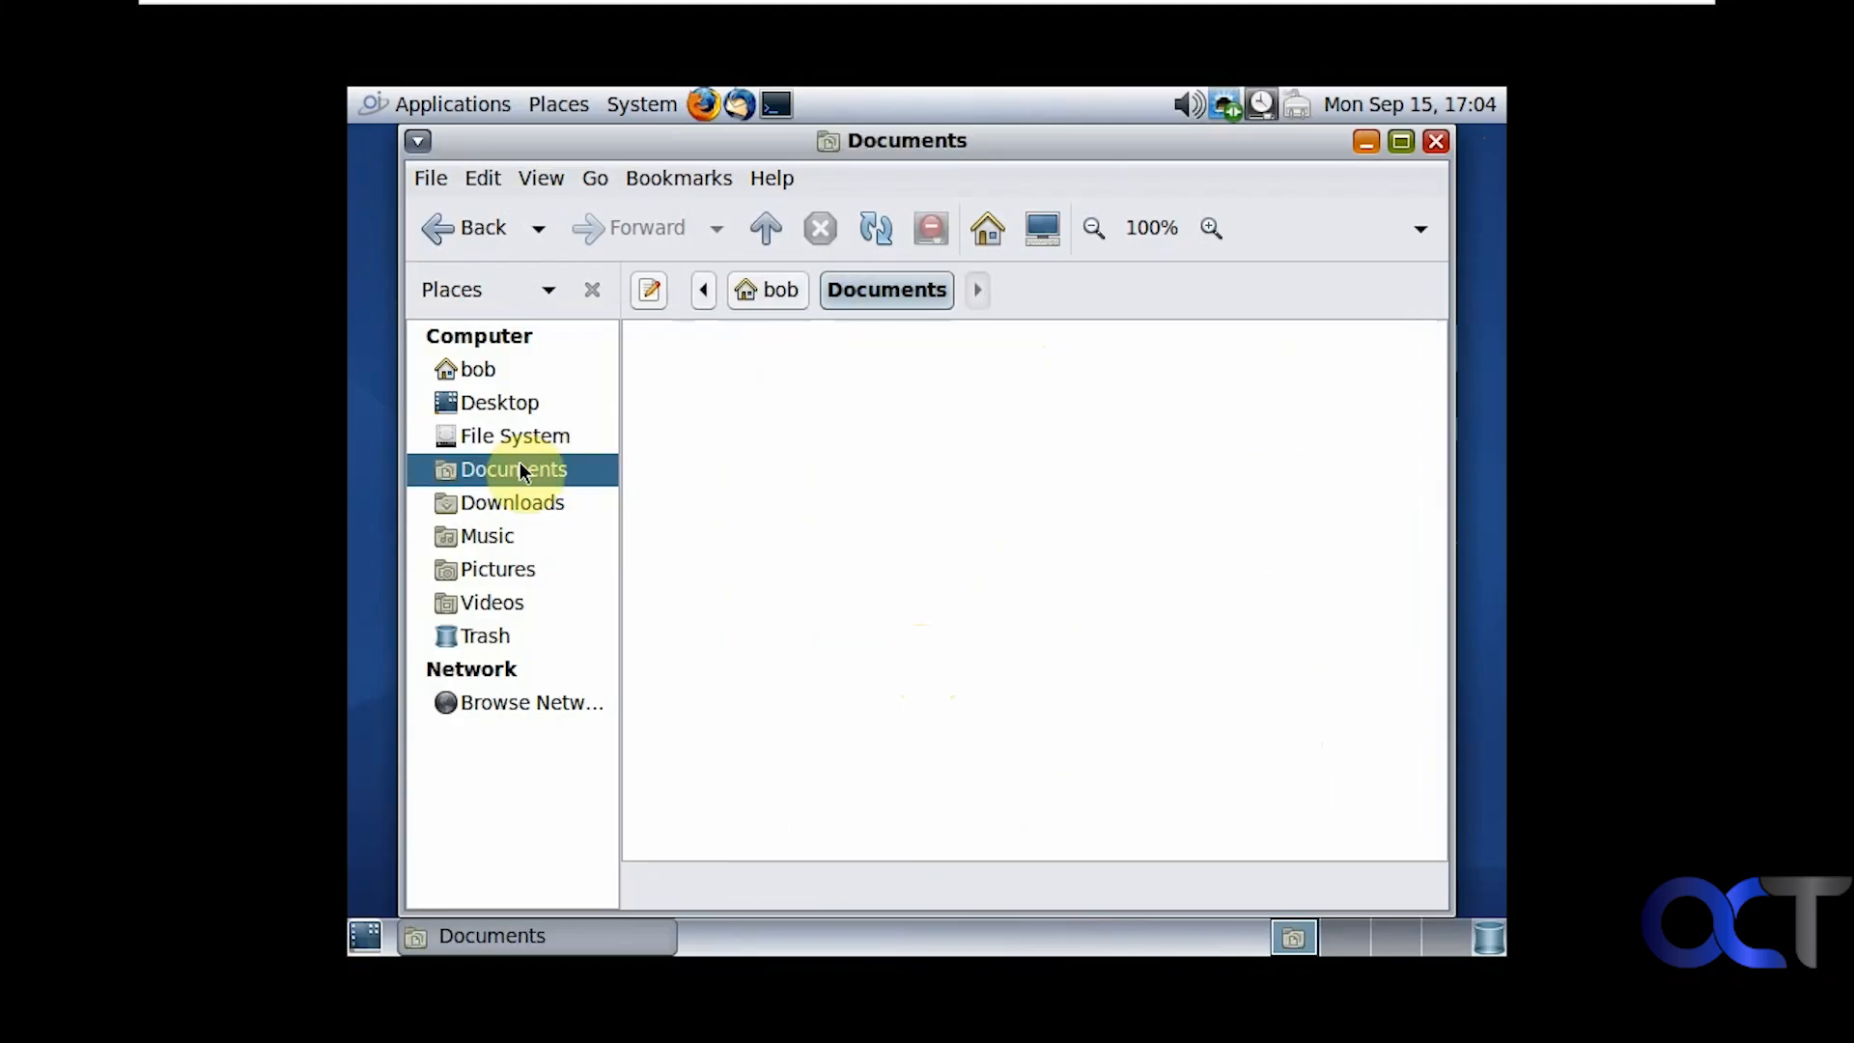
{"action": "left_click", "coordinate": [486, 535]}
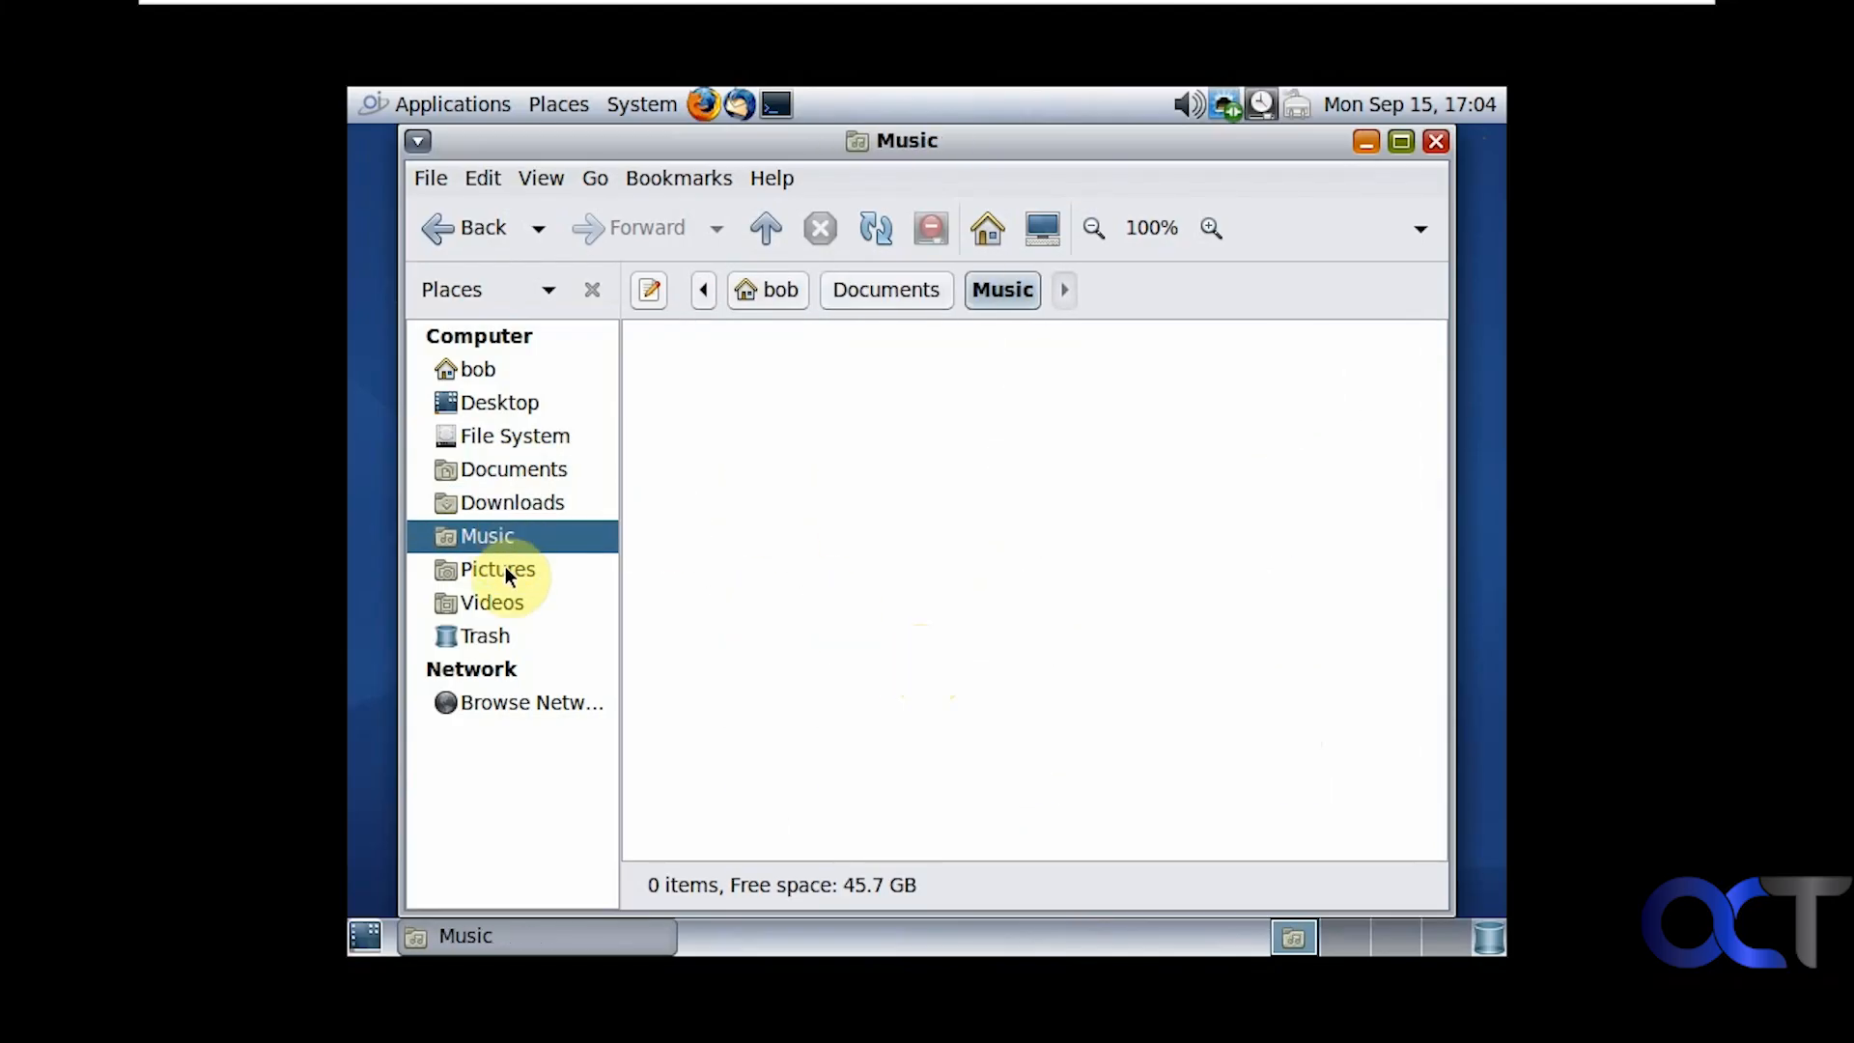
{"action": "left_click", "coordinate": [496, 568]}
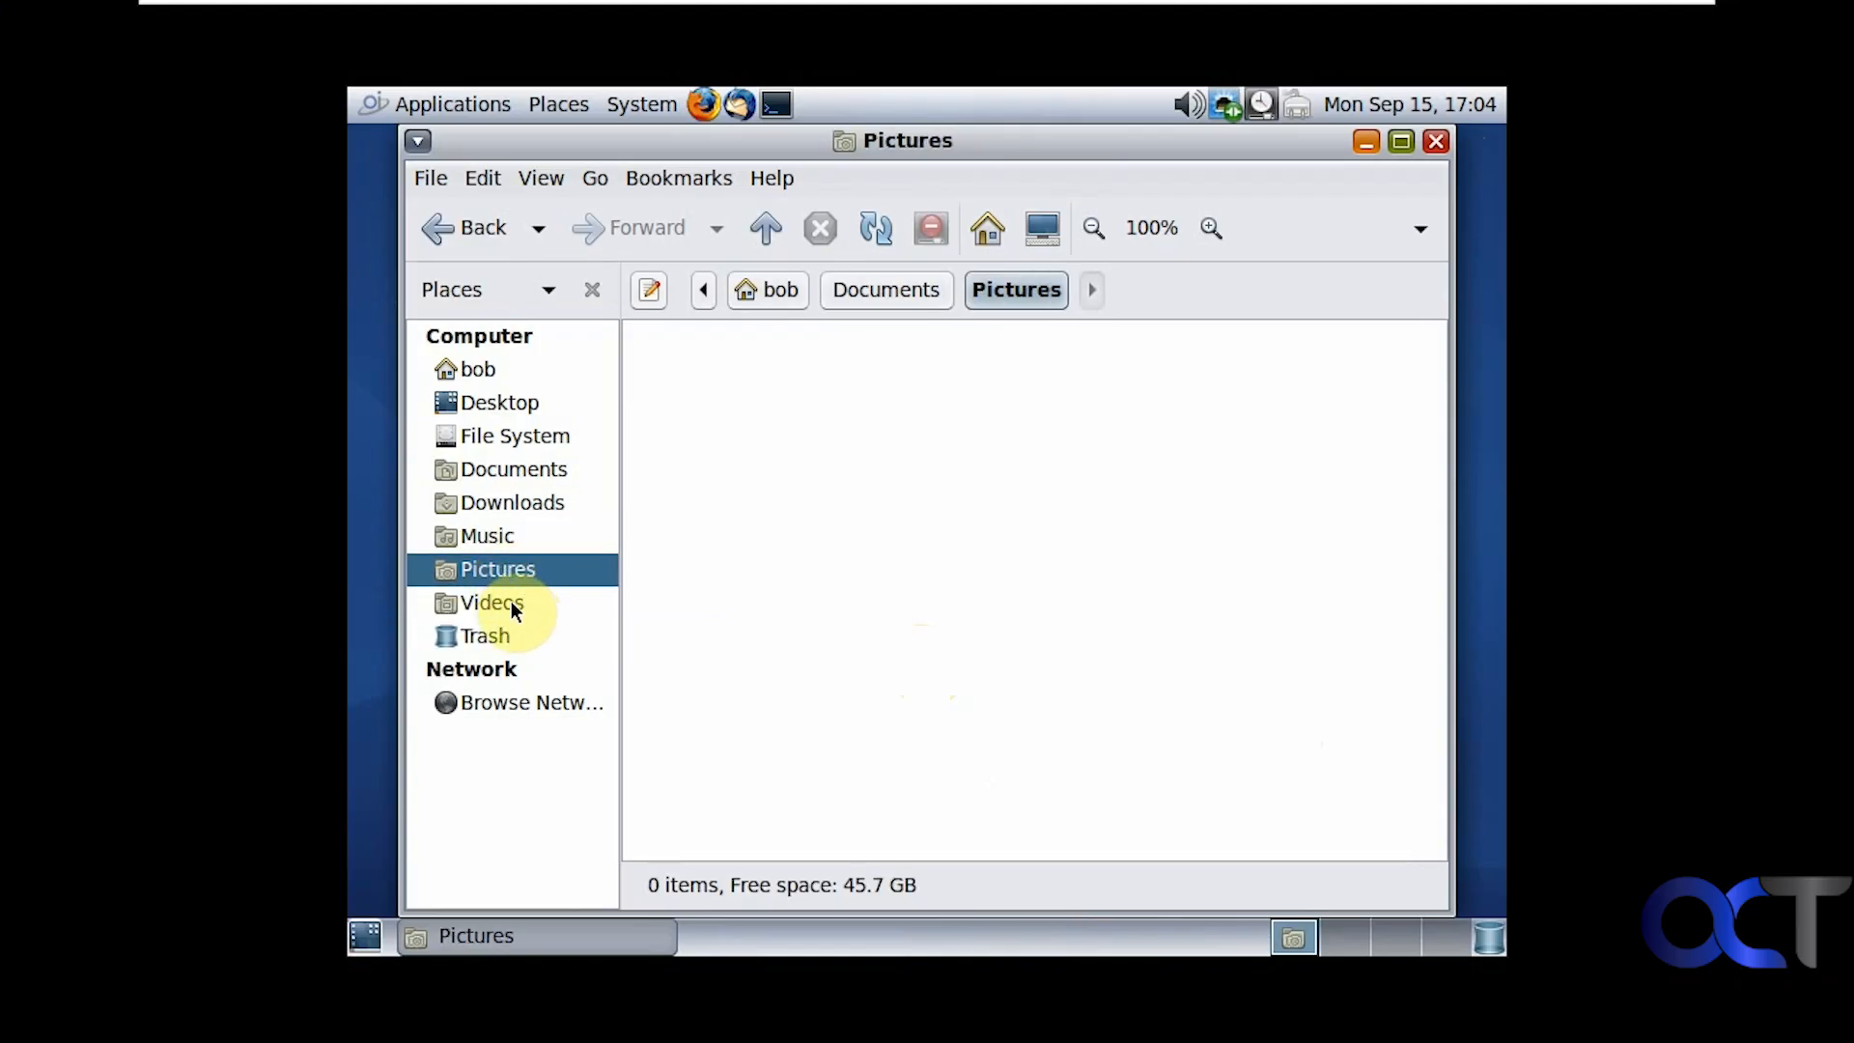
{"action": "left_click", "coordinate": [492, 603]}
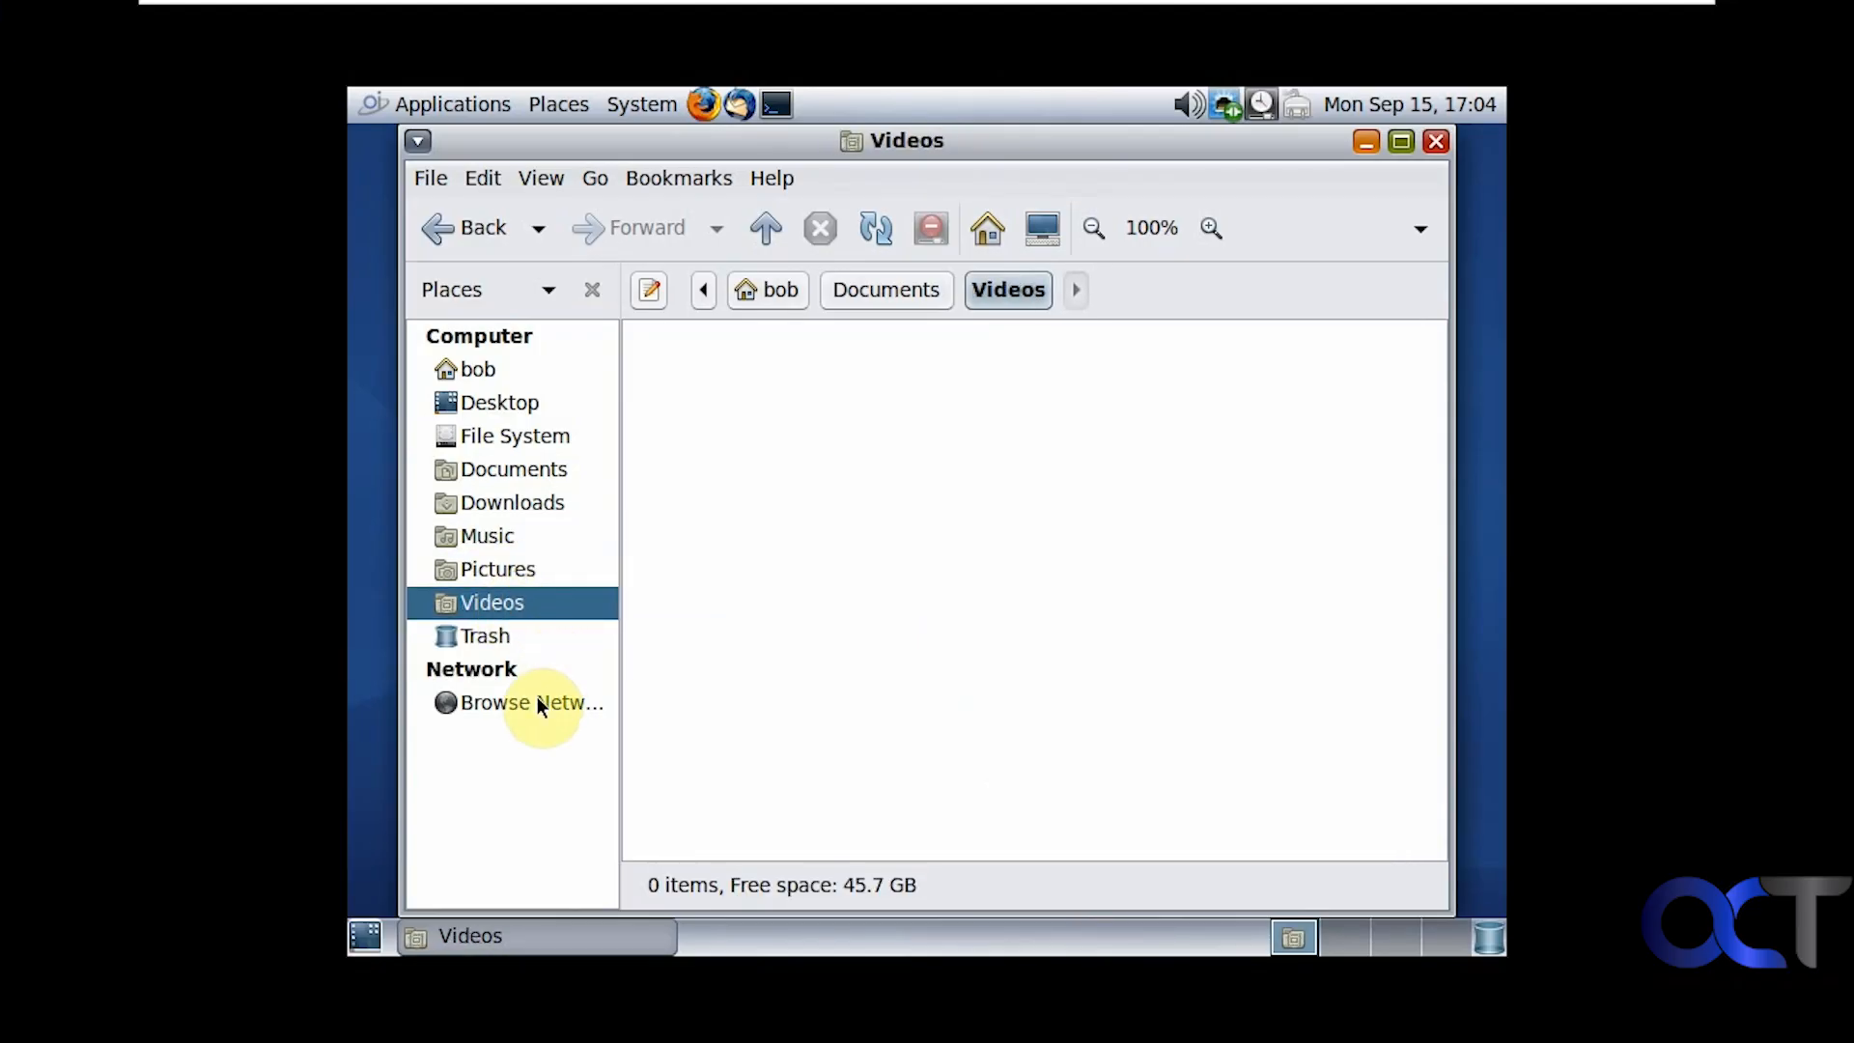
{"action": "left_click", "coordinate": [529, 703]}
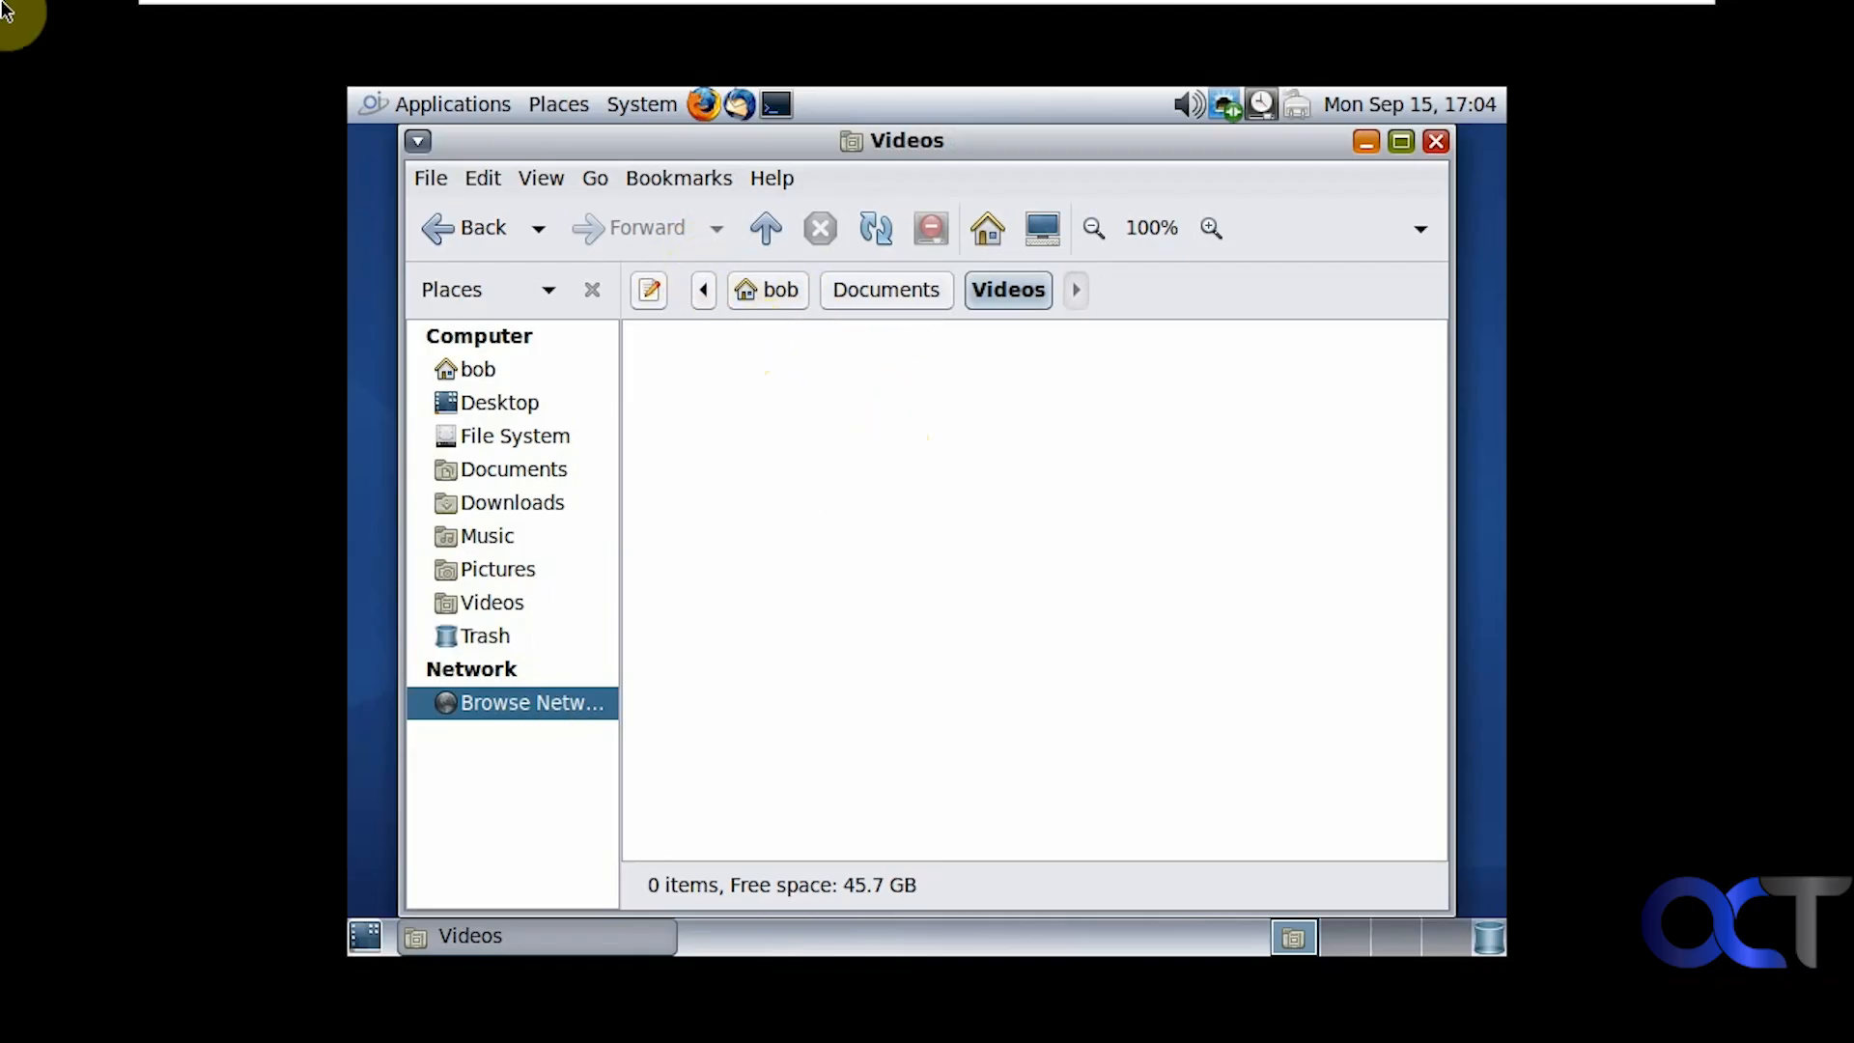
{"action": "left_click", "coordinate": [529, 701]}
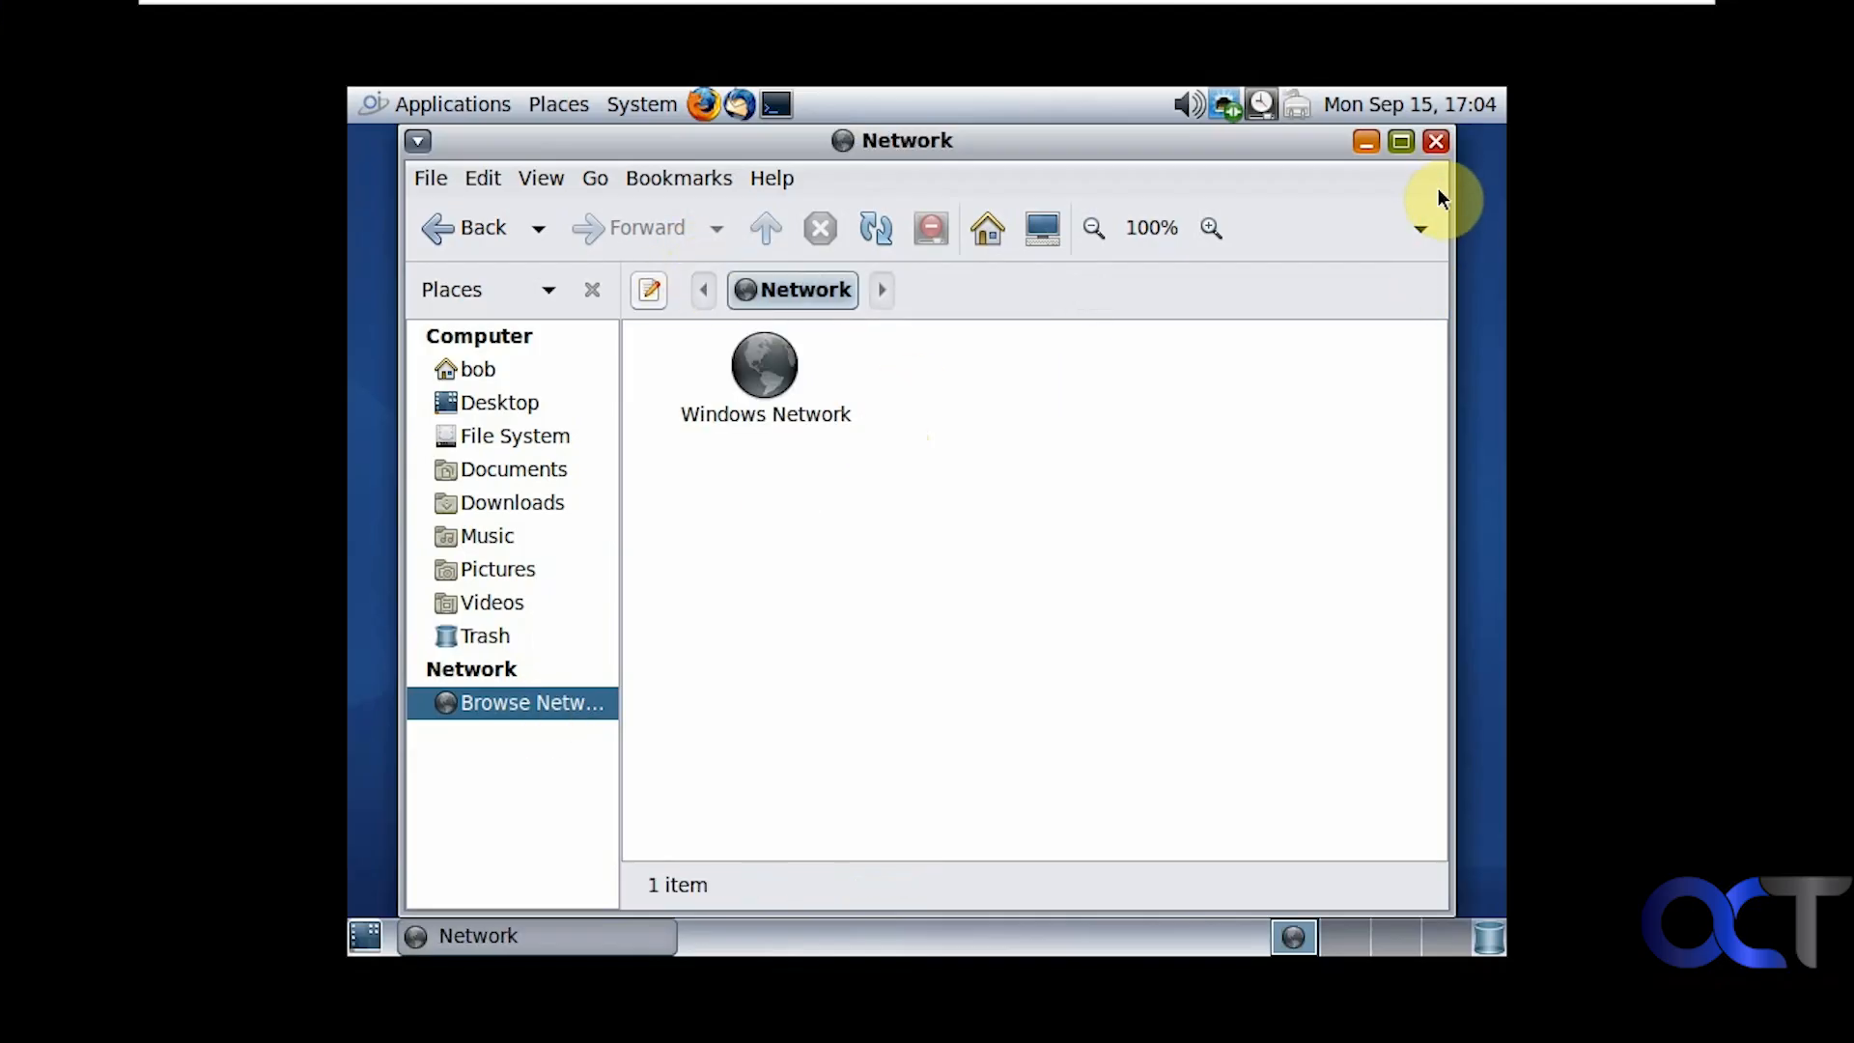
{"action": "mouse_move", "coordinate": [1108, 346]}
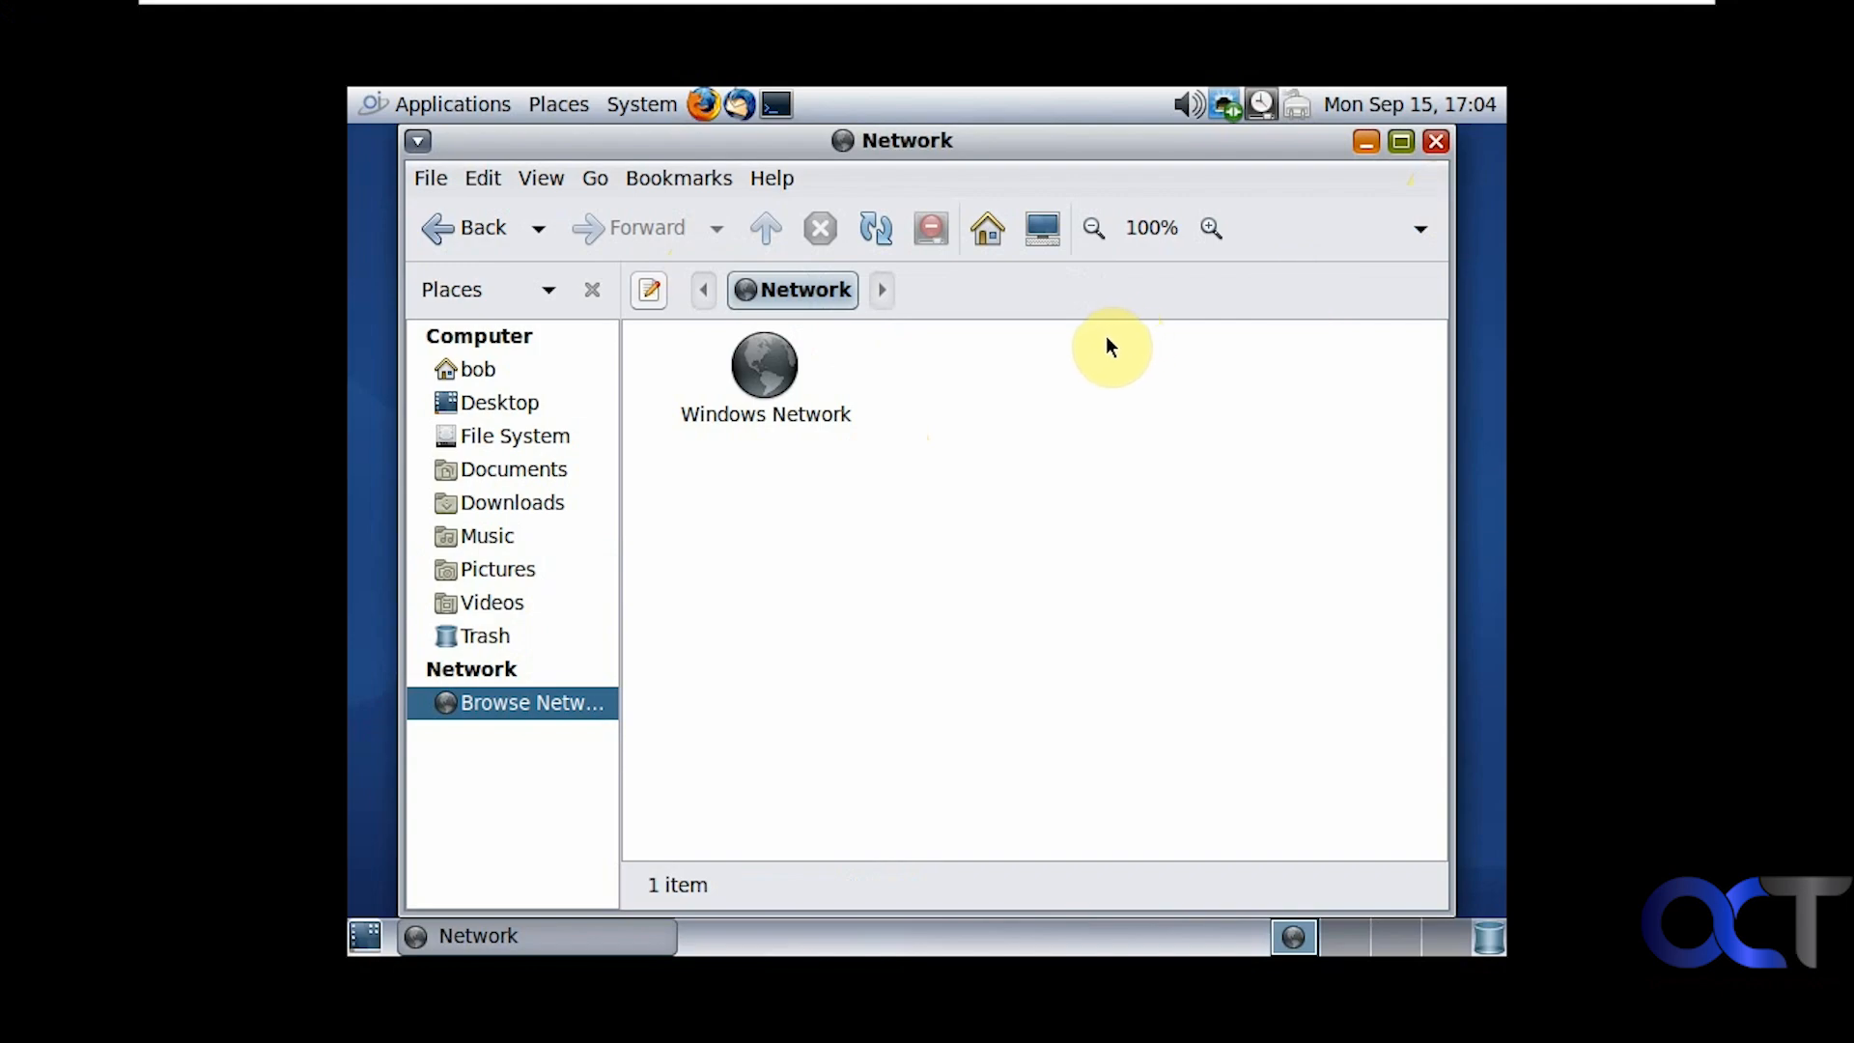
{"action": "mouse_move", "coordinate": [1080, 386]}
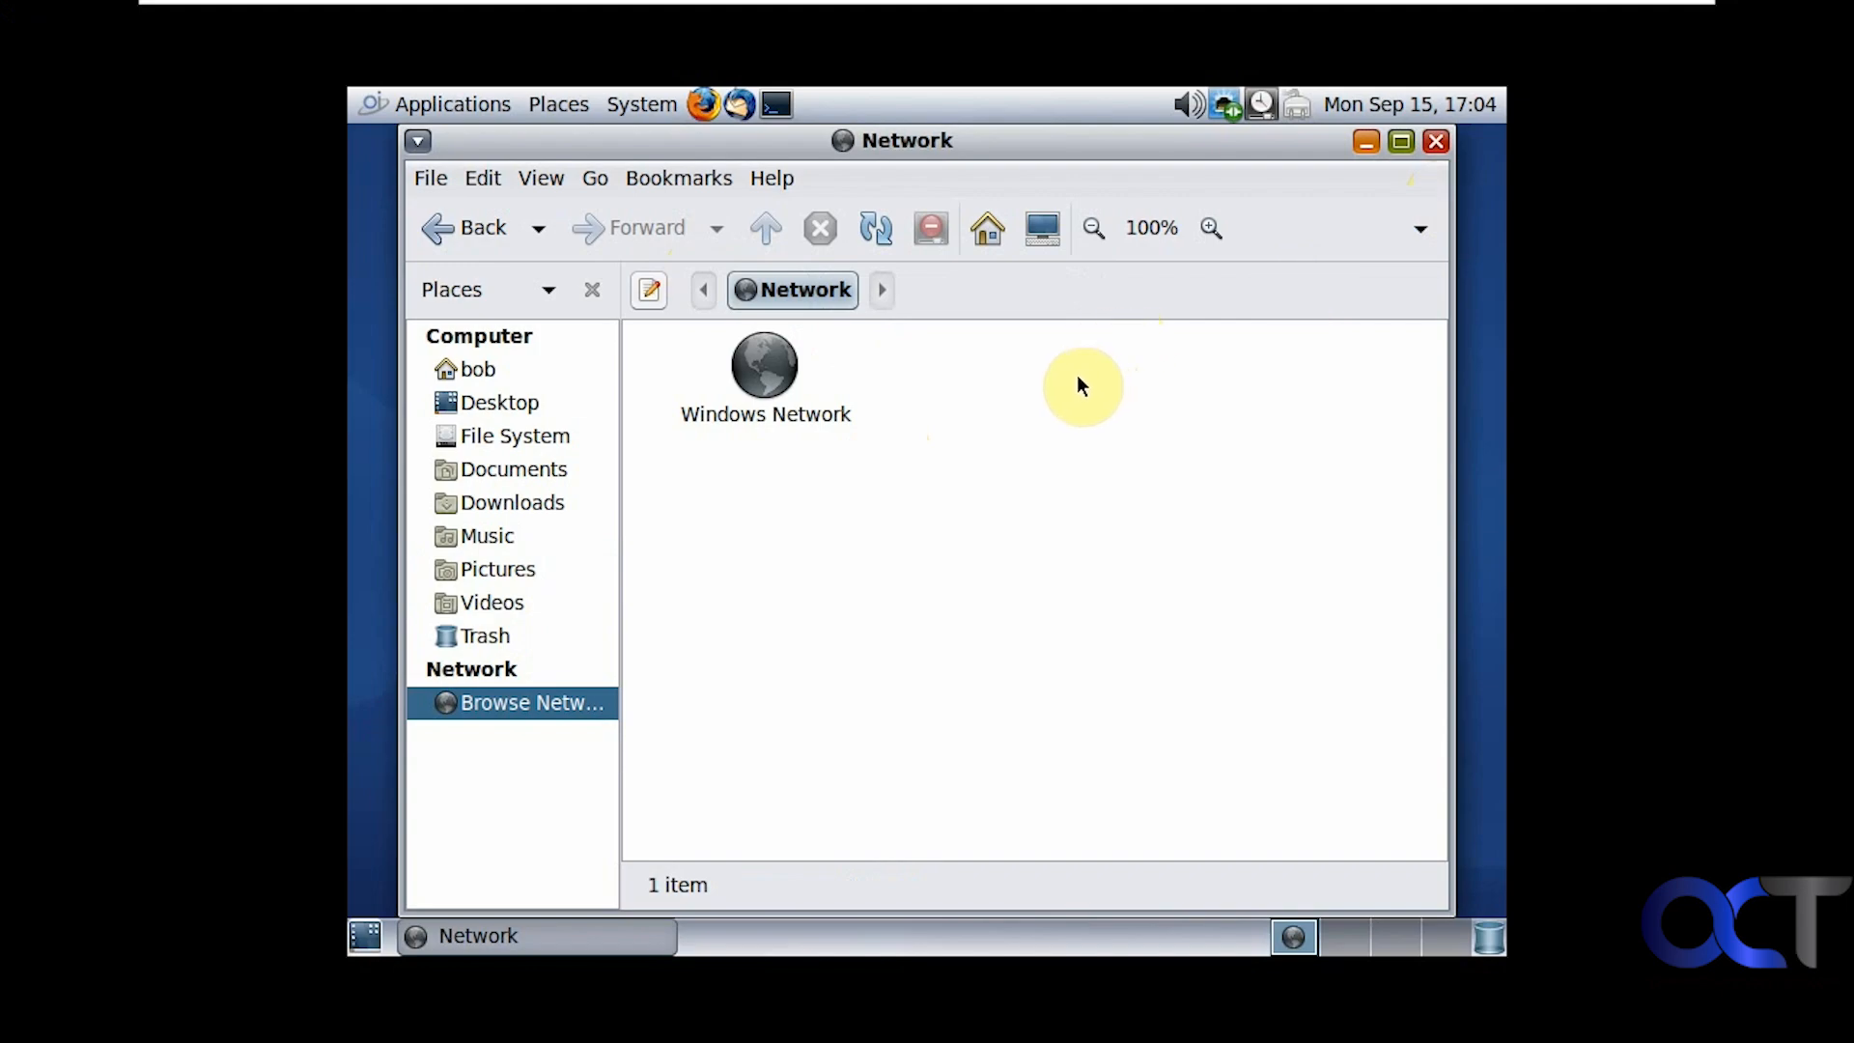
{"action": "mouse_move", "coordinate": [1420, 228]}
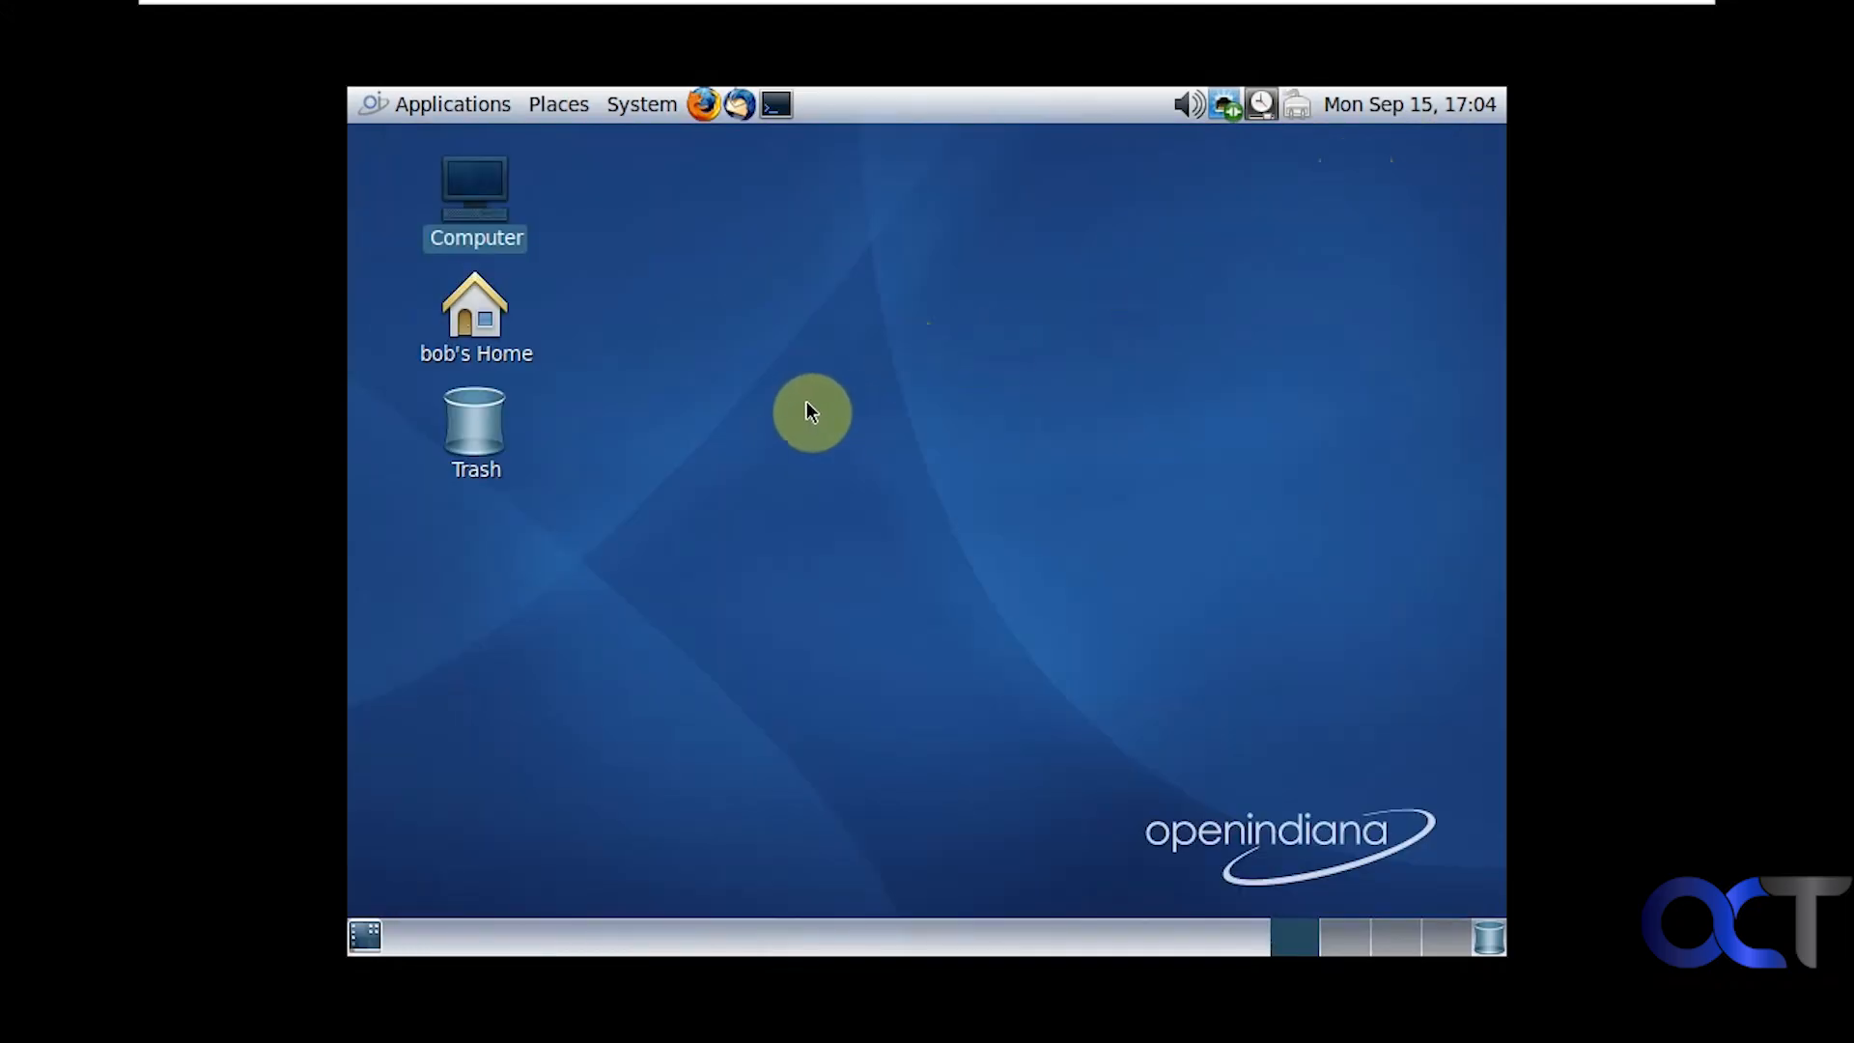
From the desktop context menu, bring up Change Desktop Background in Appearance Preferences
{"action": "right_click", "coordinate": [814, 414]}
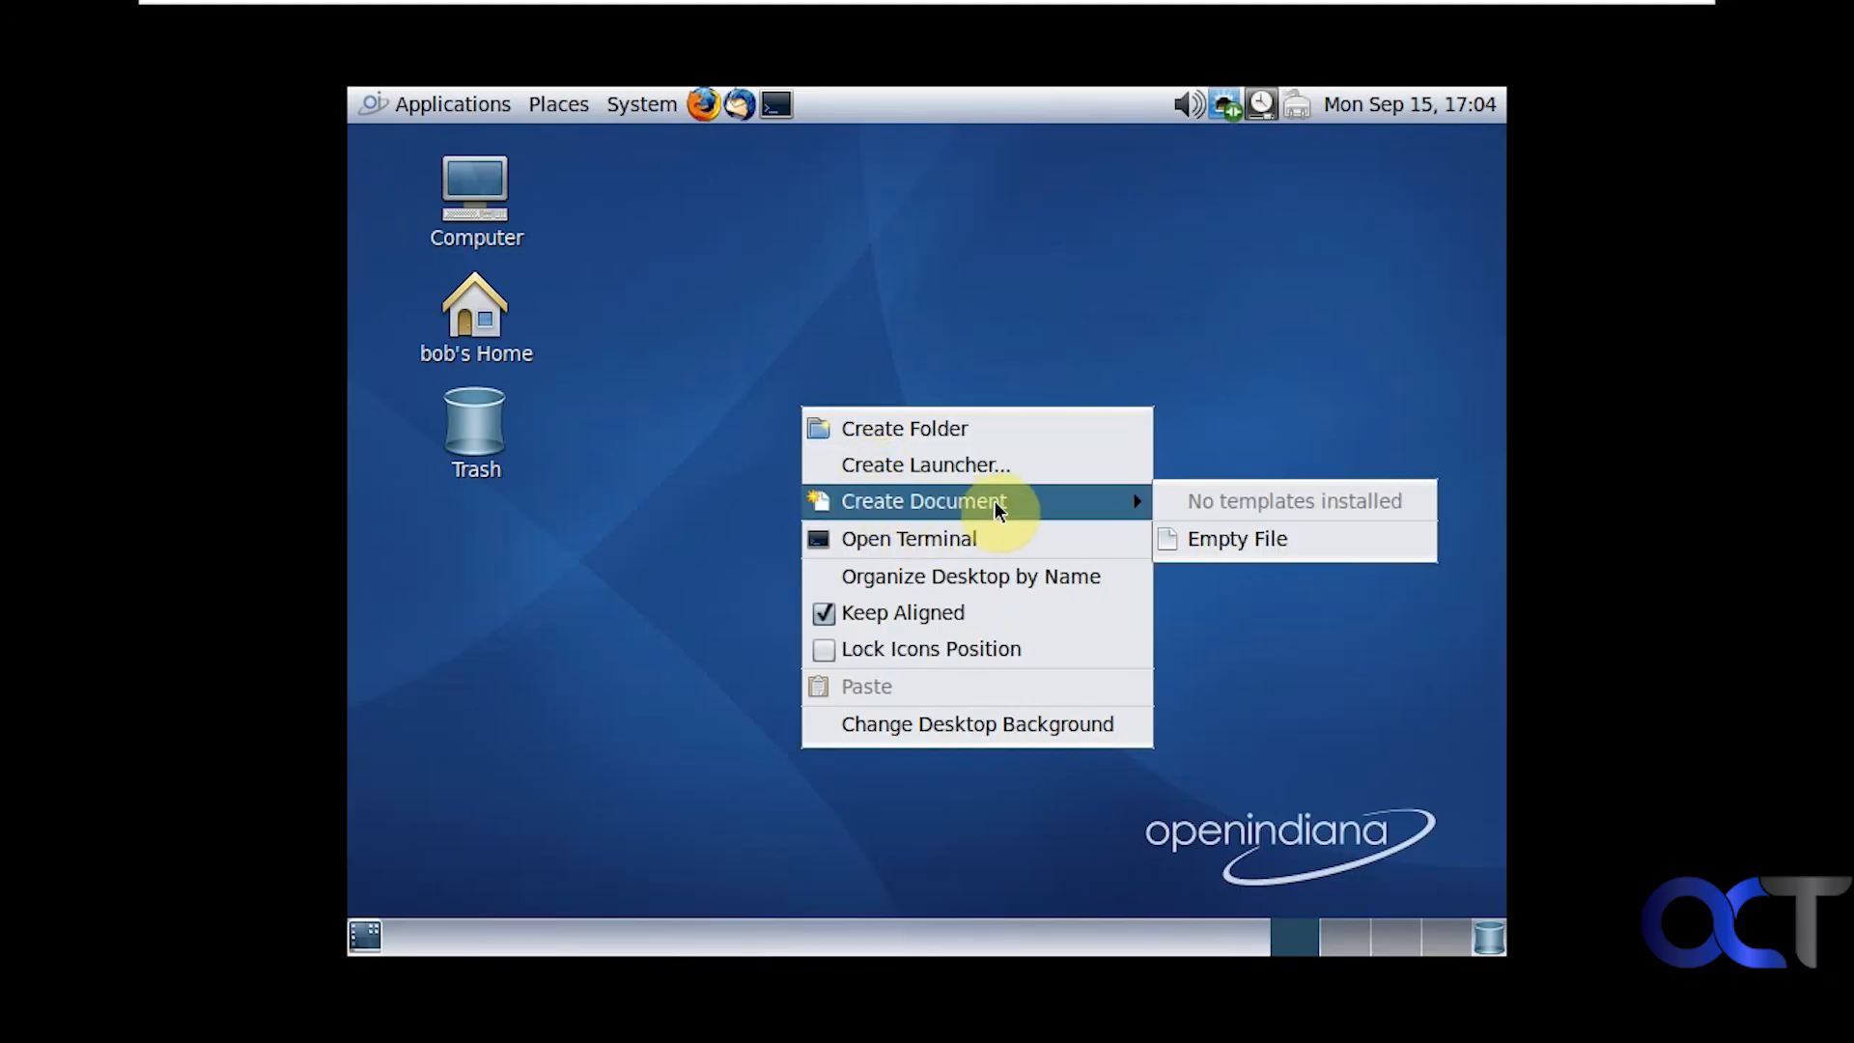
{"action": "mouse_move", "coordinate": [908, 539]}
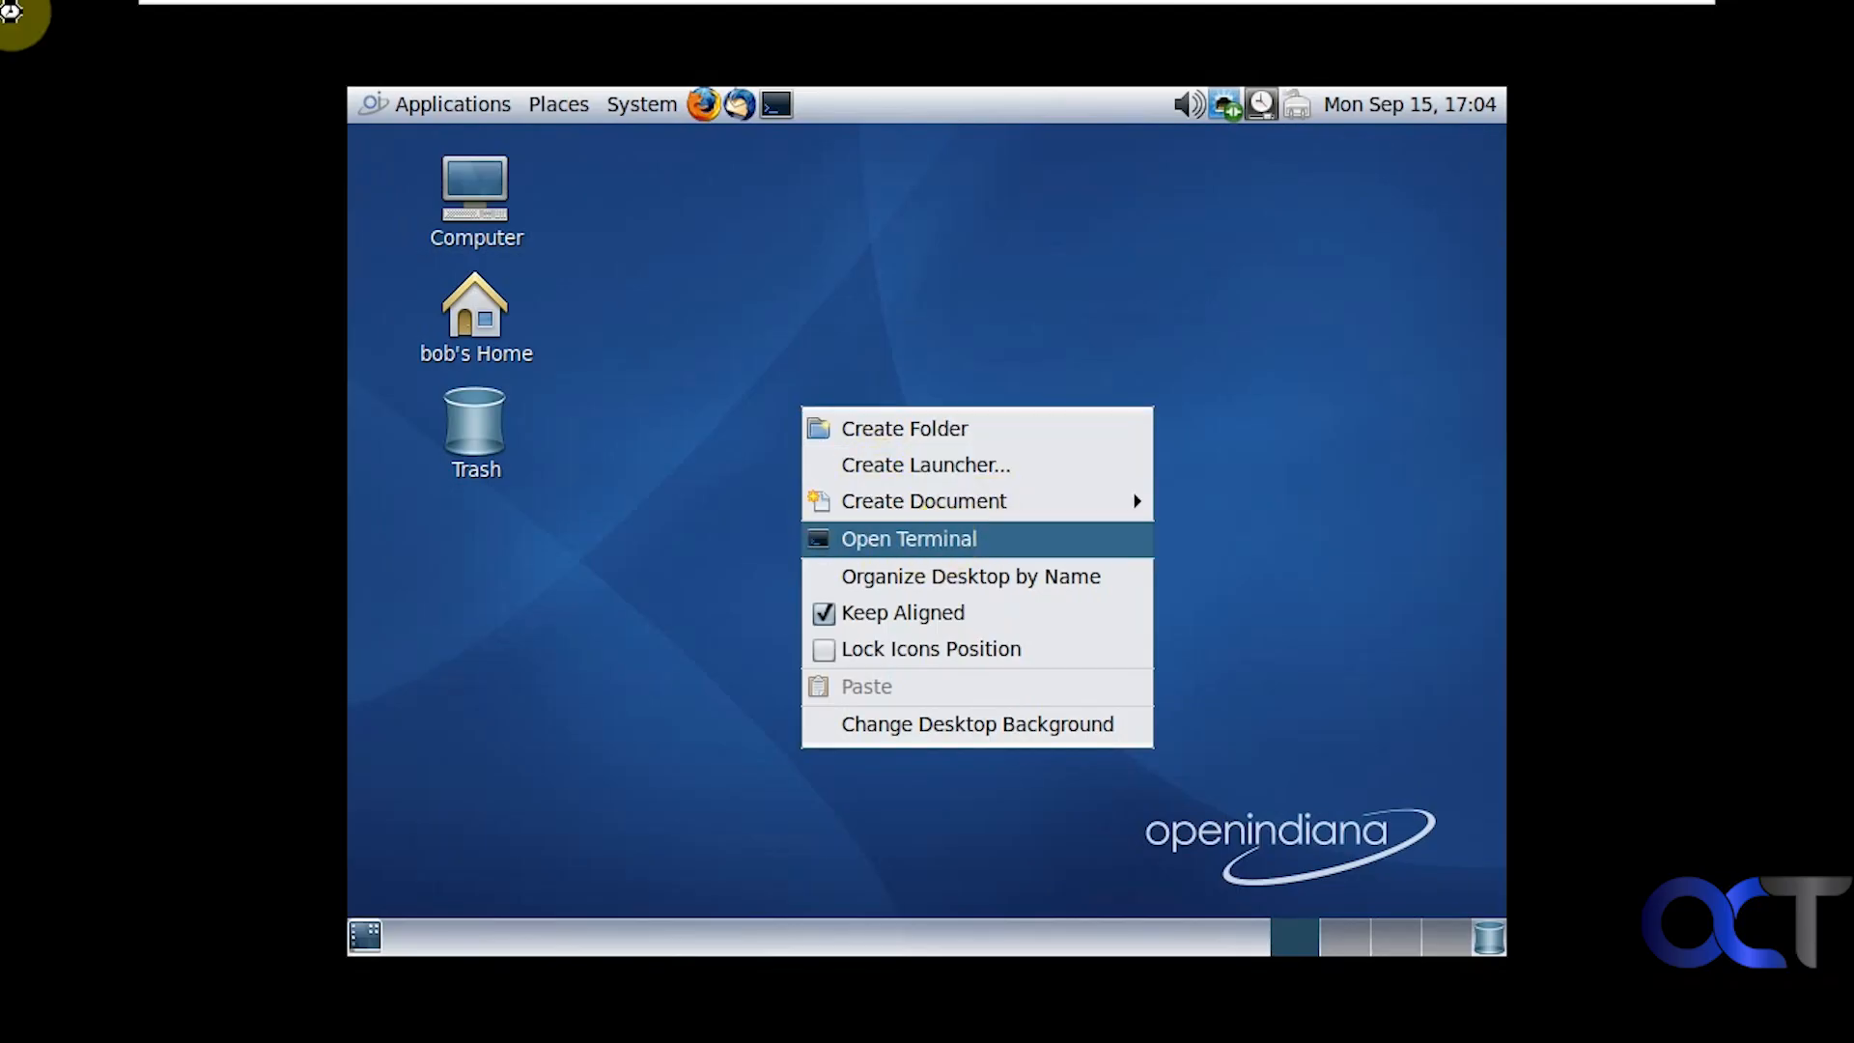
{"action": "left_click", "coordinate": [908, 539]}
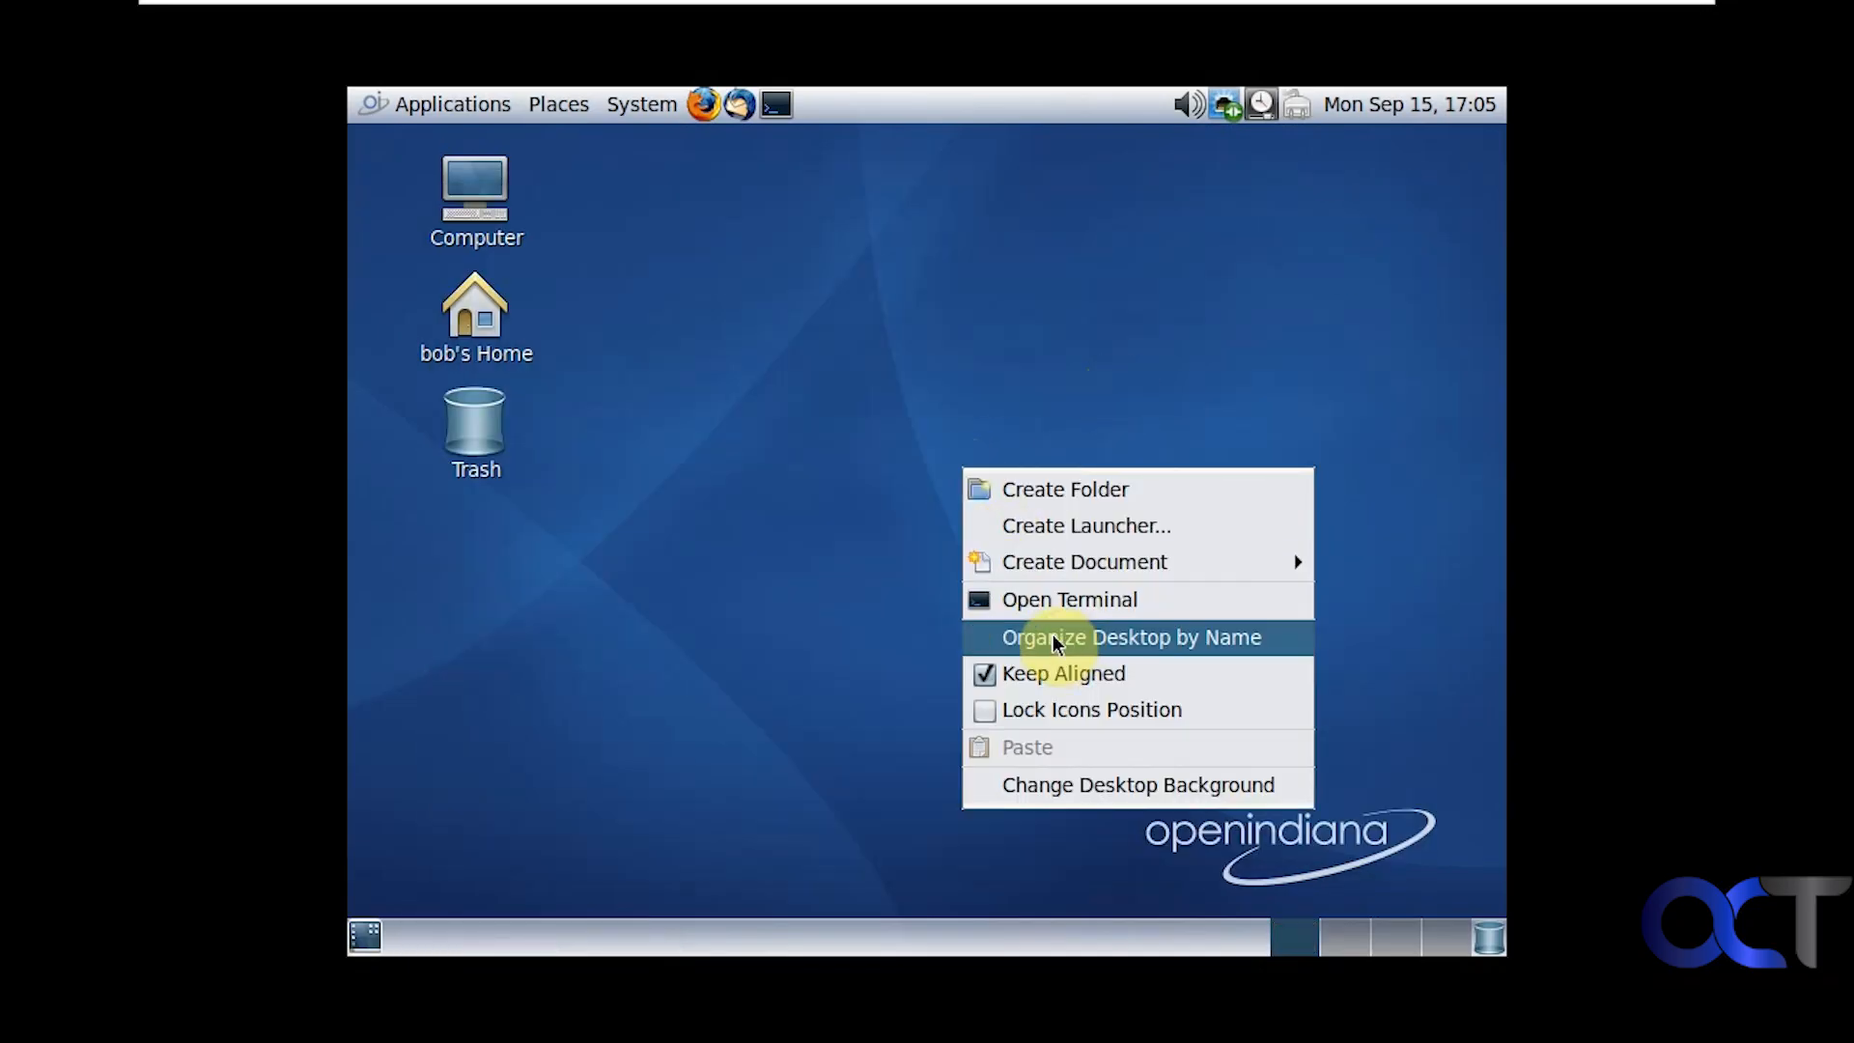
{"action": "left_click", "coordinate": [1136, 785]}
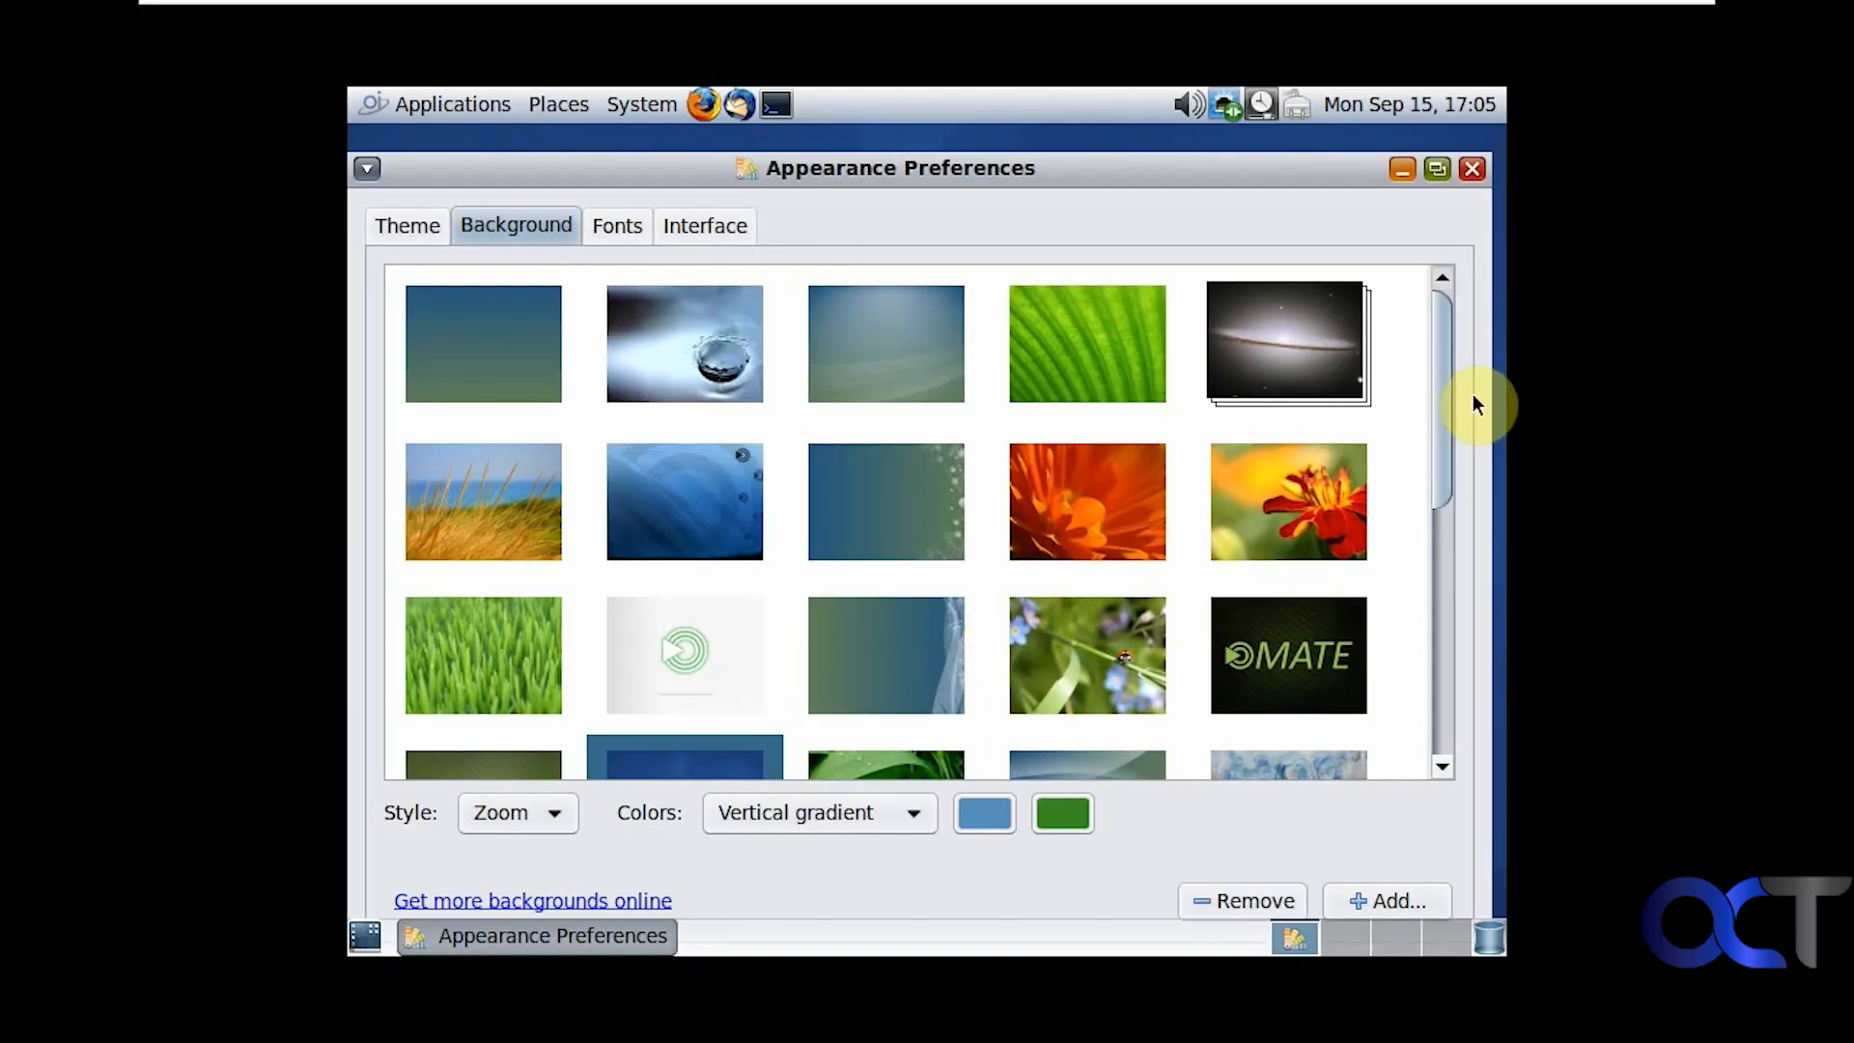
Pick the pale blue-green gradient wallpaper and minimize the preferences window
{"action": "scroll", "scroll_direction": "down", "scroll_amount": 3}
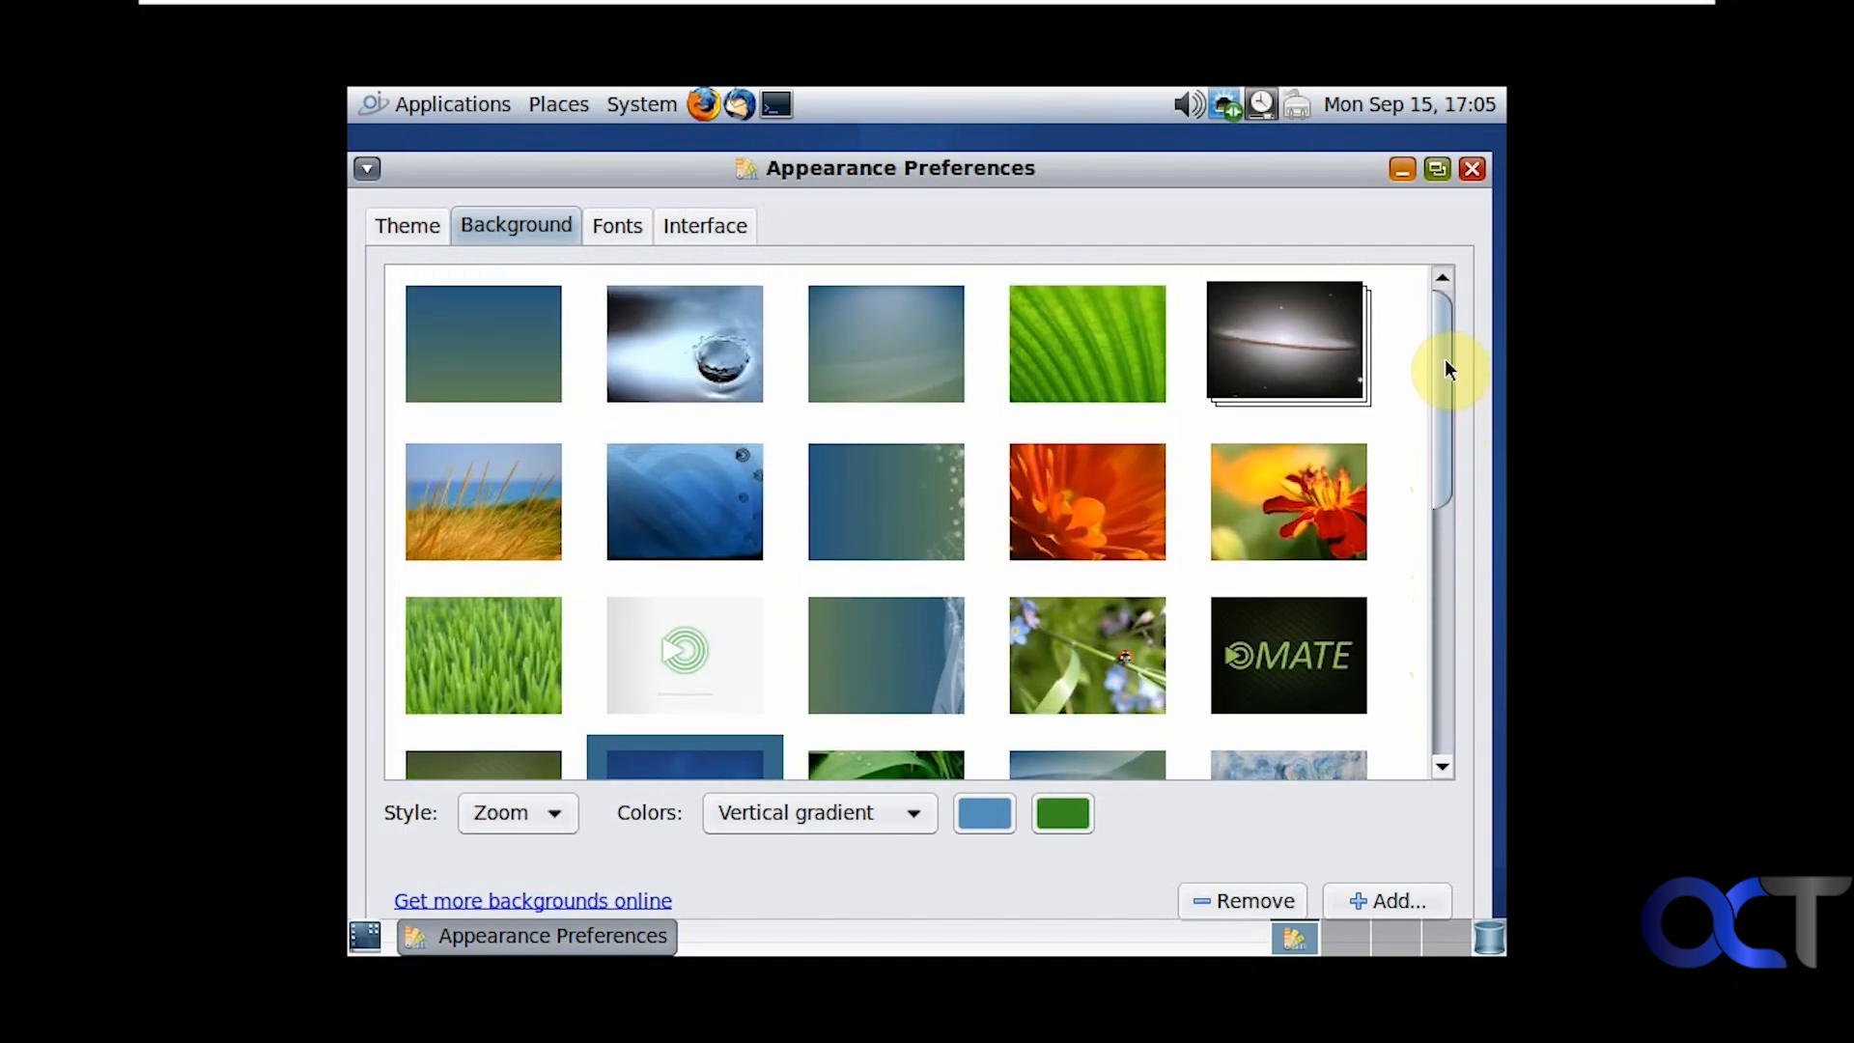
{"action": "left_click", "coordinate": [885, 344]}
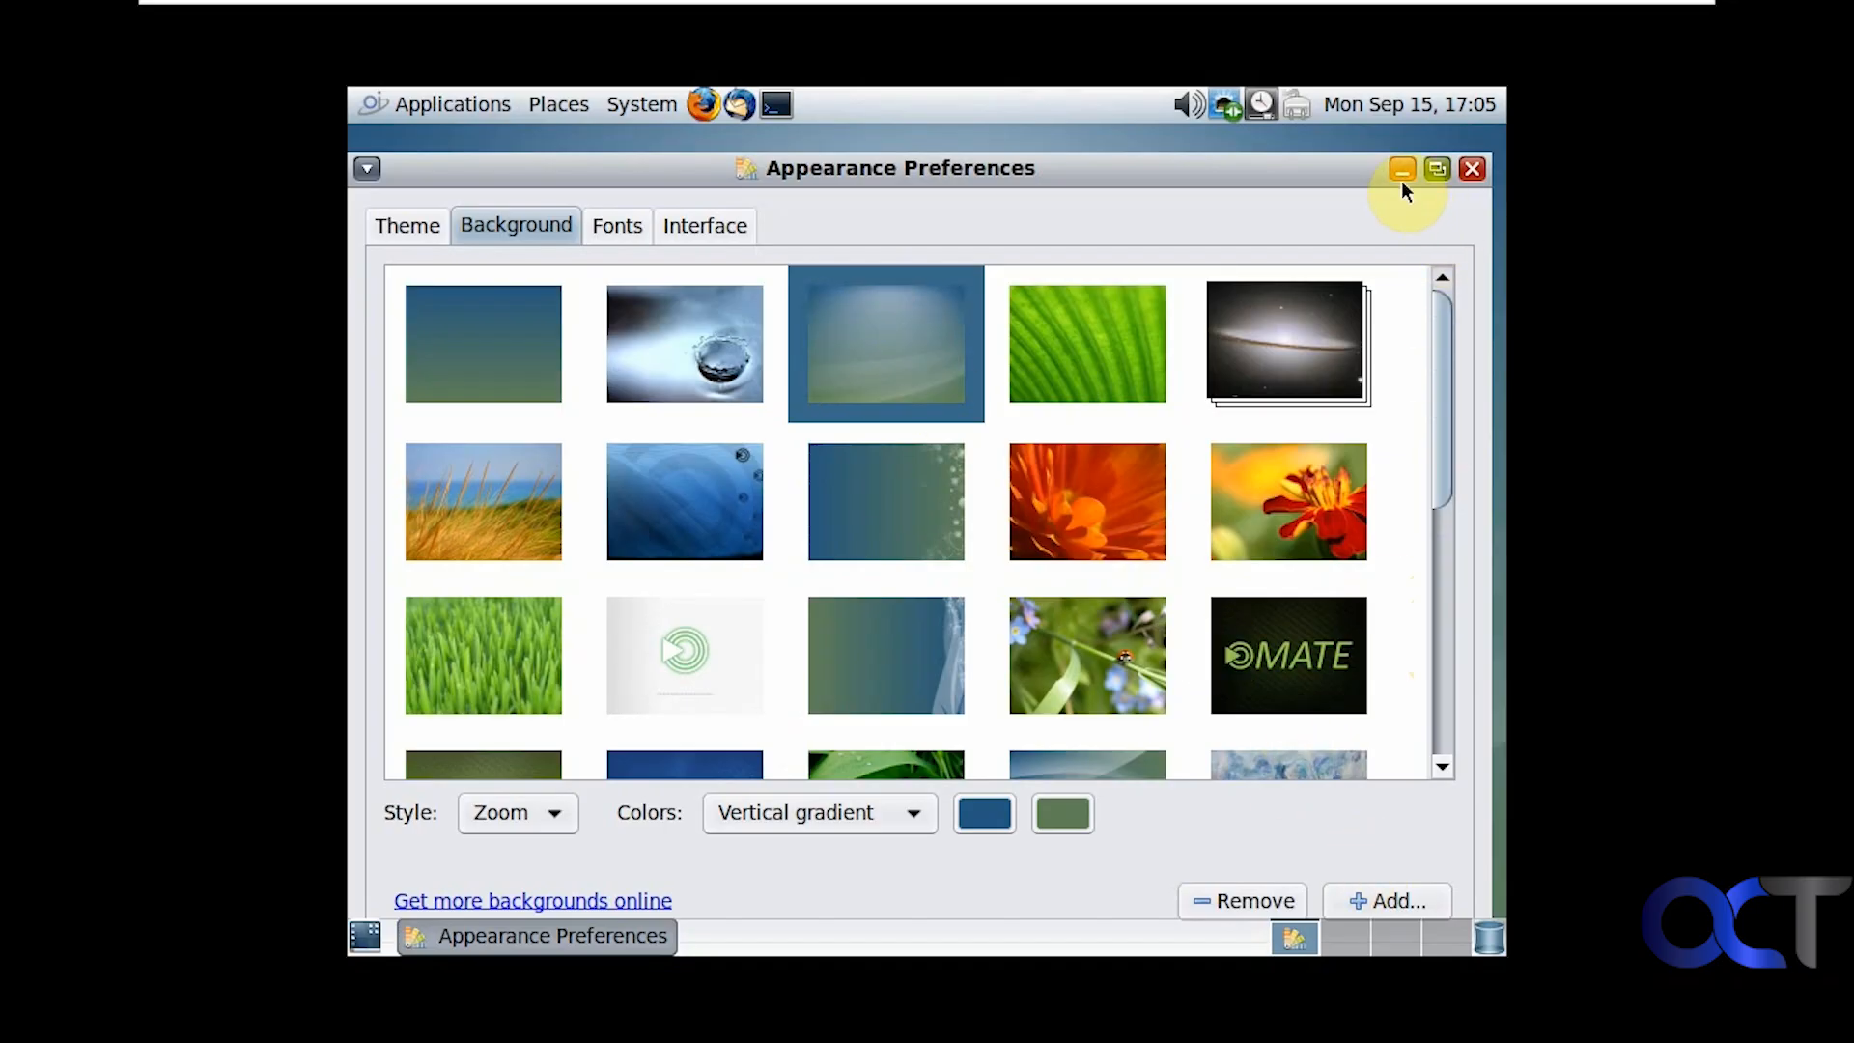
{"action": "left_click", "coordinate": [1402, 168]}
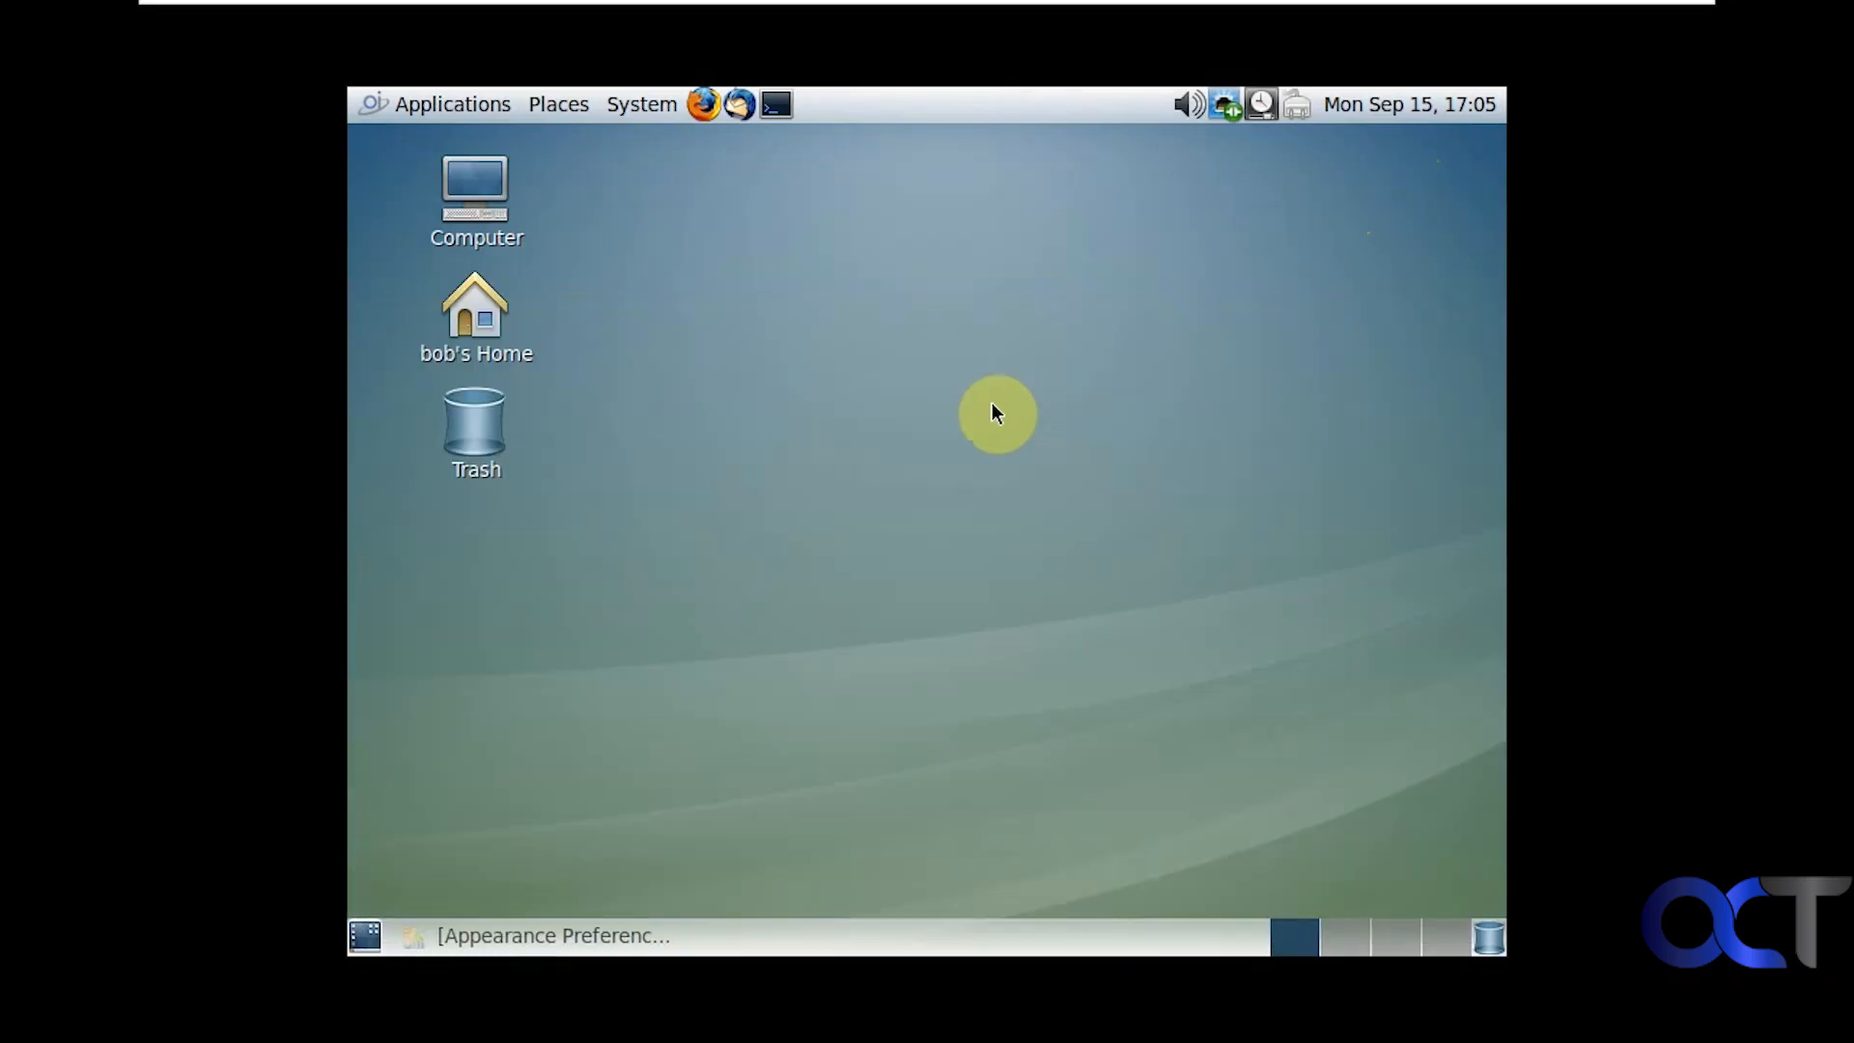
{"action": "mouse_move", "coordinate": [813, 923]}
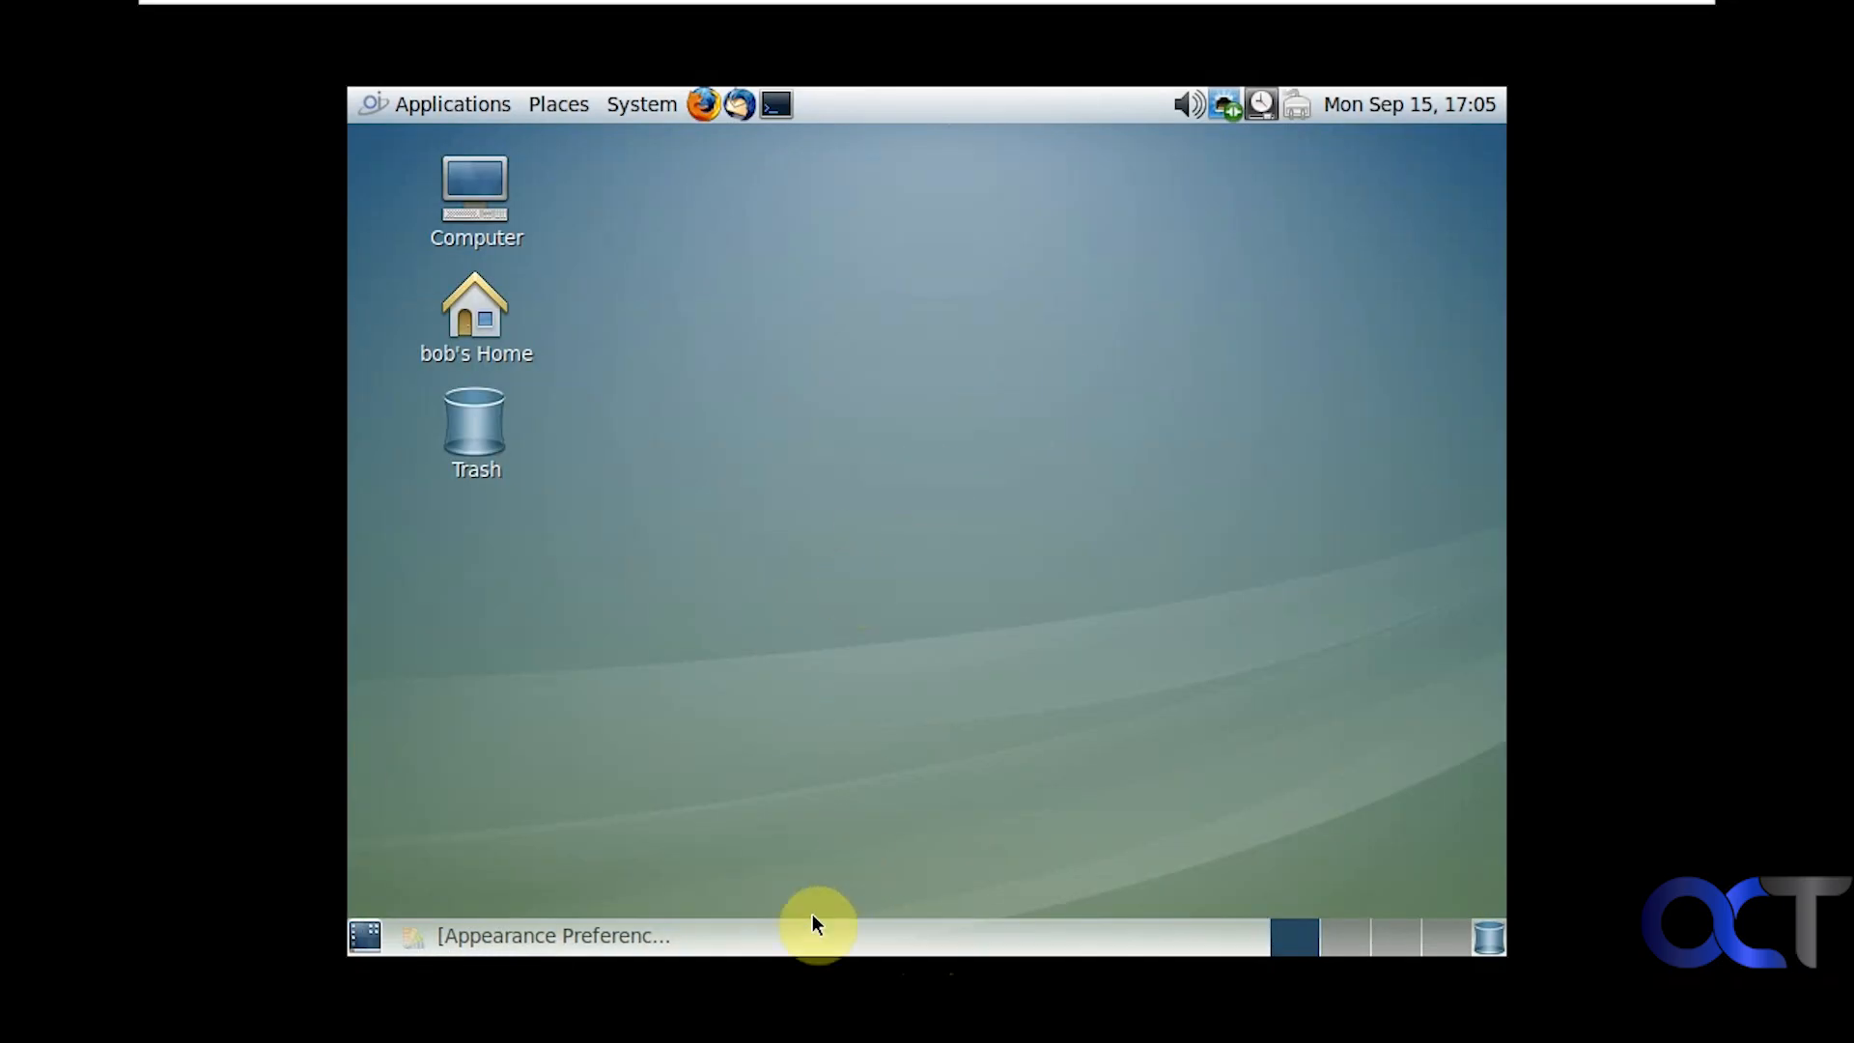
{"action": "mouse_move", "coordinate": [892, 244]}
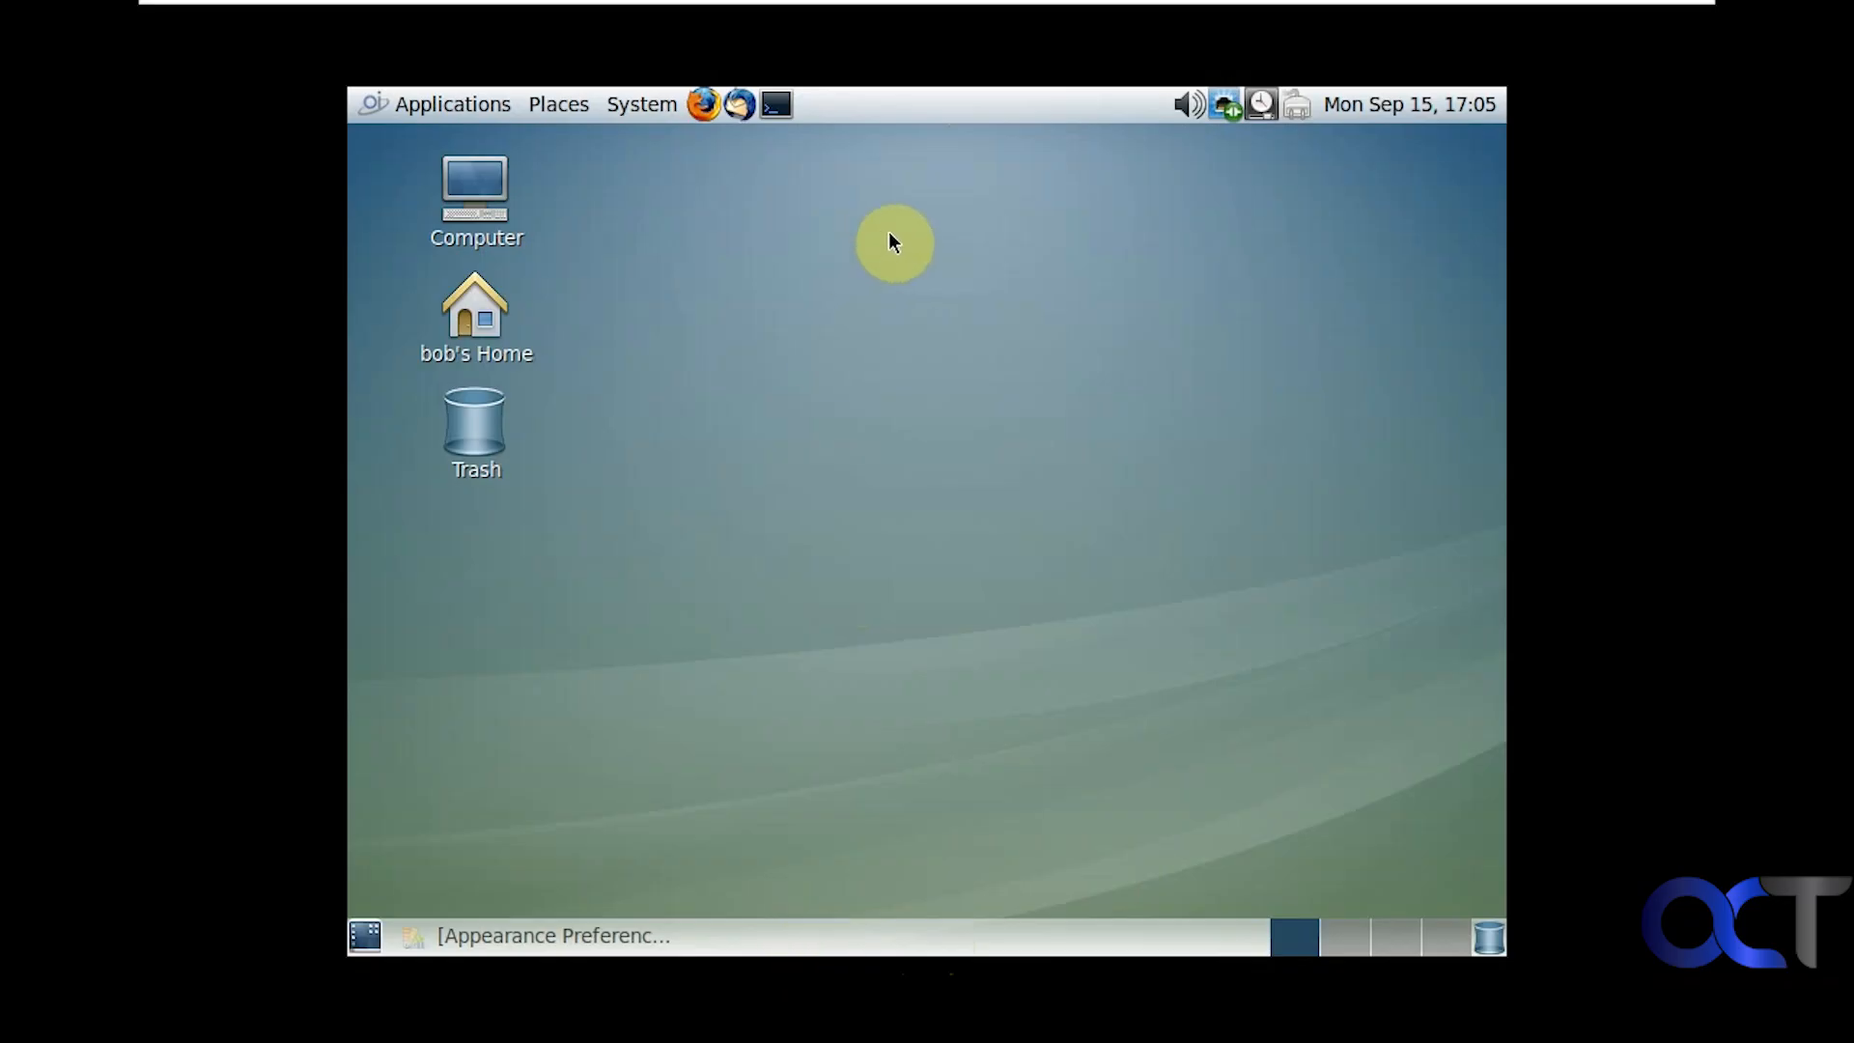
{"action": "right_click", "coordinate": [964, 105]}
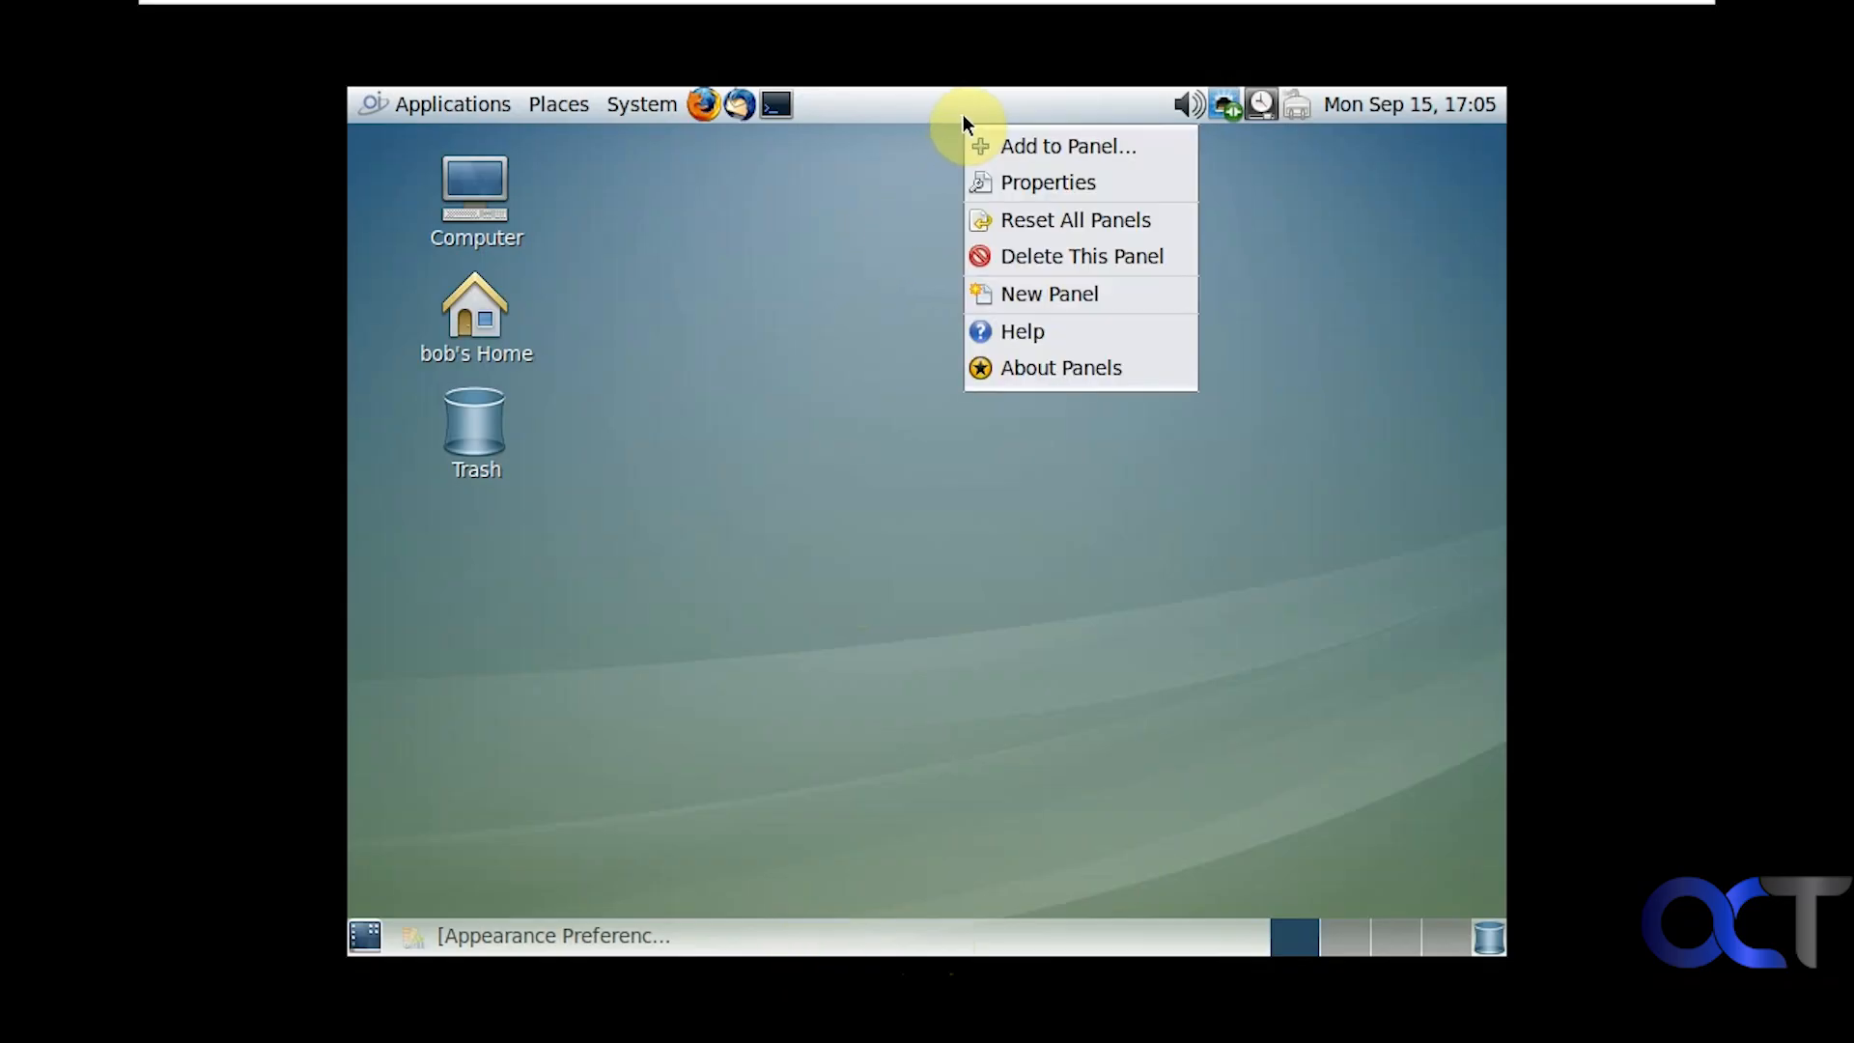
{"action": "left_click", "coordinate": [1046, 181]}
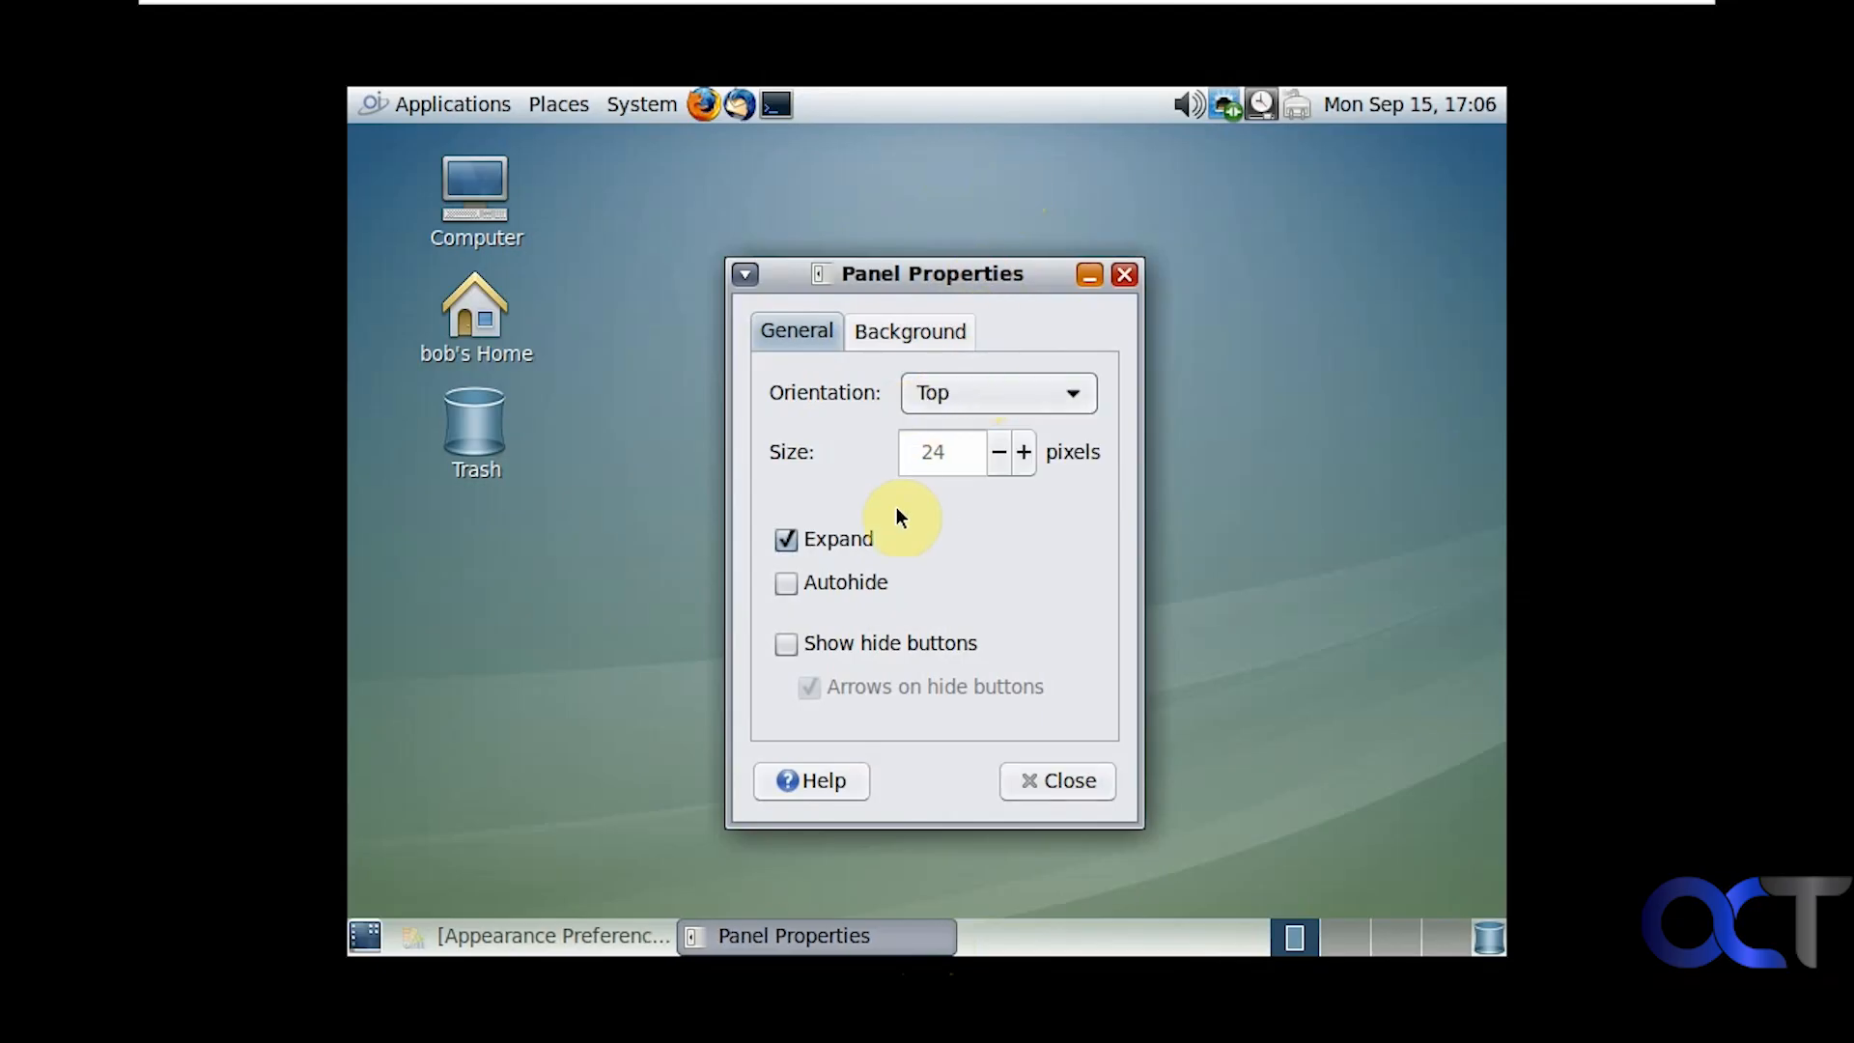
{"action": "mouse_move", "coordinate": [873, 589]}
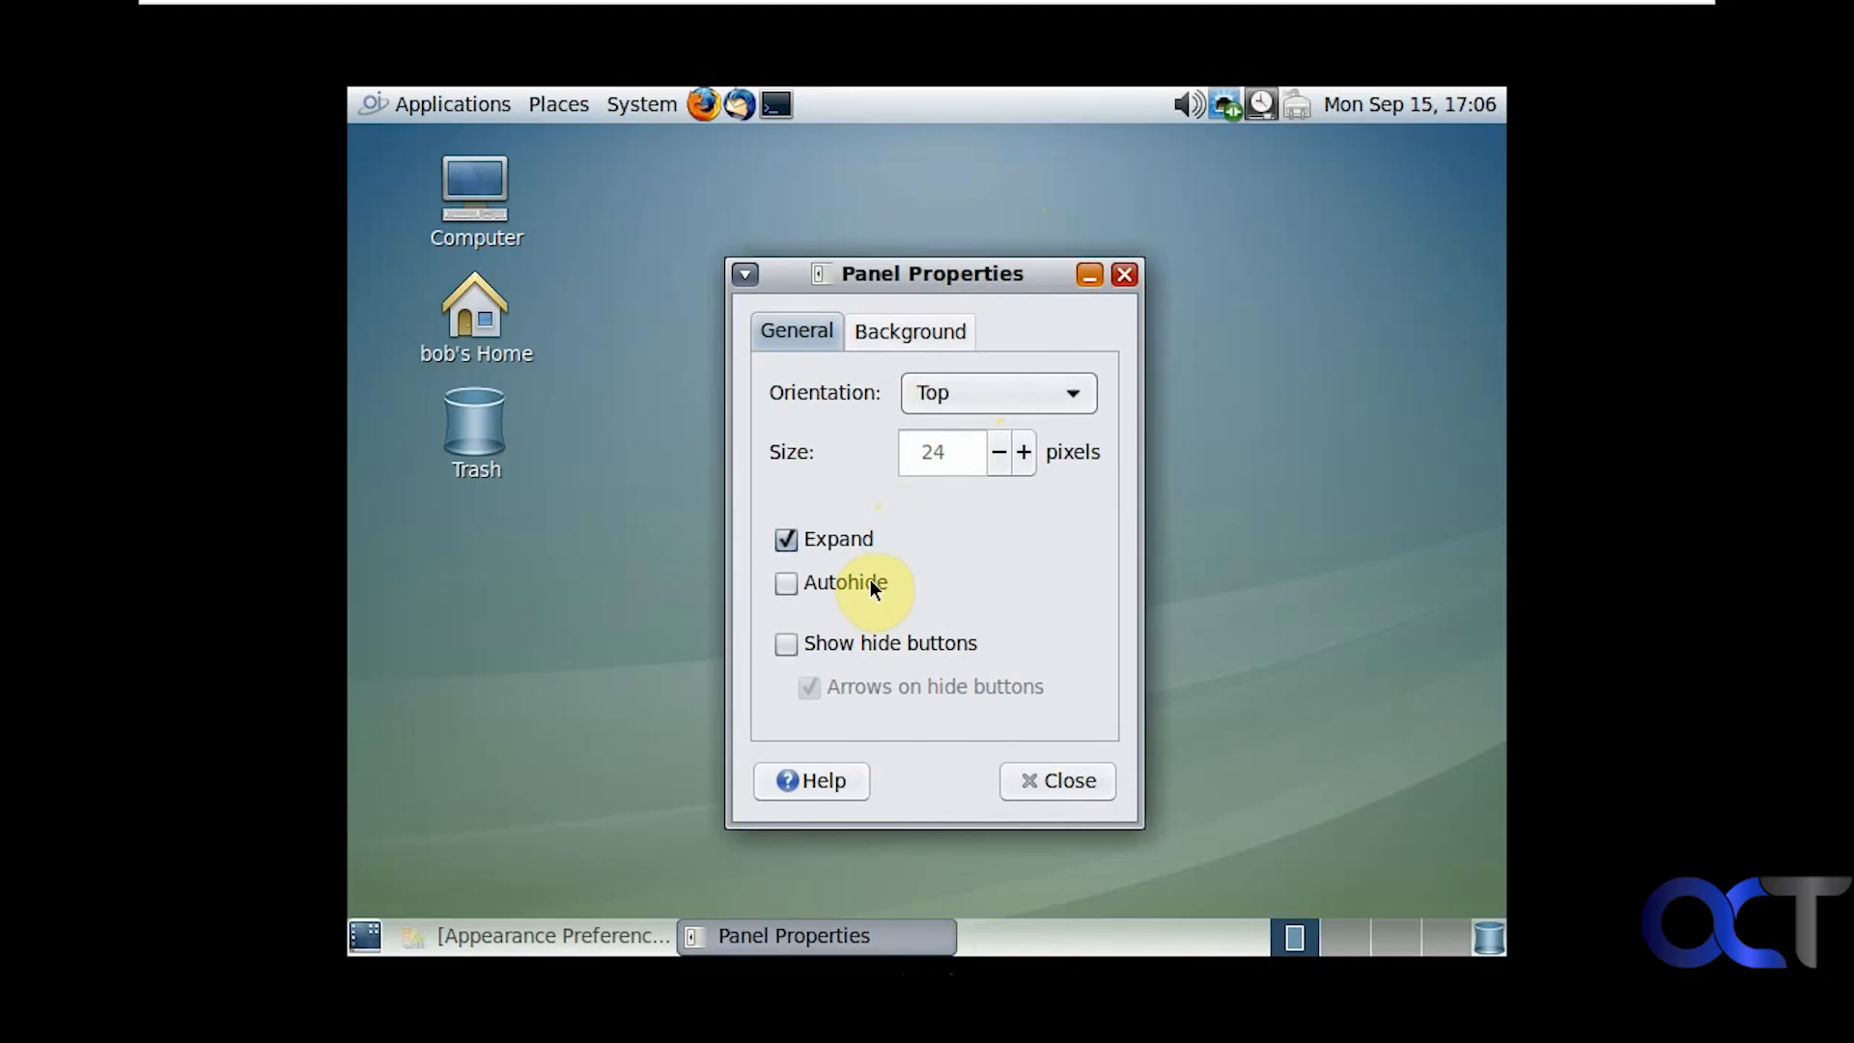
{"action": "left_click", "coordinate": [908, 330]}
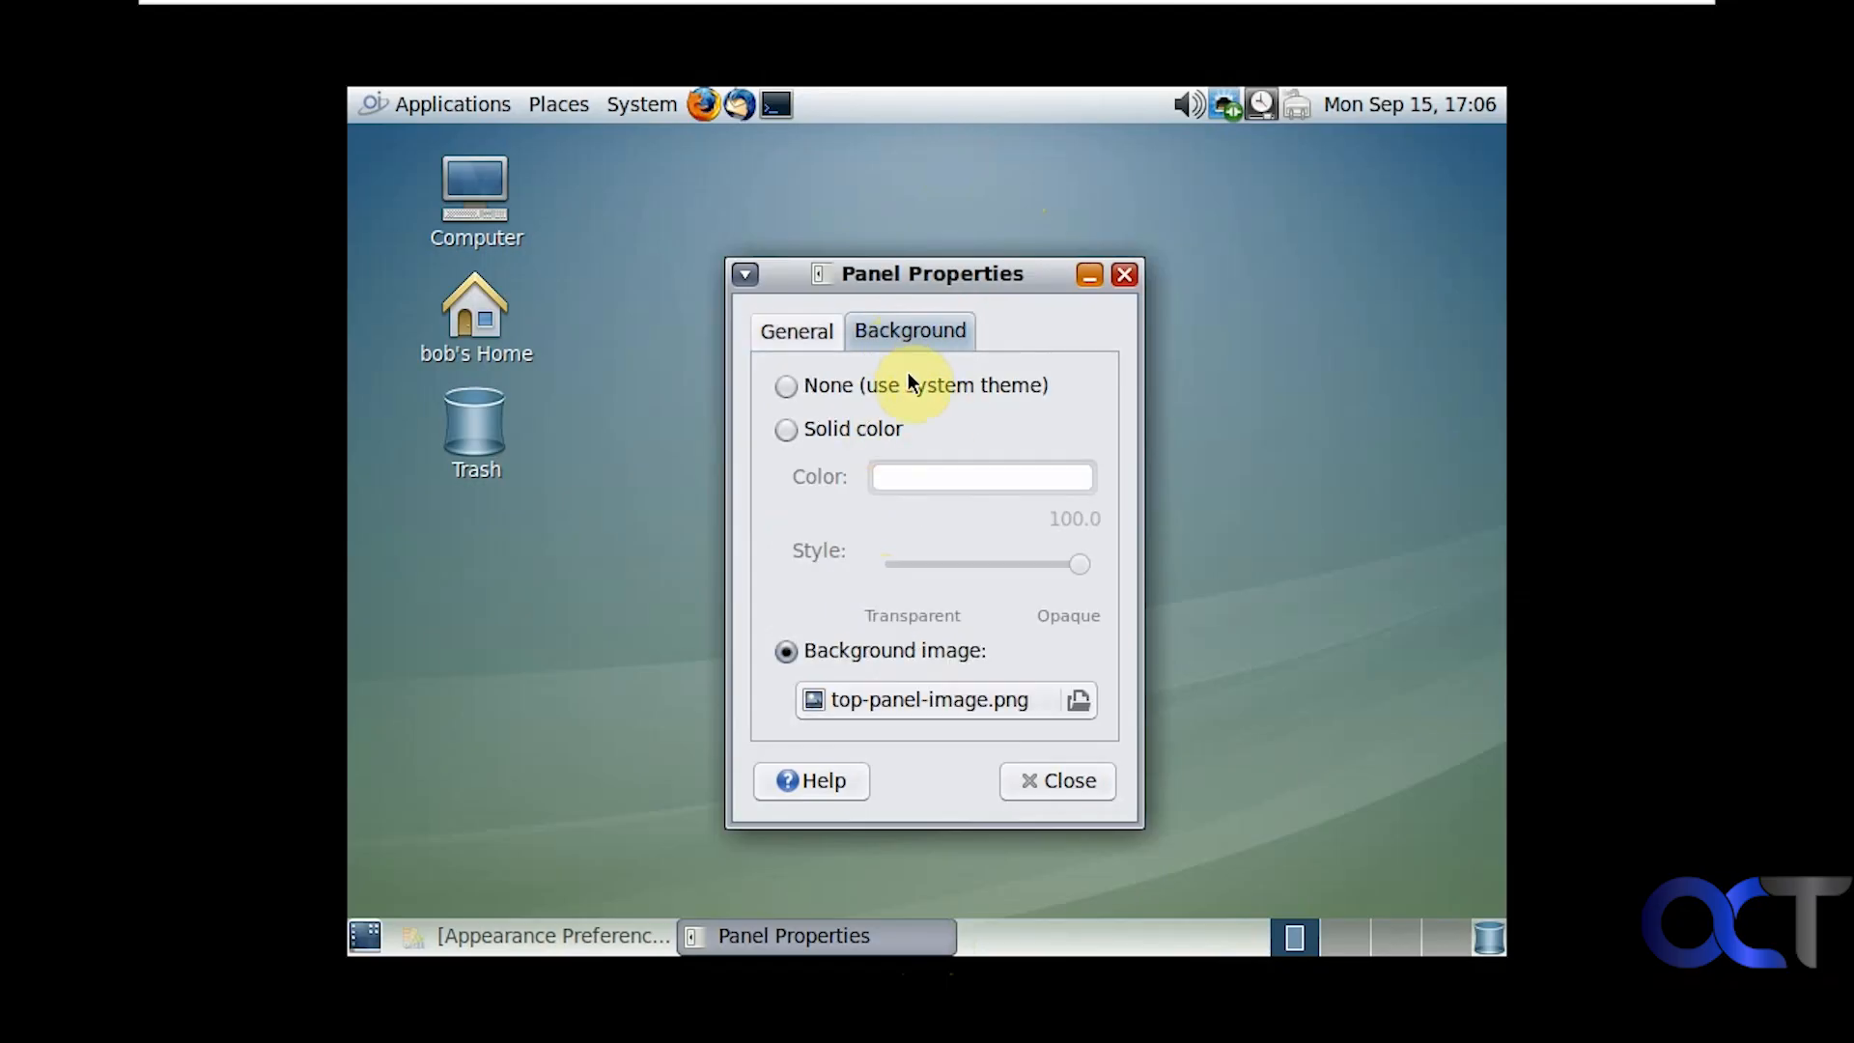
{"action": "right_click", "coordinate": [998, 124]}
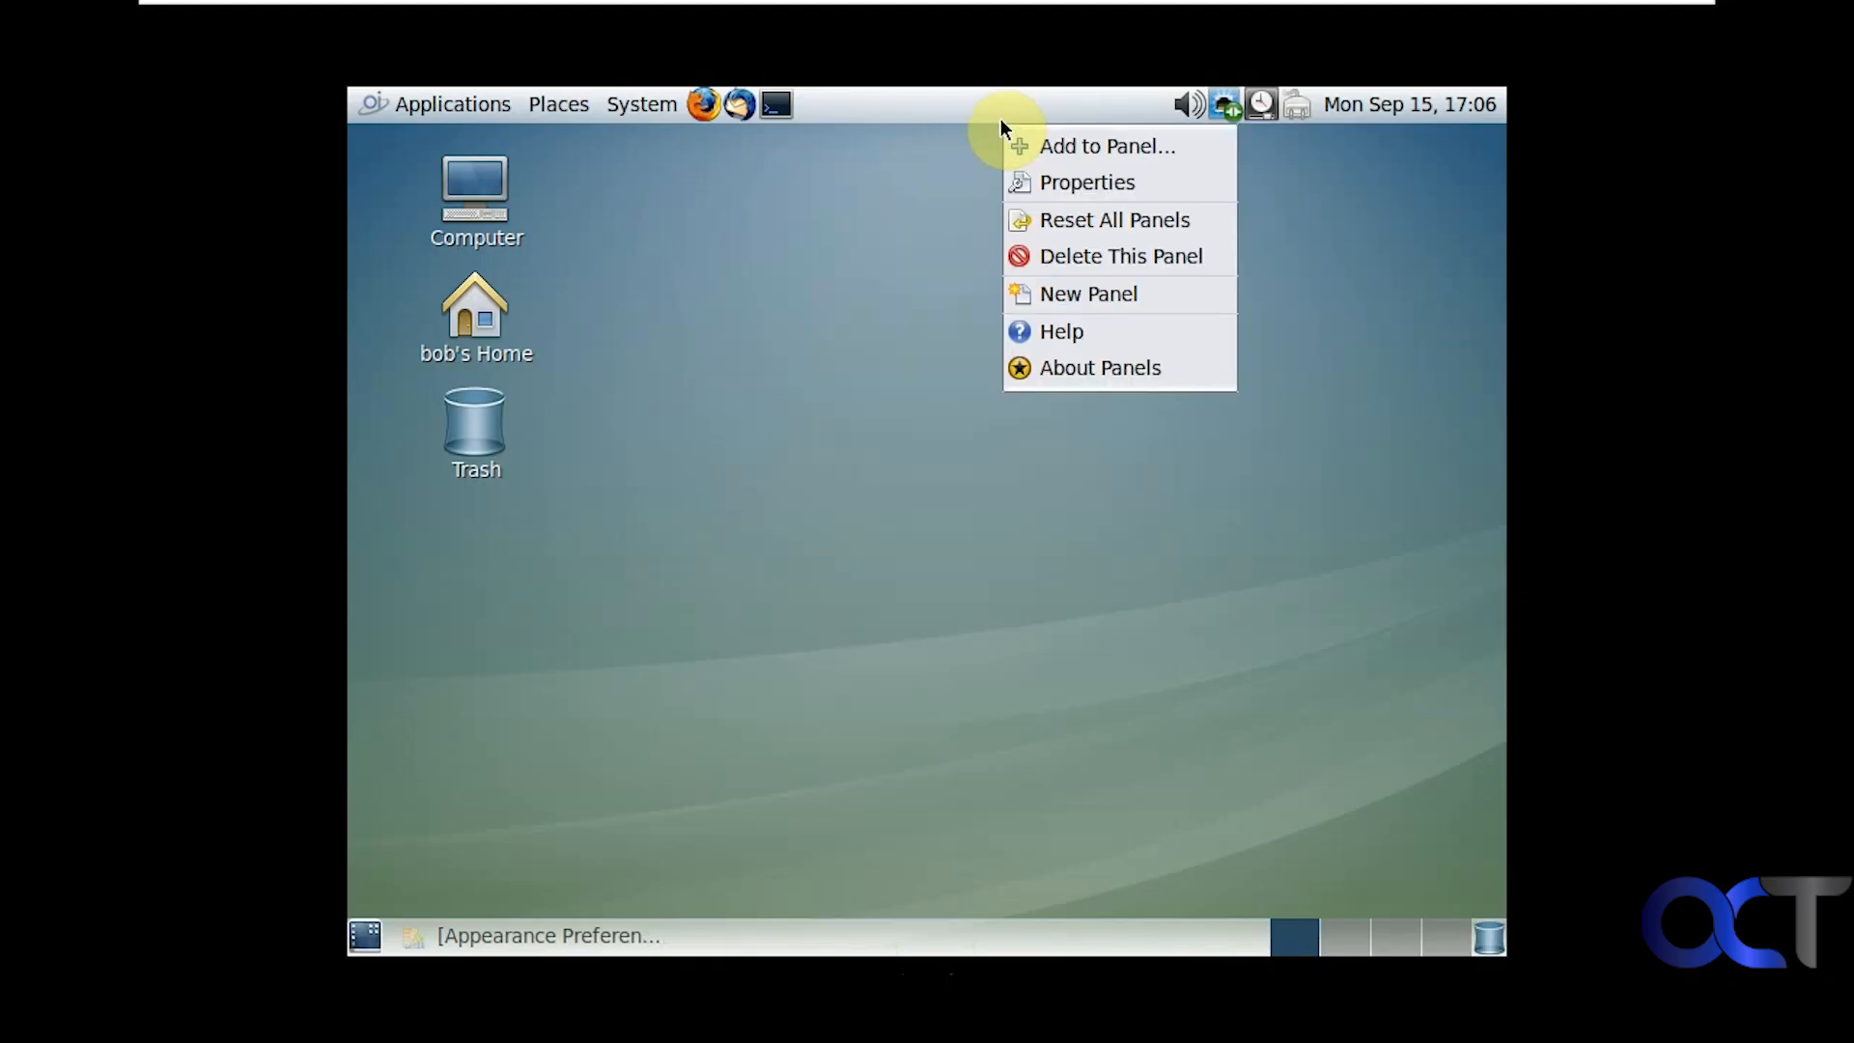
{"action": "mouse_move", "coordinate": [1085, 181]}
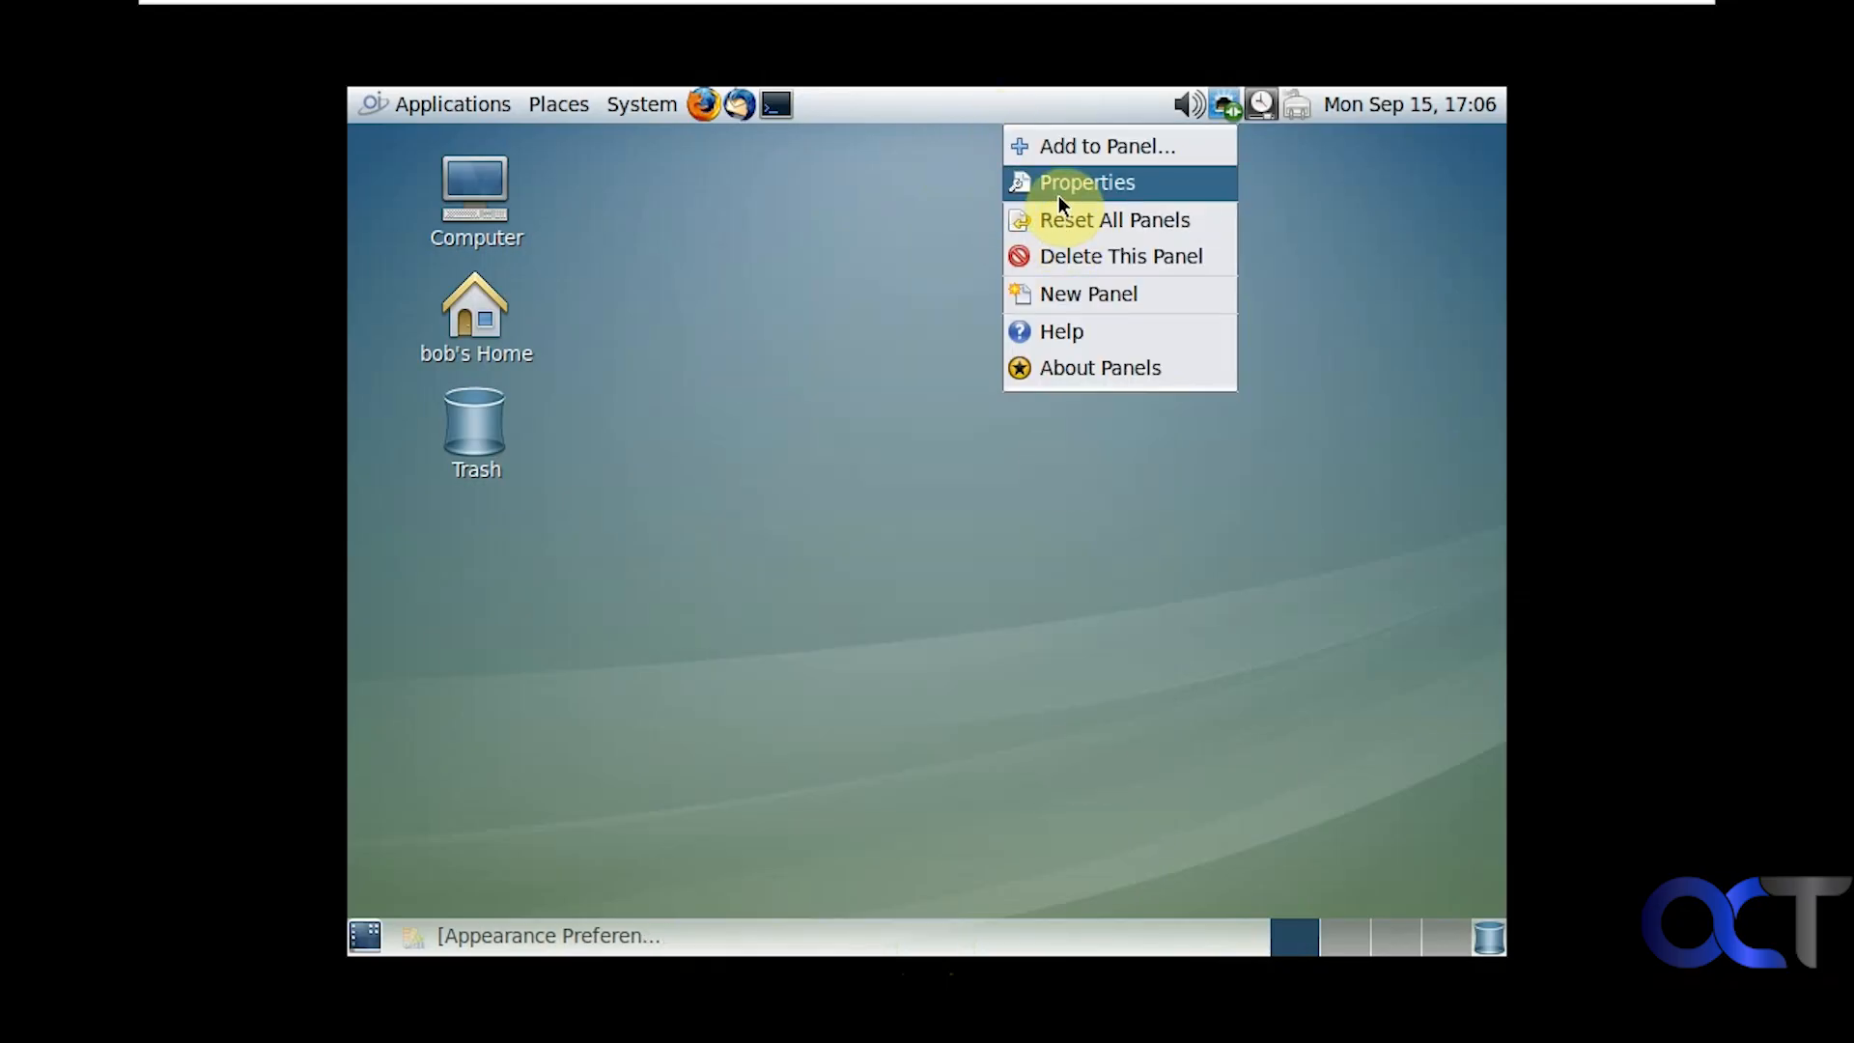
{"action": "mouse_move", "coordinate": [1085, 294]}
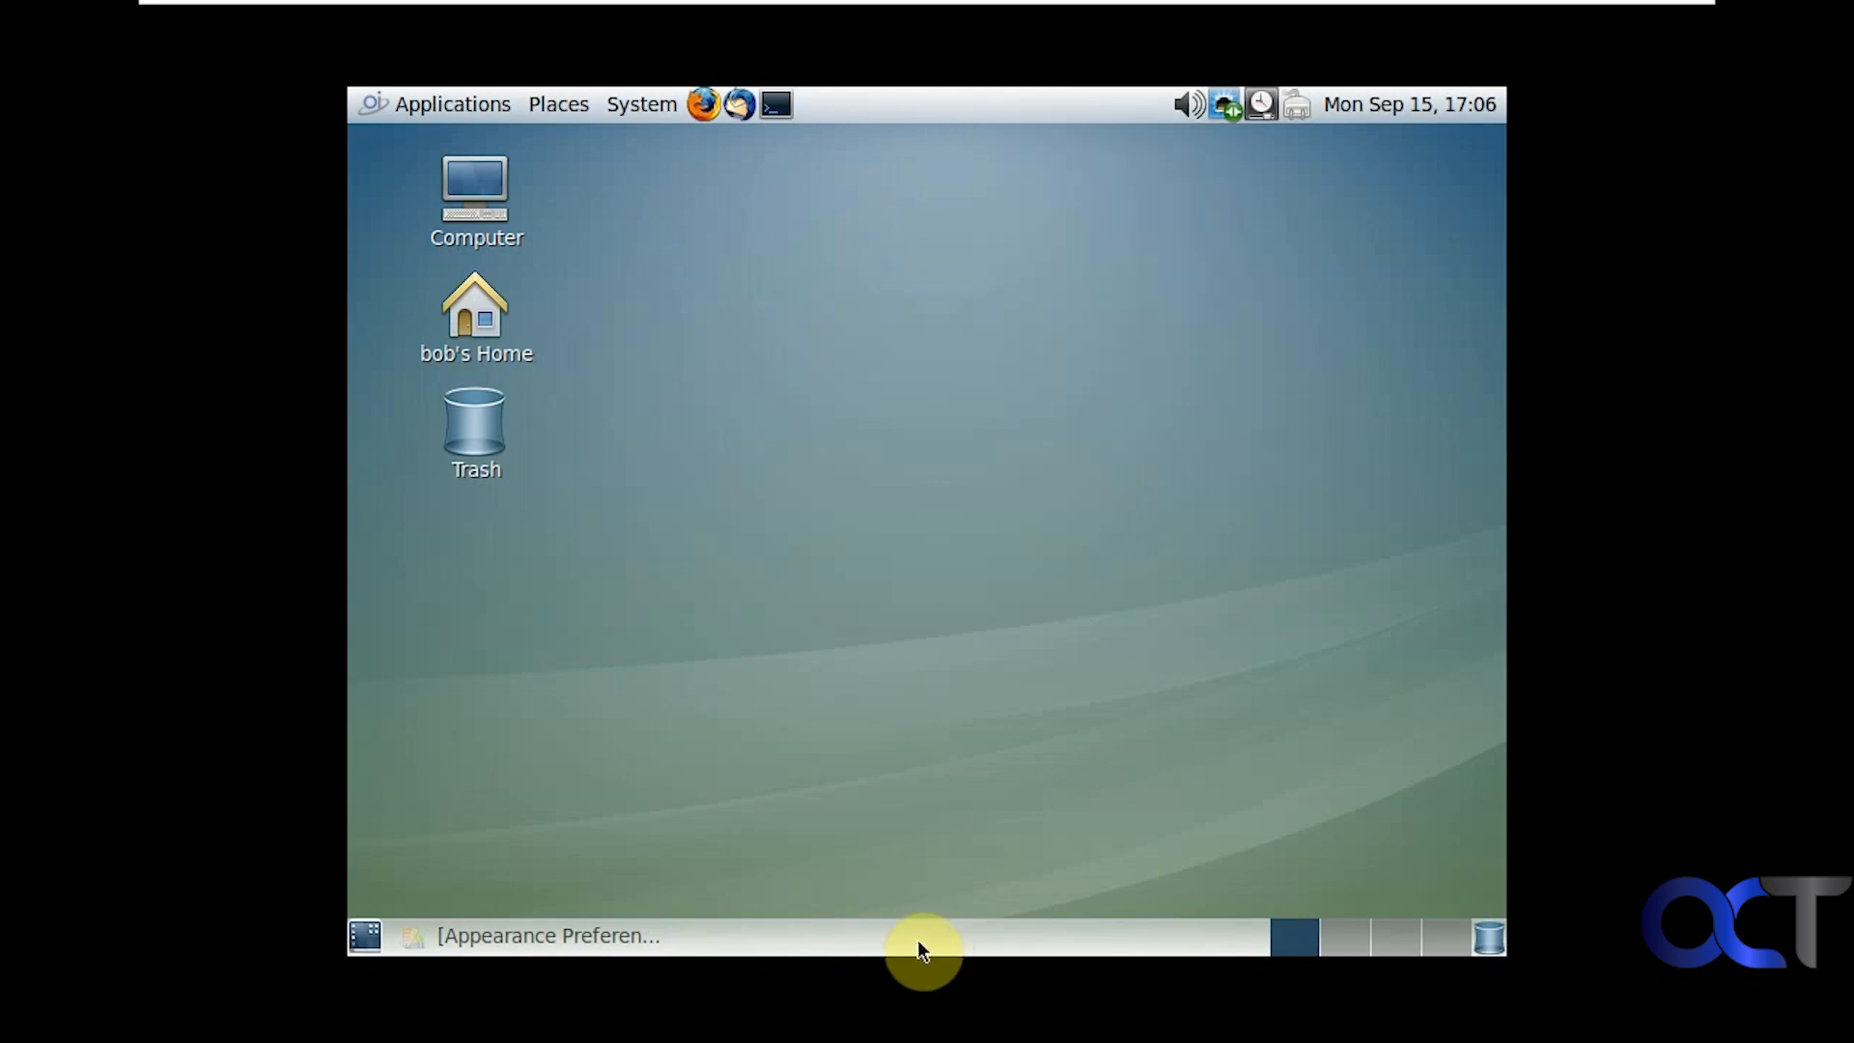
{"action": "right_click", "coordinate": [923, 935]}
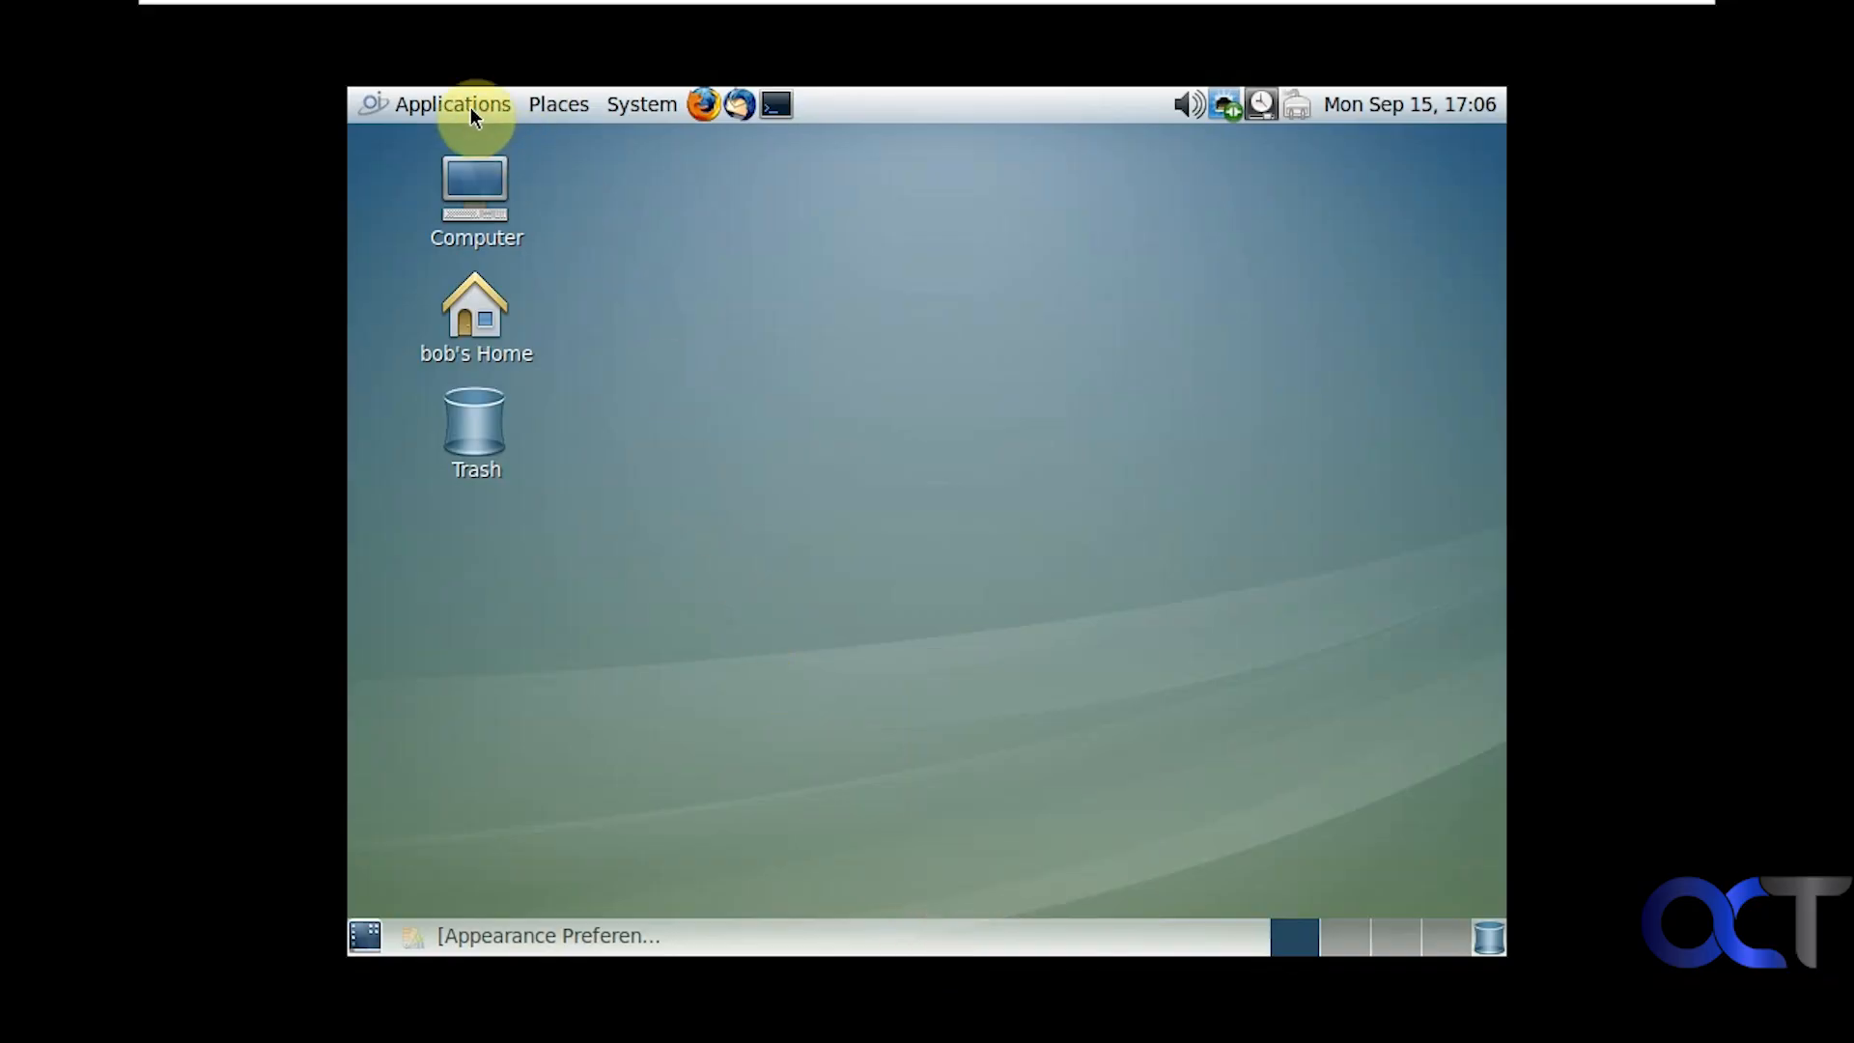
{"action": "left_click", "coordinate": [450, 104]}
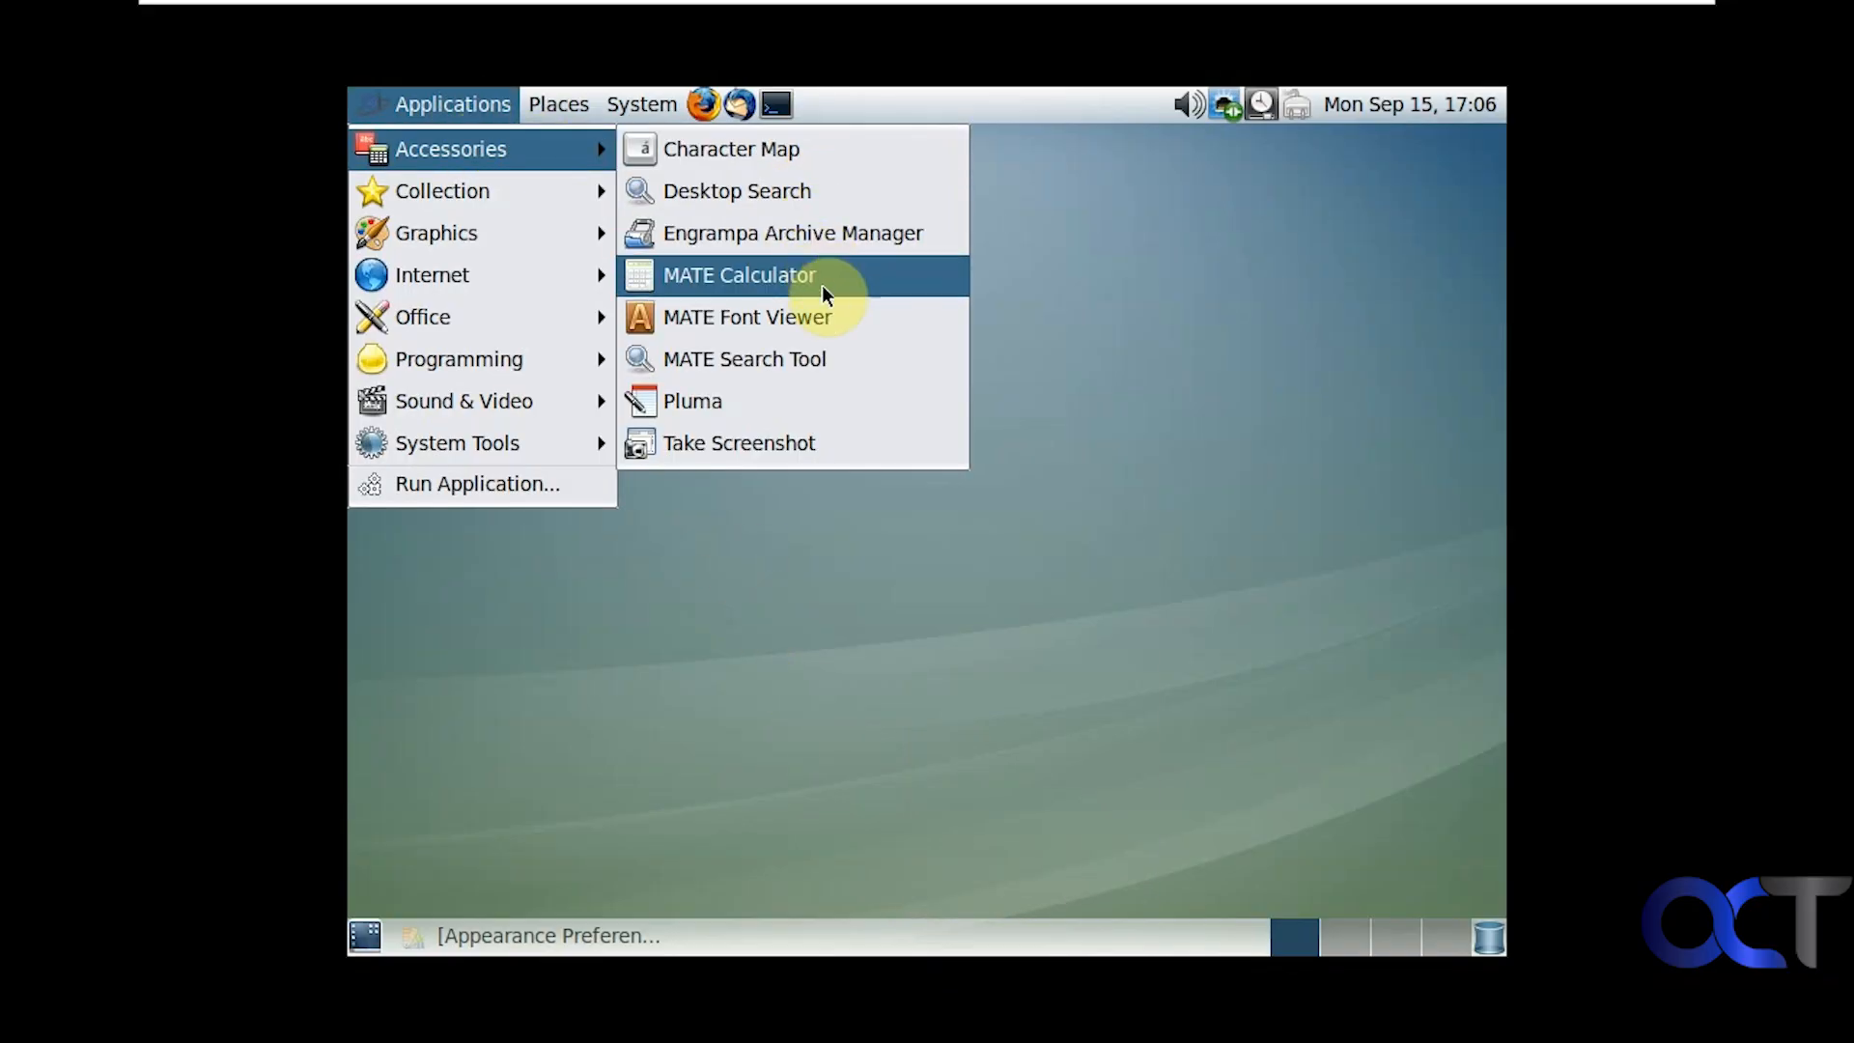
{"action": "mouse_move", "coordinate": [844, 460]}
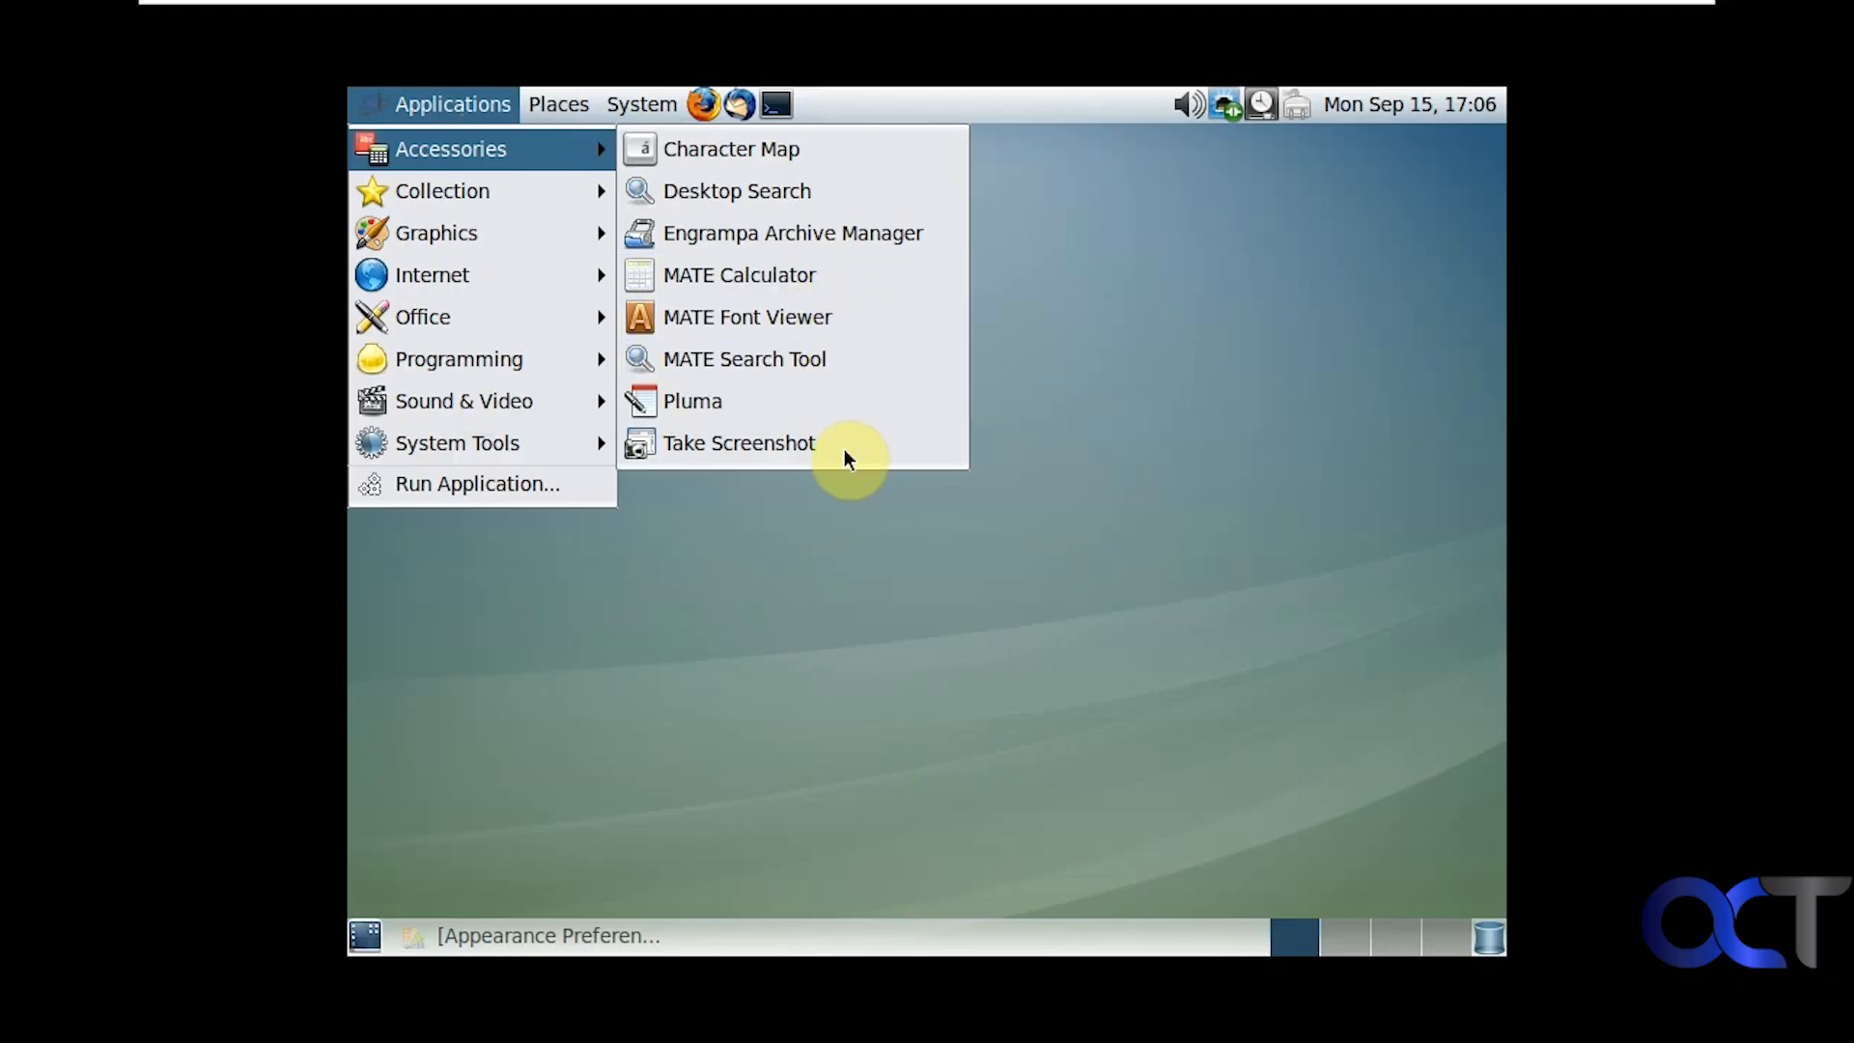
{"action": "mouse_move", "coordinate": [737, 442]}
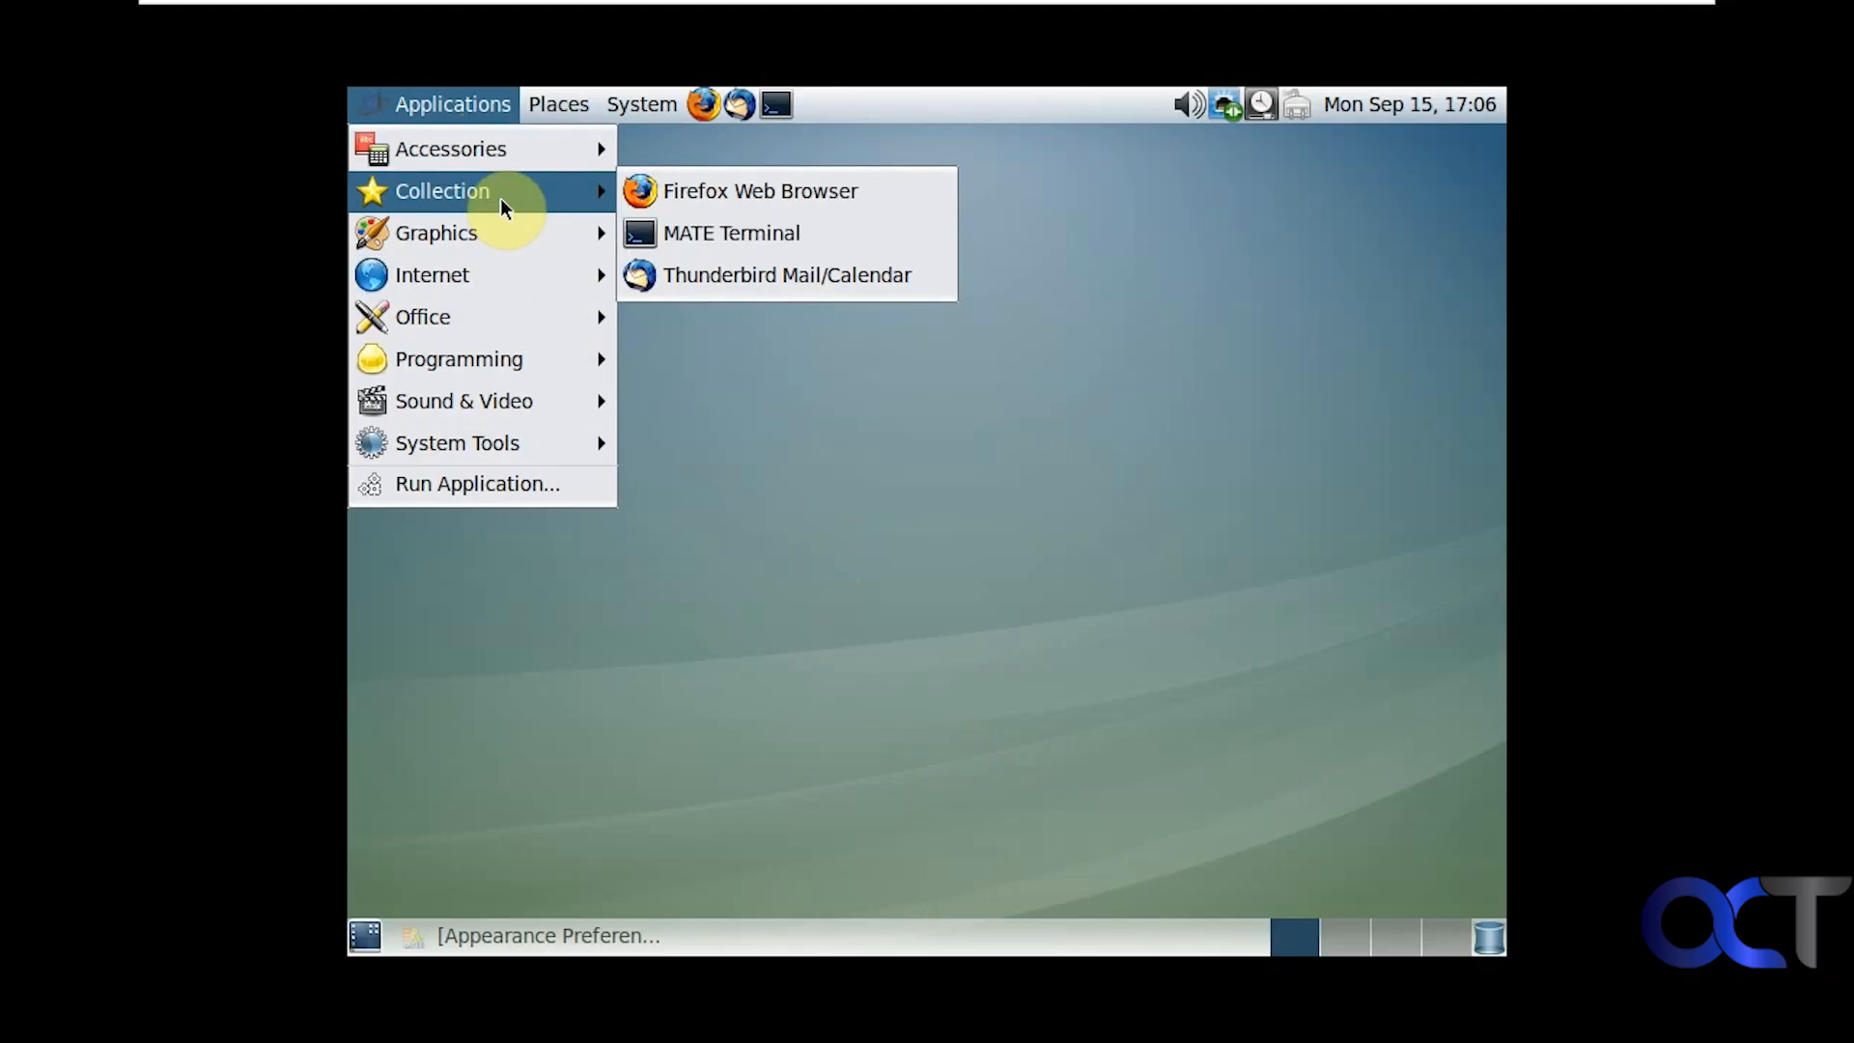
{"action": "mouse_move", "coordinate": [436, 232]}
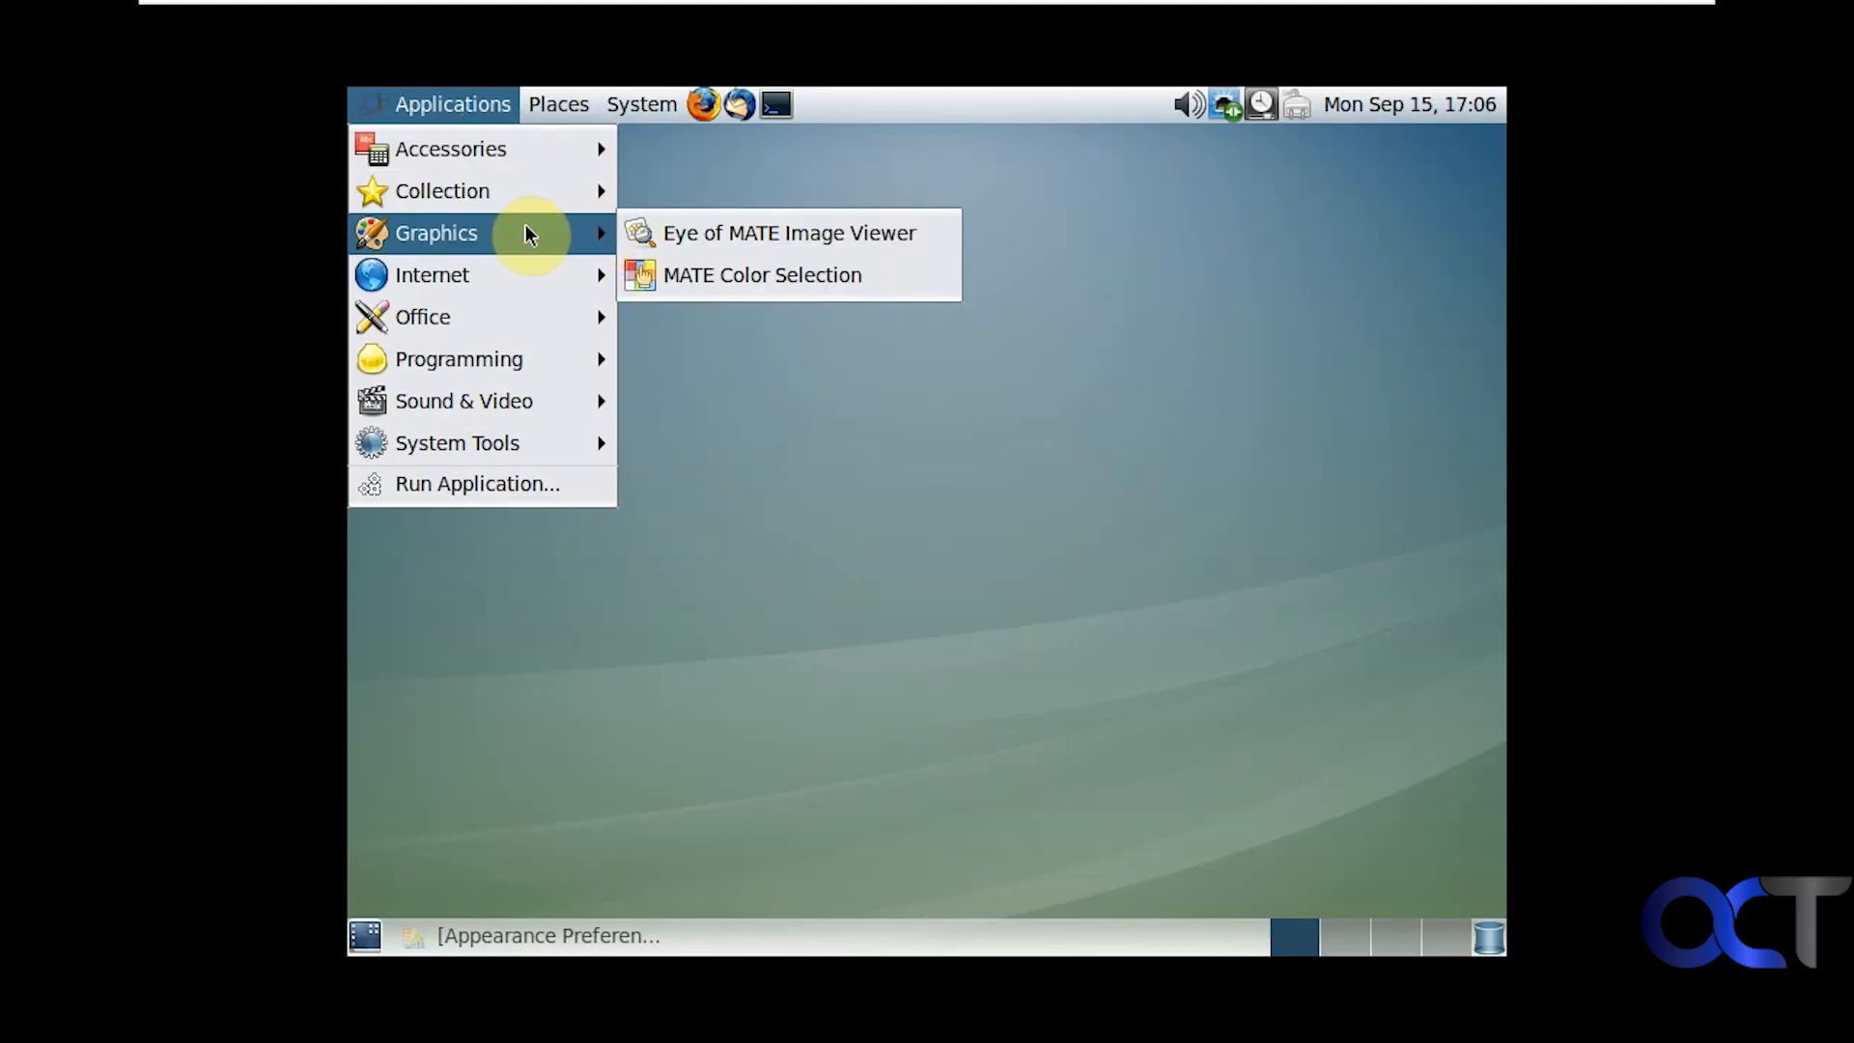
{"action": "mouse_move", "coordinate": [431, 275]}
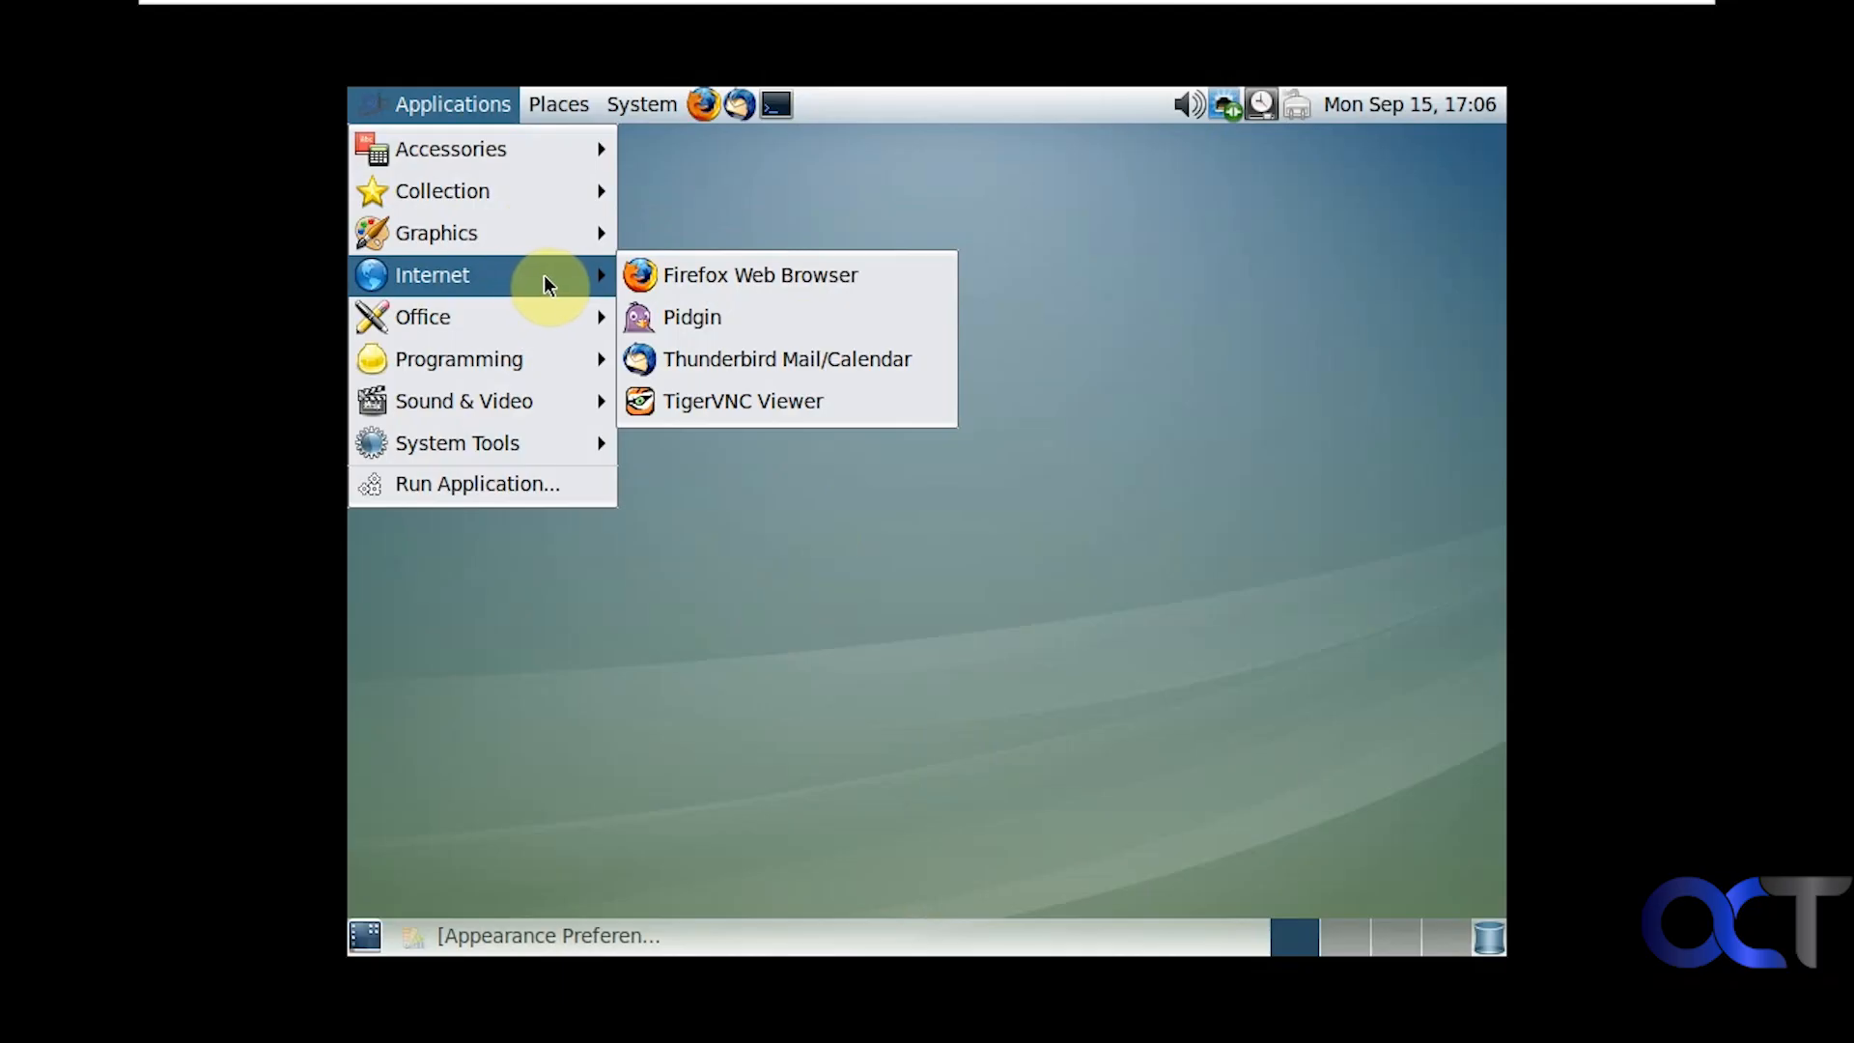
{"action": "mouse_move", "coordinate": [423, 314]}
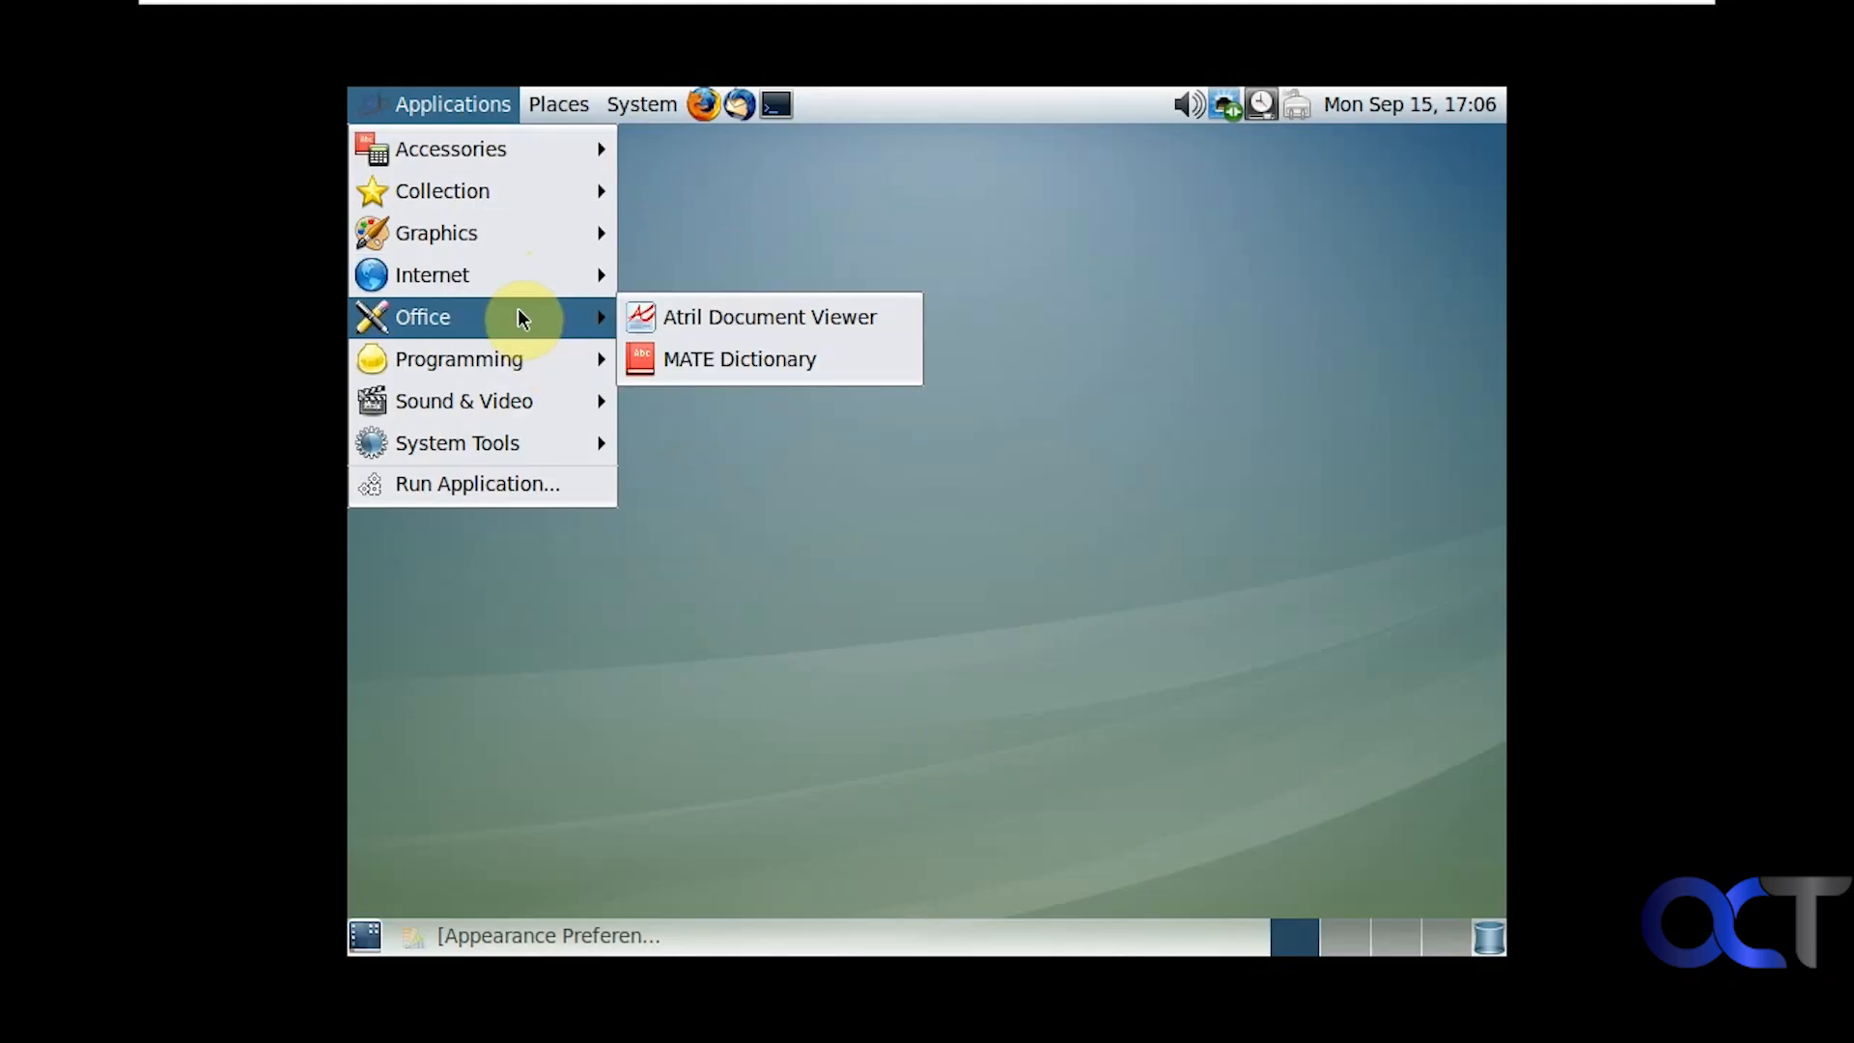
{"action": "mouse_move", "coordinate": [769, 315]}
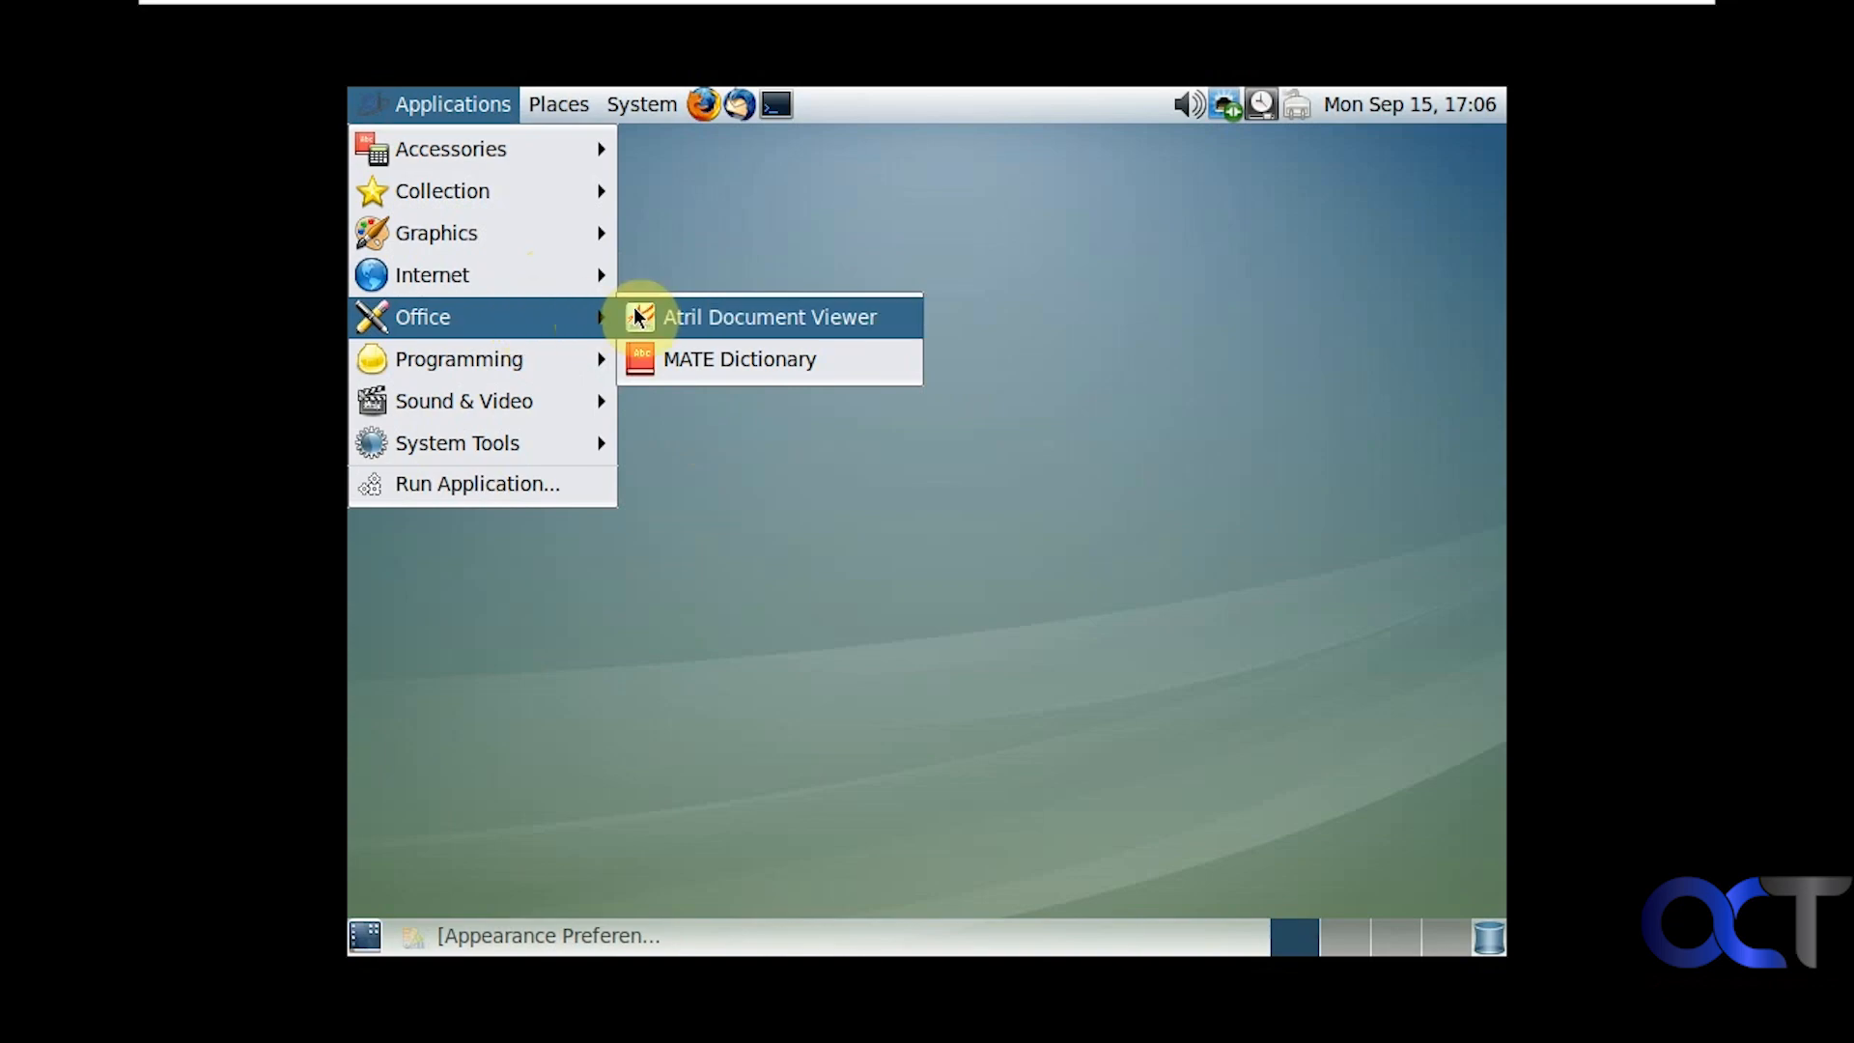
{"action": "mouse_move", "coordinate": [541, 317]}
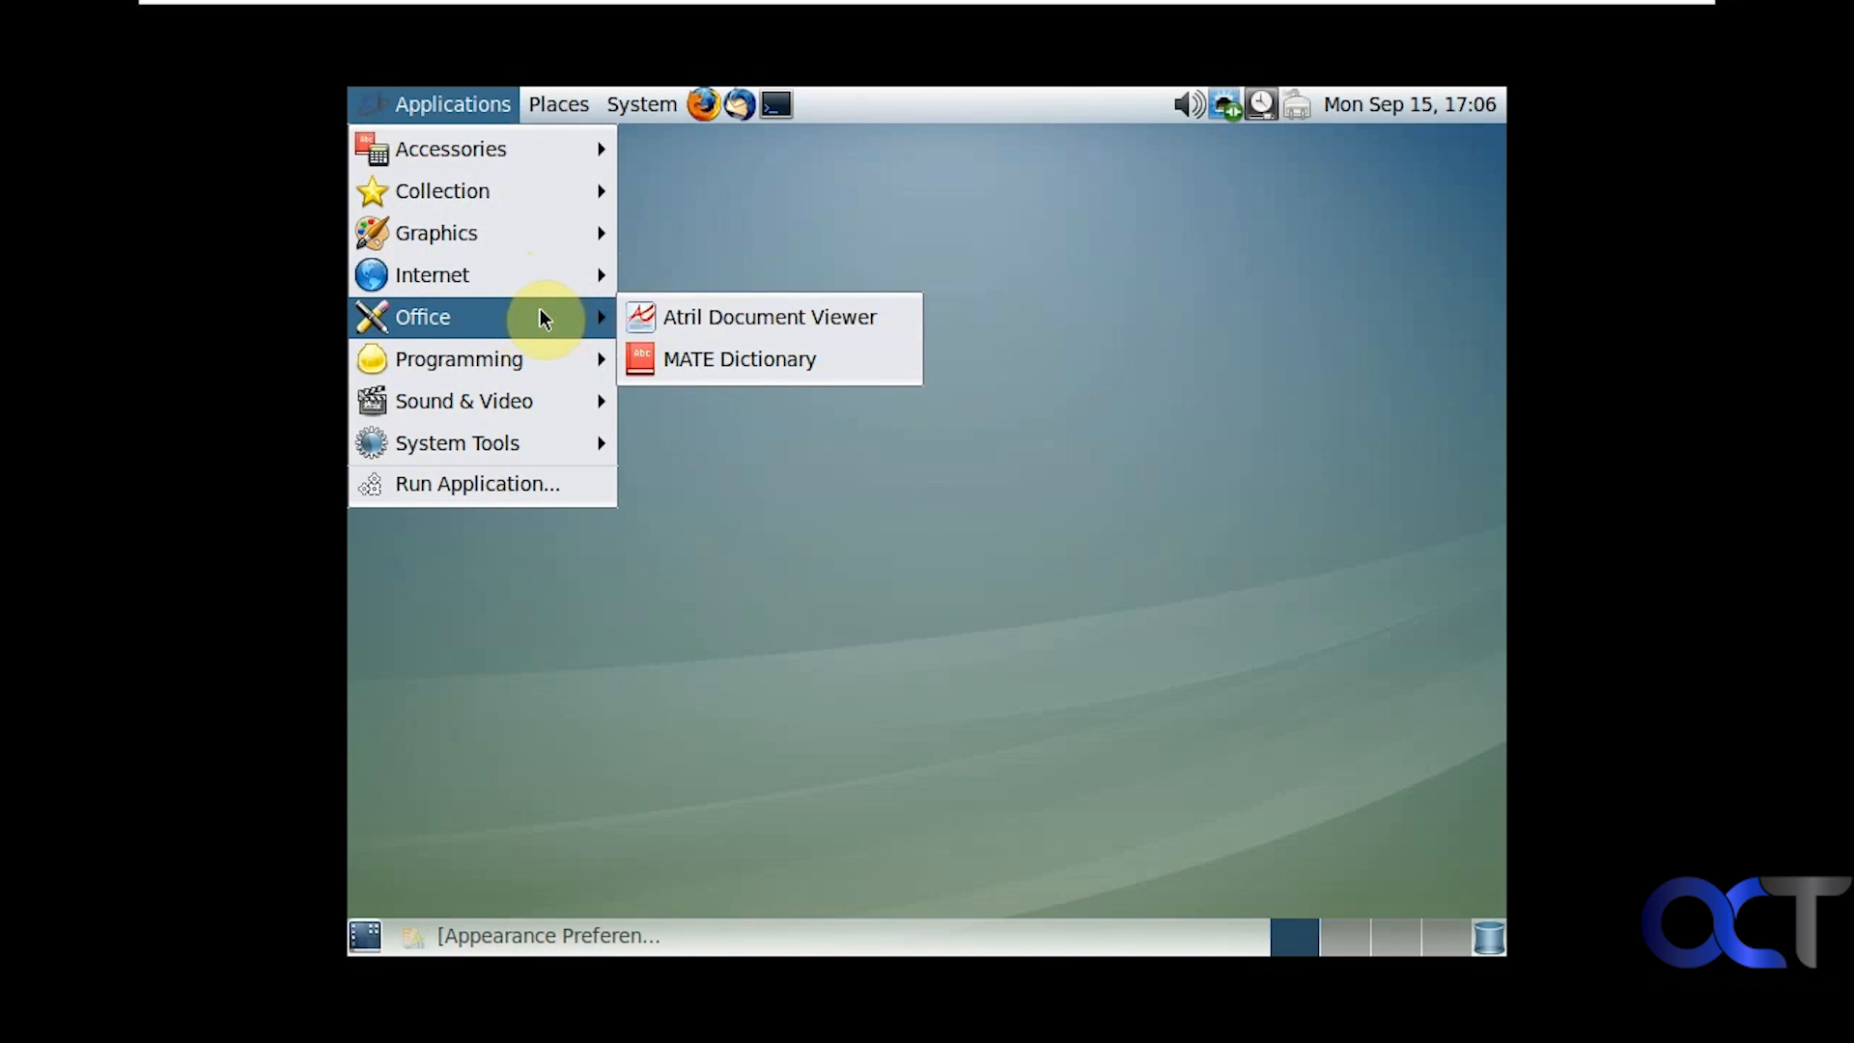
{"action": "mouse_move", "coordinate": [459, 359]}
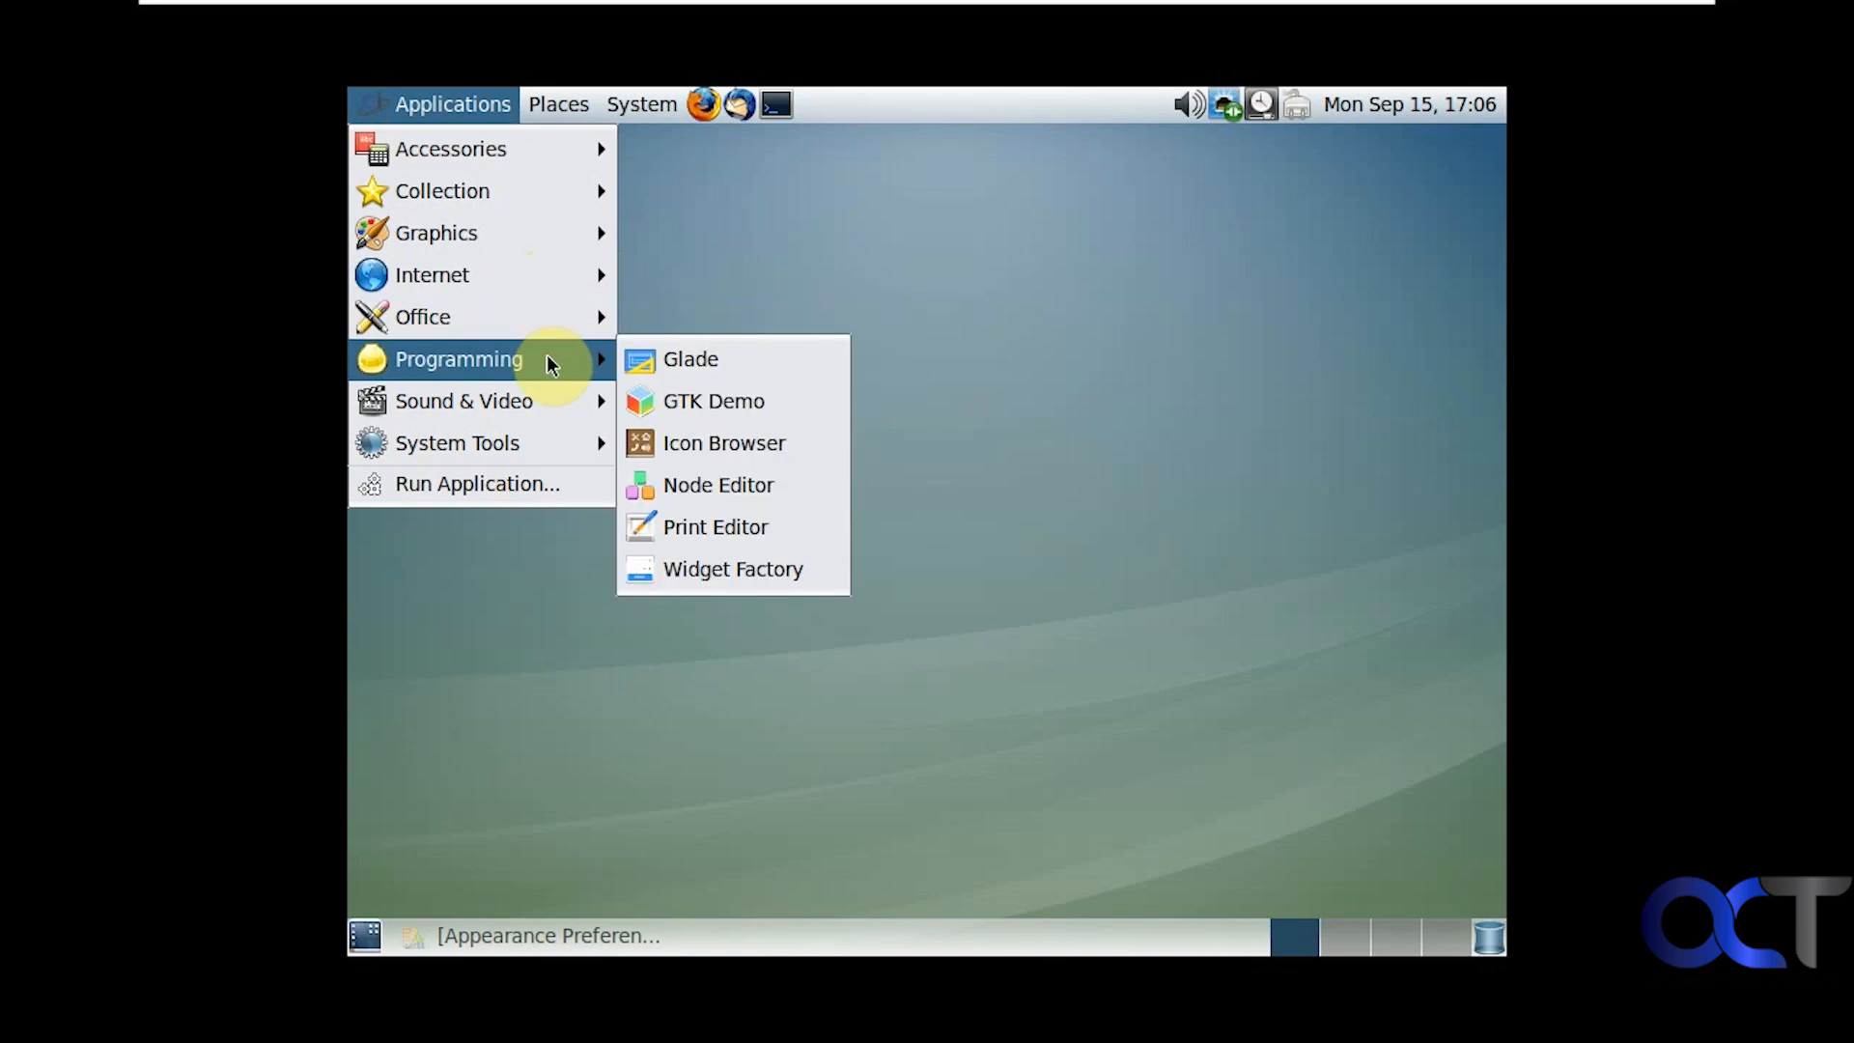
{"action": "mouse_move", "coordinate": [566, 417]}
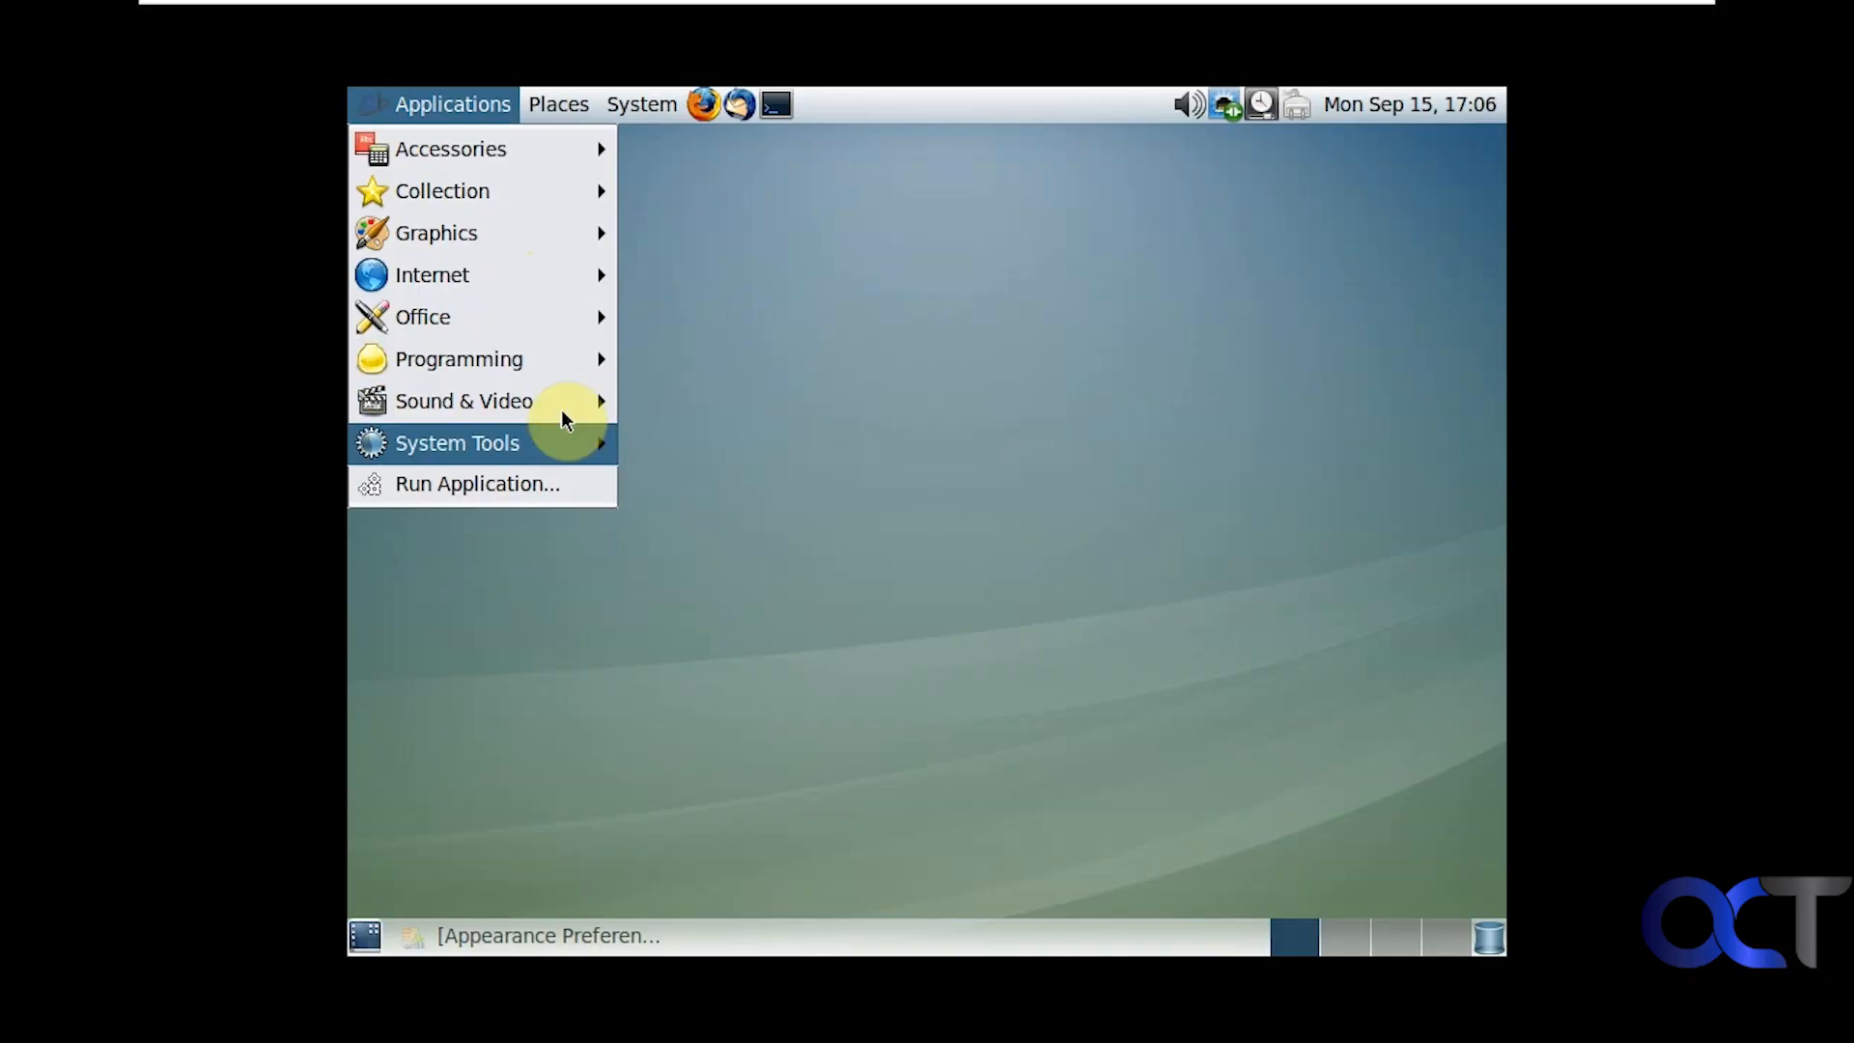
{"action": "mouse_move", "coordinate": [455, 442]}
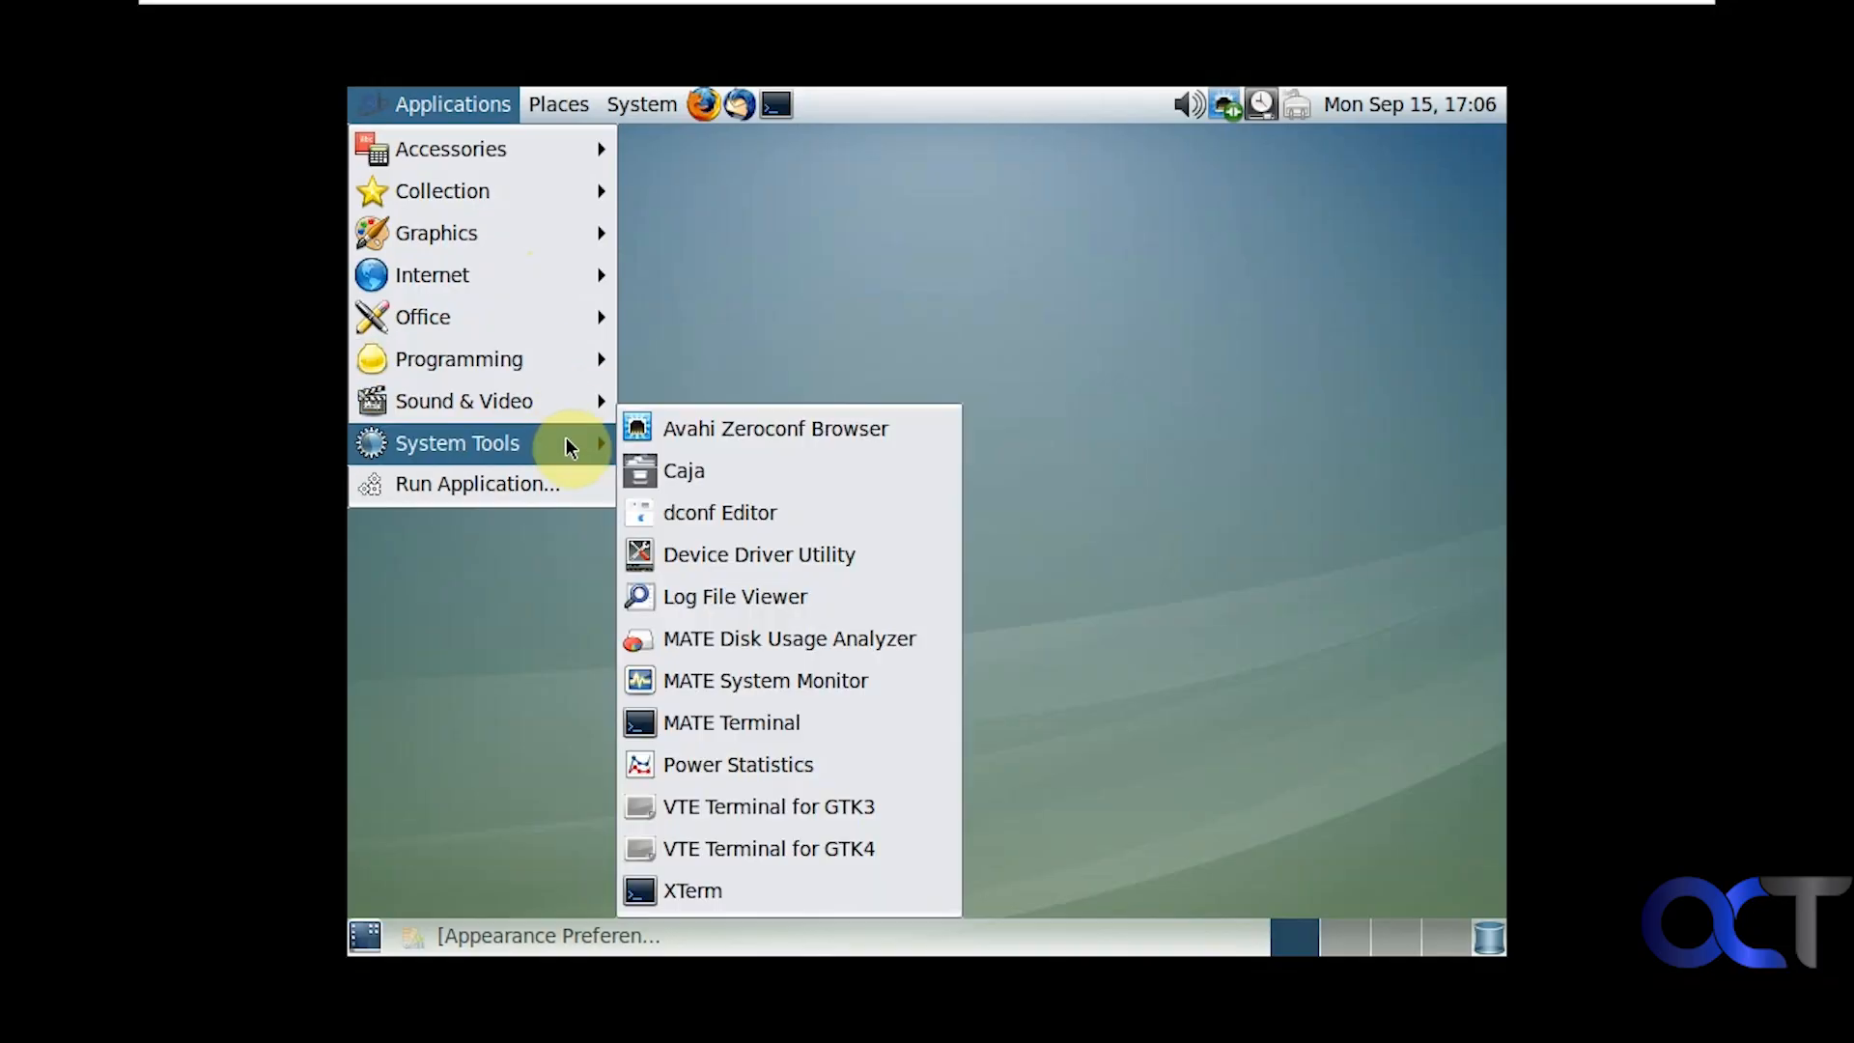
{"action": "mouse_move", "coordinate": [538, 495]}
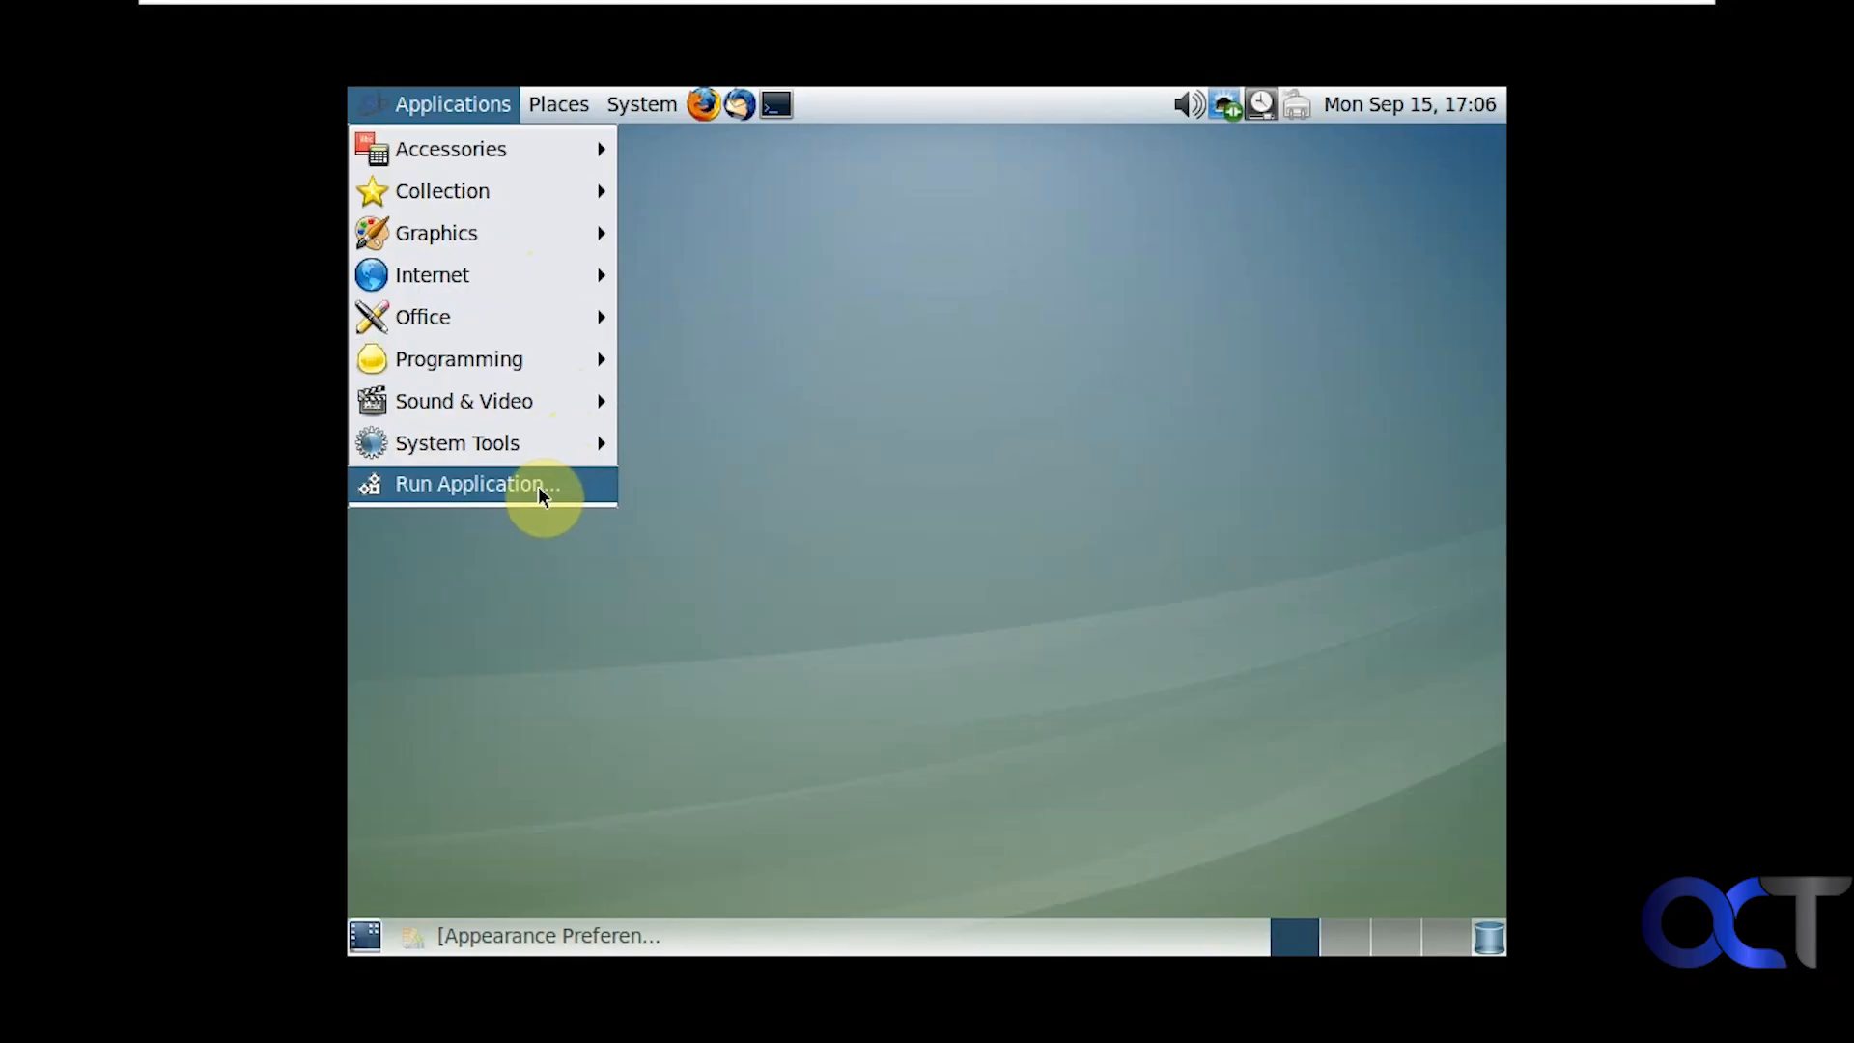
{"action": "left_click", "coordinate": [477, 483]}
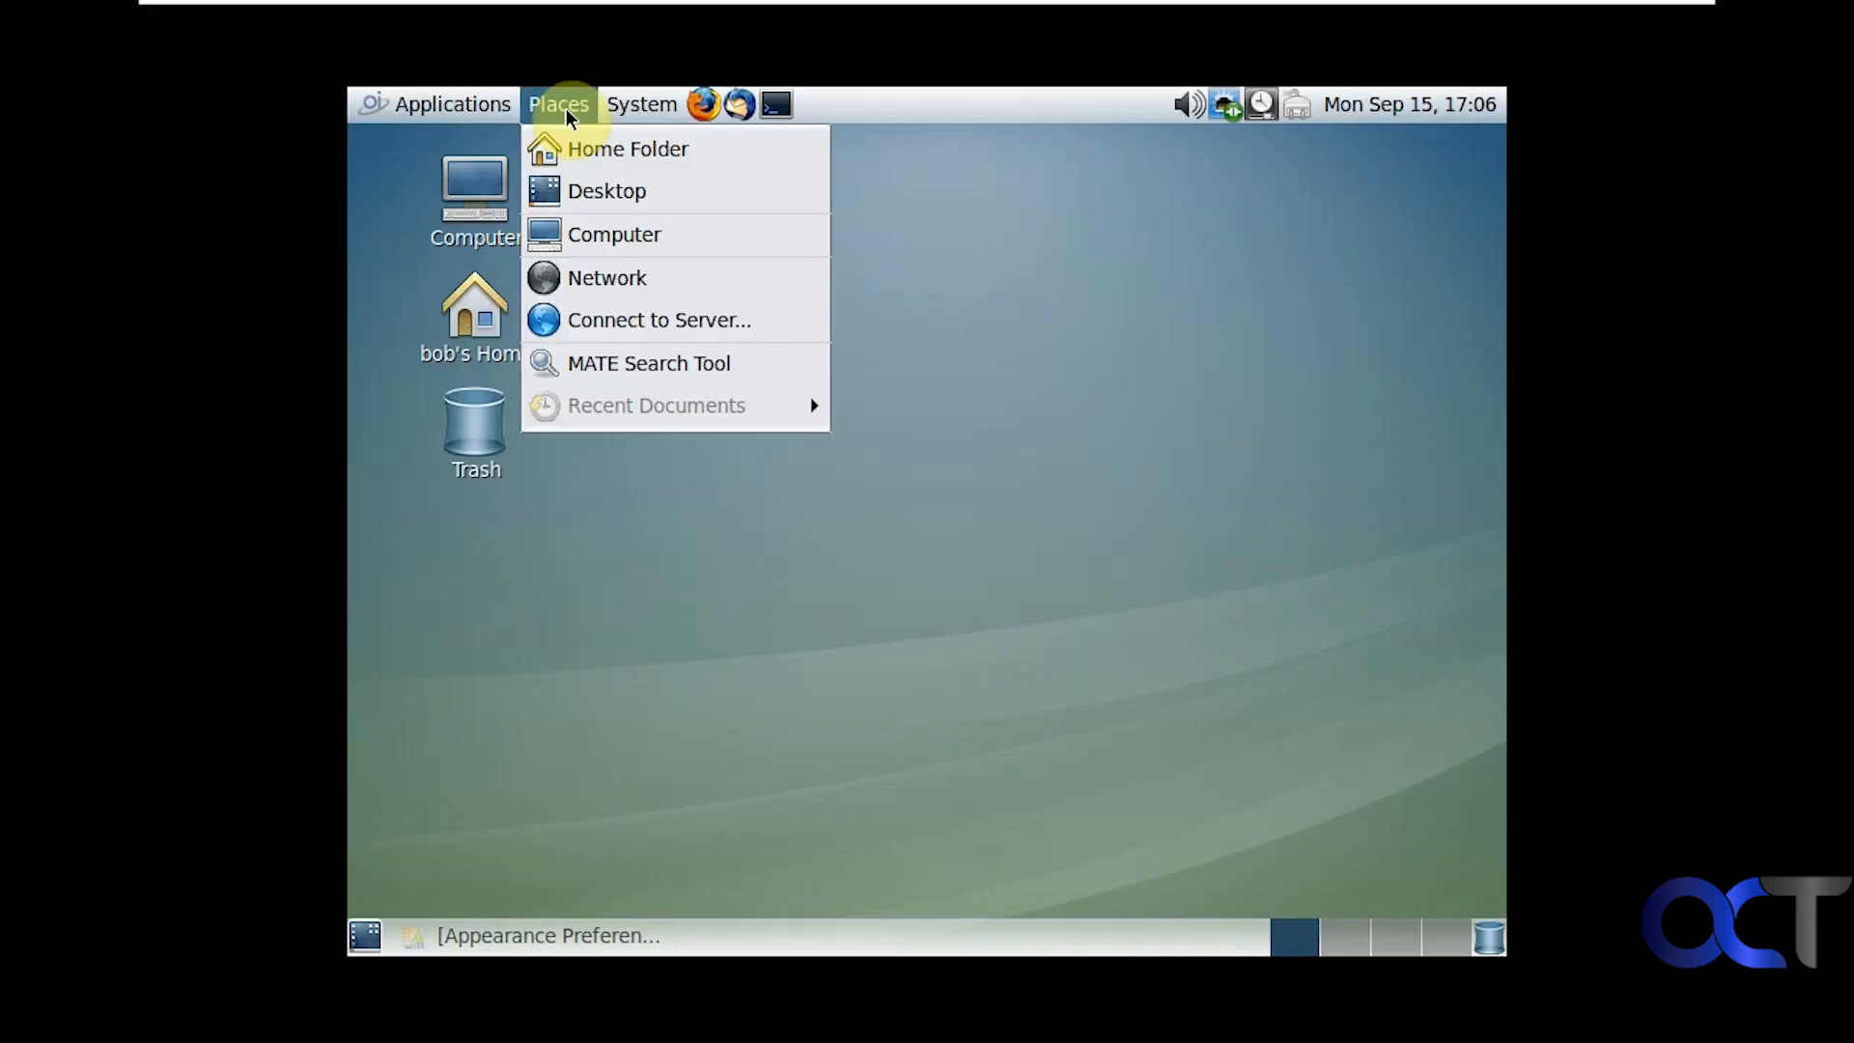
{"action": "mouse_move", "coordinate": [646, 355]}
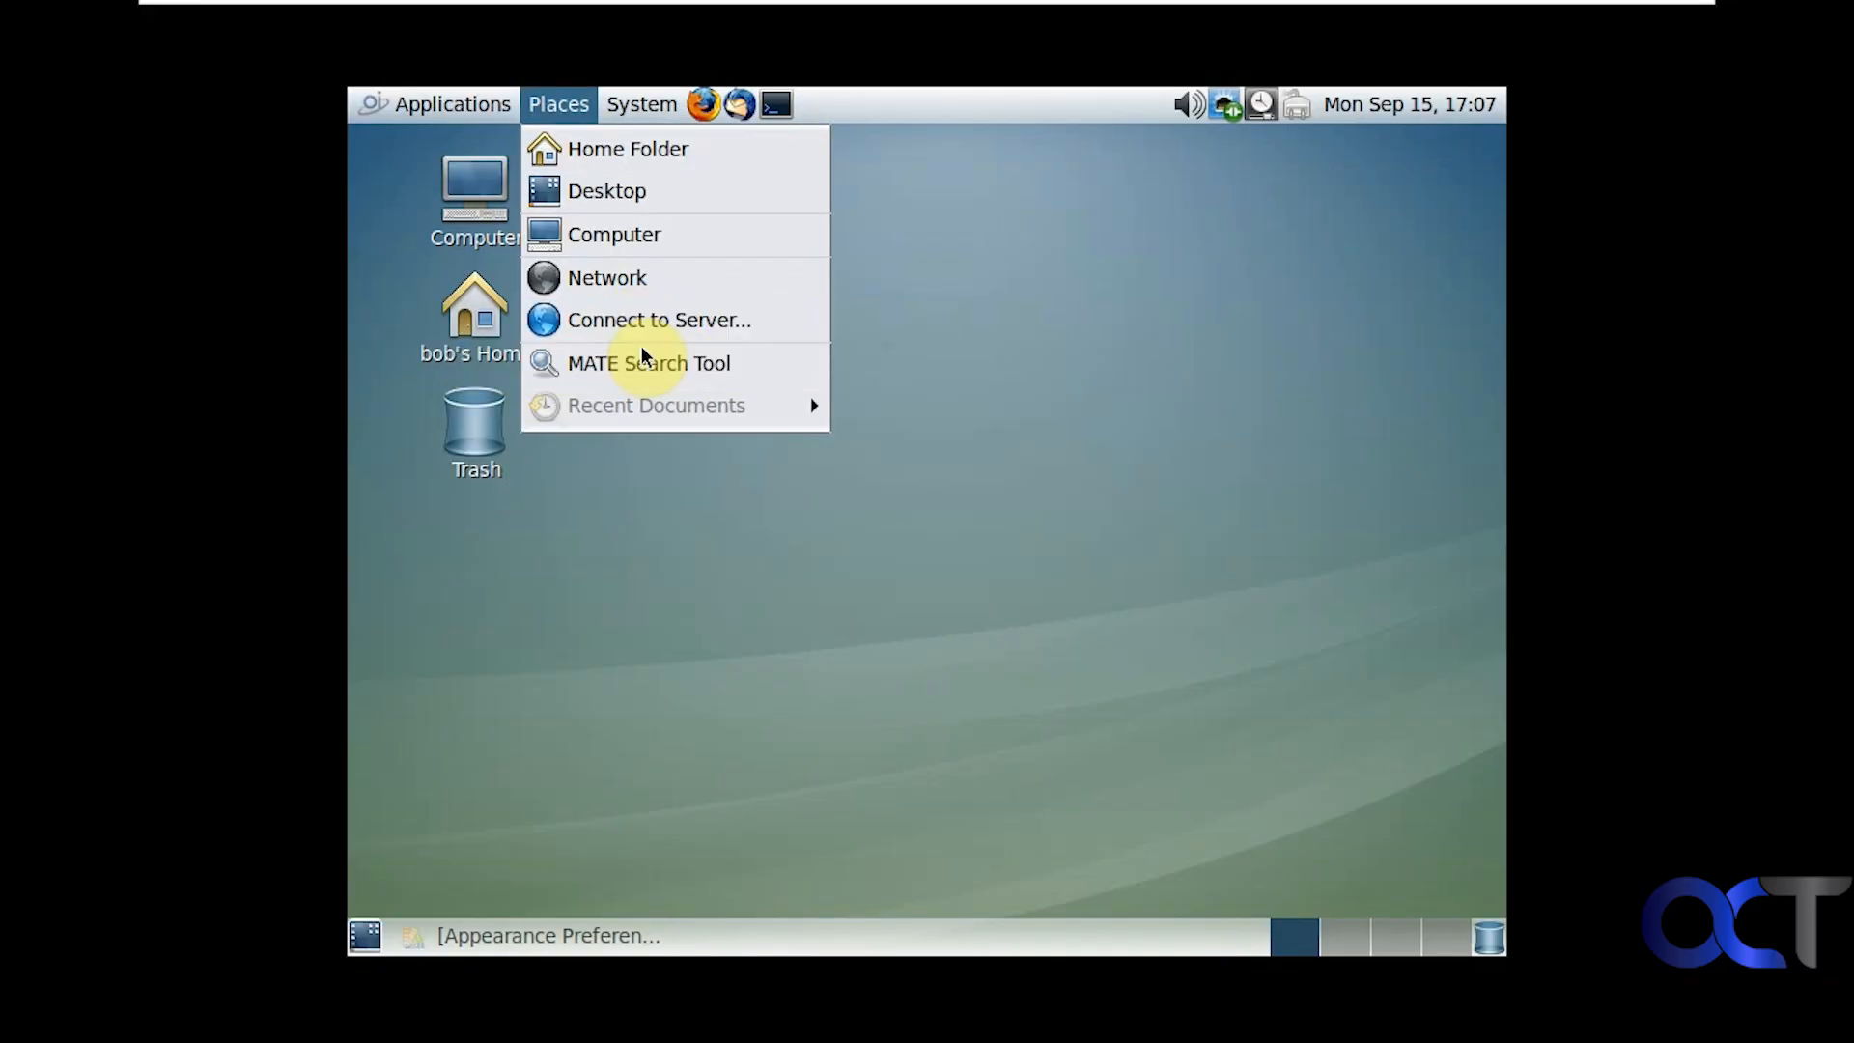
{"action": "mouse_move", "coordinate": [661, 319]}
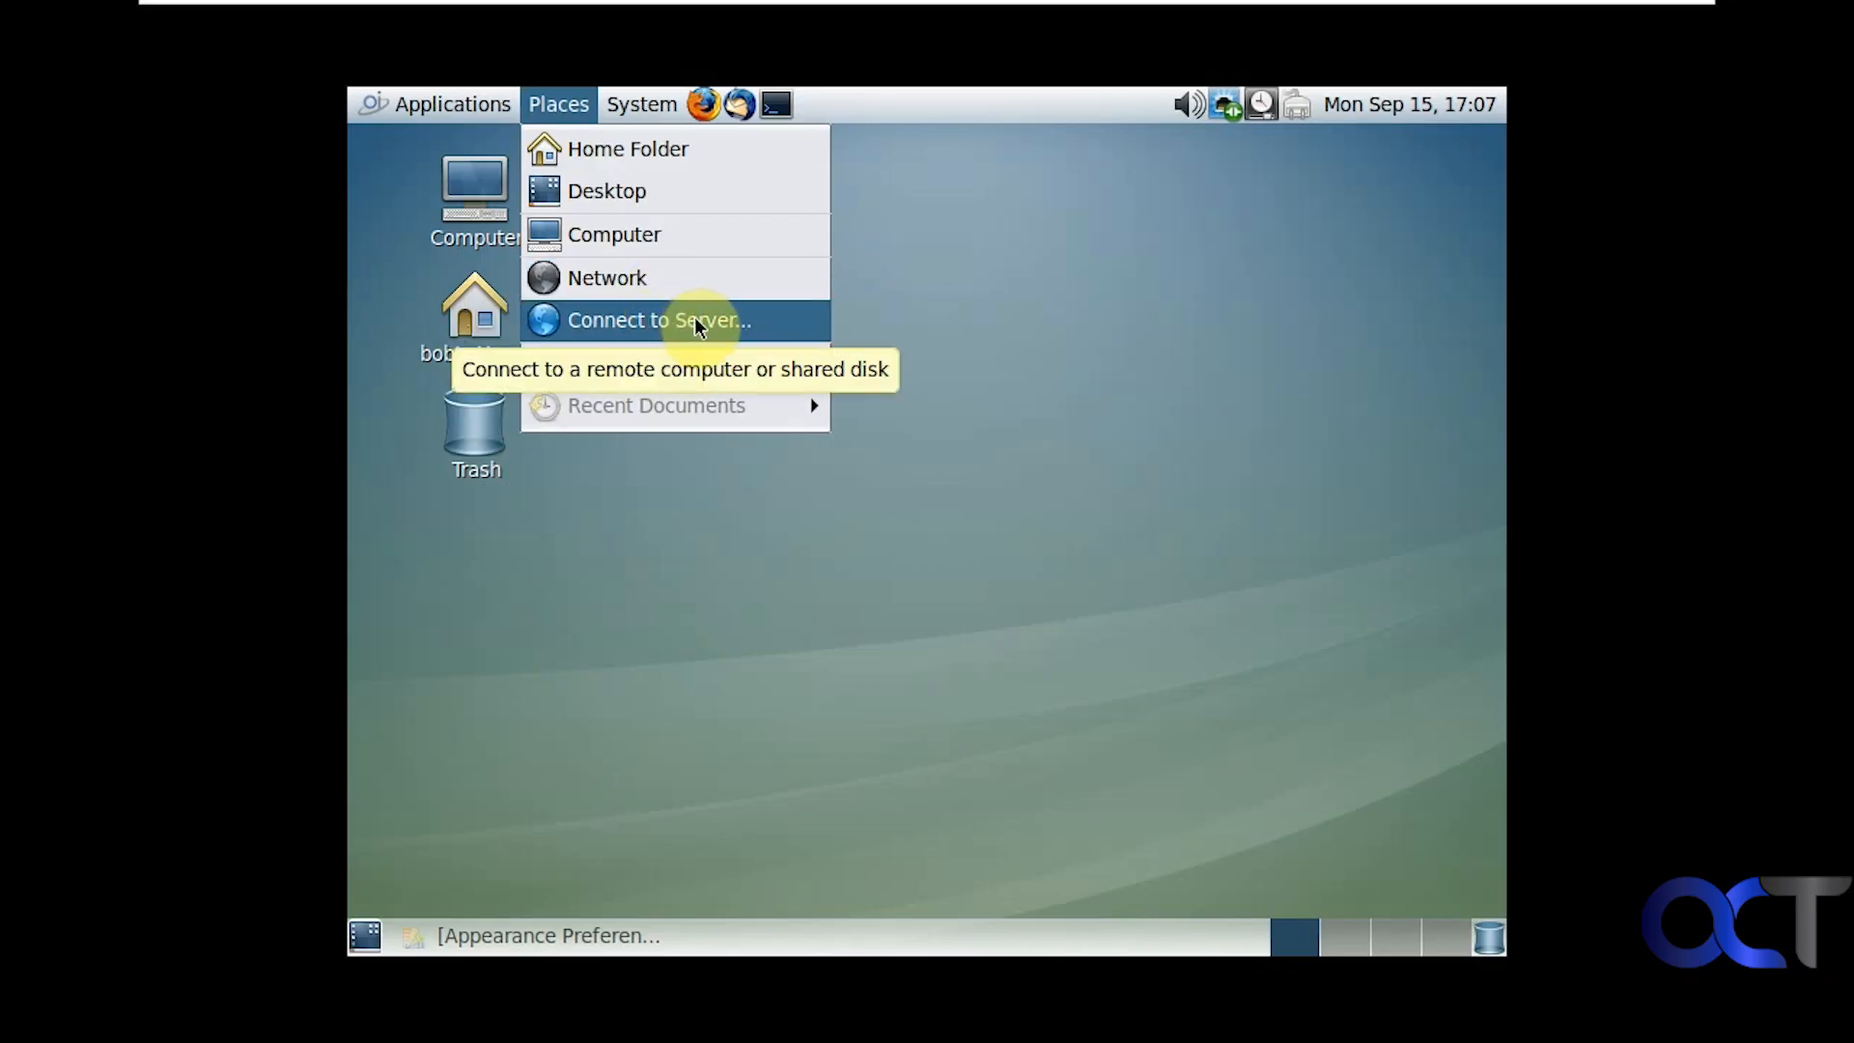
{"action": "mouse_move", "coordinate": [647, 148]}
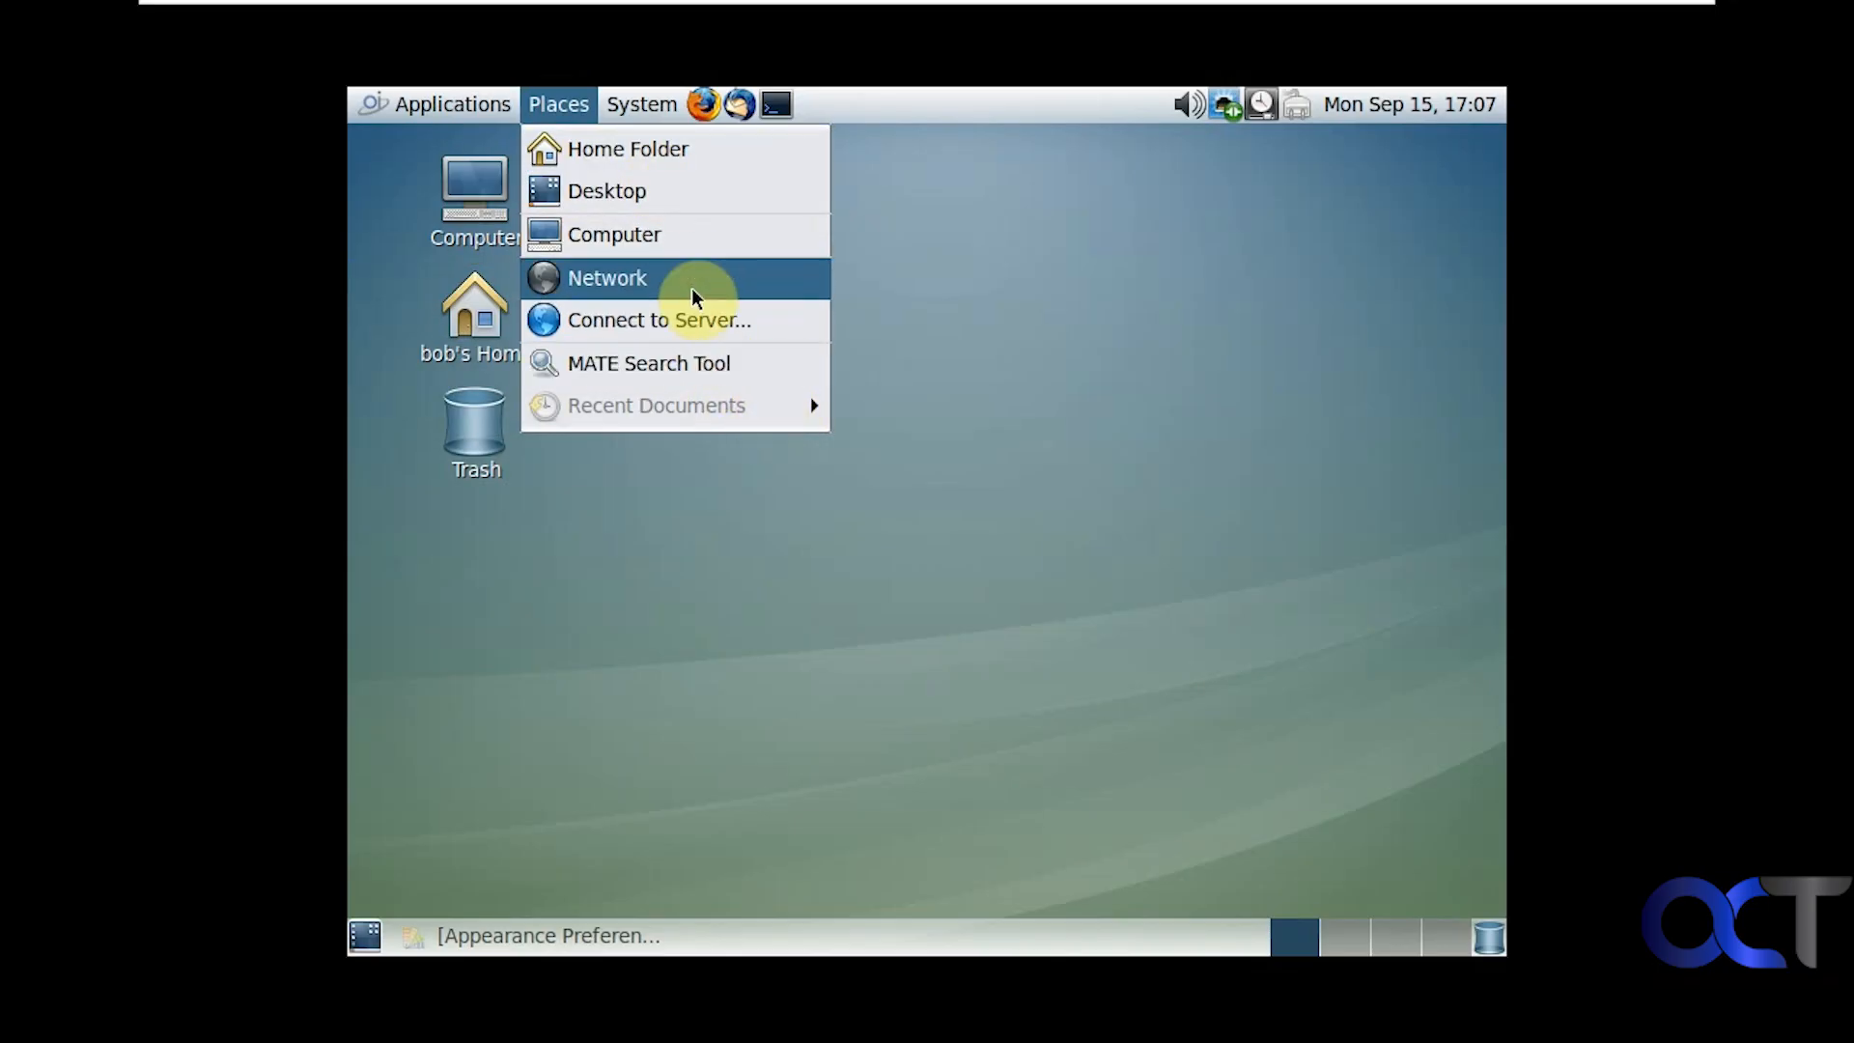
Bring up the System menu from the top panel
{"action": "left_click", "coordinate": [641, 104]}
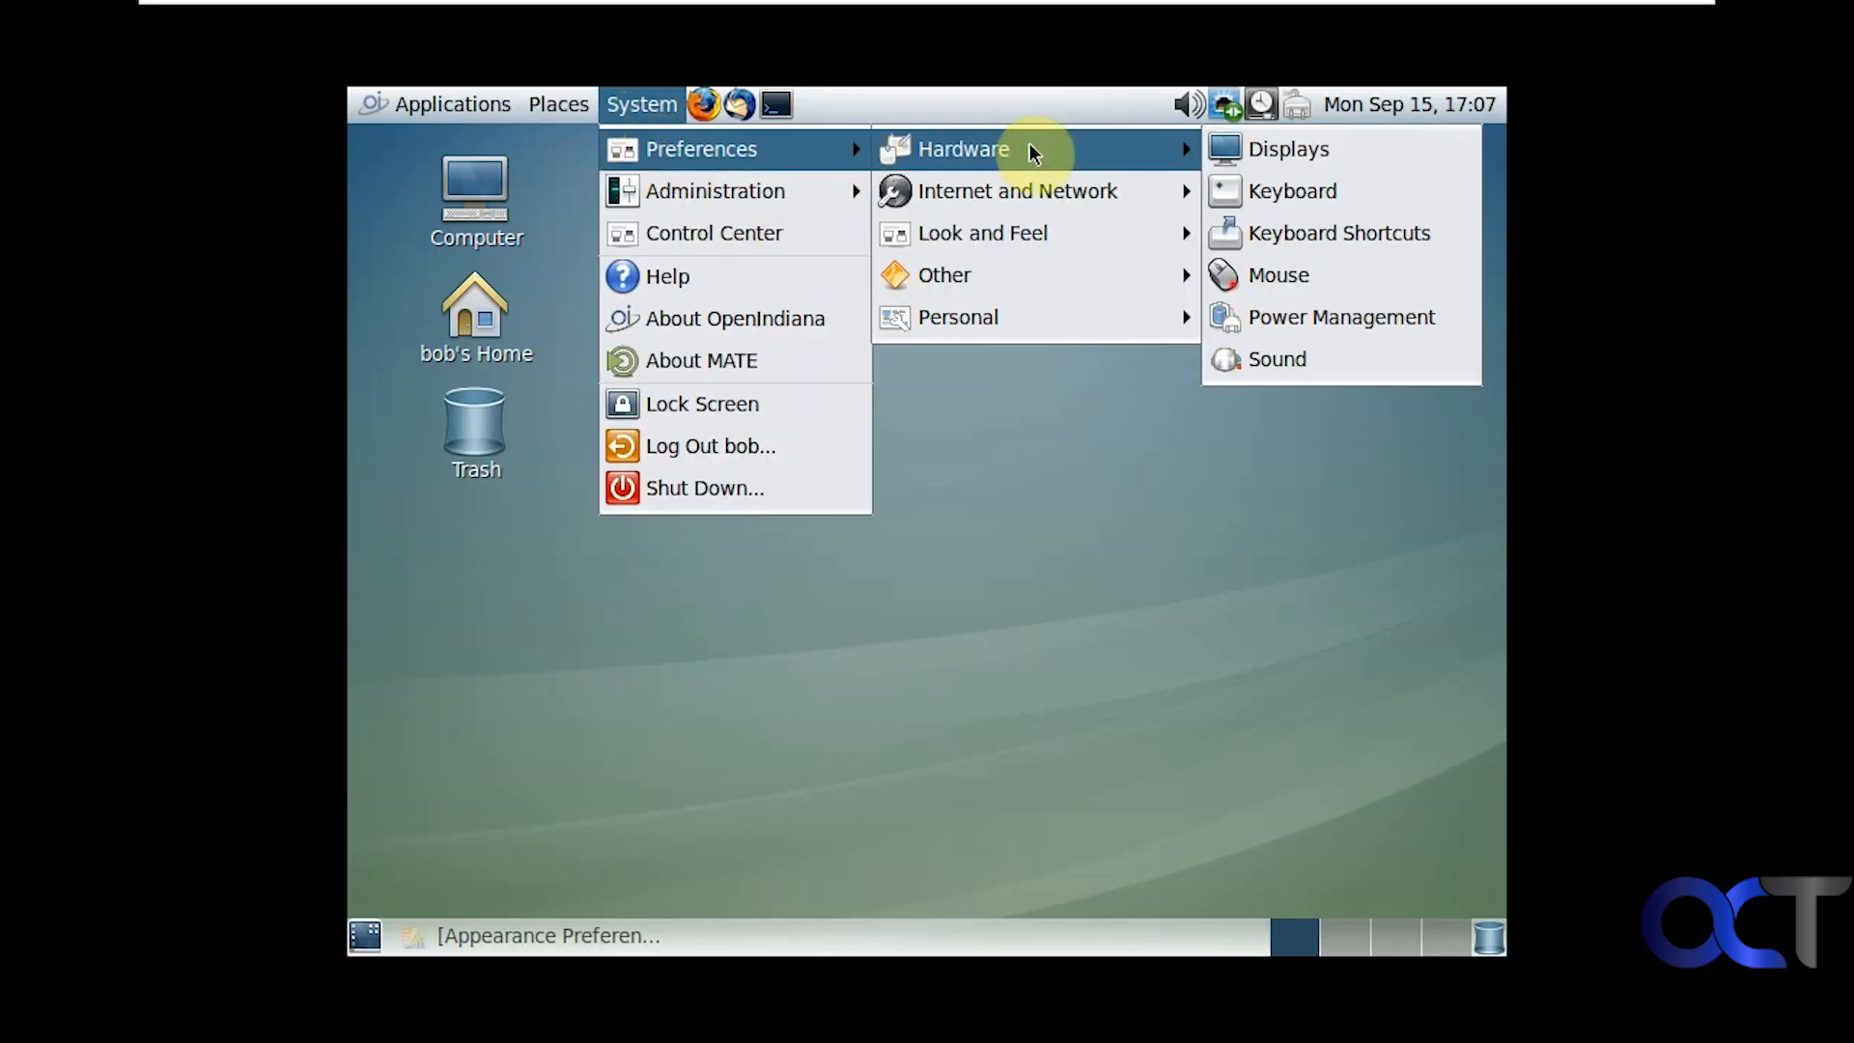
{"action": "mouse_move", "coordinate": [1014, 191]}
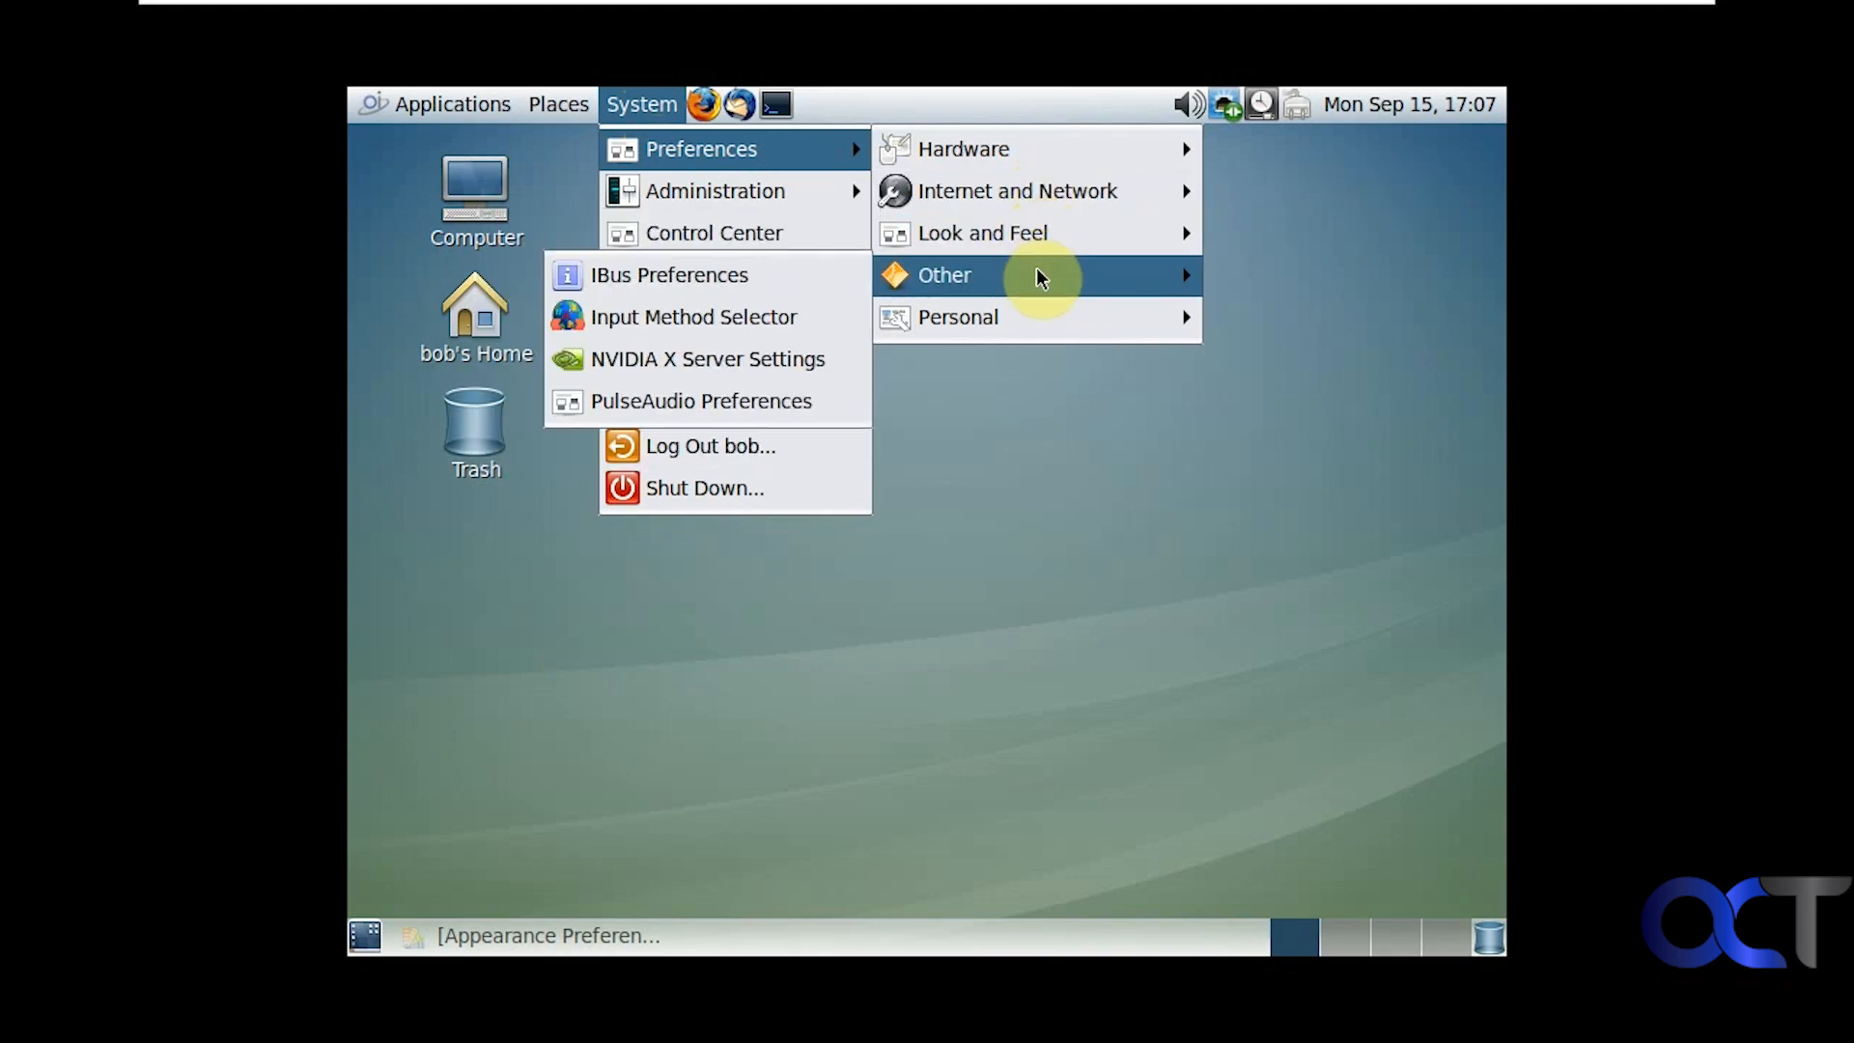
{"action": "mouse_move", "coordinate": [1041, 316]}
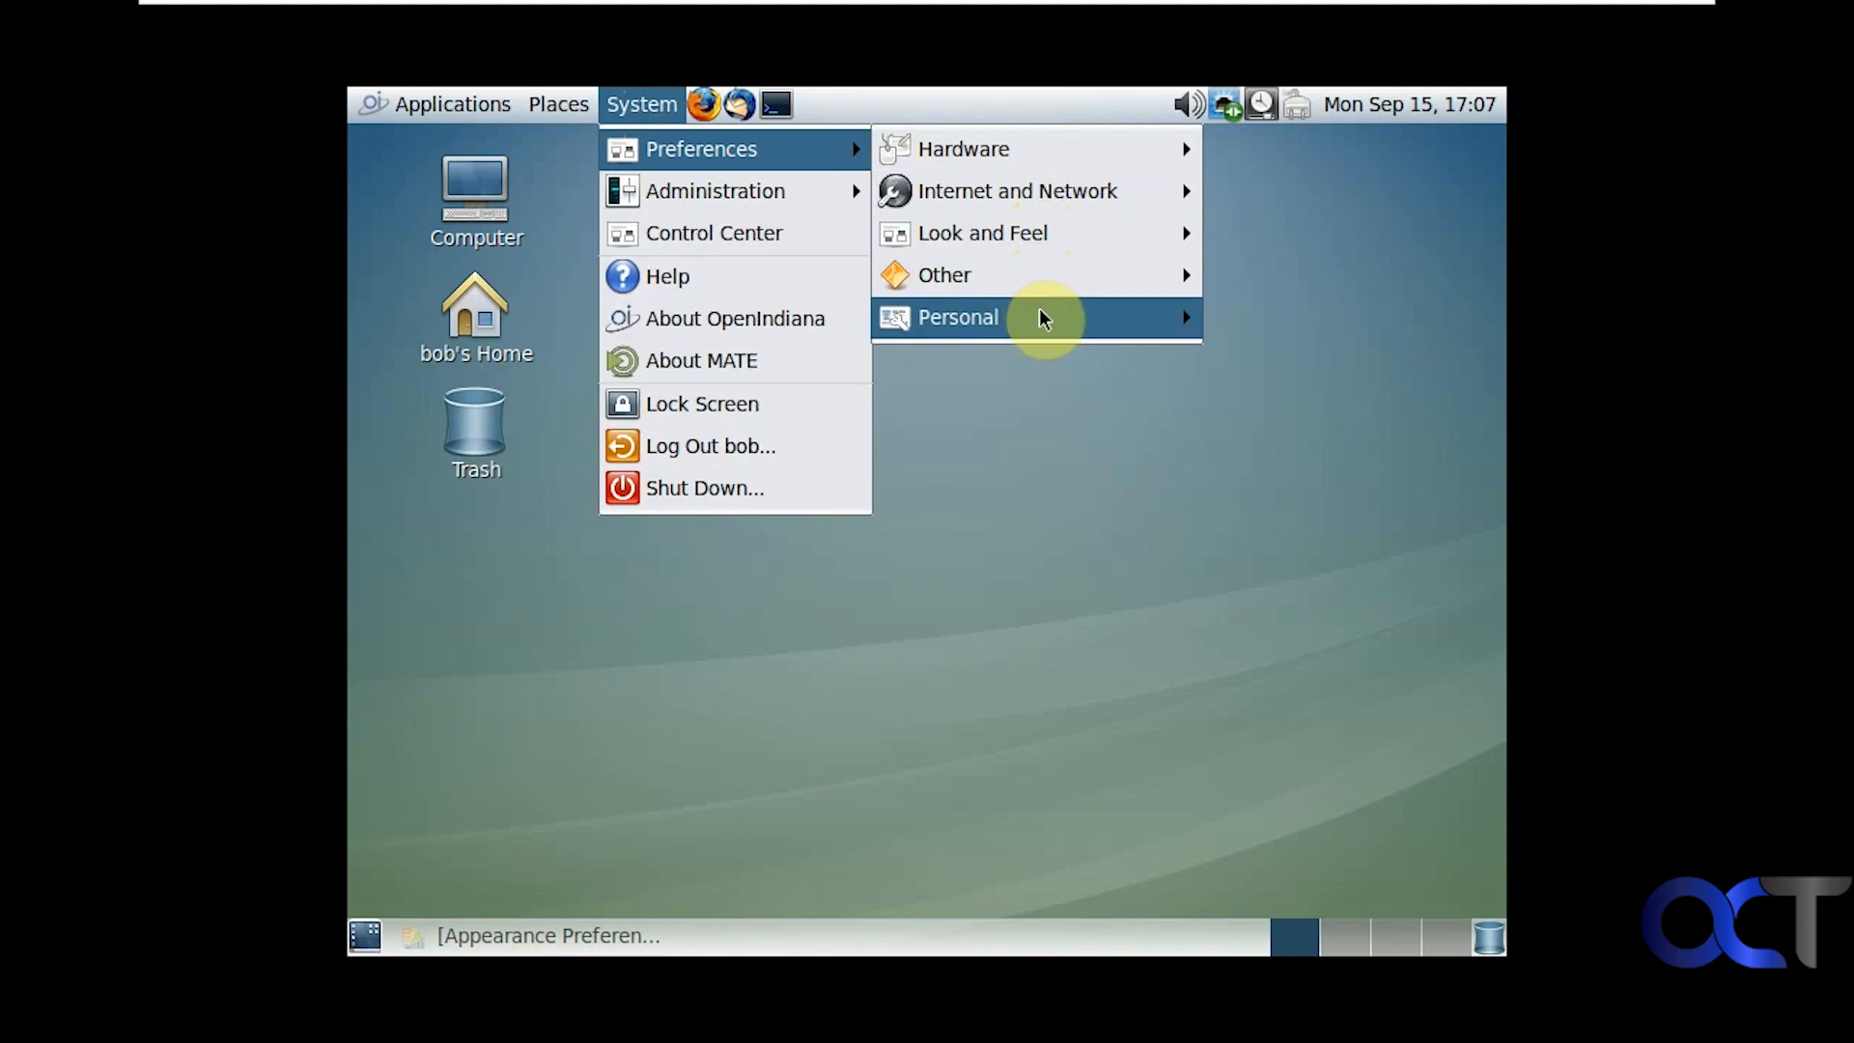
{"action": "mouse_move", "coordinate": [1045, 317]}
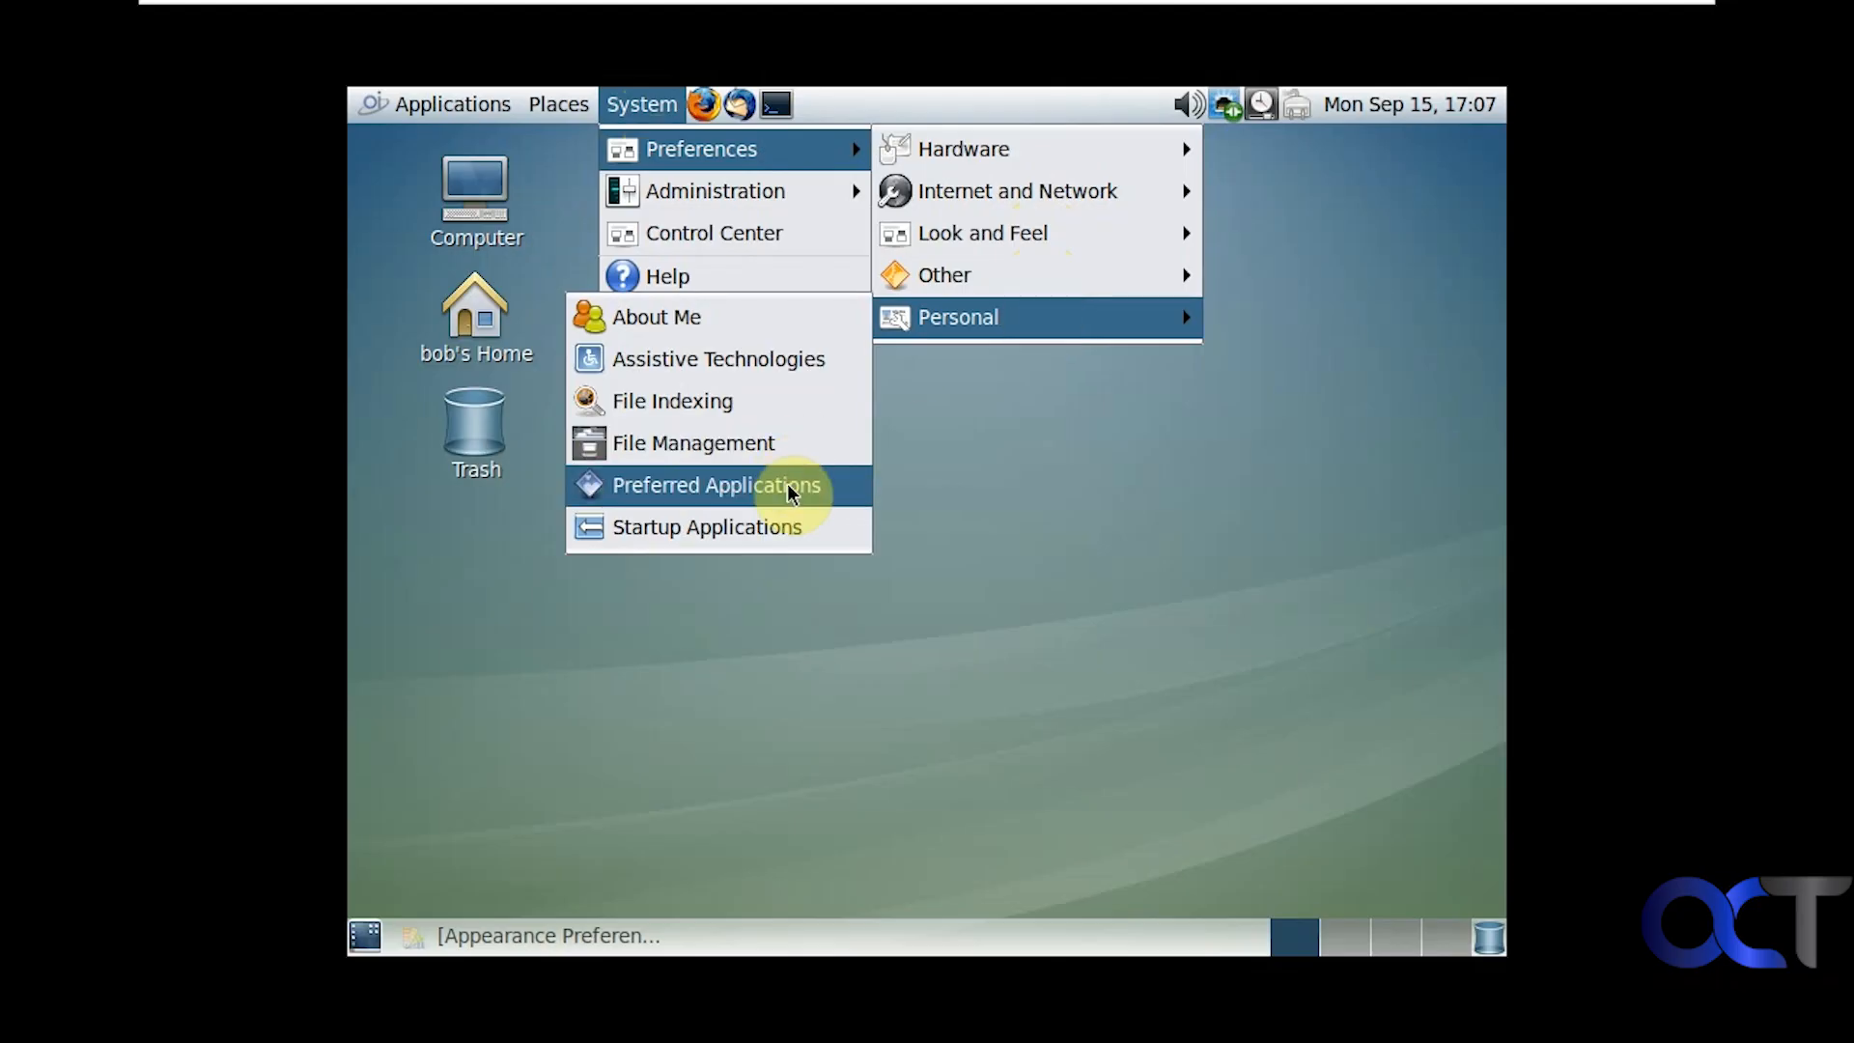
Launch Preferred Applications from the Personal preferences category
{"action": "left_click", "coordinate": [714, 485]}
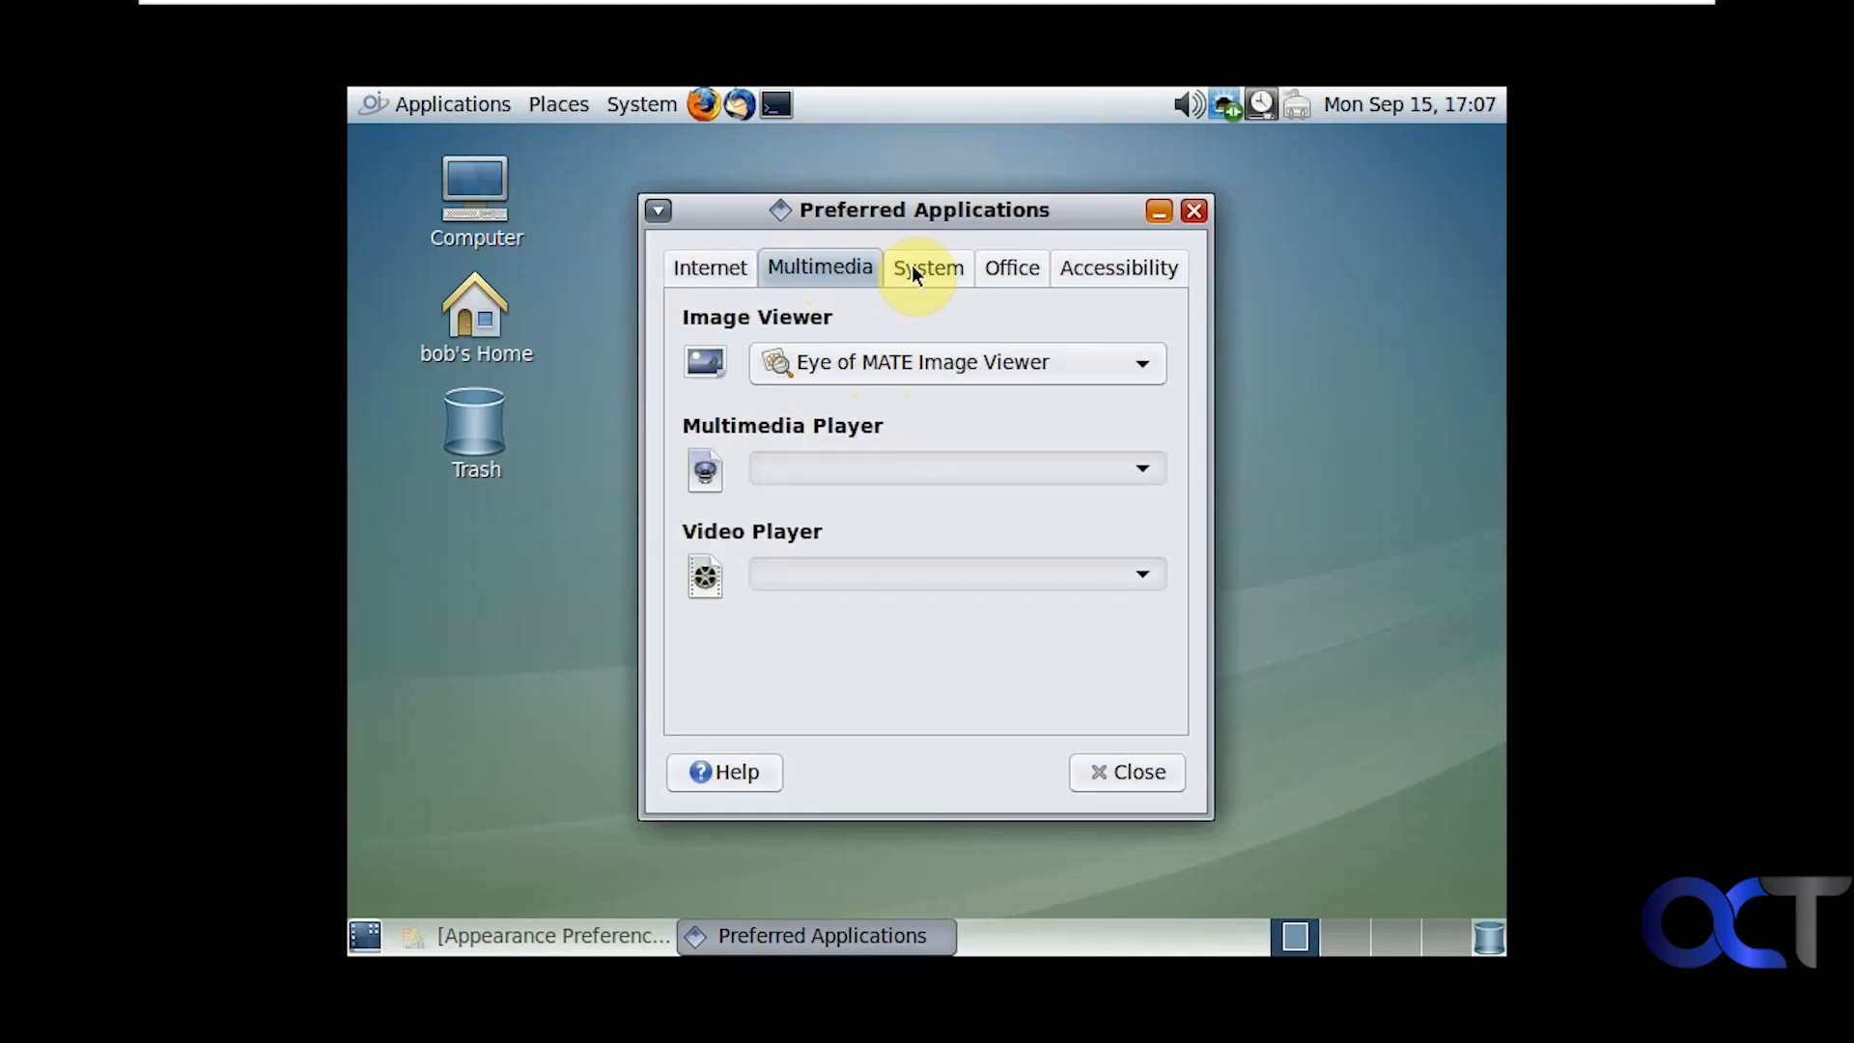
Check the Office tab's default viewer, close Preferred Applications and reopen the System menu
{"action": "left_click", "coordinate": [1010, 267]}
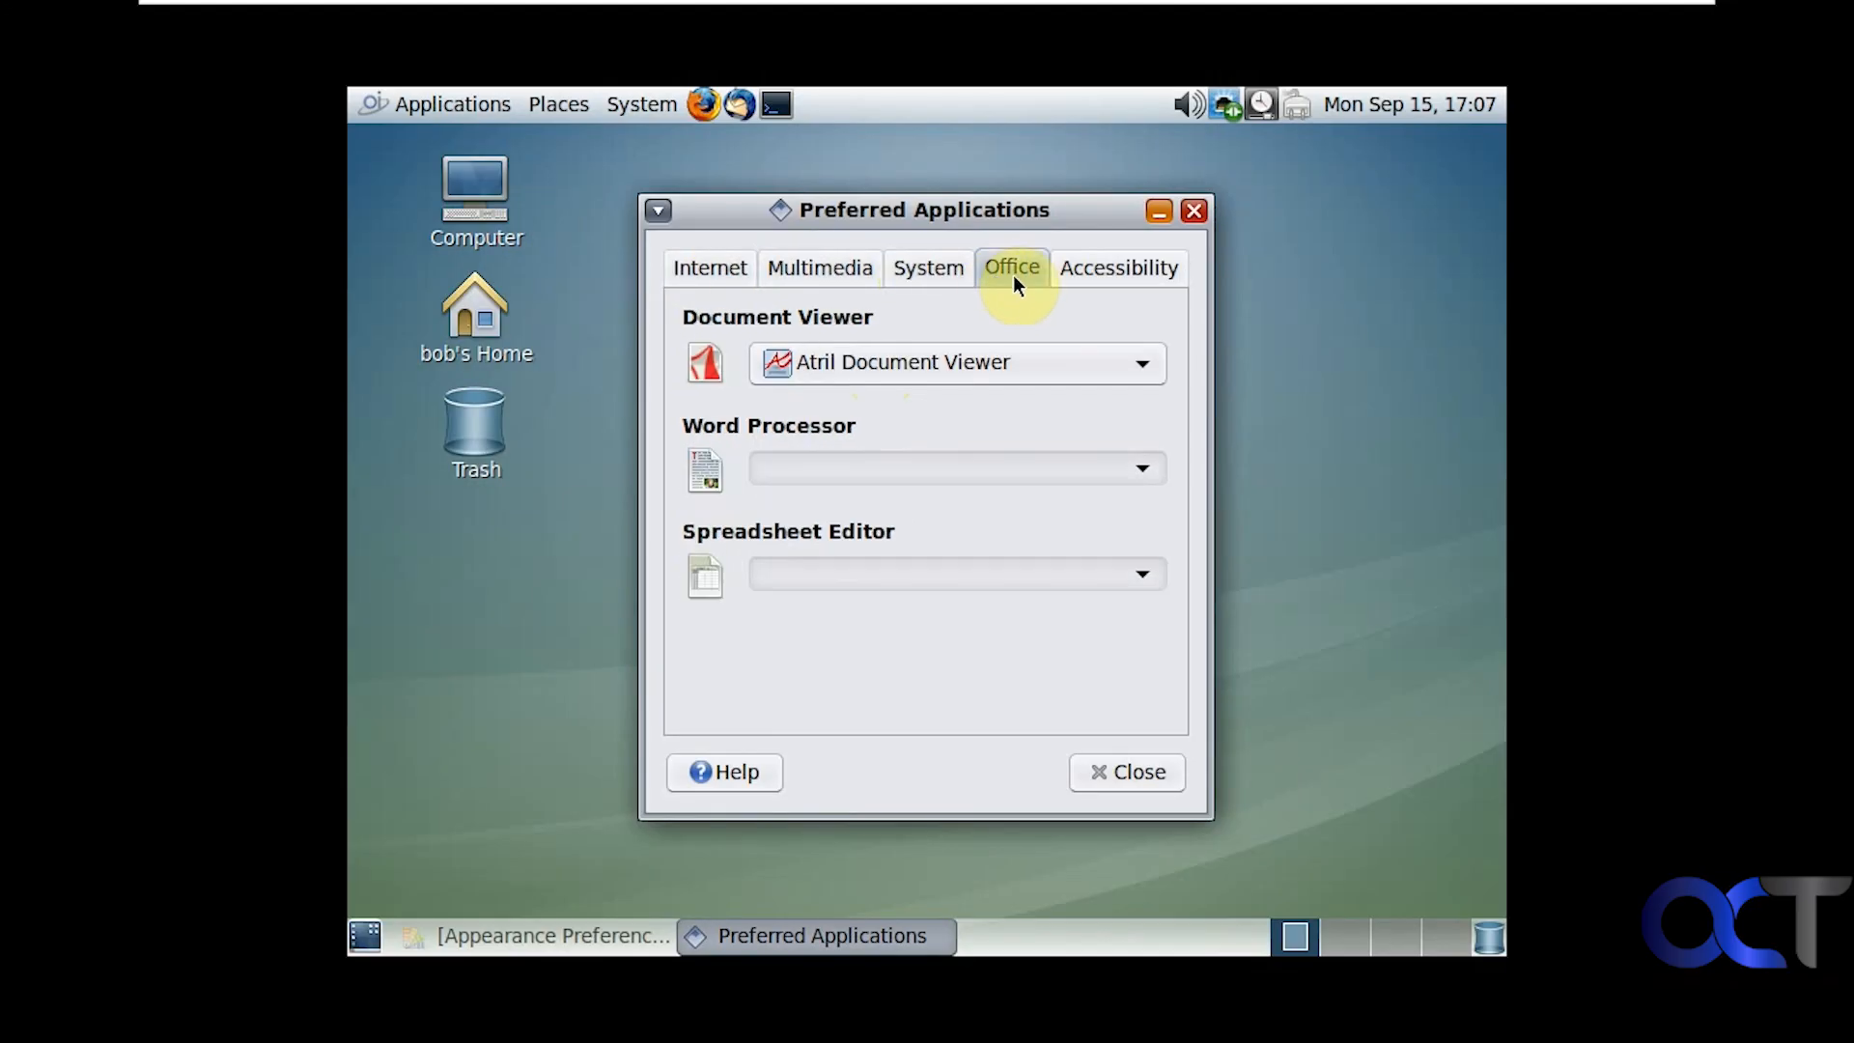
{"action": "left_click", "coordinate": [1192, 210]}
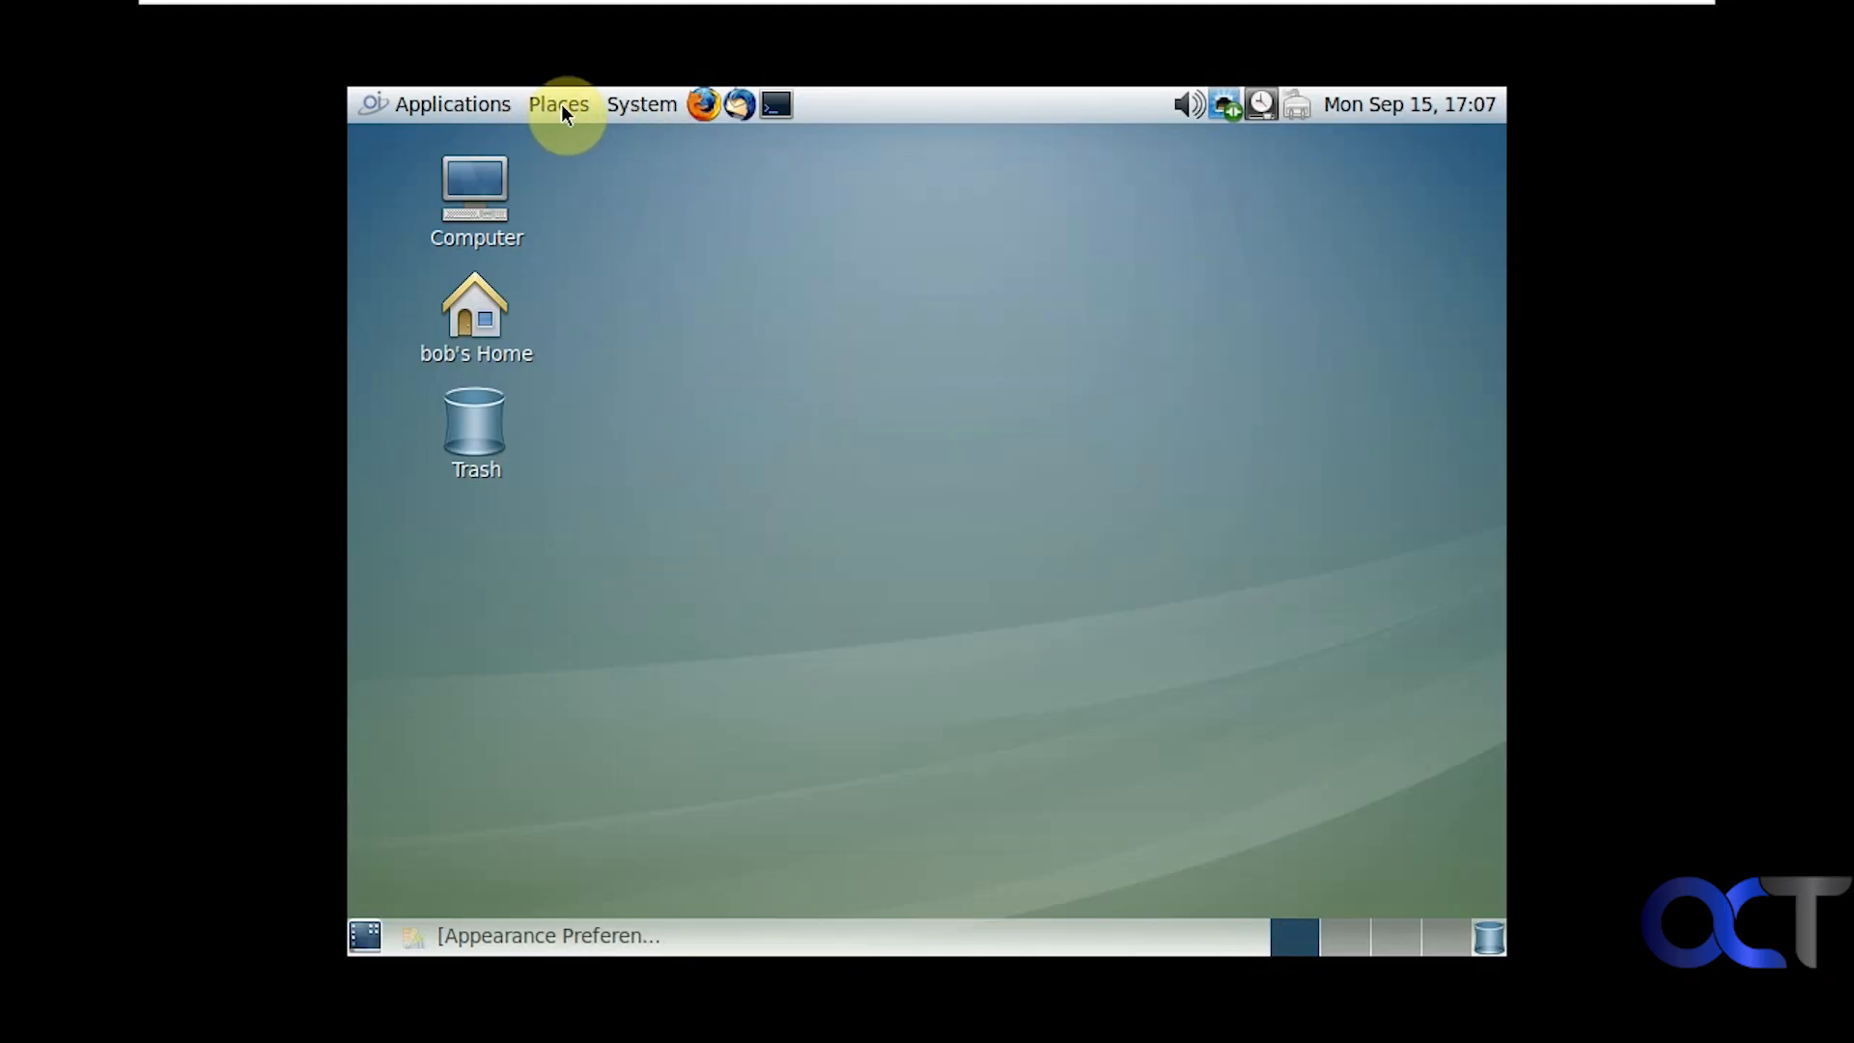
{"action": "left_click", "coordinate": [641, 105]}
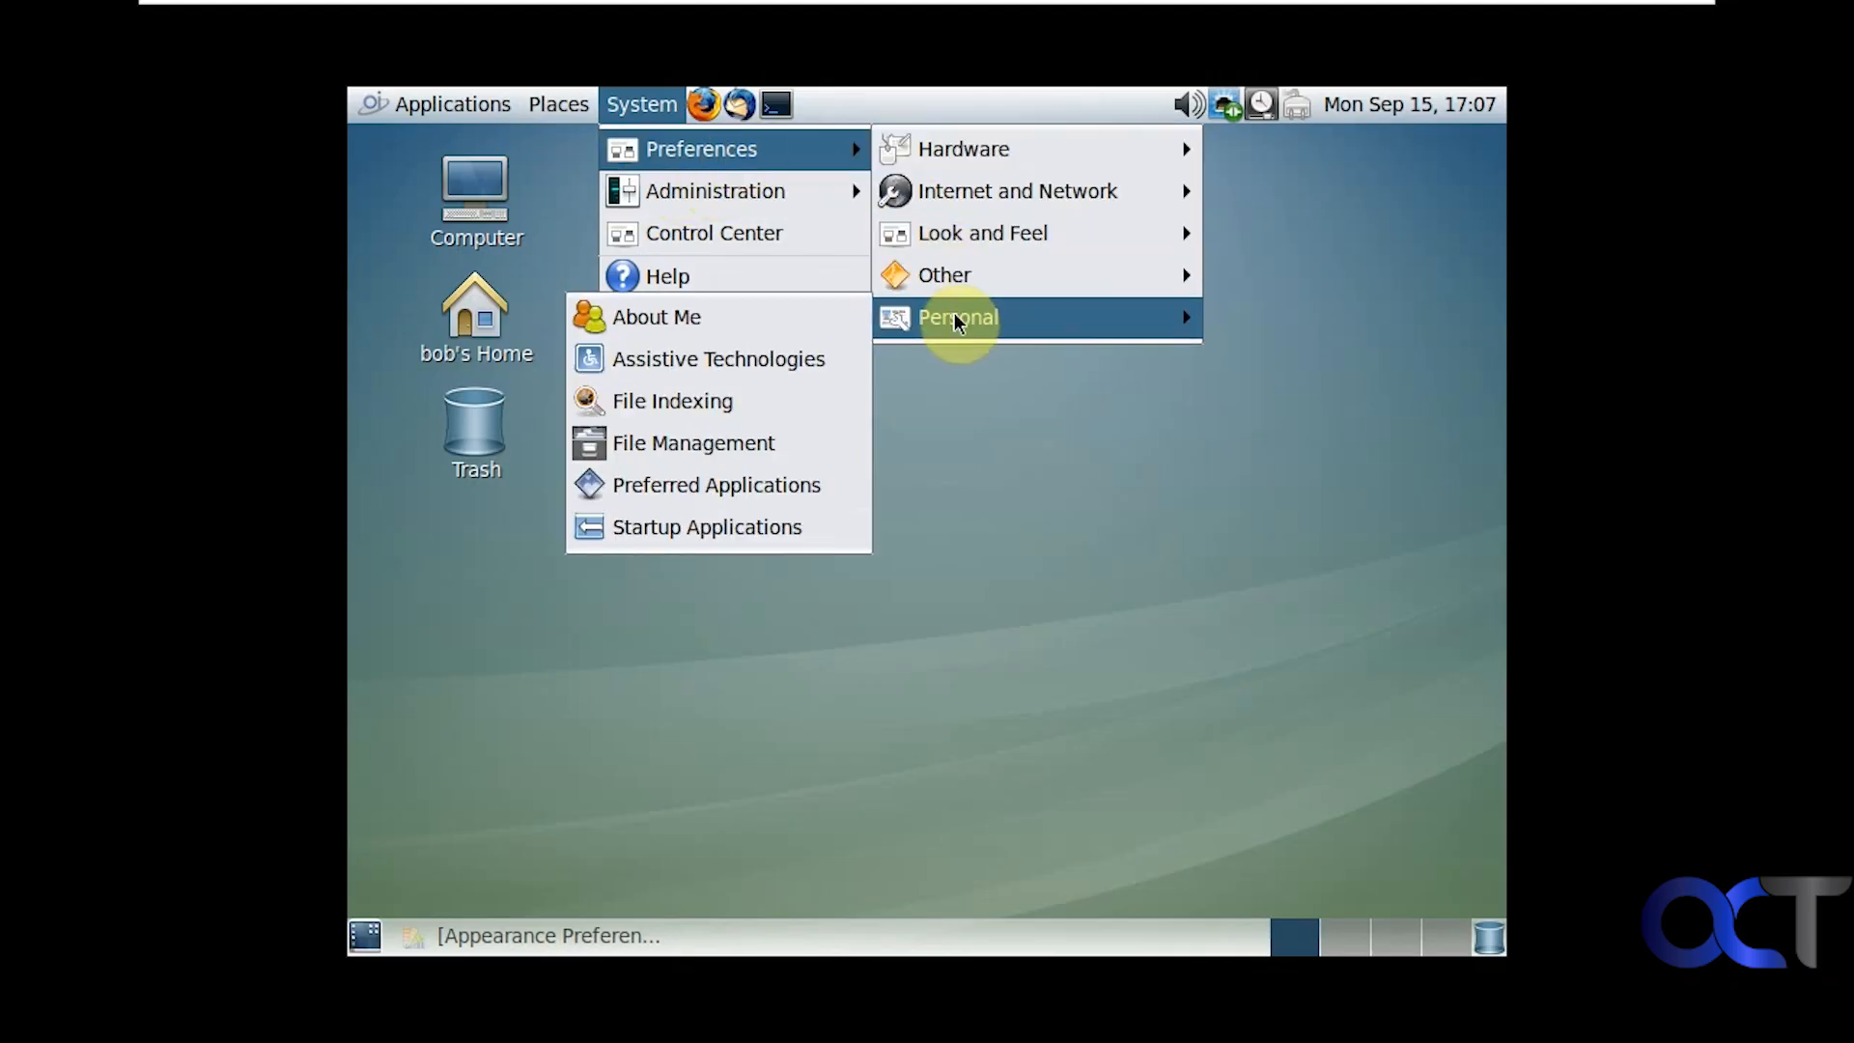
Launch Startup Applications from the Personal preferences category
{"action": "left_click", "coordinate": [707, 526]}
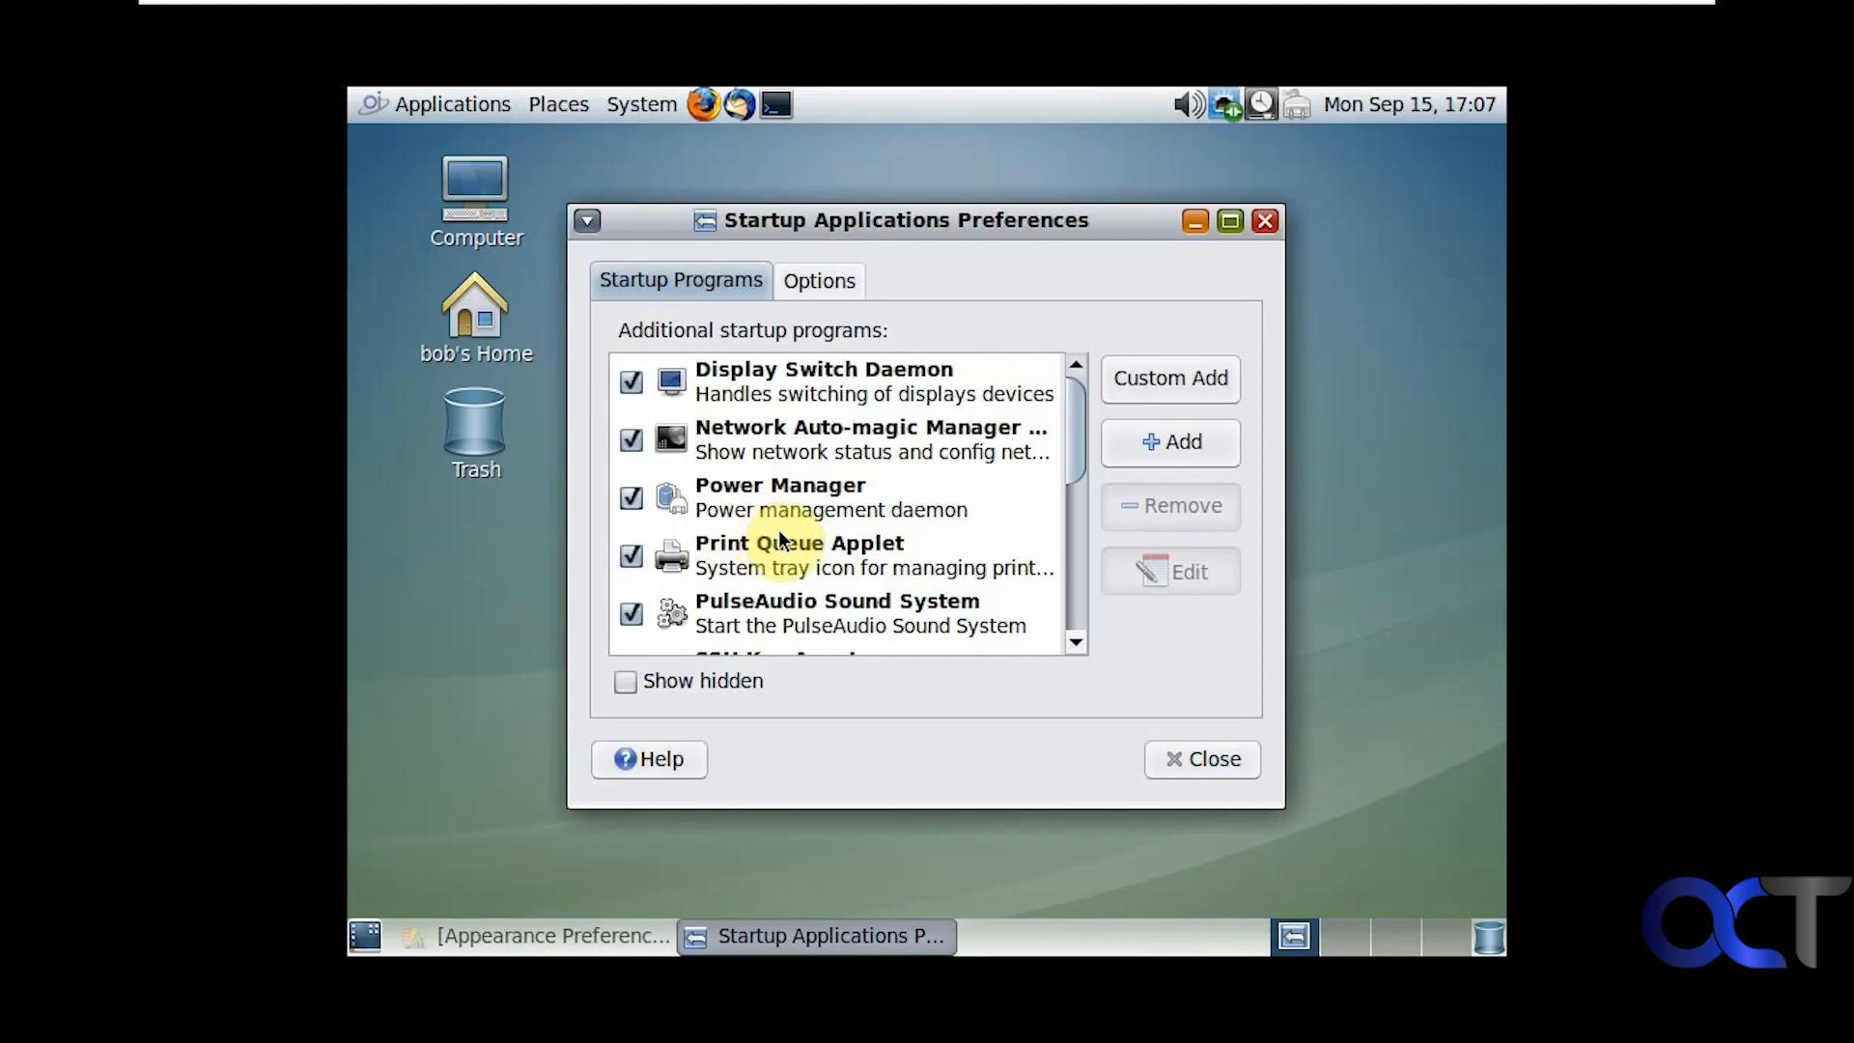
{"action": "mouse_move", "coordinate": [1264, 222]}
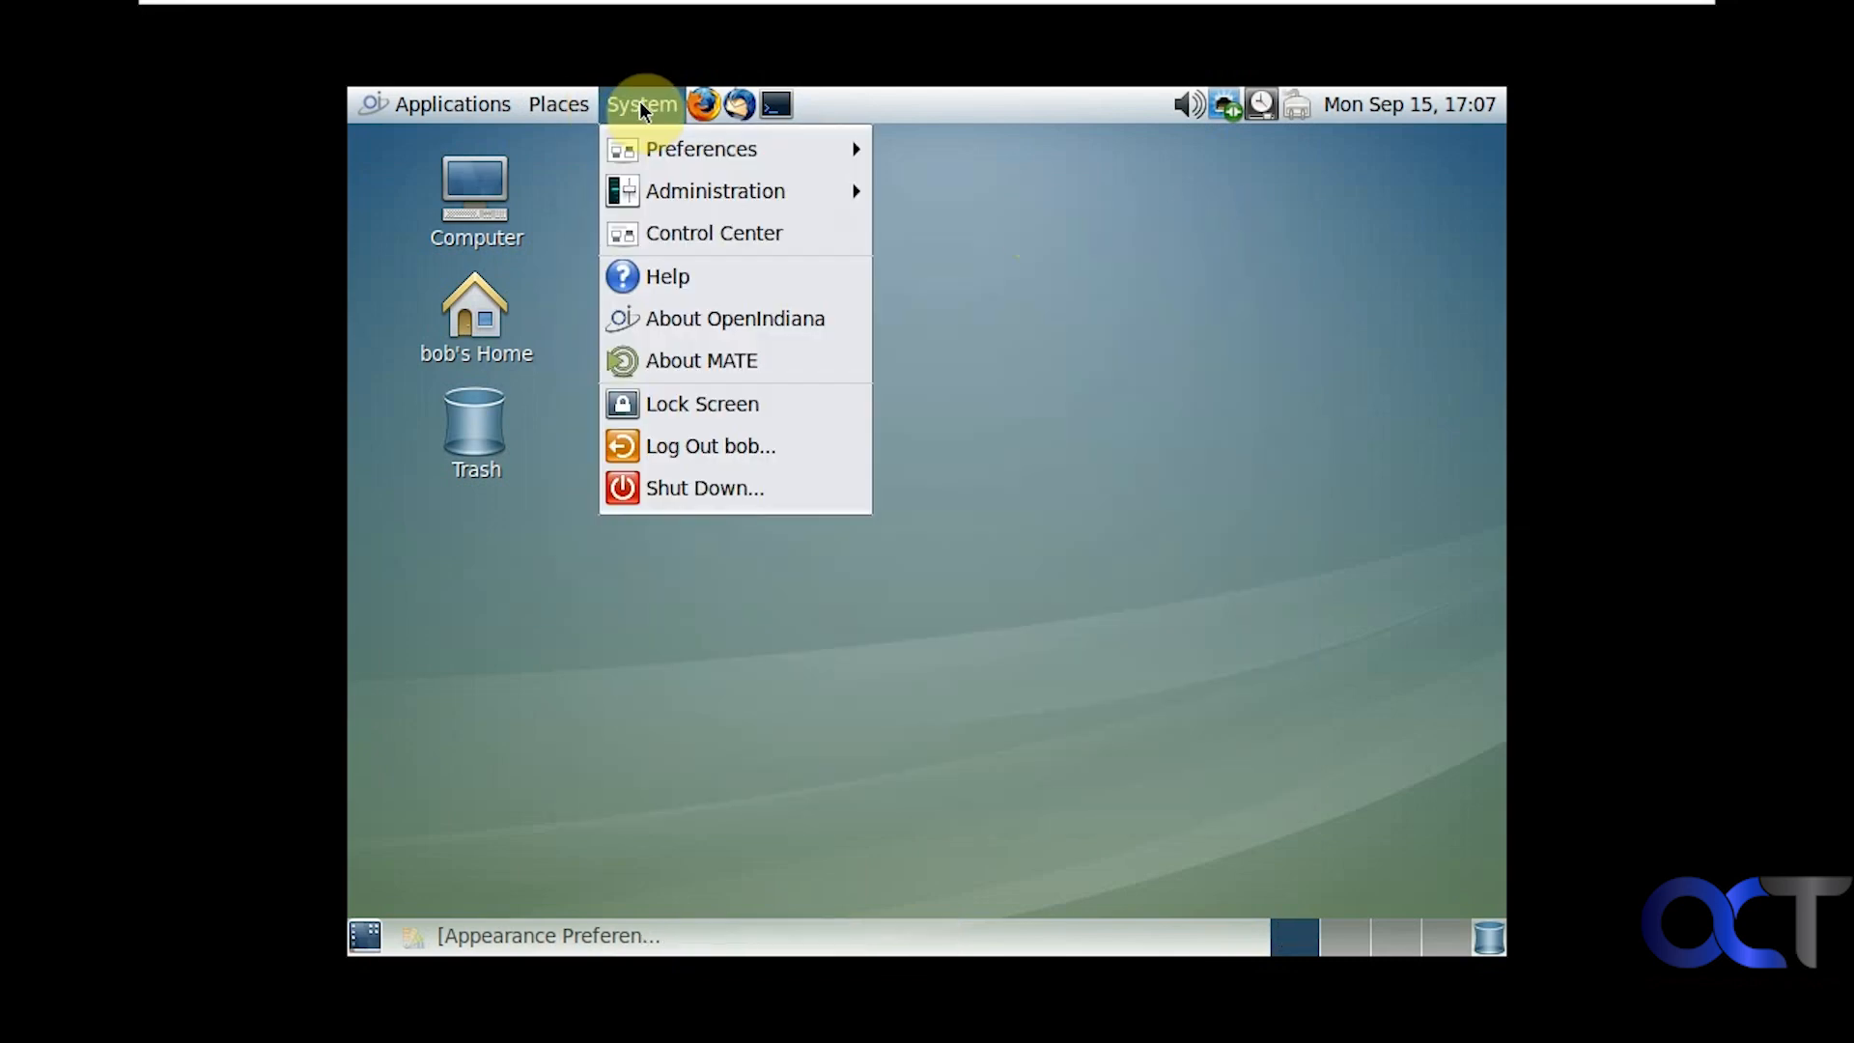
{"action": "mouse_move", "coordinate": [715, 191]}
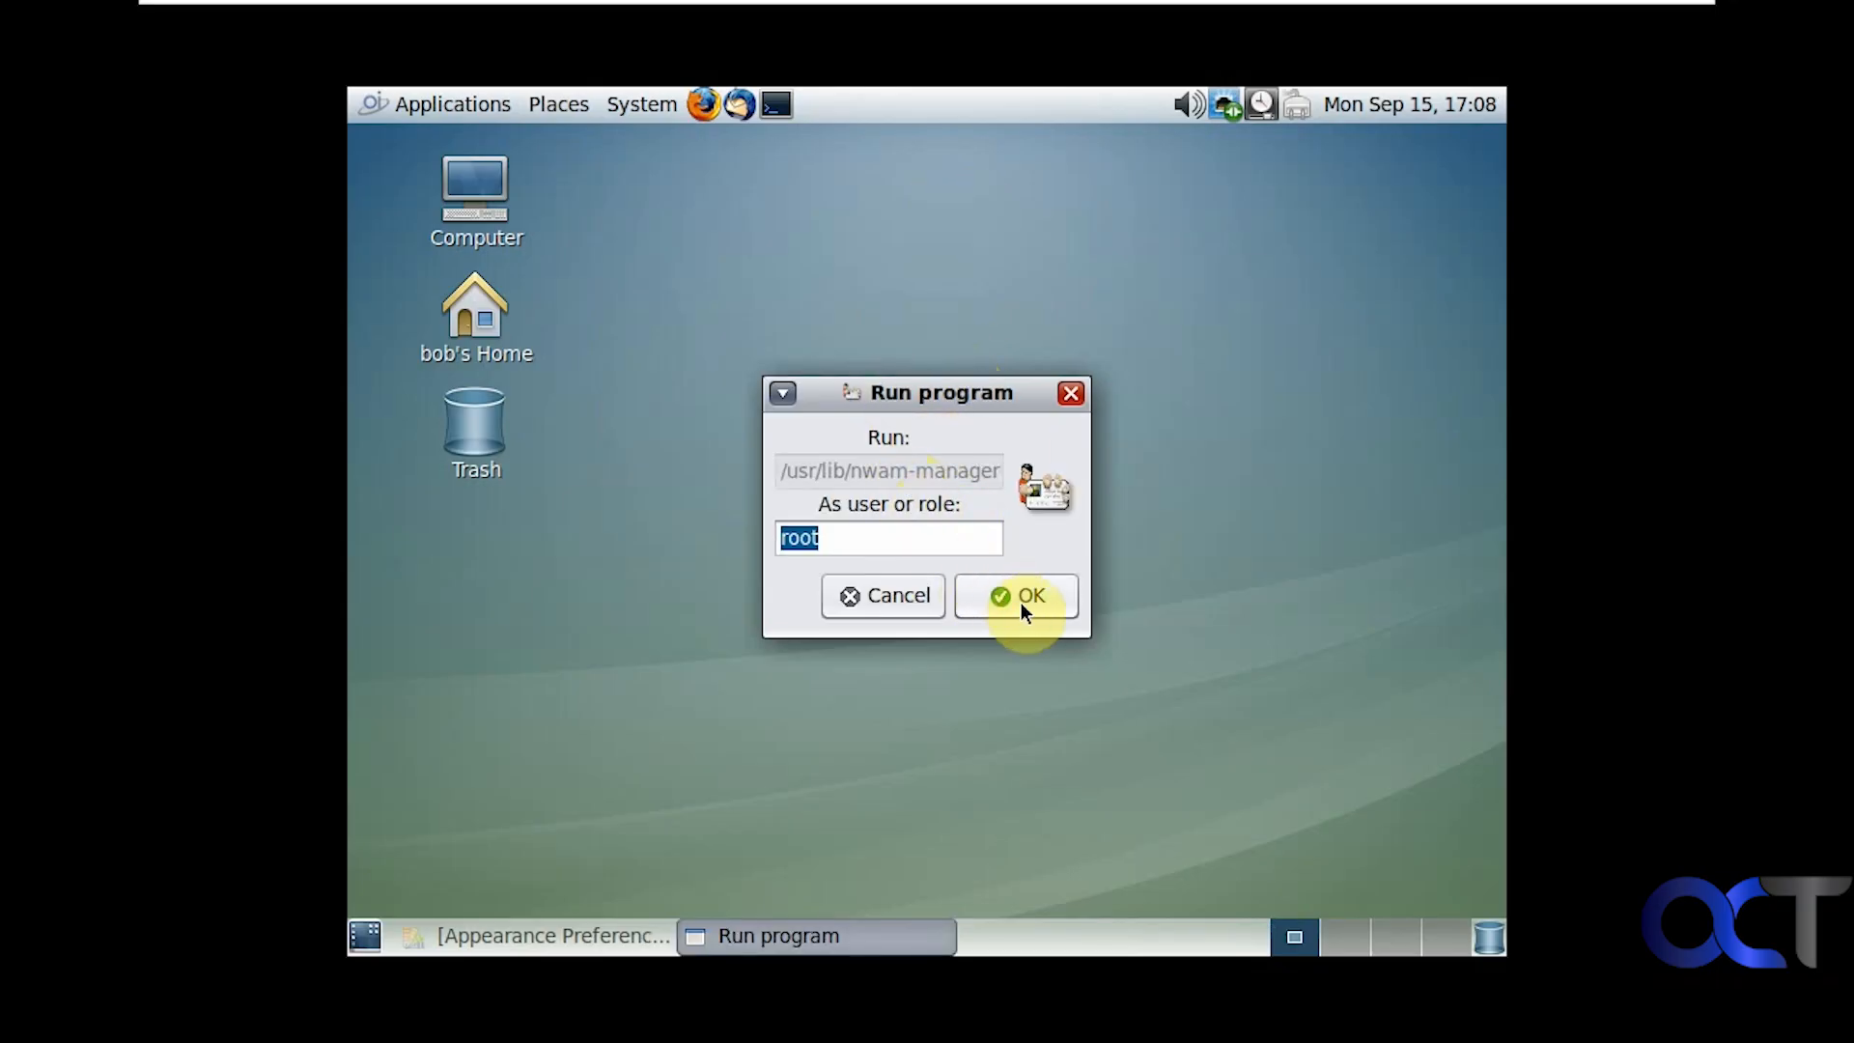
Run network manager as root, submitting the admin password and a new root password twice
{"action": "left_click", "coordinate": [1018, 595]}
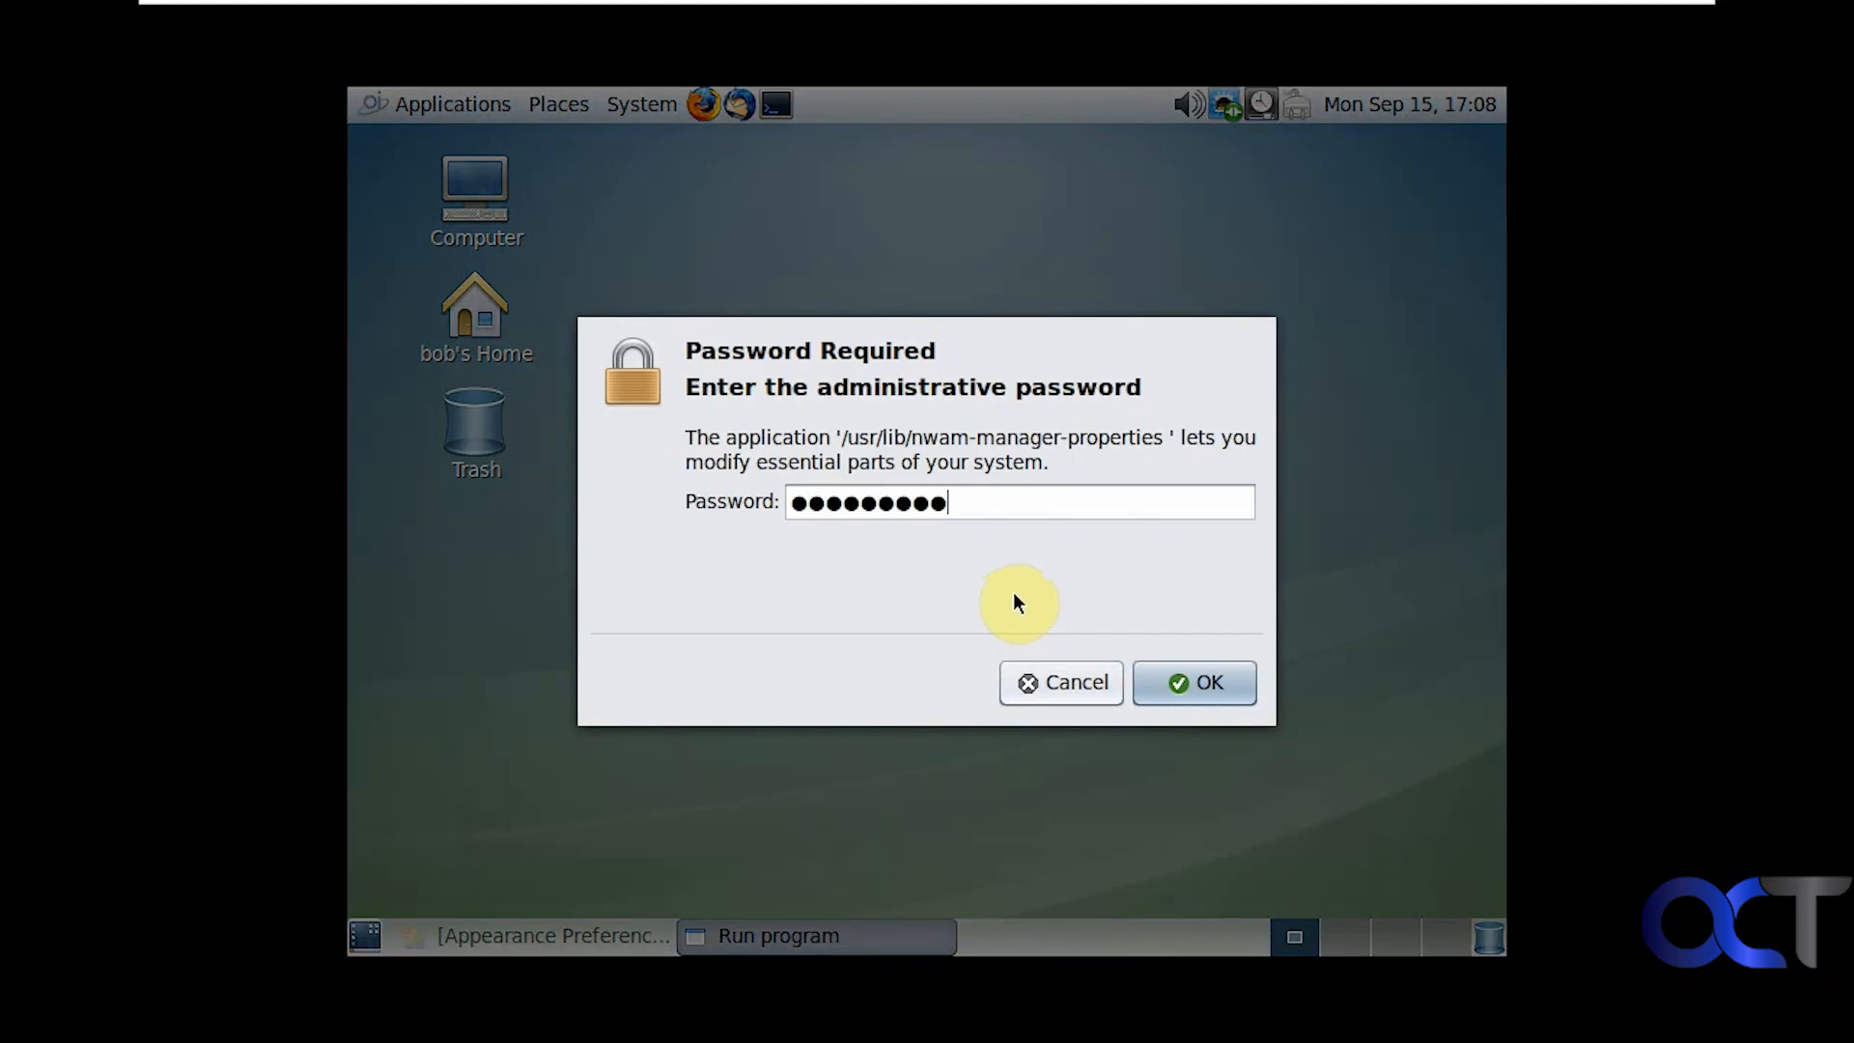
{"action": "left_click", "coordinate": [1194, 682]}
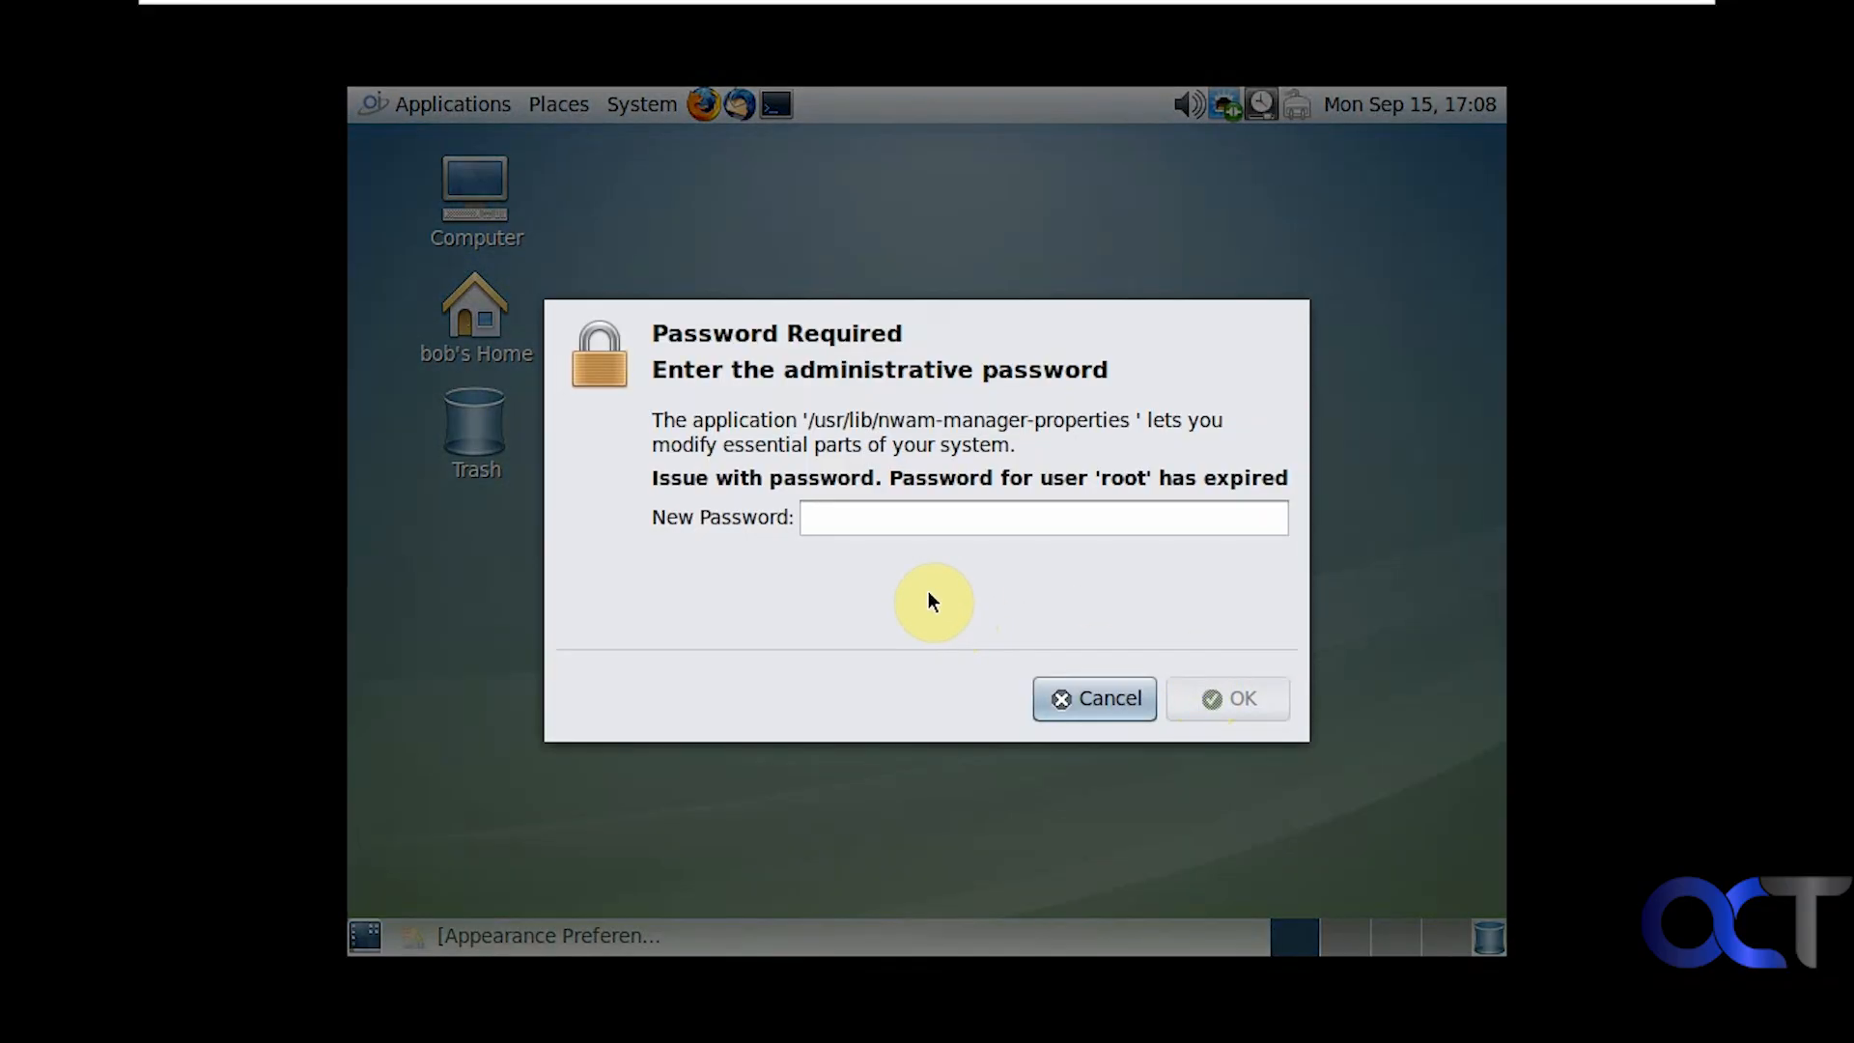
{"action": "left_click", "coordinate": [1043, 518]}
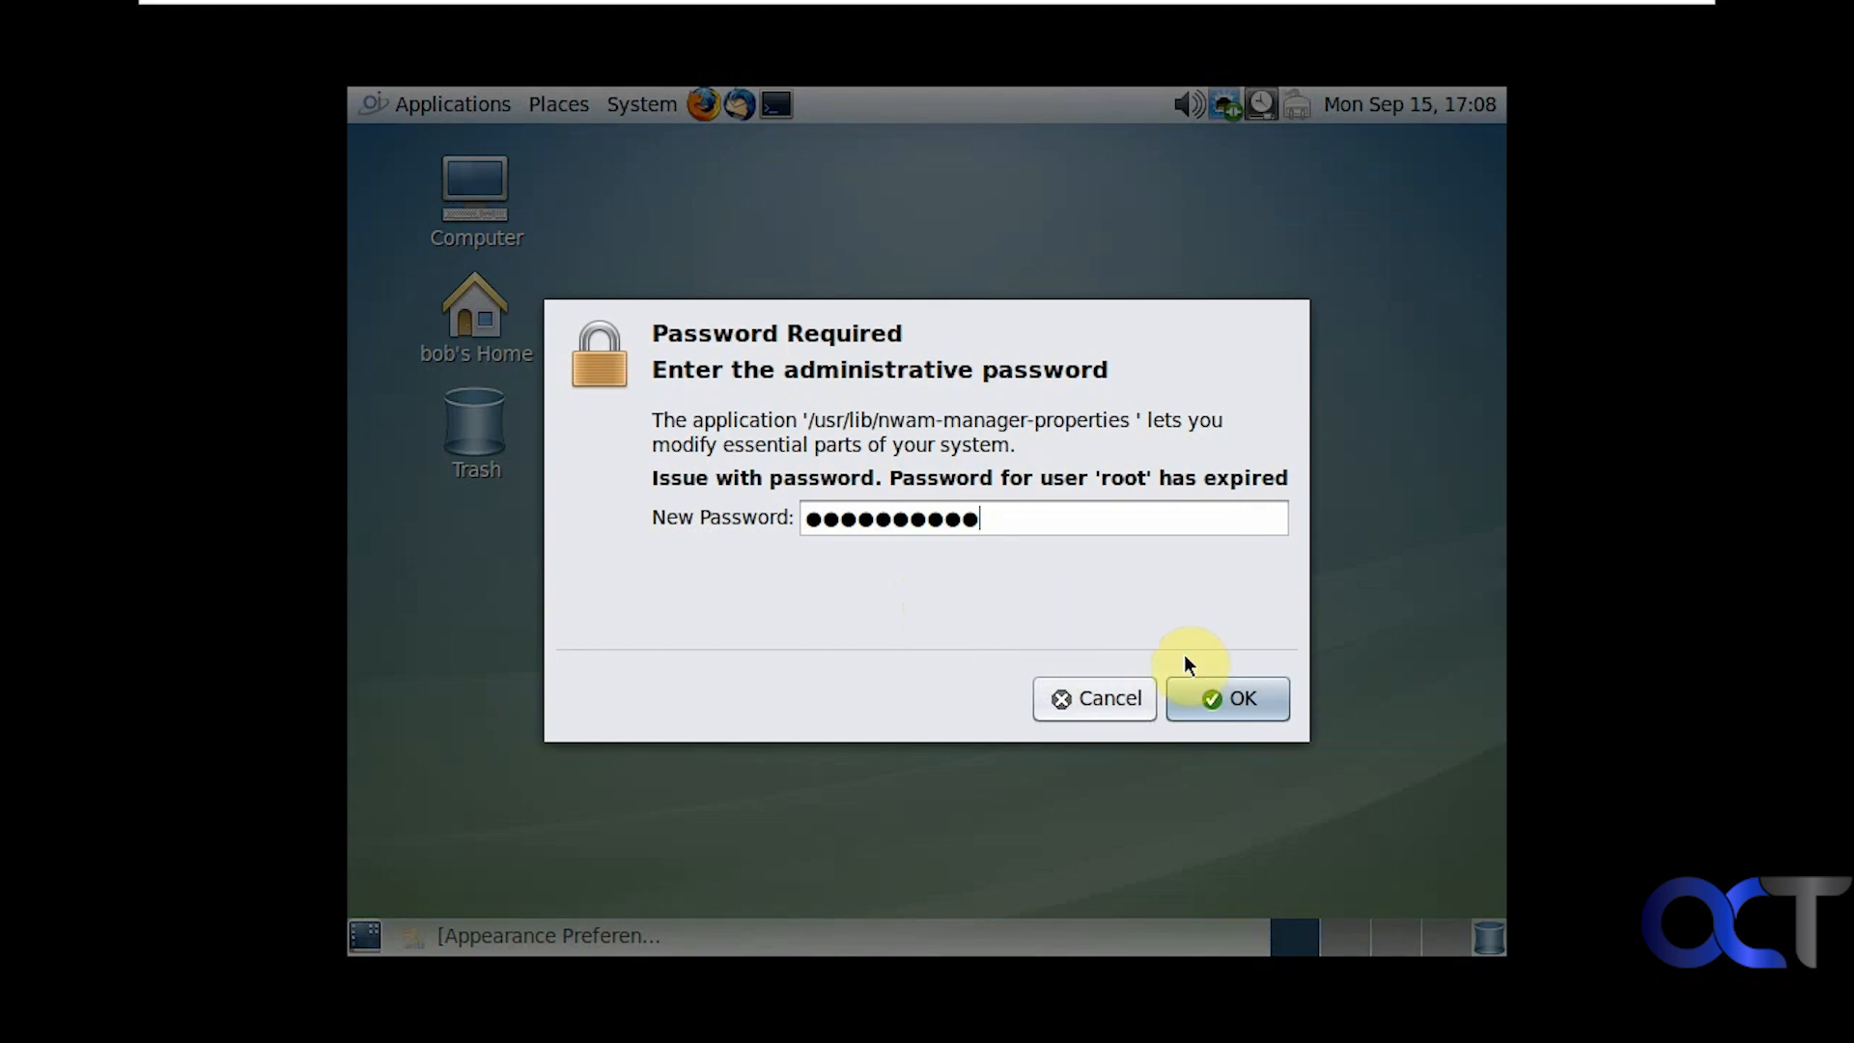
{"action": "left_click", "coordinate": [1227, 697]}
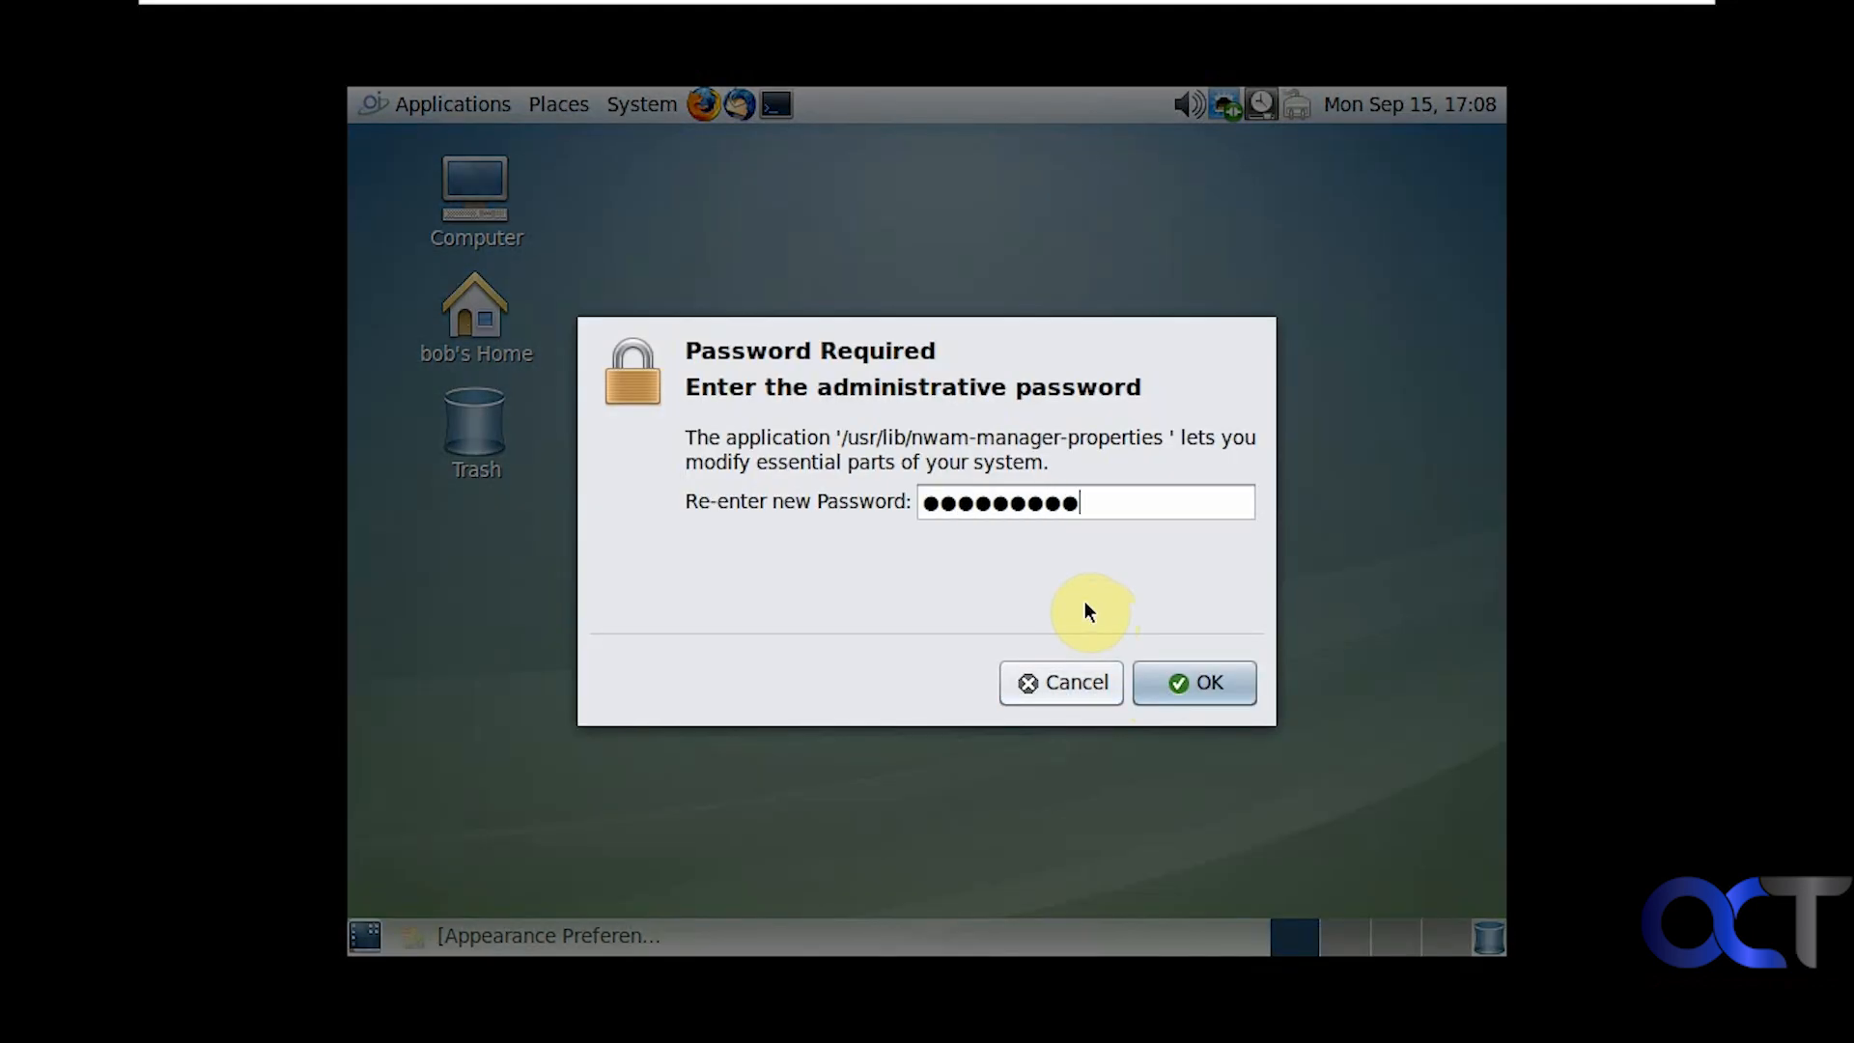
{"action": "left_click", "coordinate": [1194, 682]}
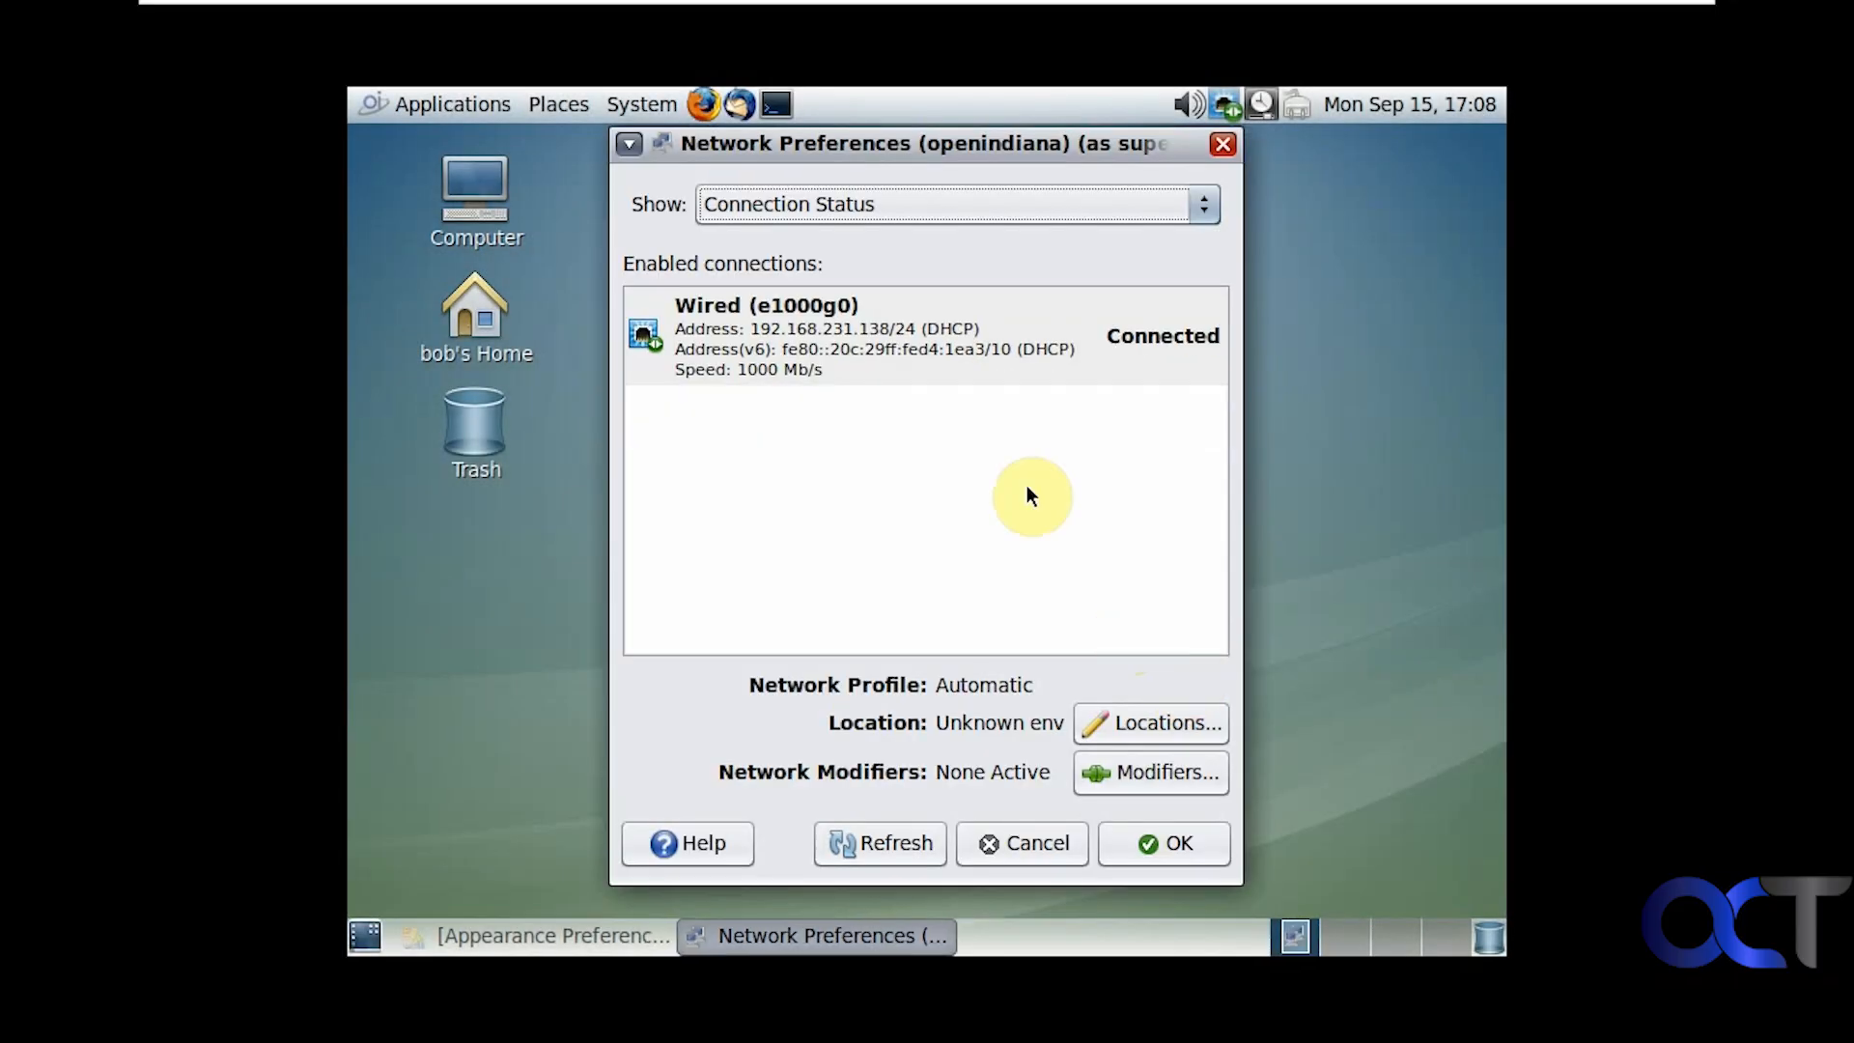
{"action": "mouse_move", "coordinate": [875, 396]}
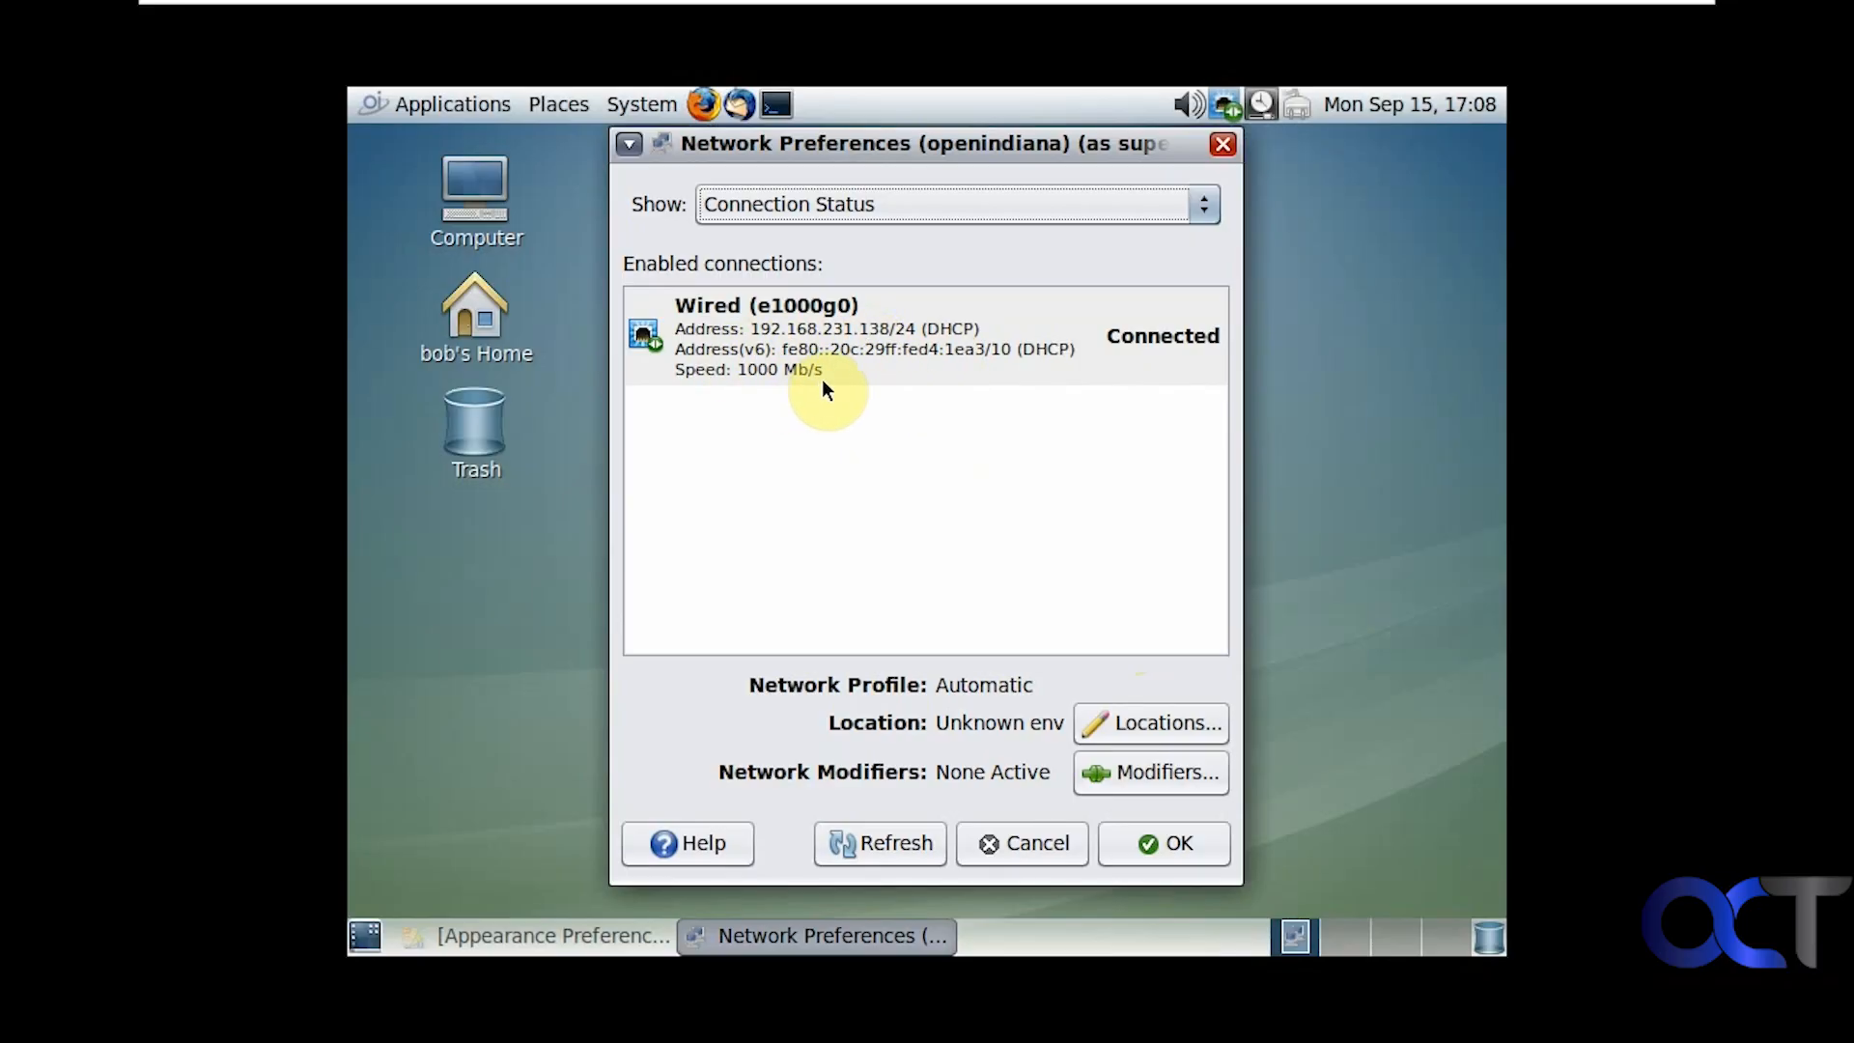
Expand the Show dropdown listing the available network views
{"action": "left_click", "coordinate": [954, 202]}
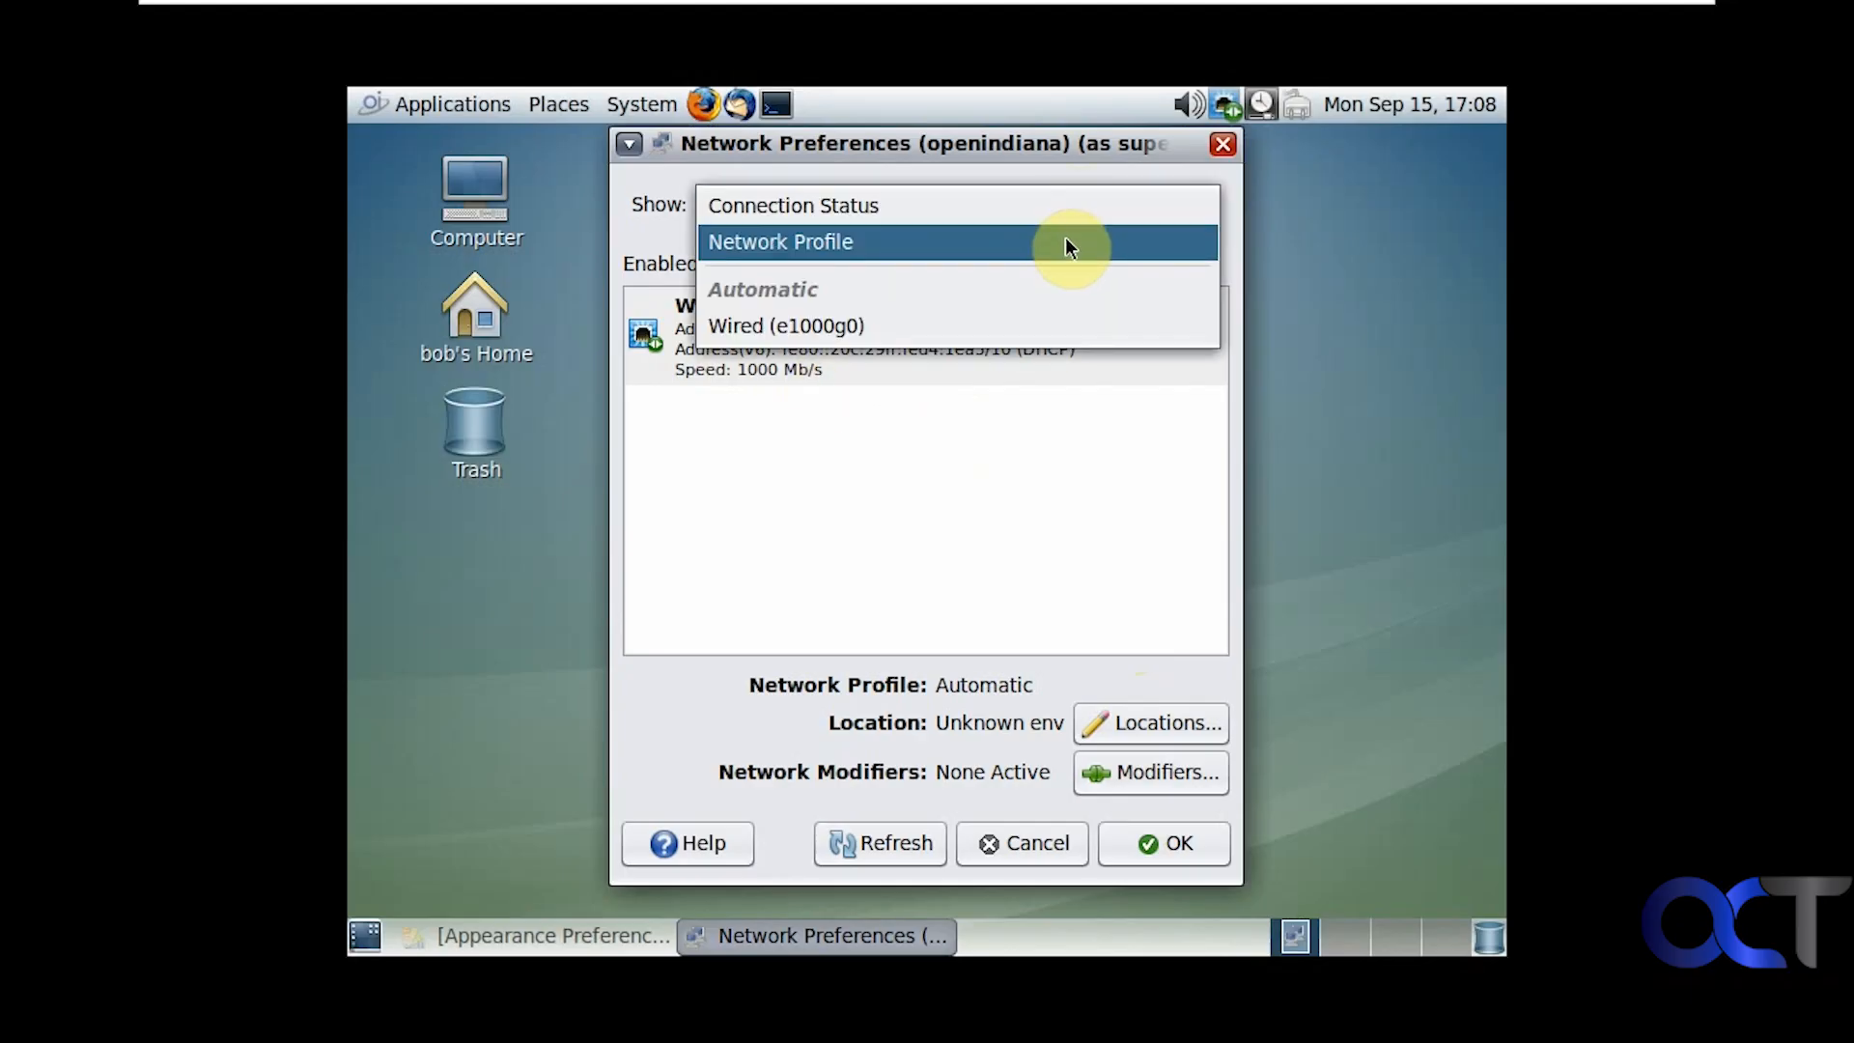
In Network Profile view, add a new User profile and then remove it again
{"action": "left_click", "coordinate": [781, 241]}
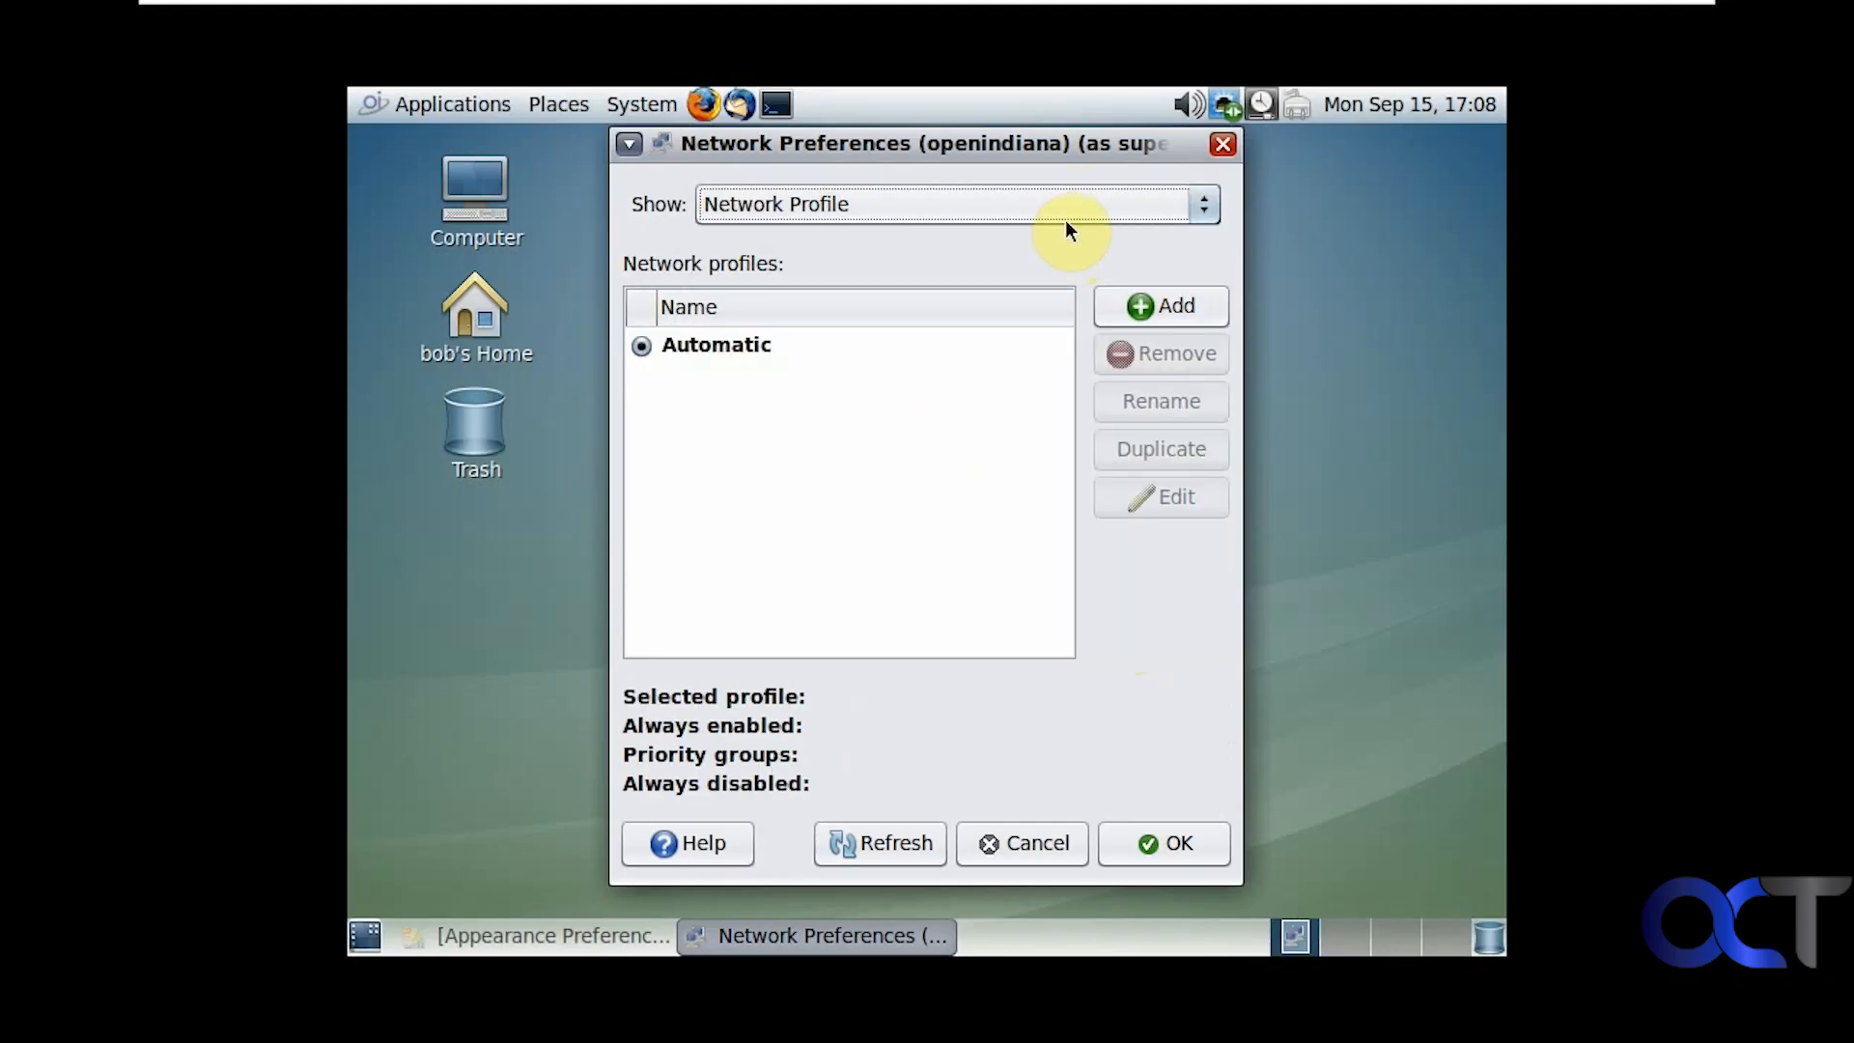
{"action": "left_click", "coordinate": [1161, 305]}
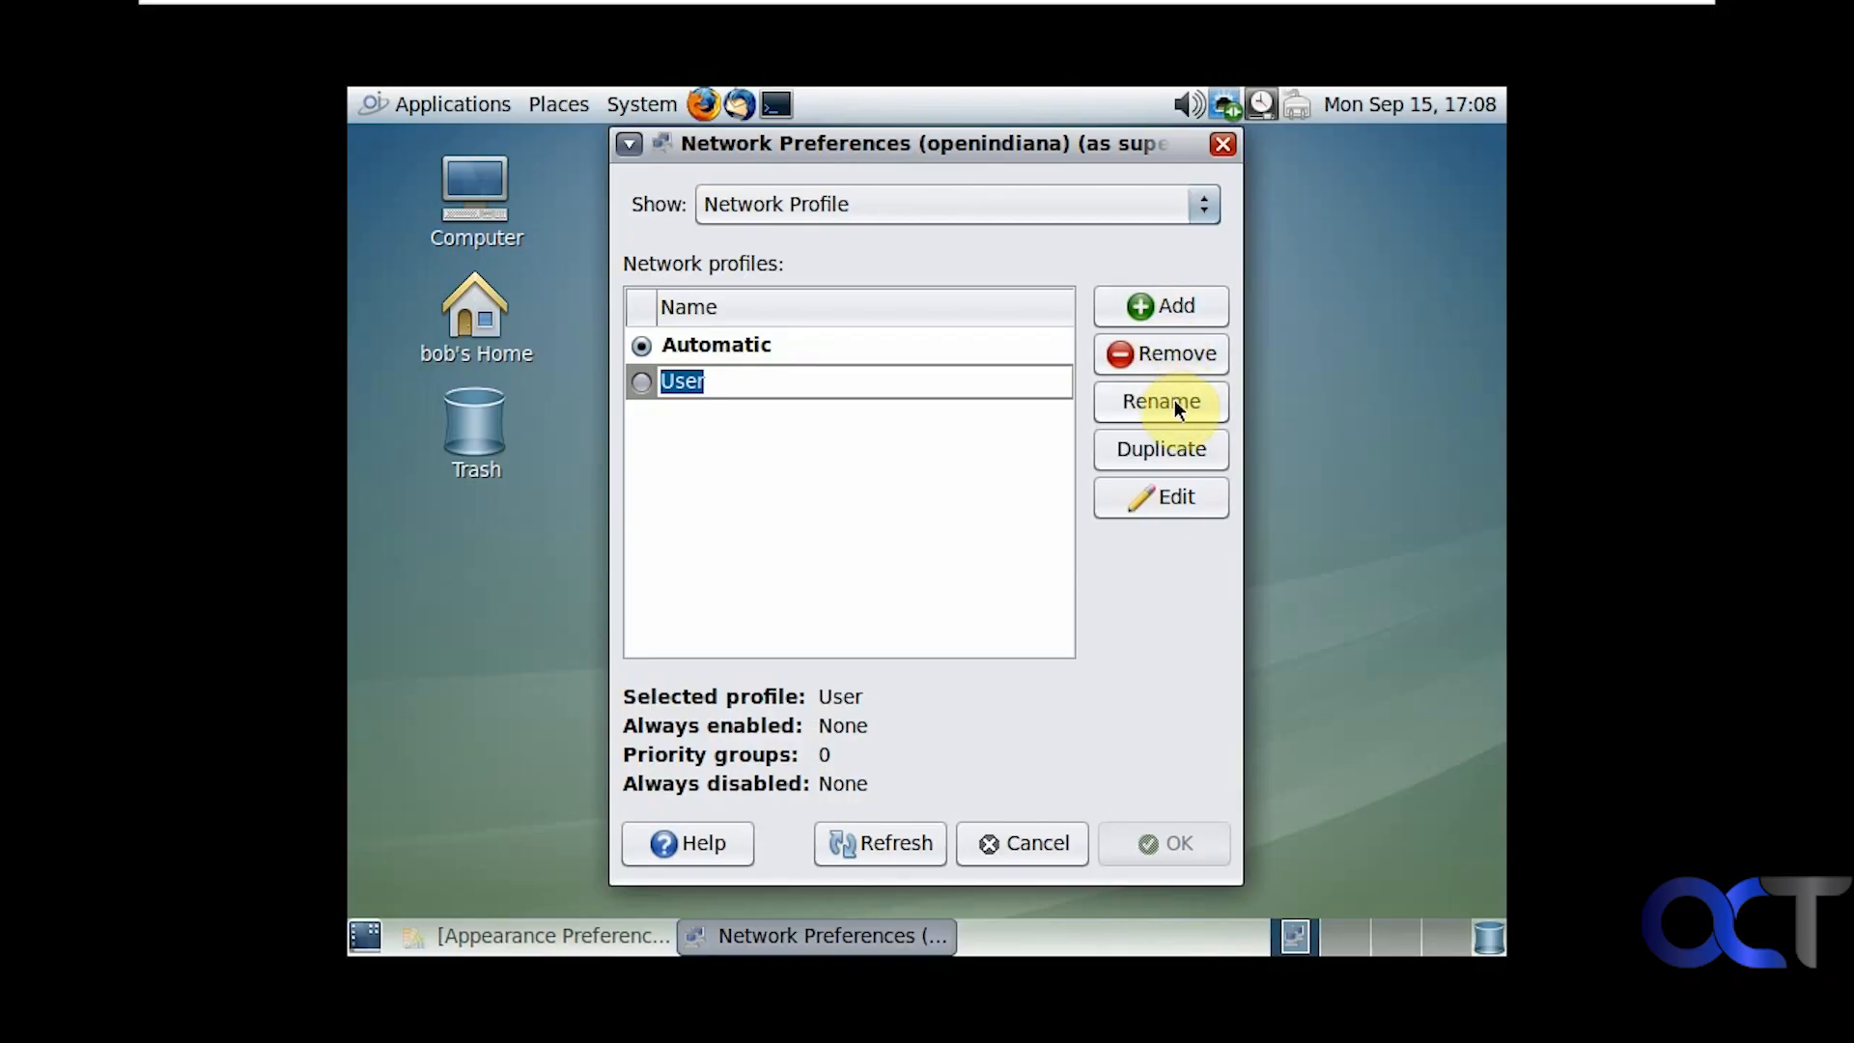
{"action": "left_click", "coordinate": [1161, 497]}
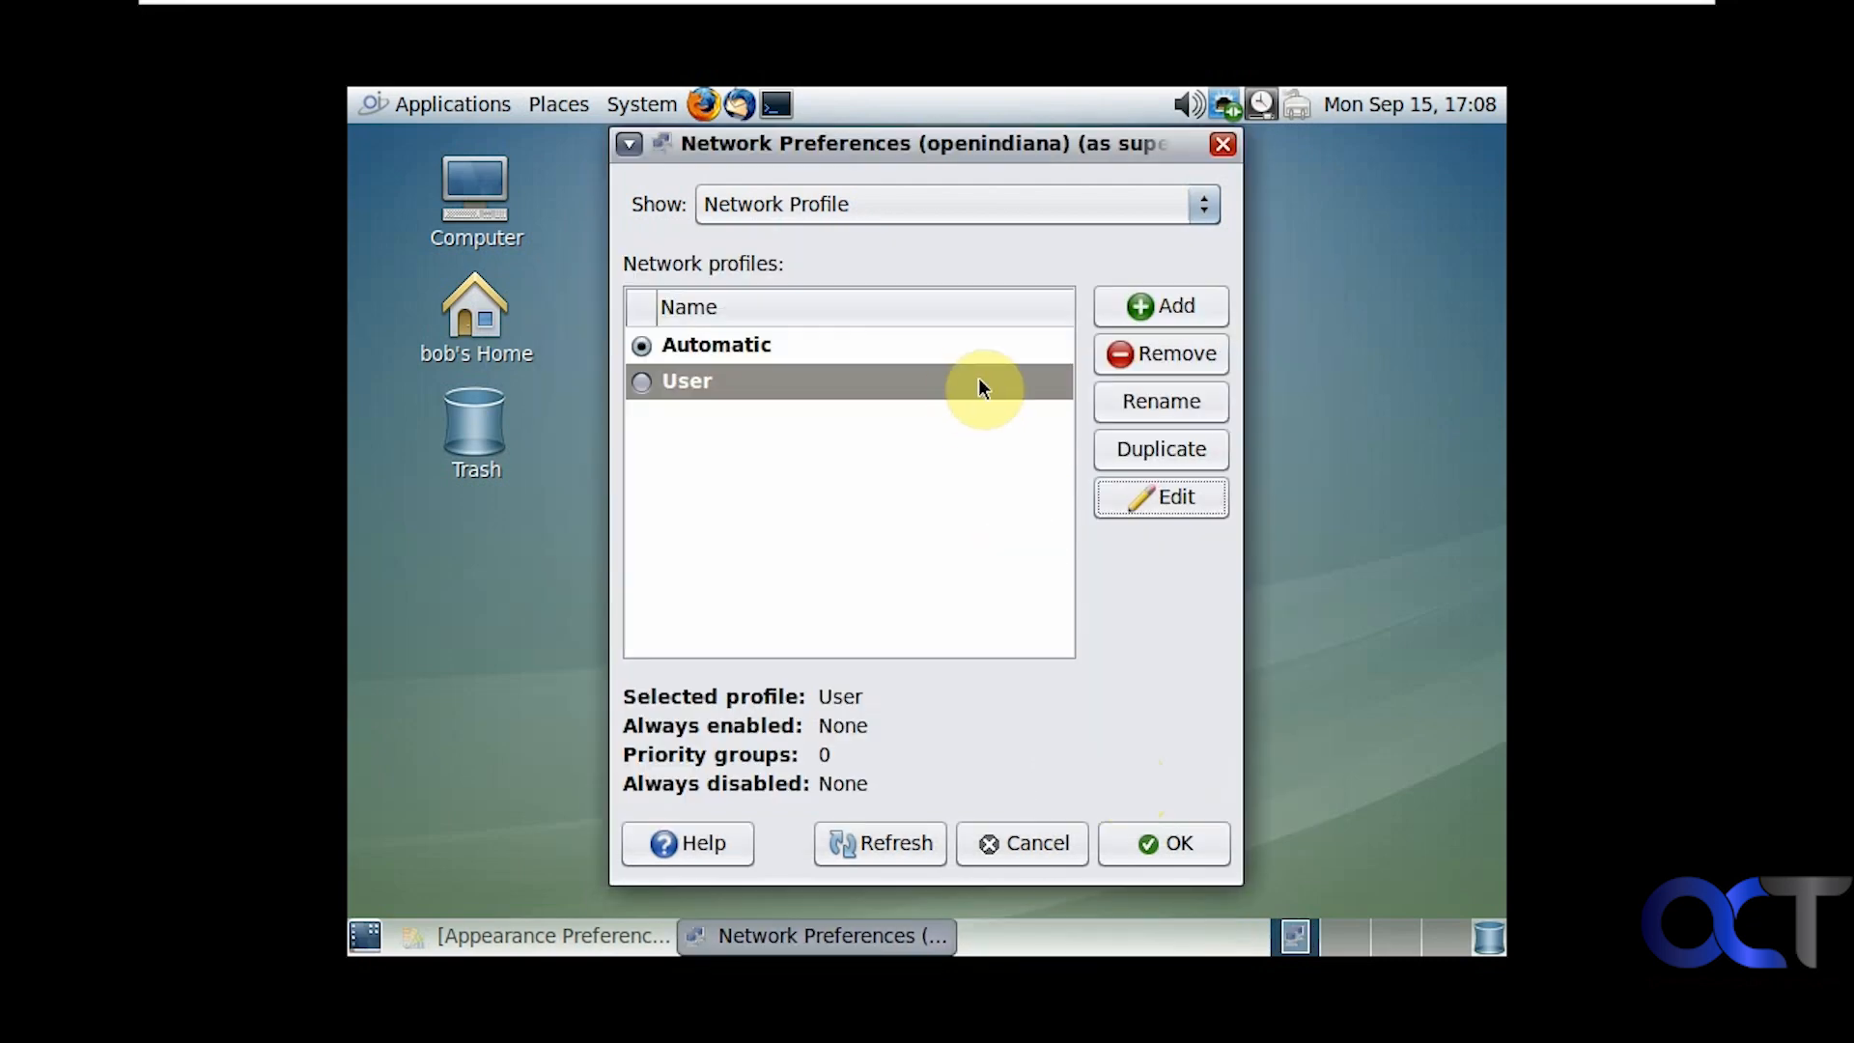
{"action": "left_click", "coordinate": [1160, 353]}
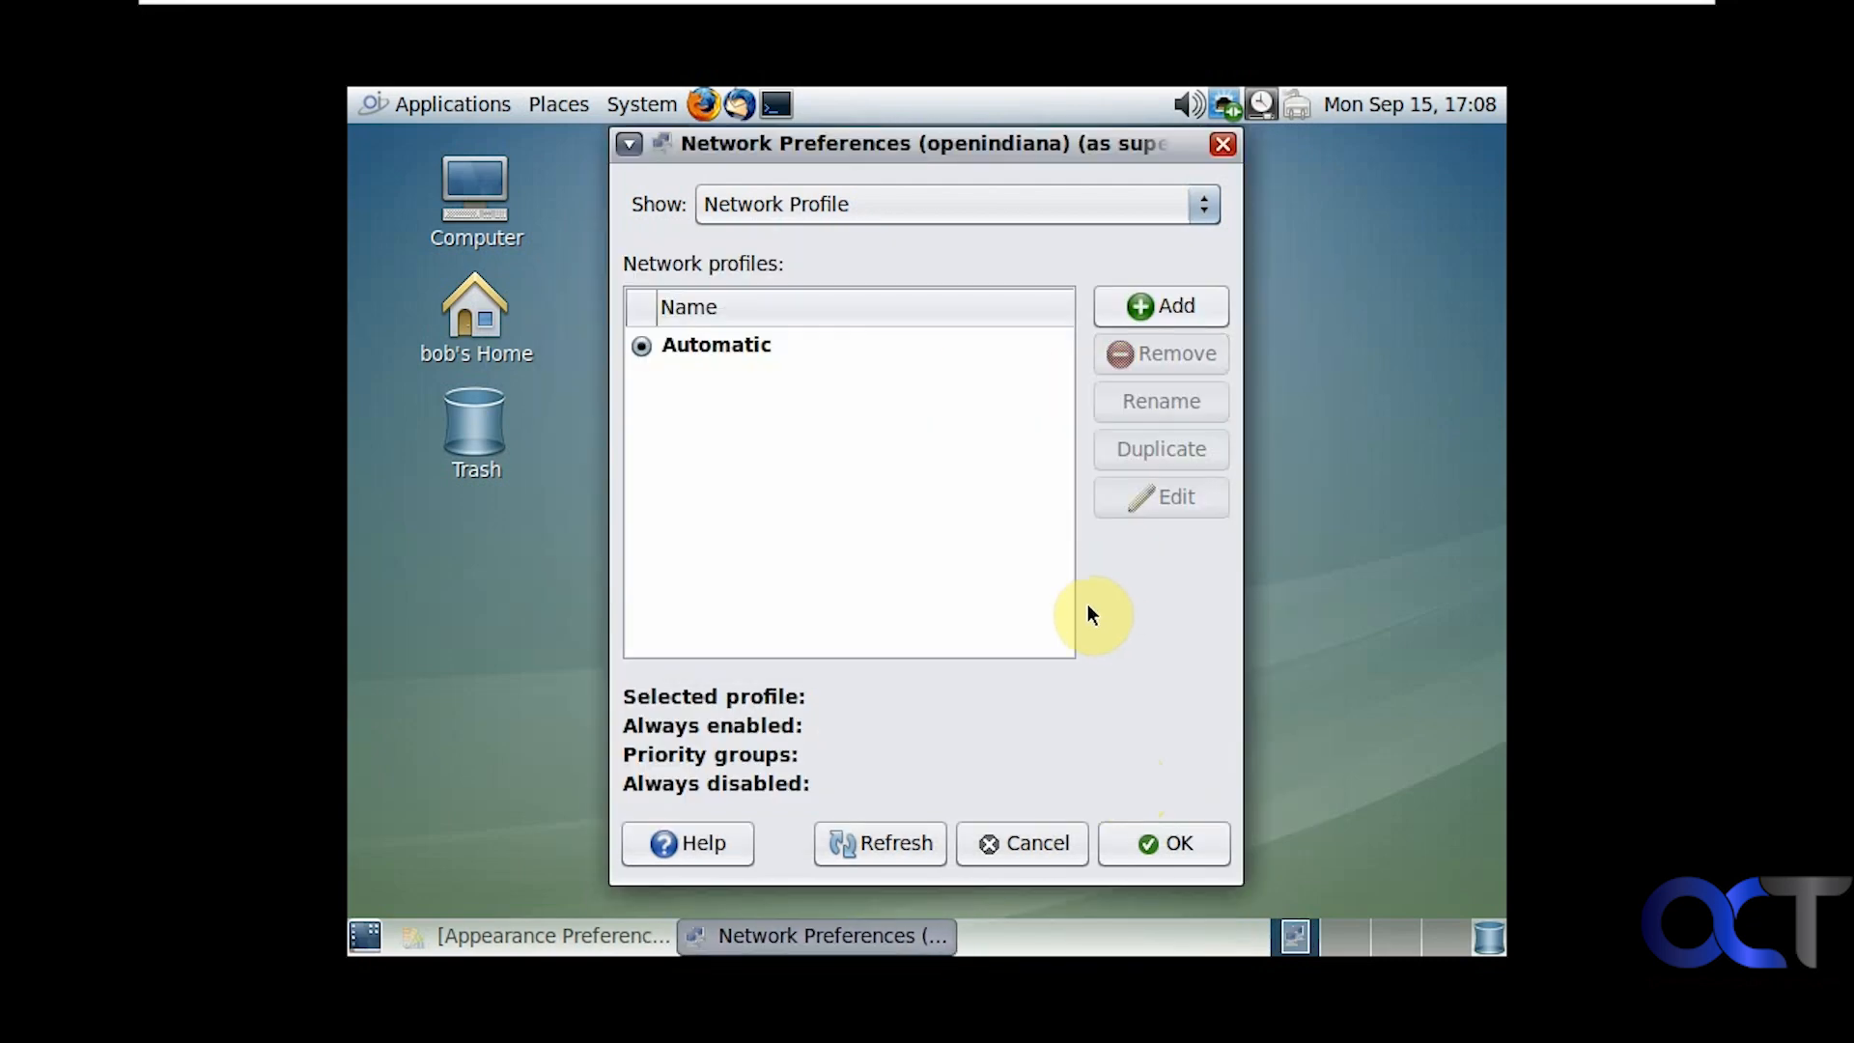
View the wired connection's settings, keep DHCP-assigned IPv4 addressing and close Network Preferences
{"action": "left_click", "coordinate": [956, 203]}
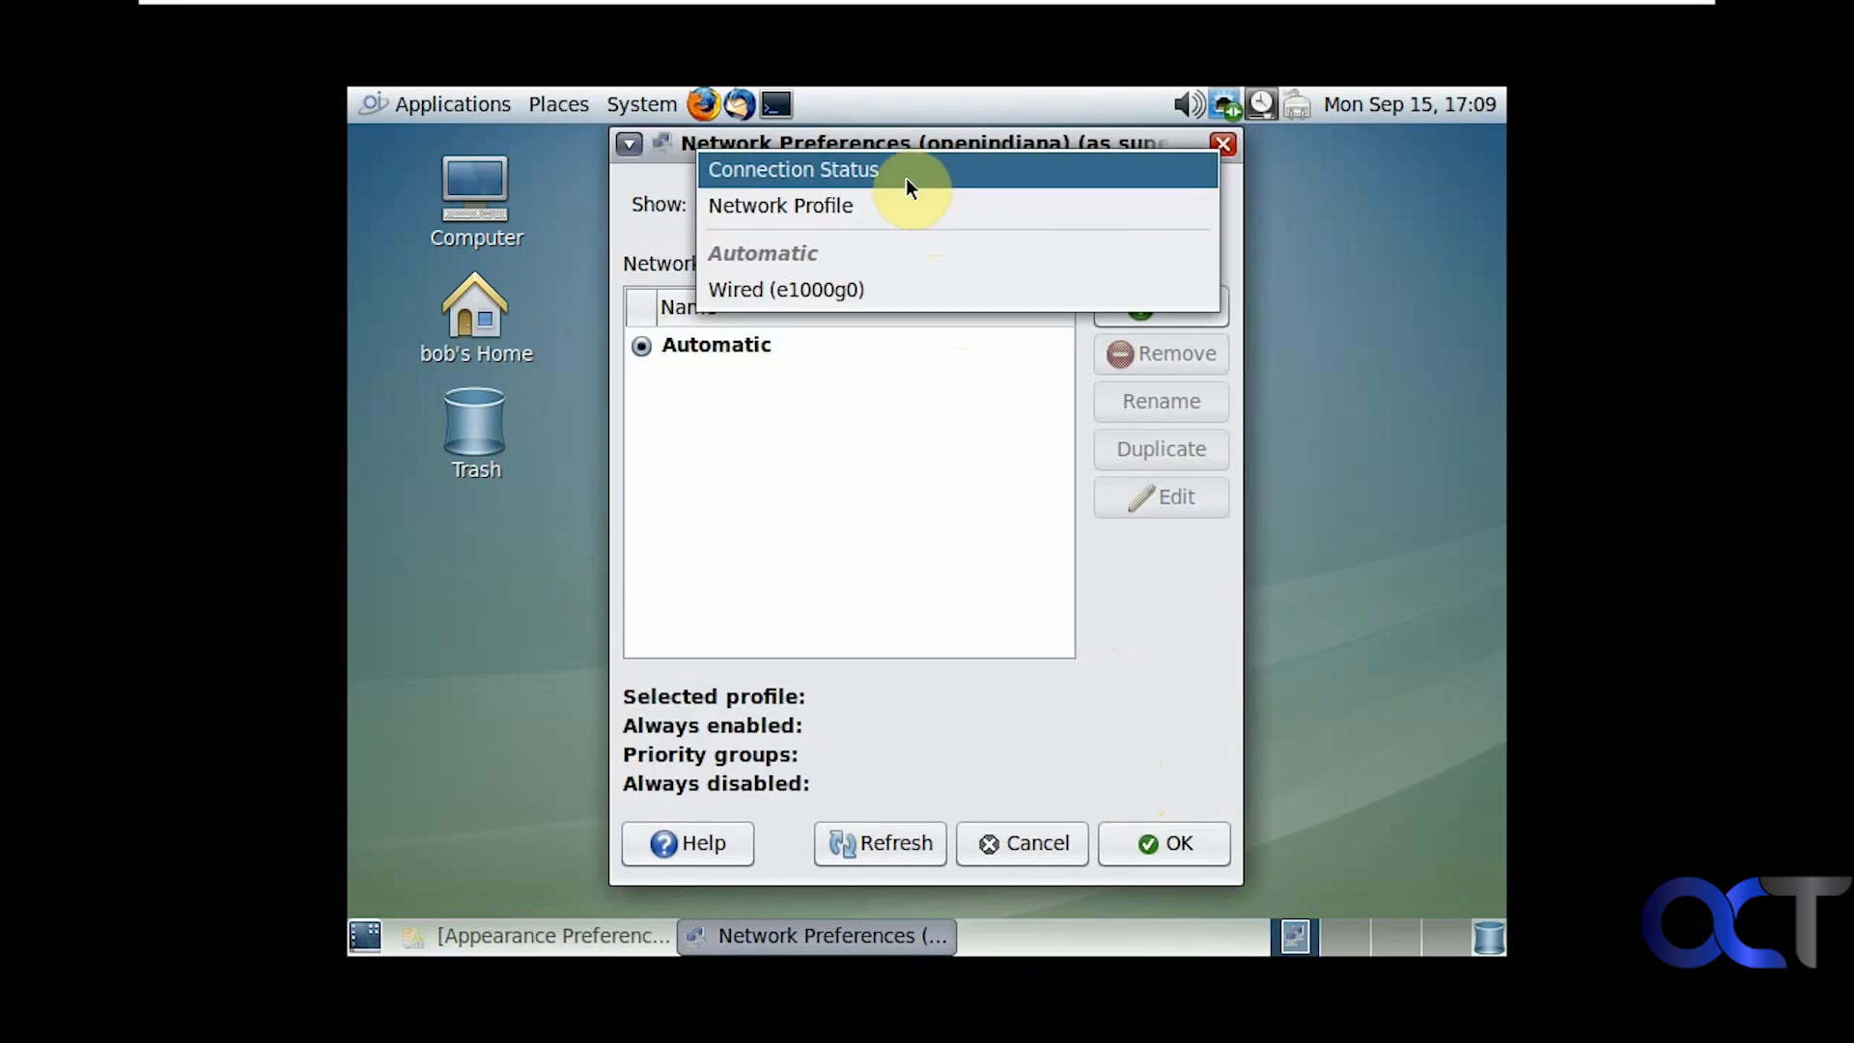
{"action": "left_click", "coordinate": [786, 288]}
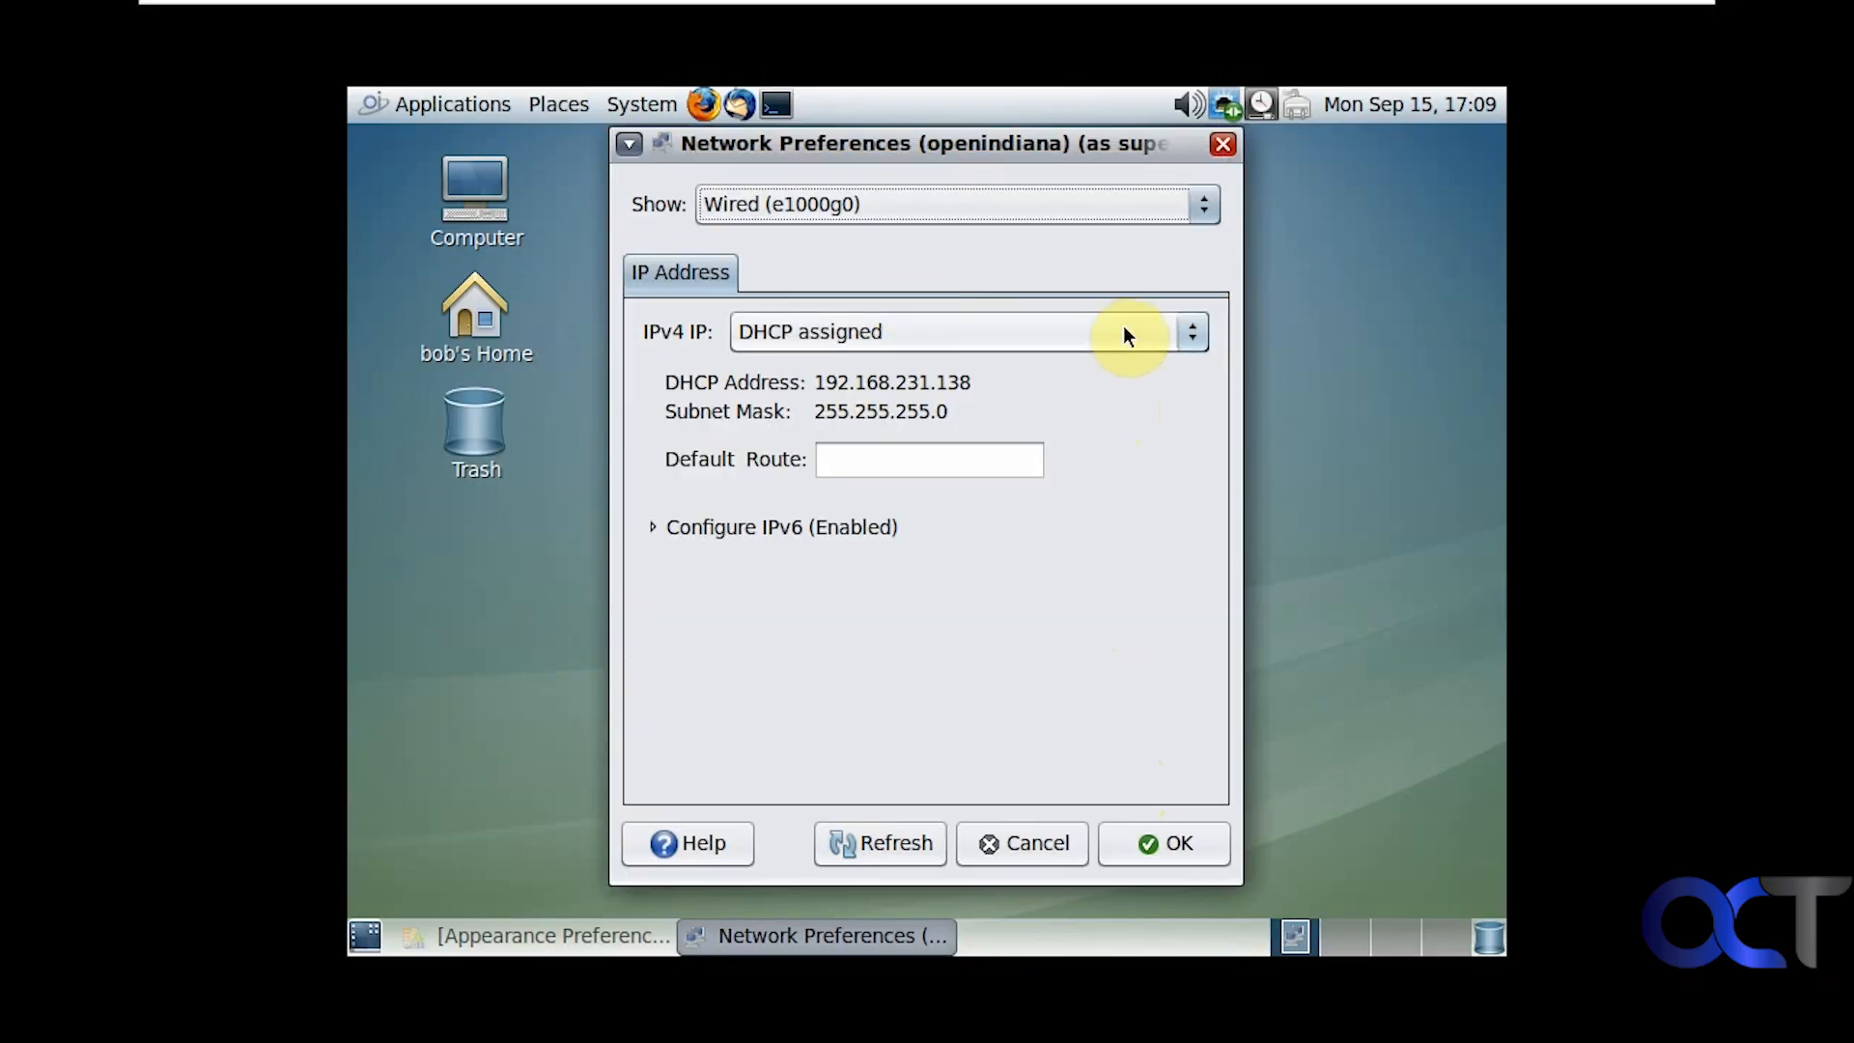
{"action": "left_click", "coordinate": [1192, 332]}
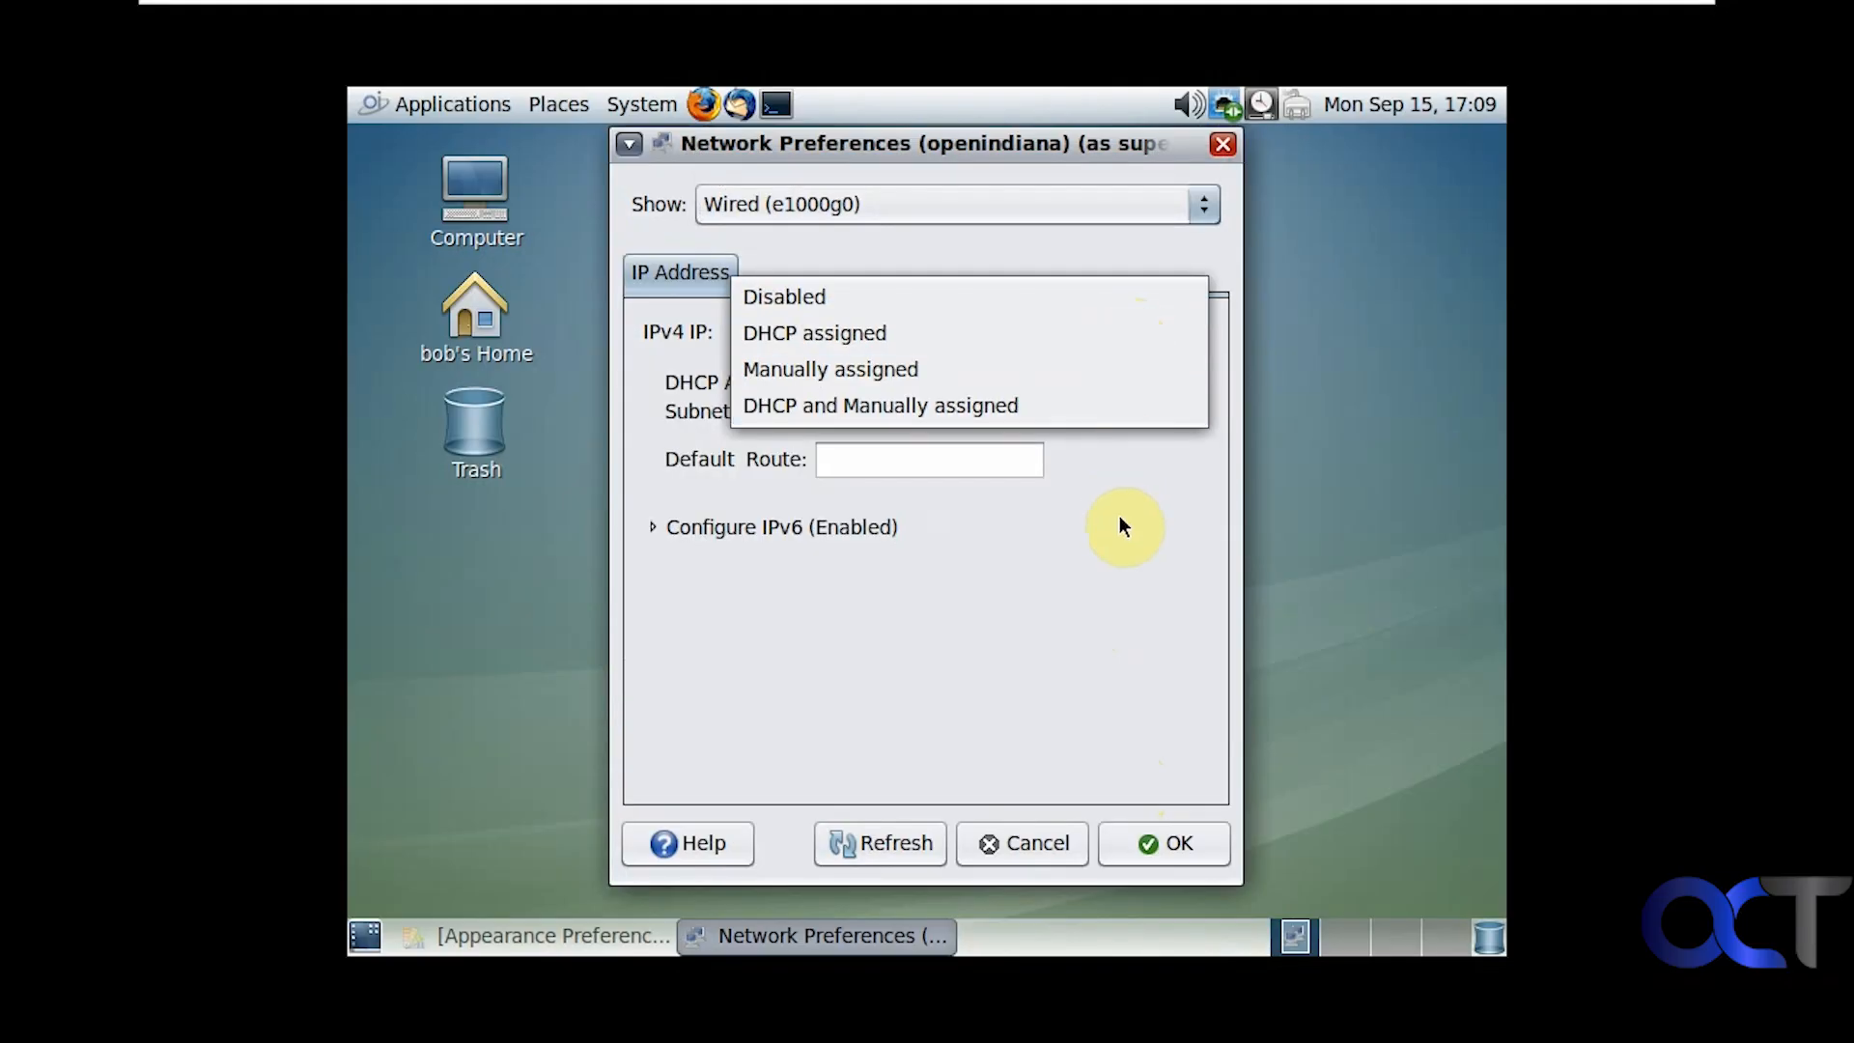
{"action": "left_click", "coordinate": [813, 332]}
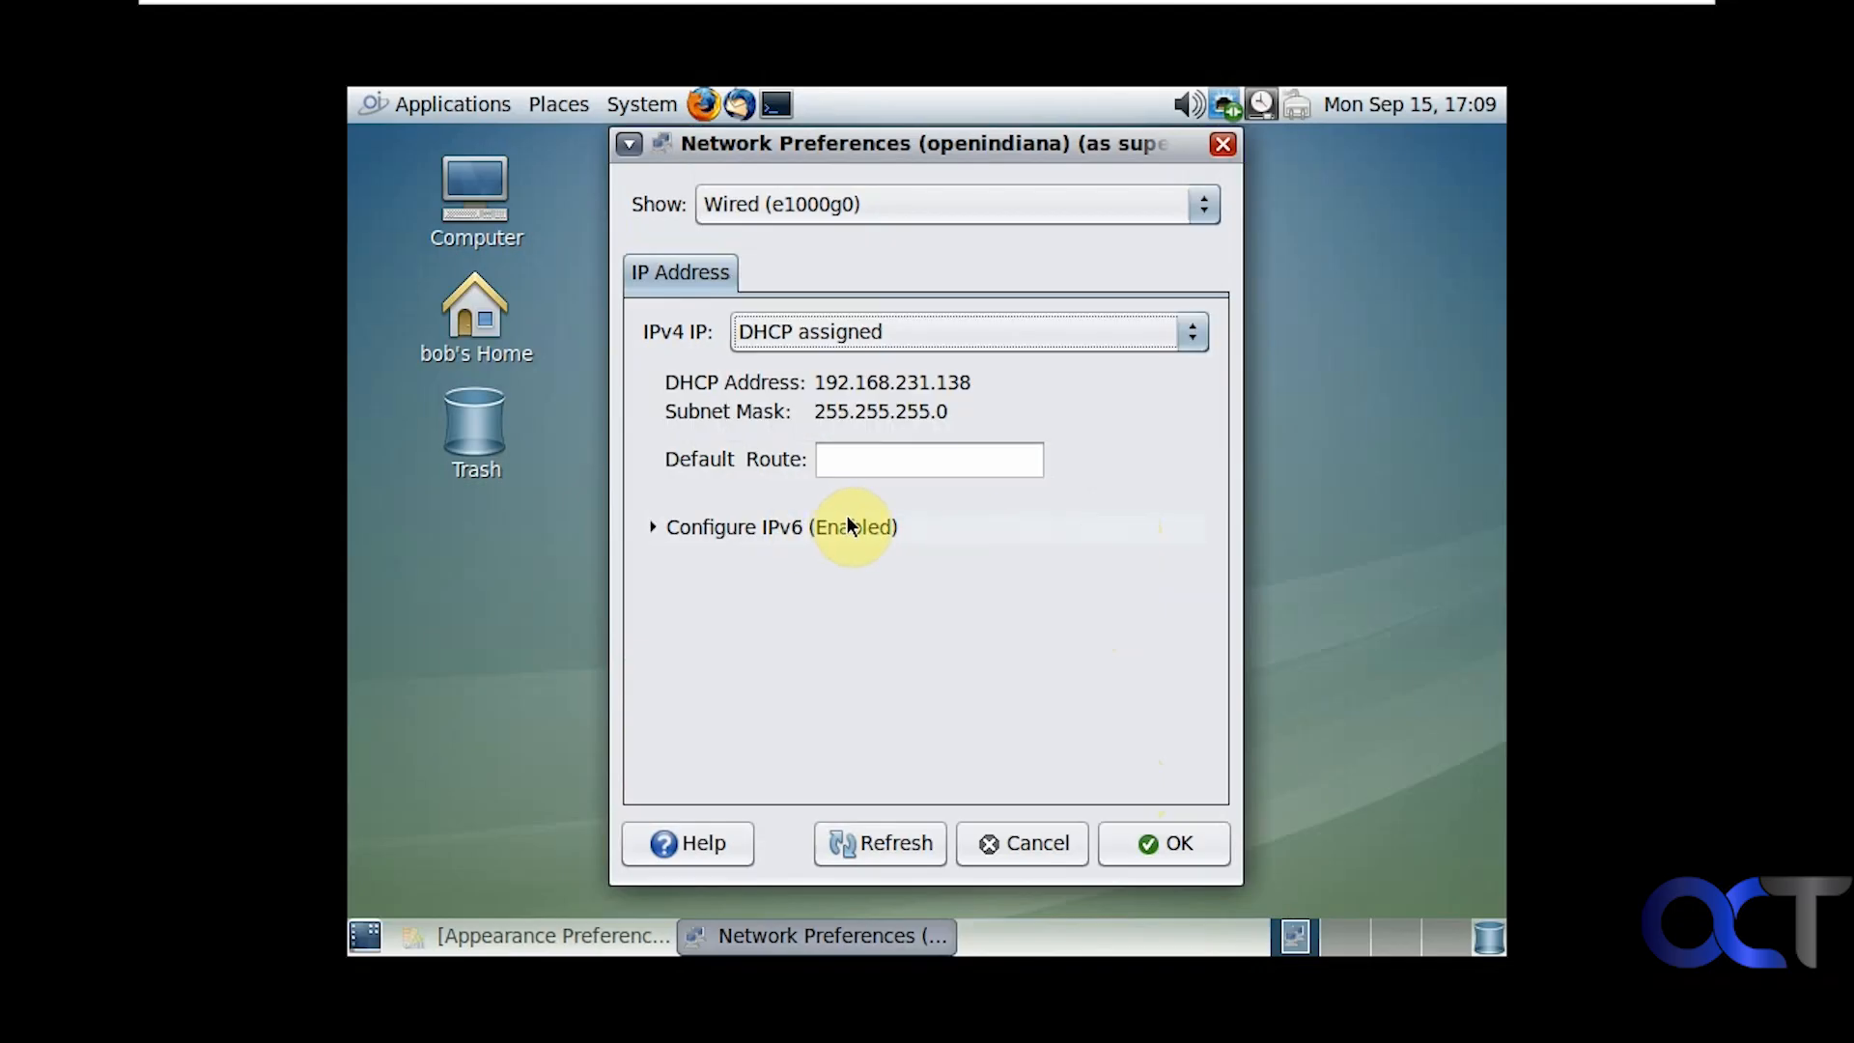
{"action": "left_click", "coordinate": [1020, 844]}
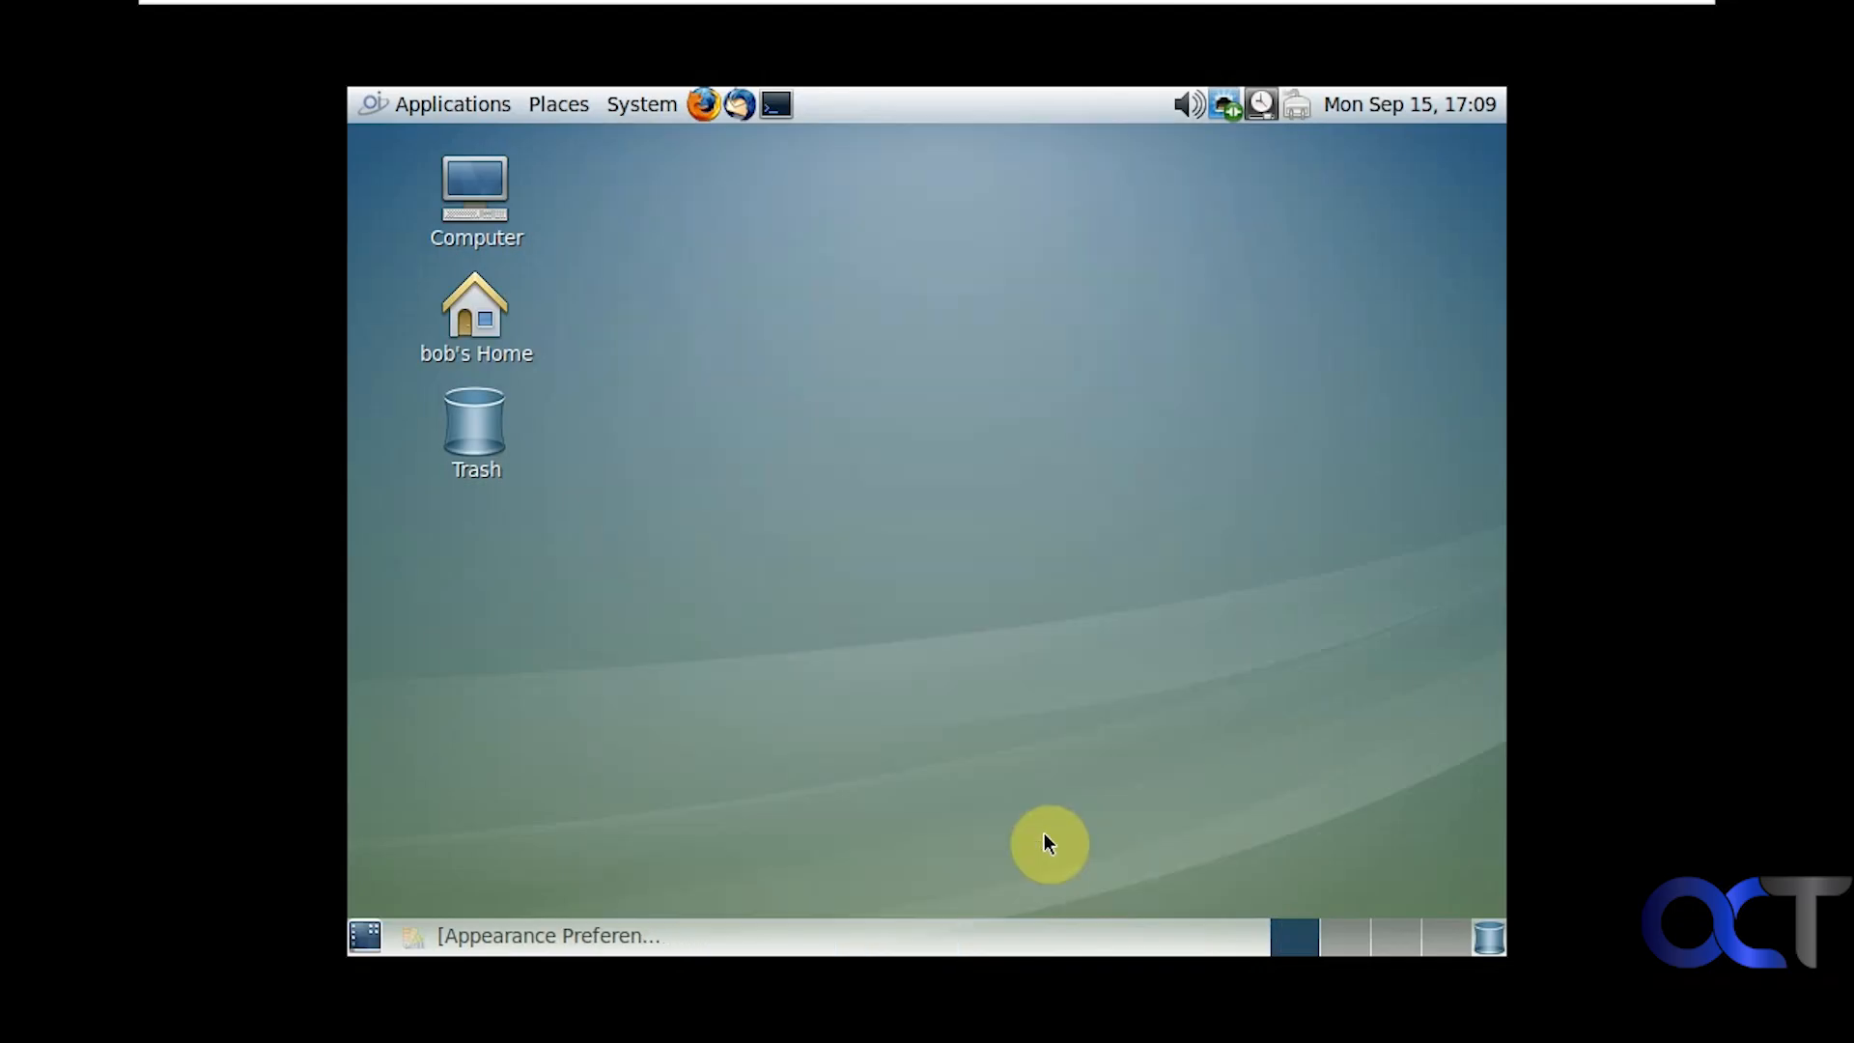
Hide the Appearance Preferences window so the plain desktop shows
{"action": "left_click", "coordinate": [641, 104]}
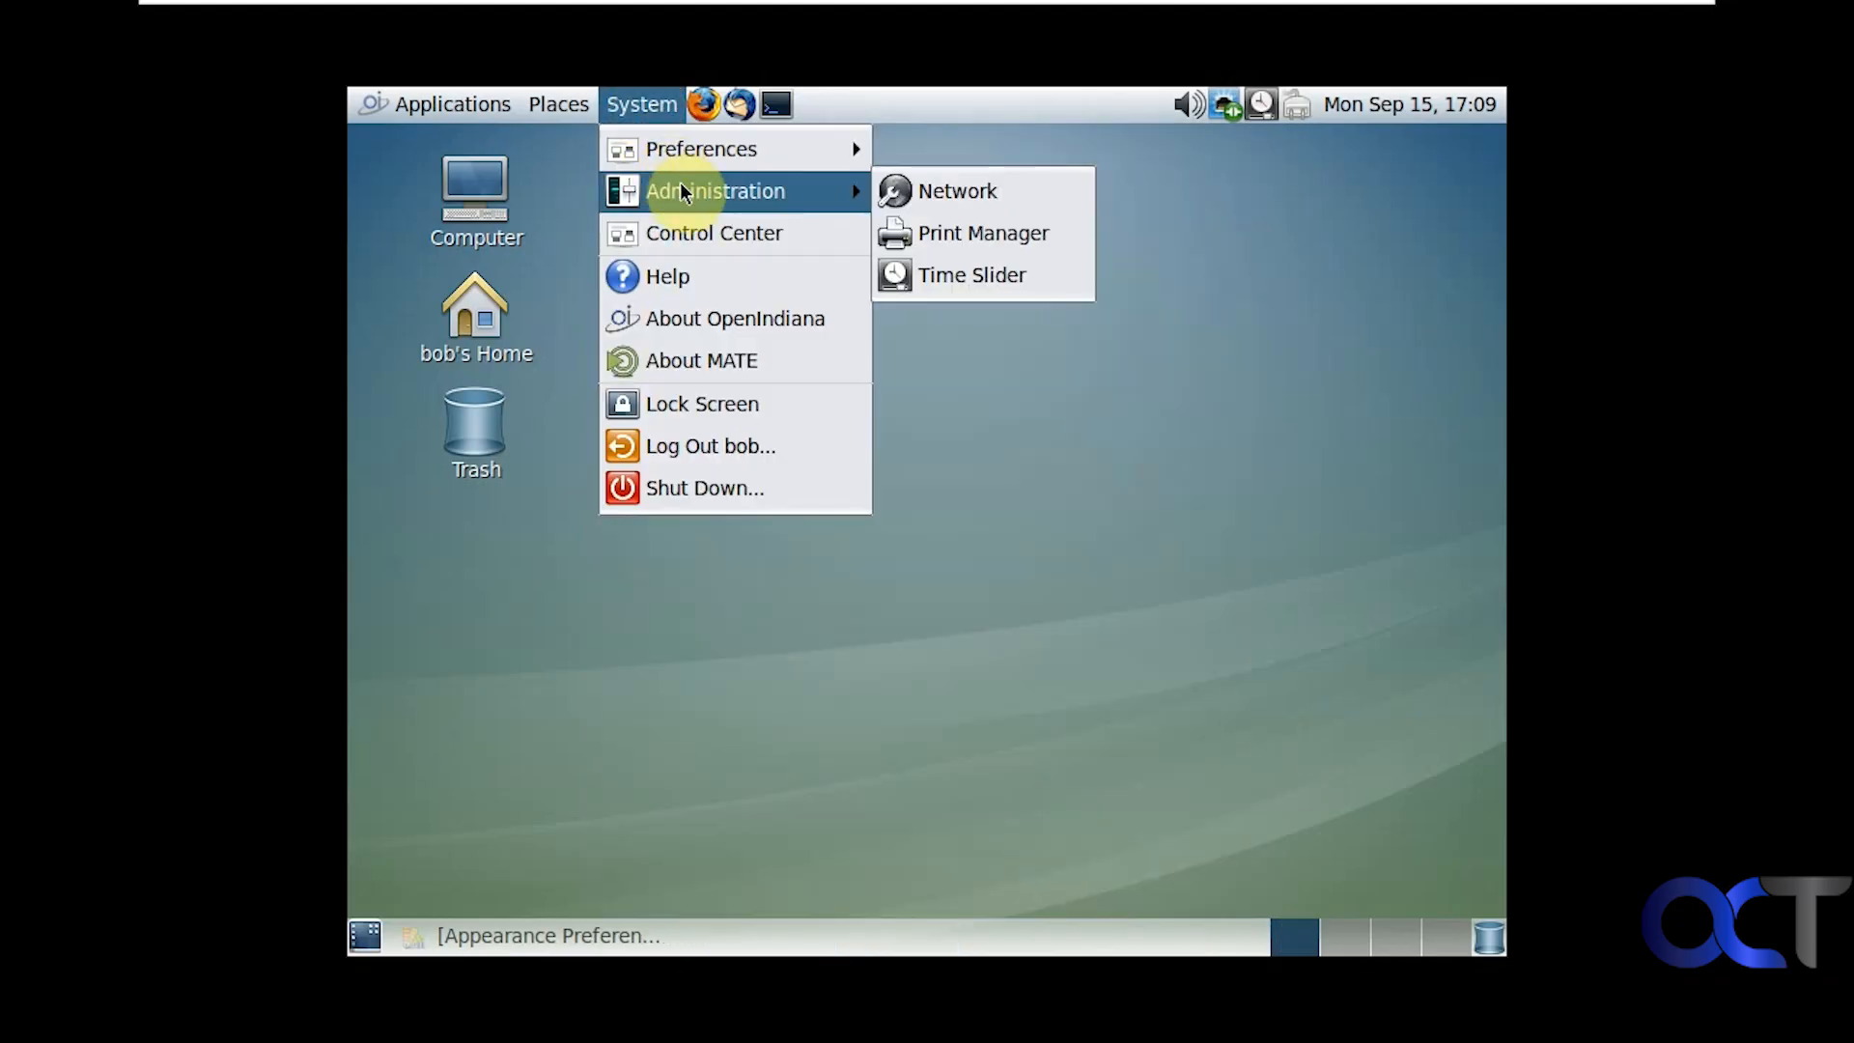
{"action": "mouse_move", "coordinate": [958, 192]}
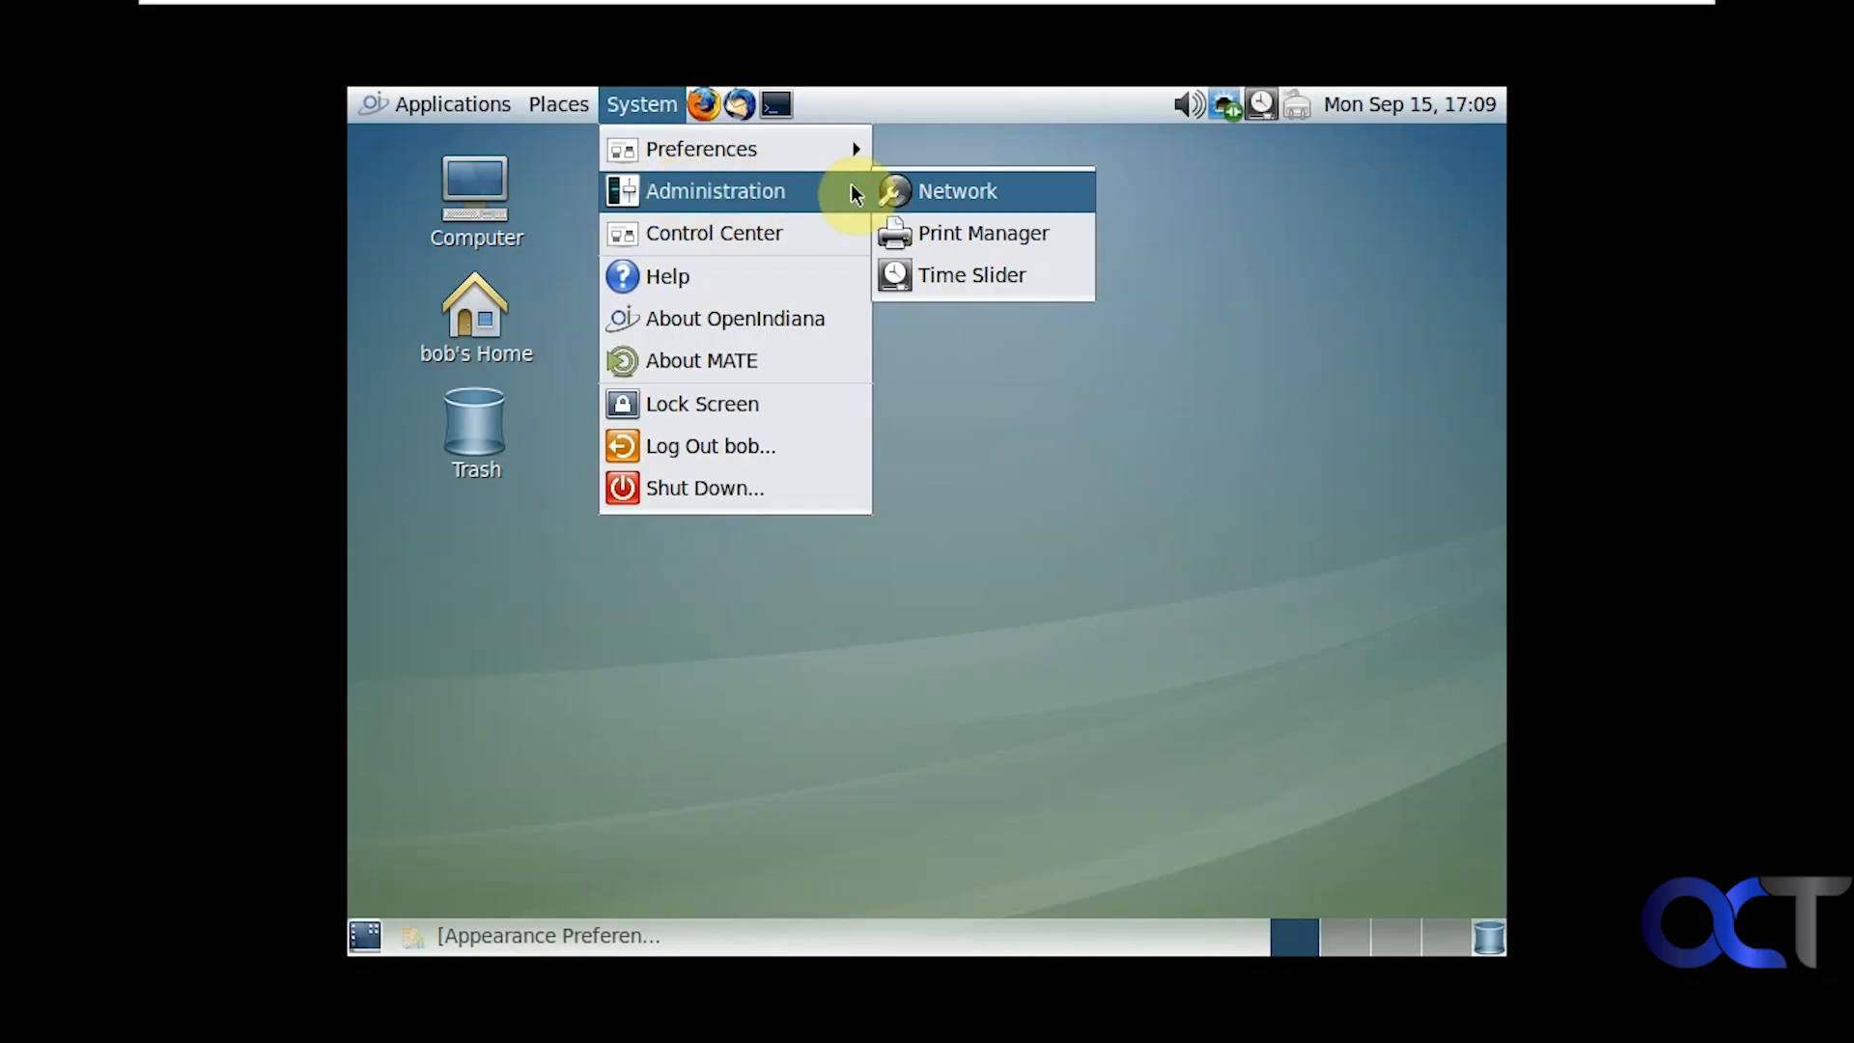
{"action": "left_click", "coordinate": [809, 245]}
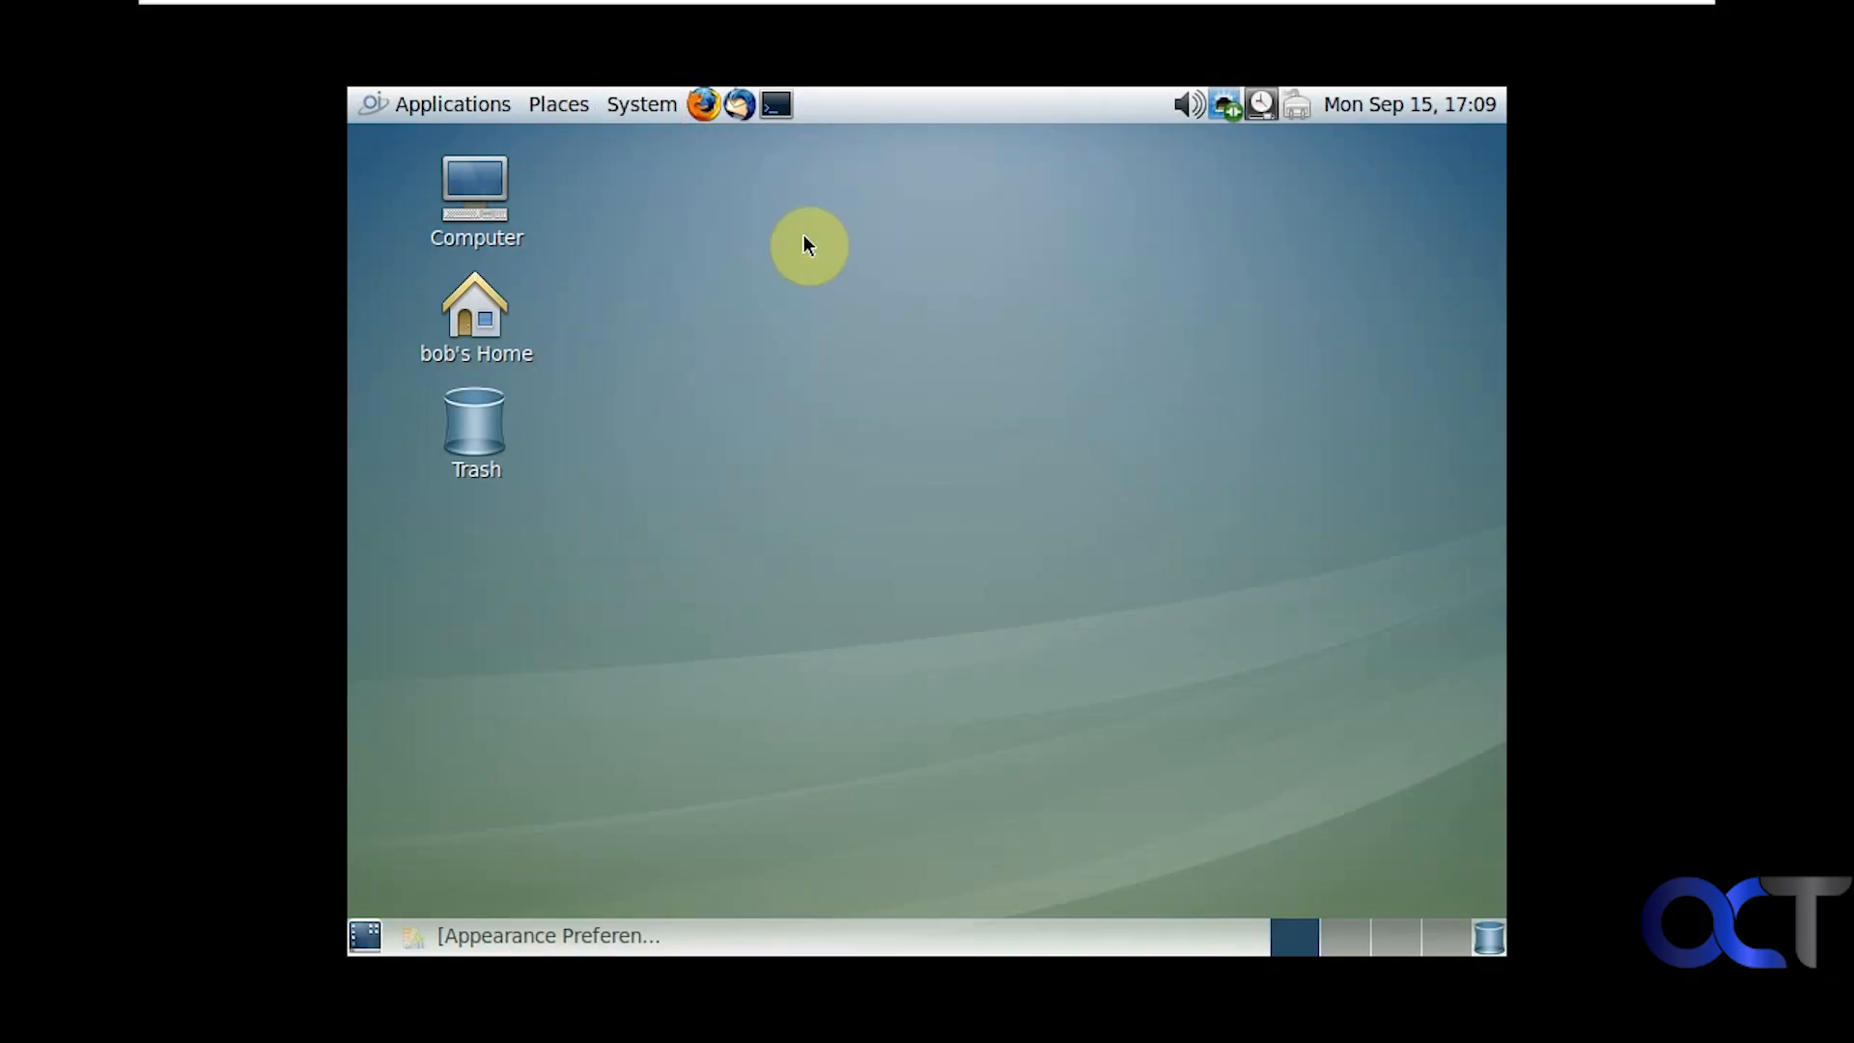
Bring up the Control Center and show its Hardware settings group
{"action": "left_click", "coordinate": [641, 104]}
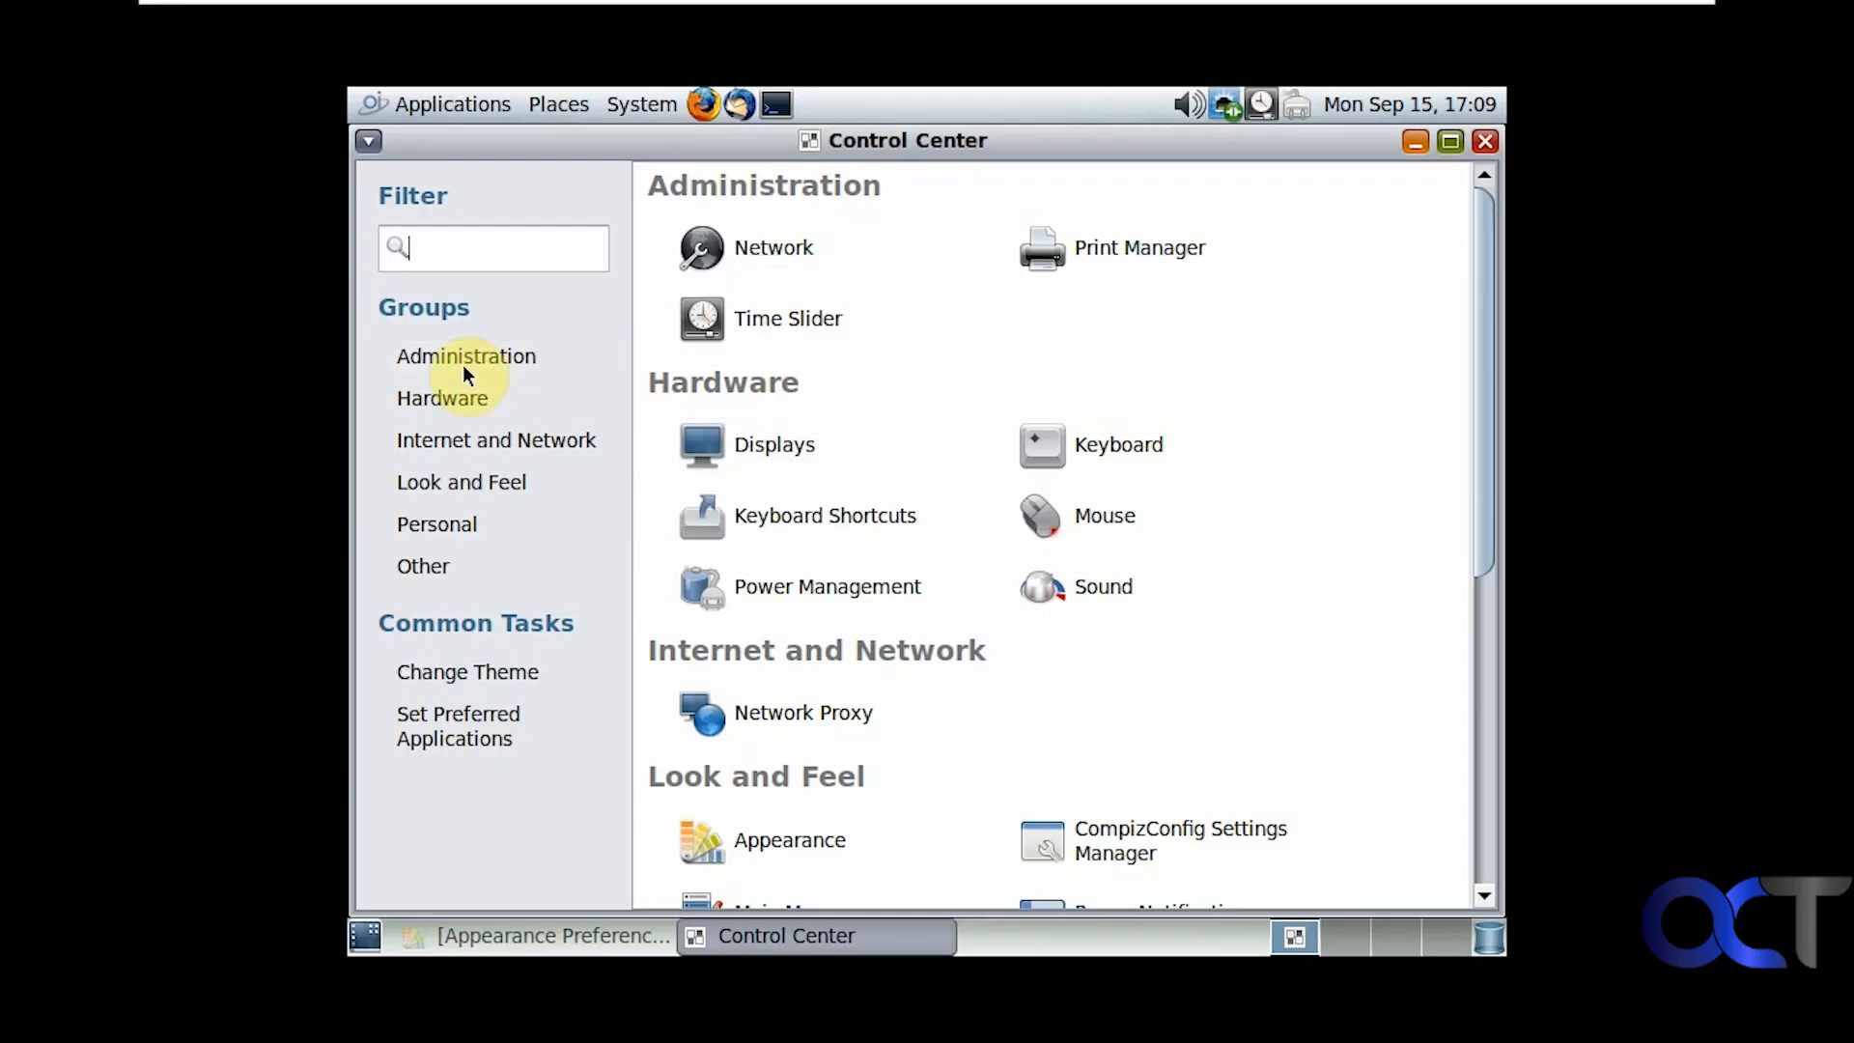
{"action": "left_click", "coordinate": [443, 398]}
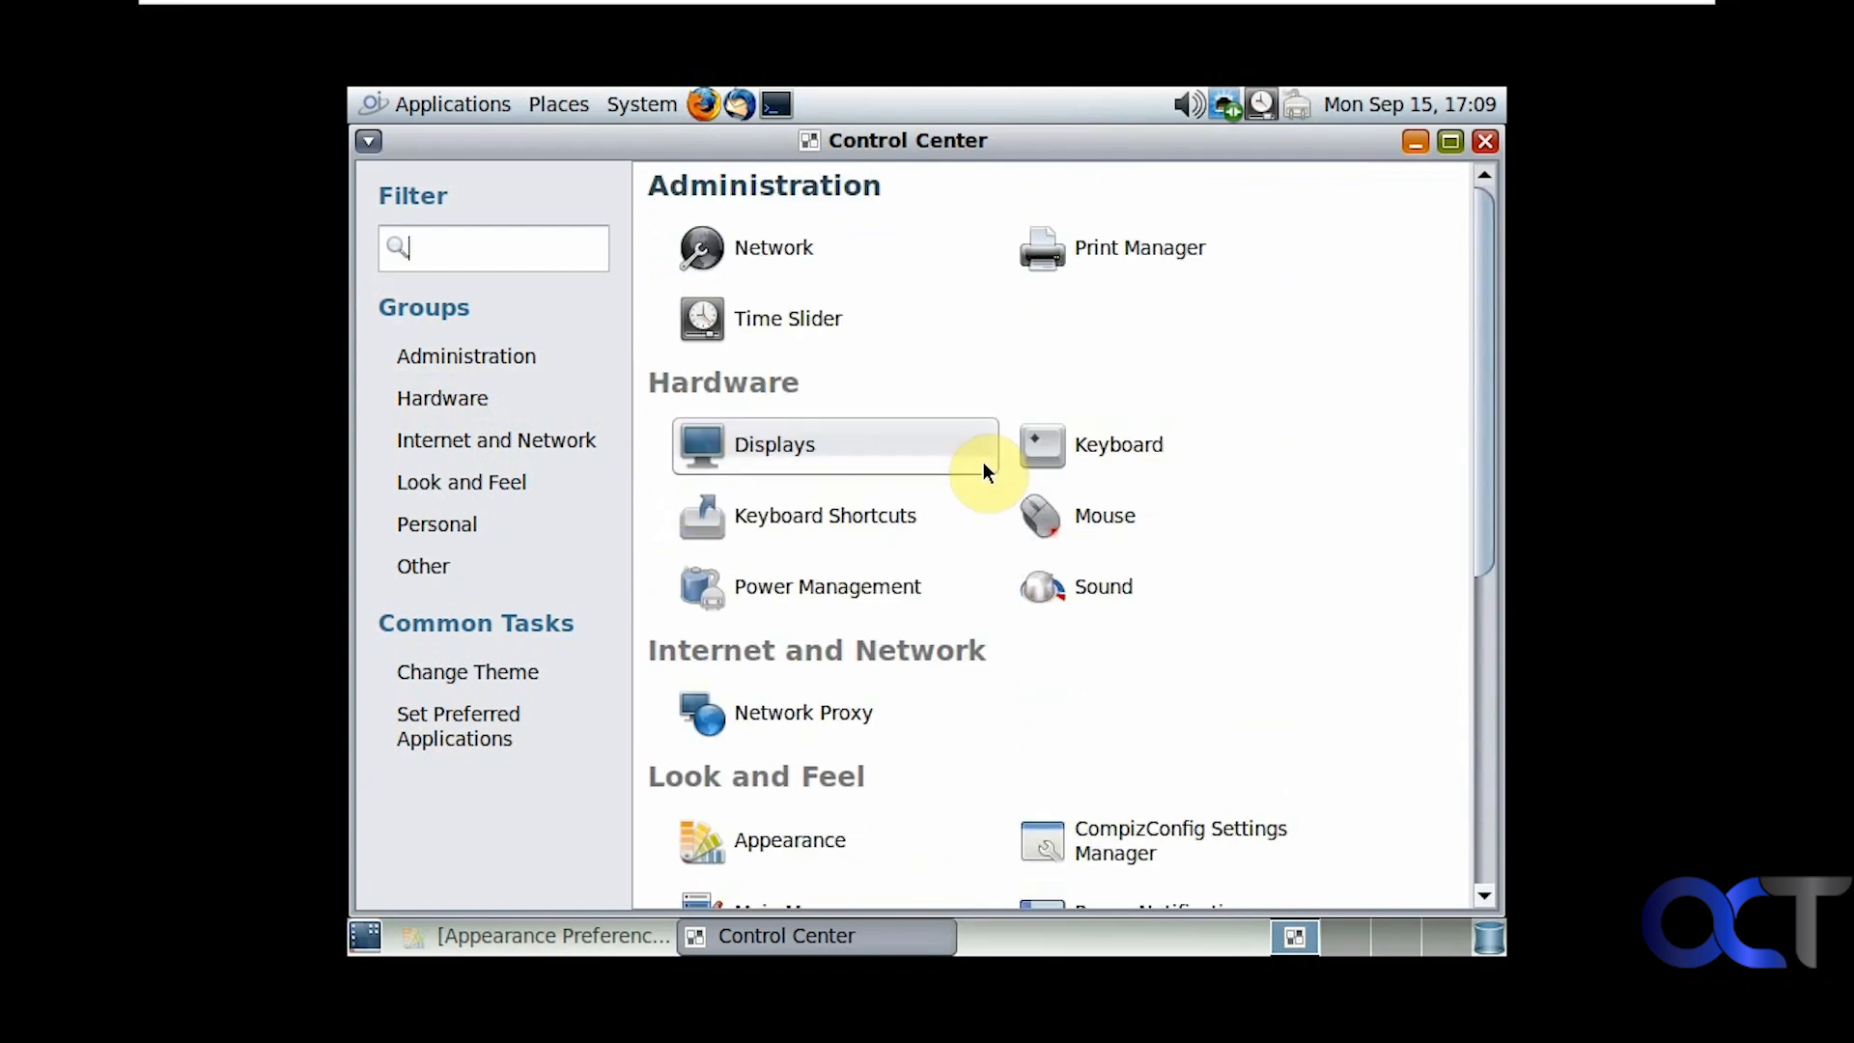
{"action": "mouse_move", "coordinate": [857, 450]}
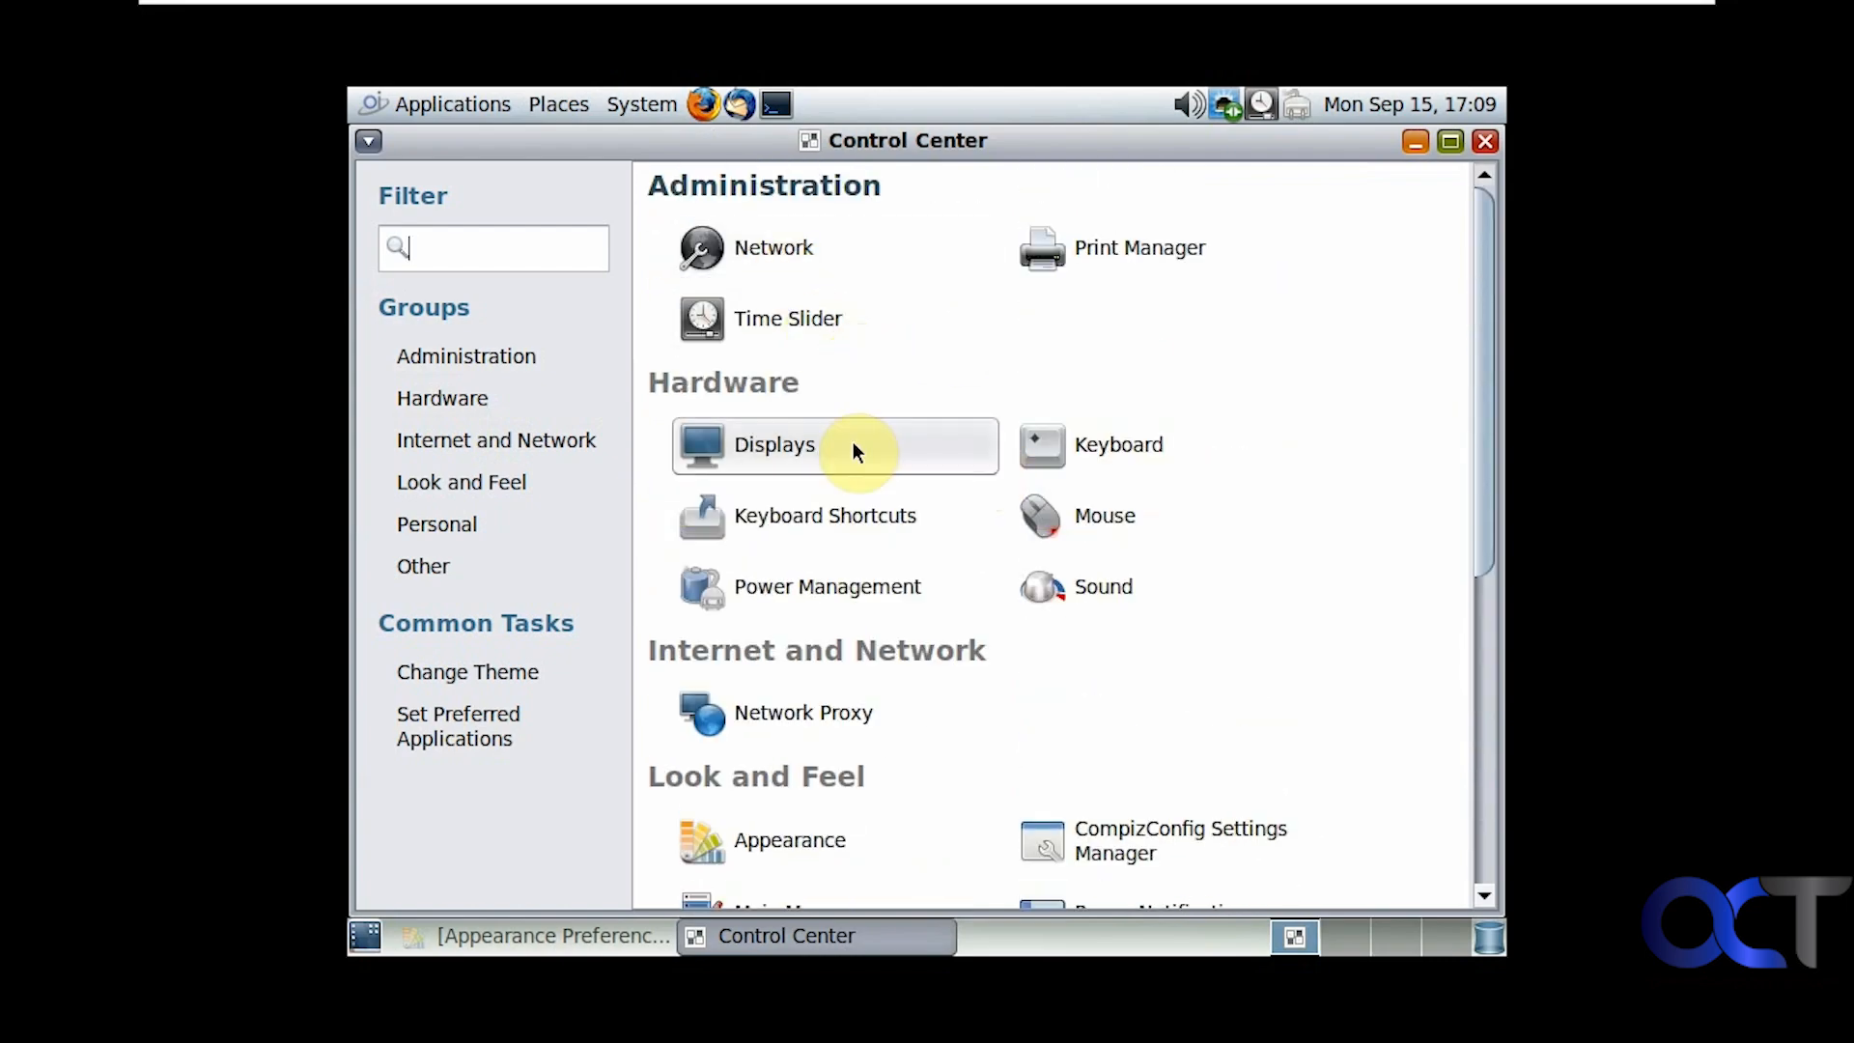
{"action": "mouse_move", "coordinate": [1133, 517]}
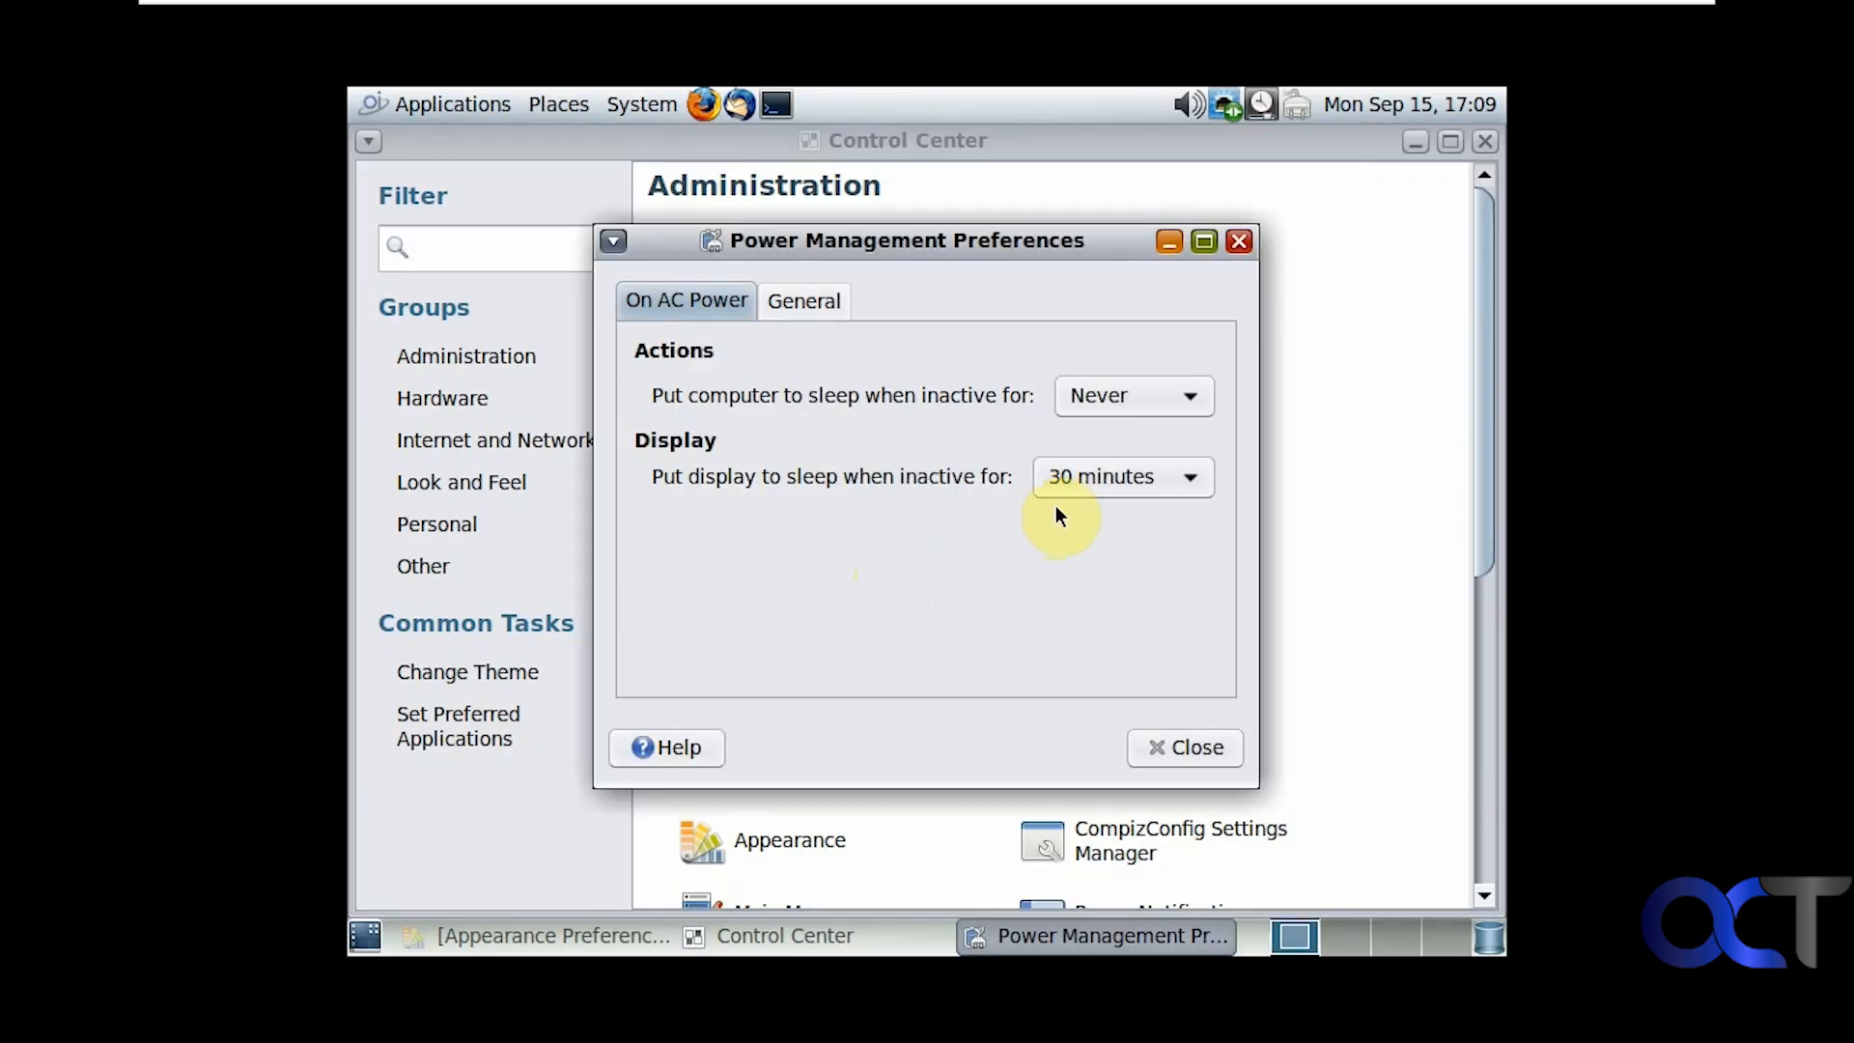
Set the display sleep timeout to Never and close Power Management Preferences
{"action": "left_click", "coordinate": [1121, 478]}
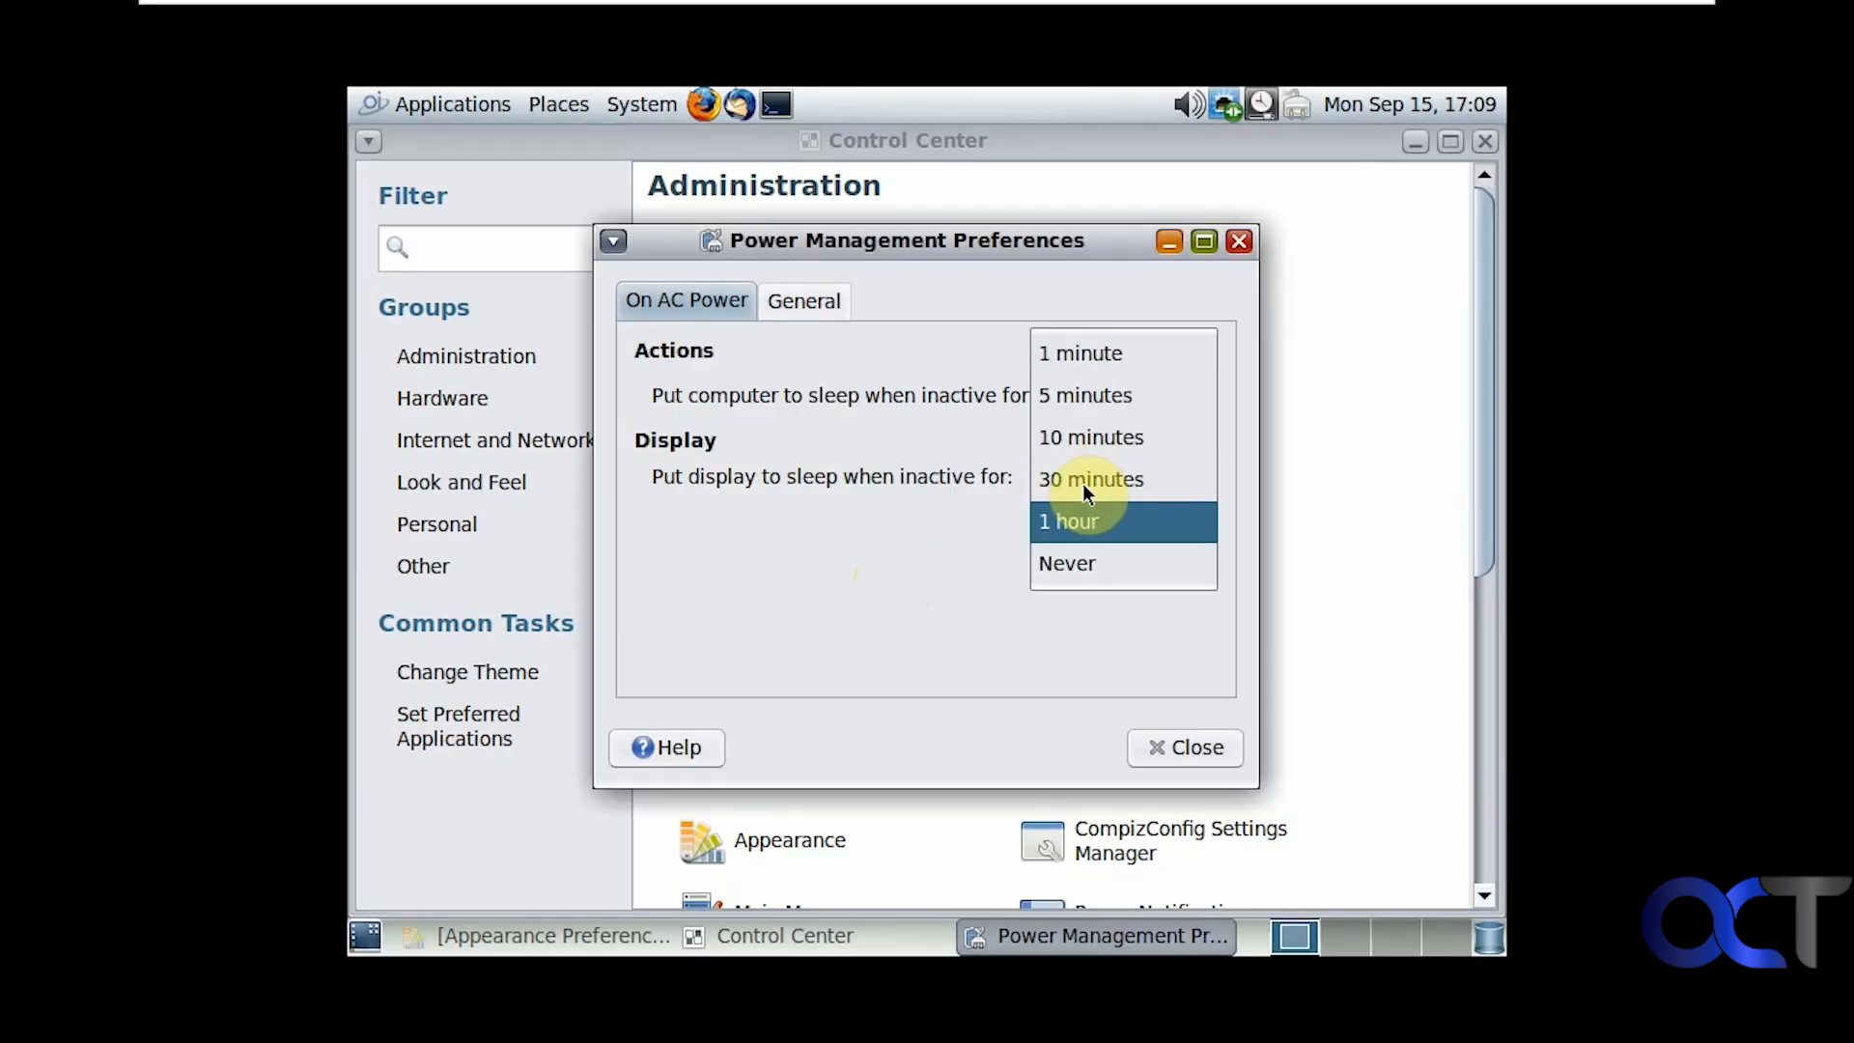
{"action": "left_click", "coordinate": [1066, 562]}
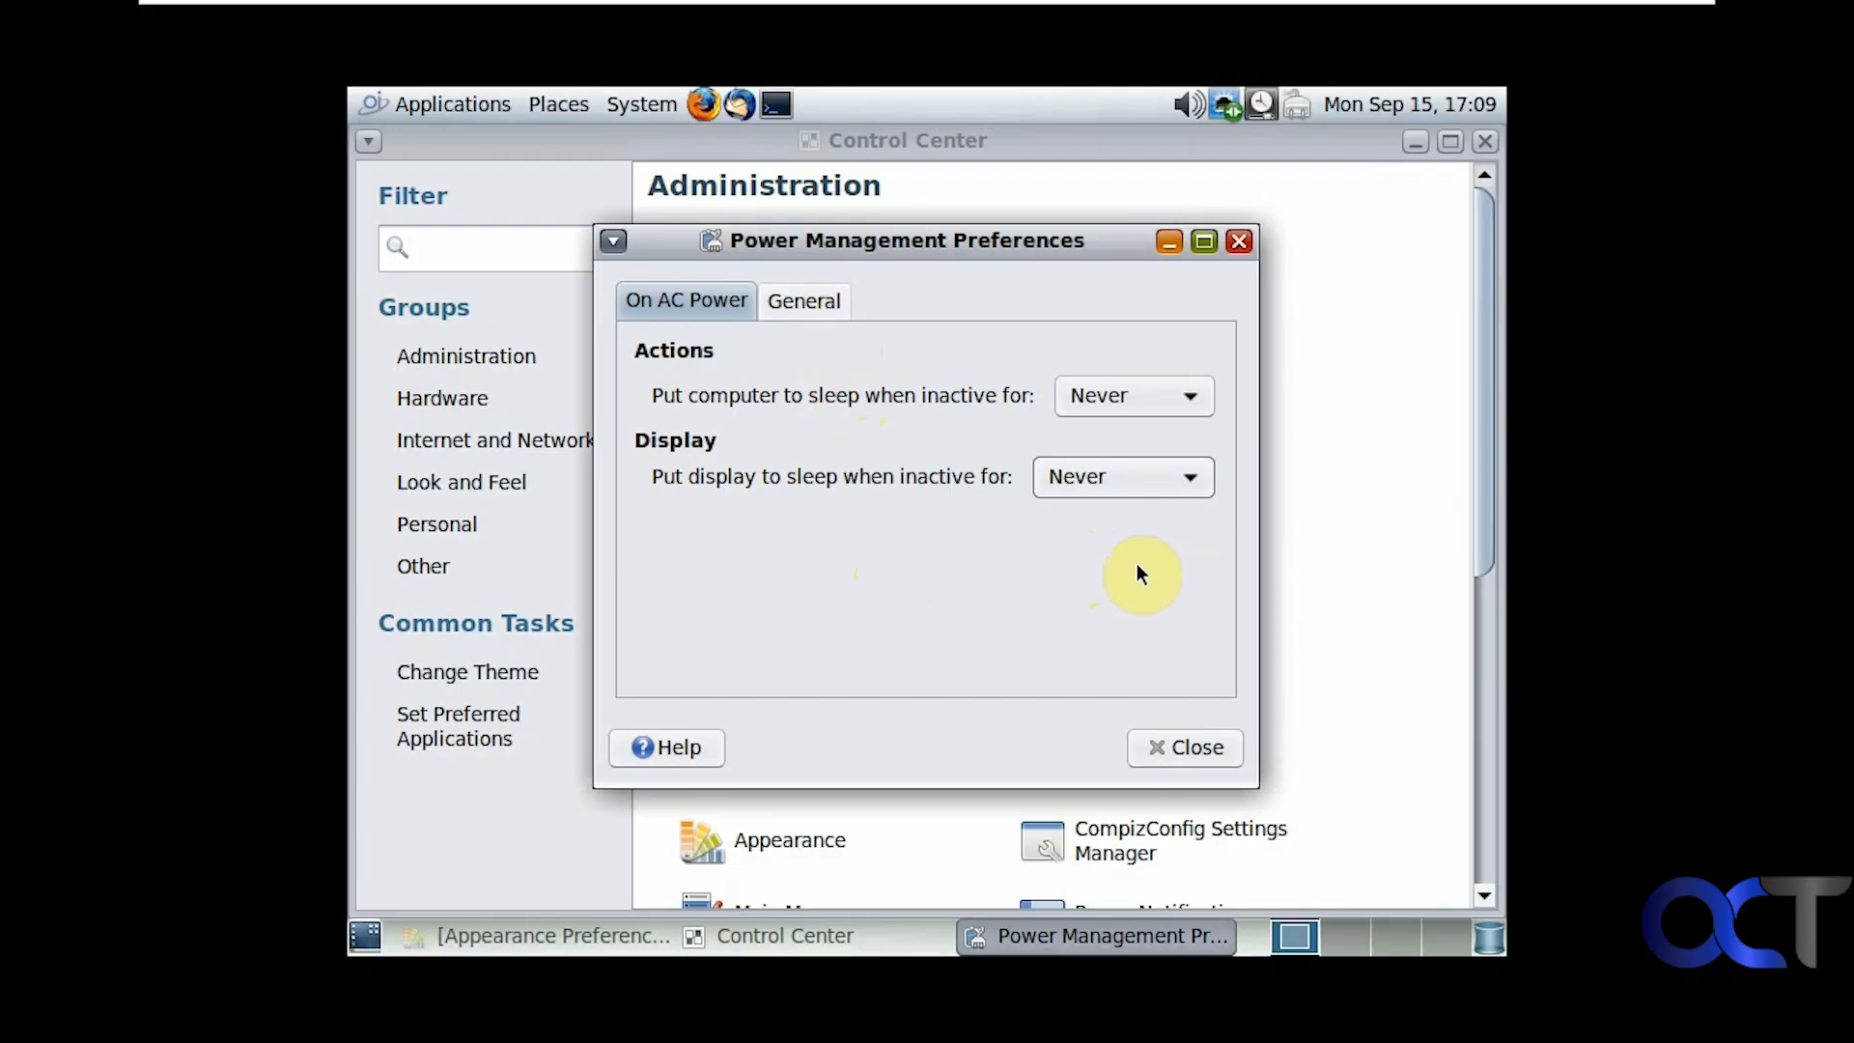
{"action": "left_click", "coordinate": [1184, 747]}
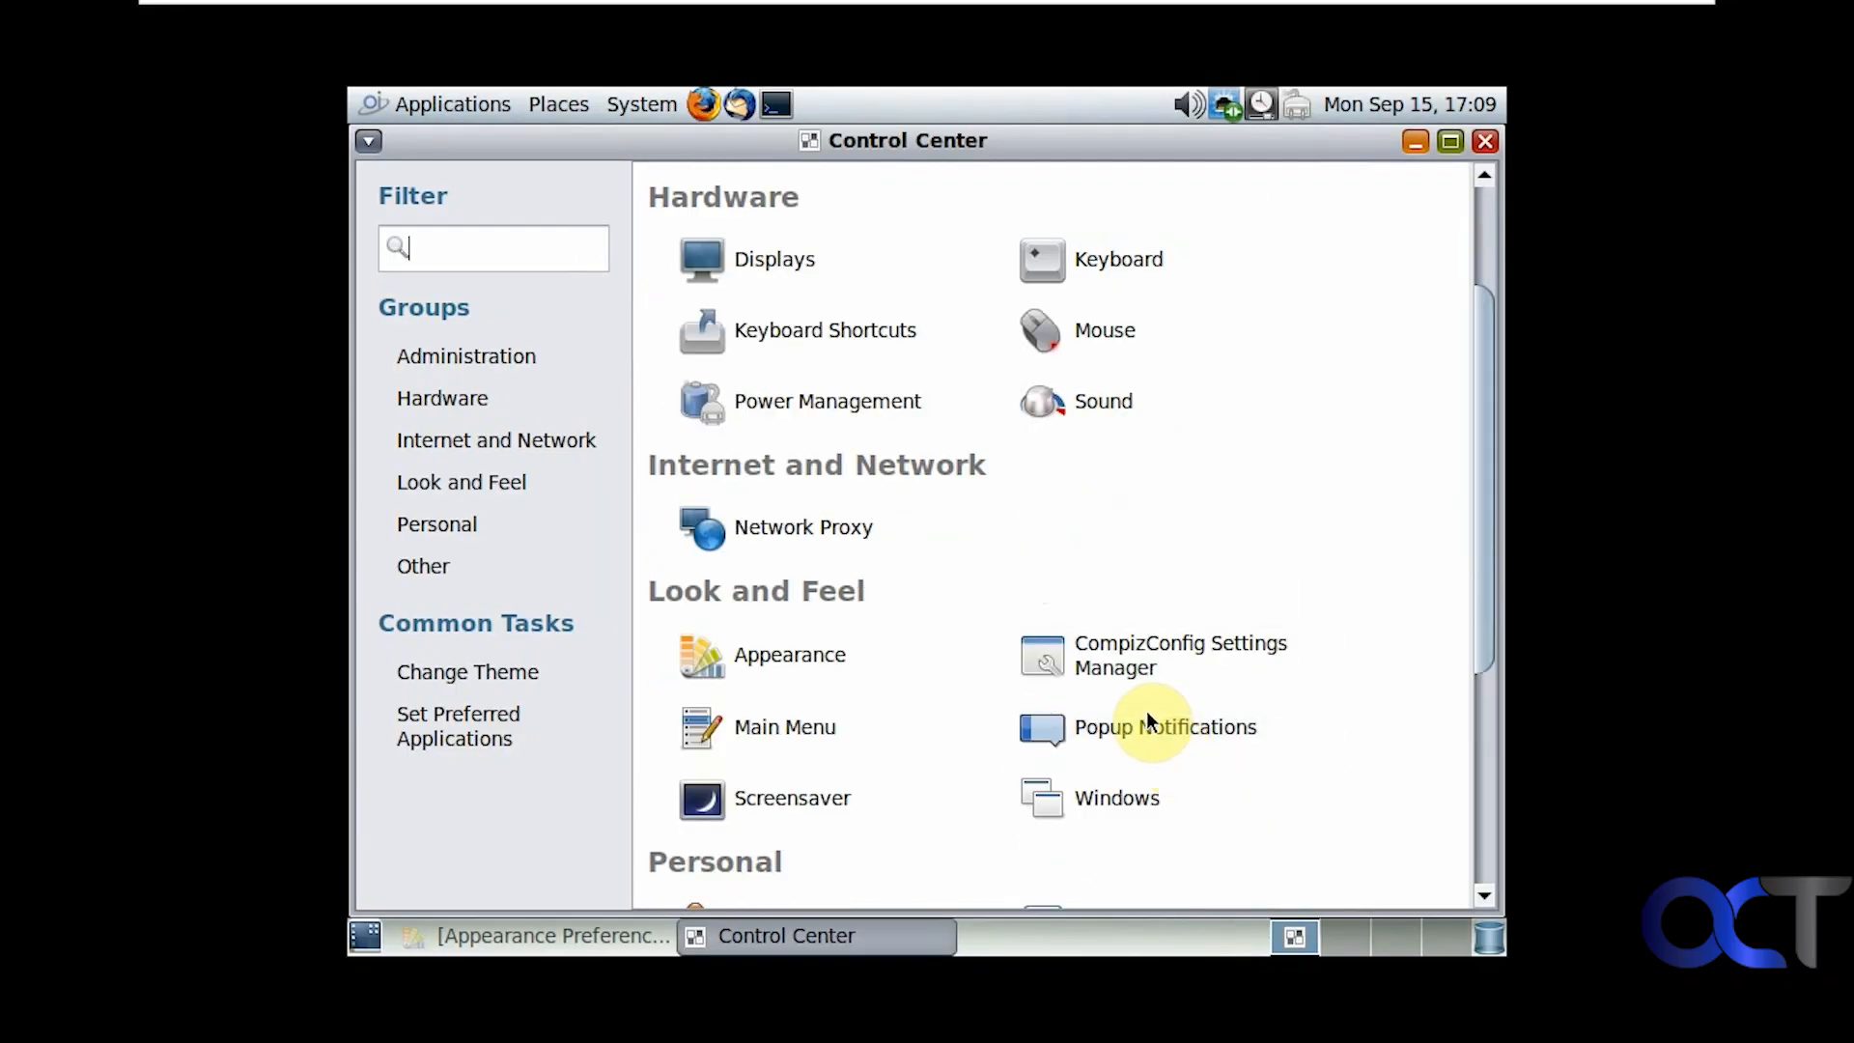
Apply the dark BlackMATE theme from Appearance and dismiss the Window Preferences dialog
{"action": "left_click", "coordinate": [788, 654]}
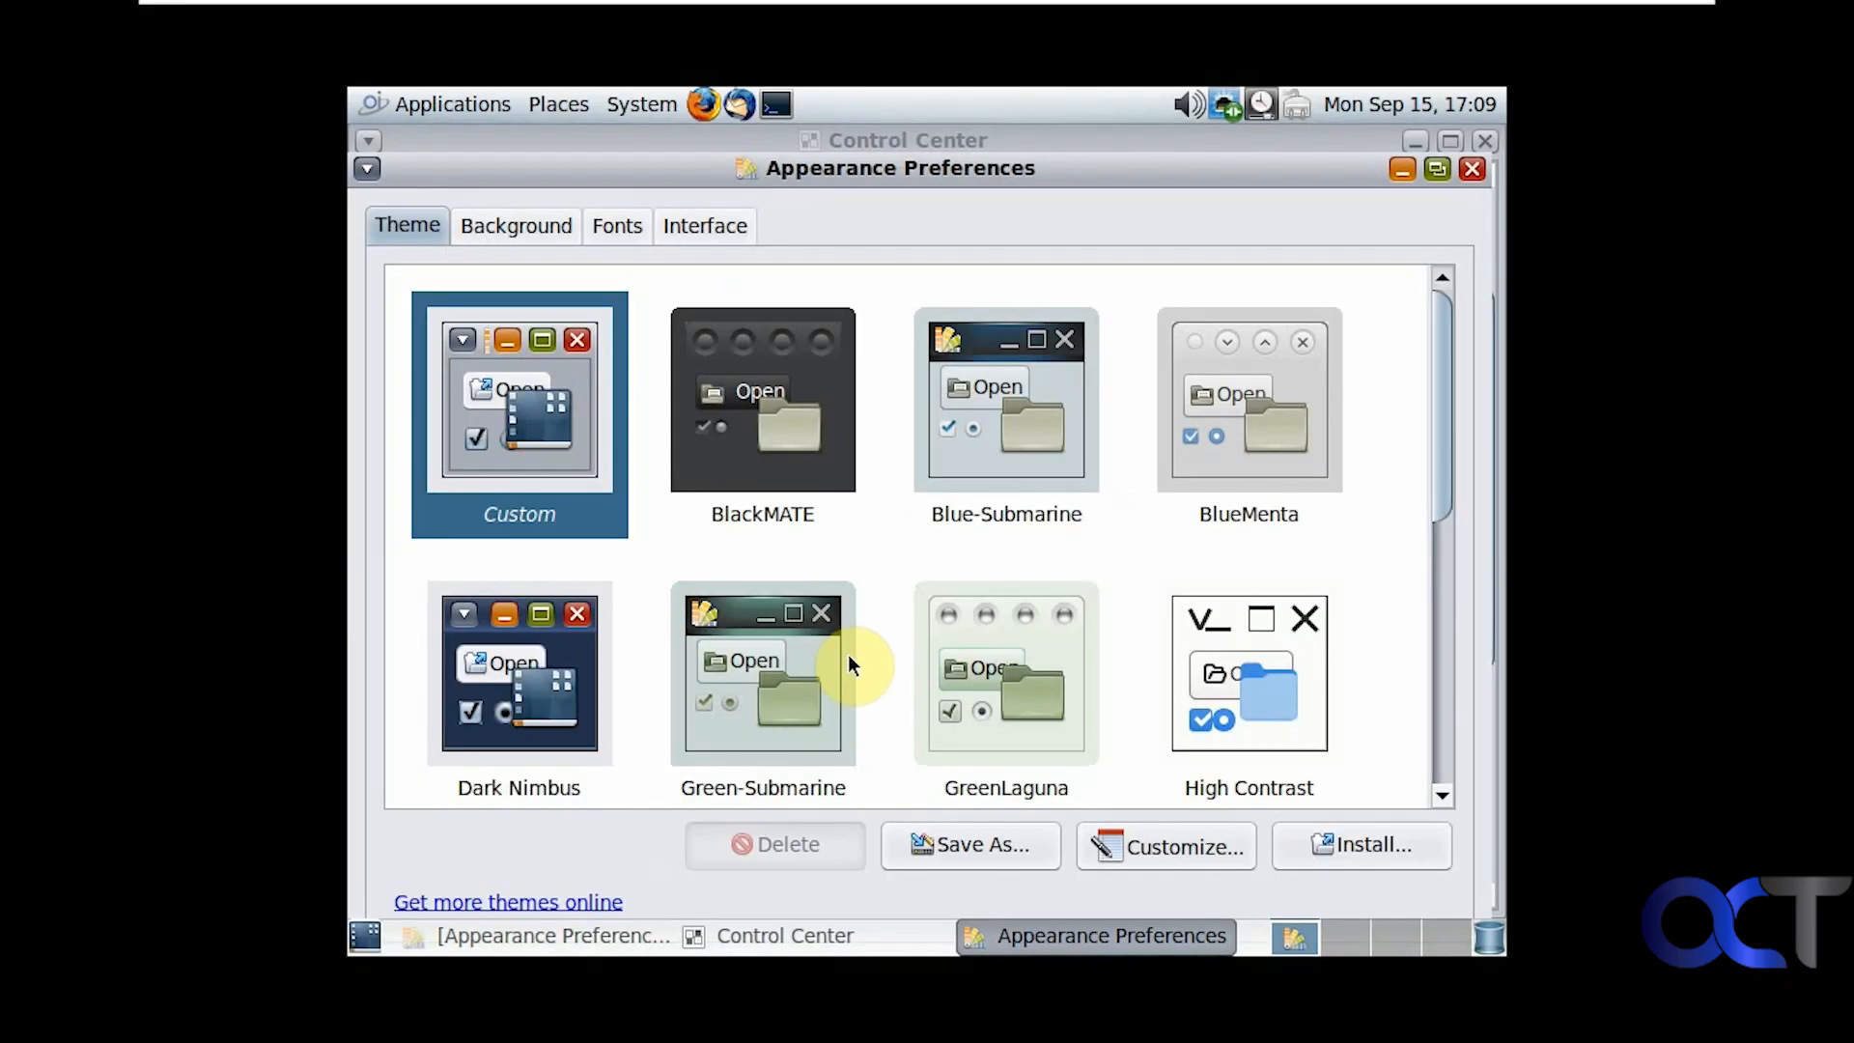
{"action": "mouse_move", "coordinate": [819, 447]}
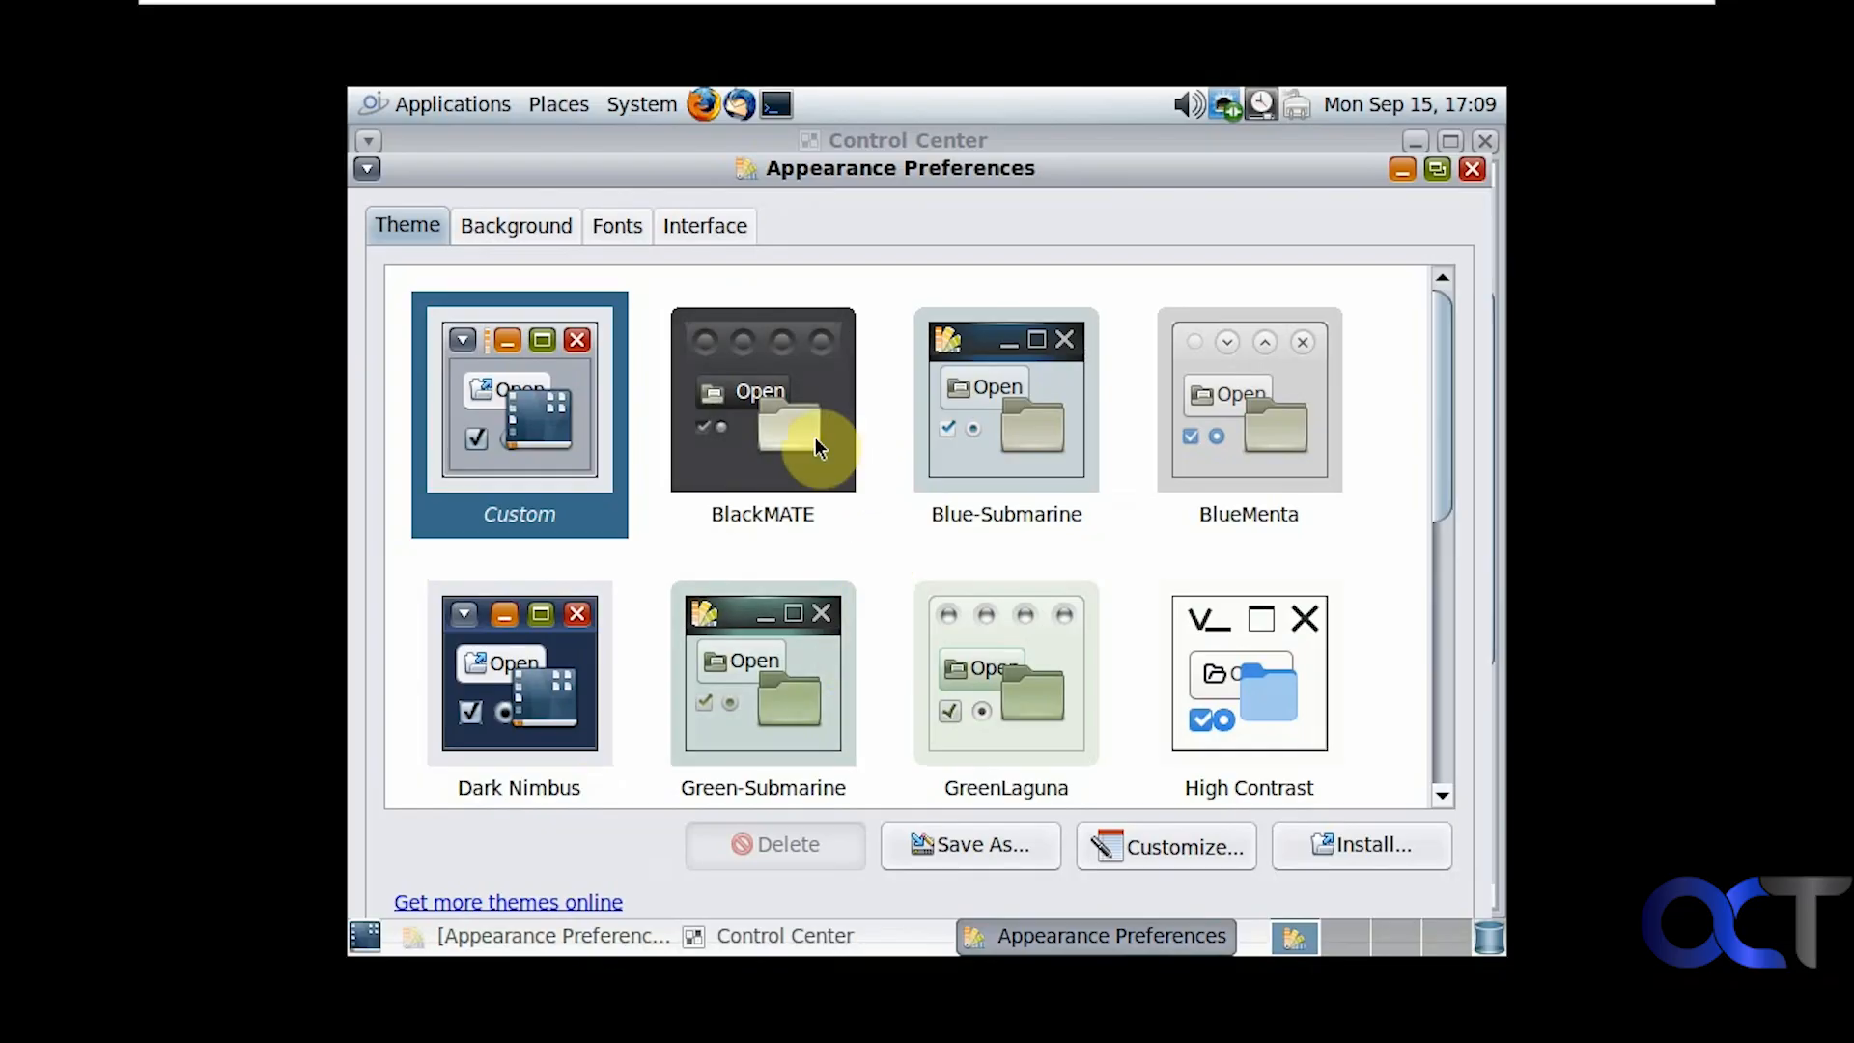
{"action": "left_click", "coordinate": [761, 396]}
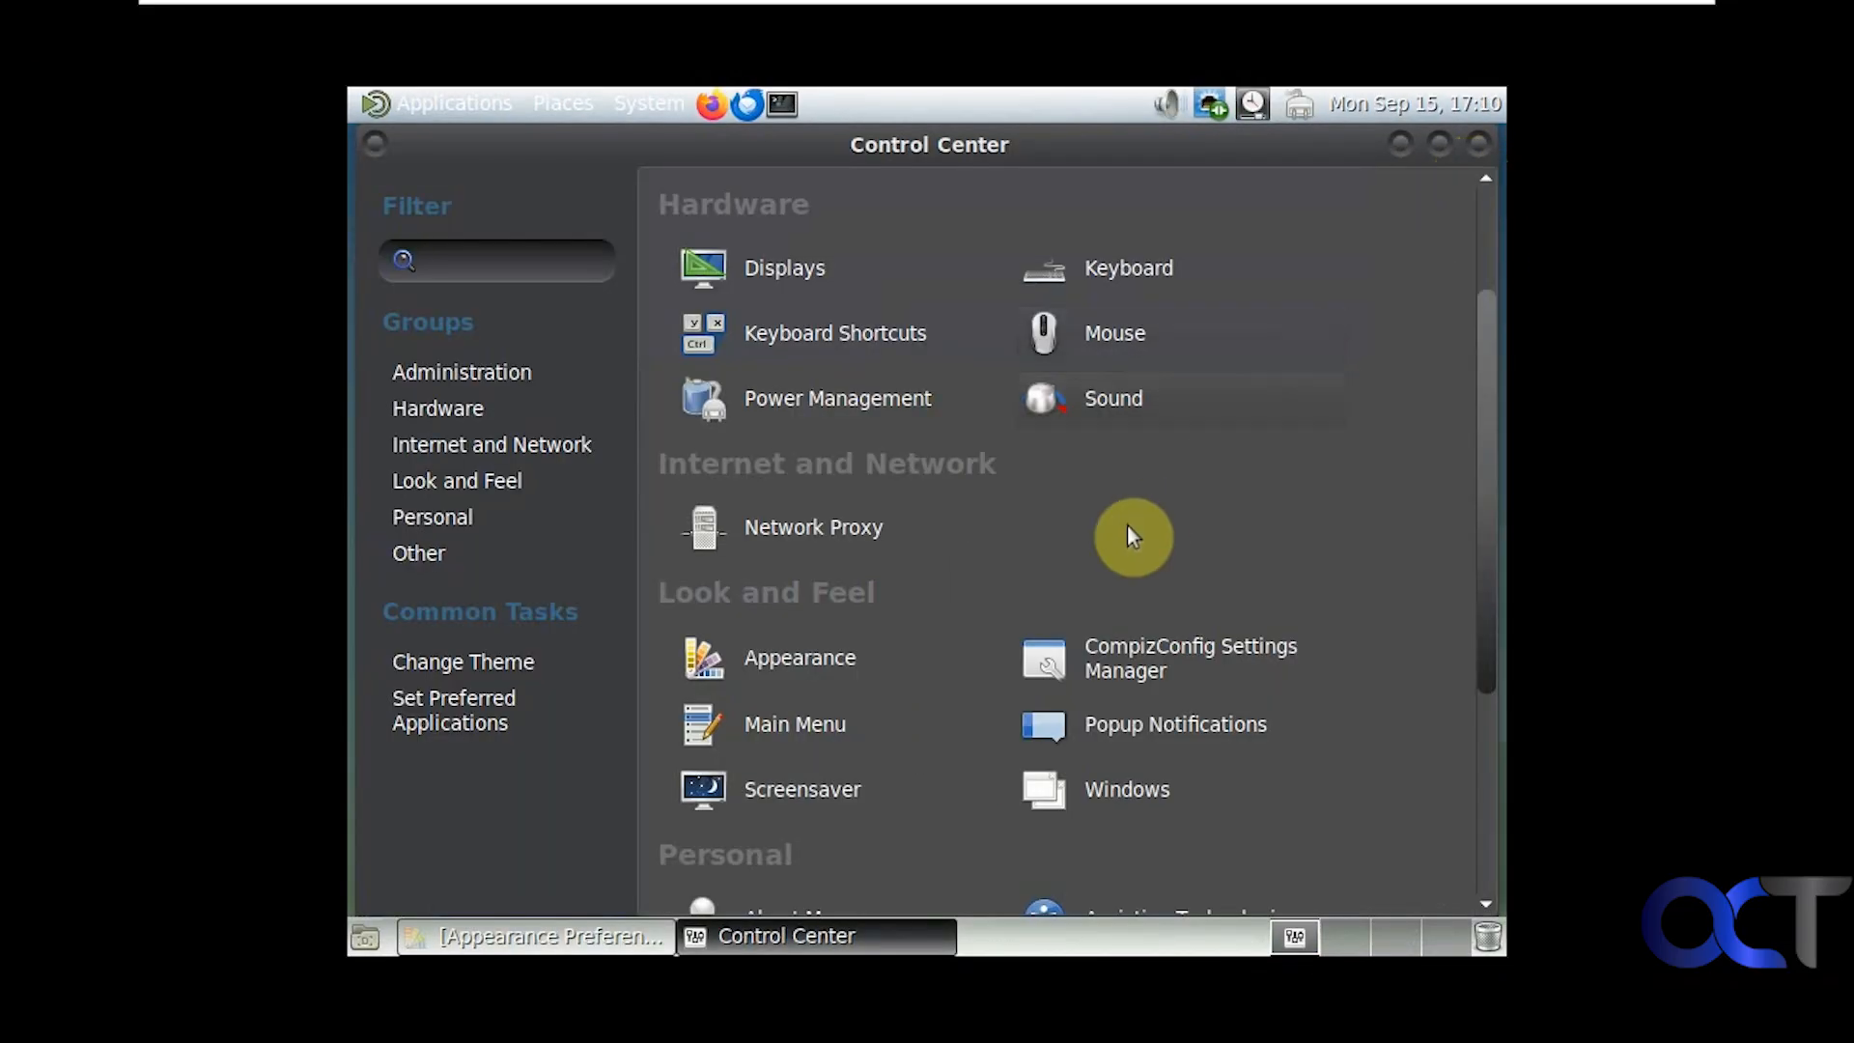
{"action": "mouse_move", "coordinate": [1174, 724]}
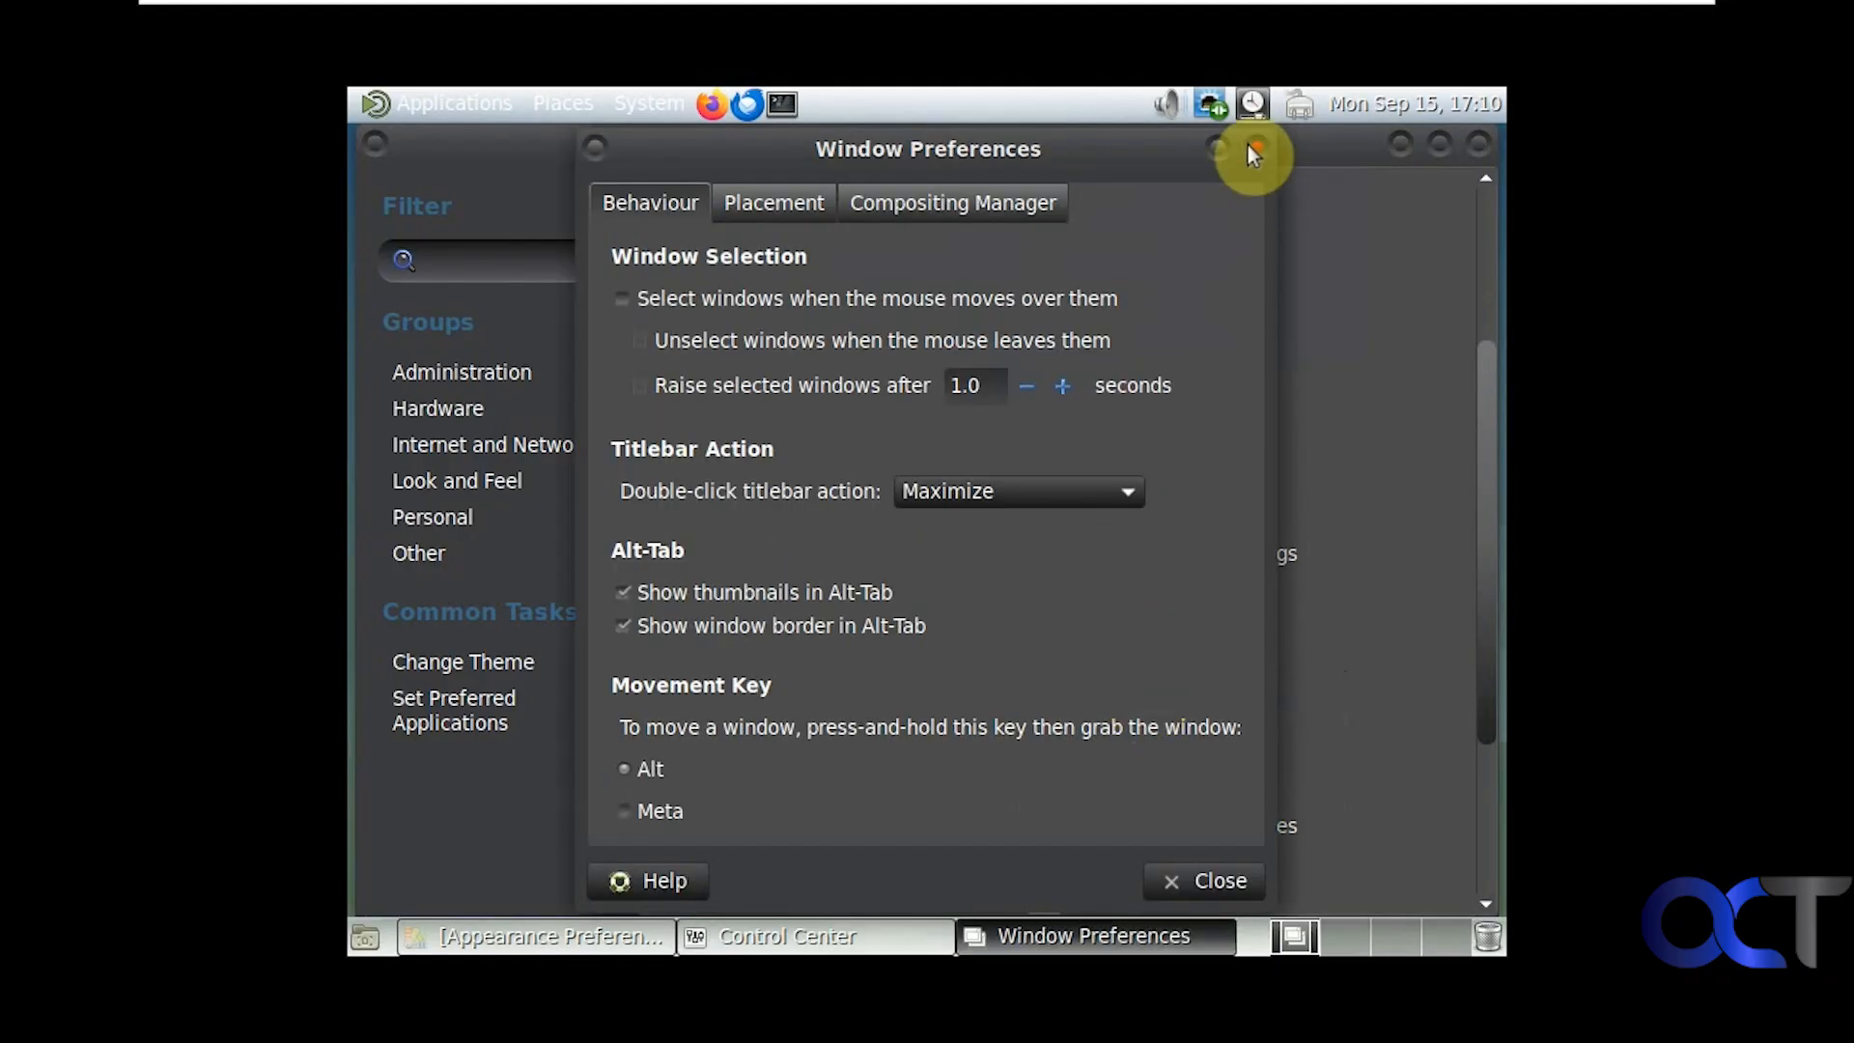
{"action": "left_click", "coordinate": [1249, 146]}
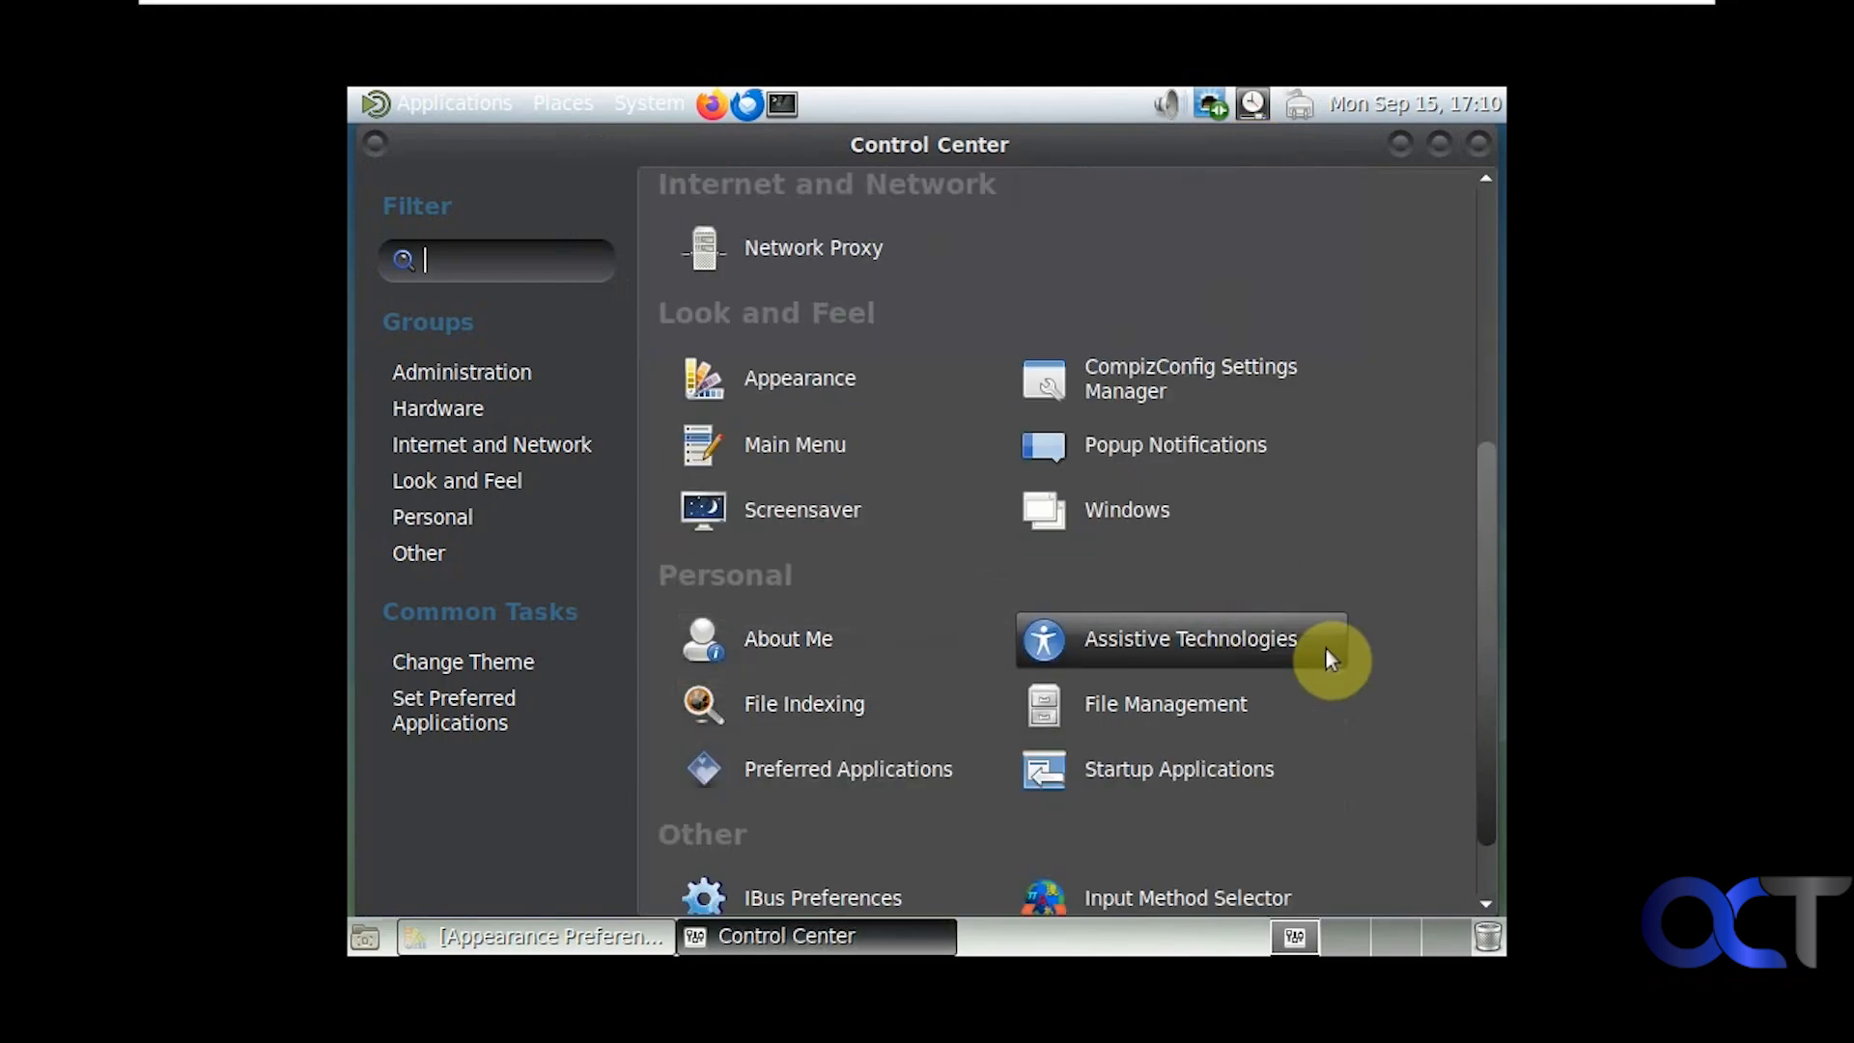
{"action": "left_click", "coordinate": [1165, 703]}
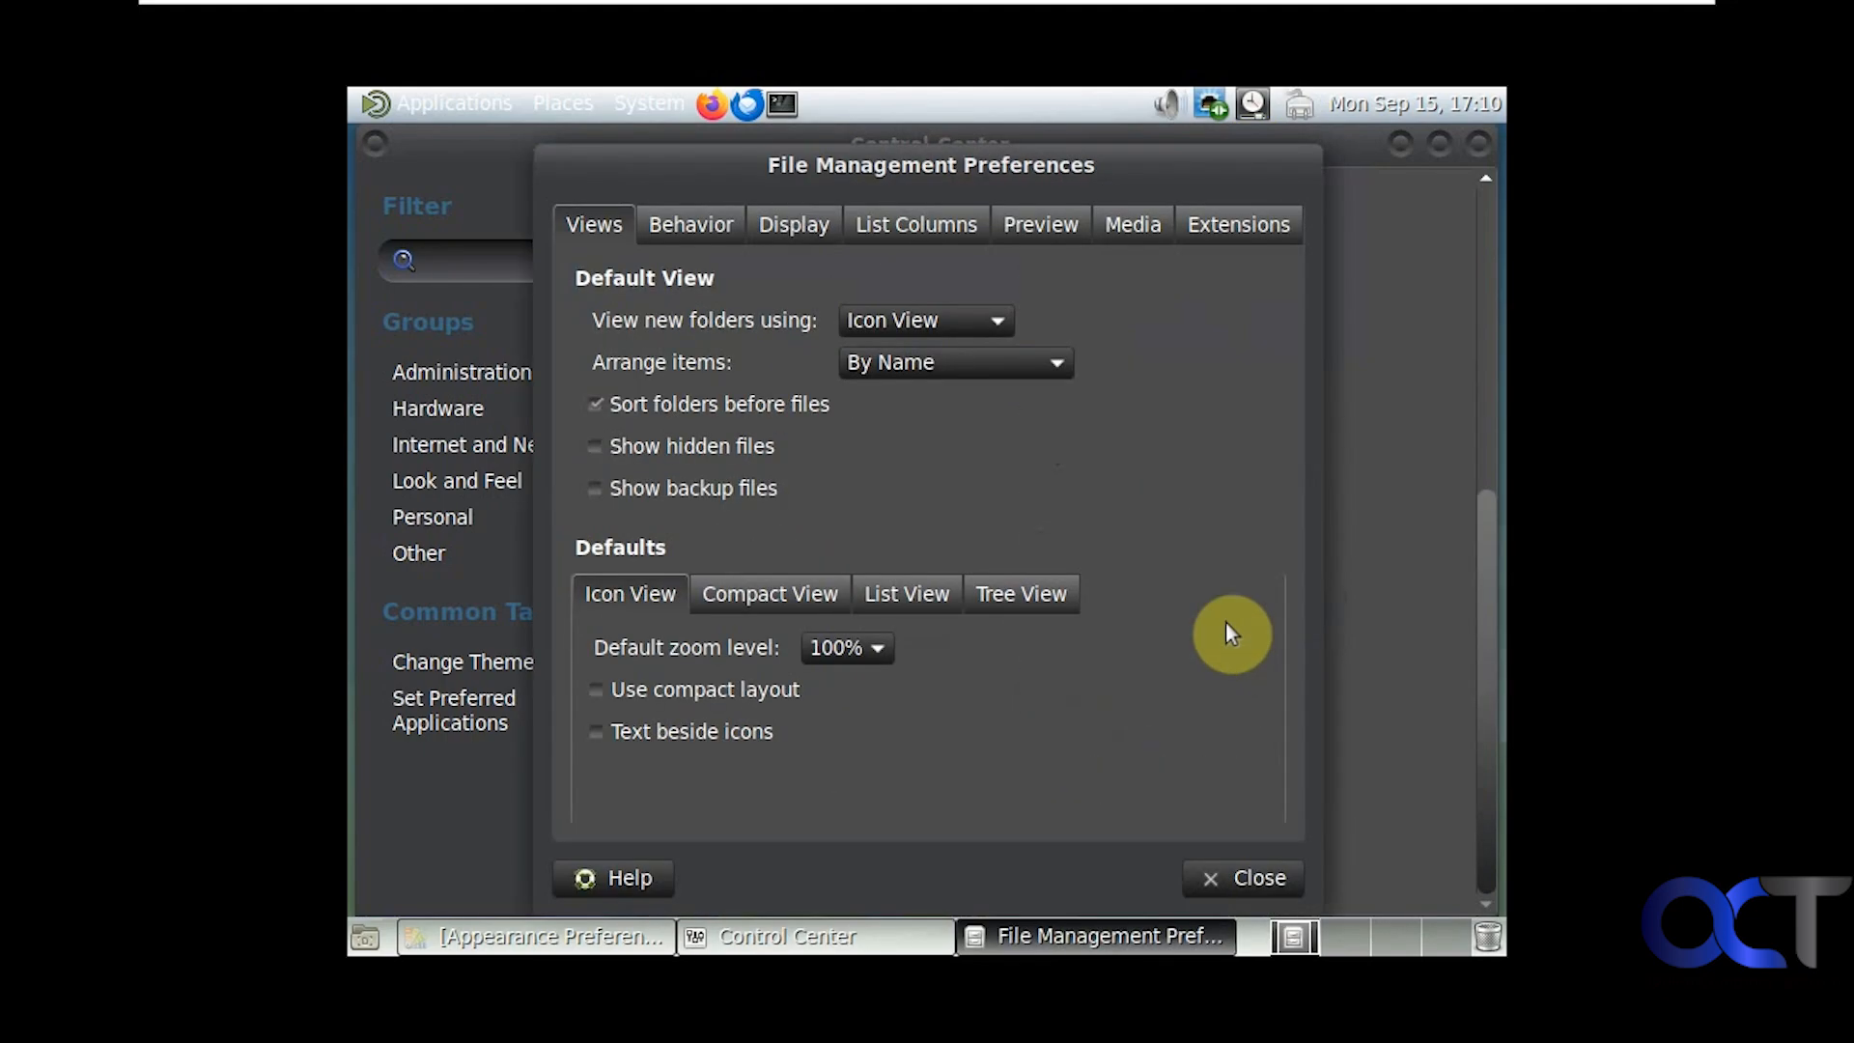
{"action": "left_click", "coordinate": [692, 224]}
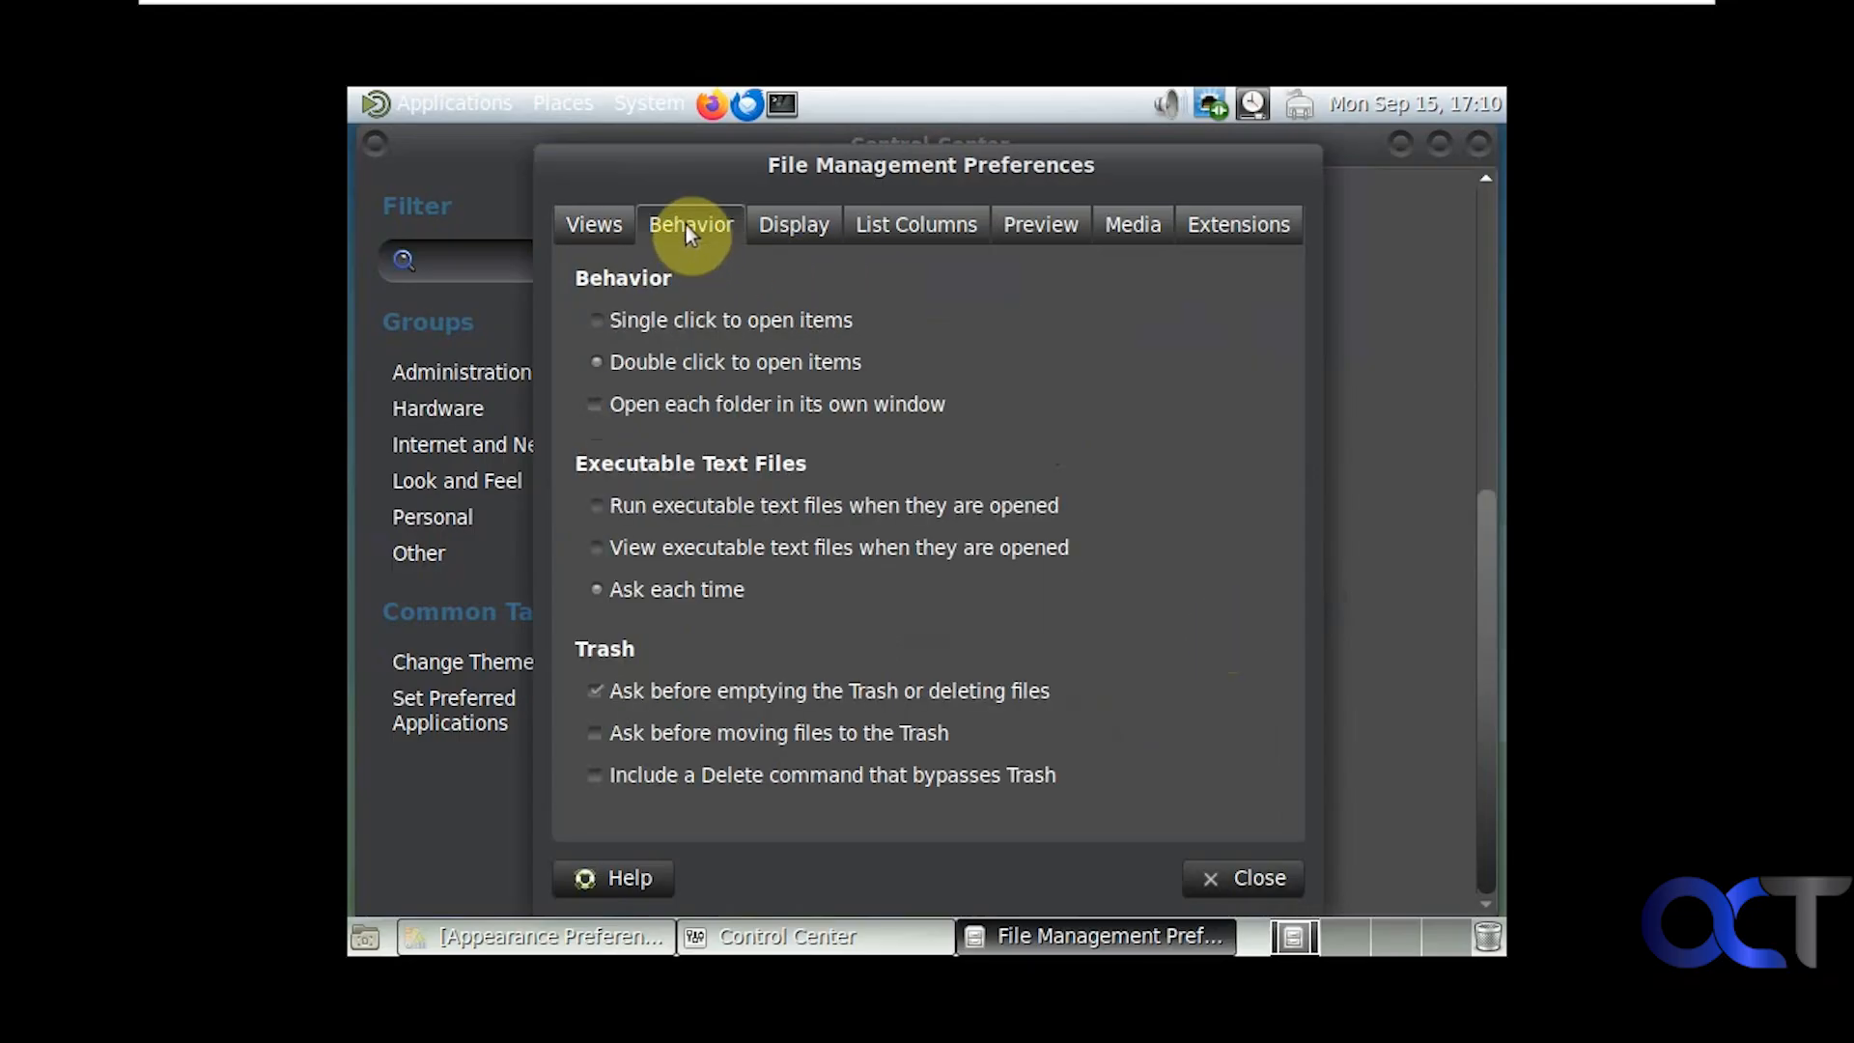
{"action": "mouse_move", "coordinate": [724, 319]}
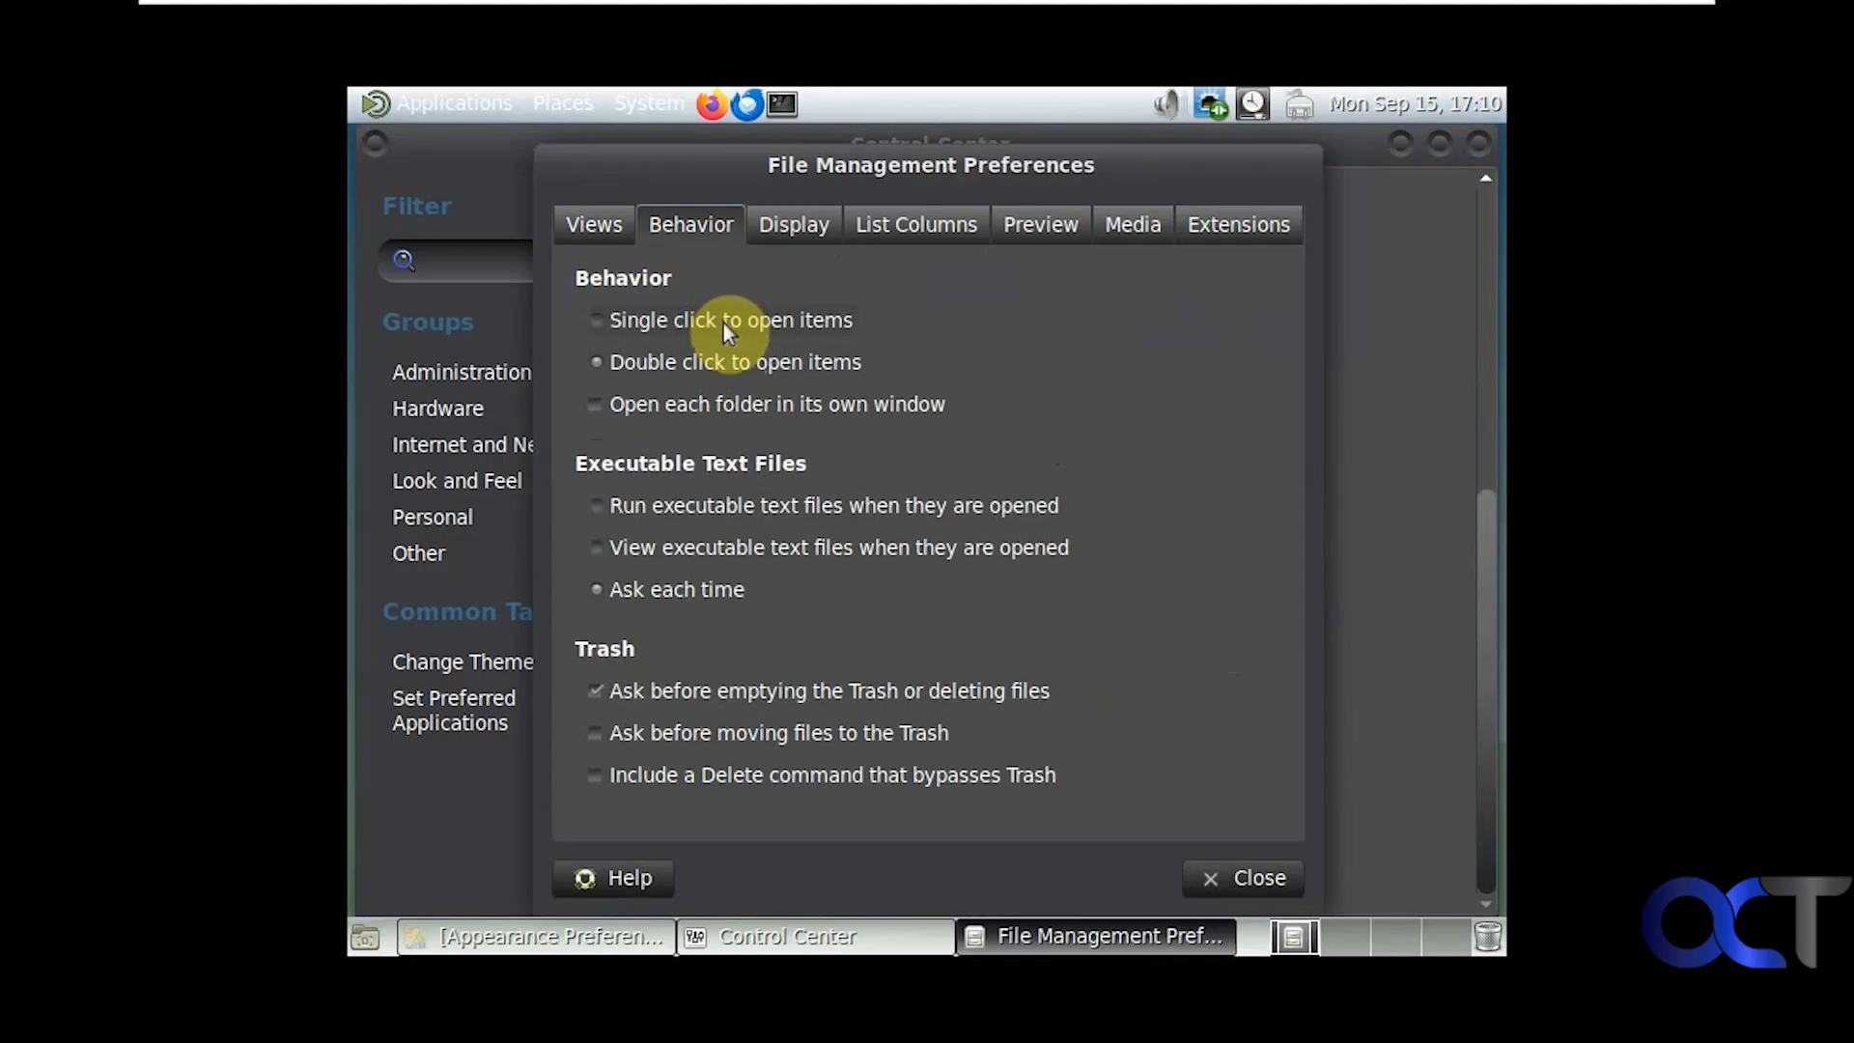
{"action": "left_click", "coordinate": [792, 224]}
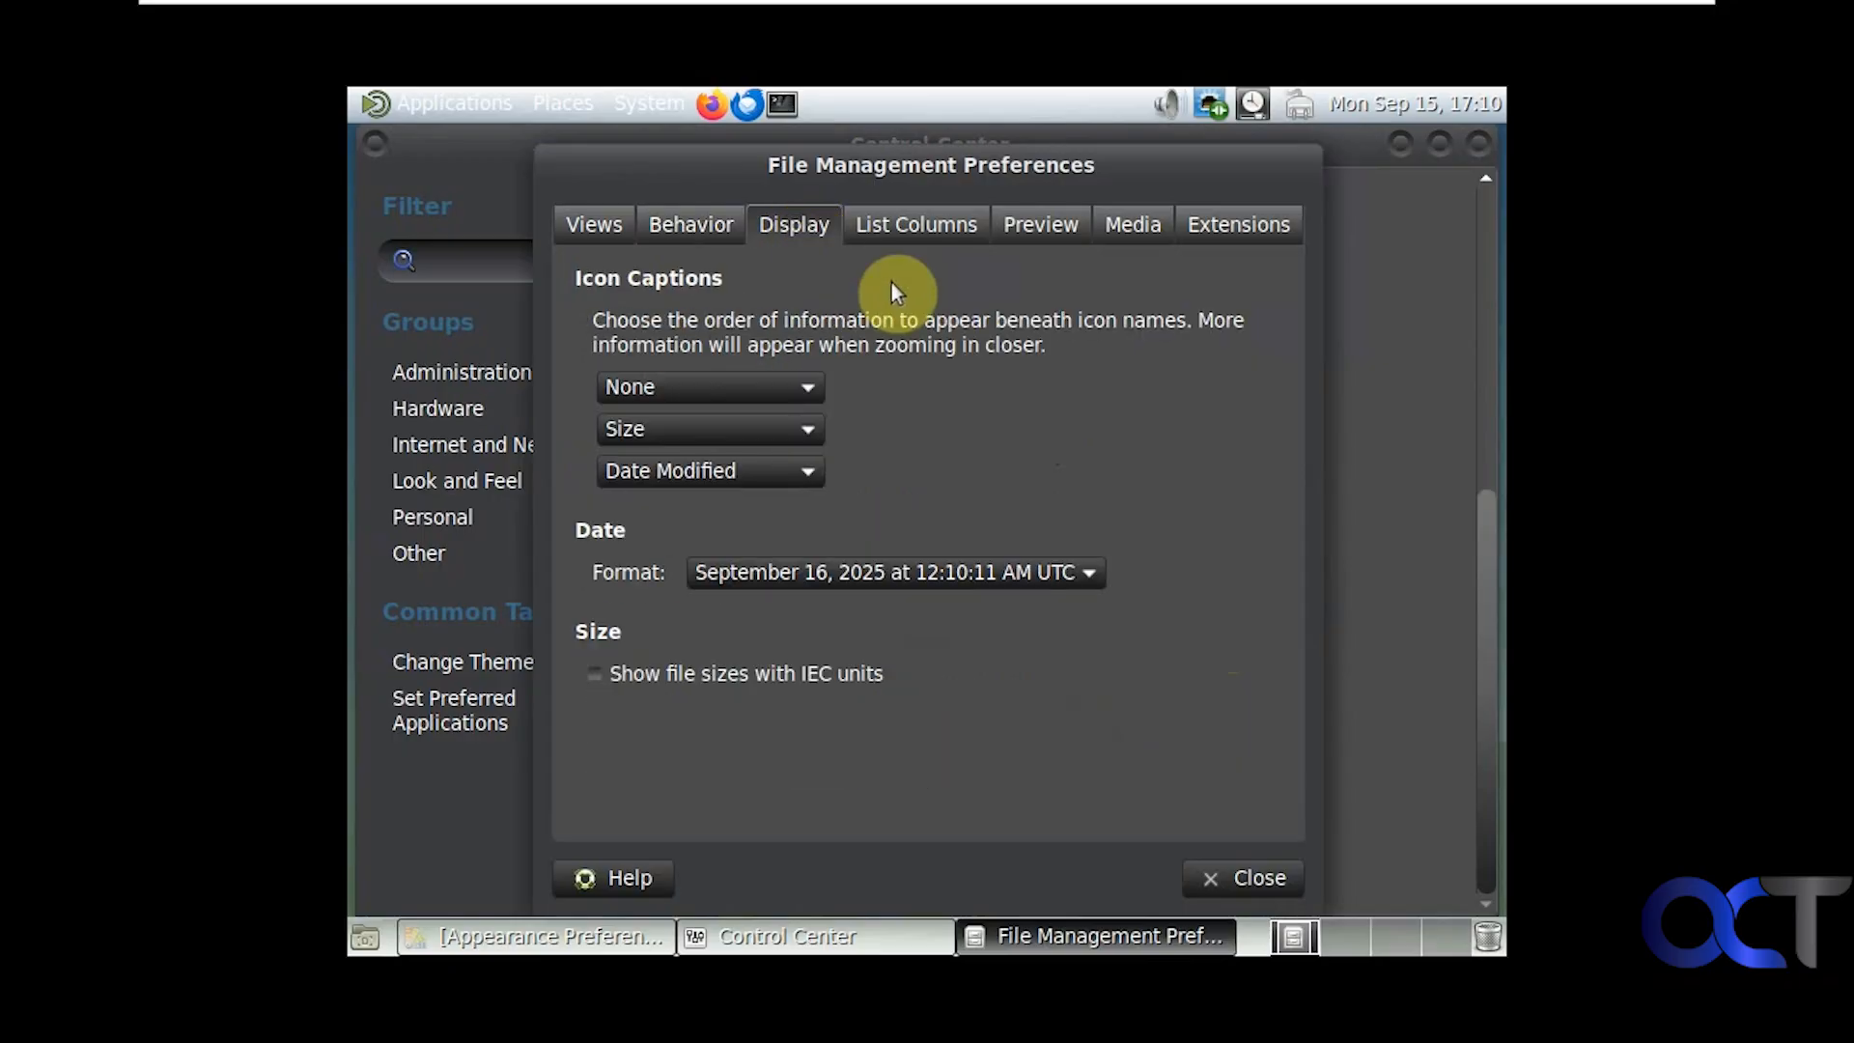
{"action": "left_click", "coordinate": [1040, 224]}
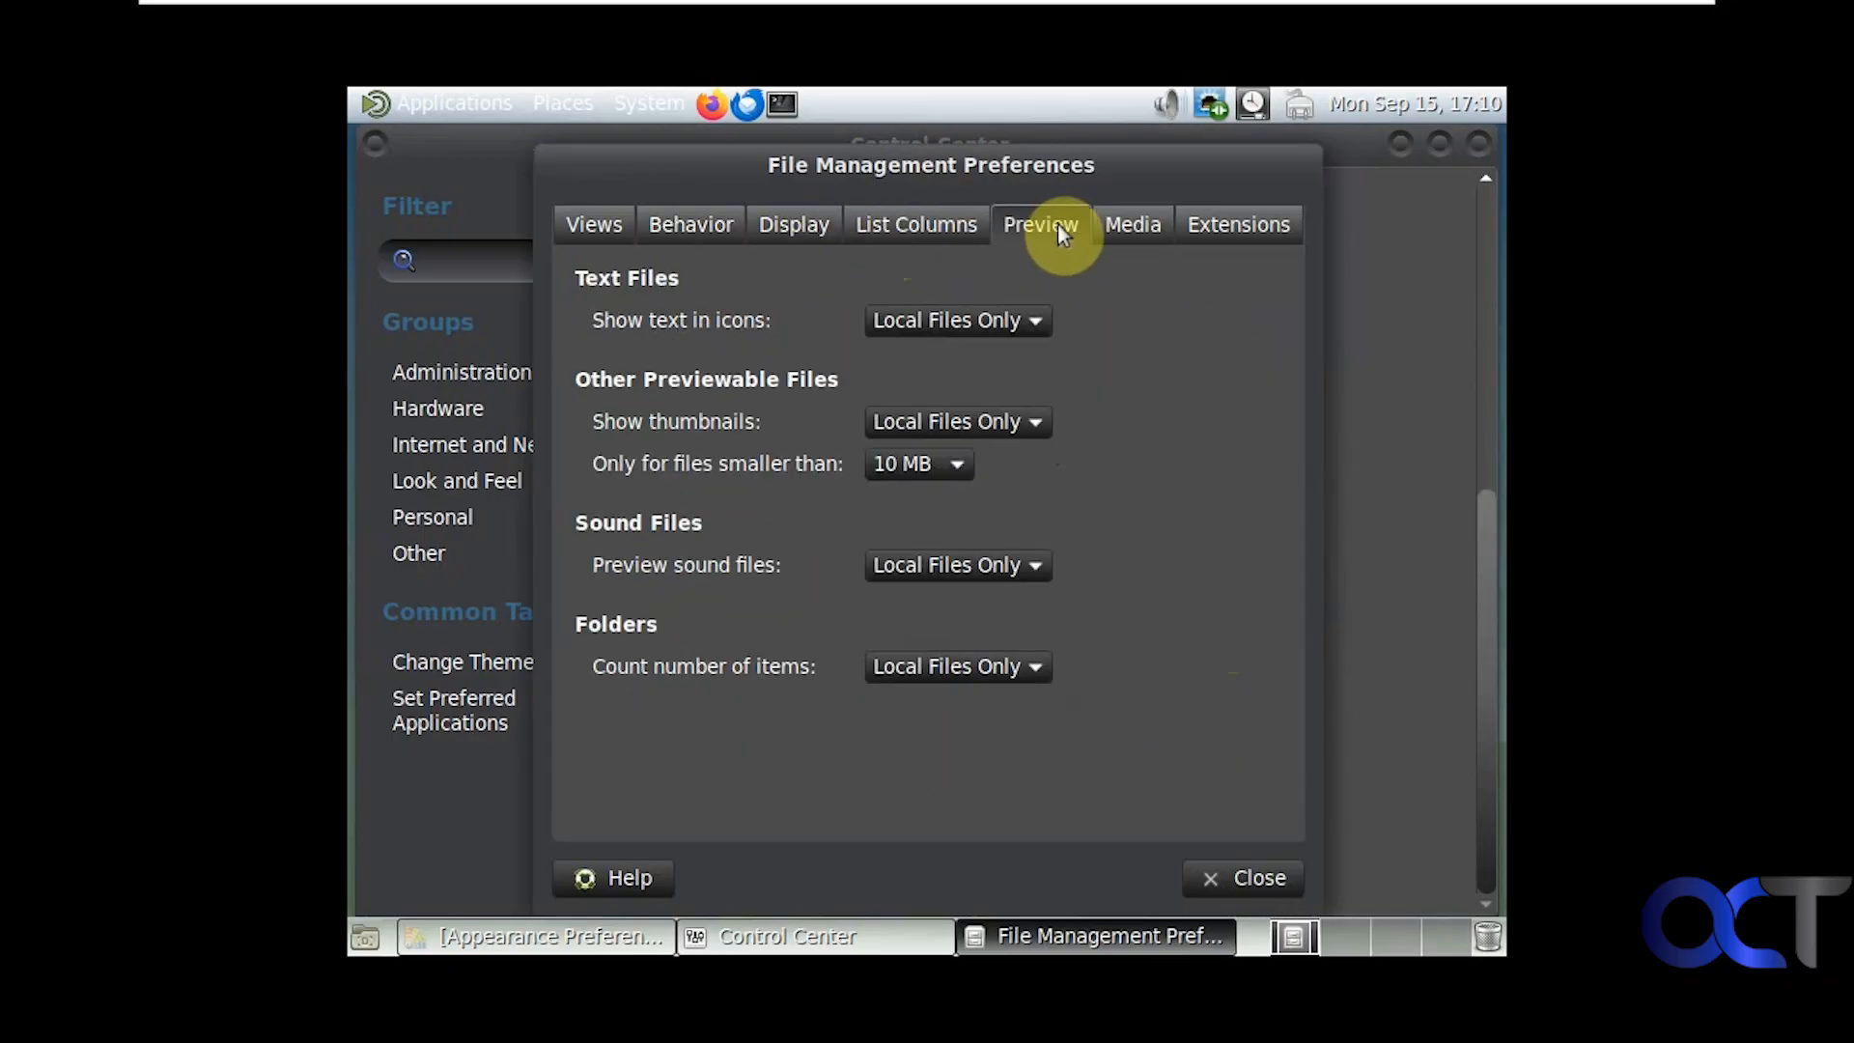
{"action": "left_click", "coordinate": [1132, 224]}
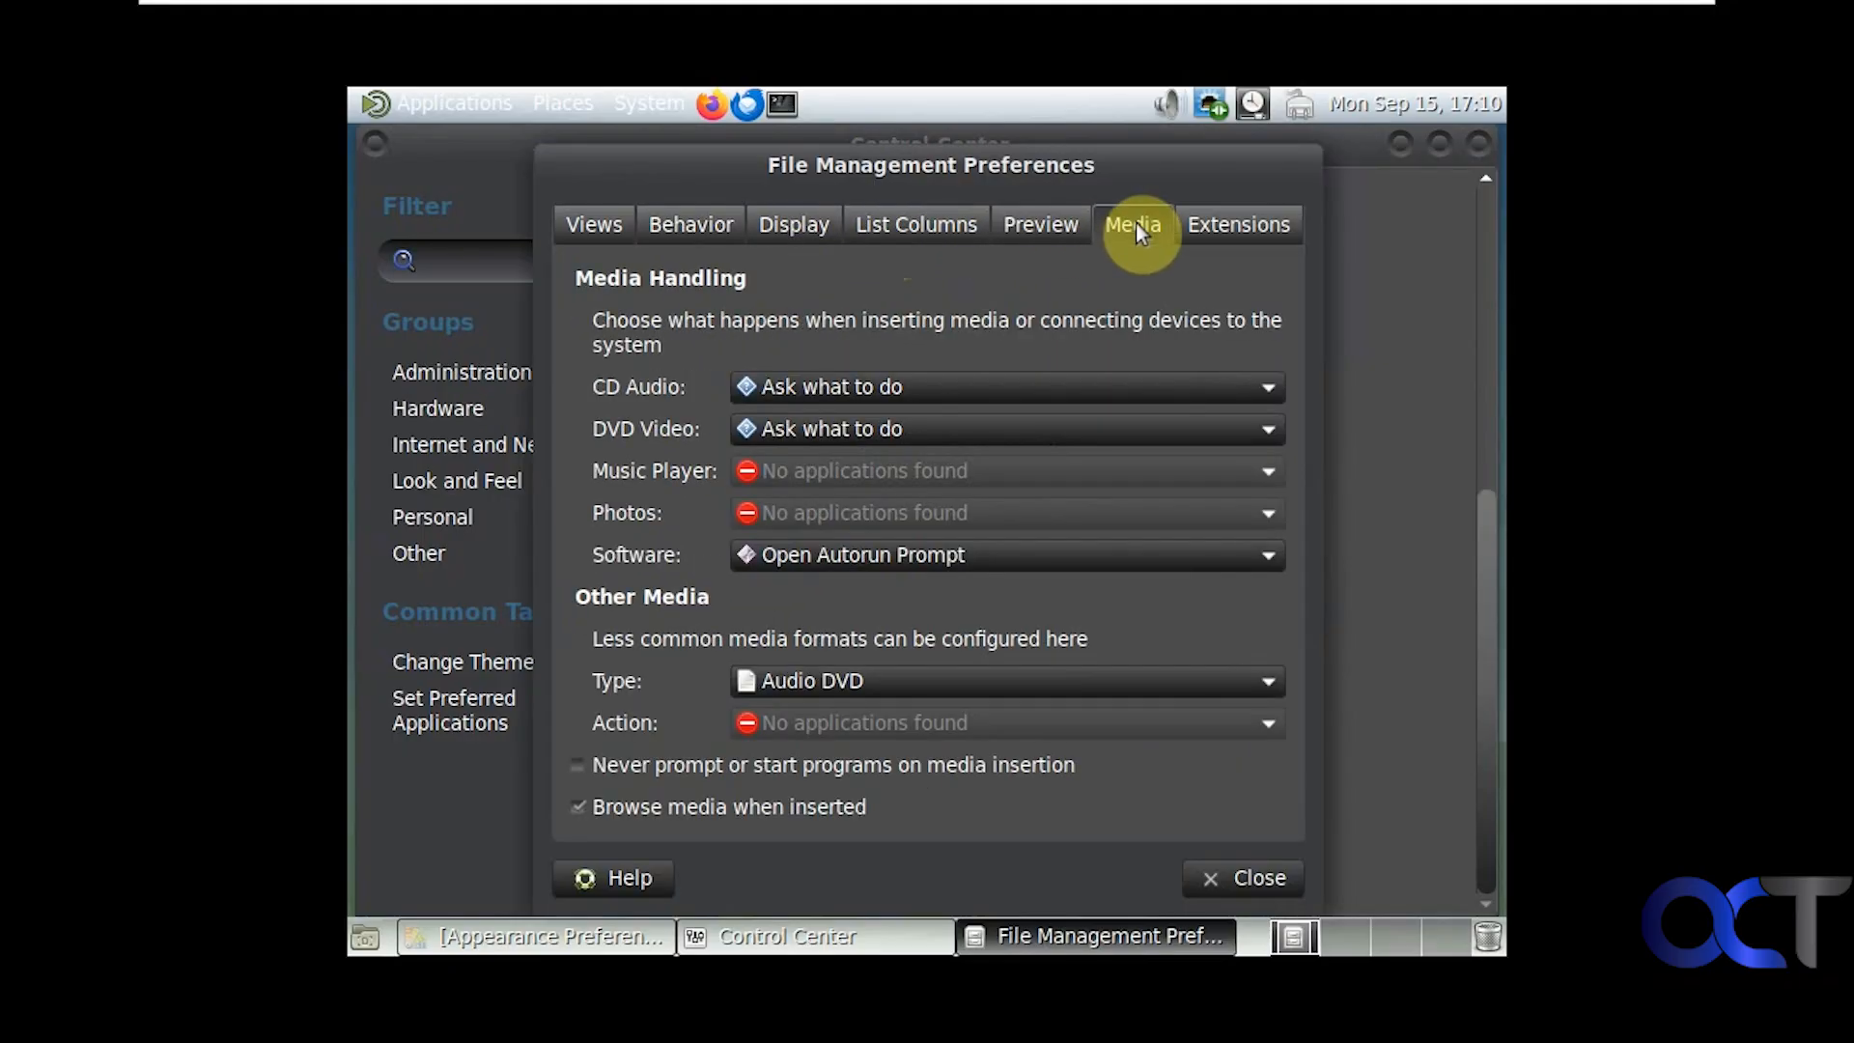
{"action": "left_click", "coordinate": [1238, 224]}
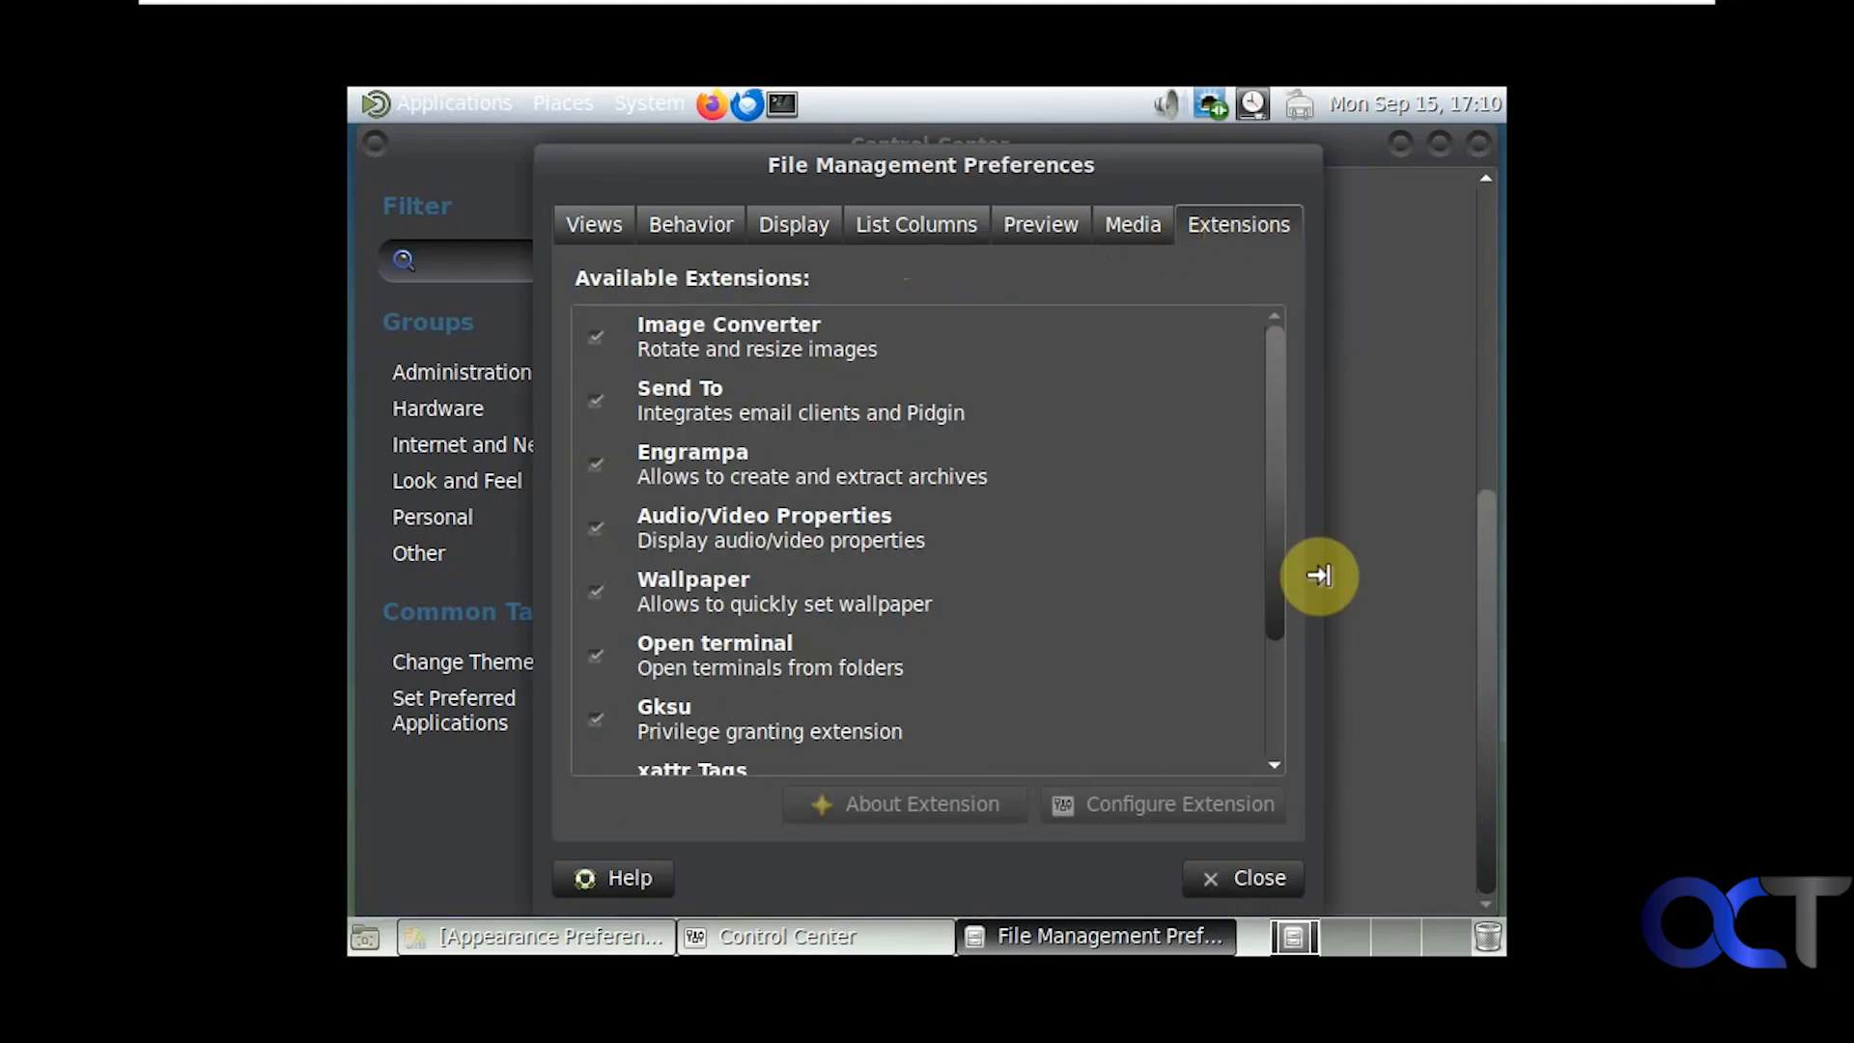
{"action": "left_click", "coordinate": [1242, 877]}
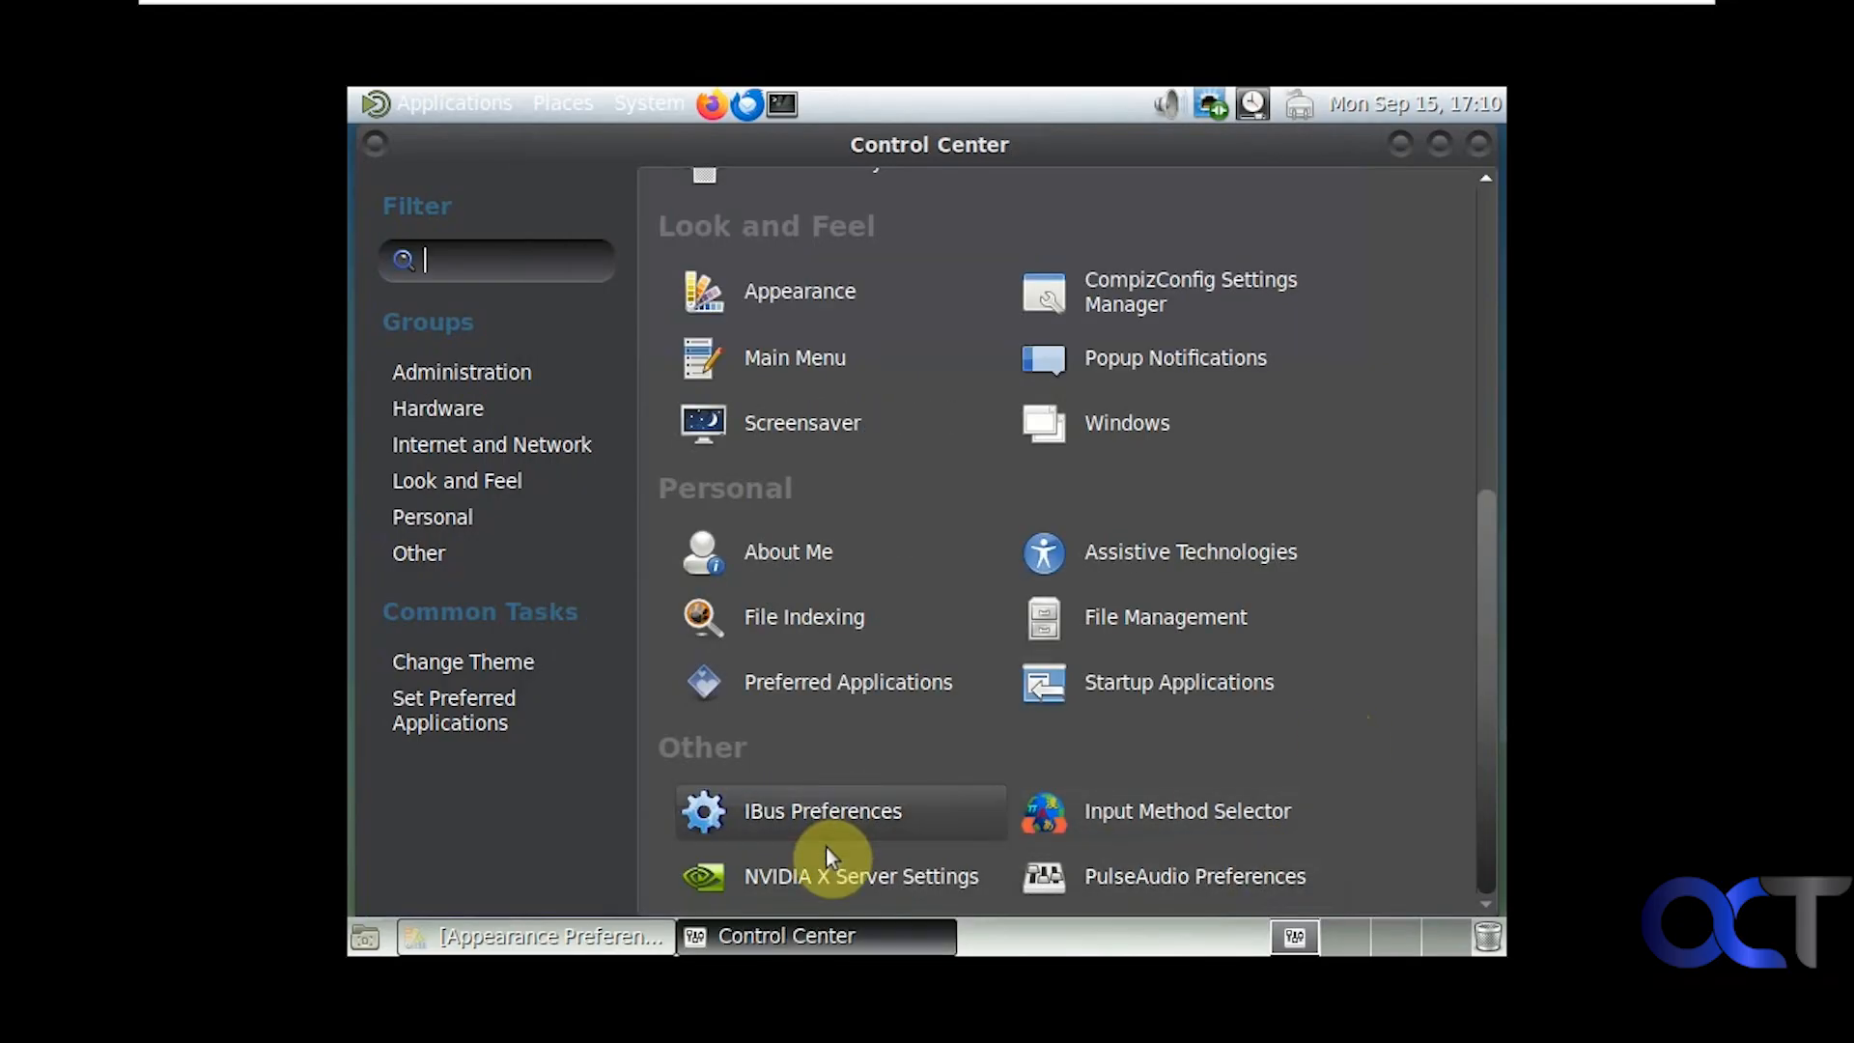
{"action": "mouse_move", "coordinate": [846, 880]}
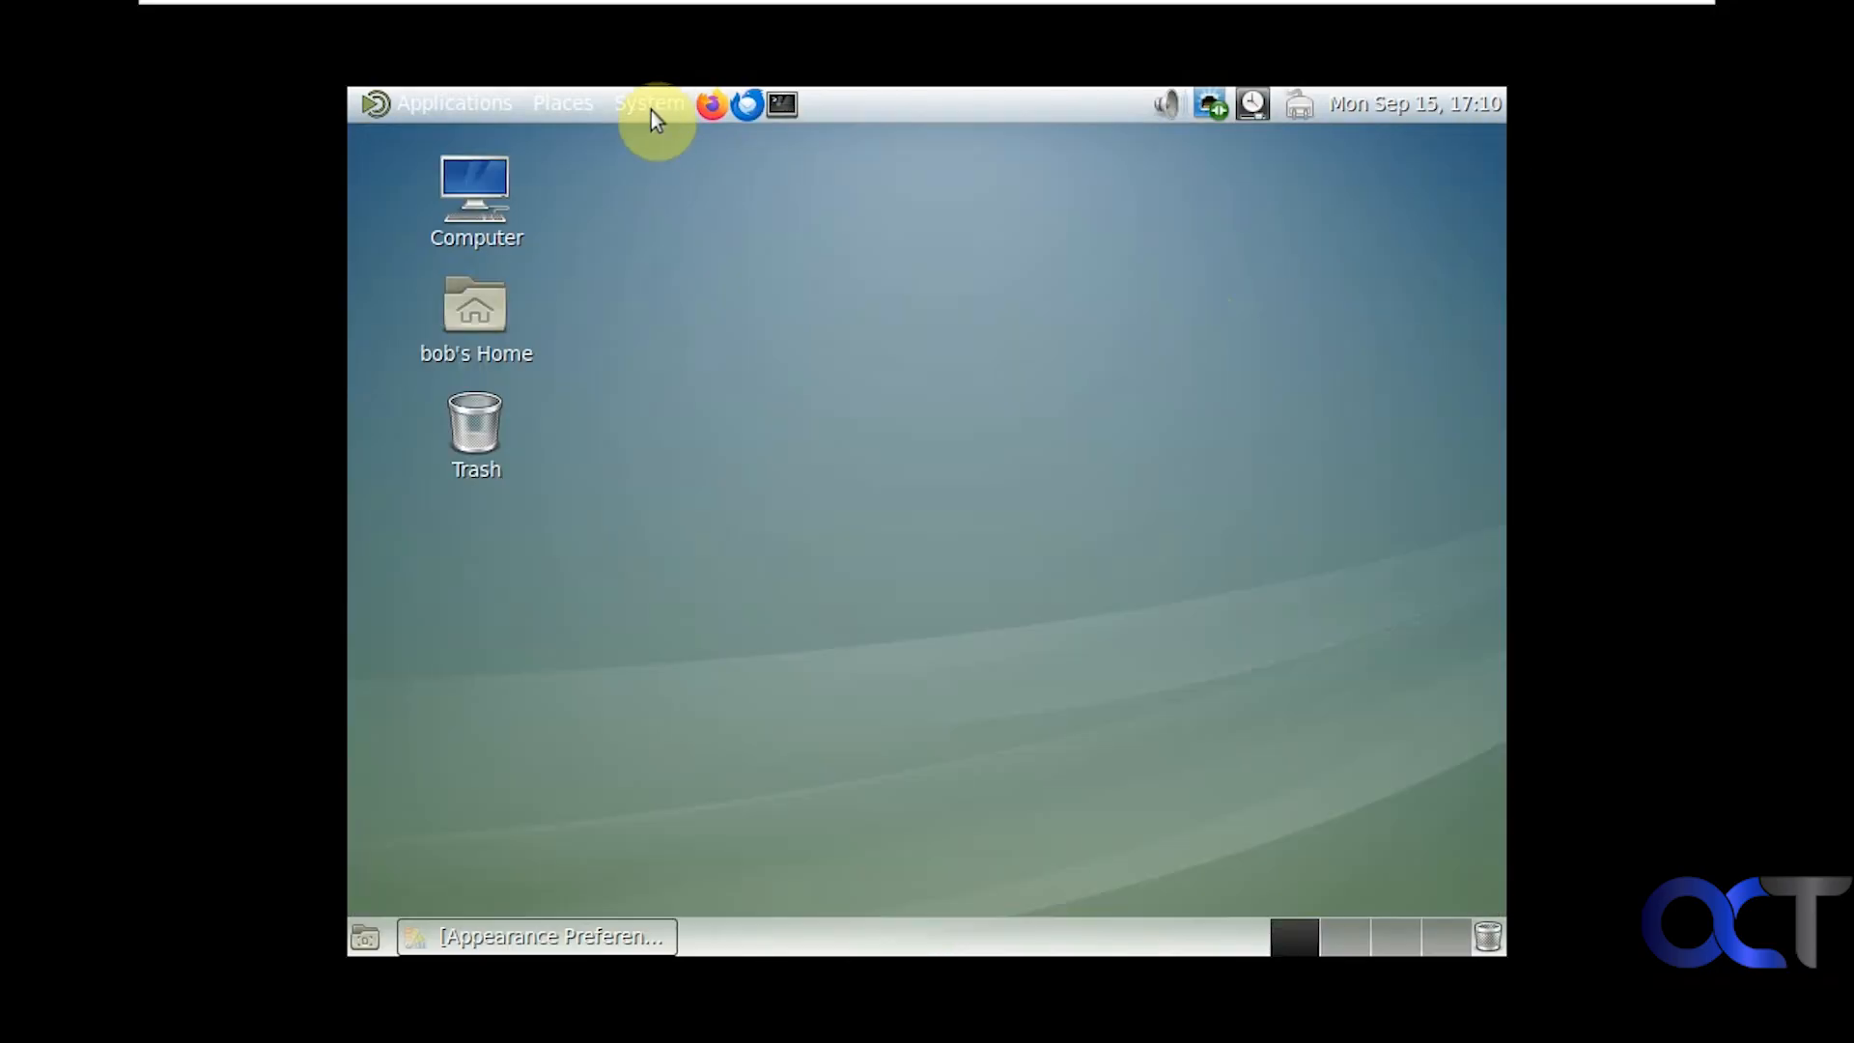
Glance at the System menu, then view the clock's calendar with the Locations world map and hide it
{"action": "left_click", "coordinate": [649, 102]}
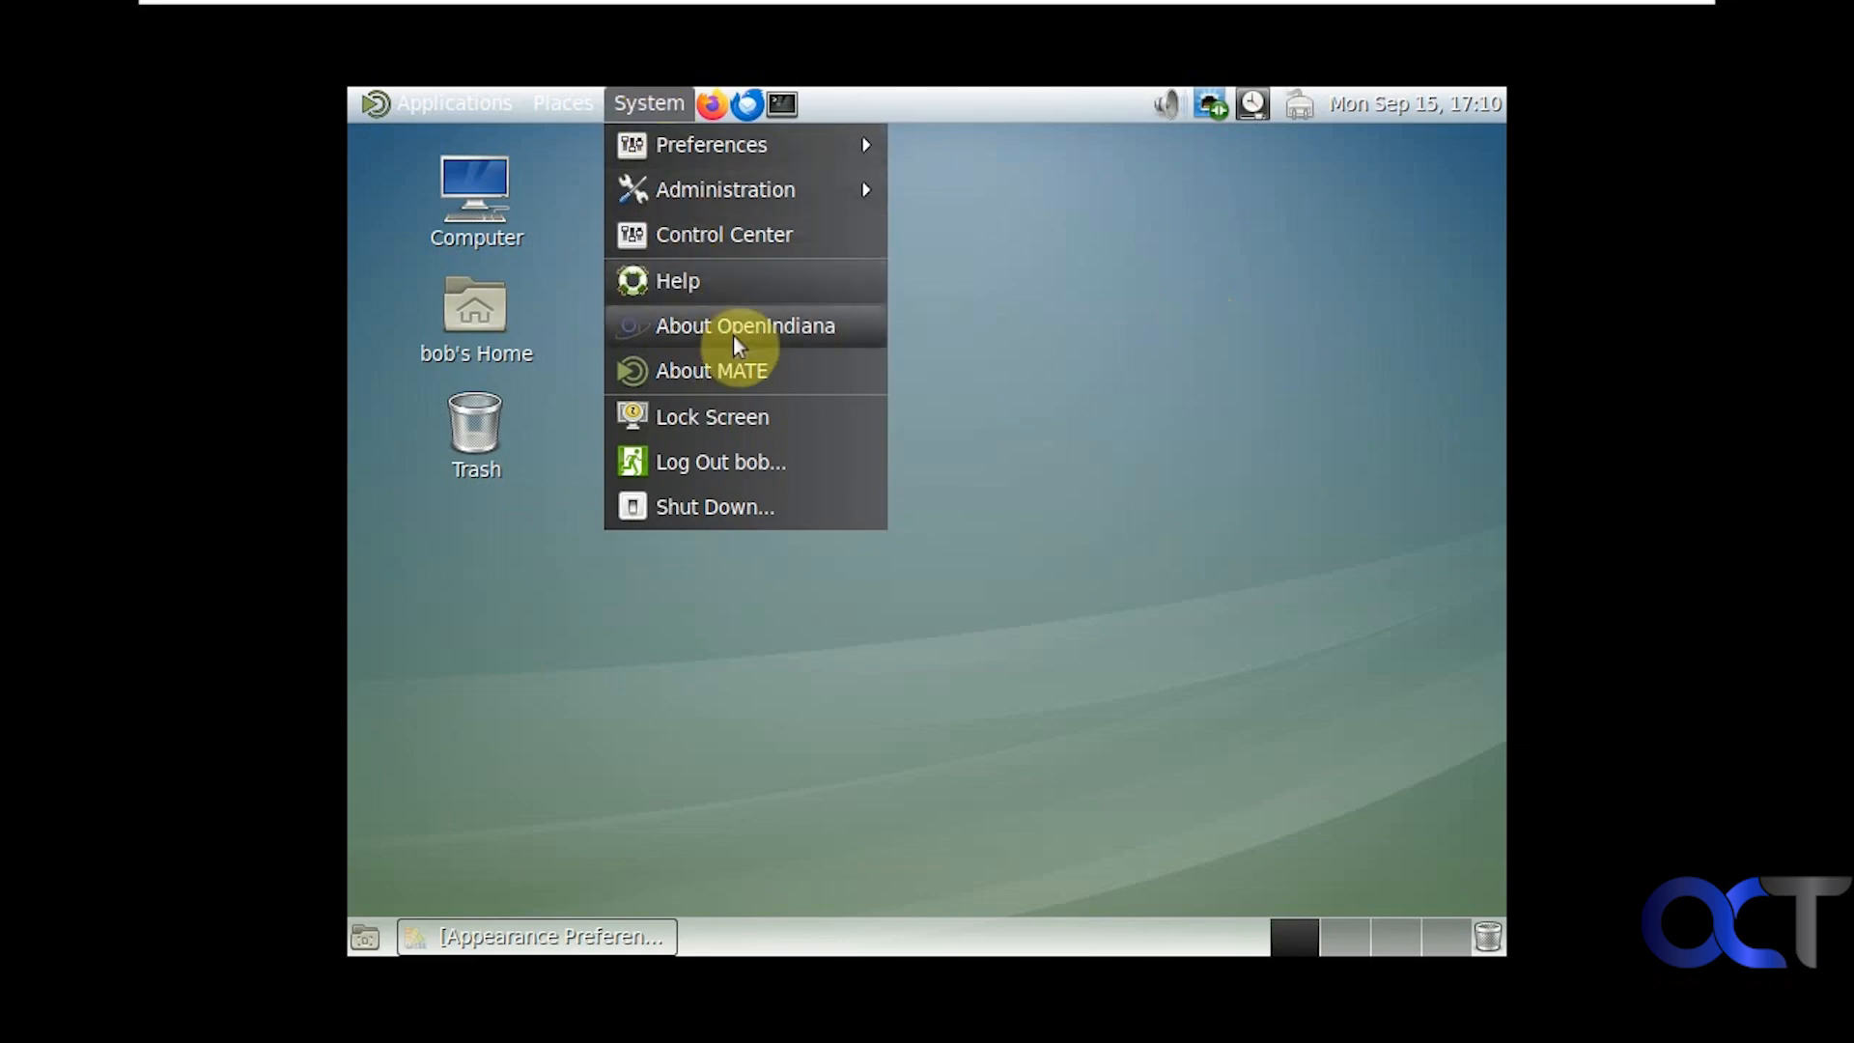
{"action": "mouse_move", "coordinate": [780, 545]}
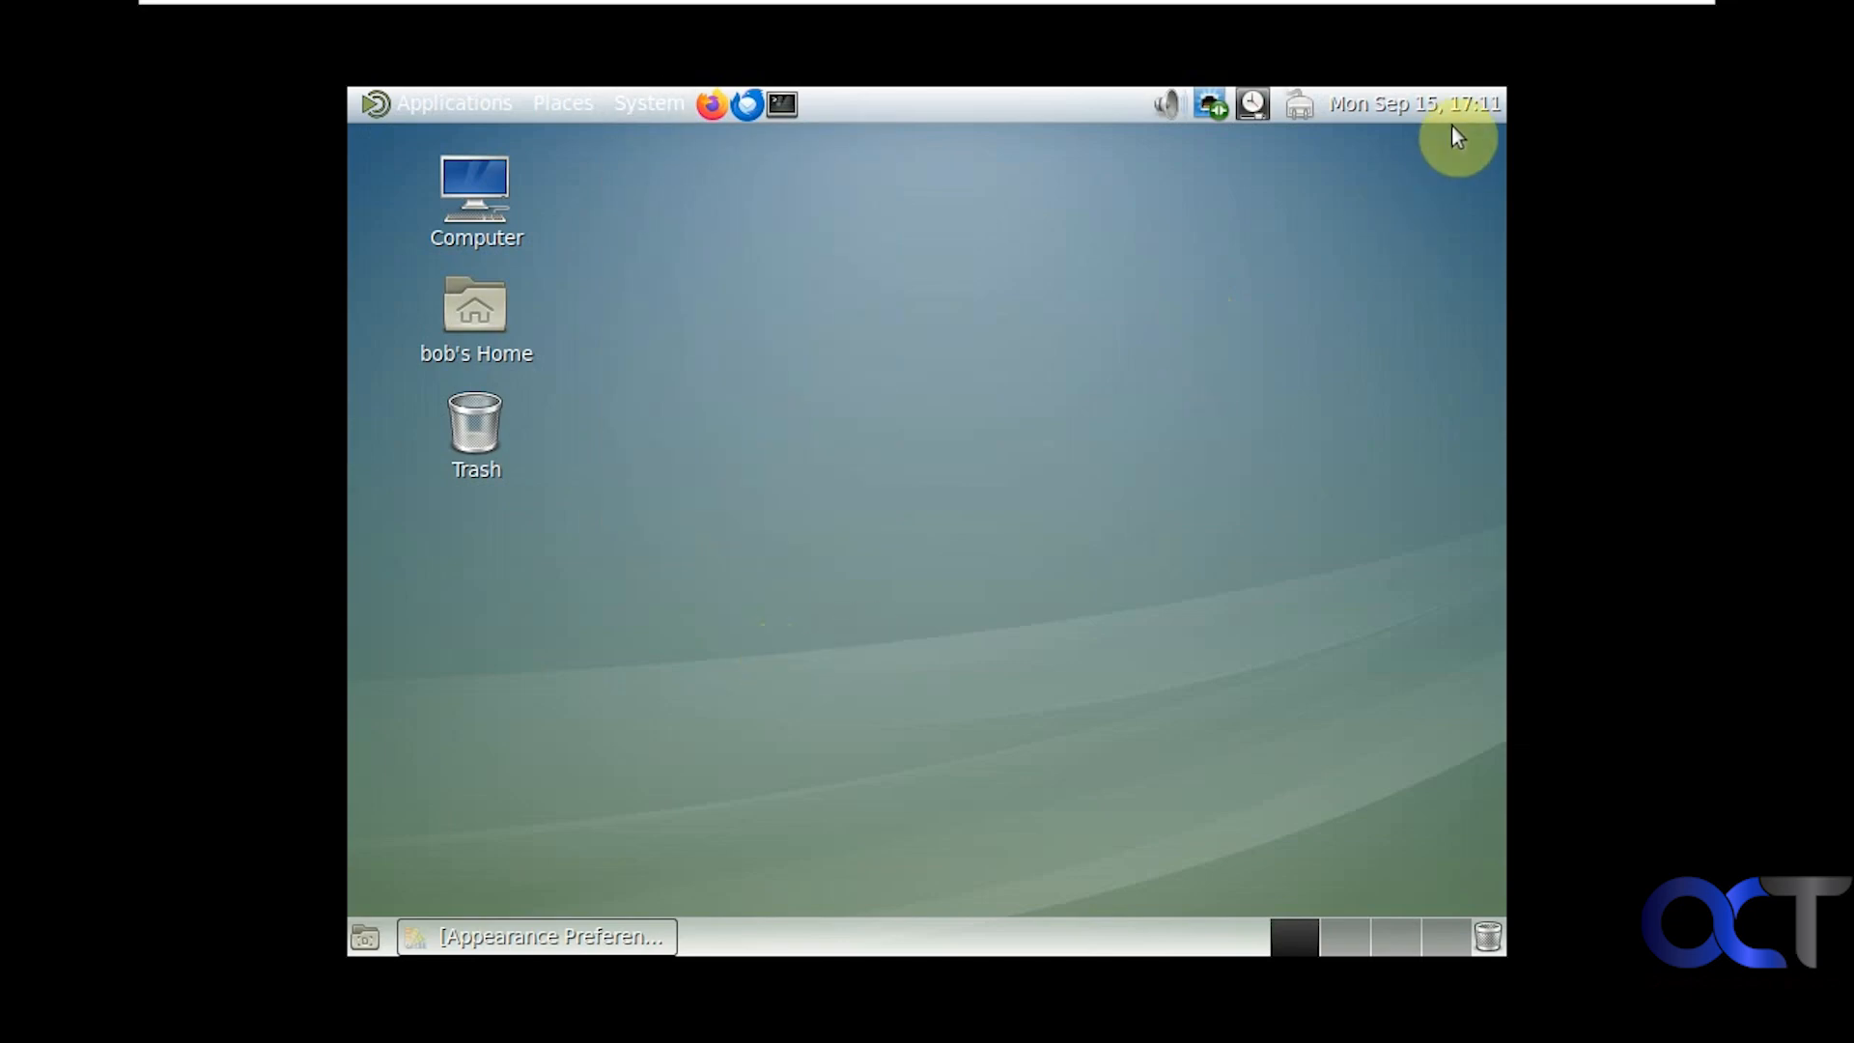
{"action": "left_click", "coordinate": [1414, 102]}
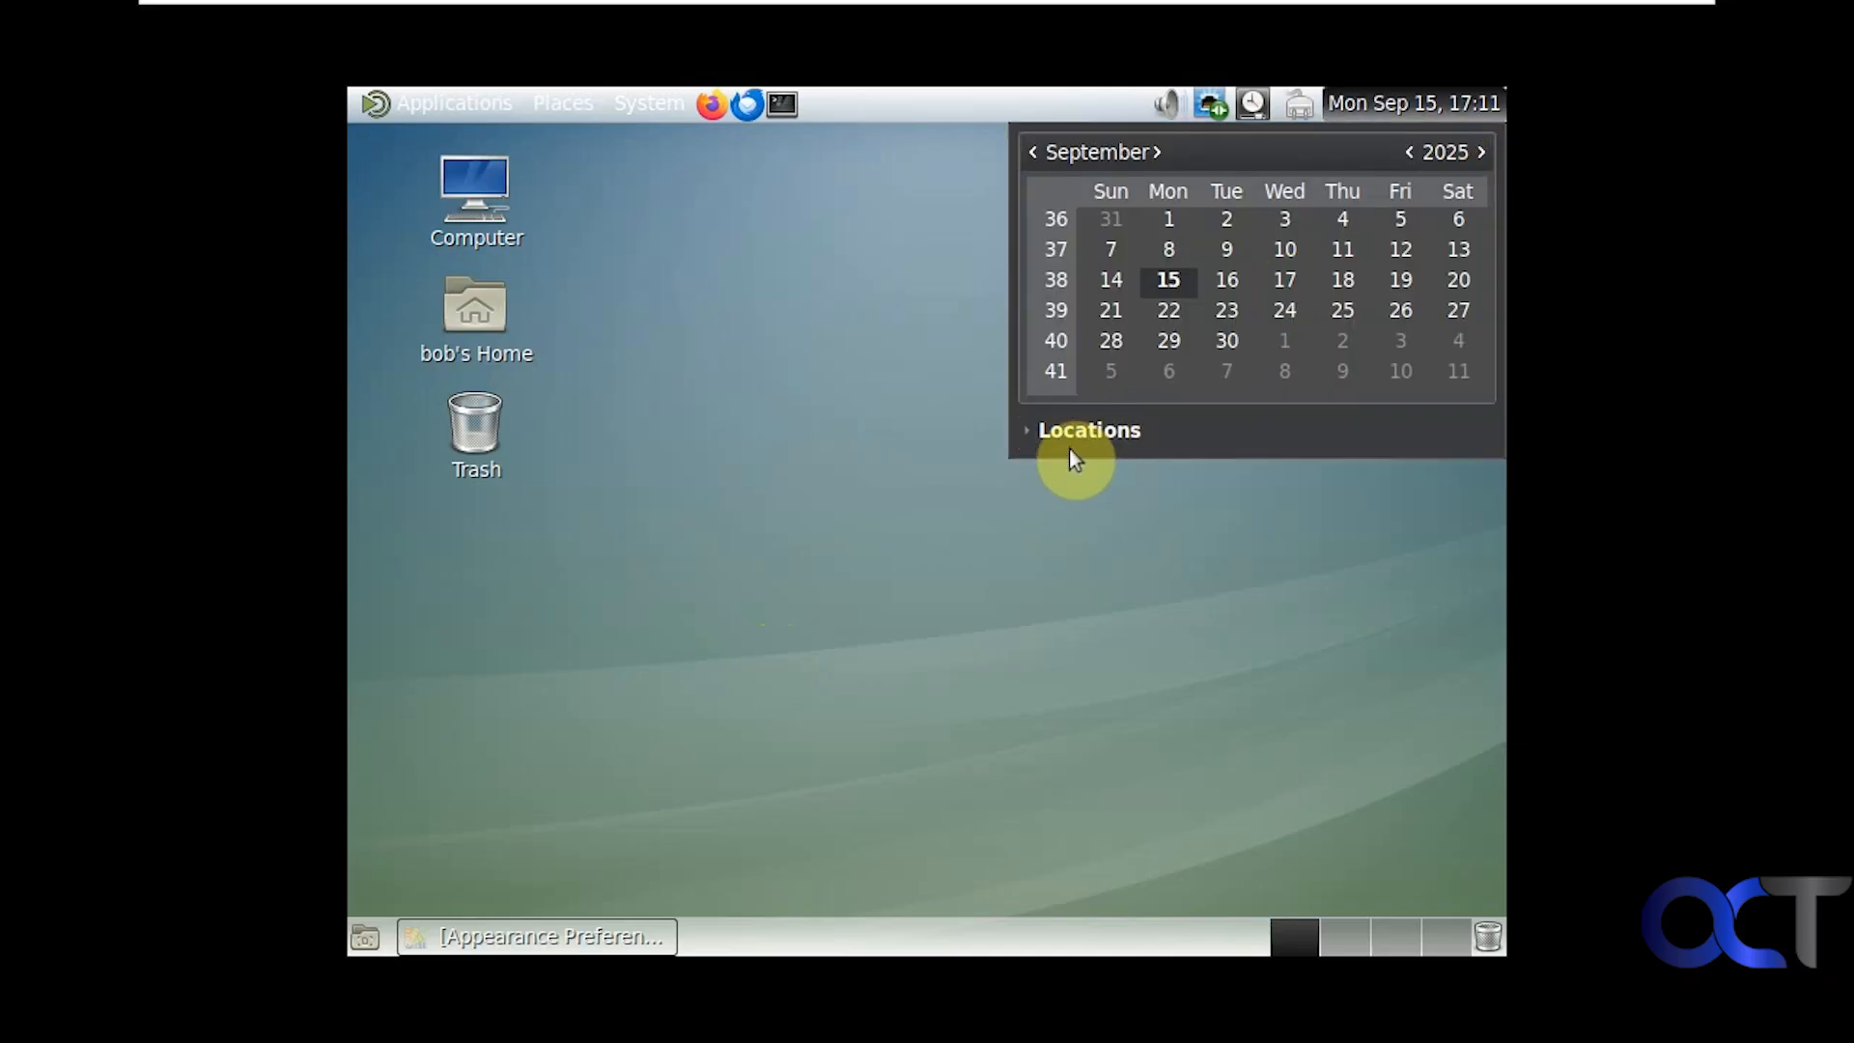
{"action": "left_click", "coordinate": [1087, 429]}
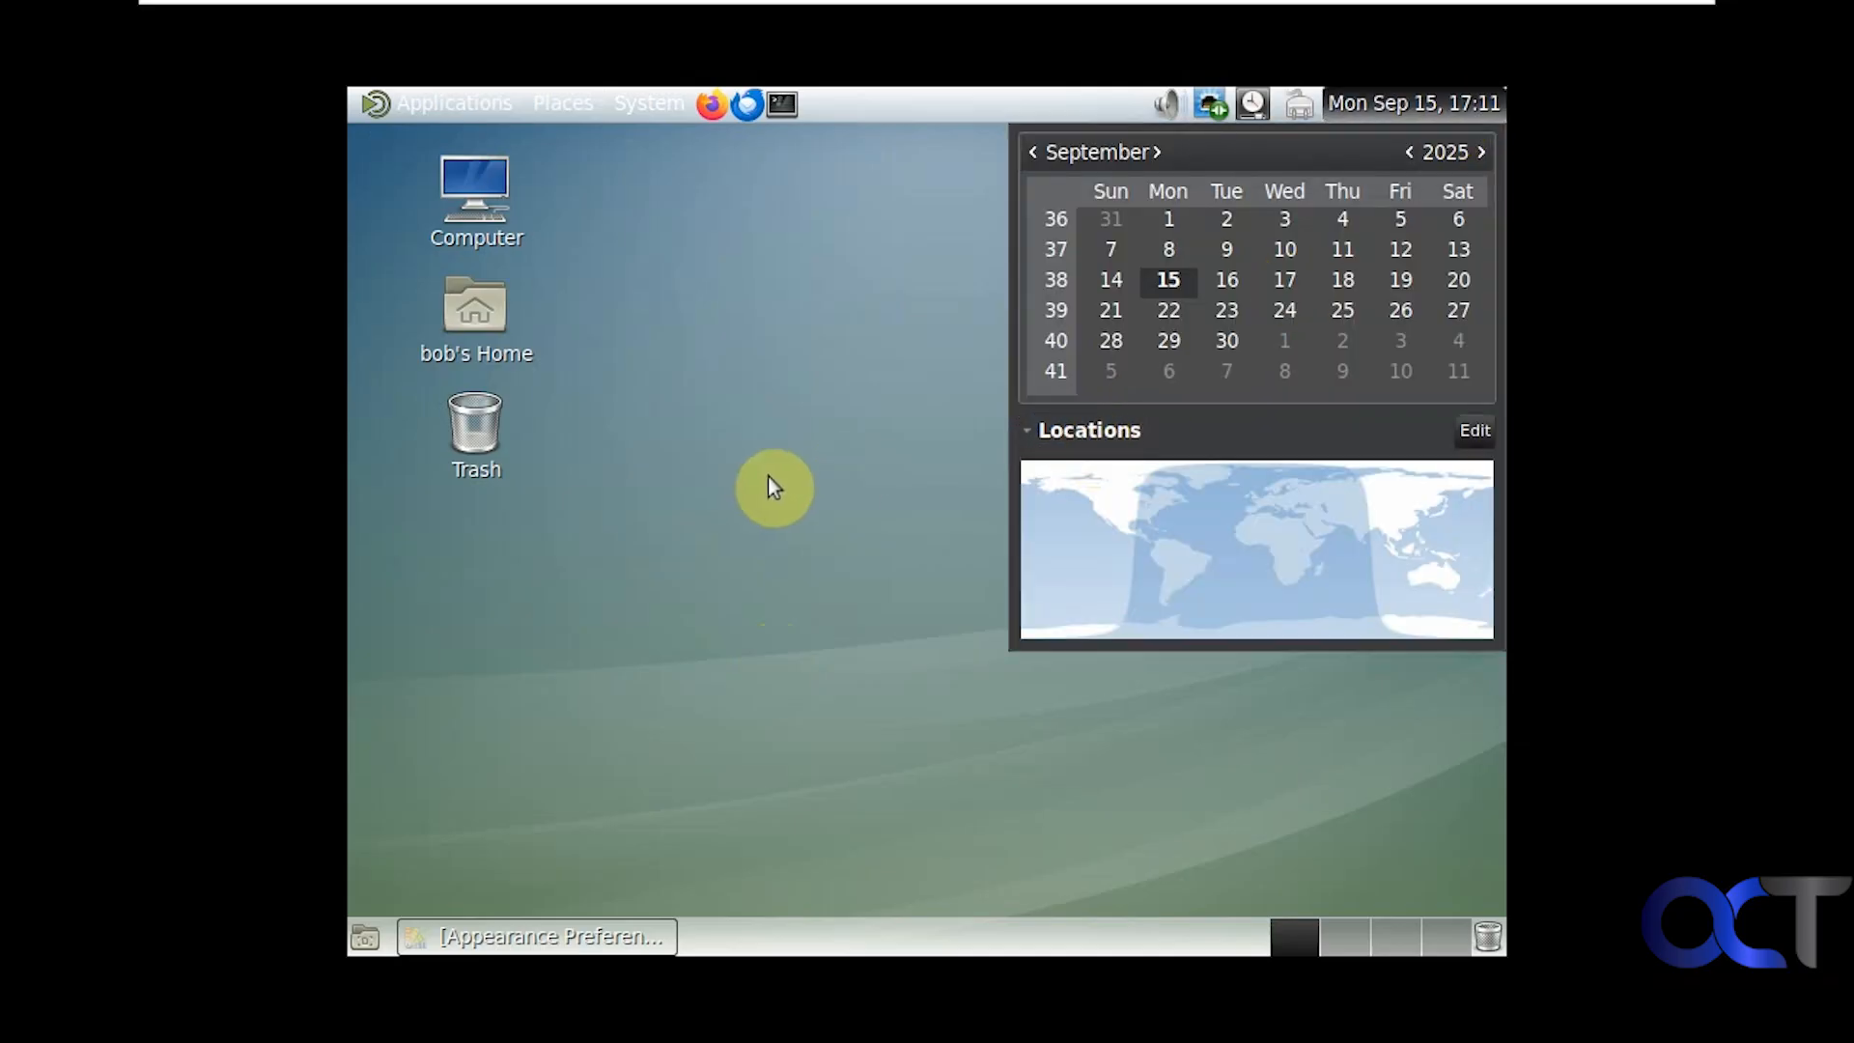
{"action": "left_click", "coordinate": [1414, 102]}
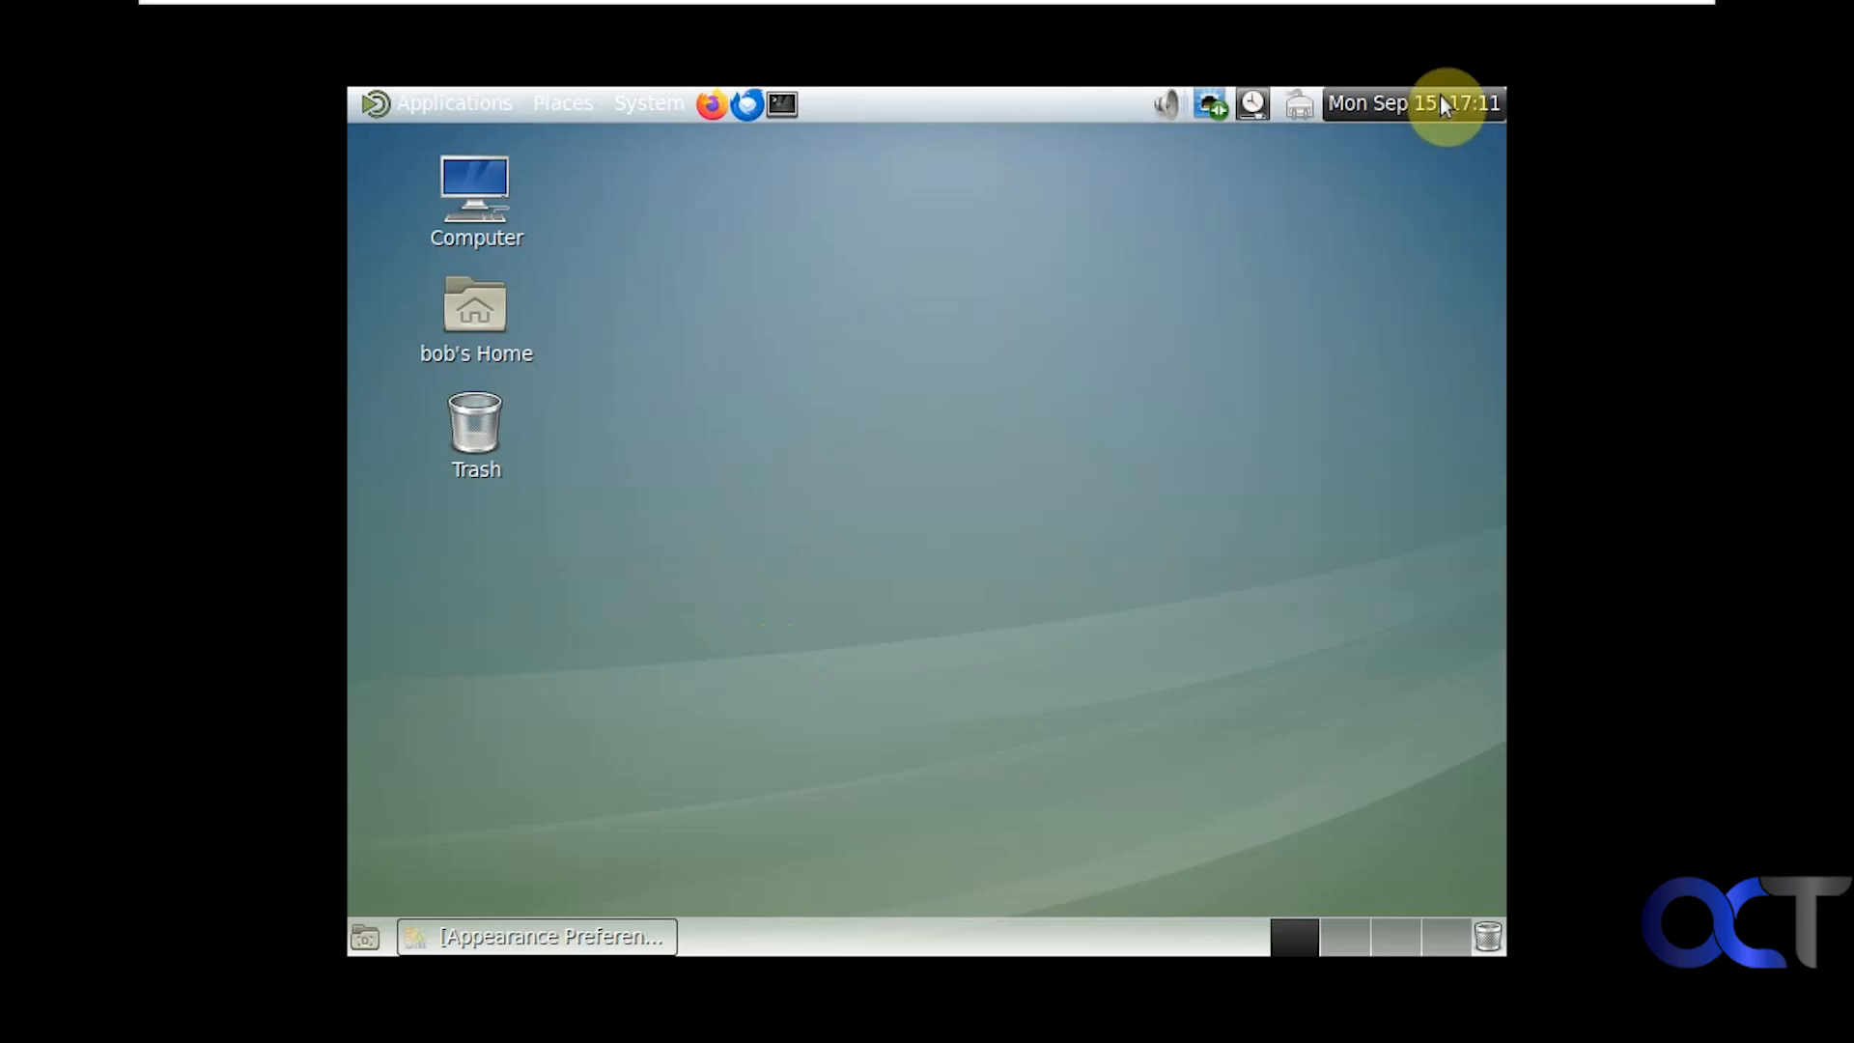
{"action": "mouse_move", "coordinate": [1057, 511]}
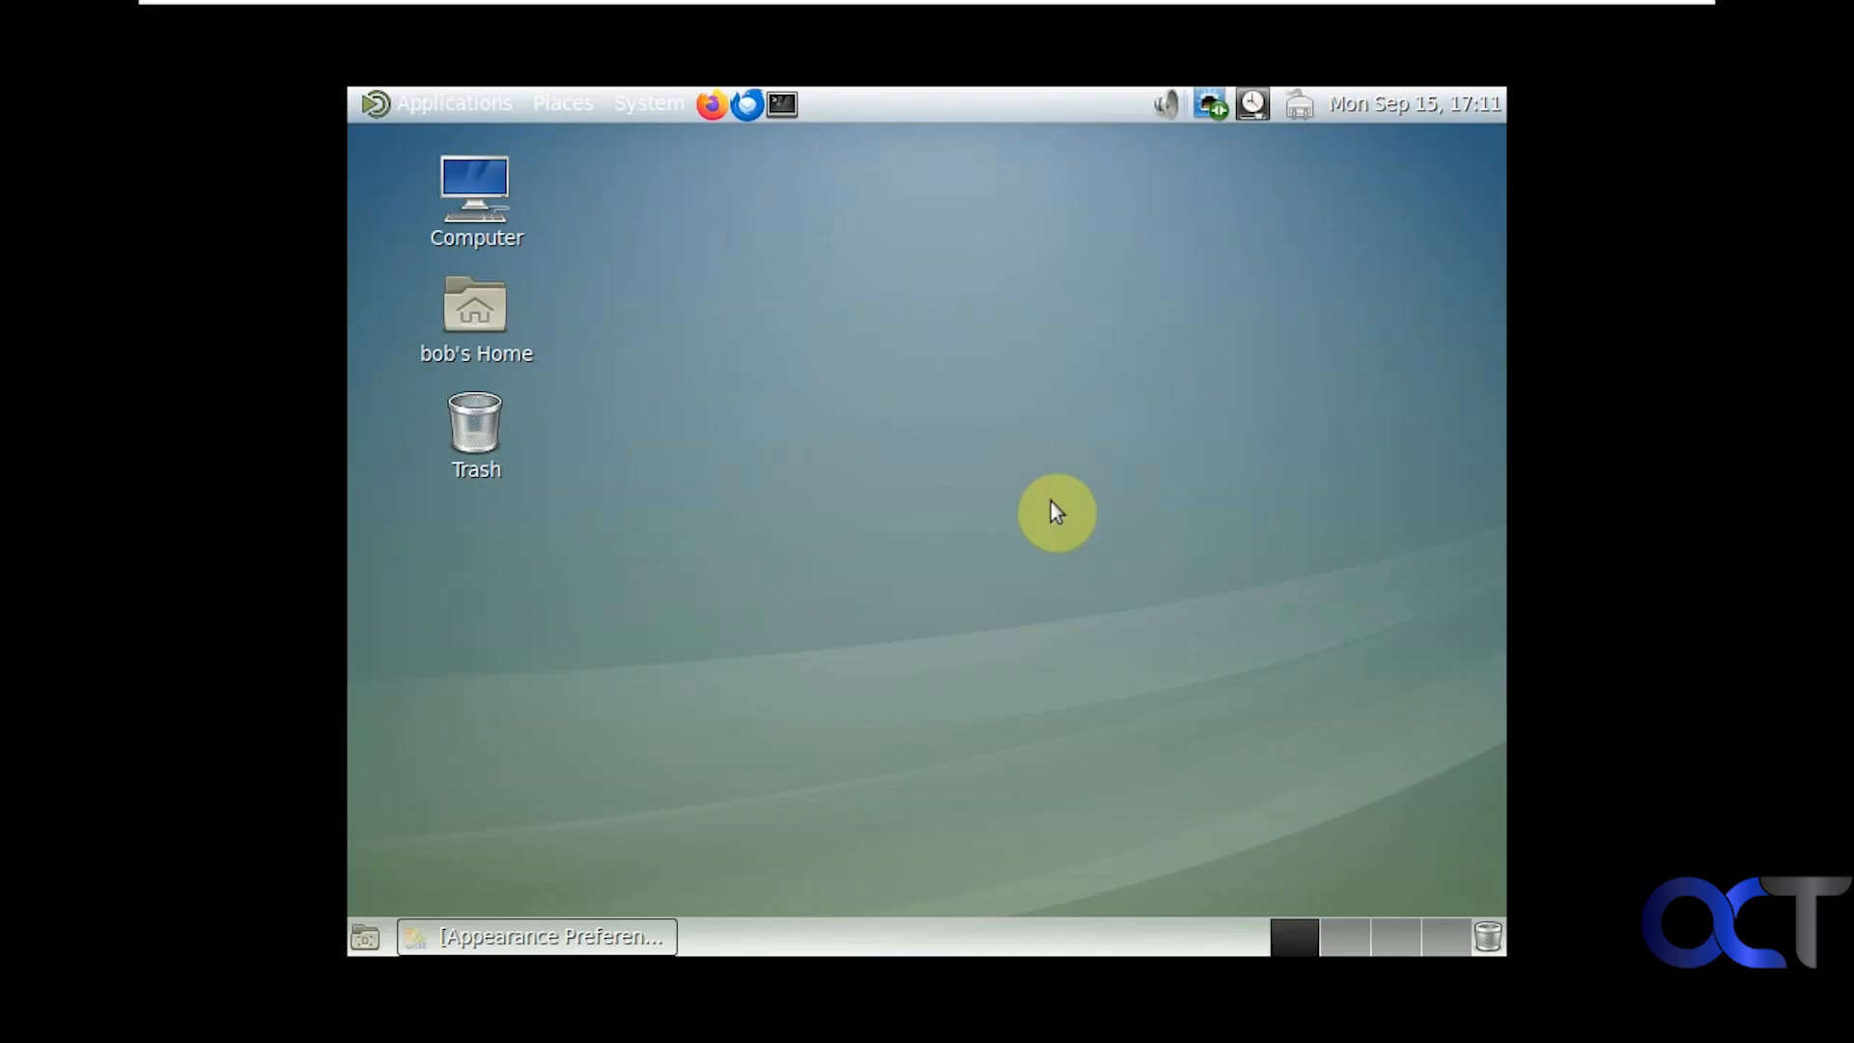
{"action": "mouse_move", "coordinate": [908, 460]}
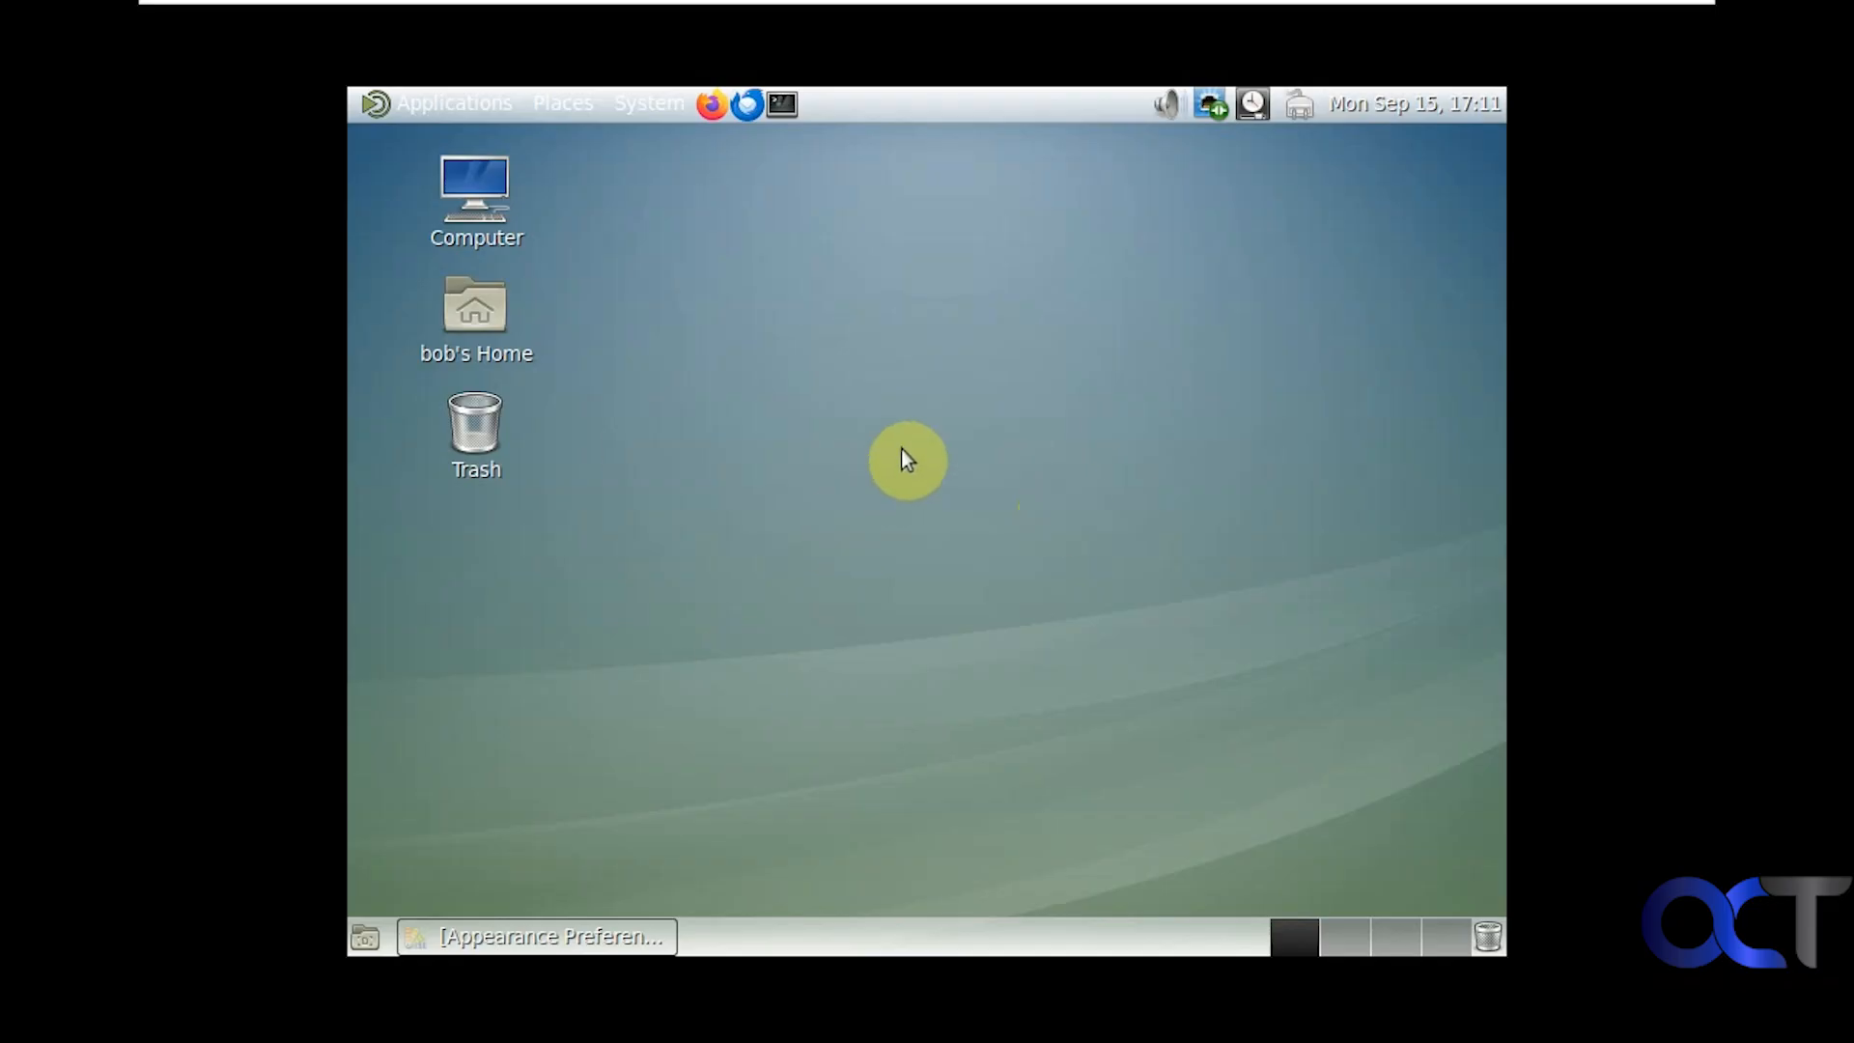
{"action": "mouse_move", "coordinate": [915, 355]}
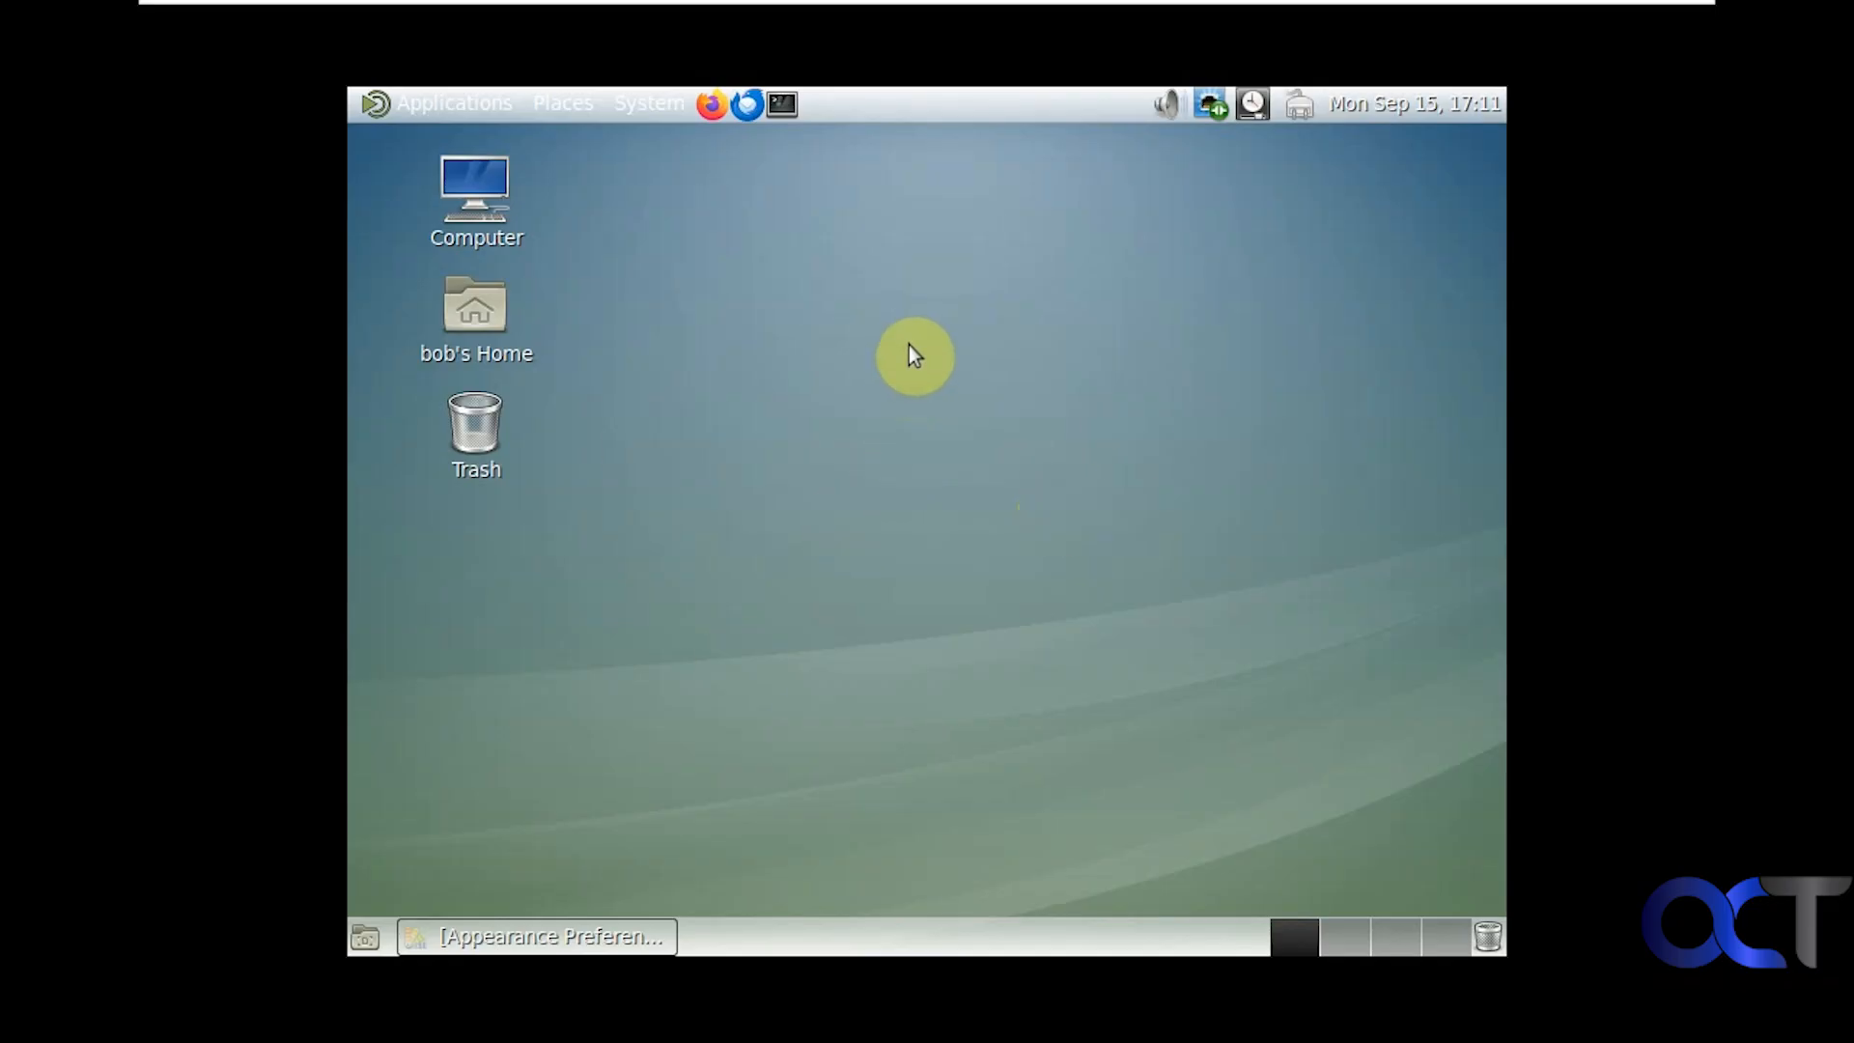